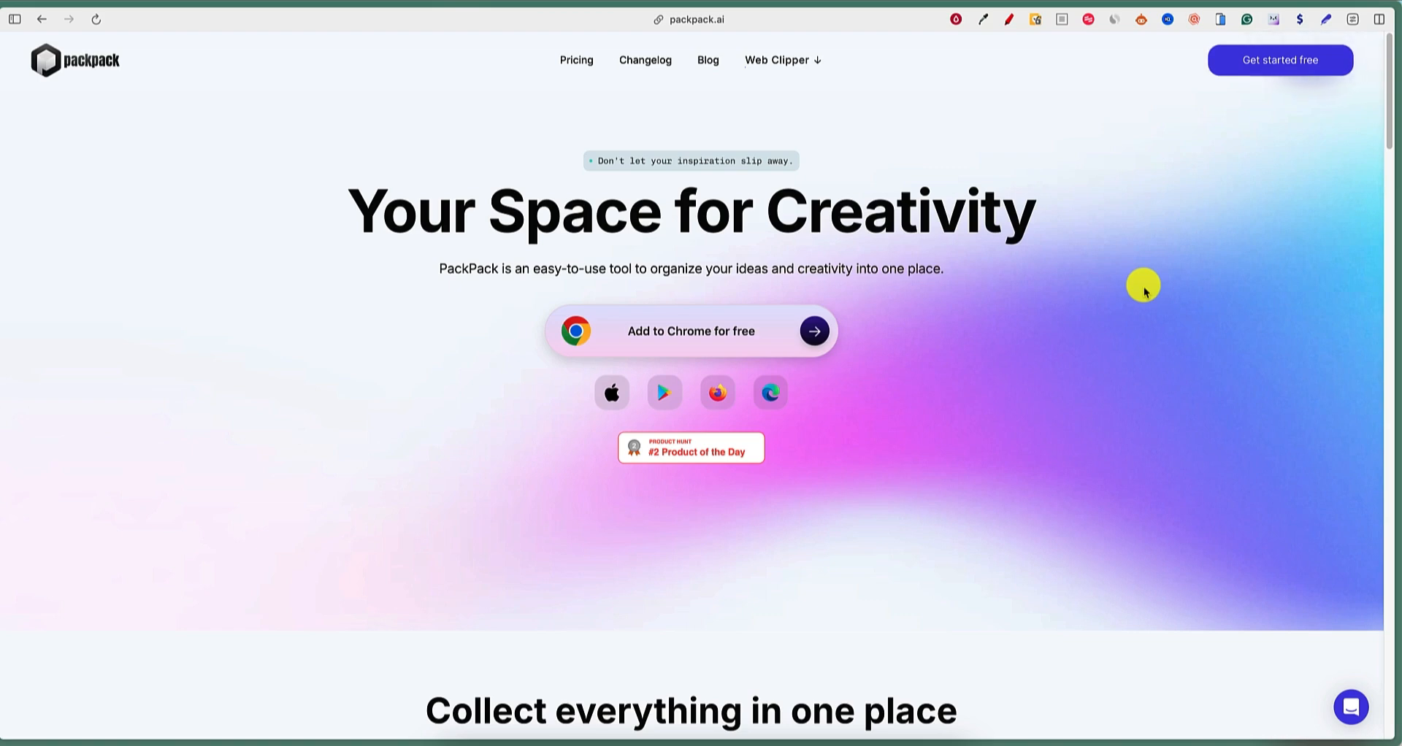
mouse_move(1149, 427)
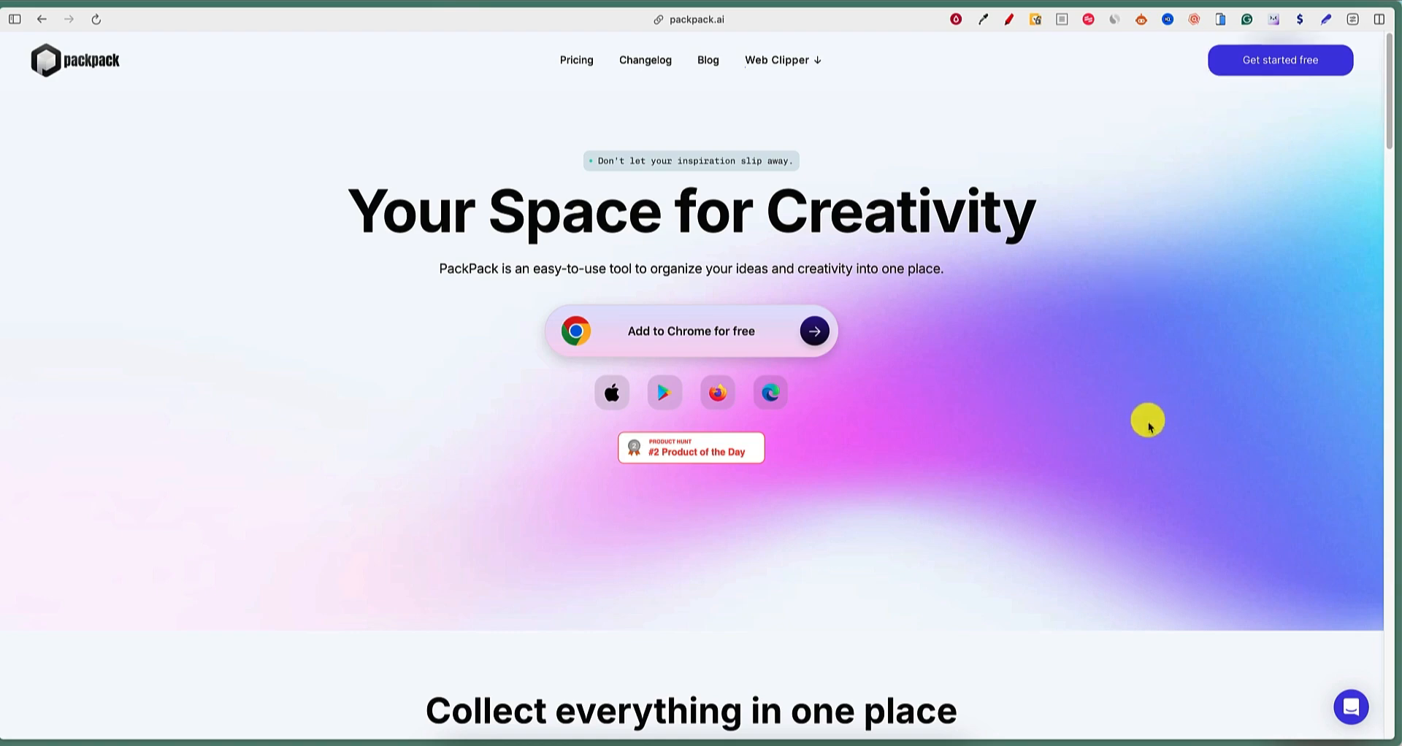
Scroll through the PackPack homepage sections before heading to the top navigation.
scroll("down", 3)
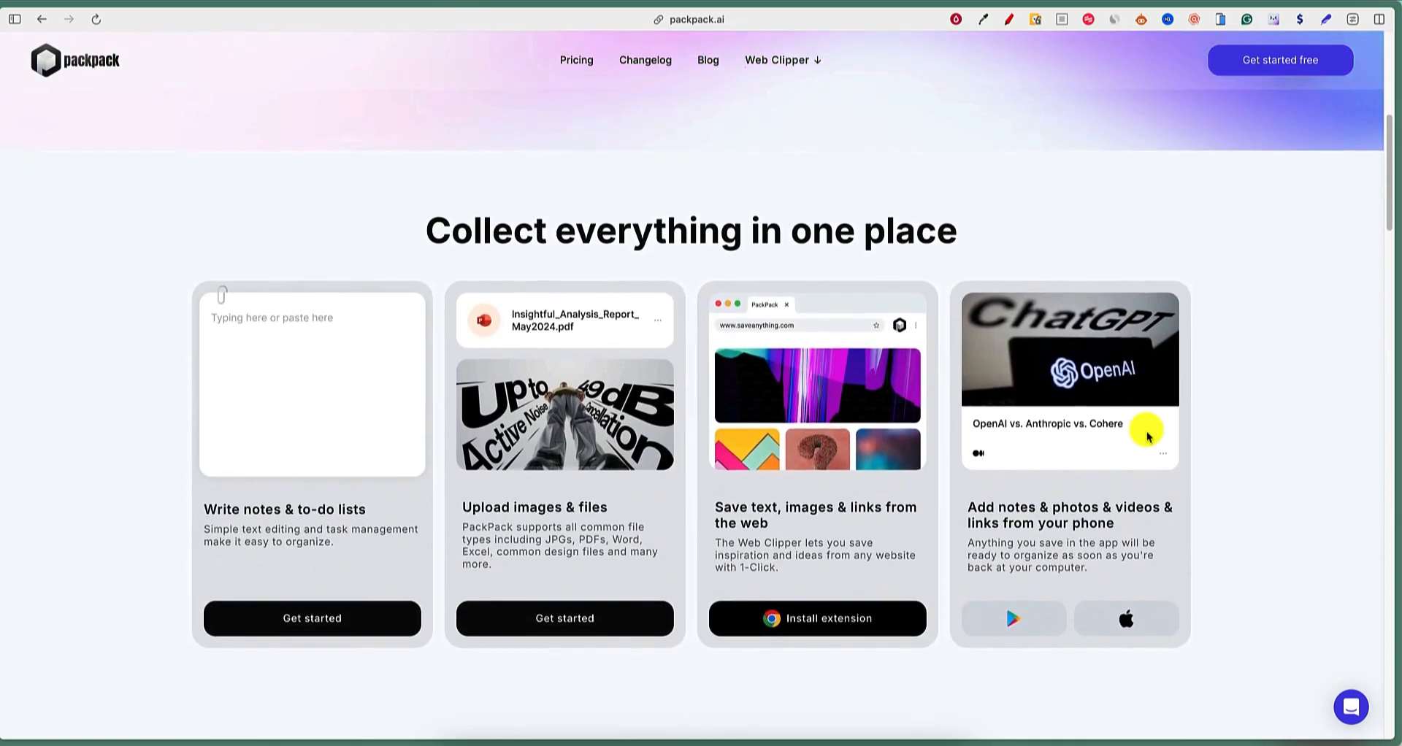
scroll("down", 3)
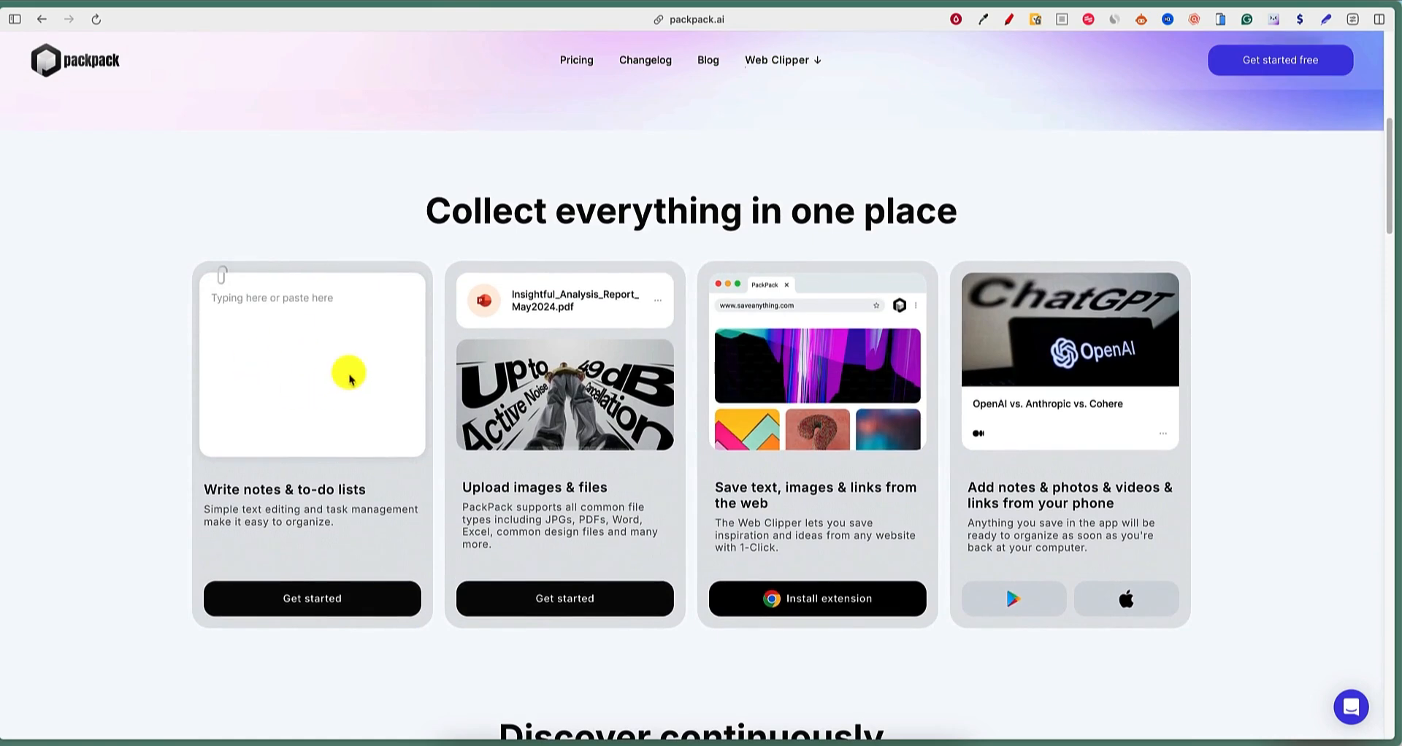
mouse_move(559, 565)
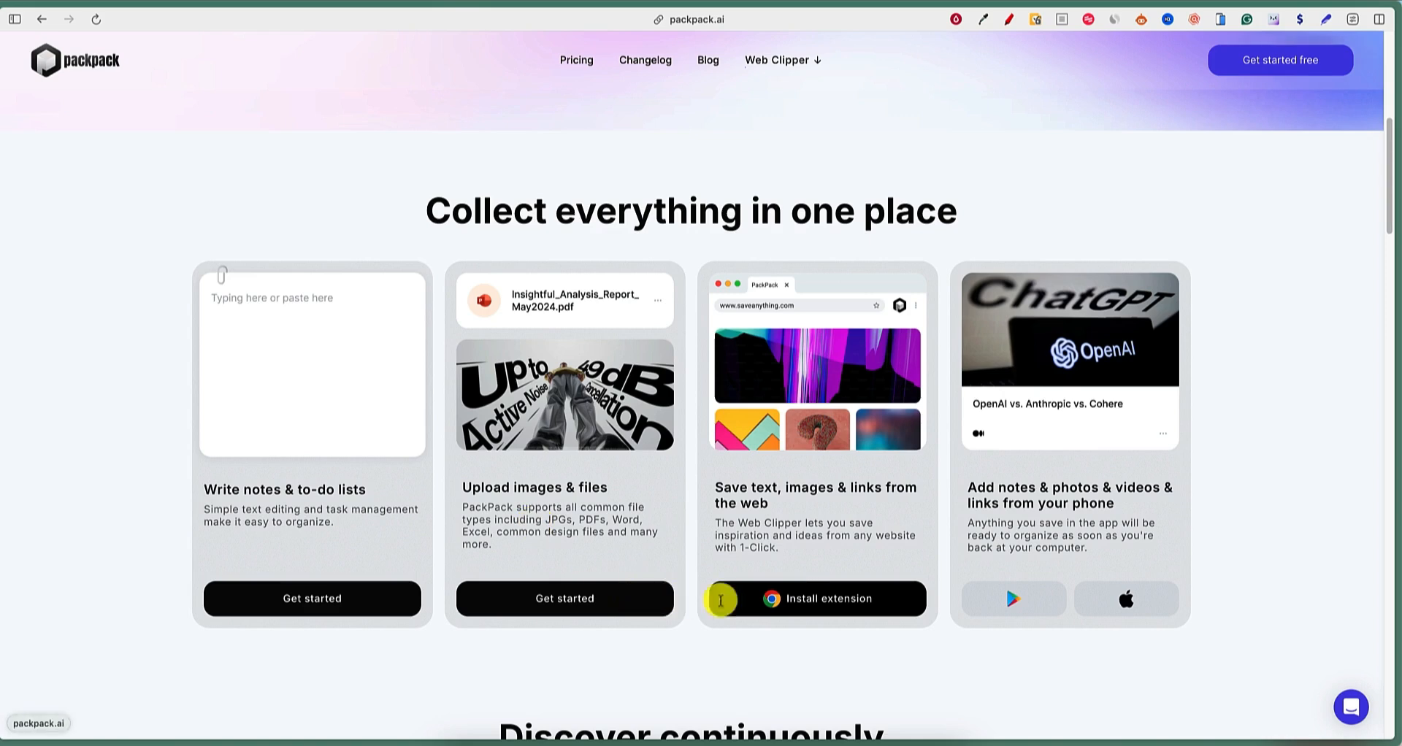
mouse_move(1094, 545)
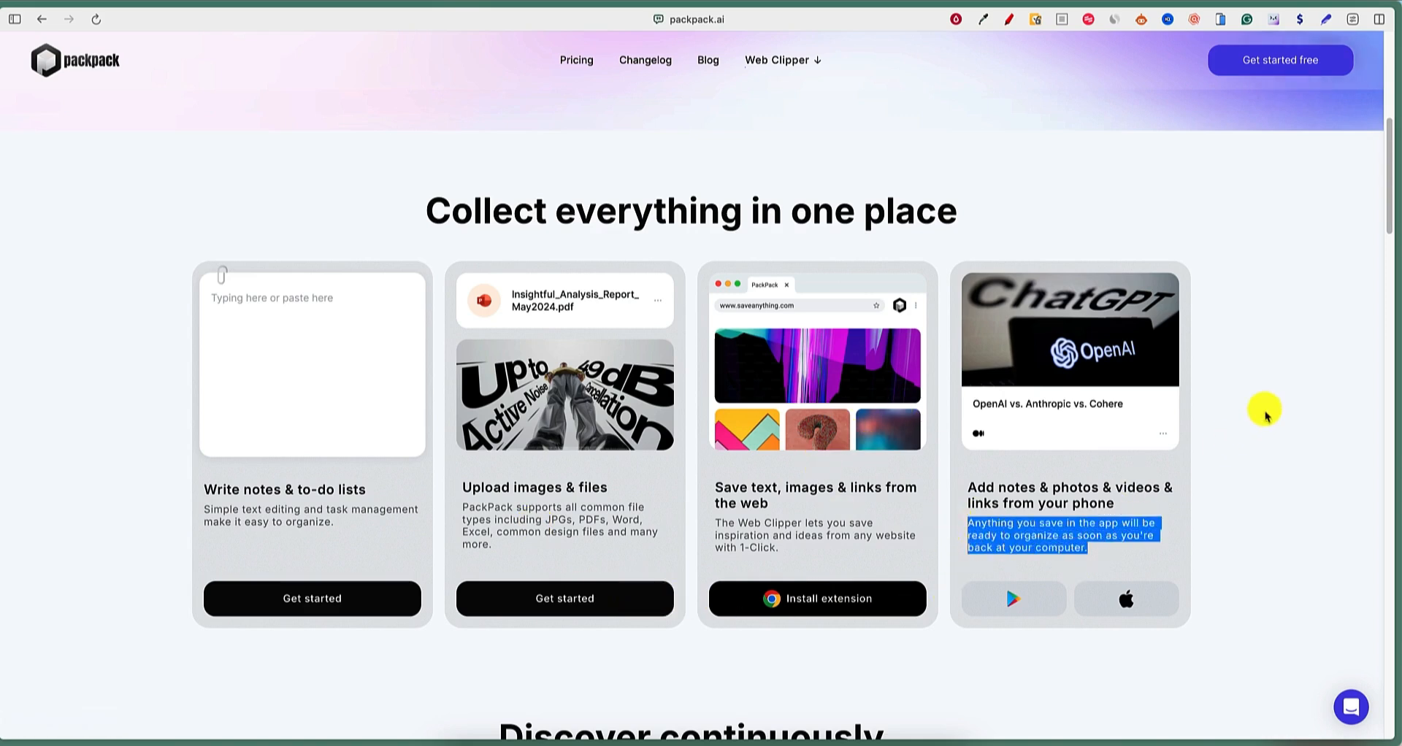
scroll("down", 3)
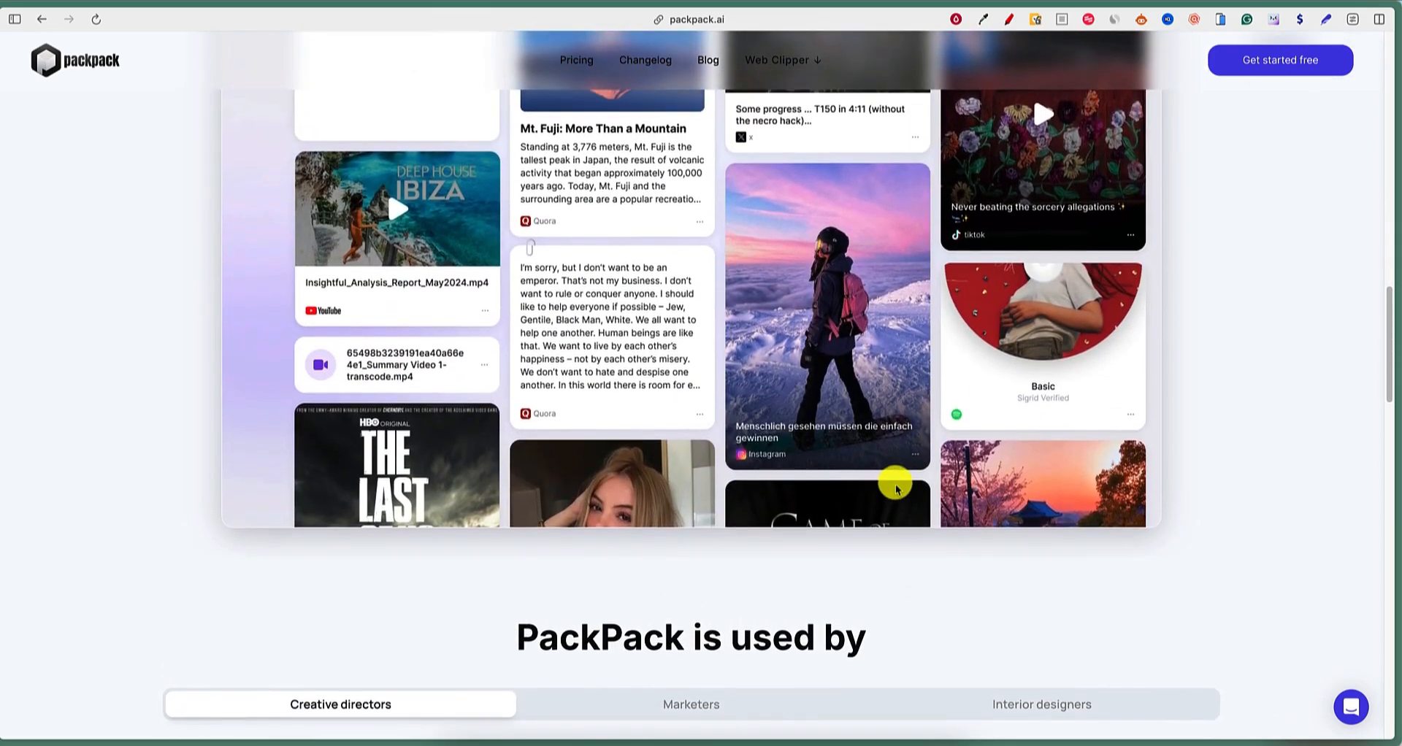
scroll("up", 3)
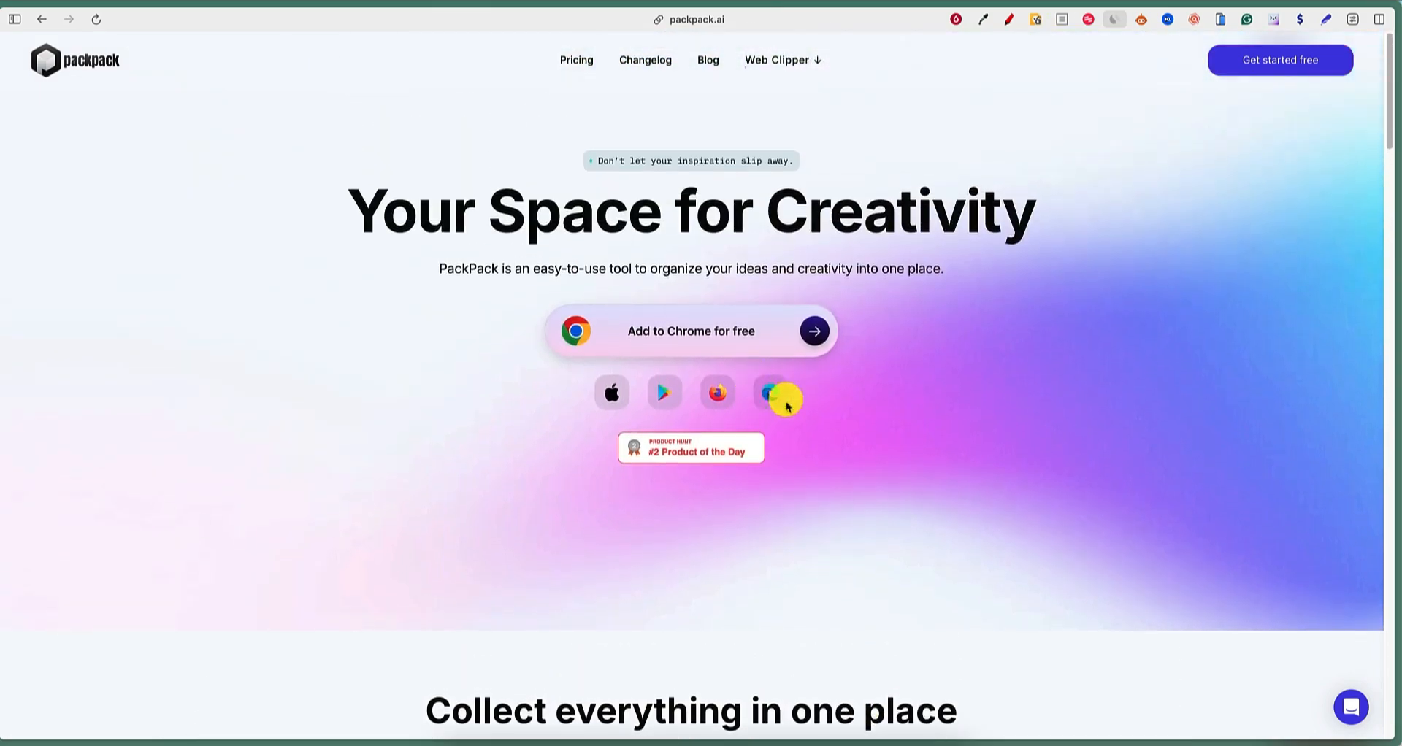
mouse_move(847, 437)
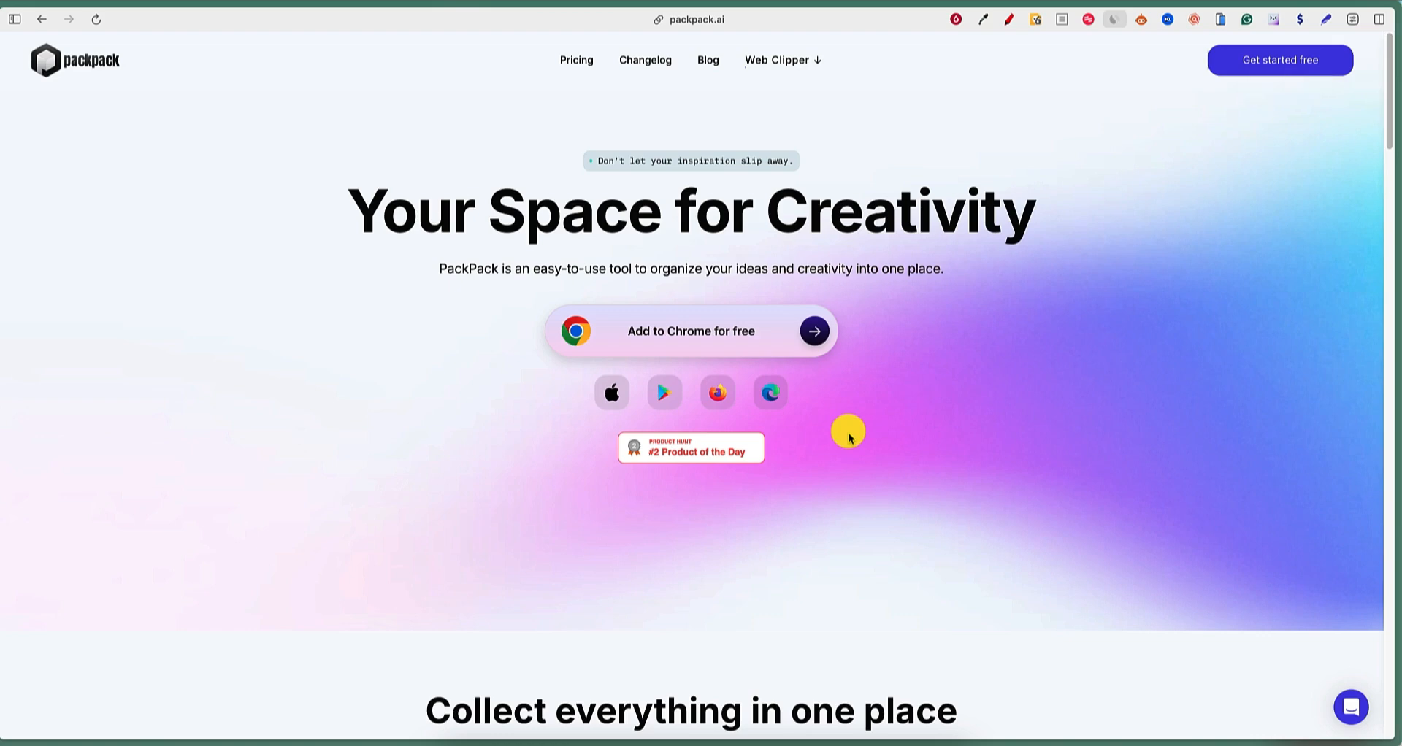
mouse_move(663, 393)
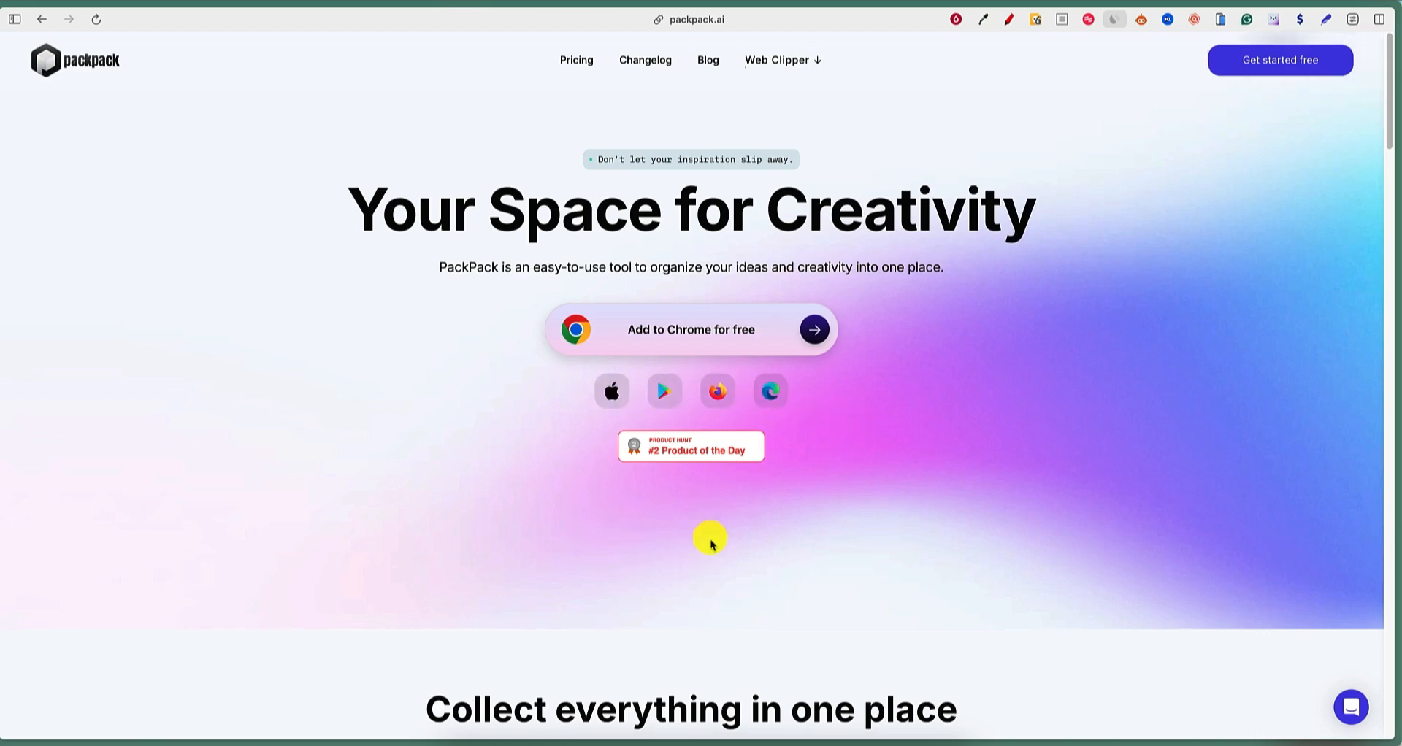
scroll("down", 3)
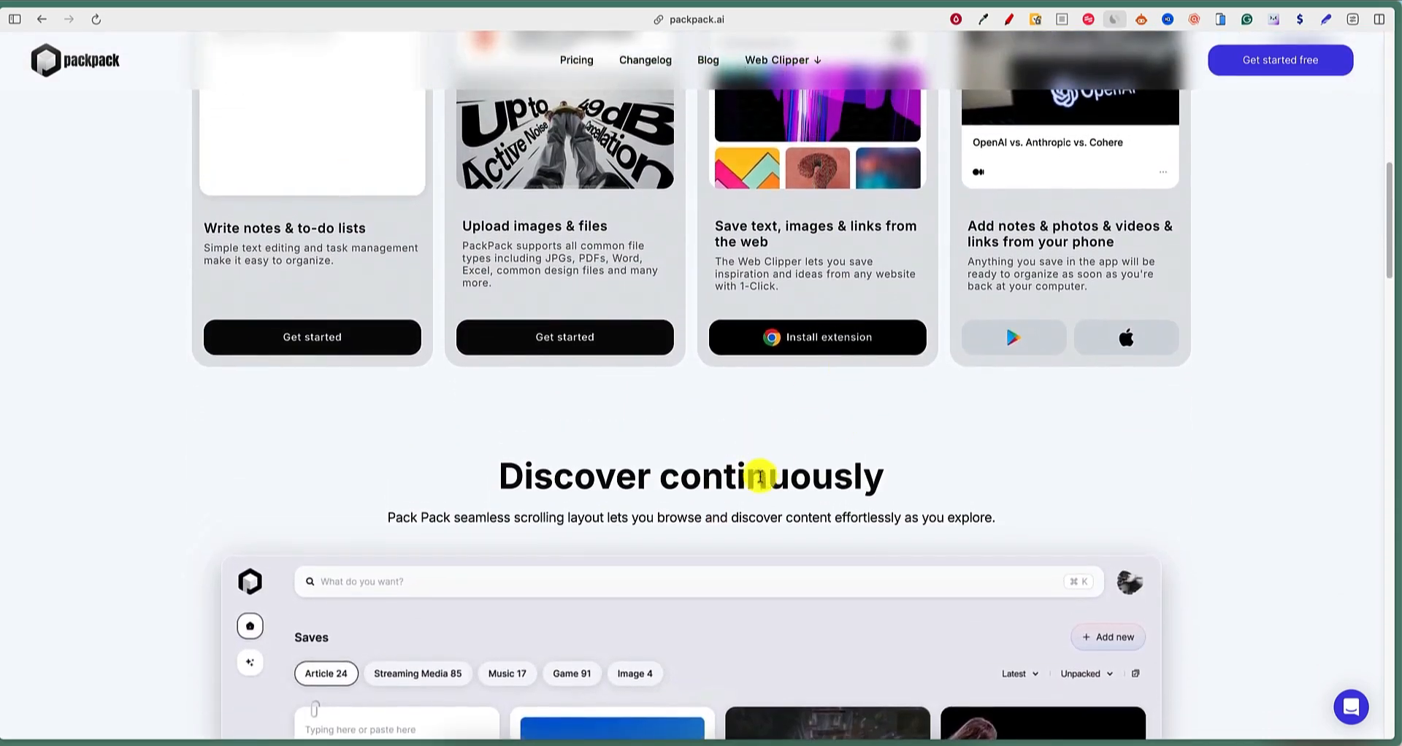
scroll("down", 3)
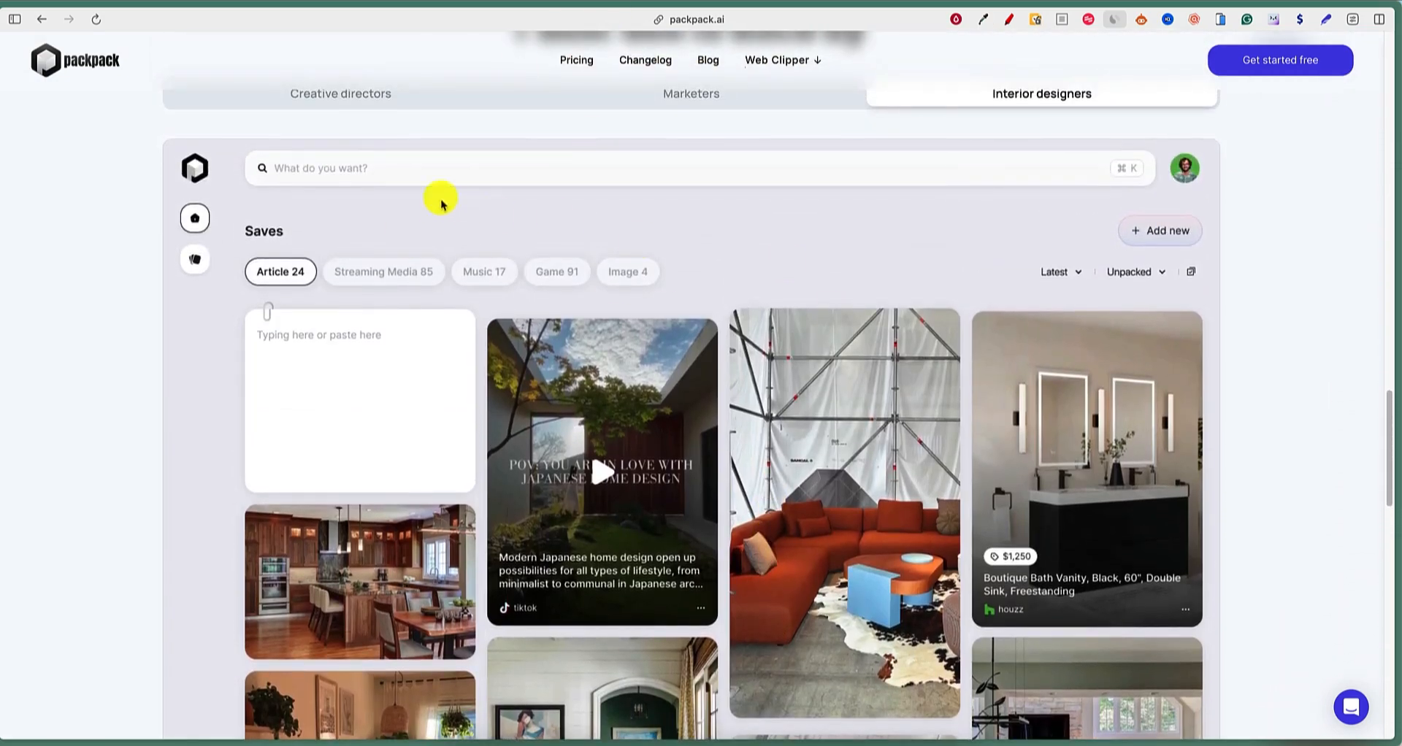
left_click(691, 94)
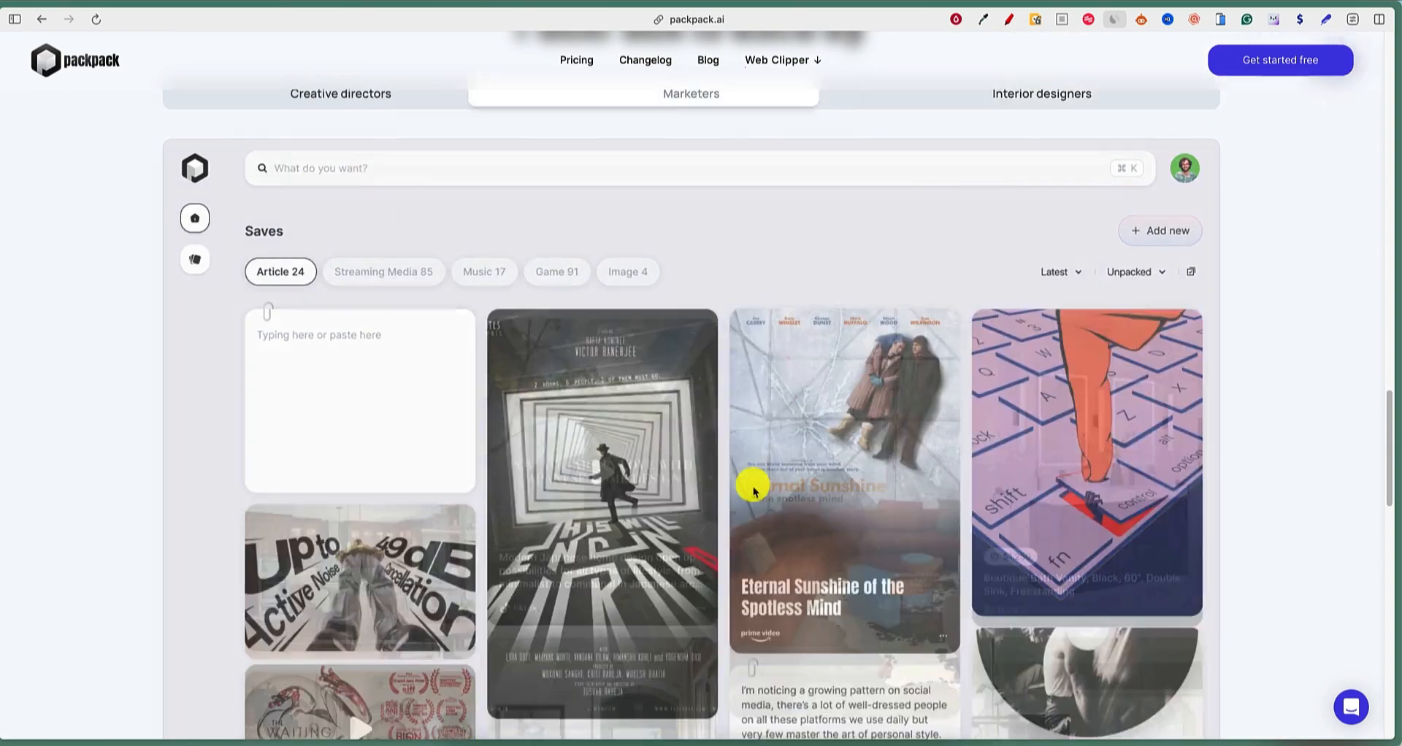
scroll("up", 3)
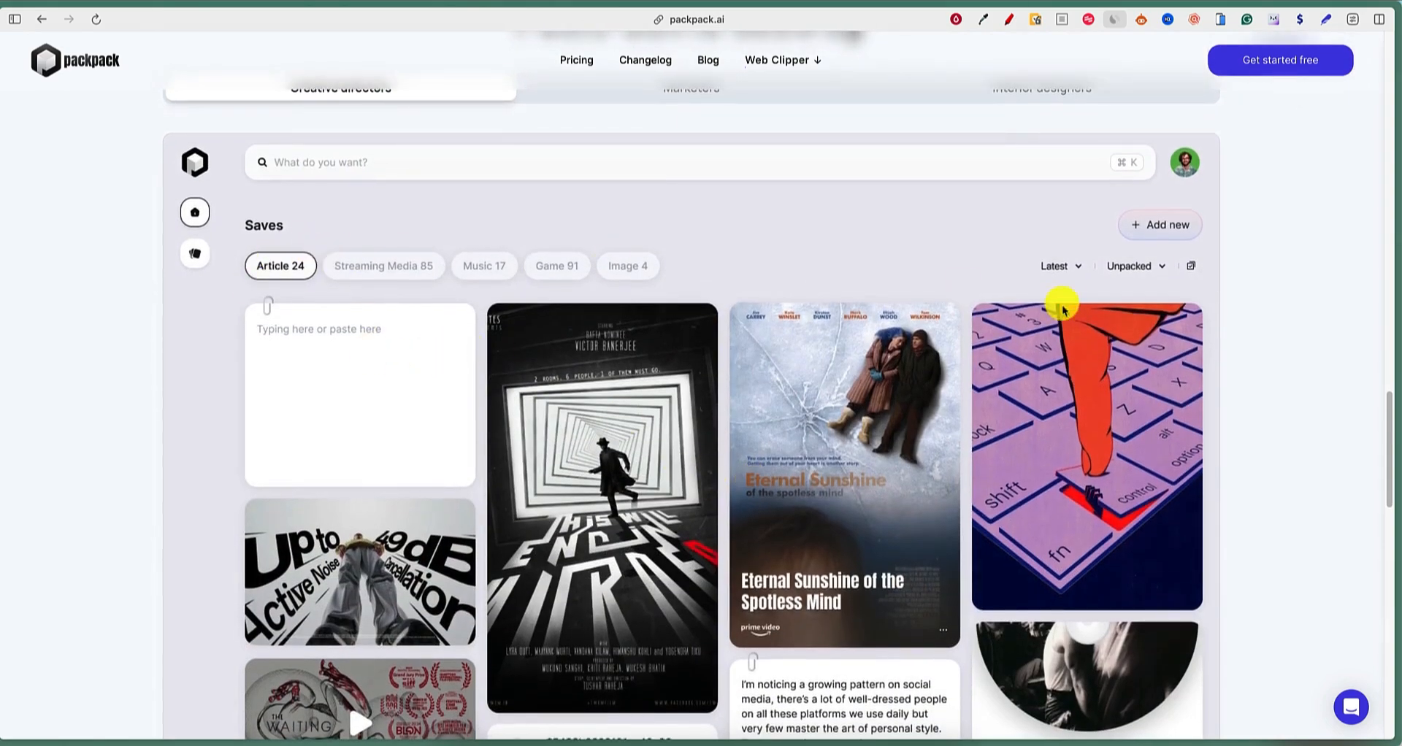
scroll("down", 3)
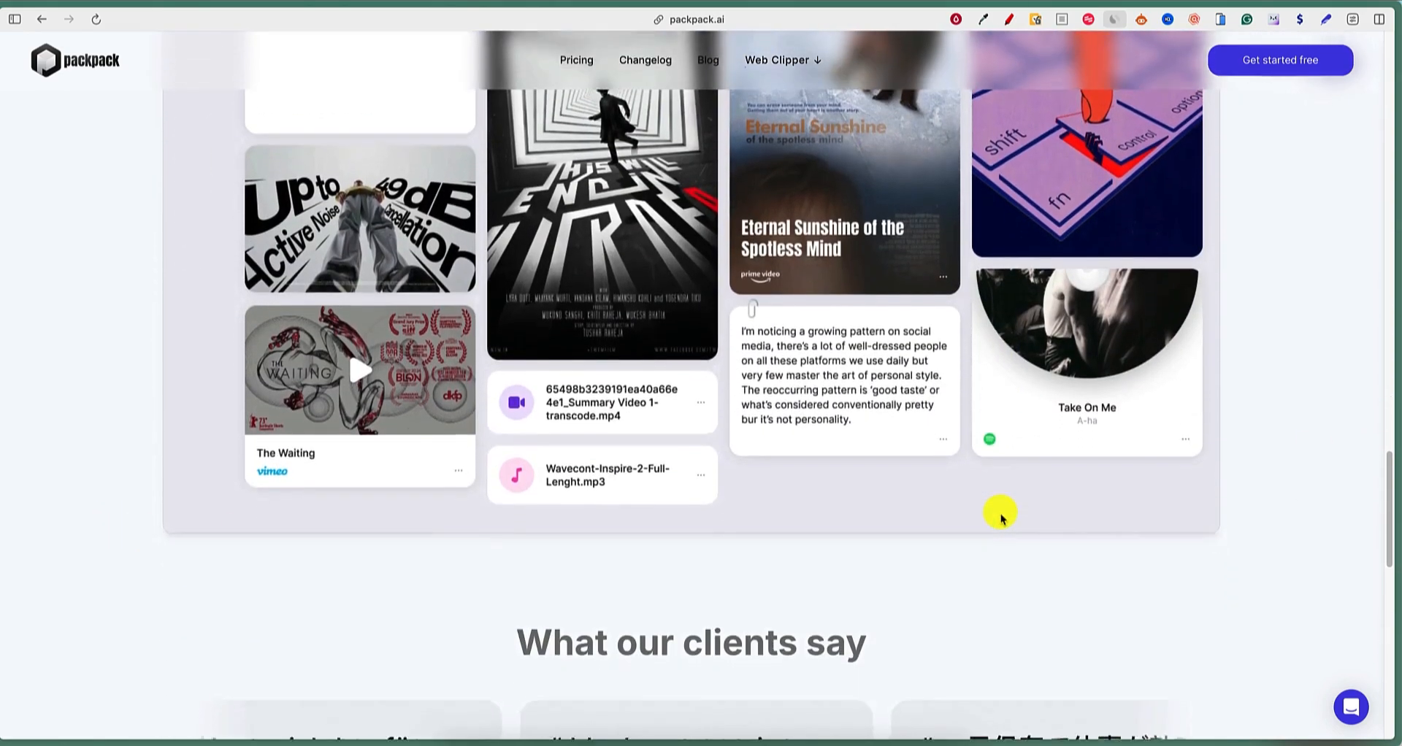
scroll("down", 3)
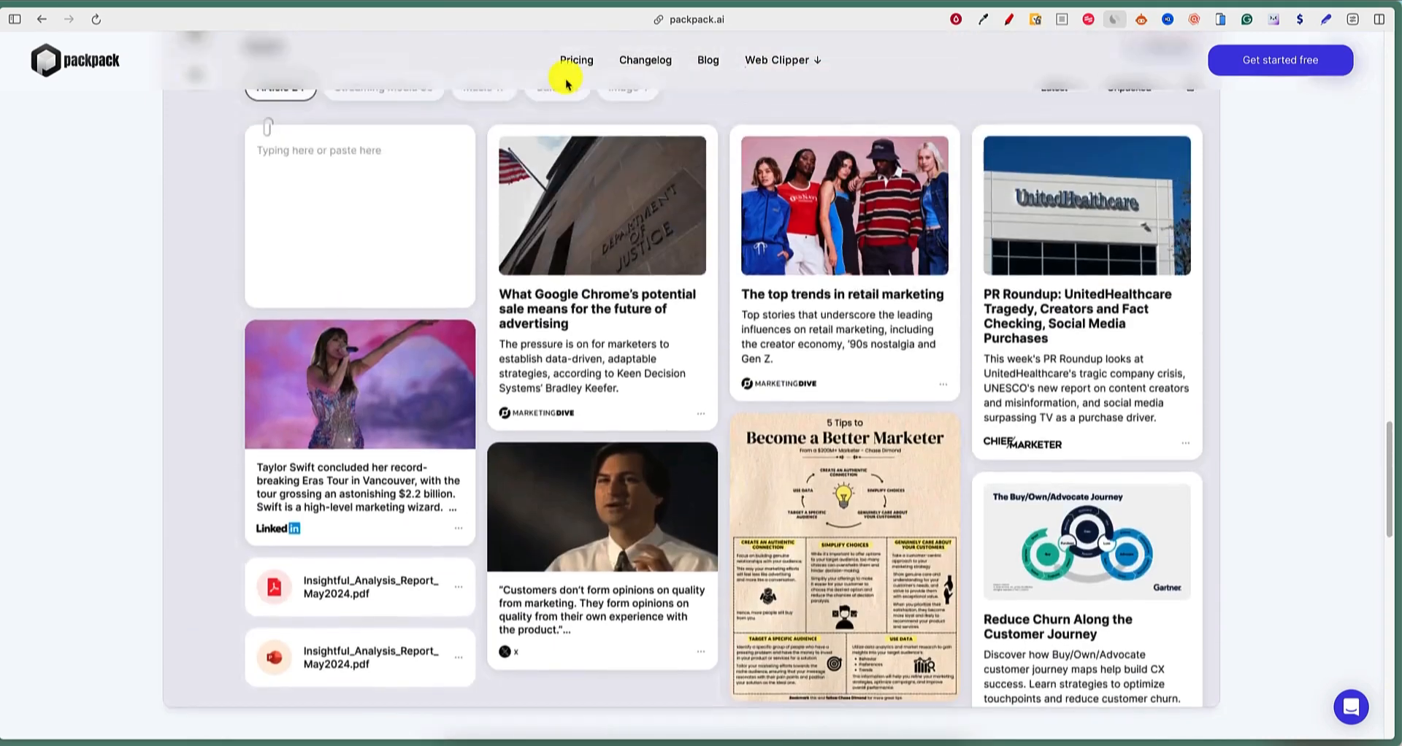
Show the Pricing page with PowerPack at $4.99 annual discount versus $9.99 monthly.
left_click(575, 60)
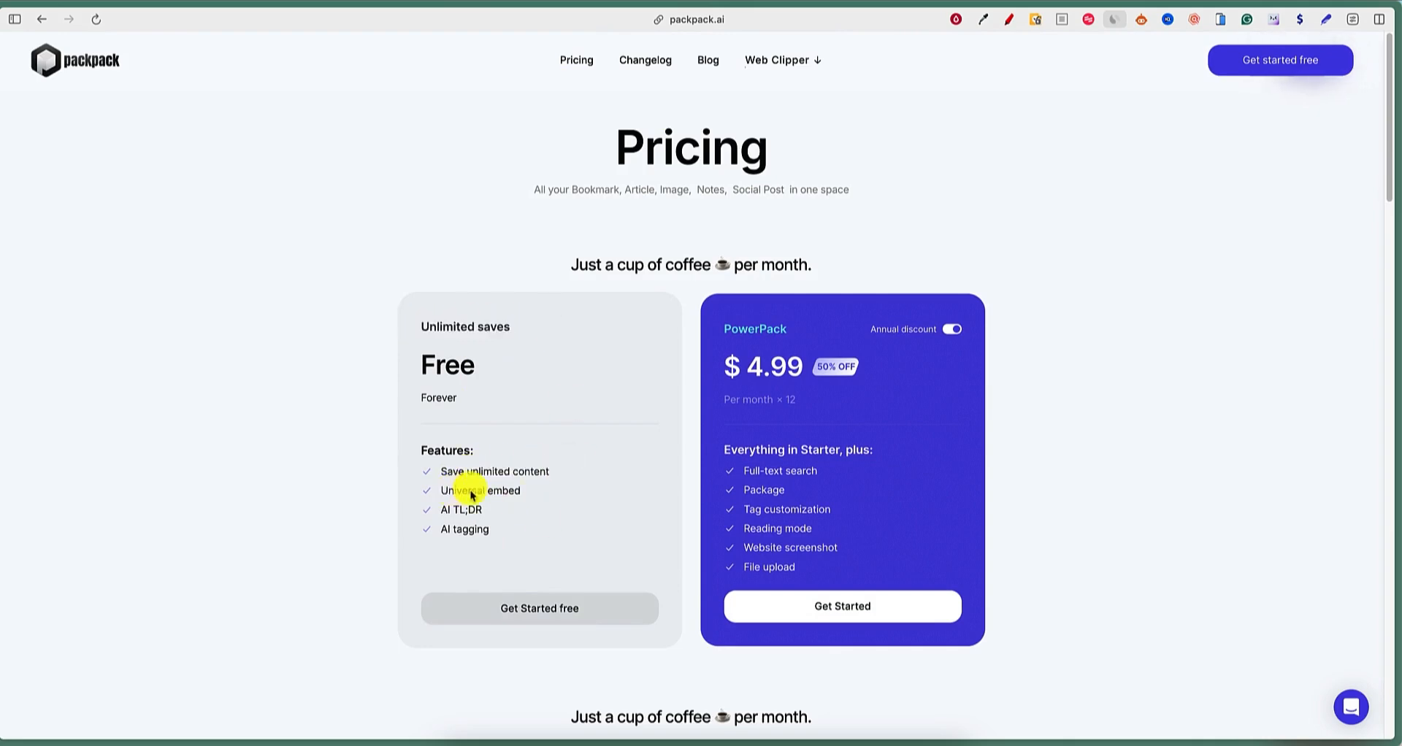
double_click(504, 489)
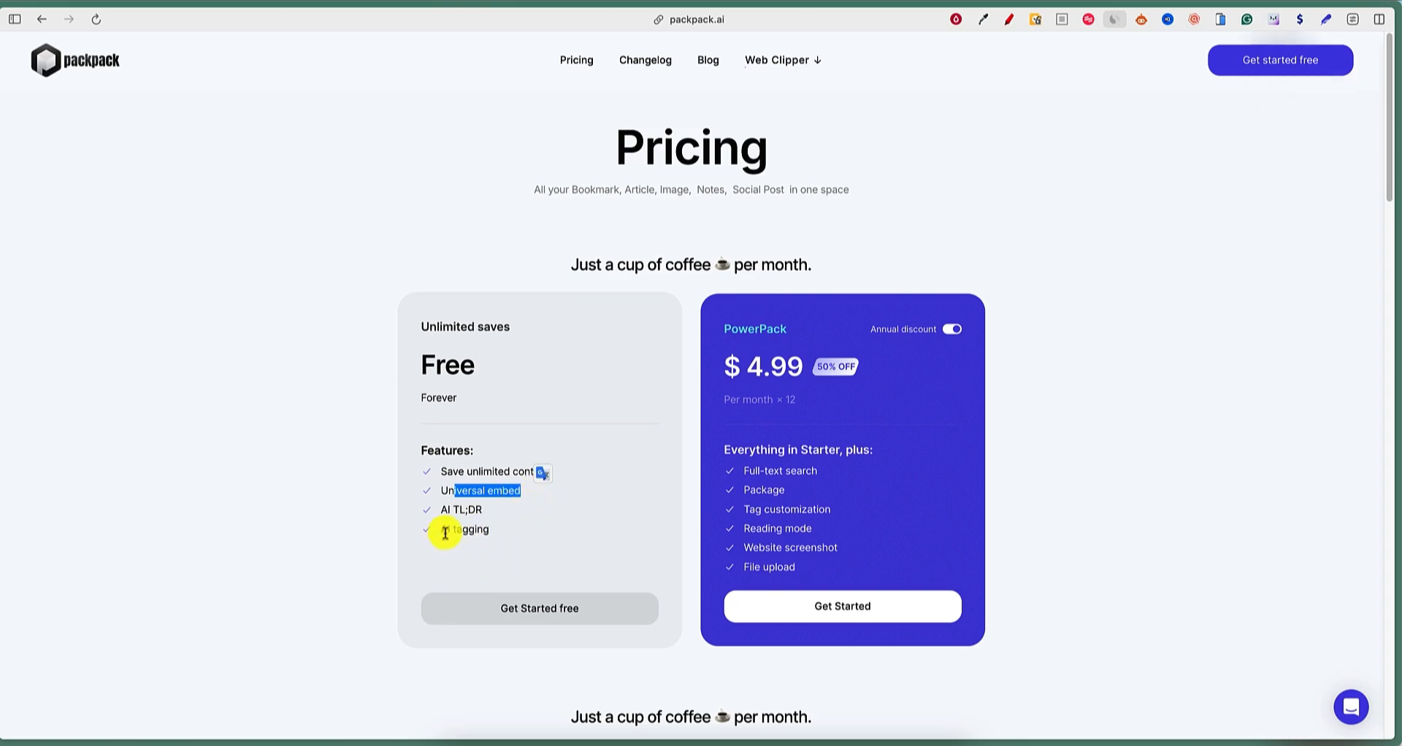
mouse_move(931, 457)
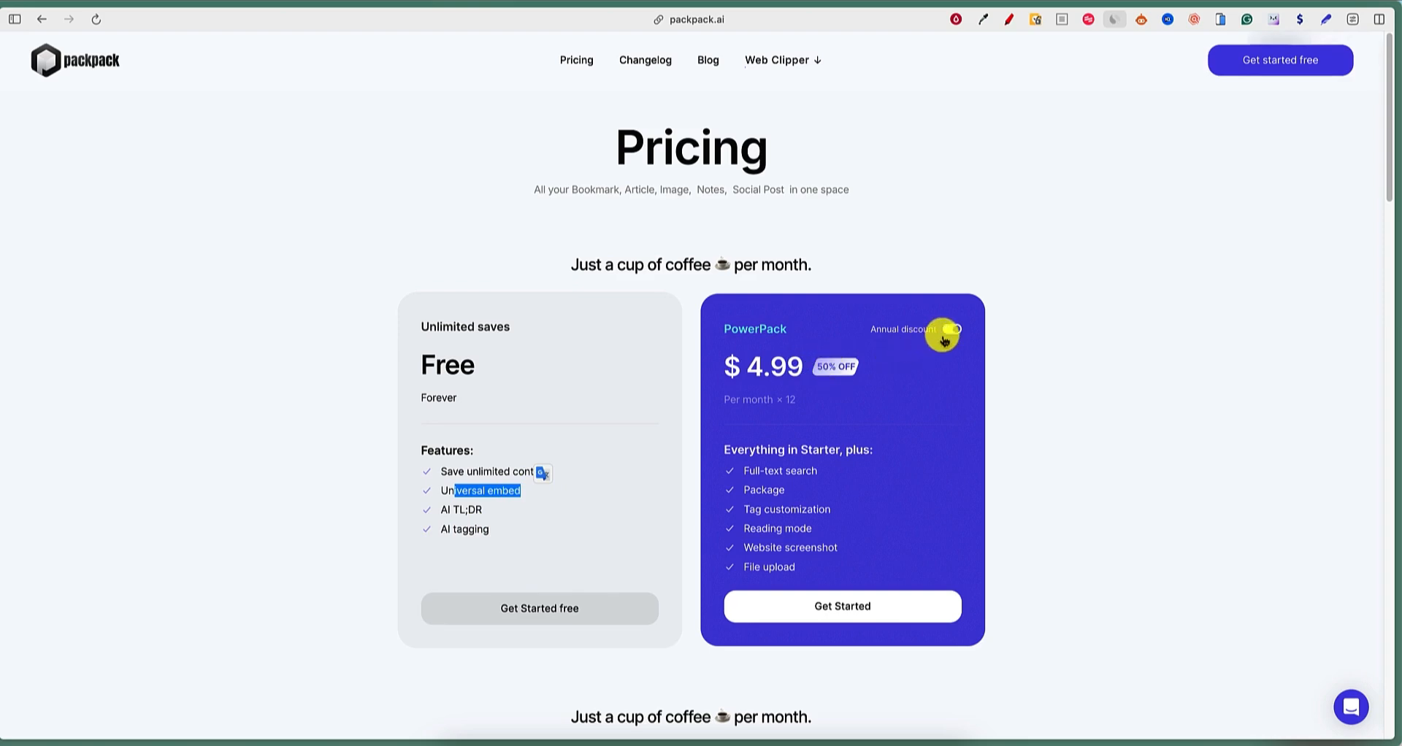
left_click(952, 328)
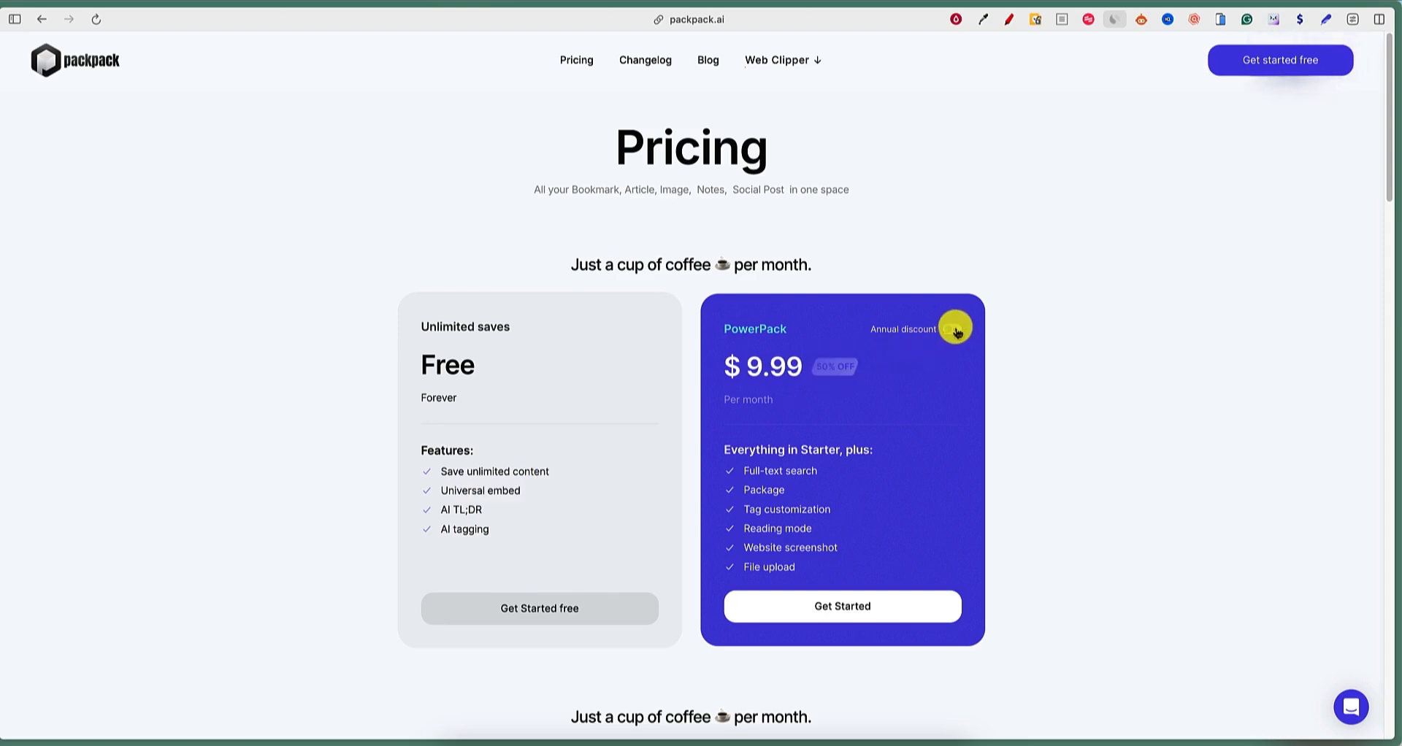
left_click(953, 328)
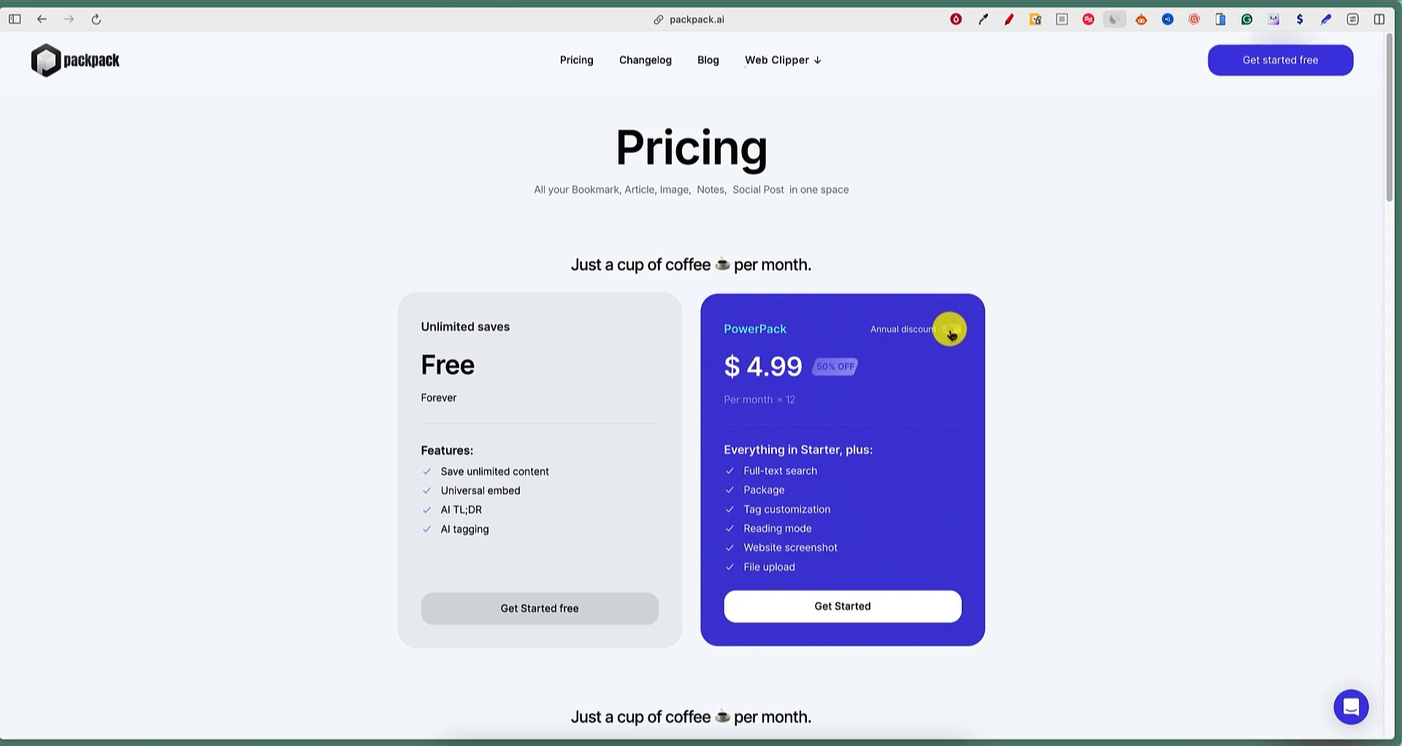
left_click(951, 329)
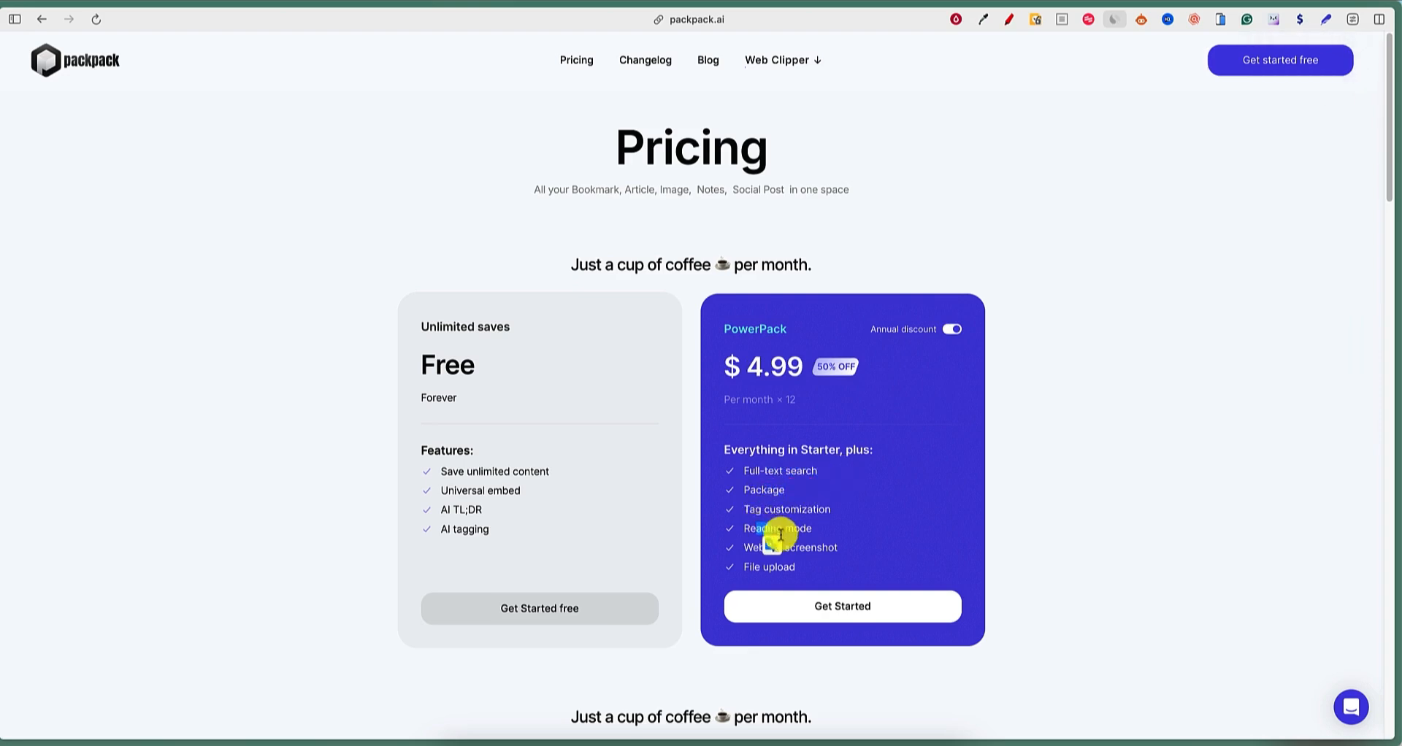
mouse_move(841, 554)
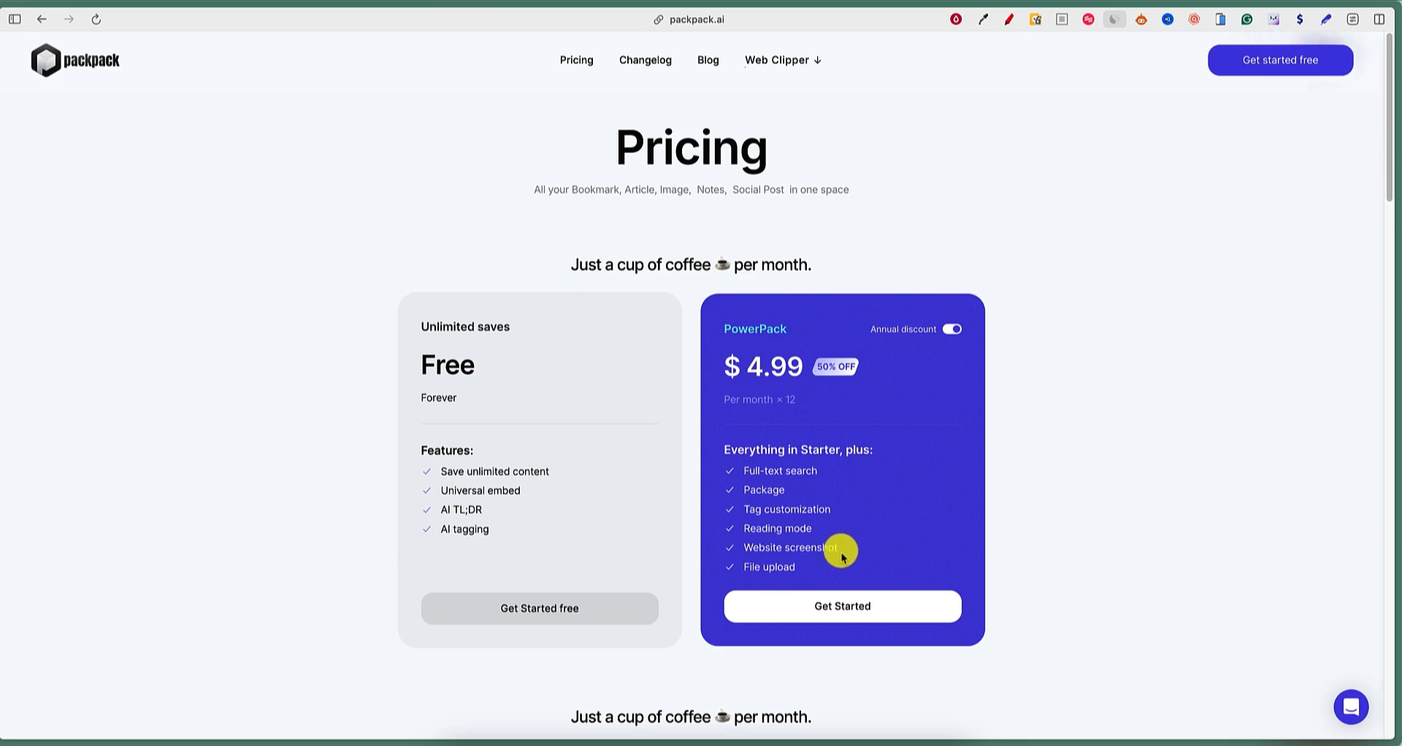
mouse_move(575, 458)
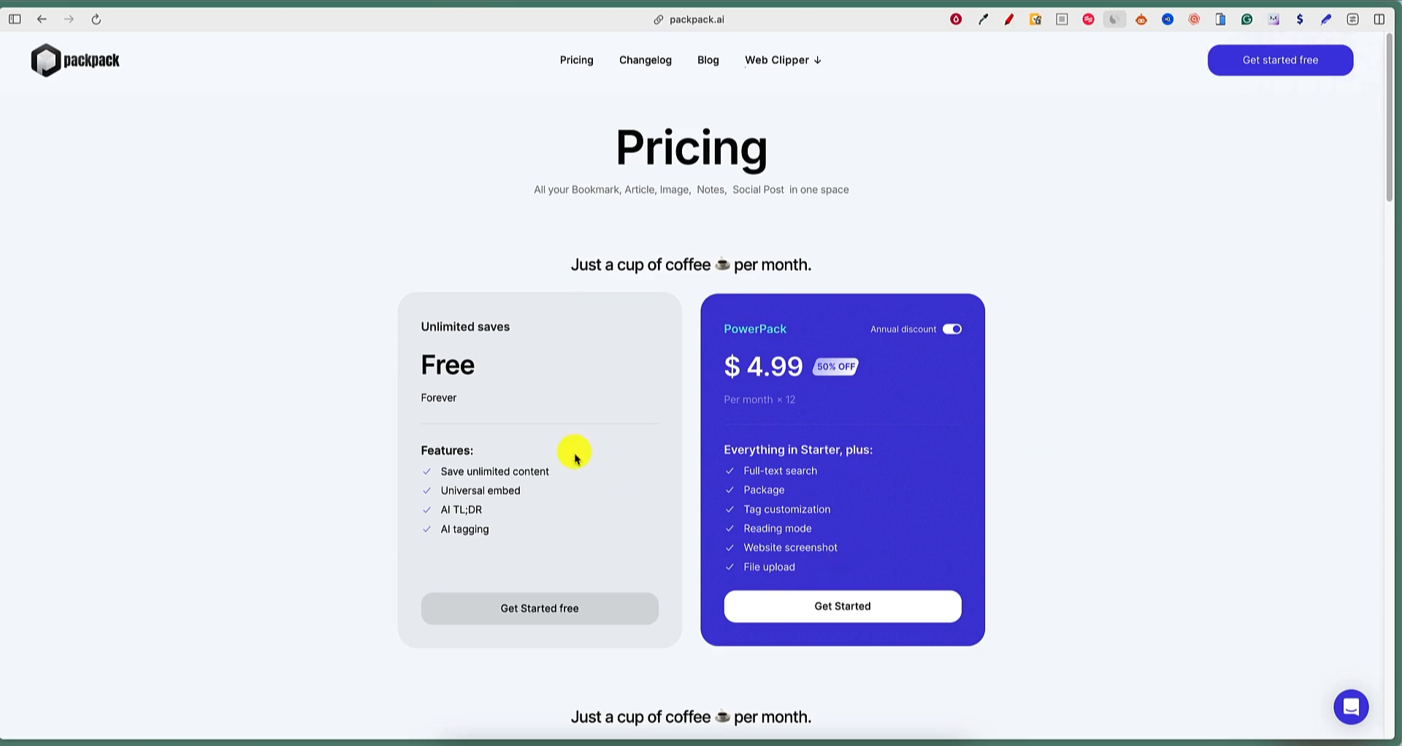
mouse_move(432, 430)
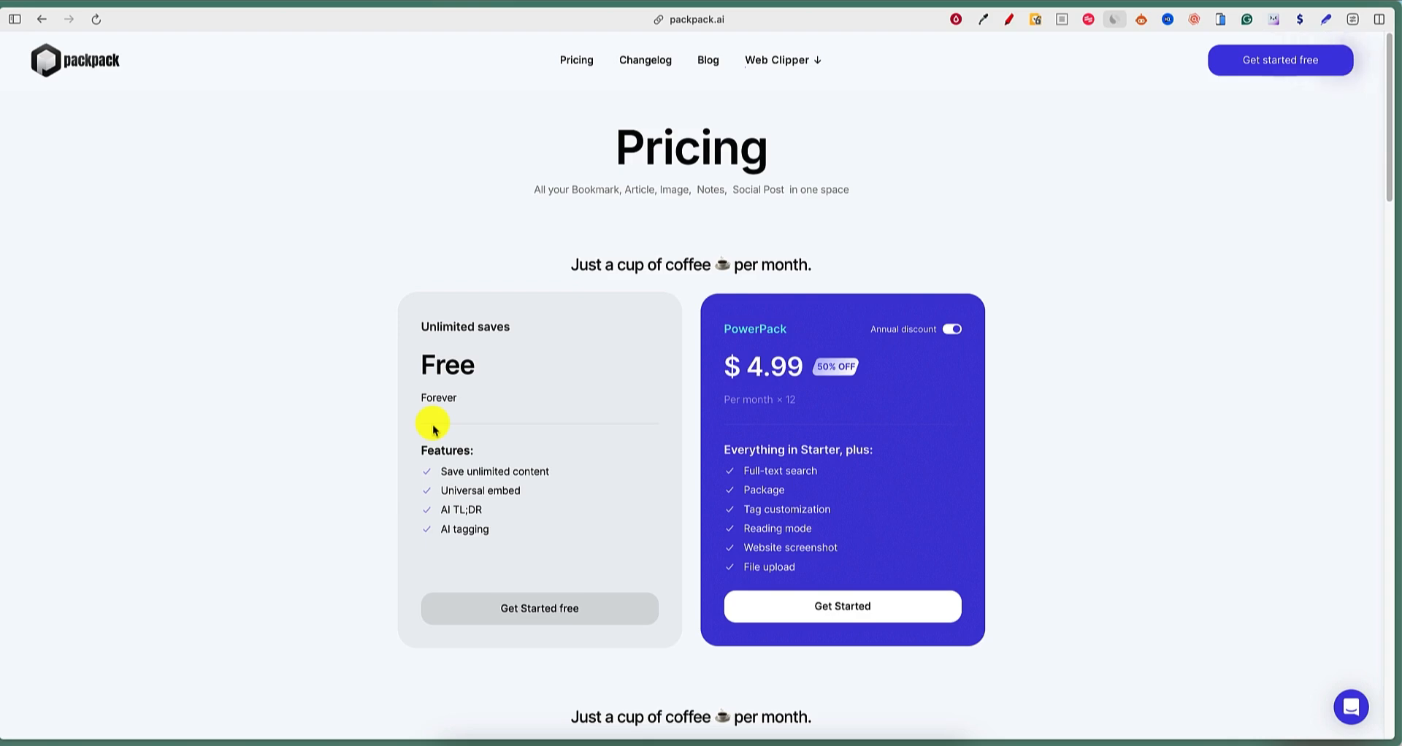
mouse_move(1114, 420)
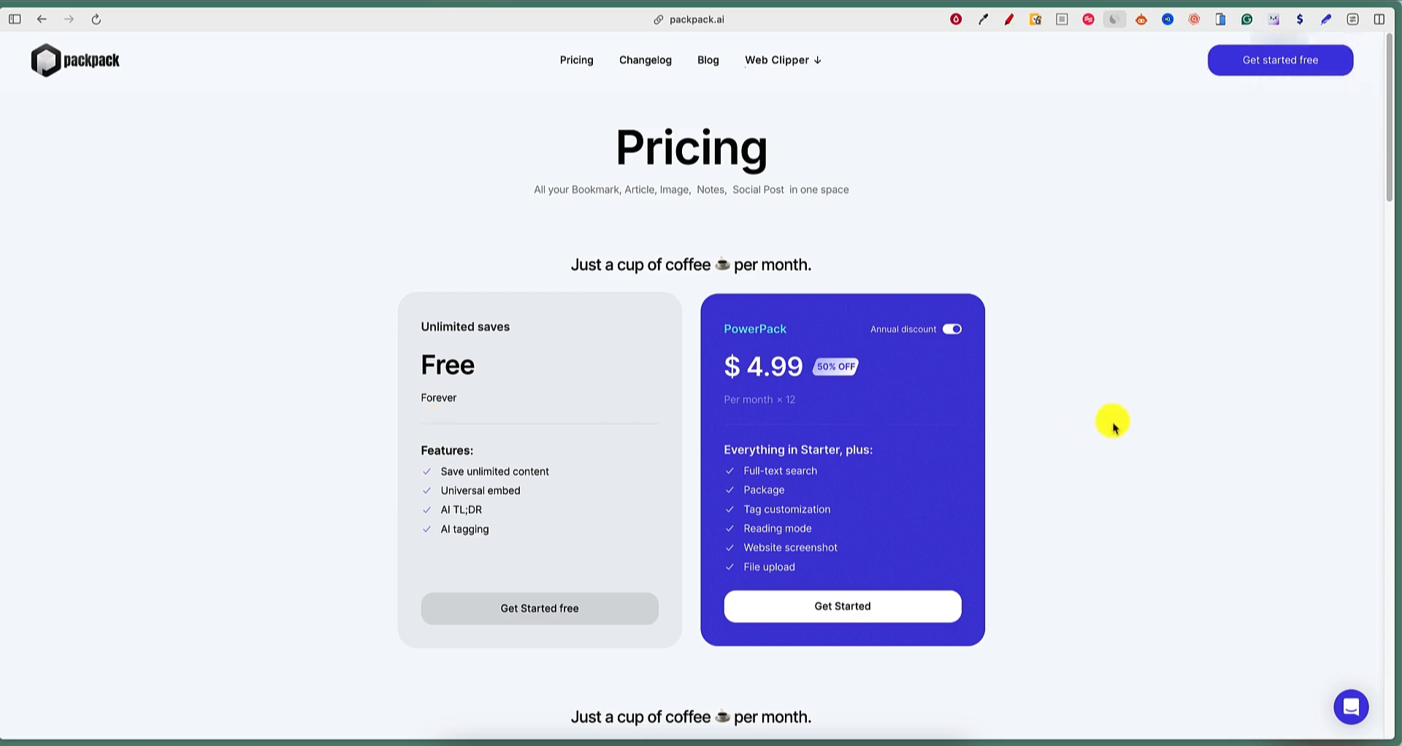
scroll("down", 3)
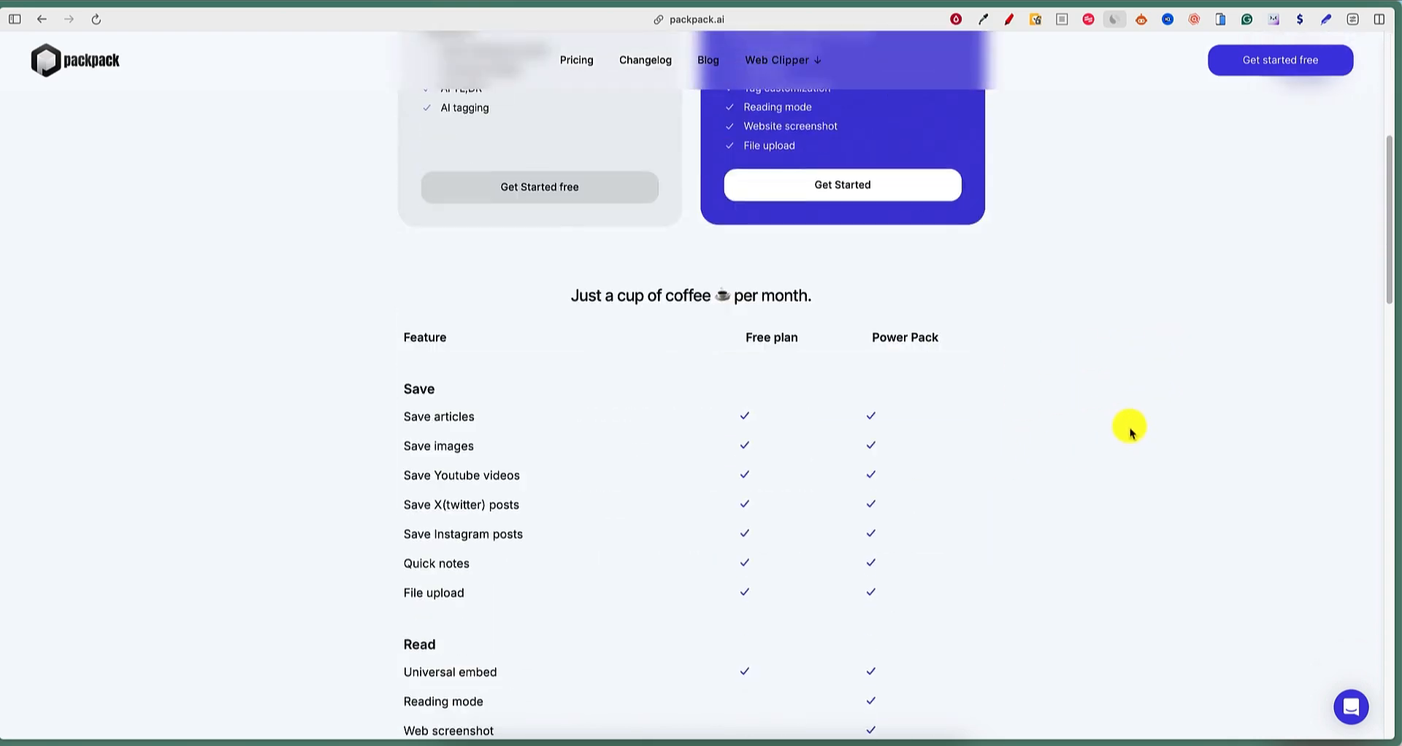
scroll("down", 3)
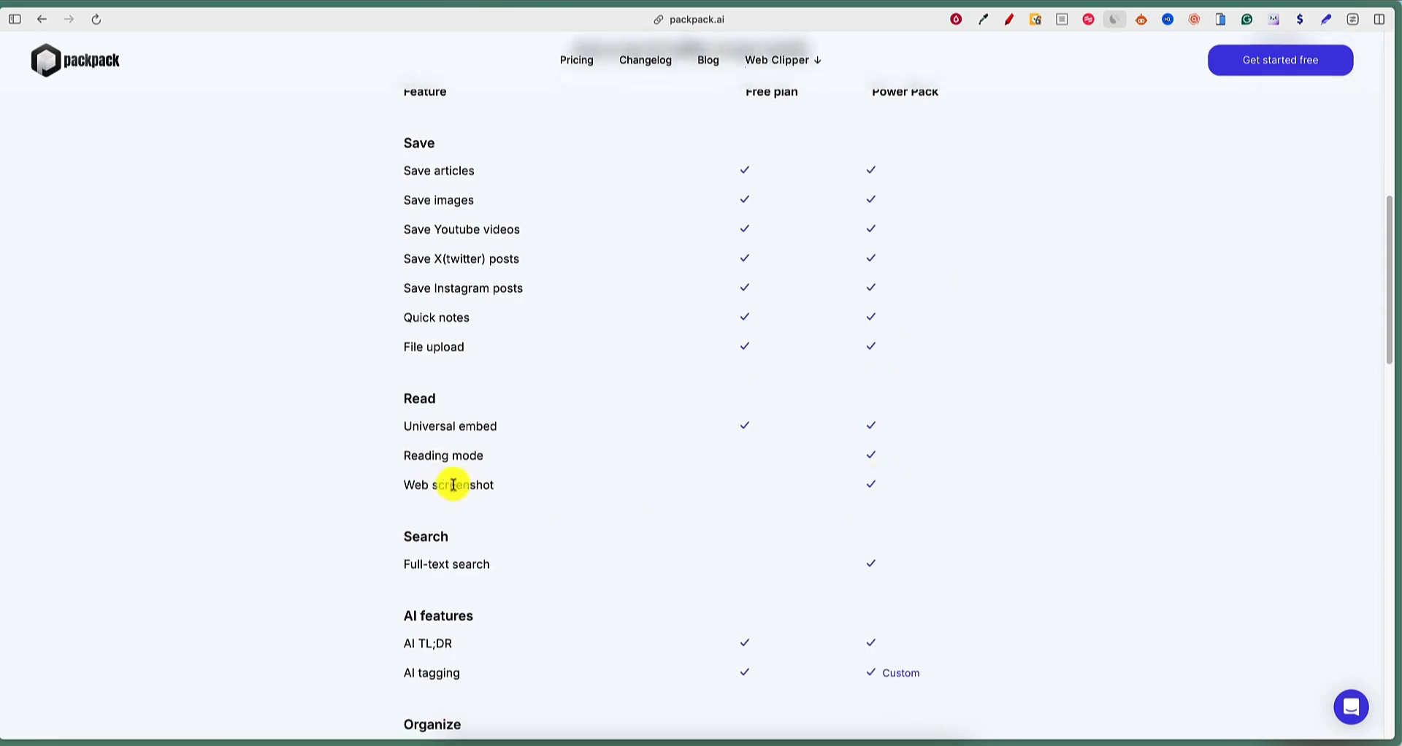
mouse_move(977, 489)
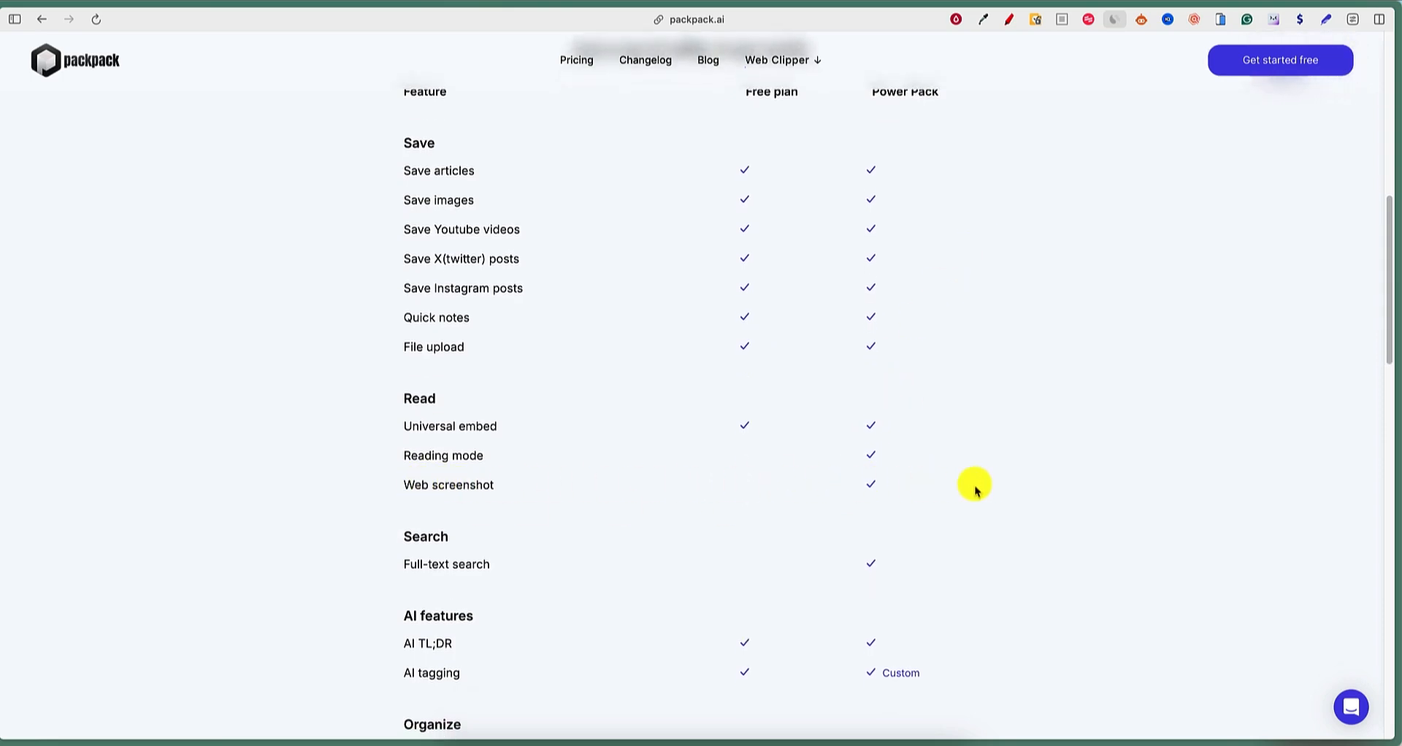
mouse_move(939, 494)
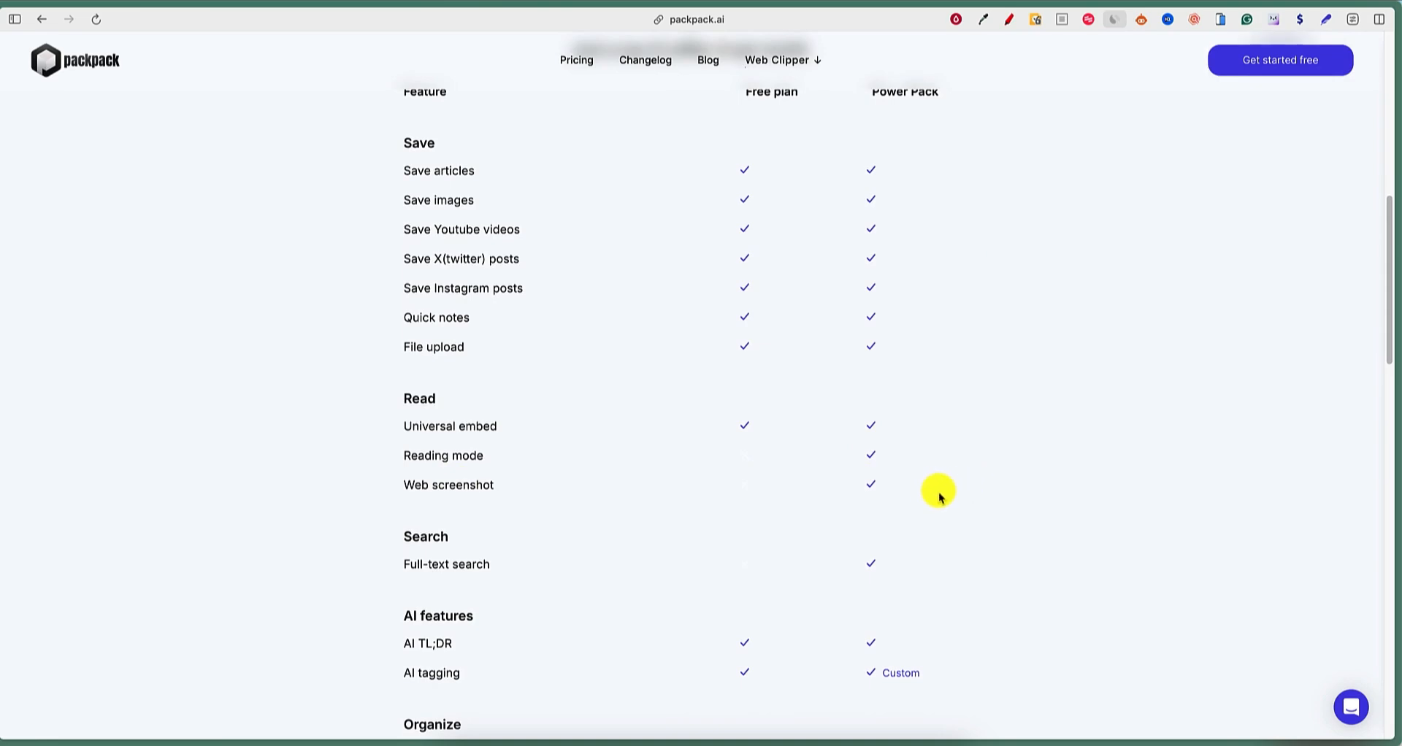
mouse_move(542, 518)
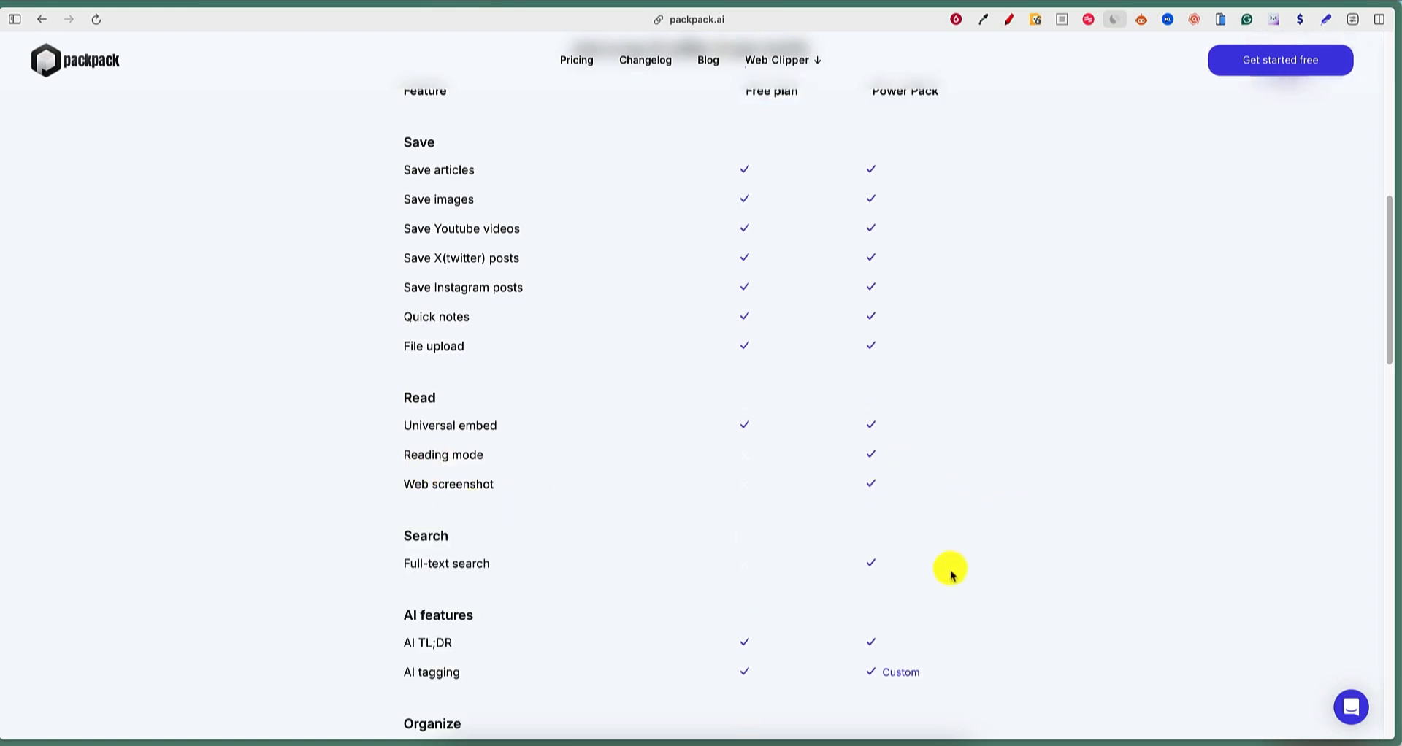
scroll("down", 3)
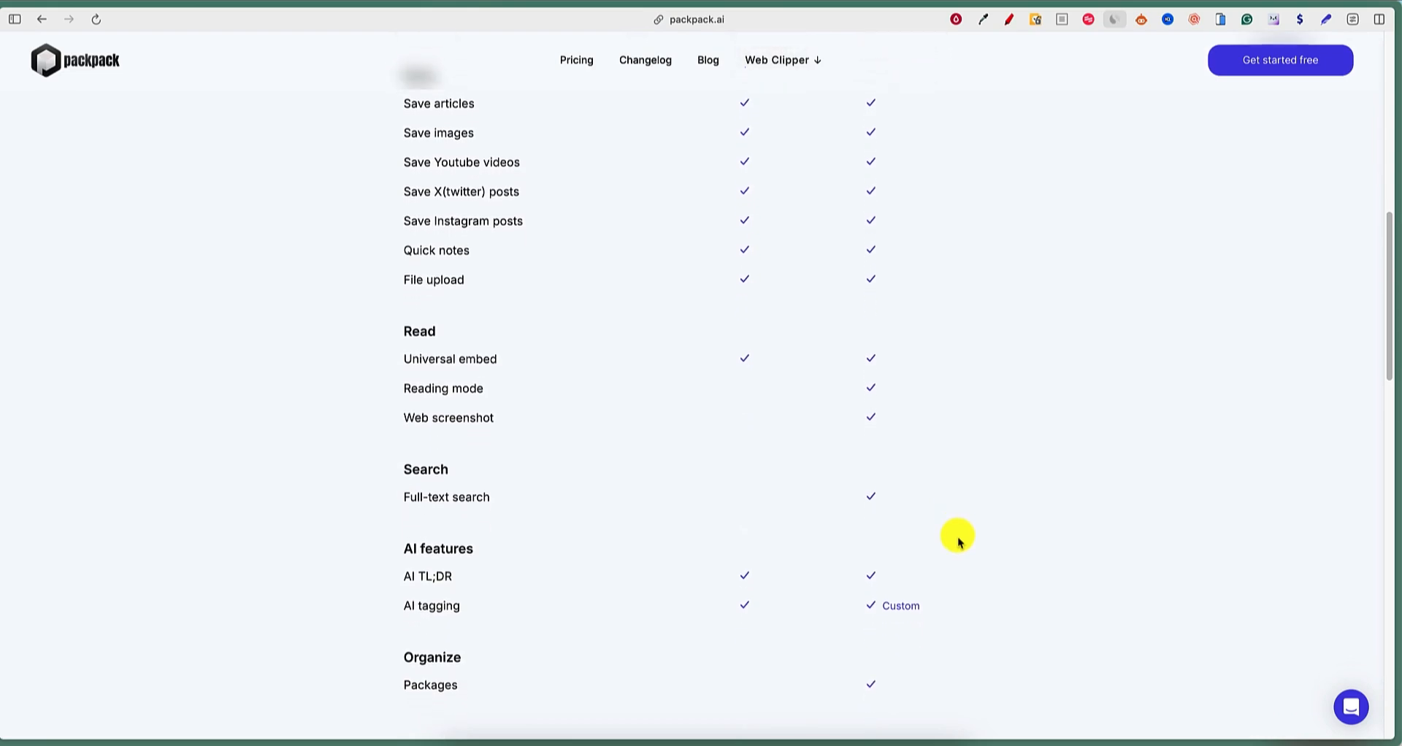
scroll("up", 3)
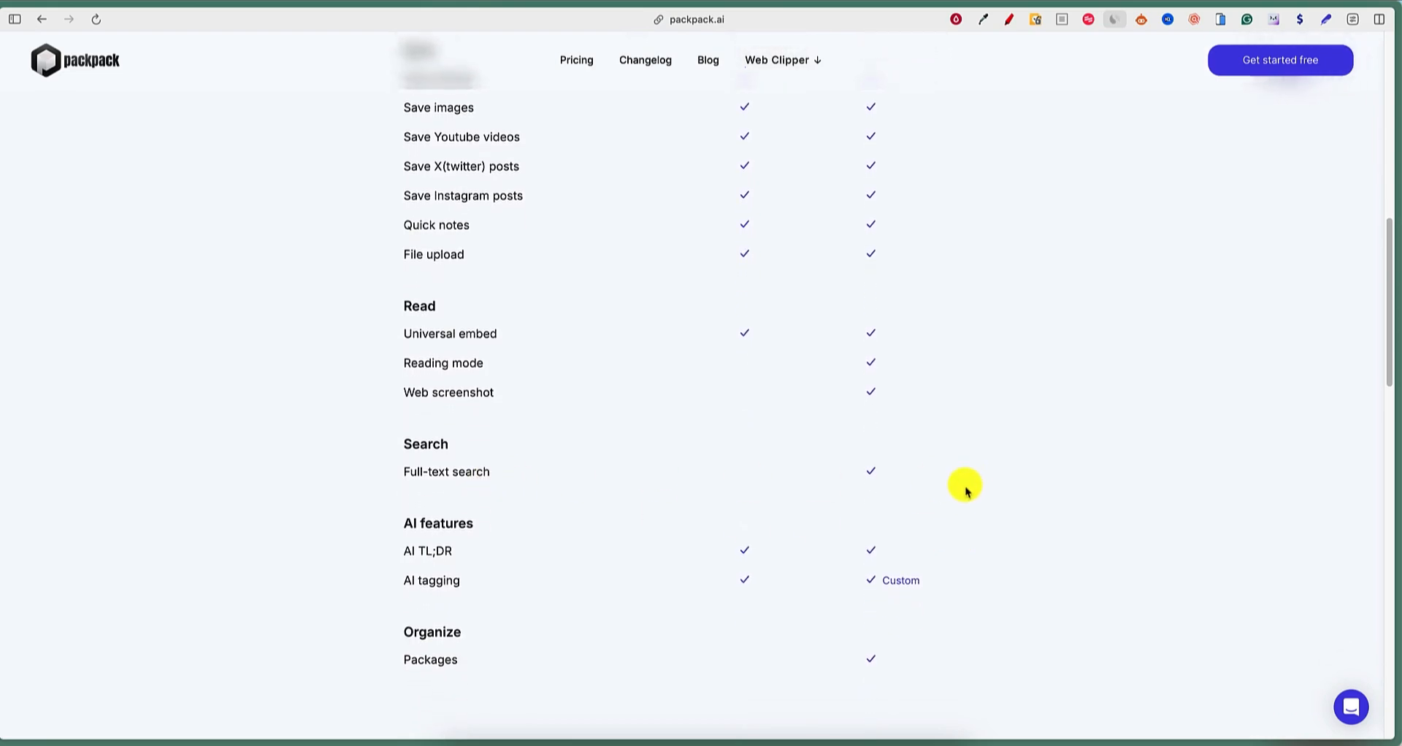
scroll("up", 3)
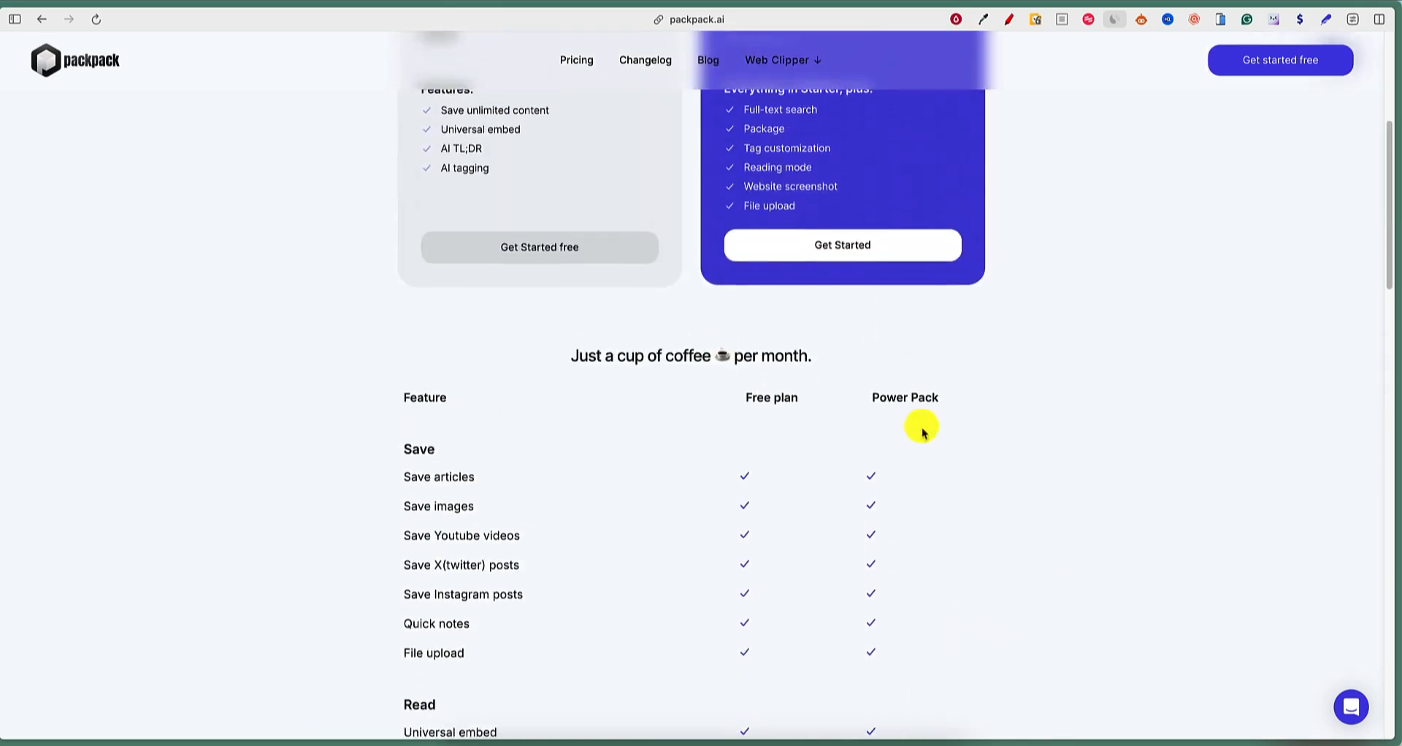
scroll("up", 3)
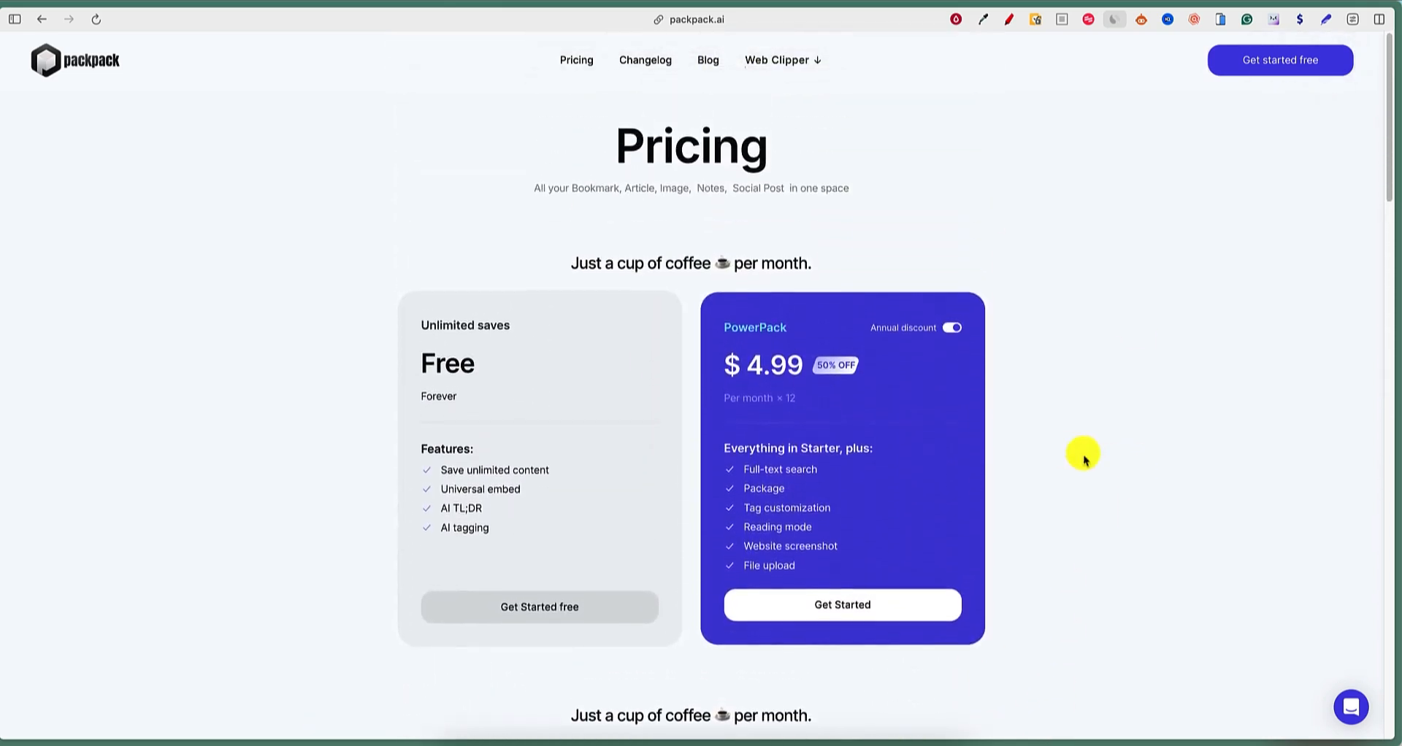
mouse_move(1289, 98)
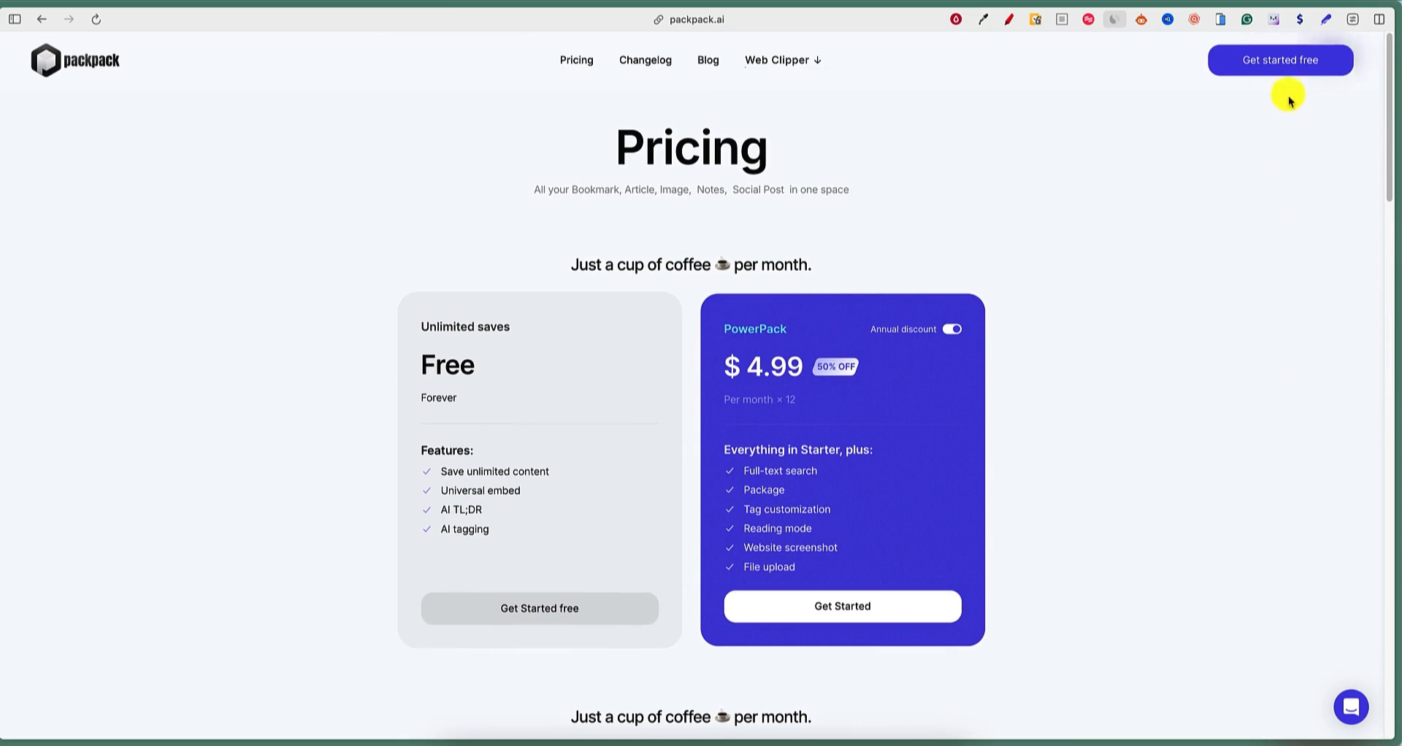
left_click(1279, 60)
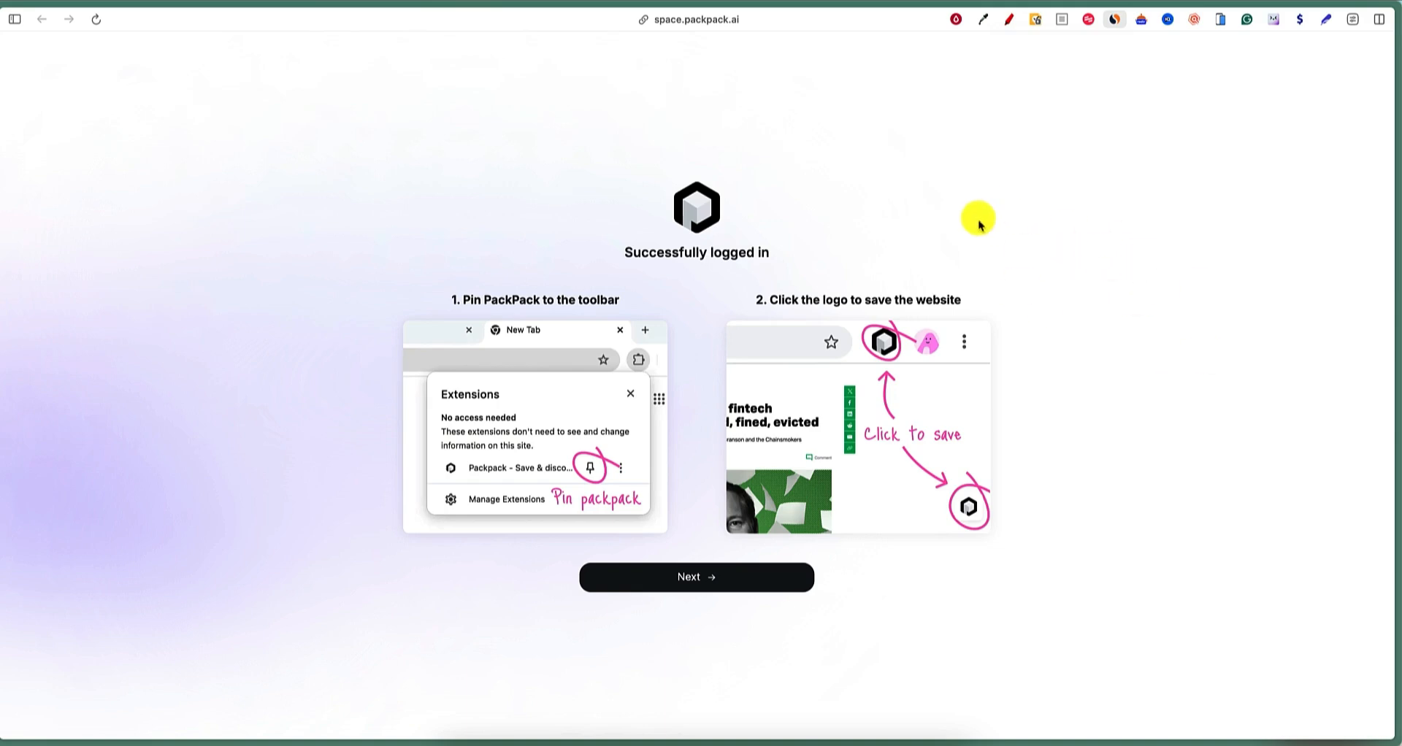
mouse_move(633, 253)
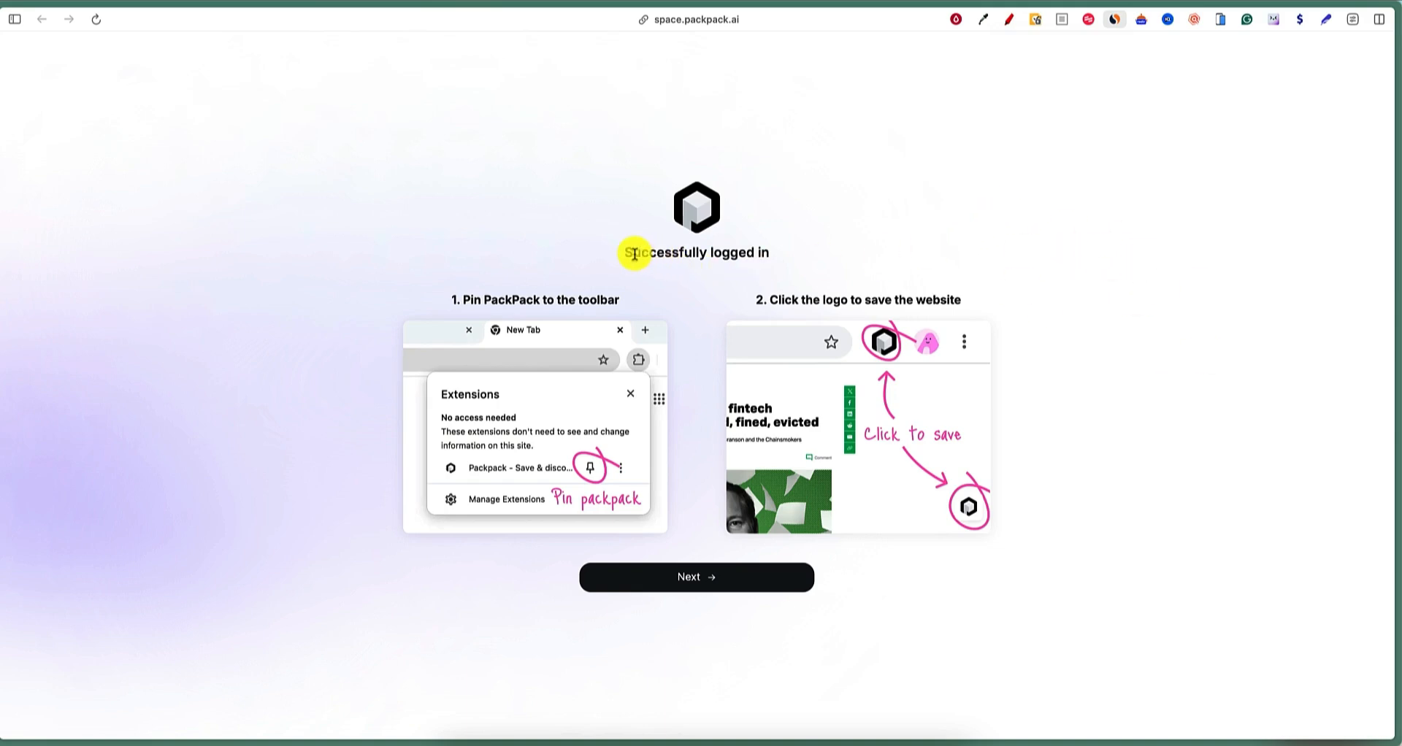
mouse_move(808, 487)
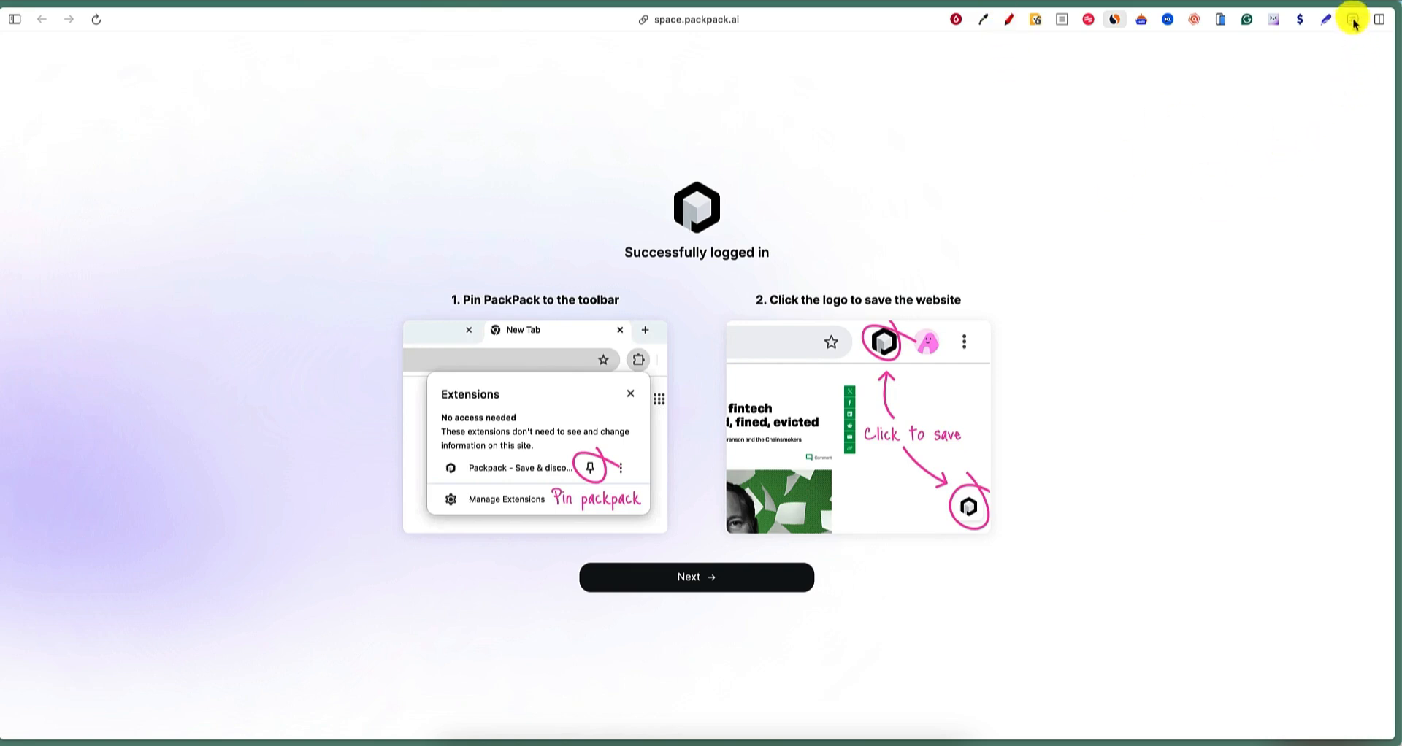
mouse_move(1353, 18)
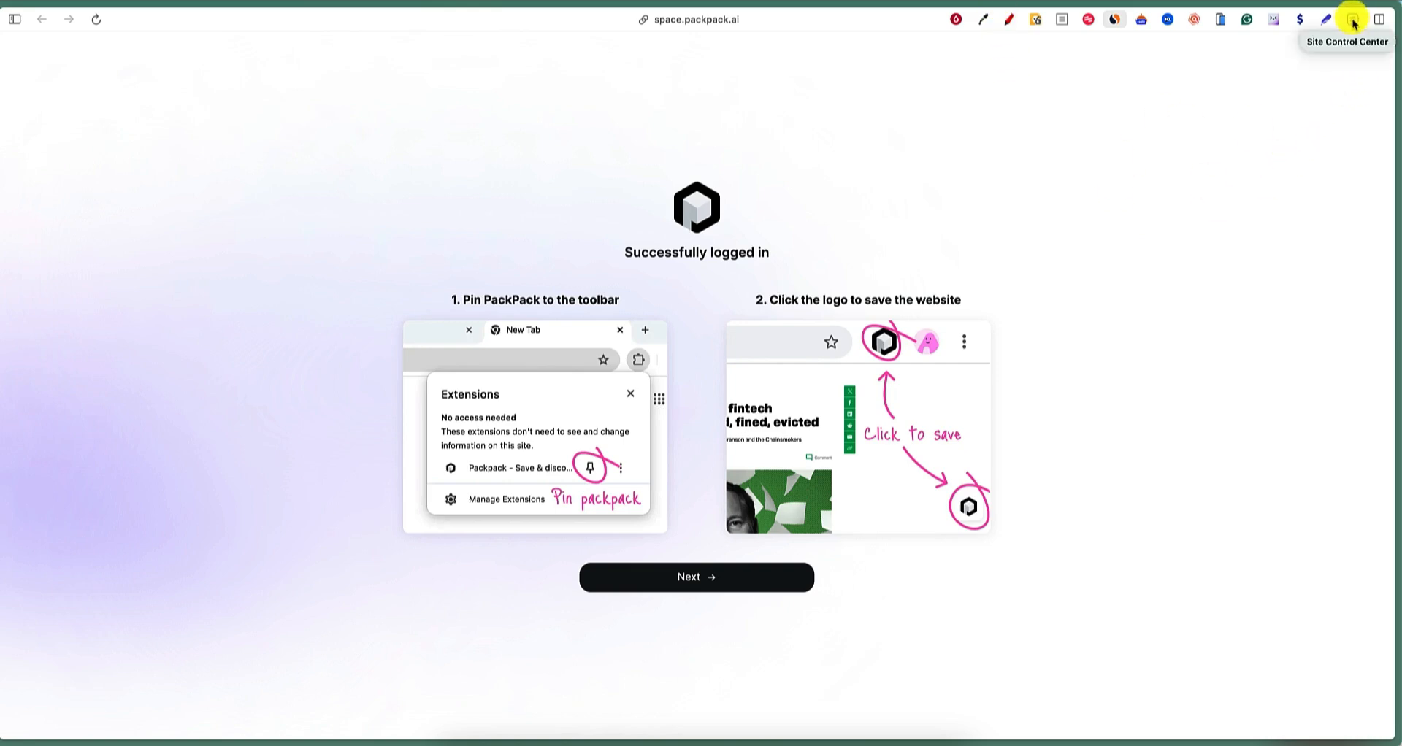
mouse_move(1217, 198)
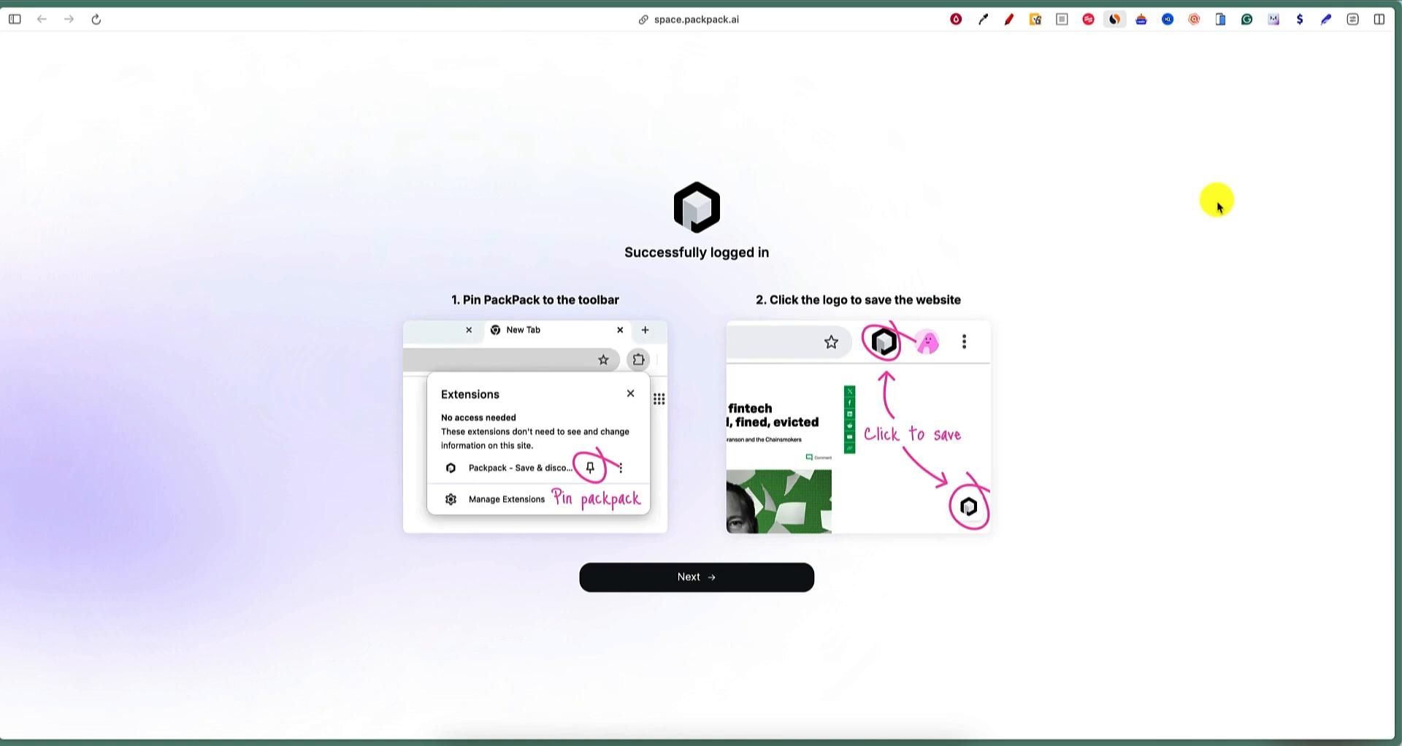
mouse_move(1313, 110)
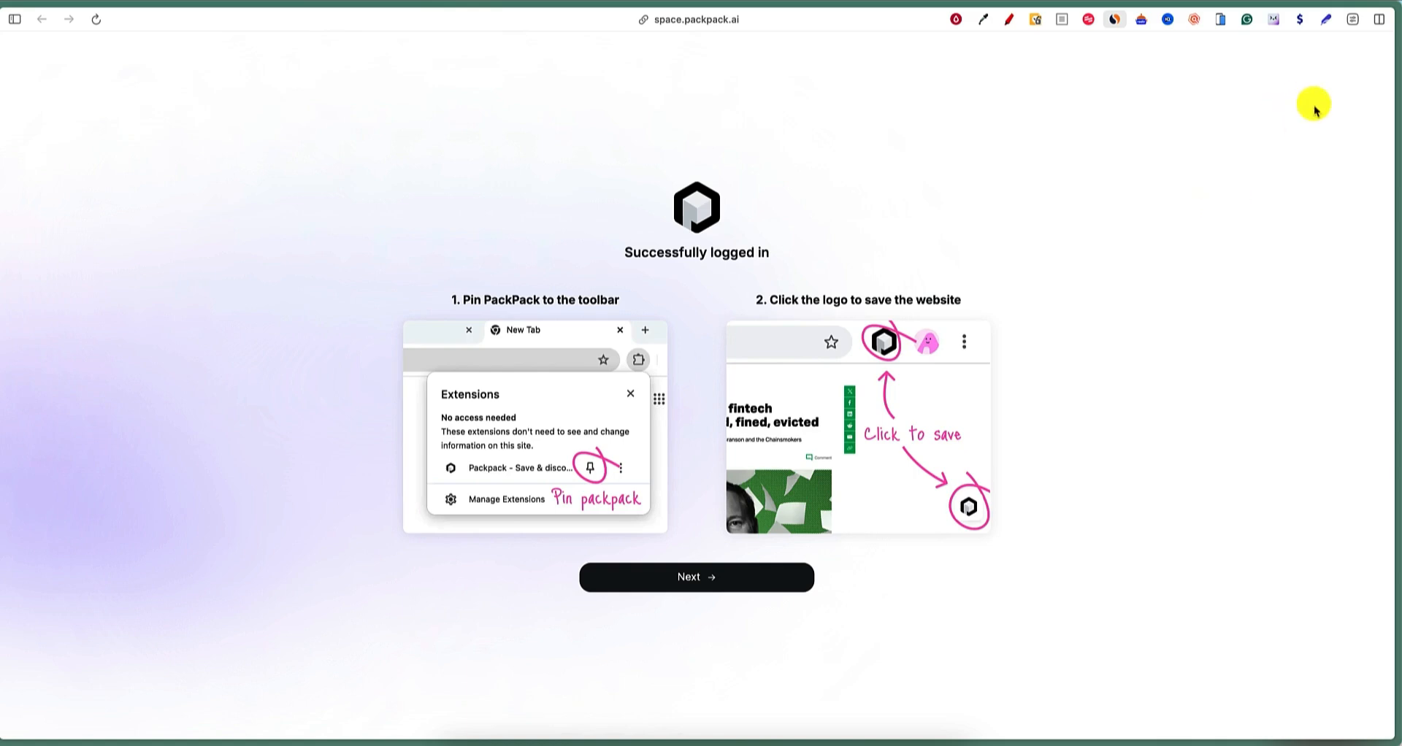
Pin the PackPack extension to Arc's toolbar from the extensions panel.
left_click(1352, 19)
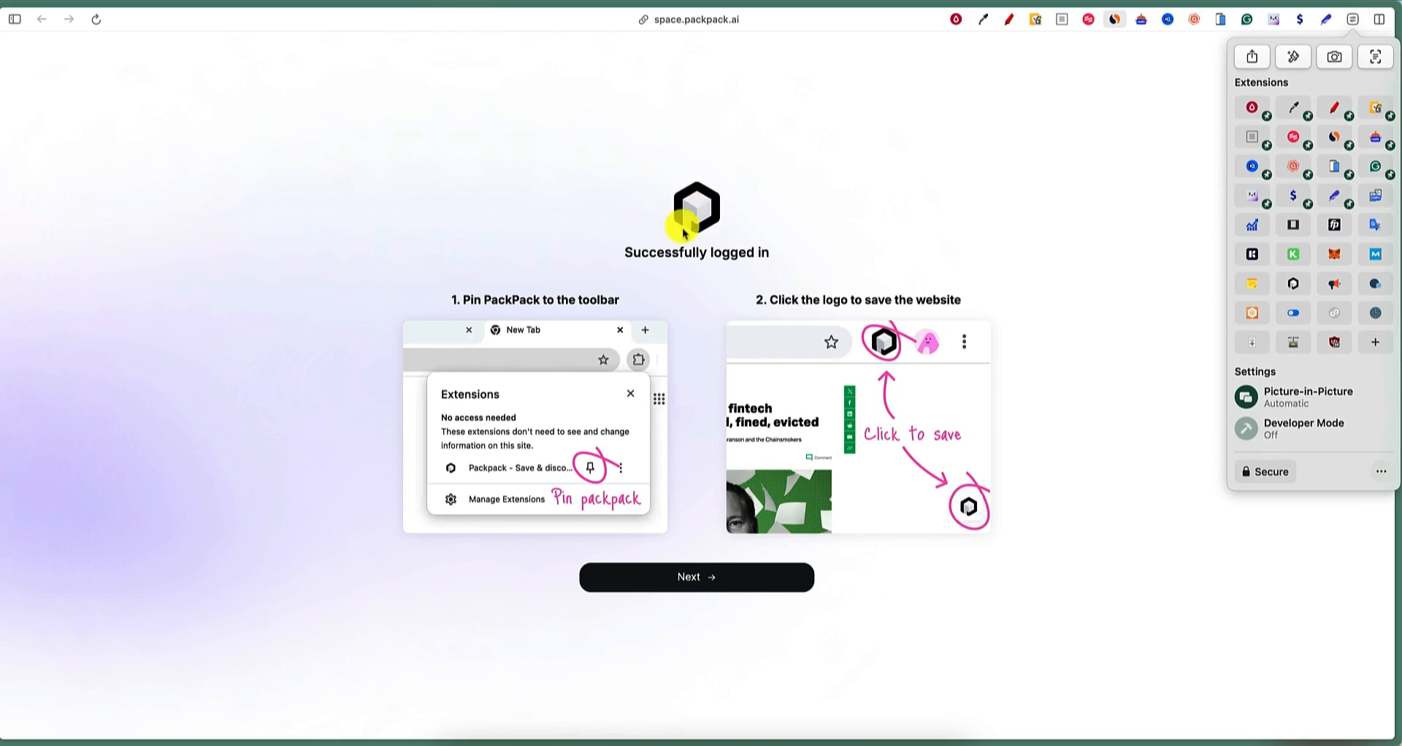
mouse_move(1292, 289)
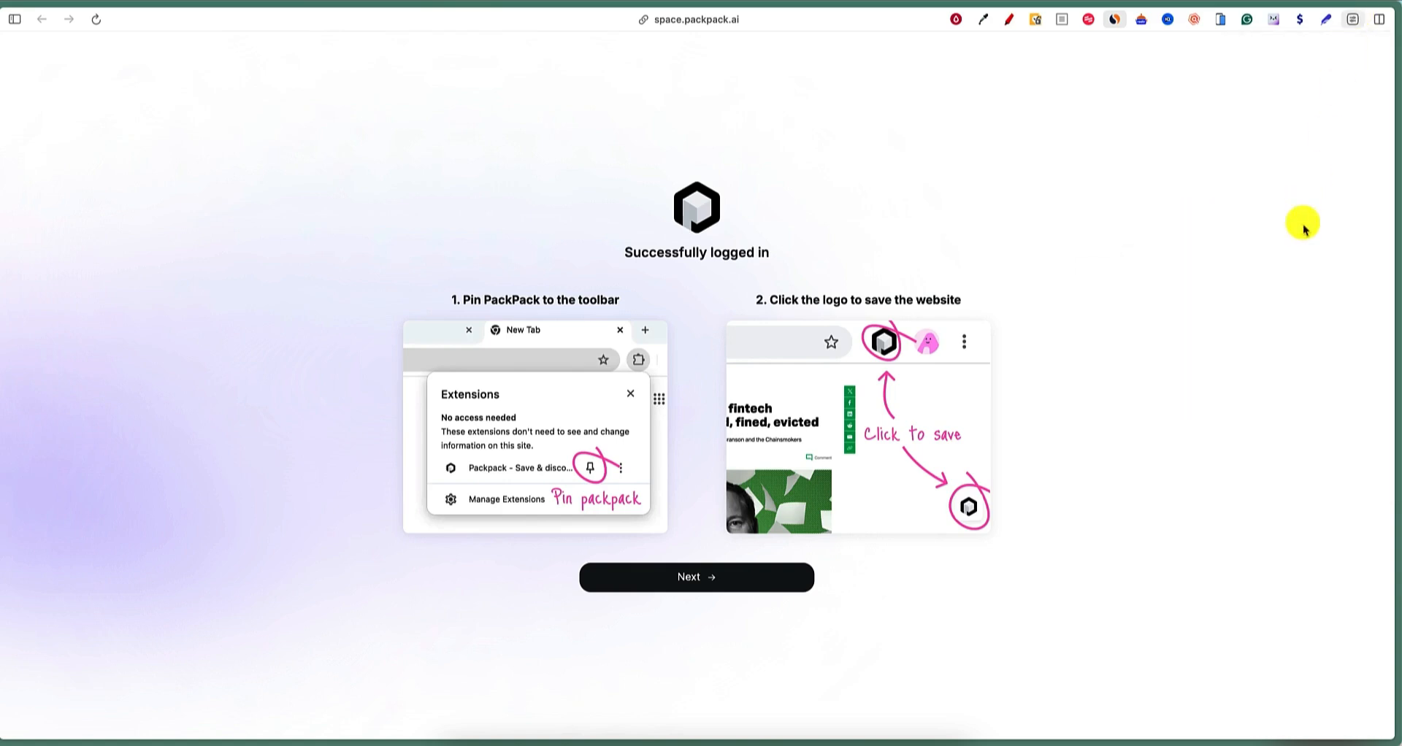
left_click(1352, 19)
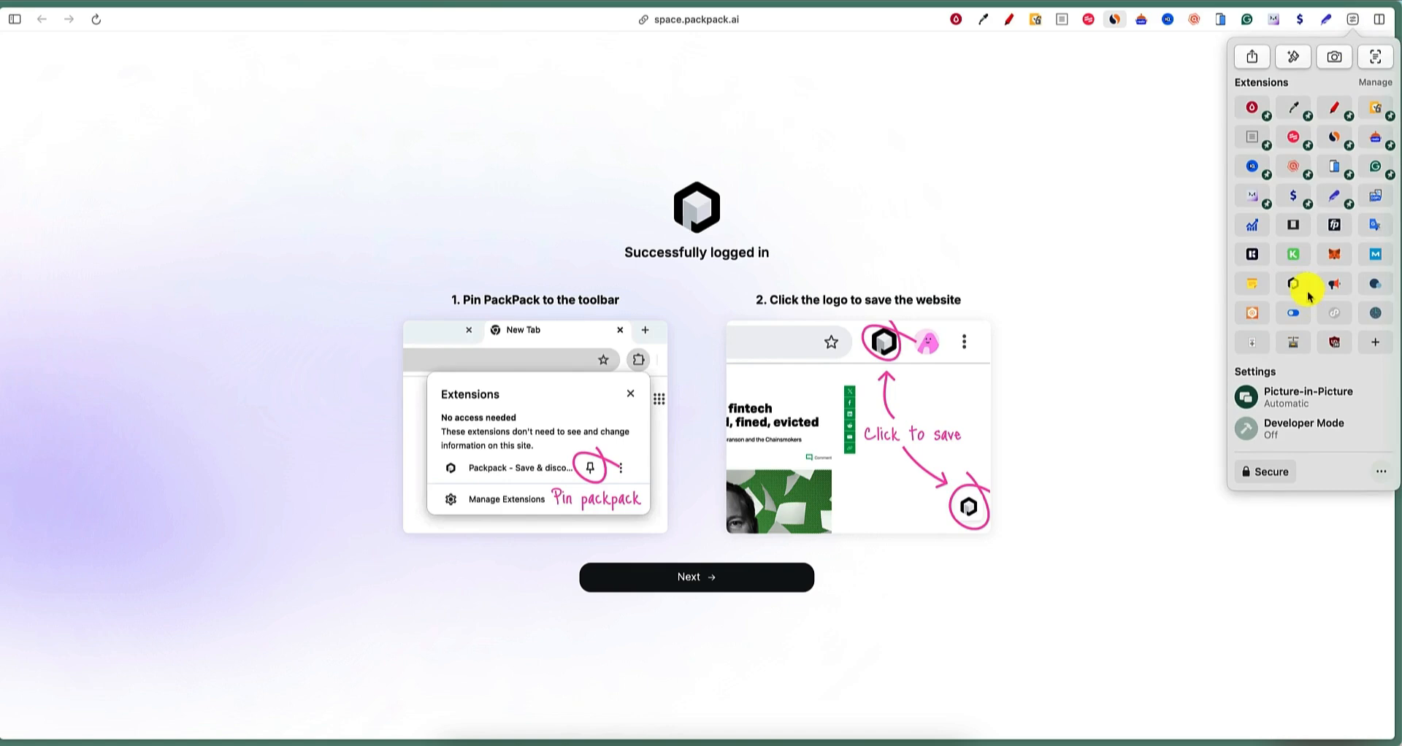
right_click(1294, 284)
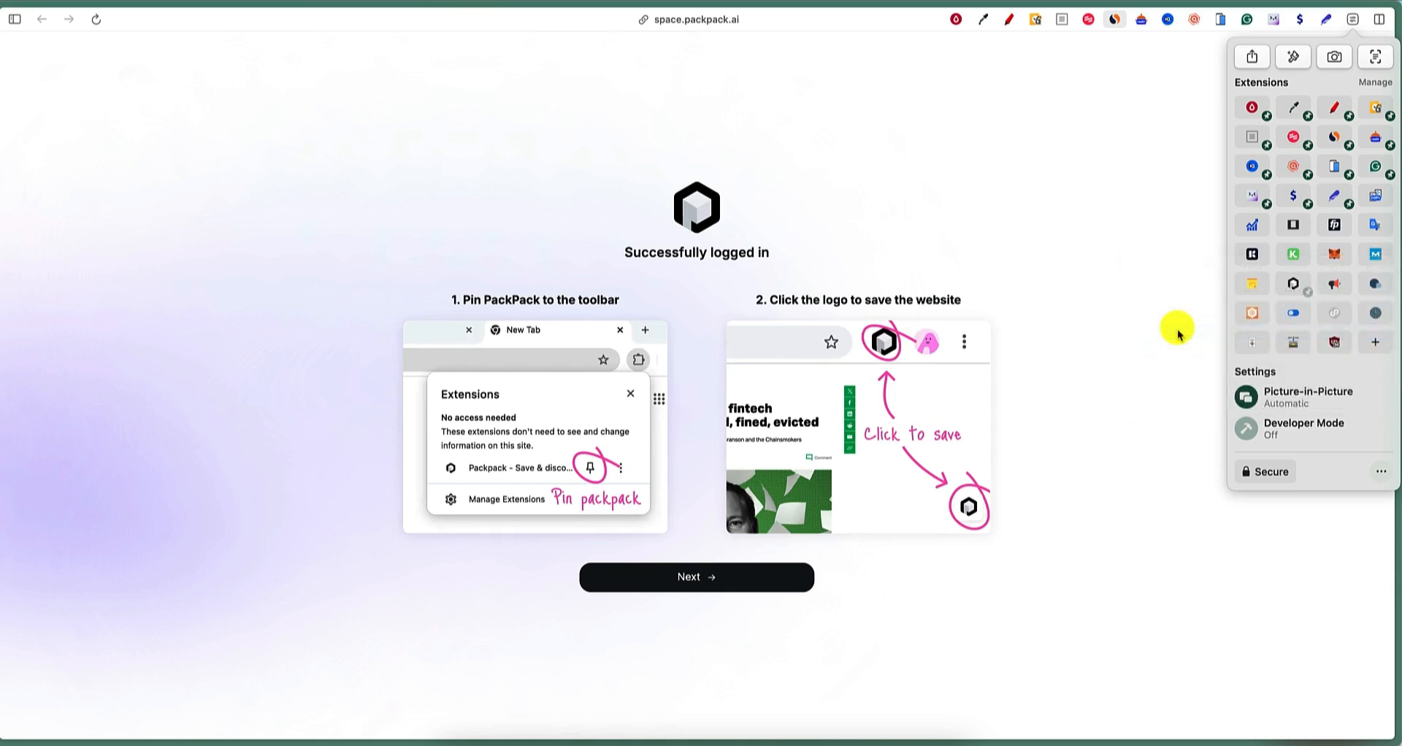
left_click(1329, 19)
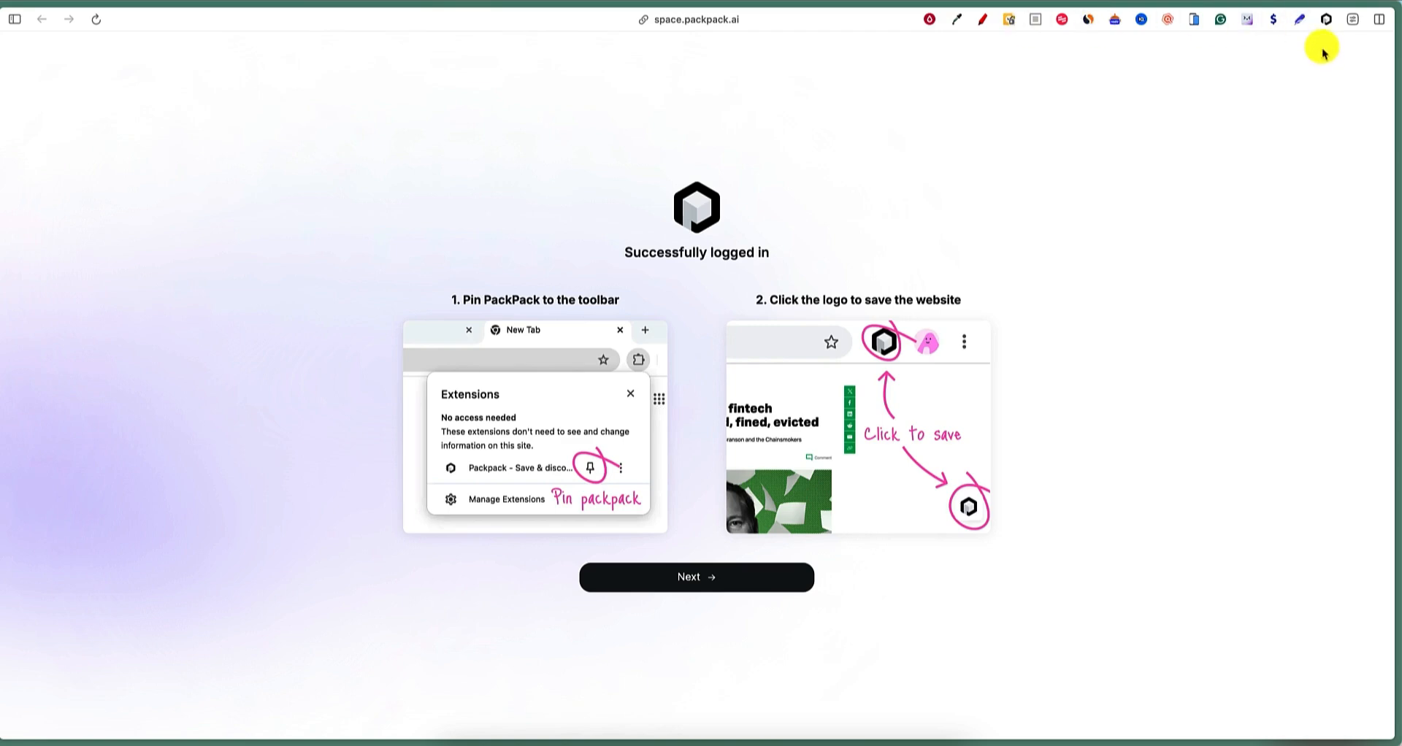
mouse_move(1364, 22)
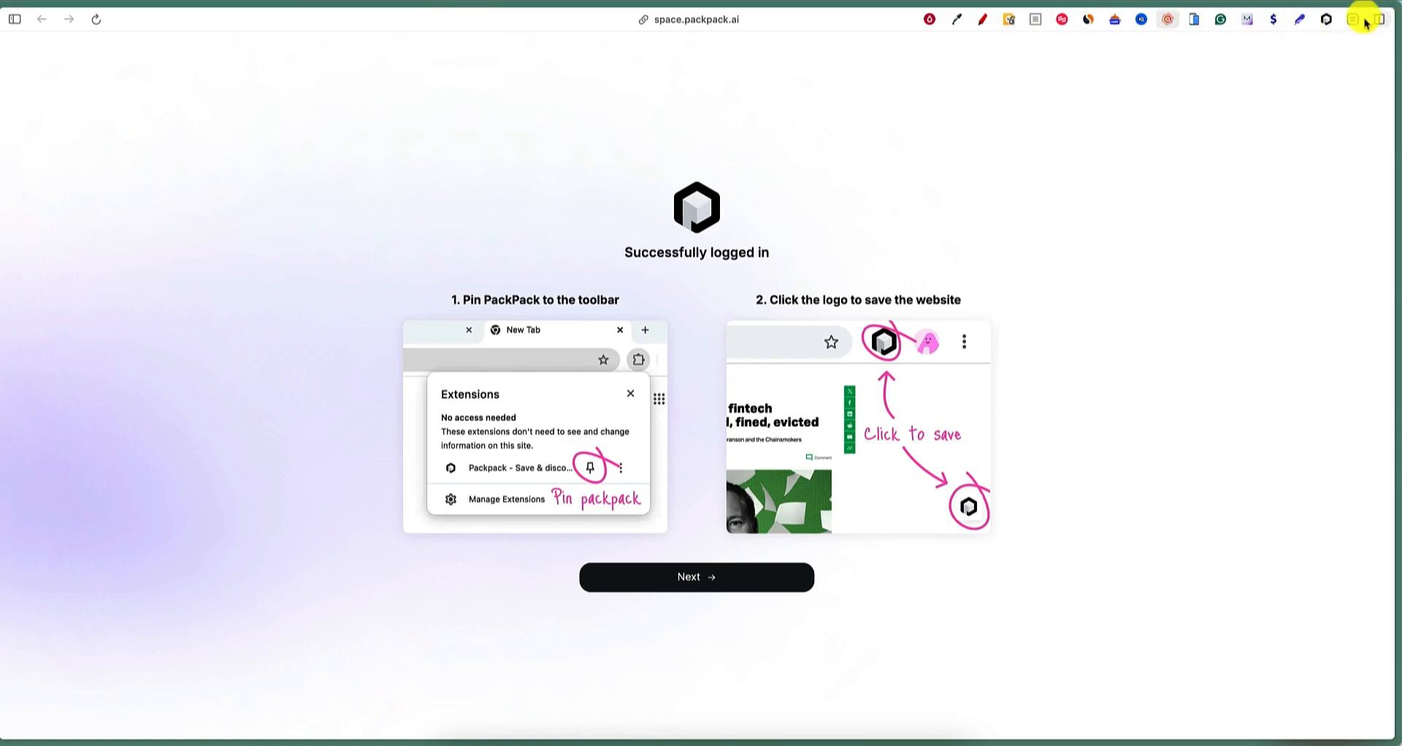
Reopen the extensions panel to confirm PackPack is pinned and view its options.
left_click(1352, 19)
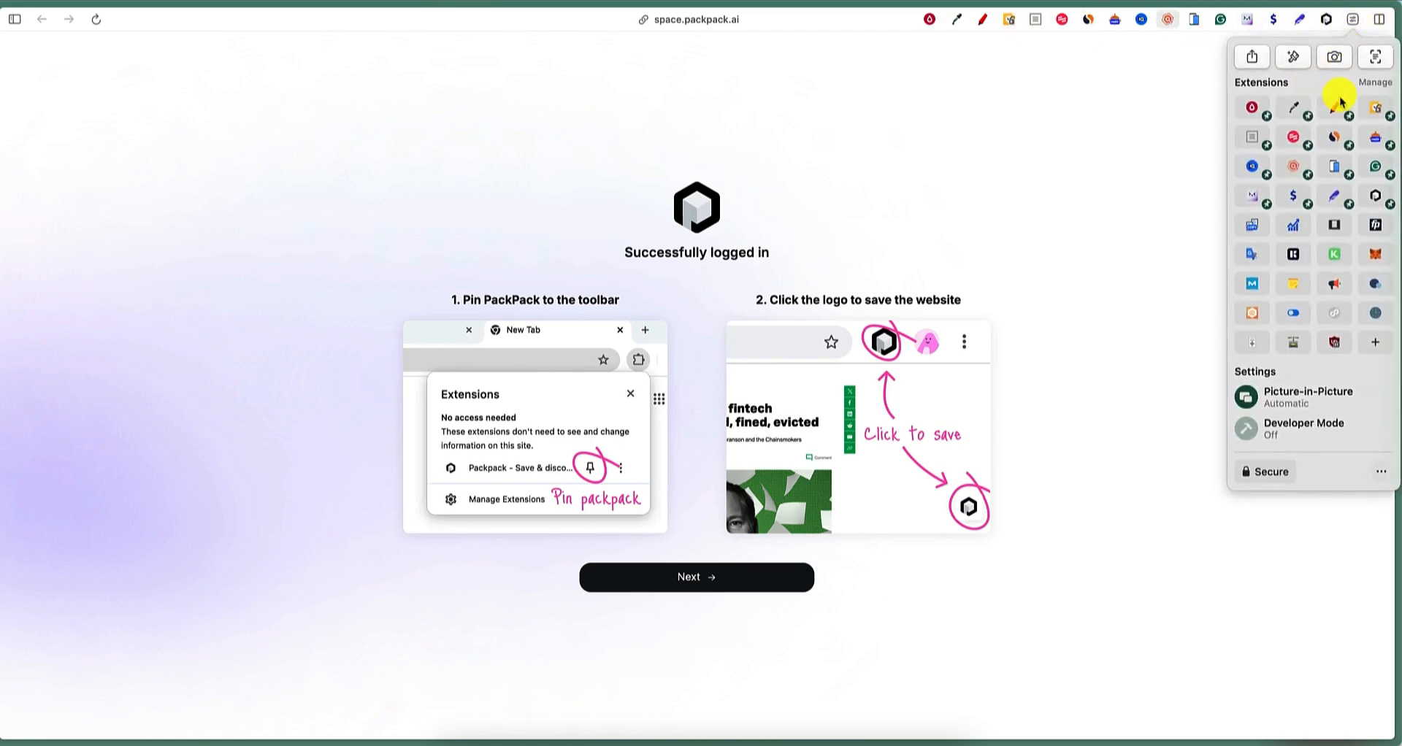
mouse_move(1381, 252)
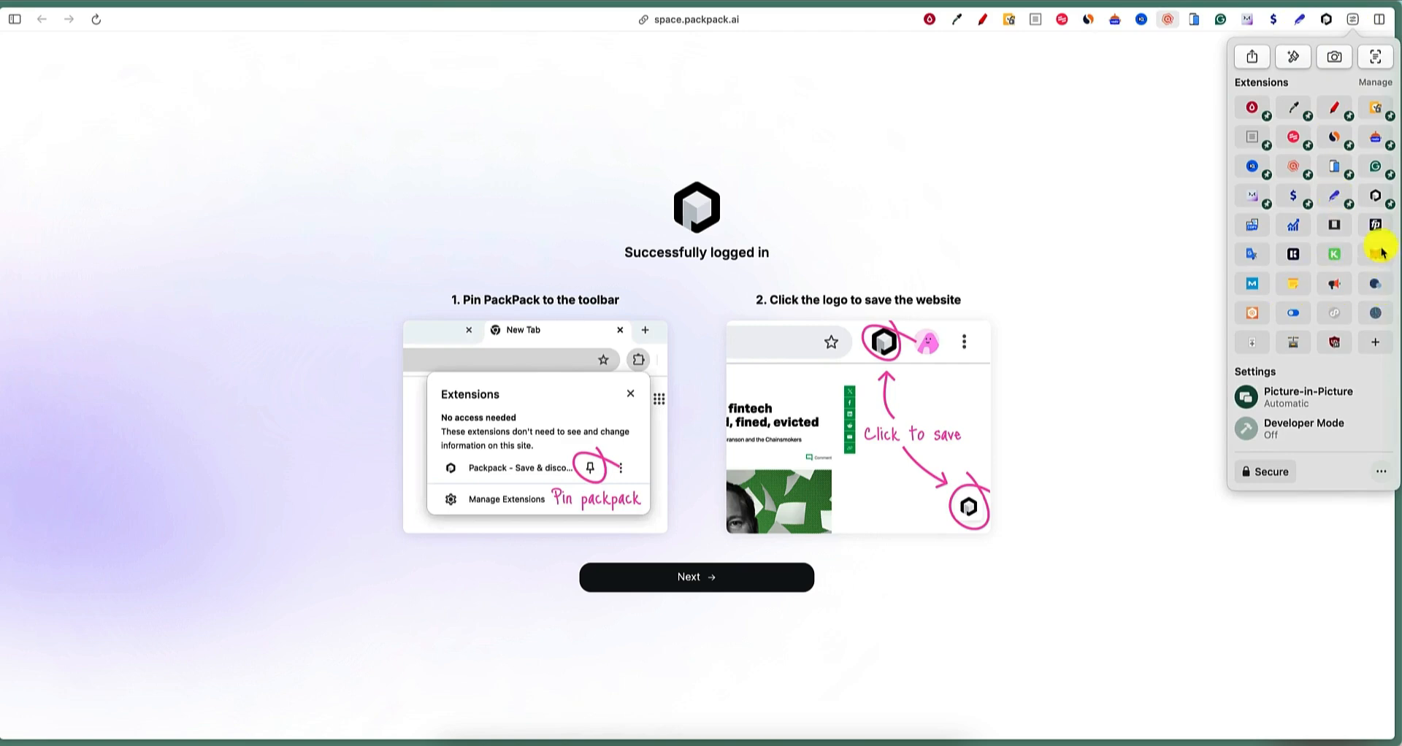
mouse_move(1331, 137)
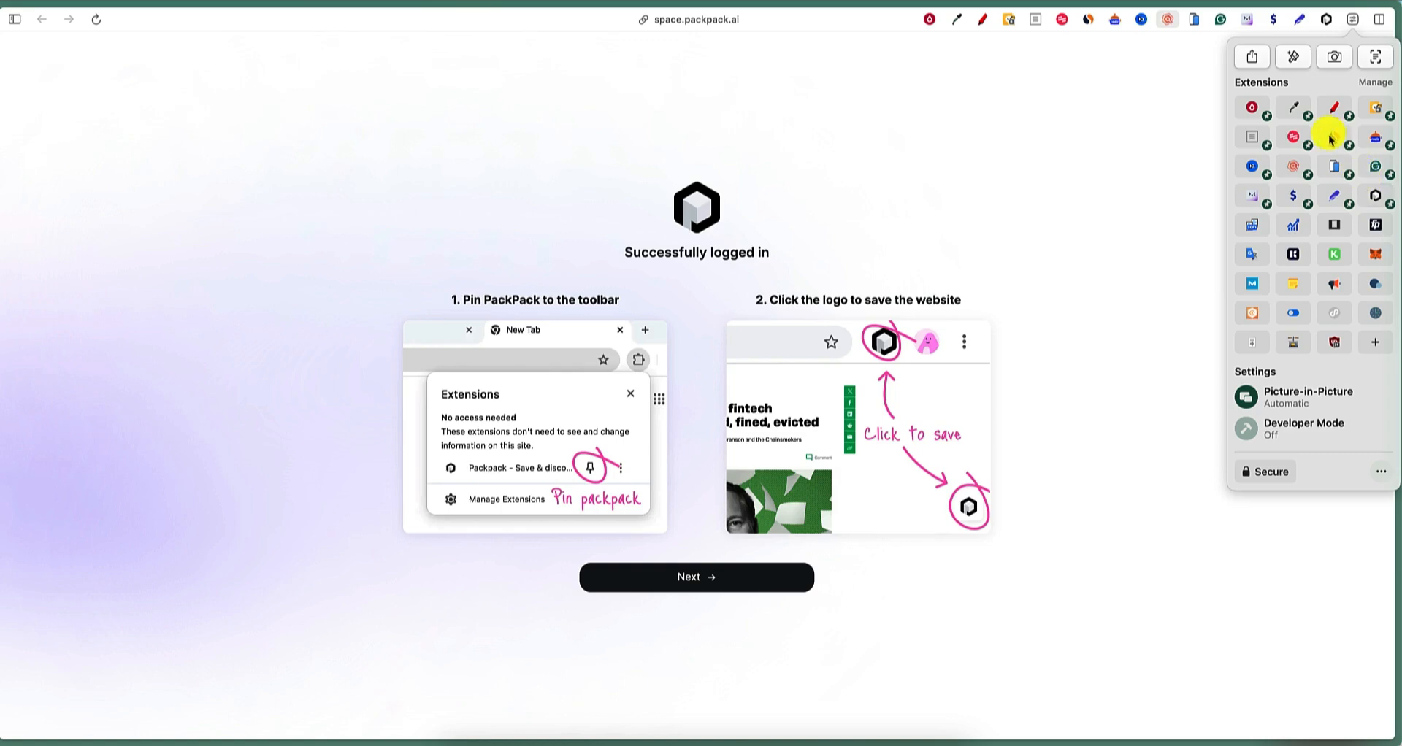
mouse_move(1326, 372)
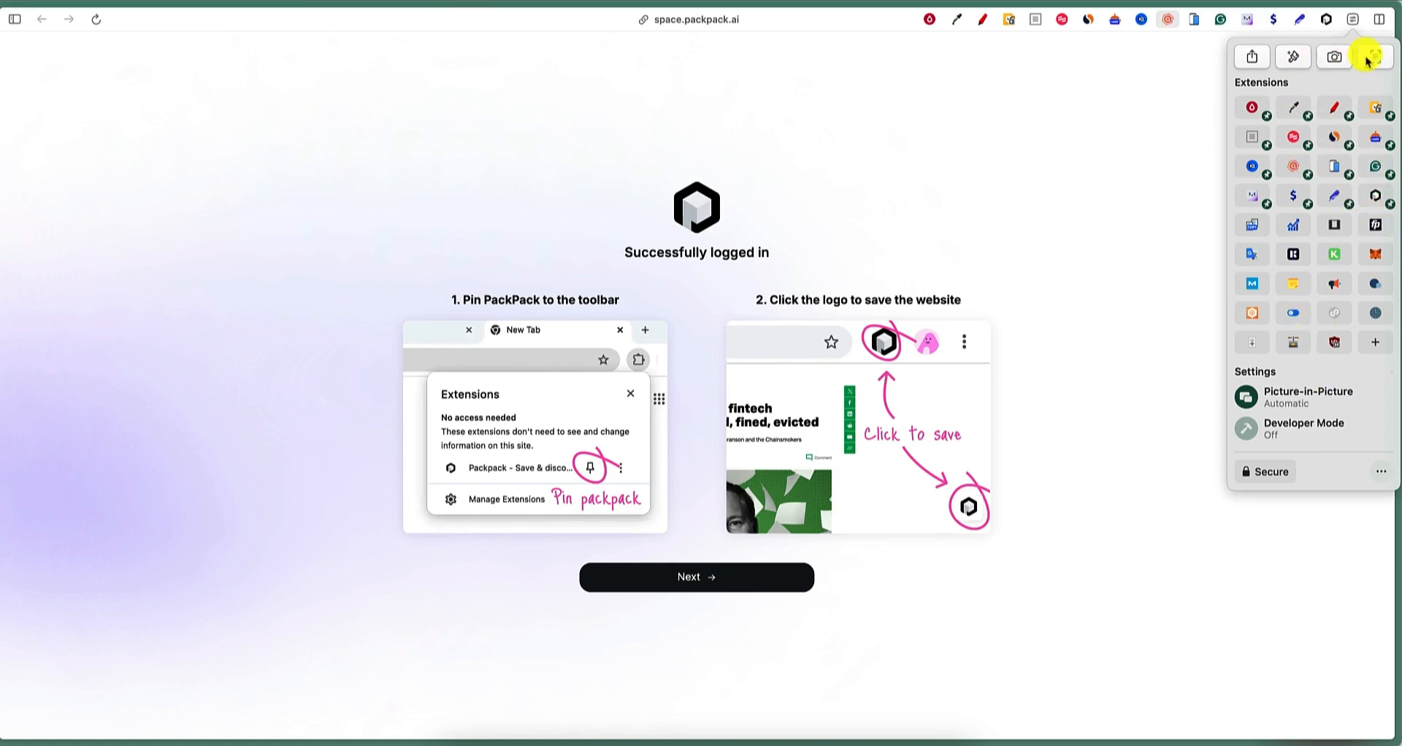
mouse_move(1371, 57)
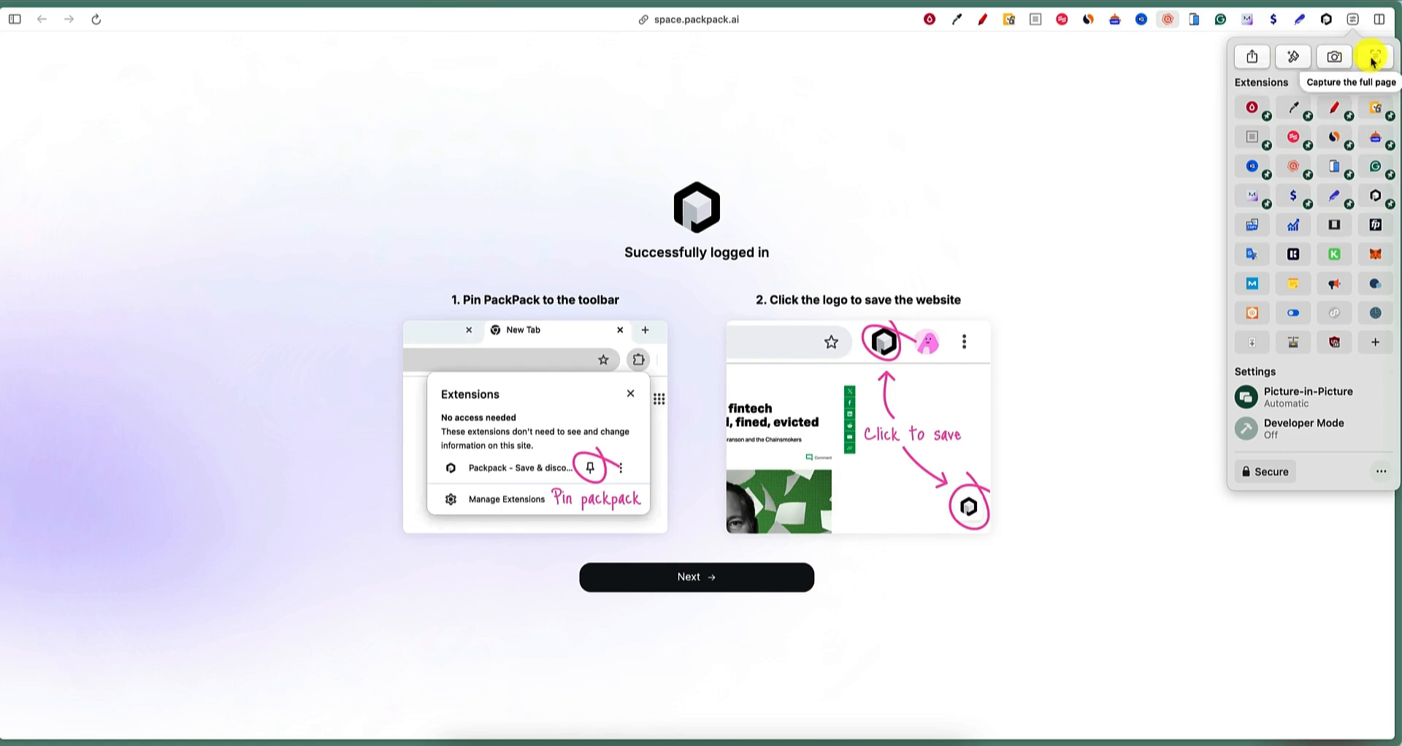
mouse_move(1293, 57)
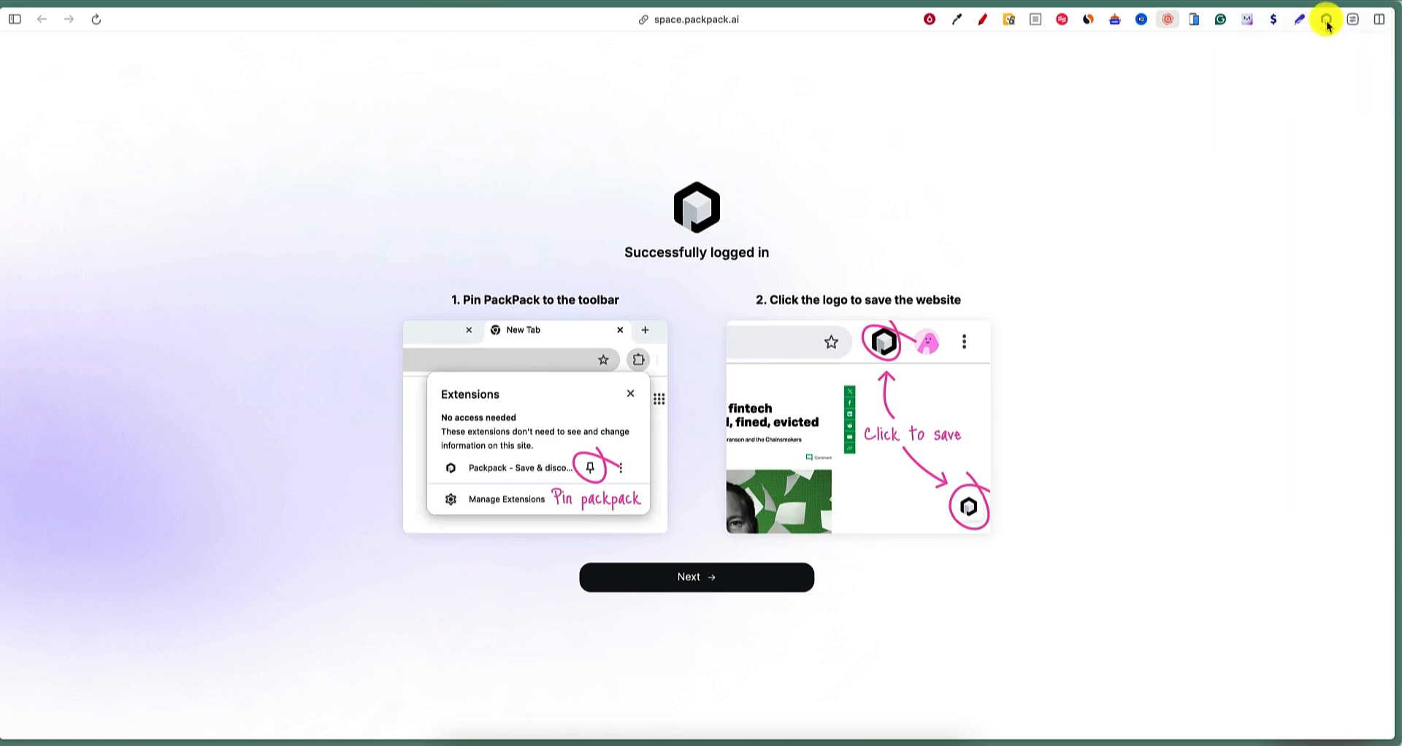
right_click(1326, 19)
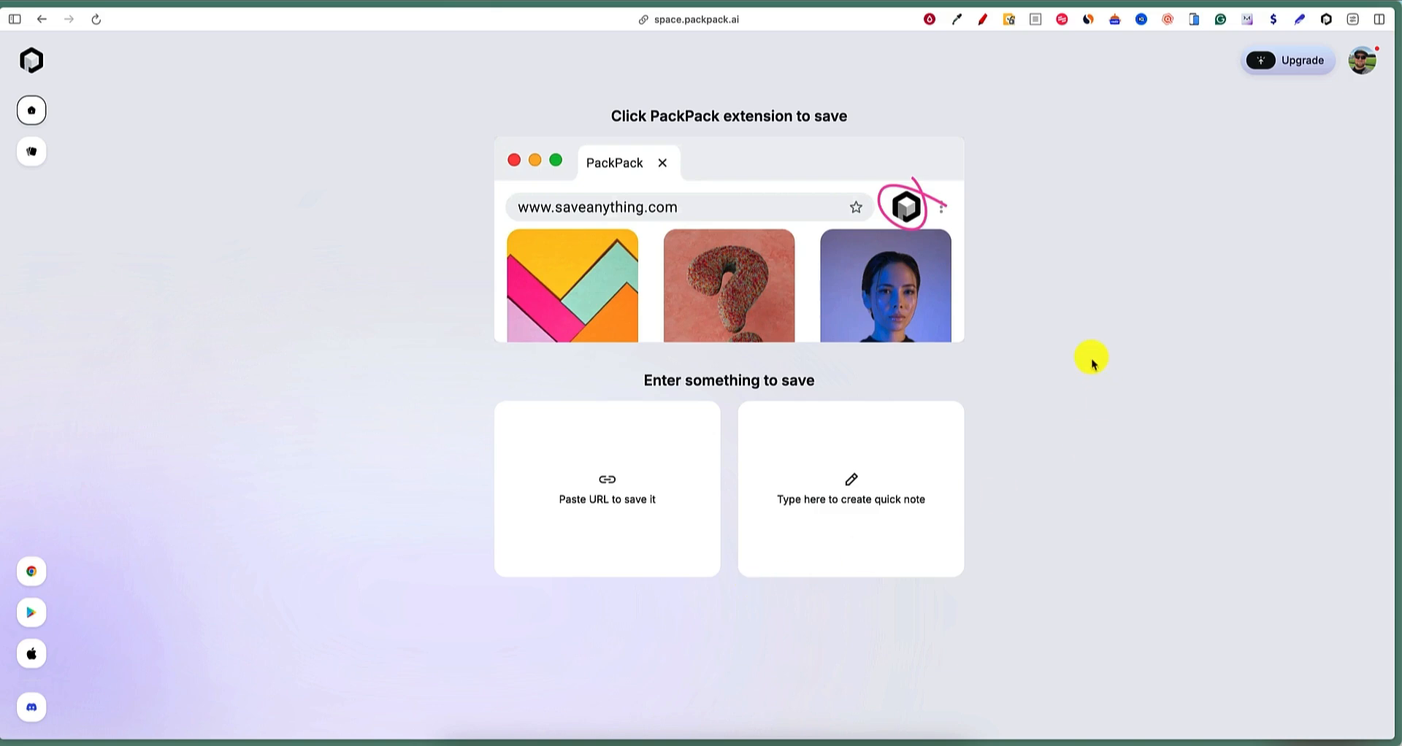
mouse_move(594, 514)
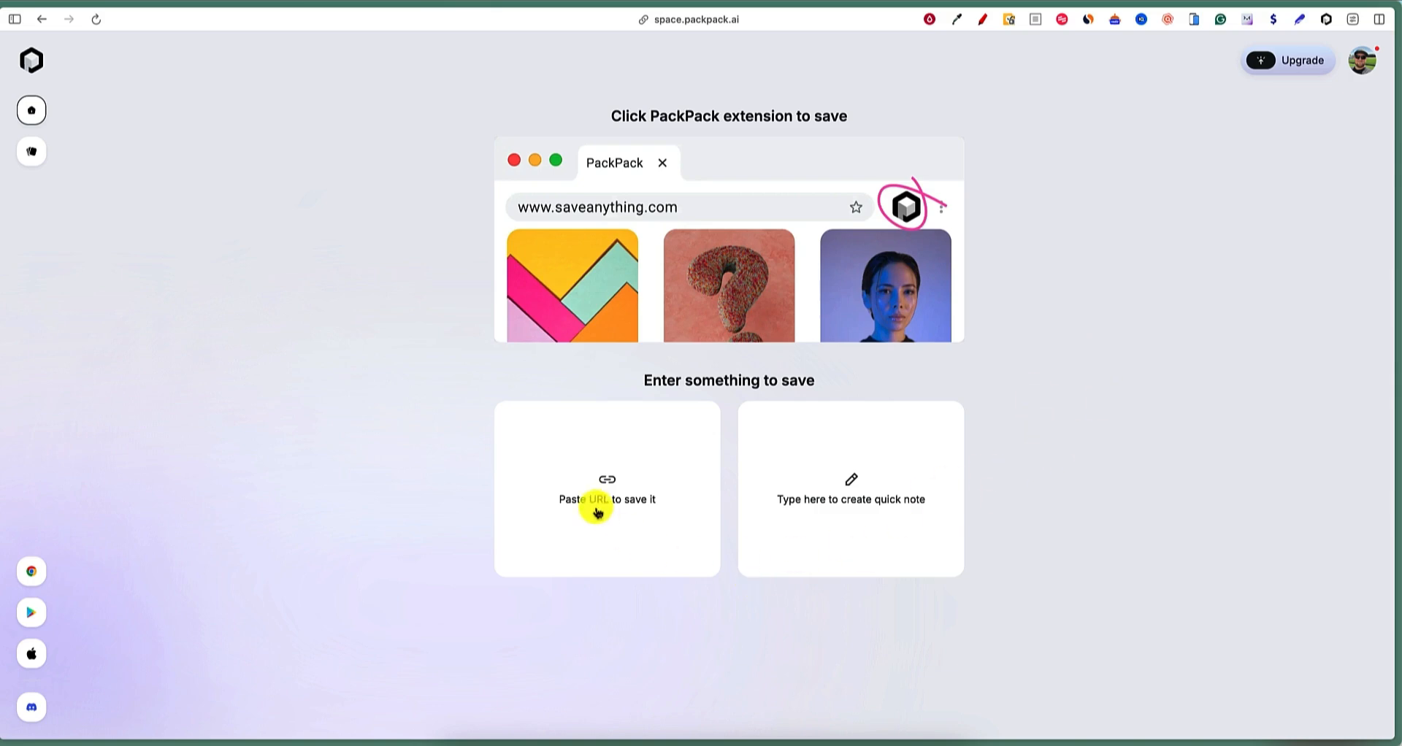
mouse_move(692, 230)
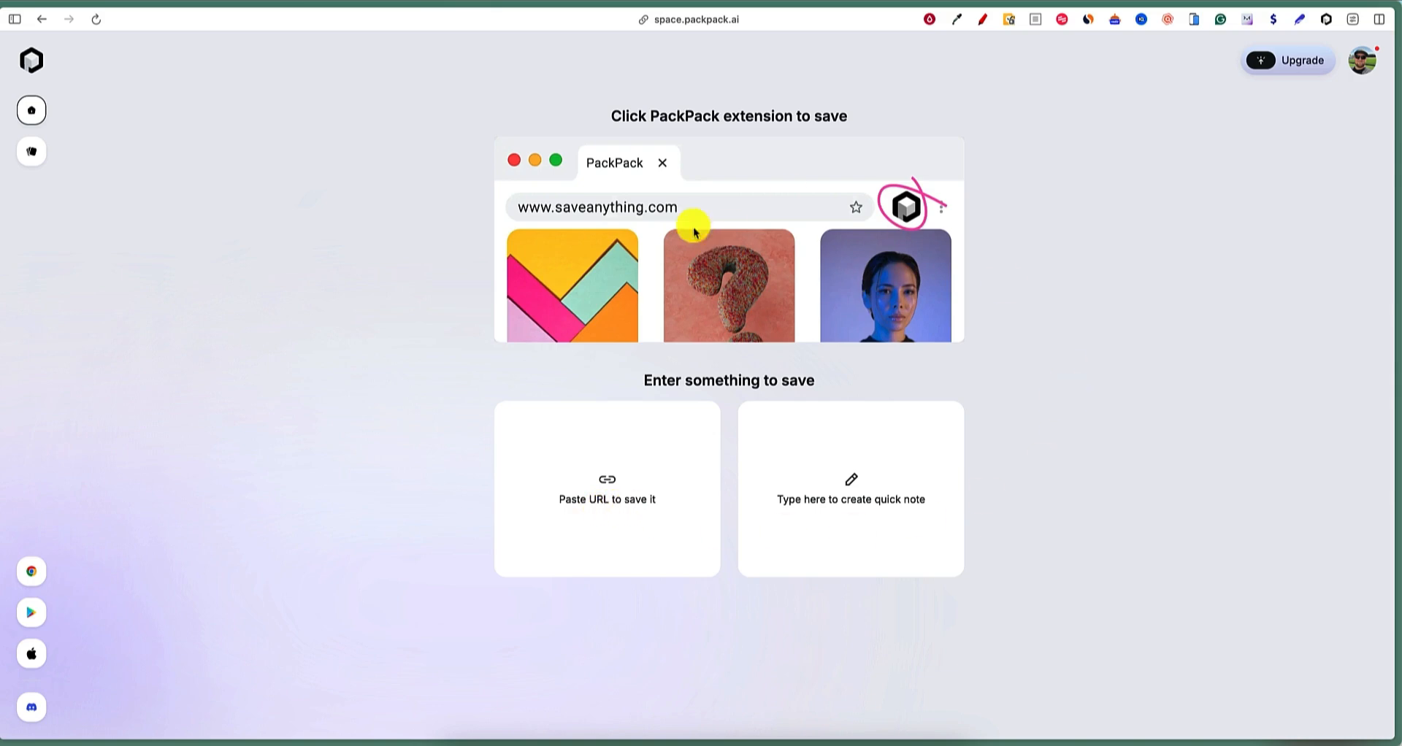
mouse_move(1023, 253)
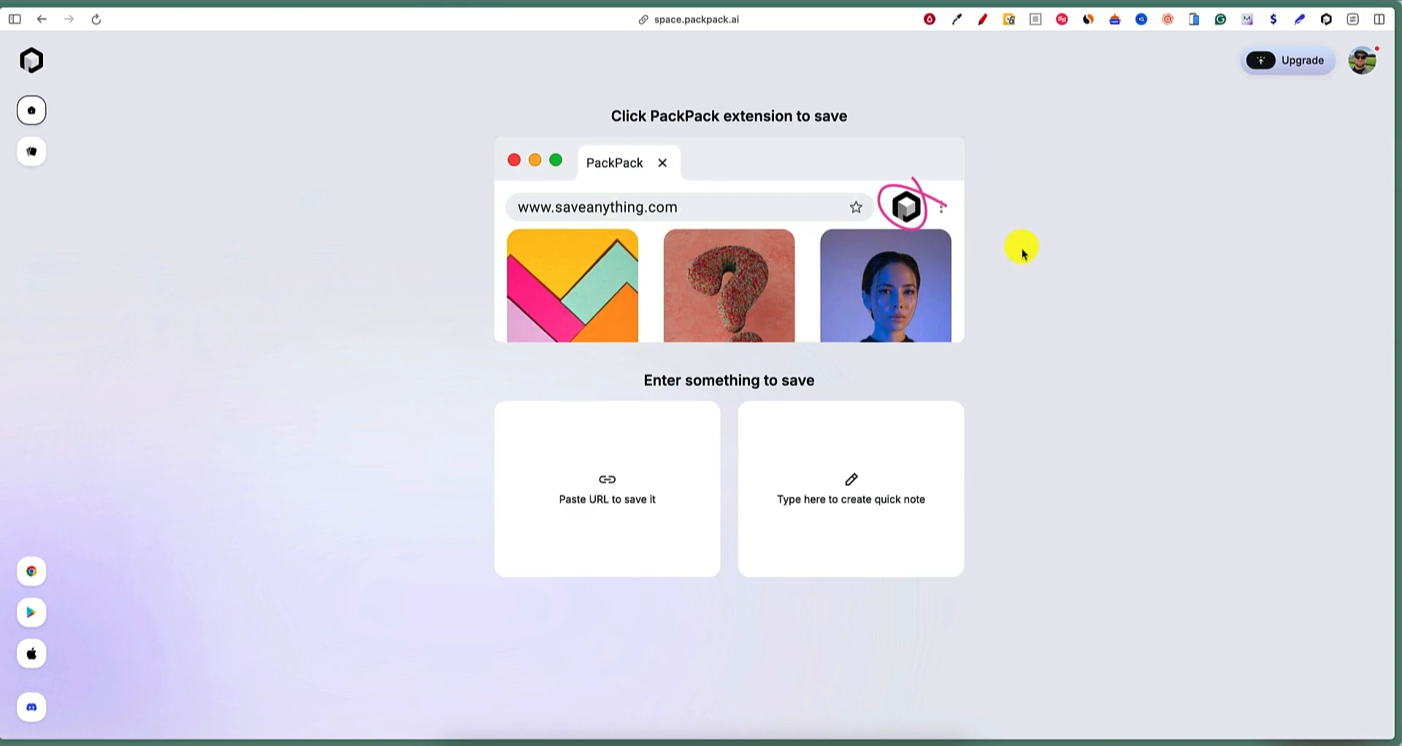
mouse_move(724, 289)
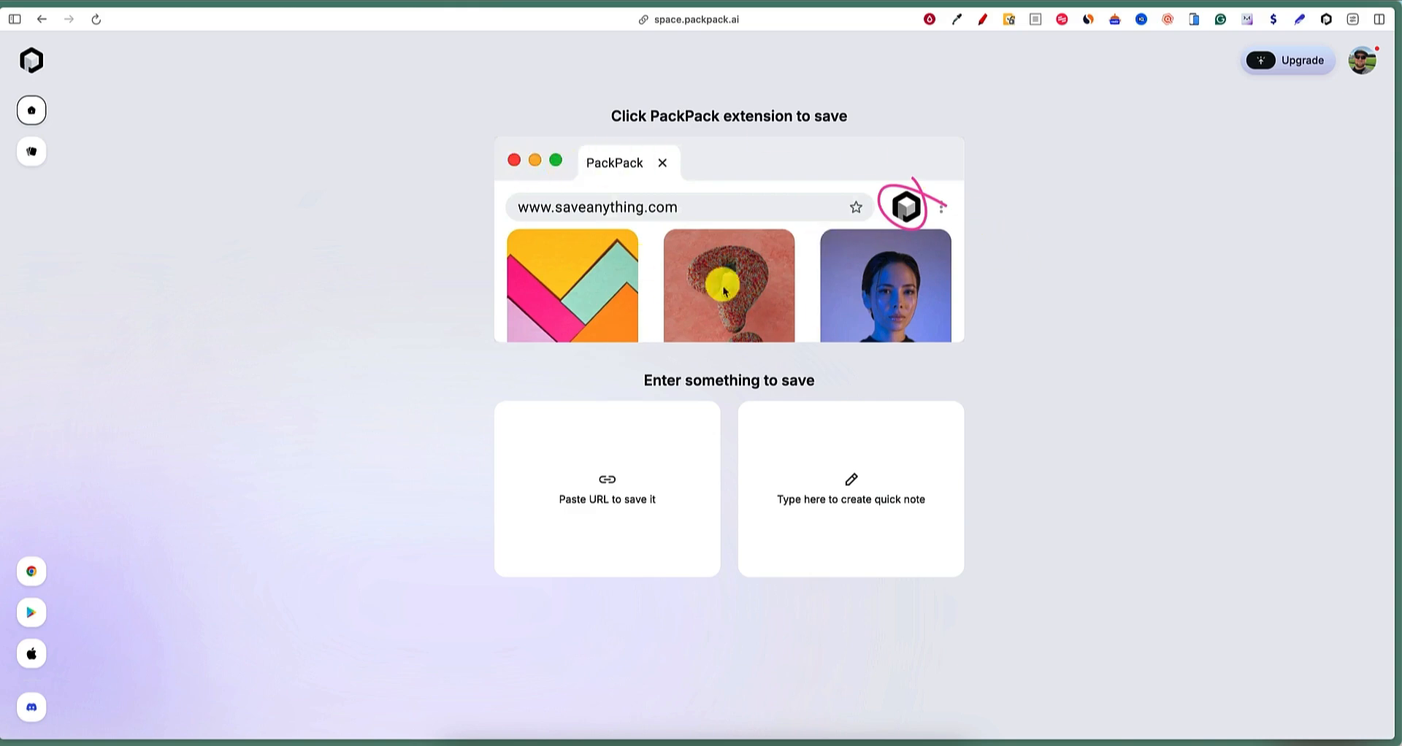
mouse_move(691, 465)
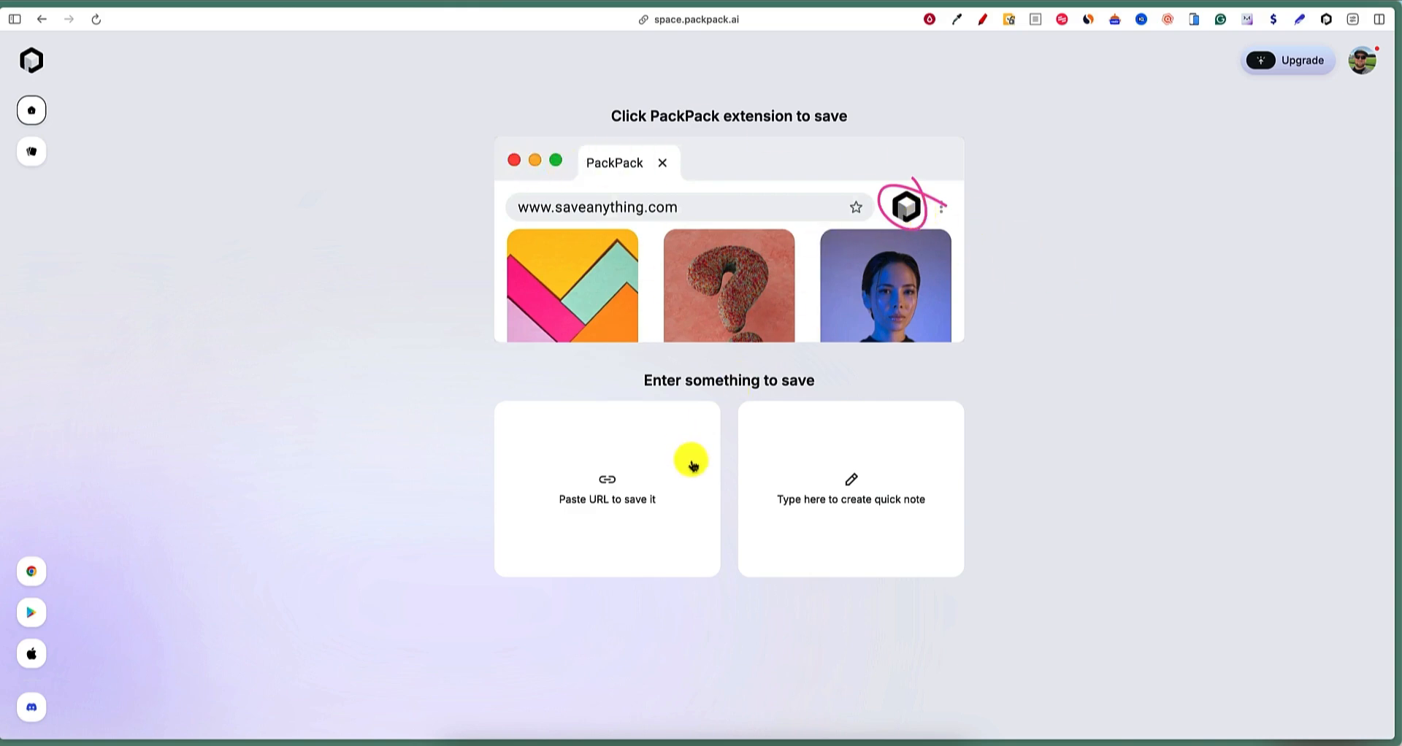
mouse_move(654, 524)
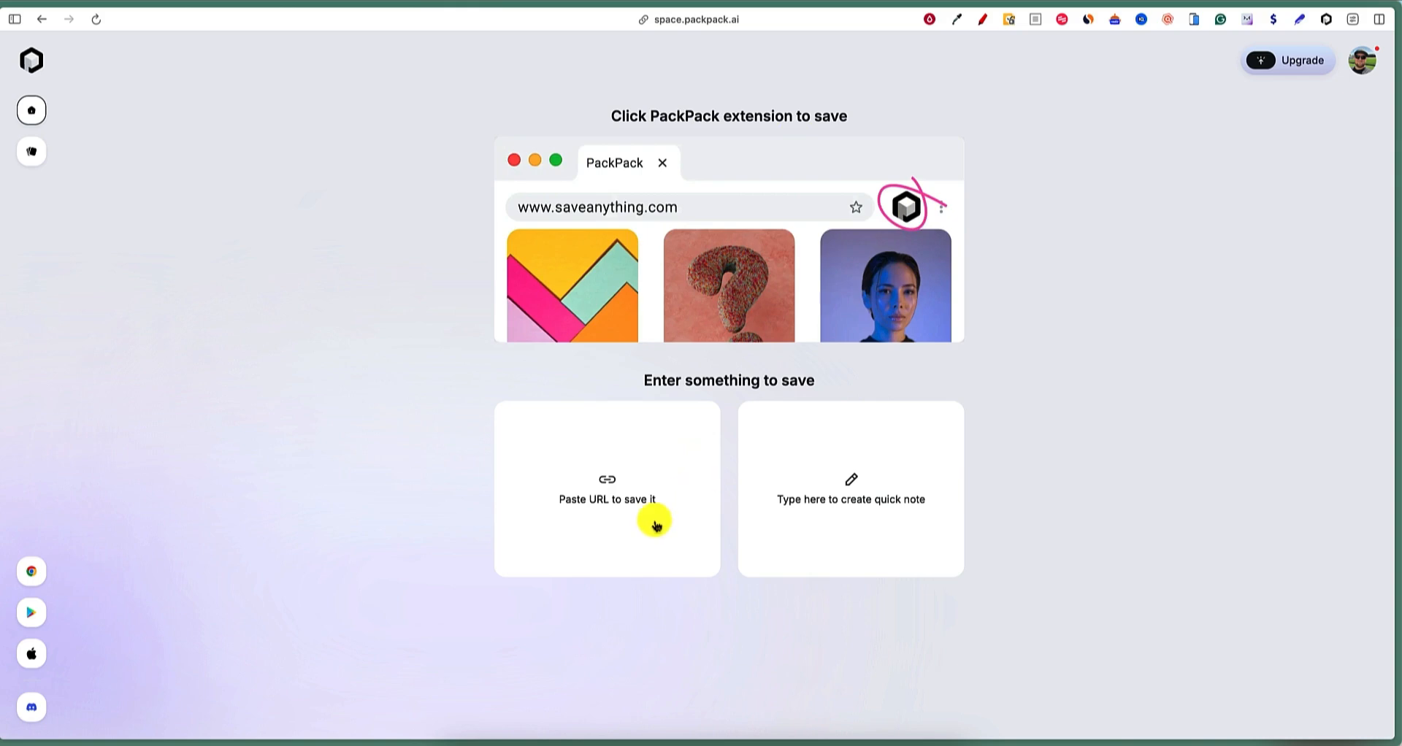
Add a quick note reading 'aasdfasdf' from the getting-started card to the saves.
left_click(606, 489)
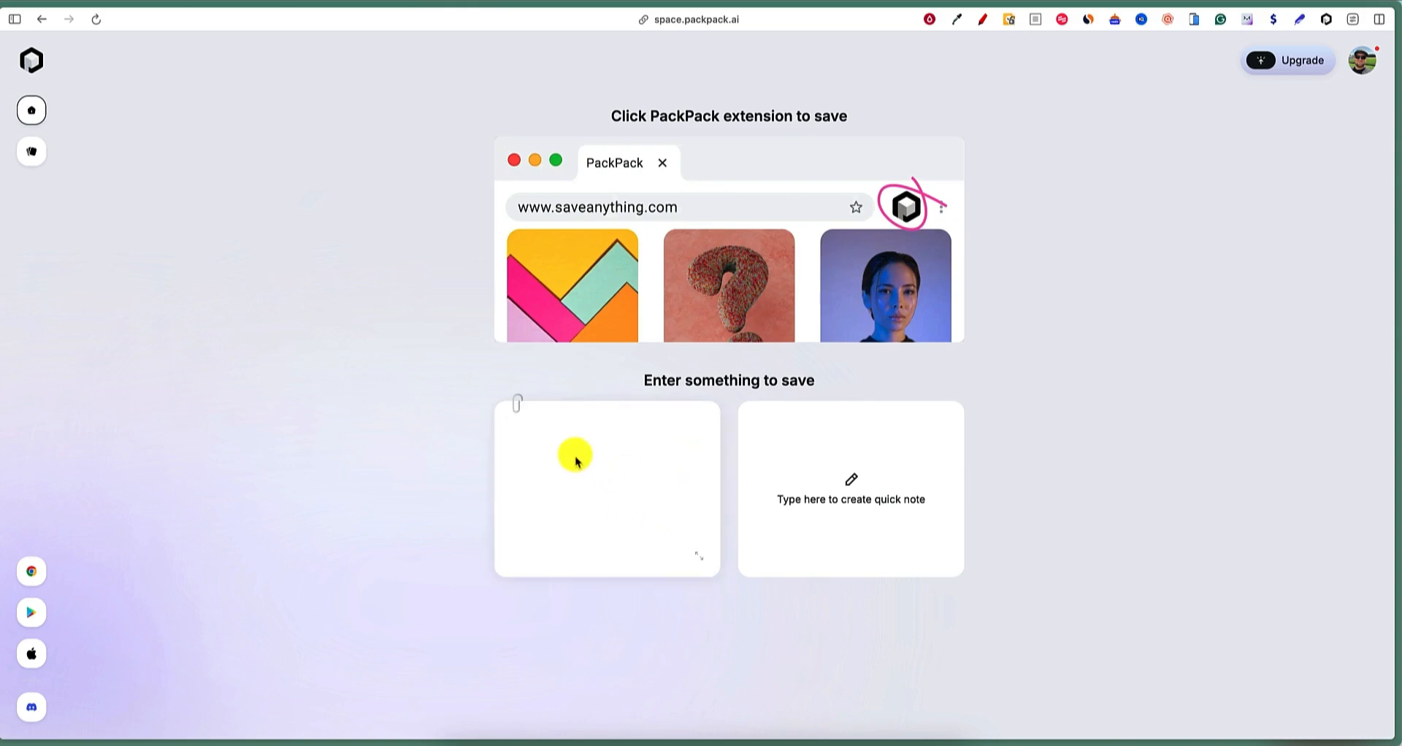
mouse_move(567, 447)
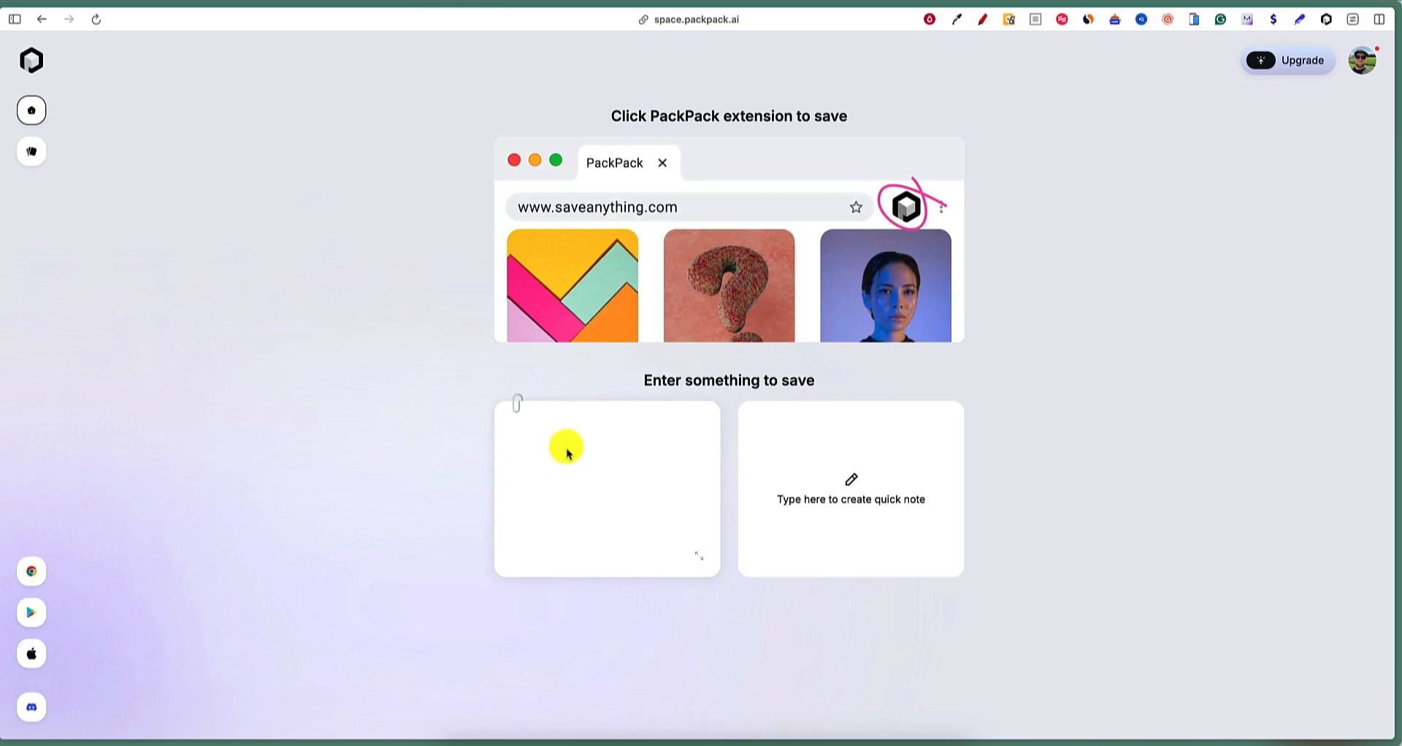
mouse_move(935, 528)
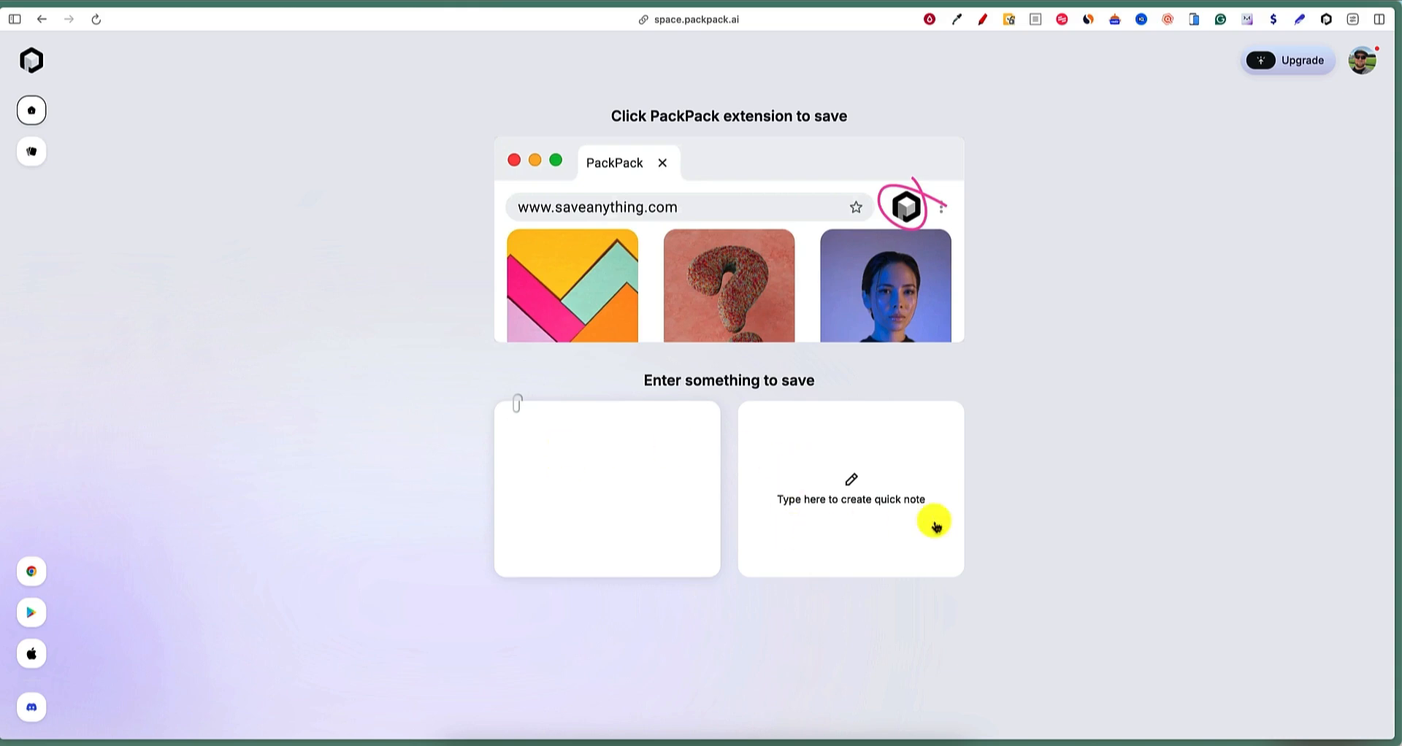
mouse_move(816, 501)
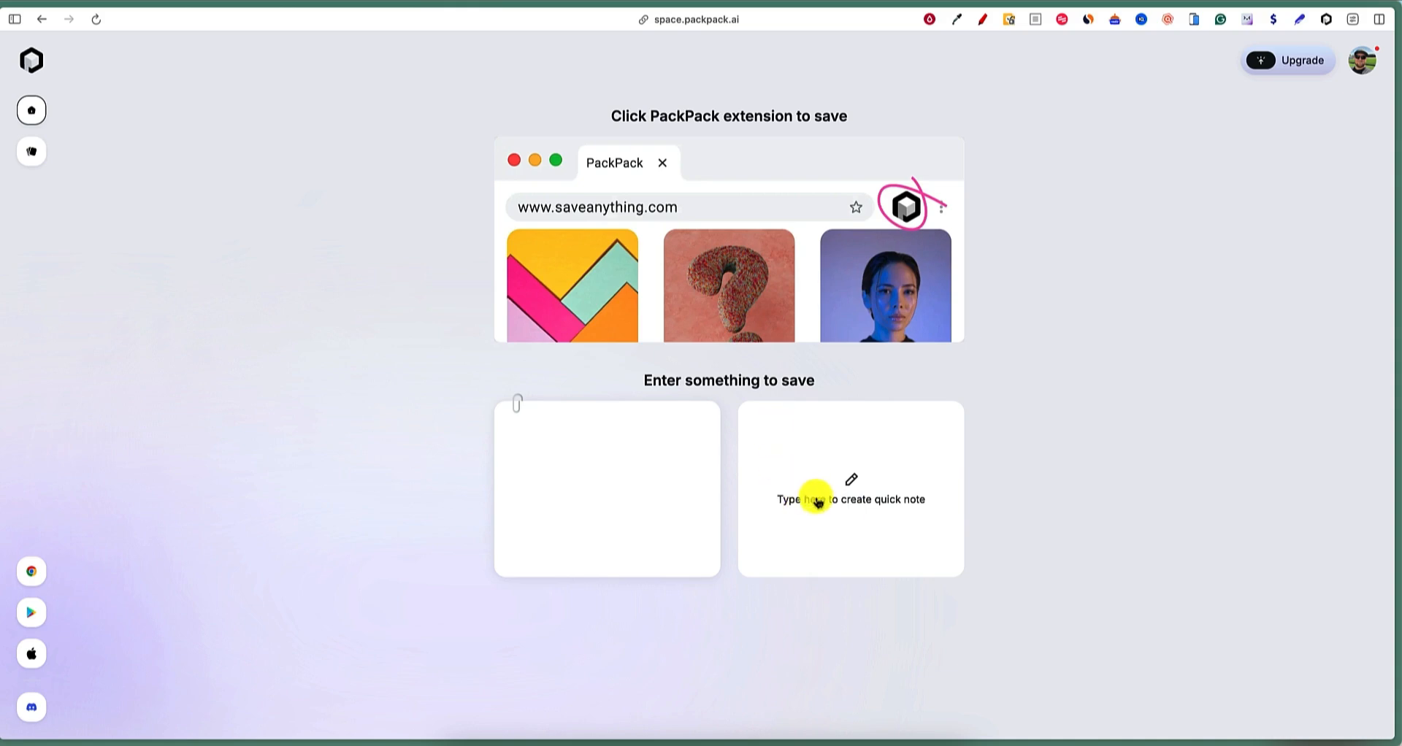
type("aasdfasdf")
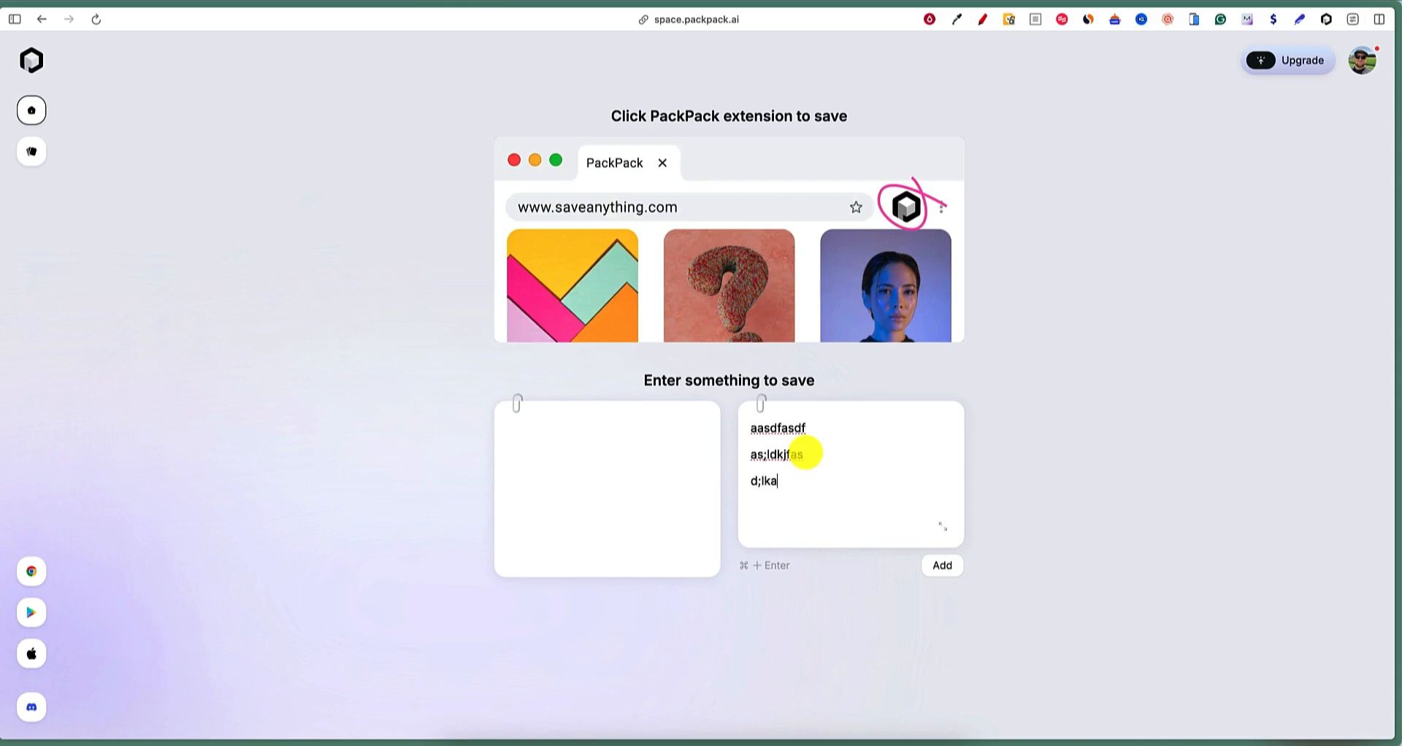
left_click(941, 566)
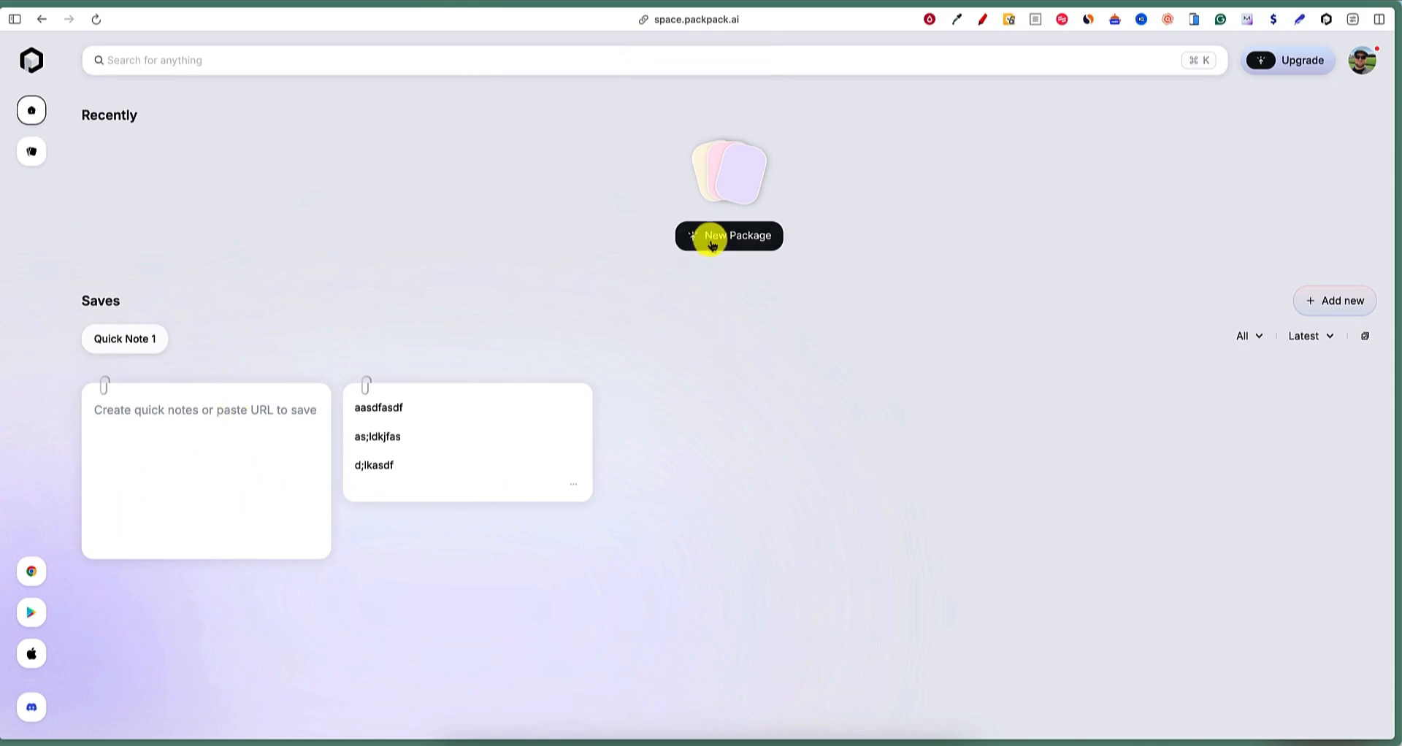
Dismiss the packages upgrade prompt, search saves for 'ai software' and close the full-text search prompt.
left_click(729, 235)
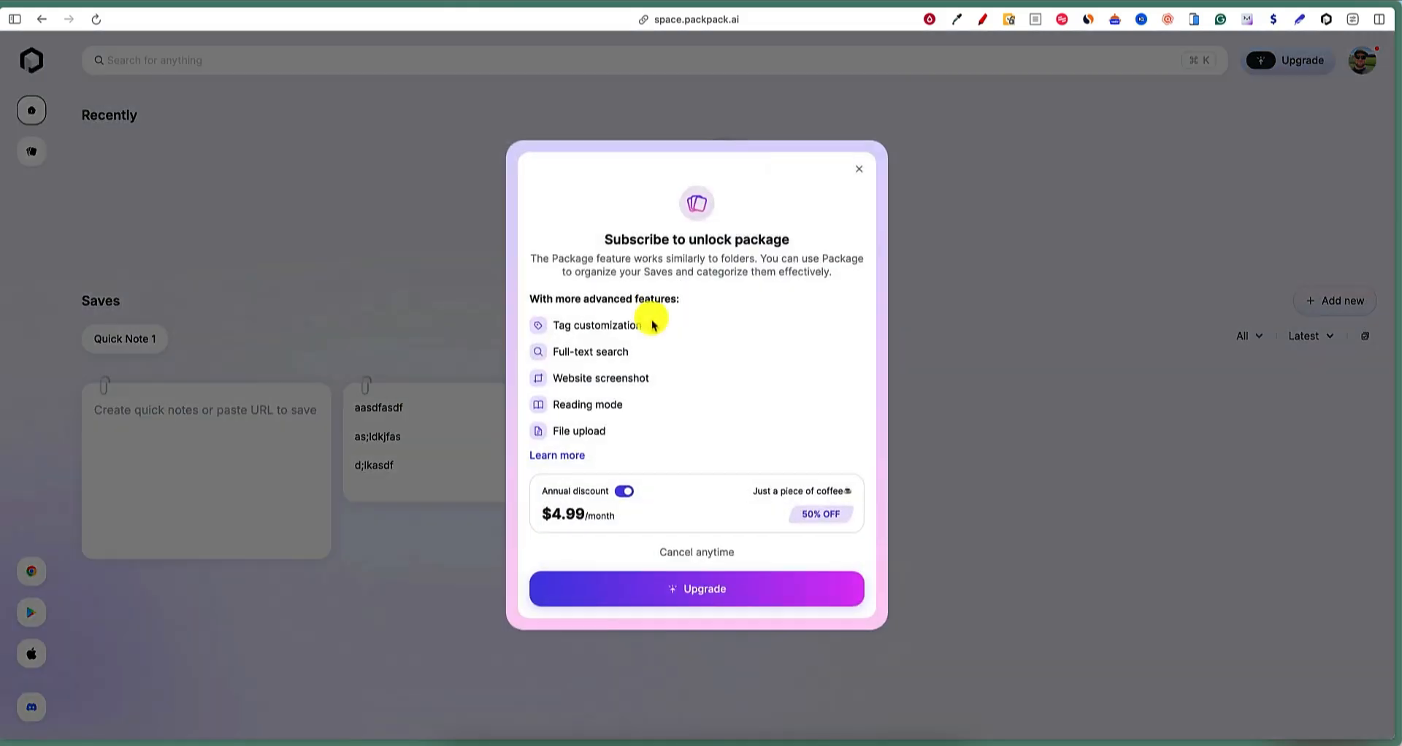
left_click(858, 169)
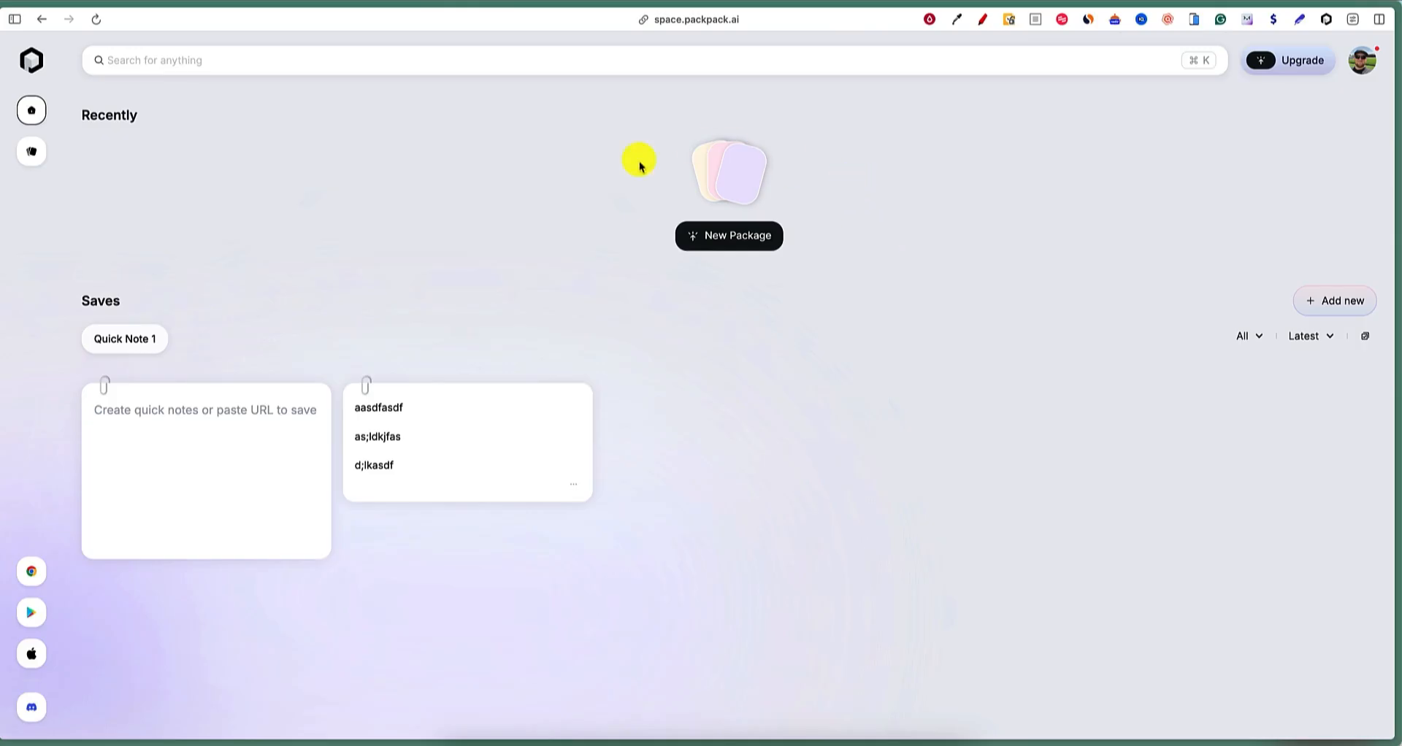
mouse_move(514, 270)
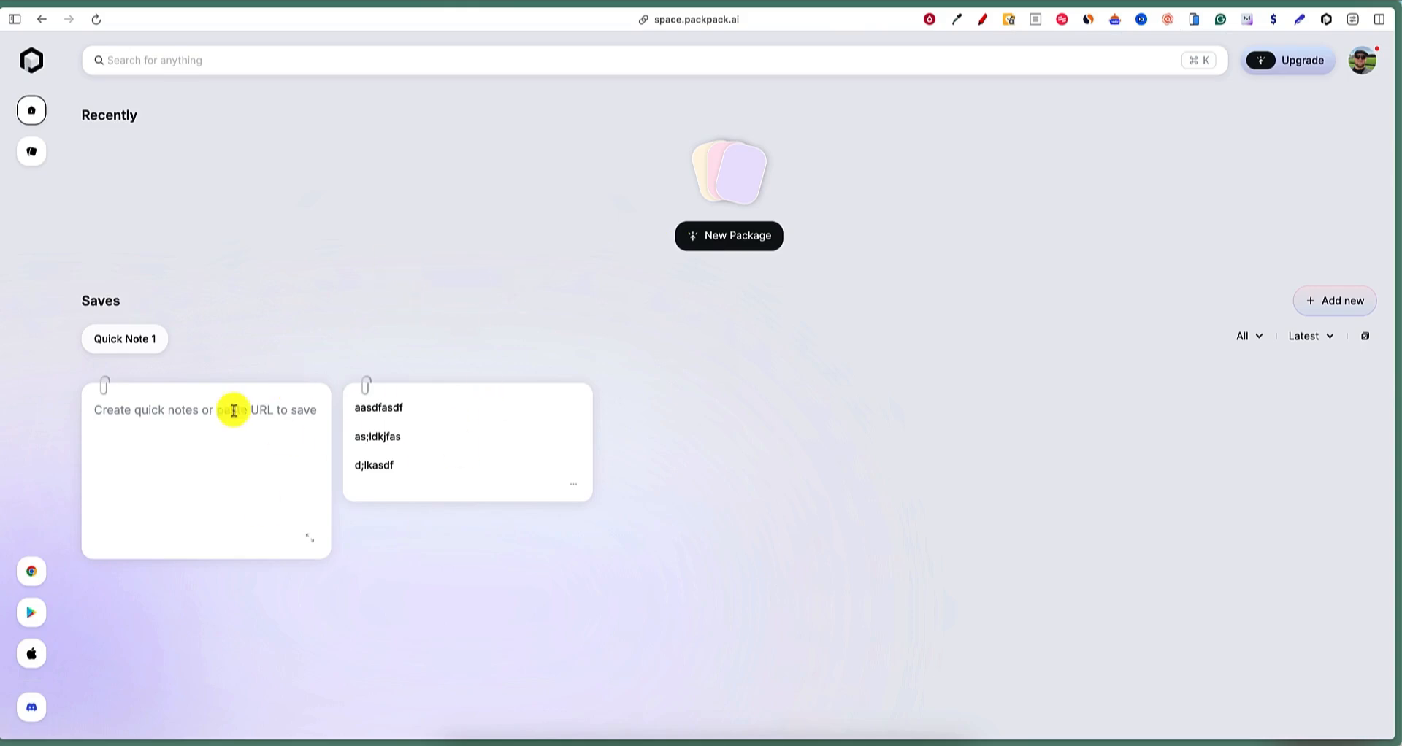
mouse_move(241, 415)
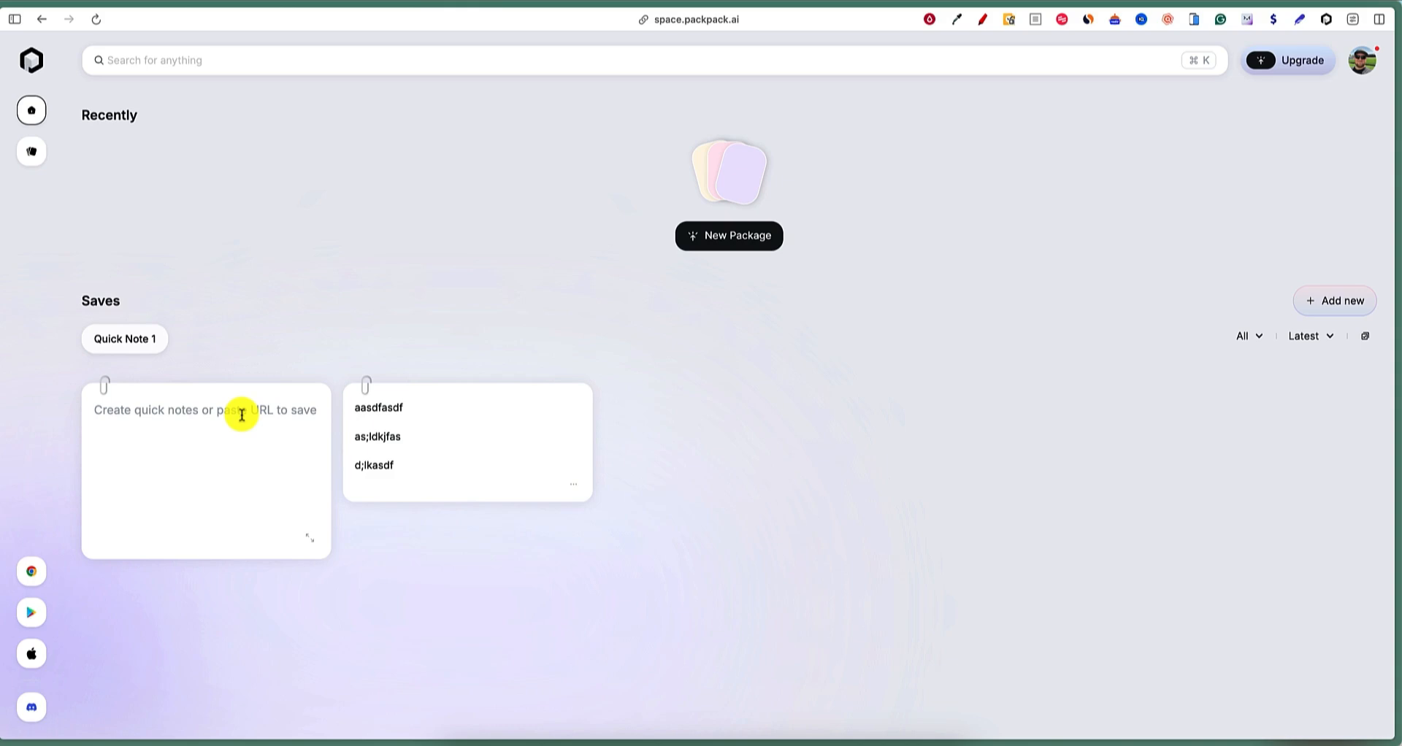
mouse_move(33, 548)
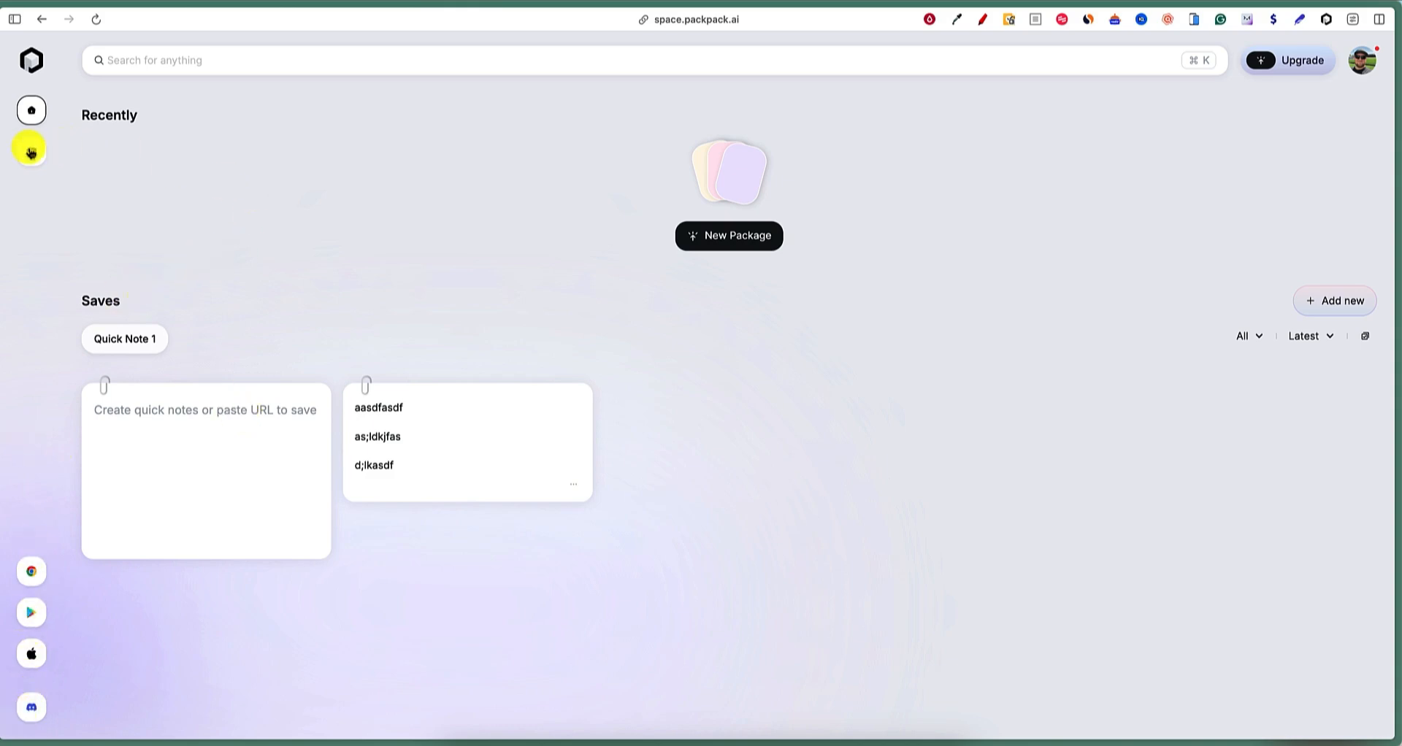
mouse_move(130, 182)
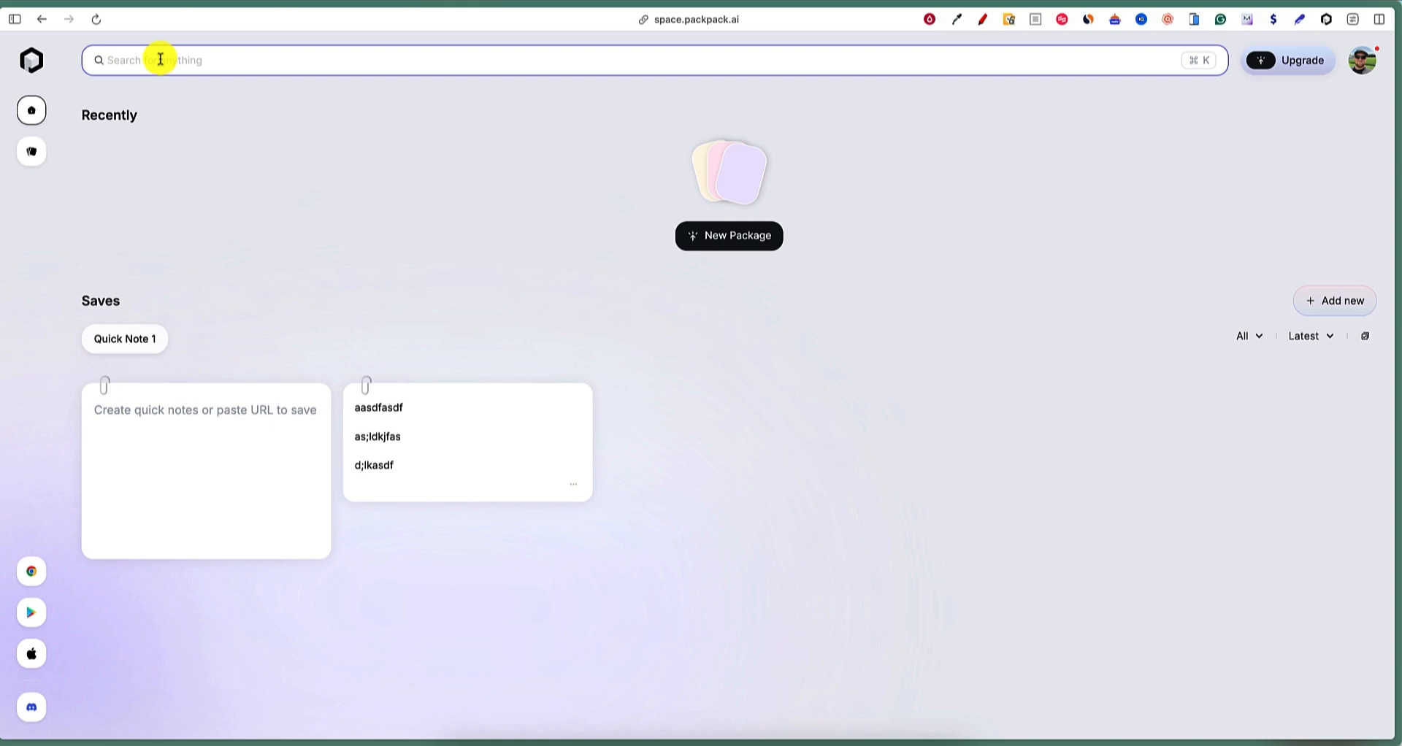
type("ai software")
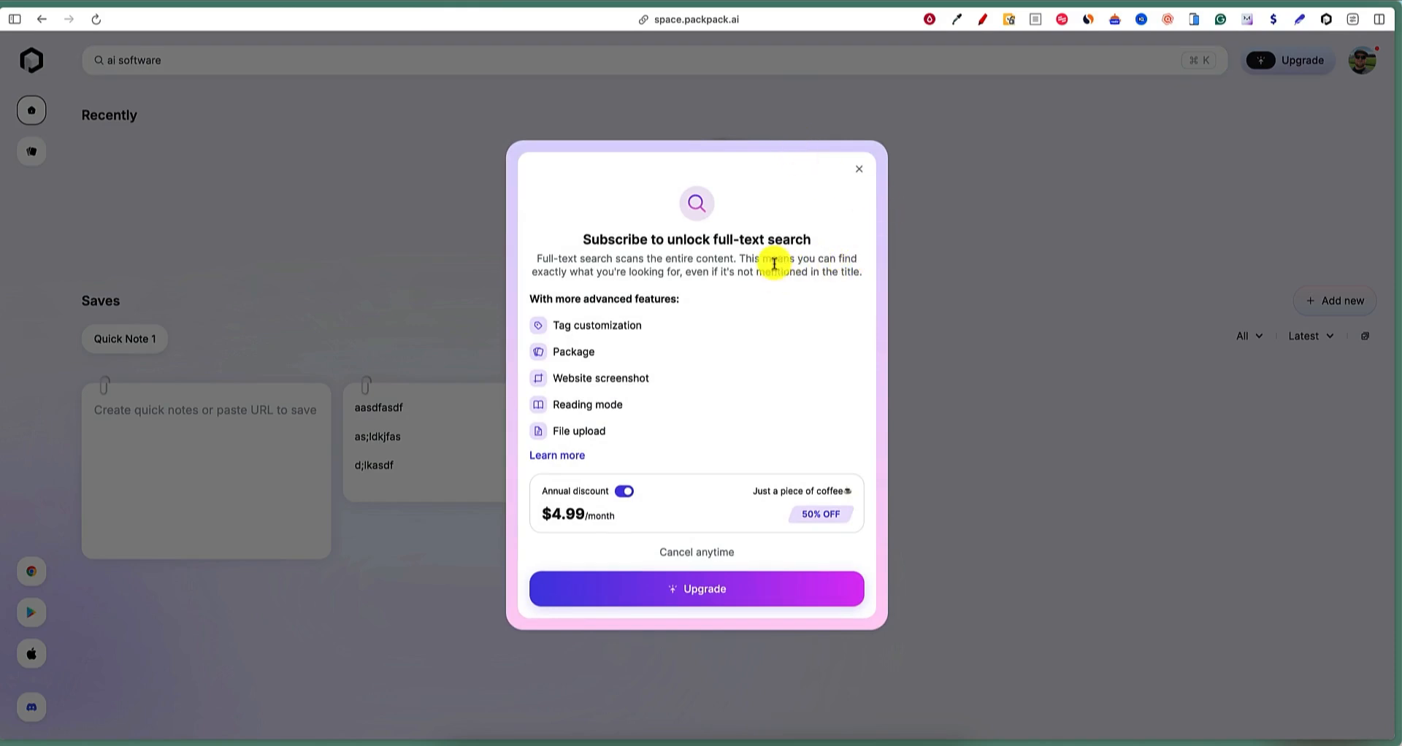
left_click(859, 170)
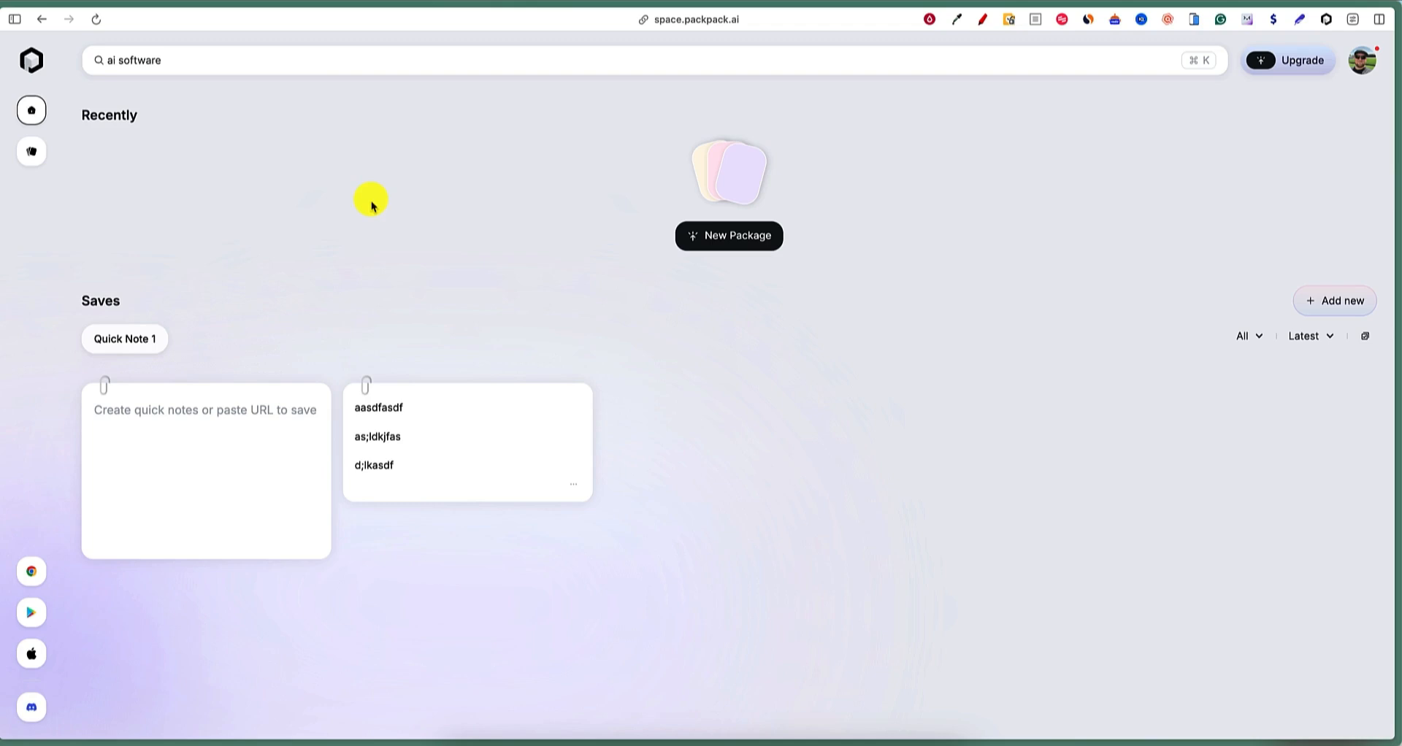
mouse_move(31, 151)
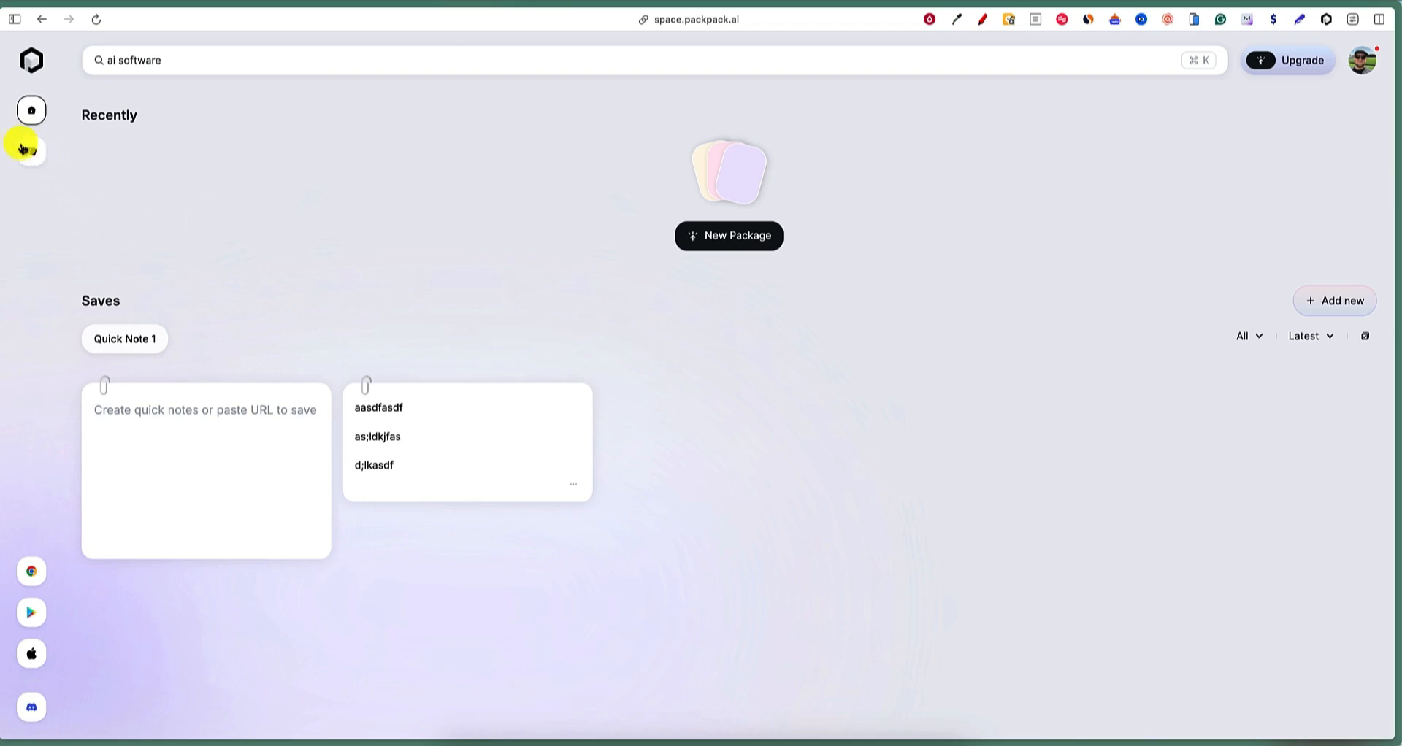
mouse_move(31, 110)
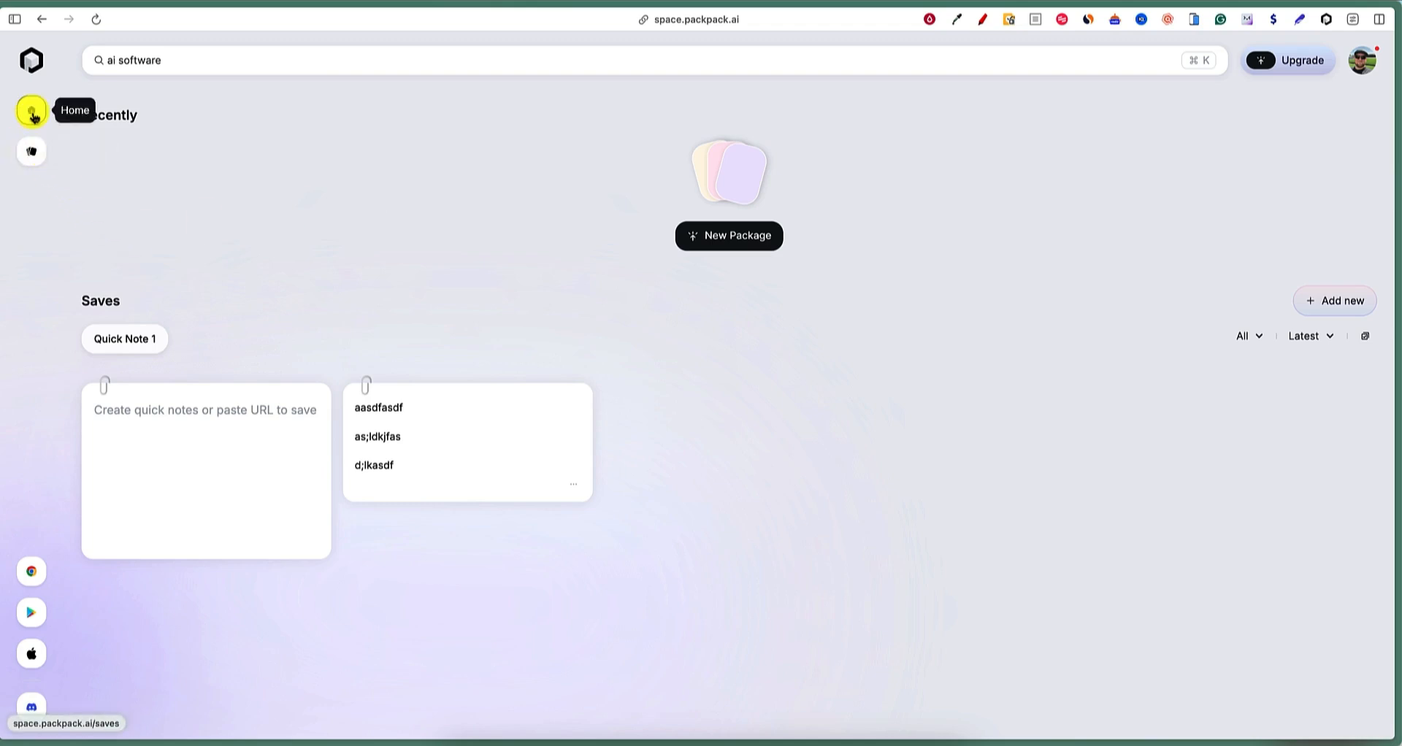
mouse_move(384, 240)
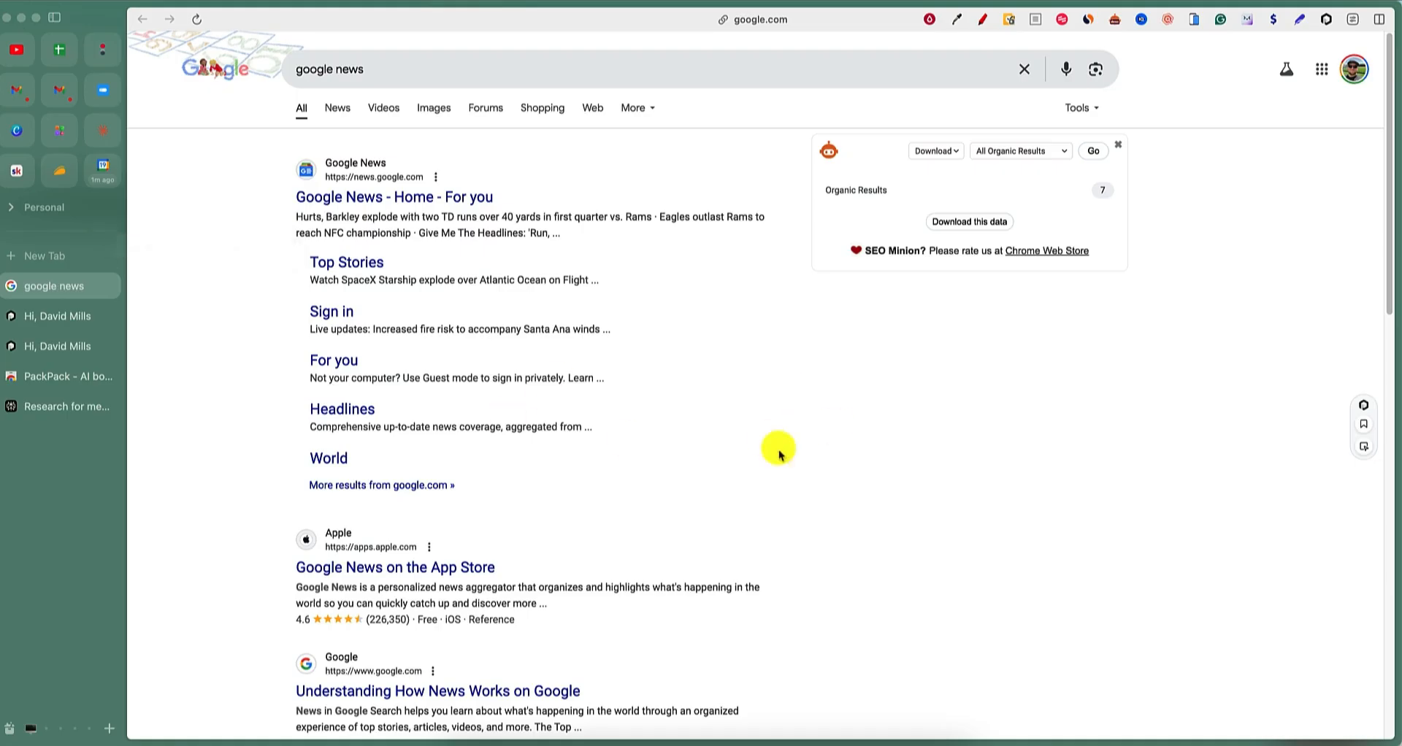
Save the Google News homepage to PackPack via the toolbar extension.
scroll("up", 3)
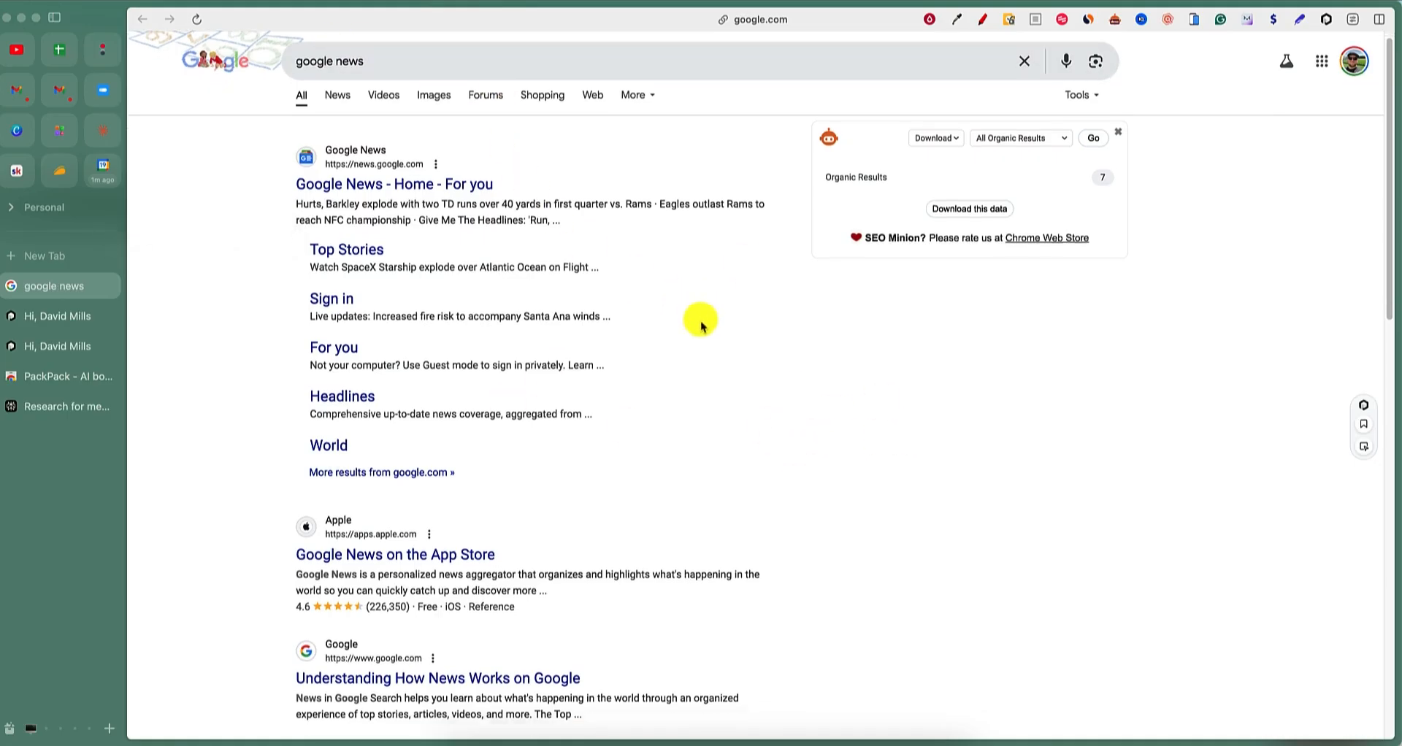
scroll("down", 3)
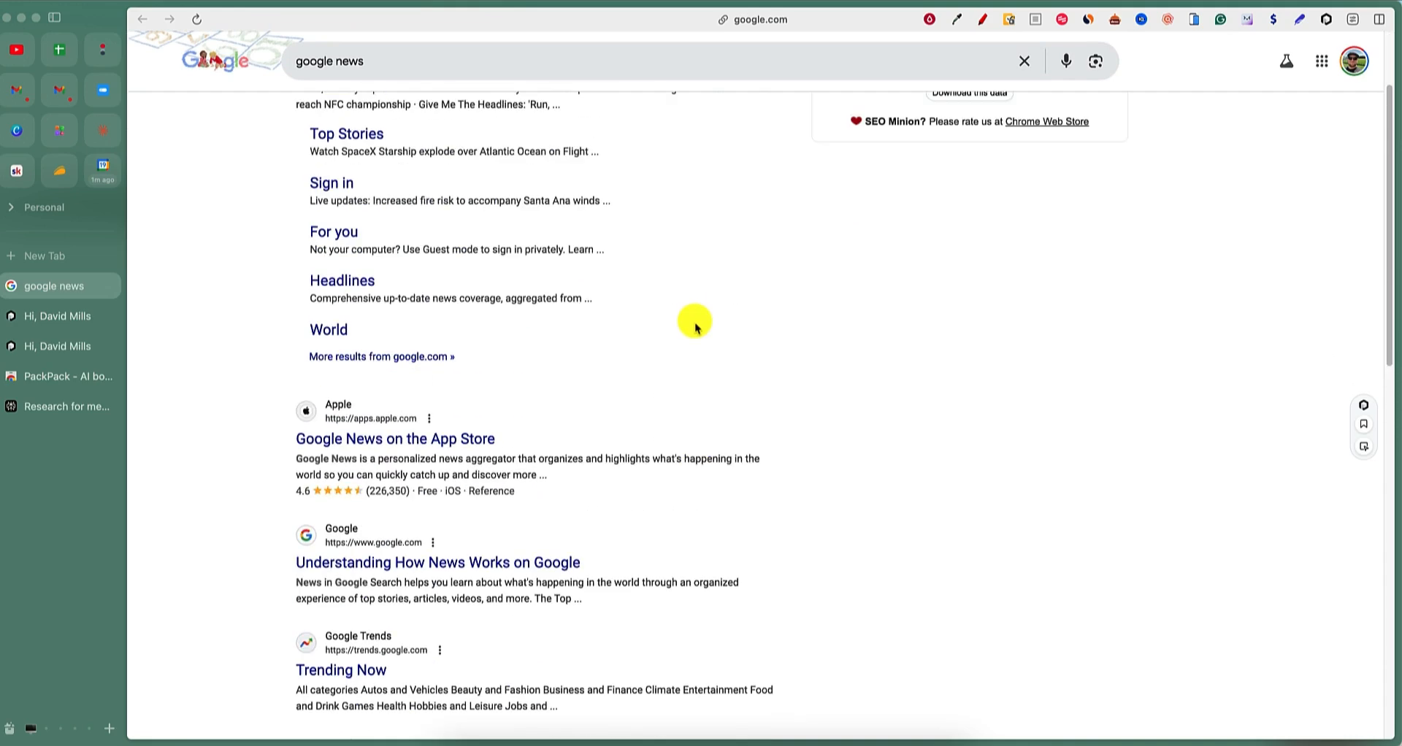
scroll("up", 3)
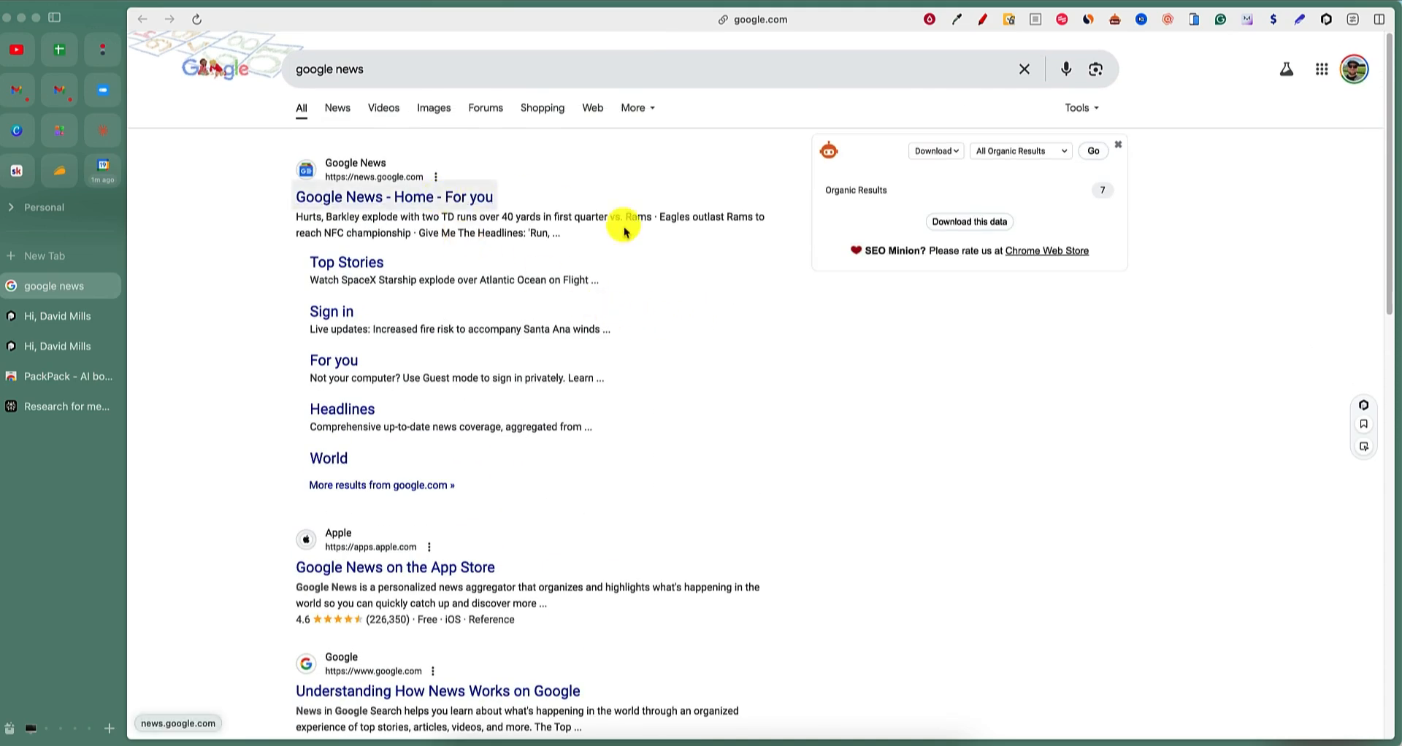
left_click(393, 196)
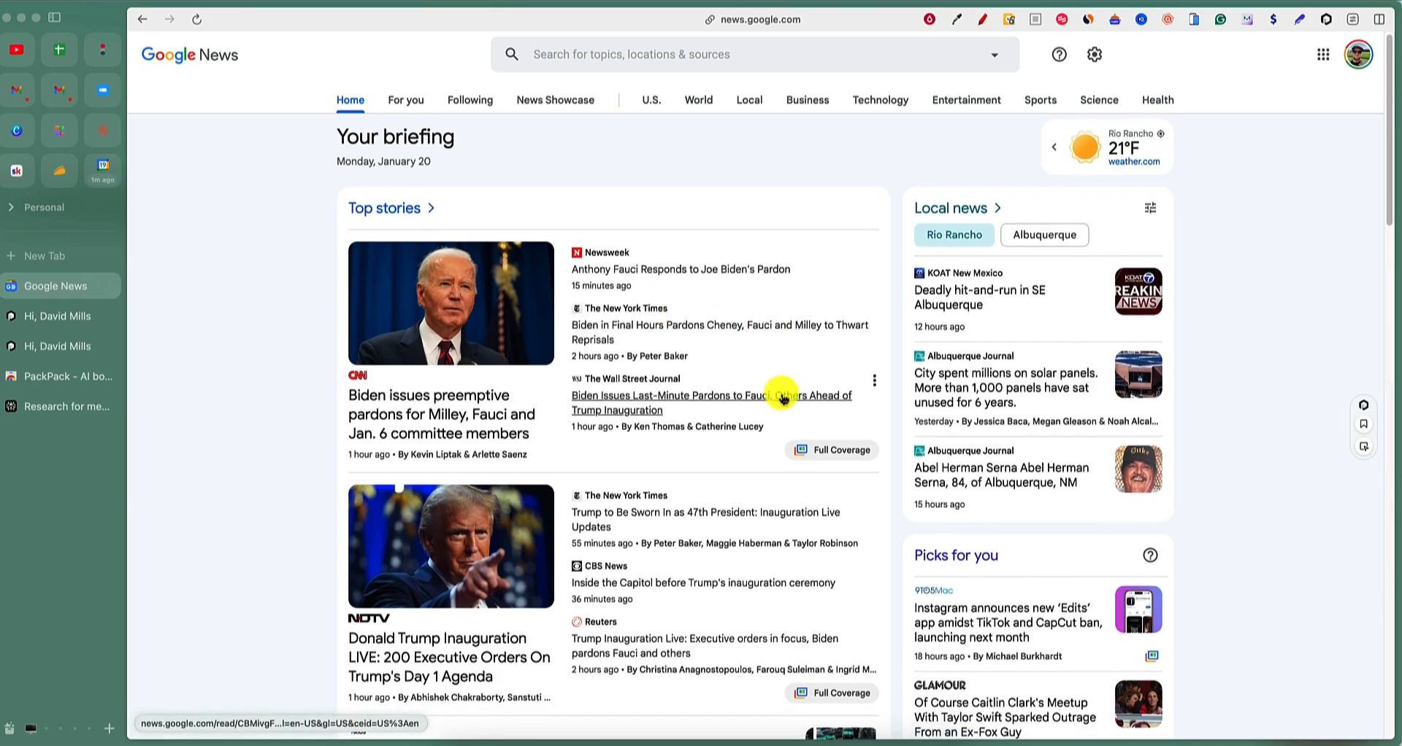
scroll("down", 3)
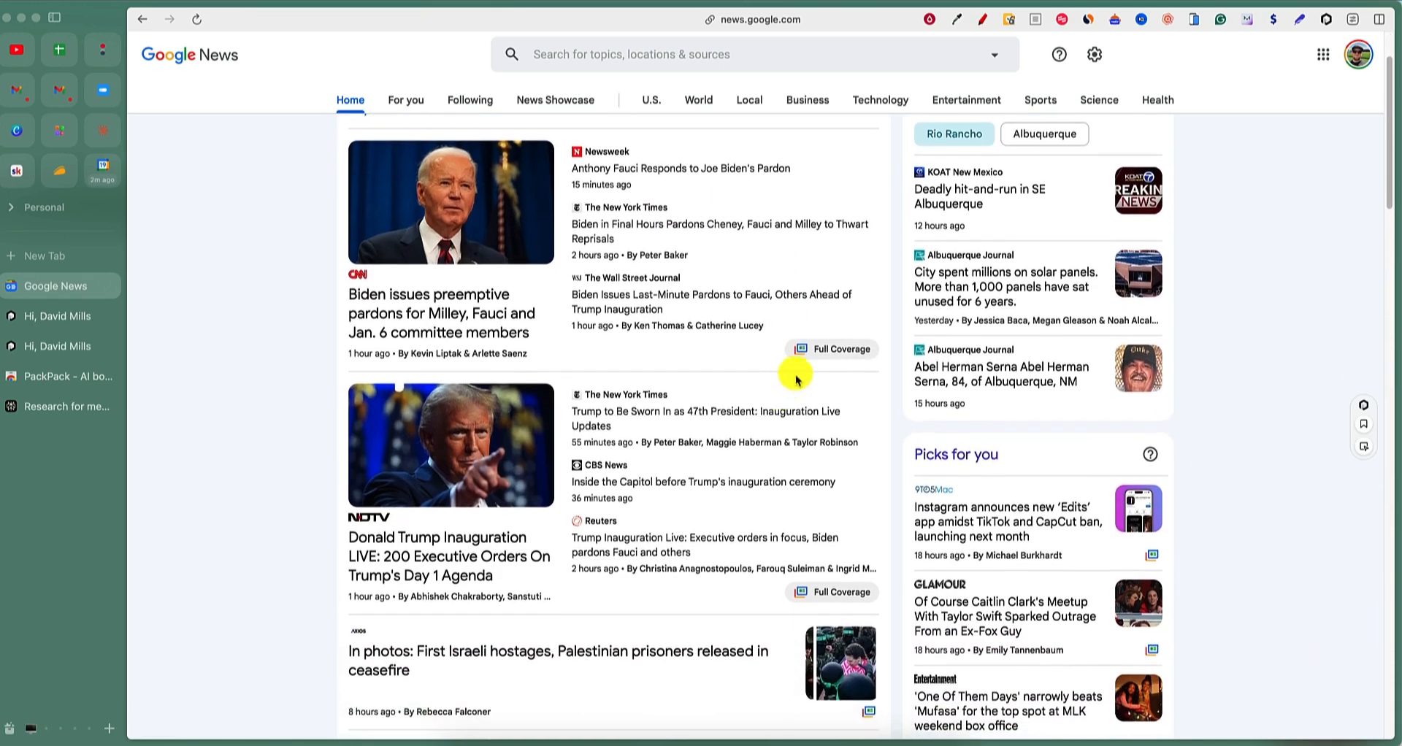
mouse_move(876, 530)
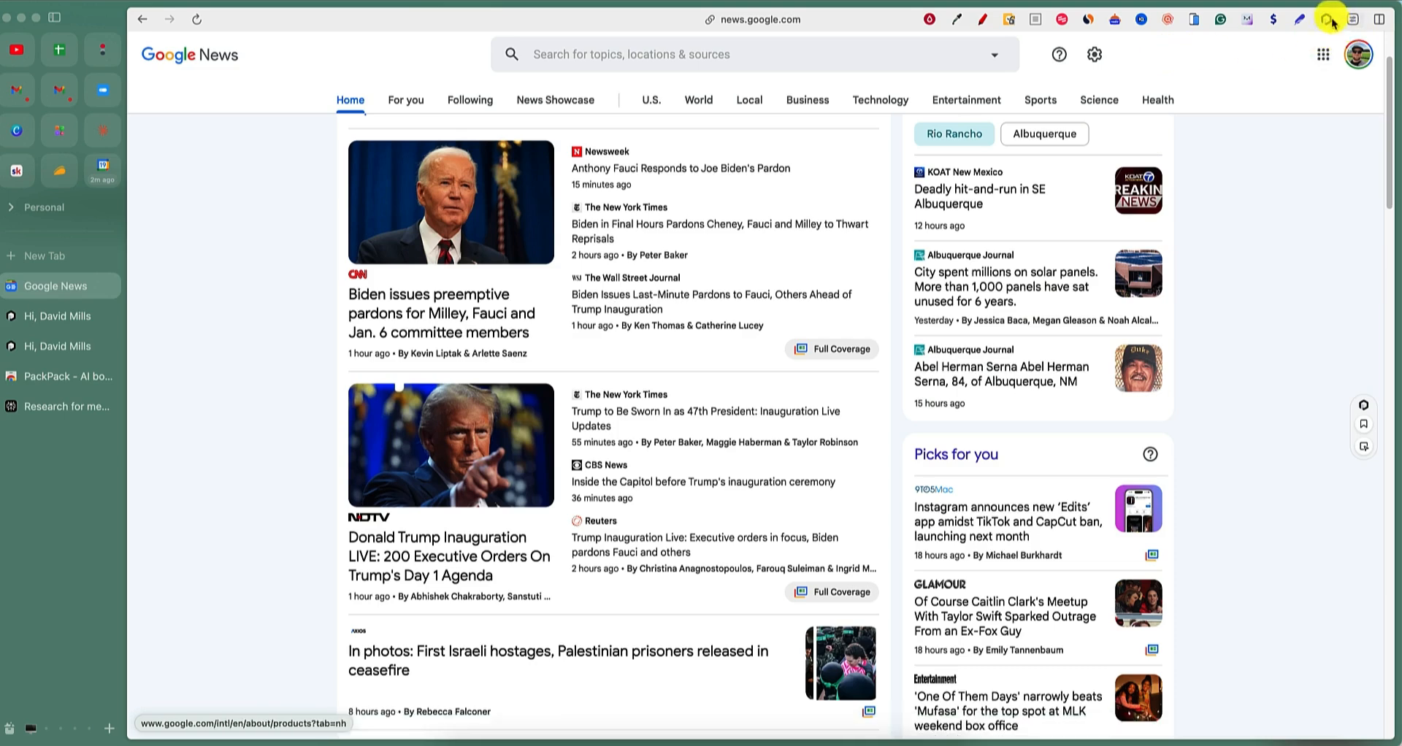
left_click(1332, 19)
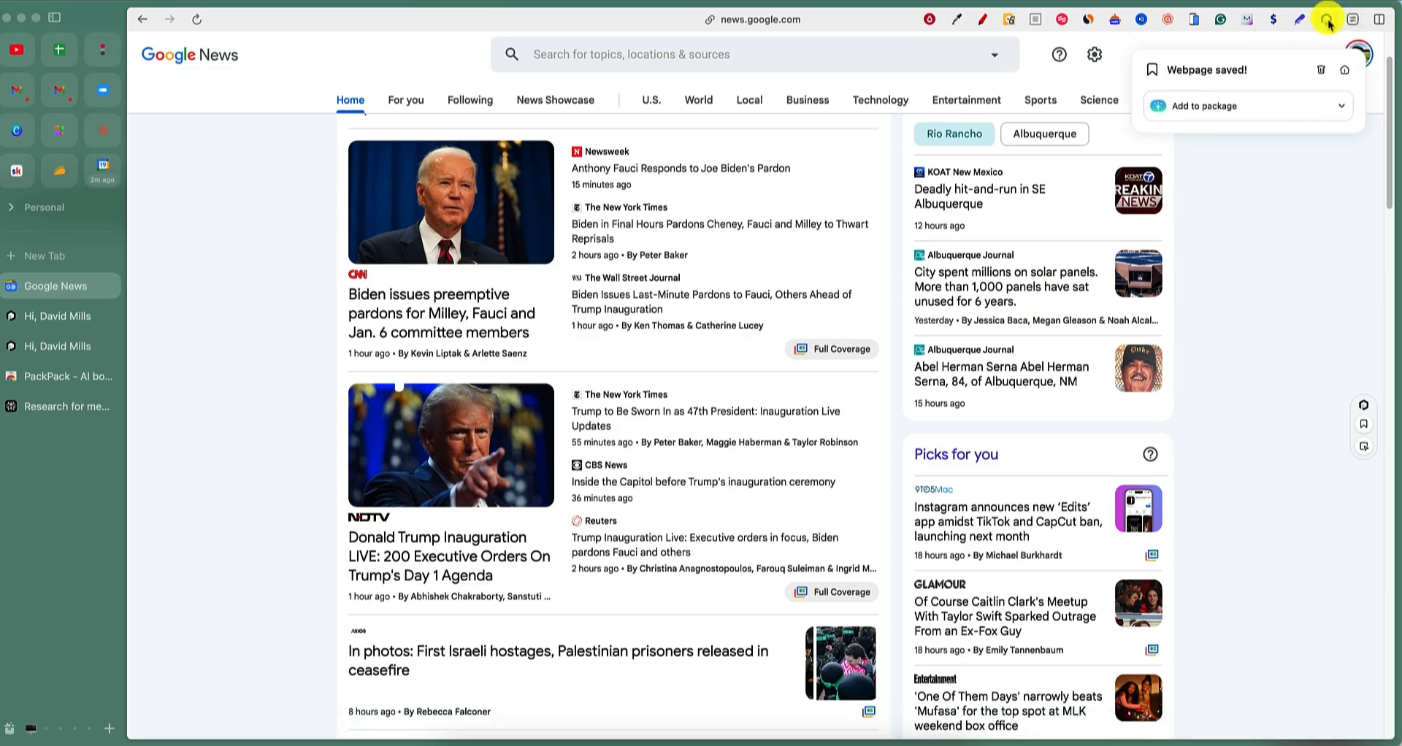
mouse_move(803, 438)
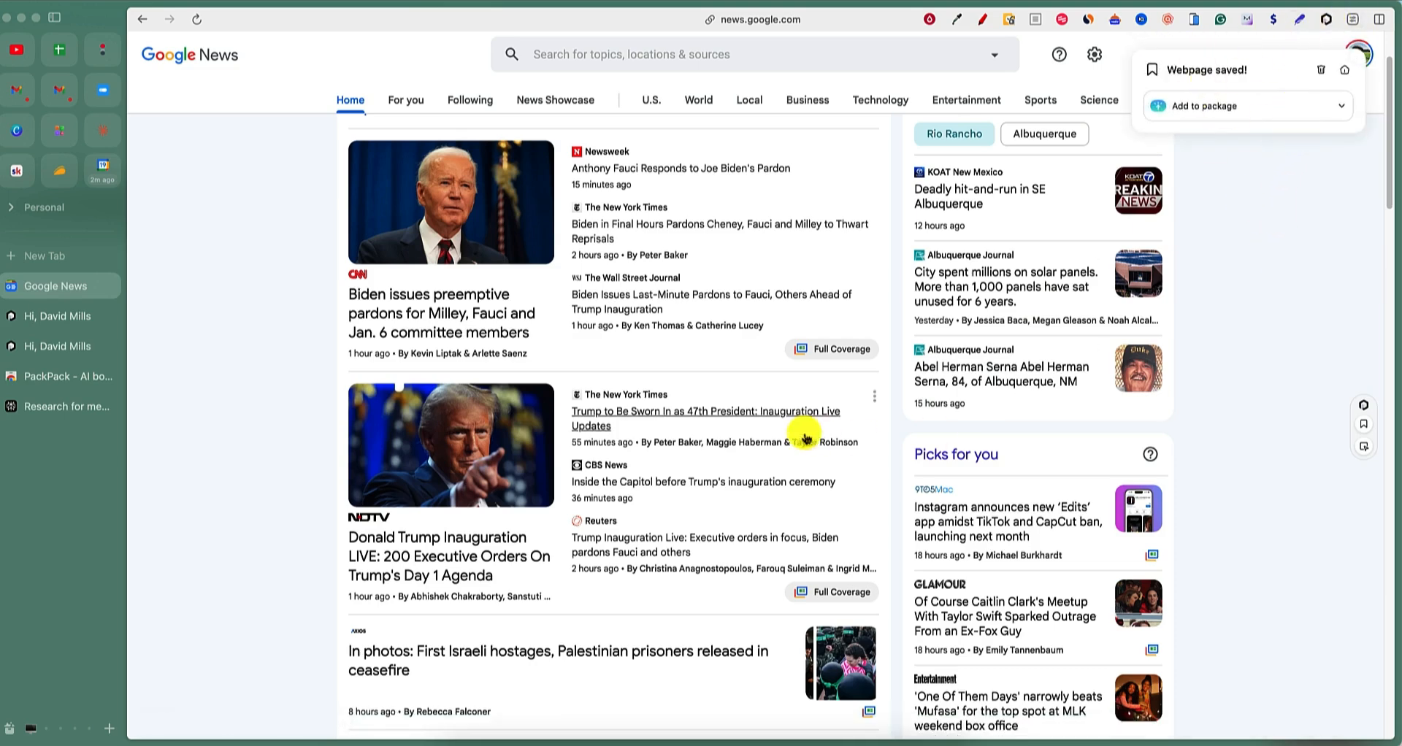
mouse_move(315, 369)
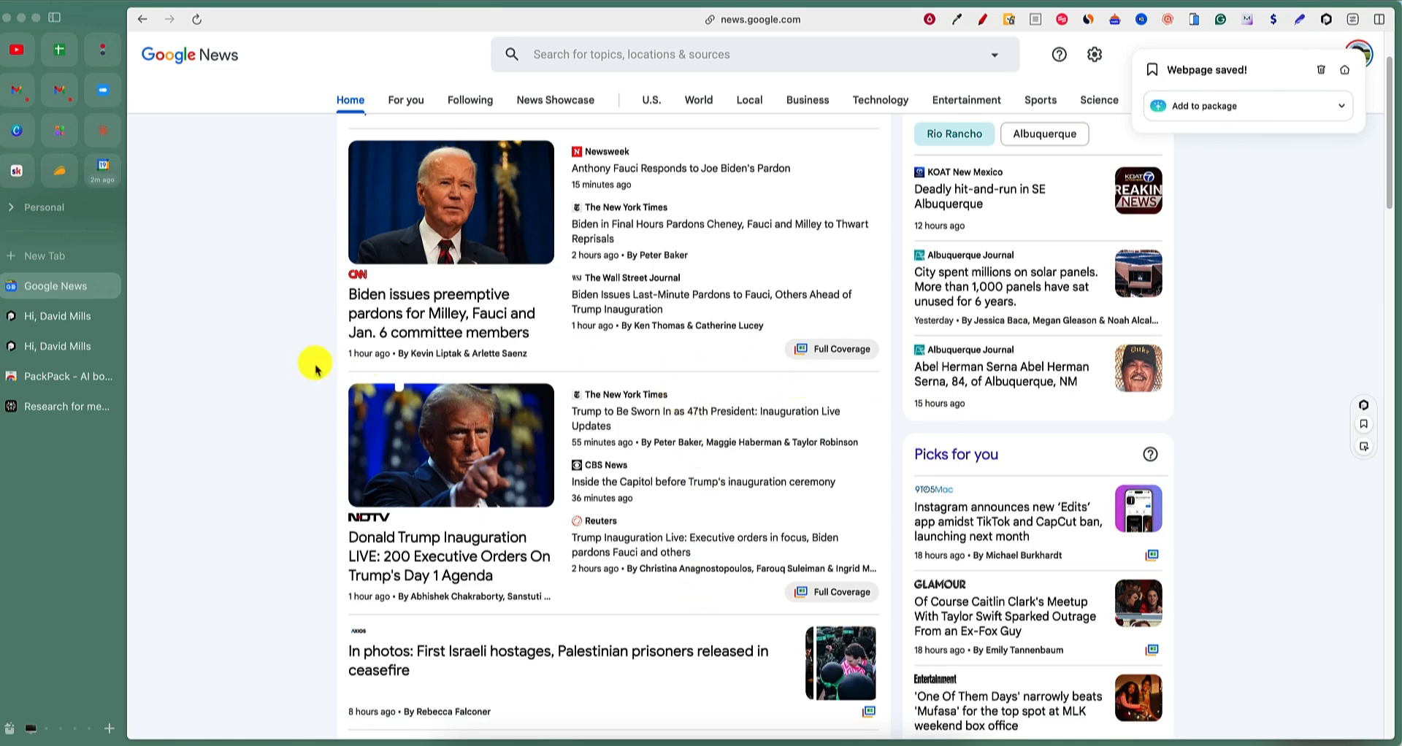
Save the page again via right-click 'Save to PackPack' and scroll to the Sports stories.
right_click(822, 384)
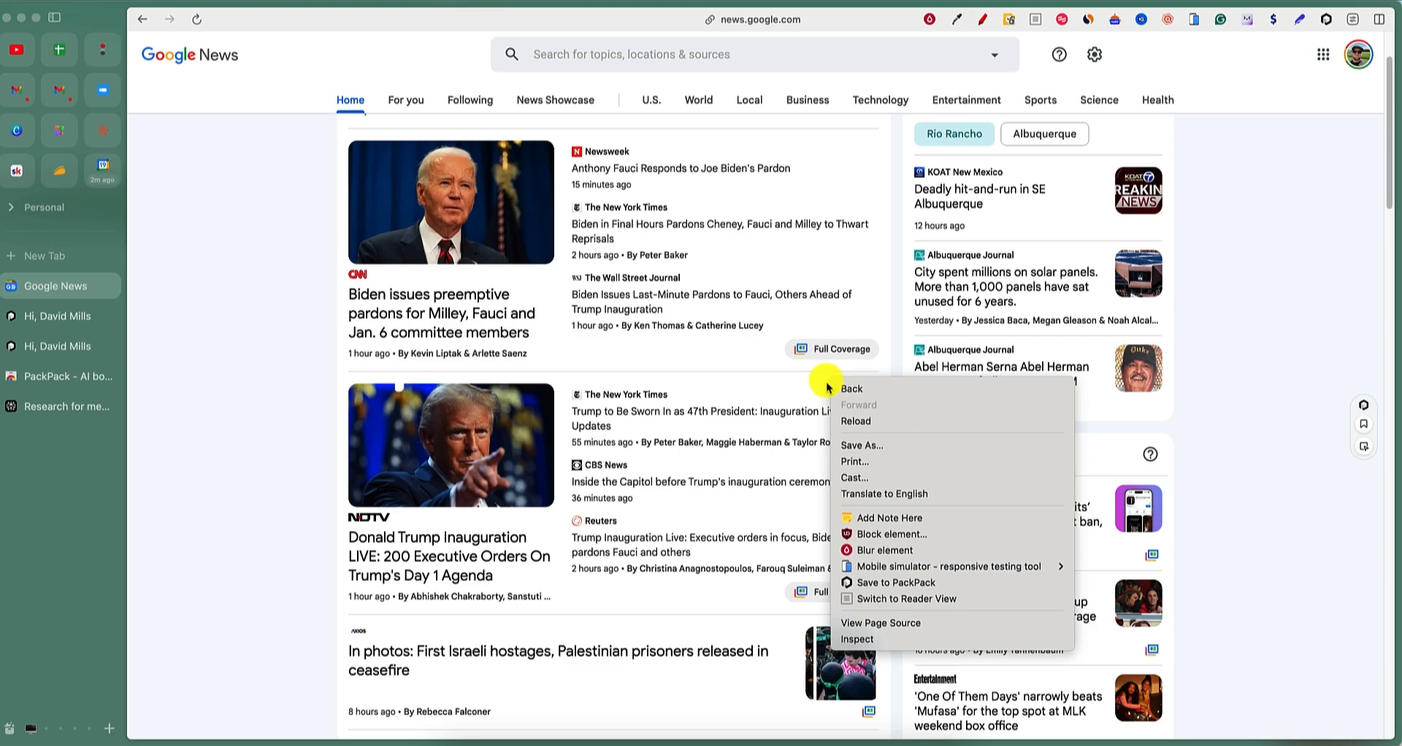
mouse_move(896, 583)
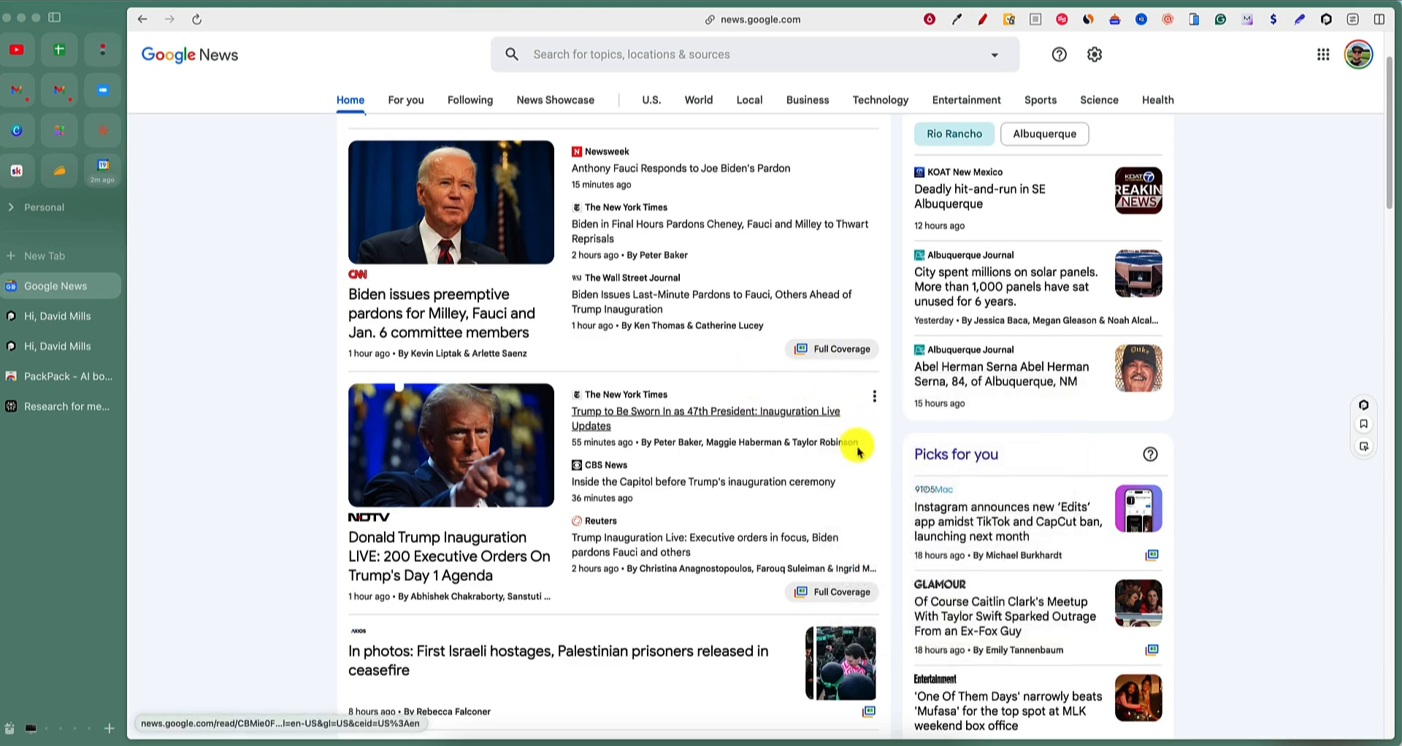
mouse_move(824, 391)
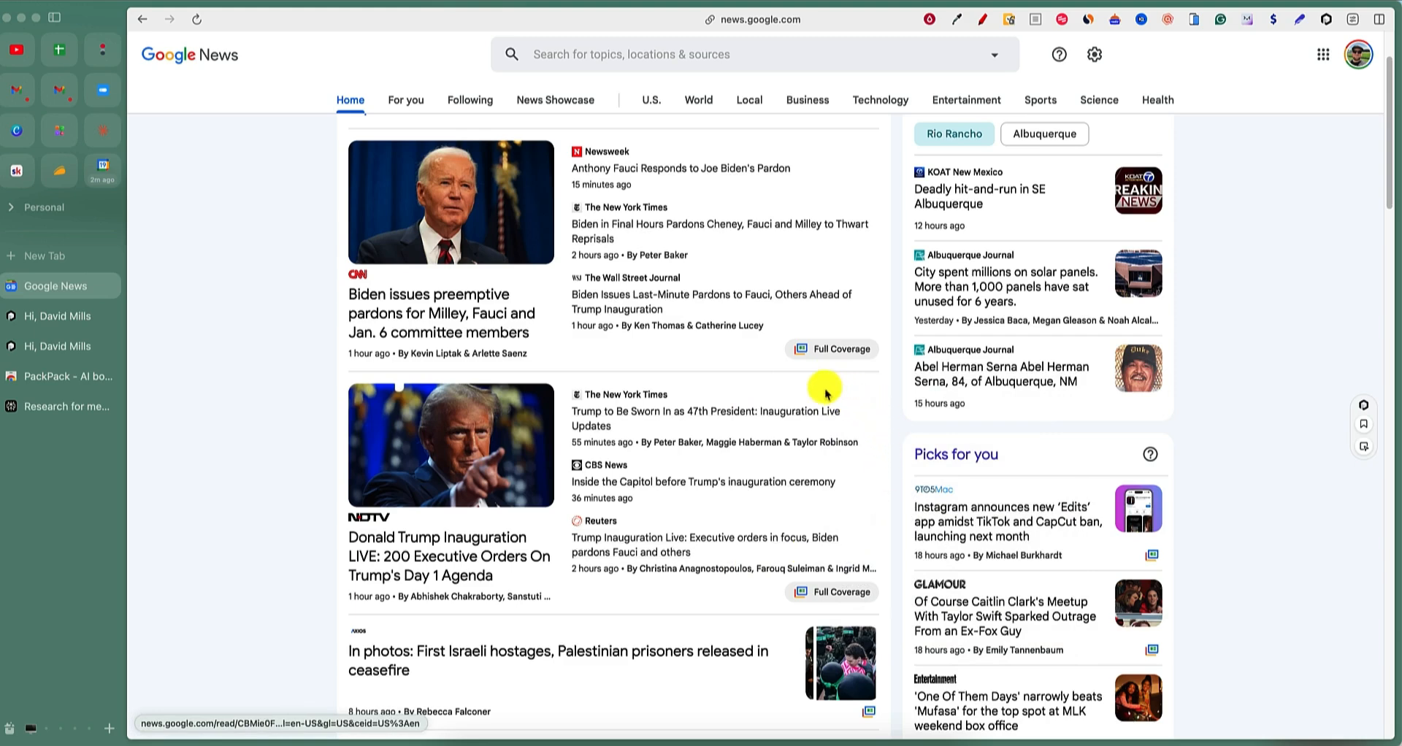
right_click(827, 388)
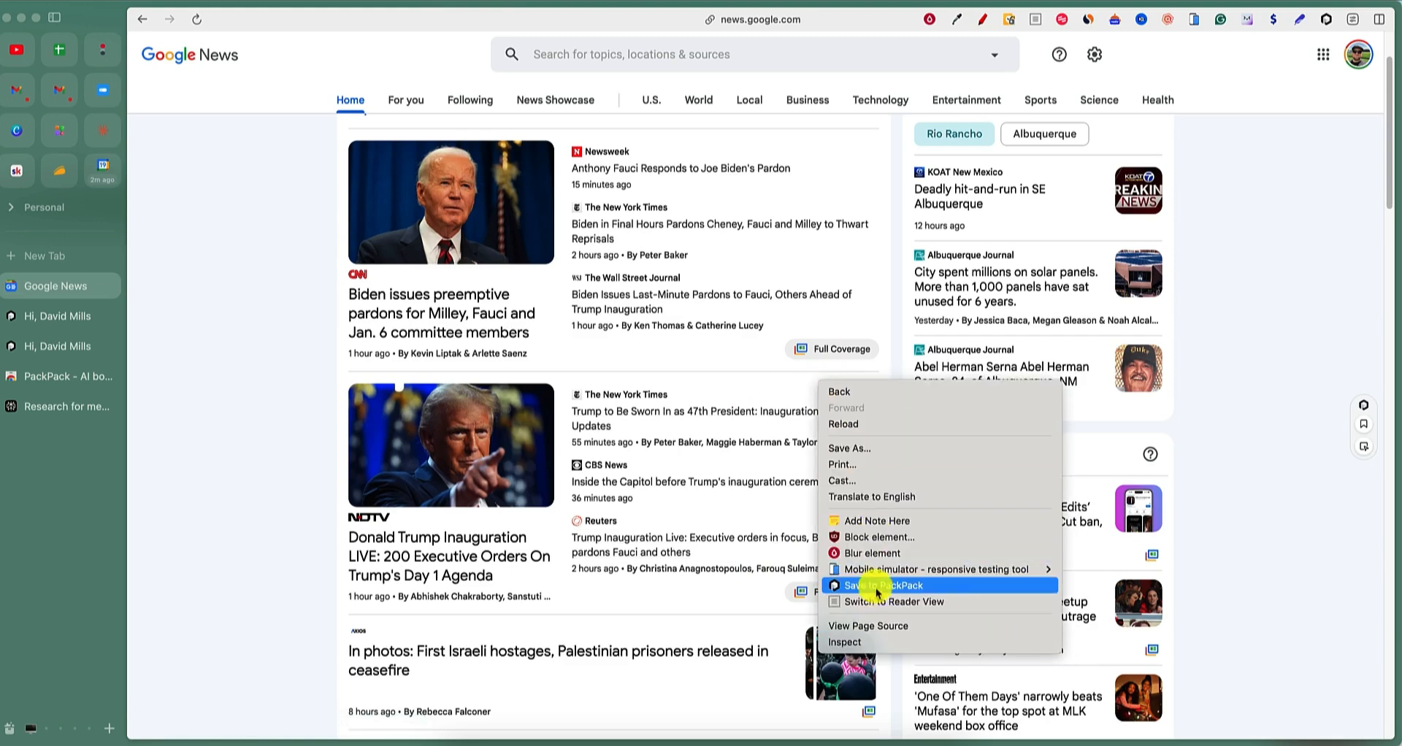
left_click(887, 586)
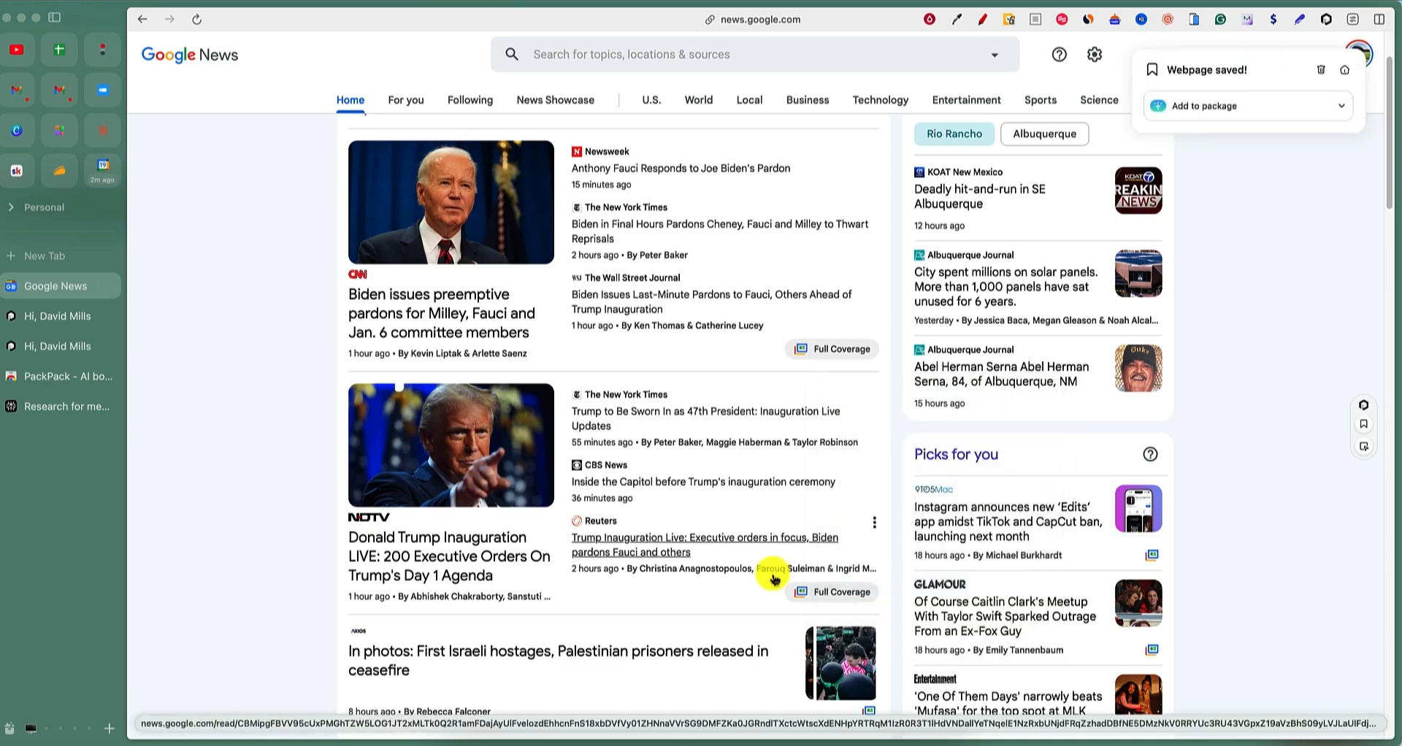
scroll("down", 3)
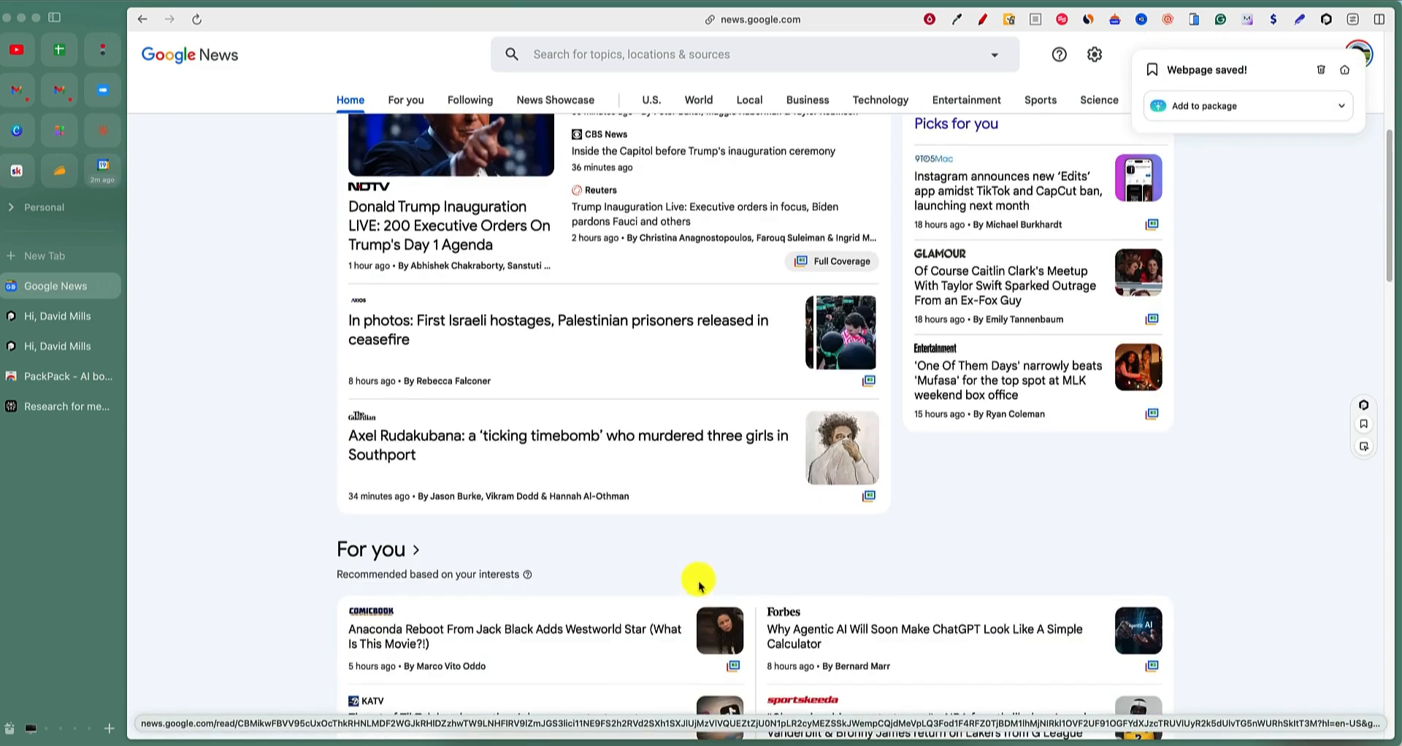
scroll("down", 3)
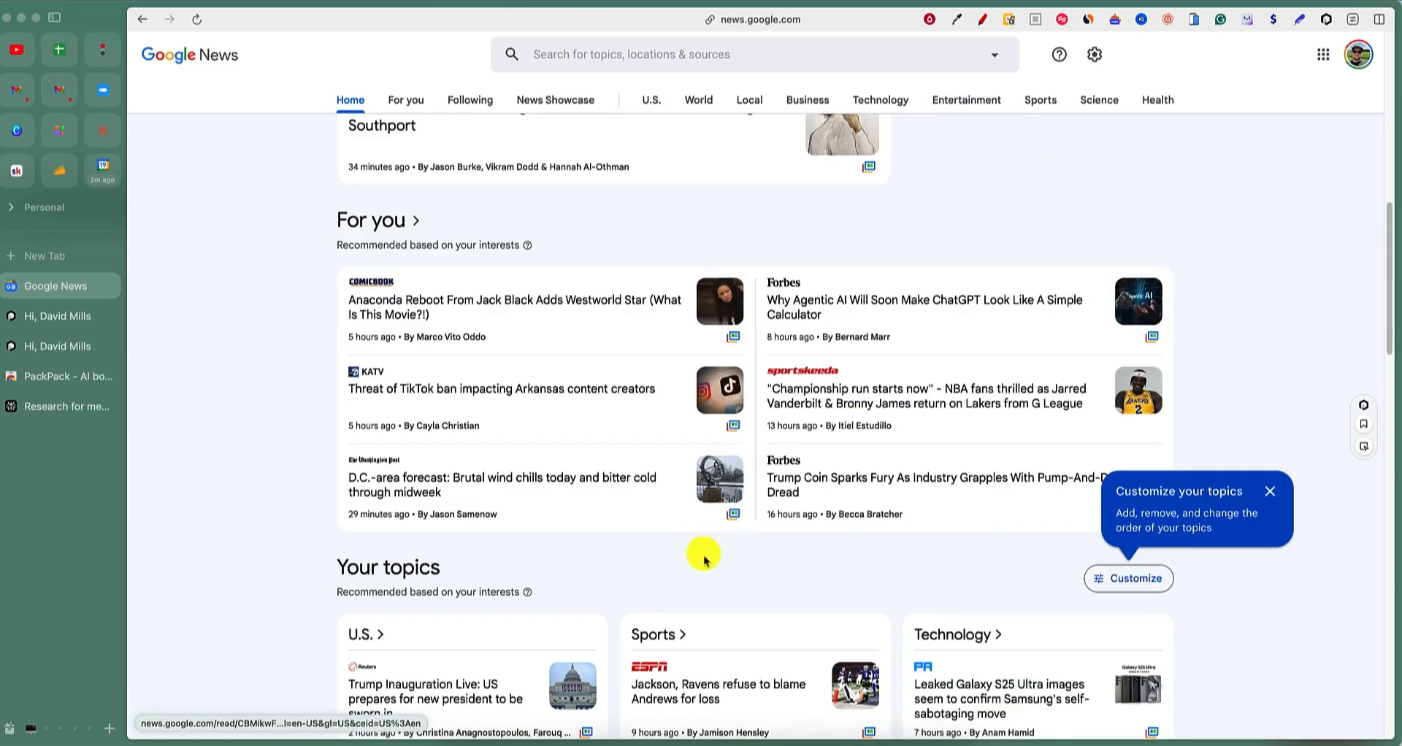
scroll("down", 3)
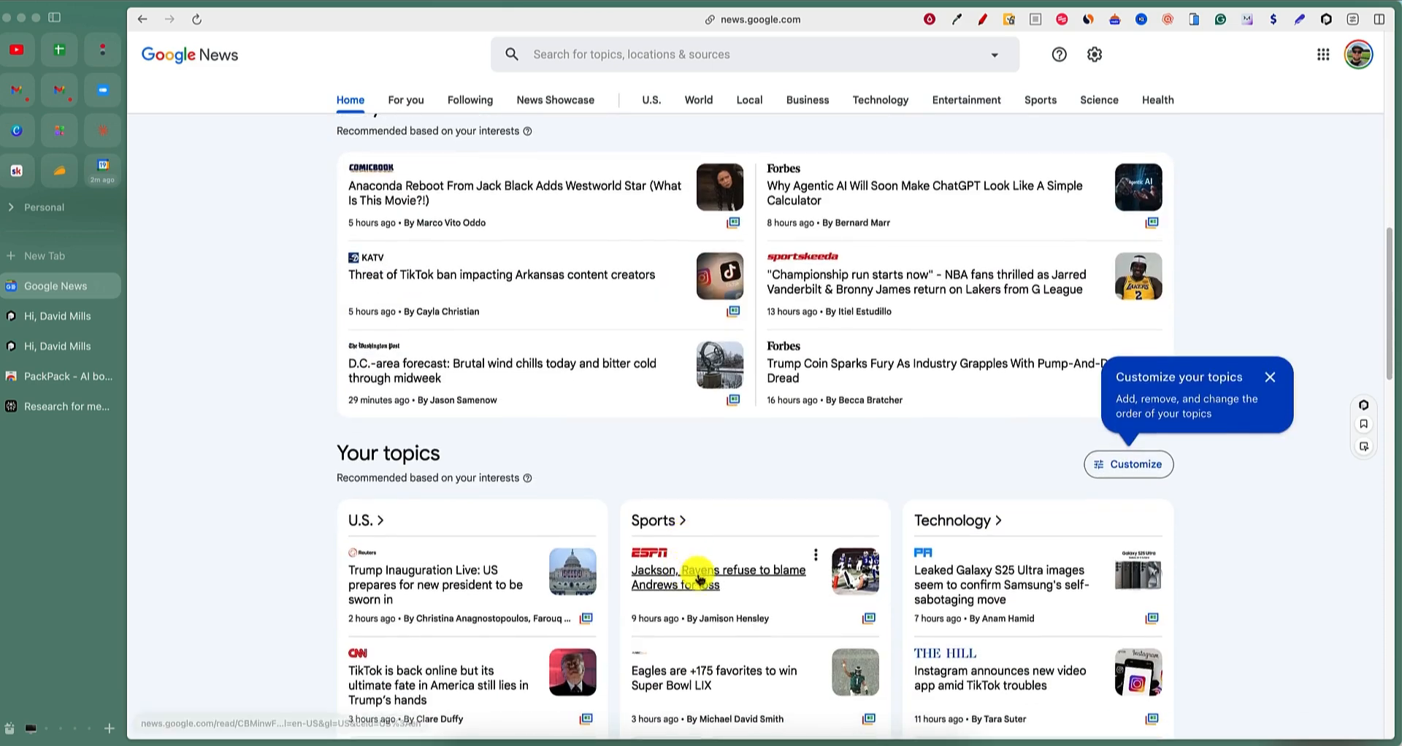
Select the closing paragraphs of ESPN's Jackson–Ravens article and save them as a quick note.
left_click(719, 577)
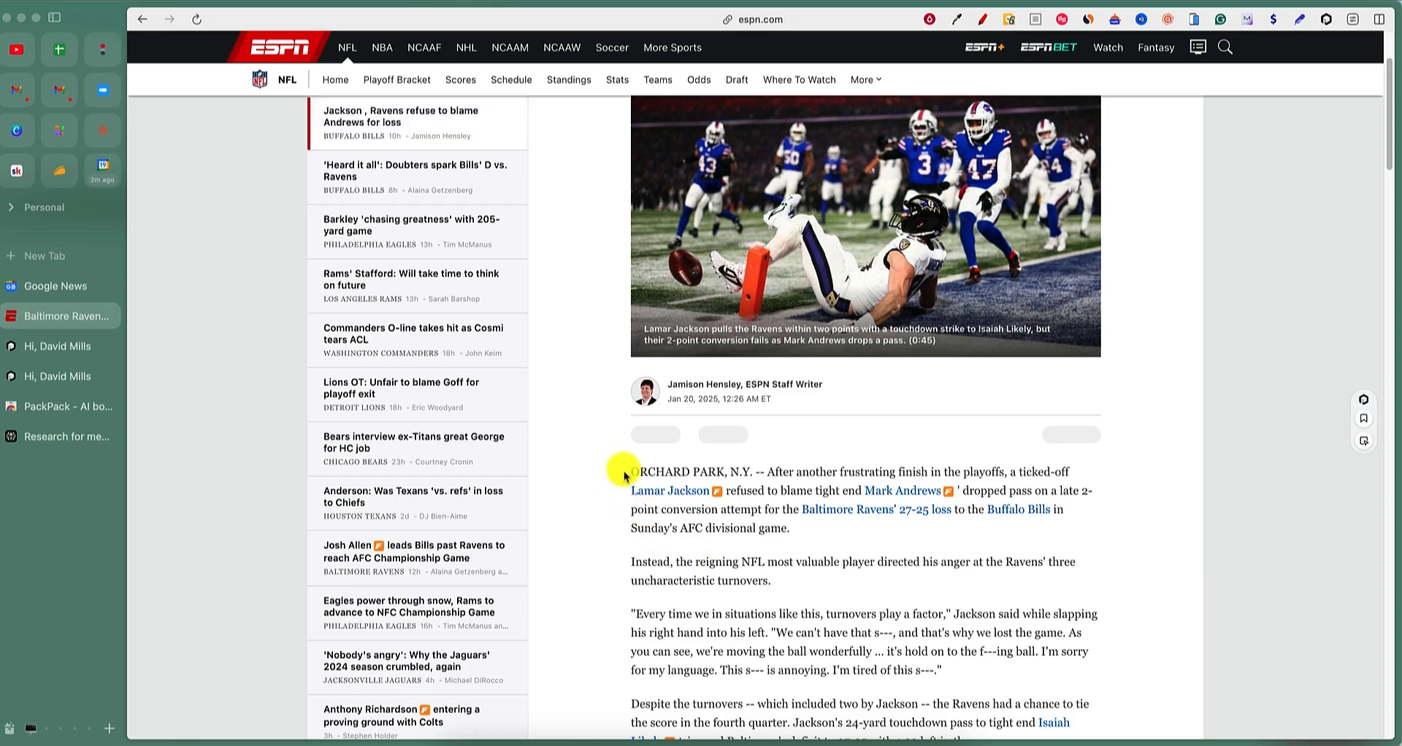
left_click_drag(629, 471, 790, 529)
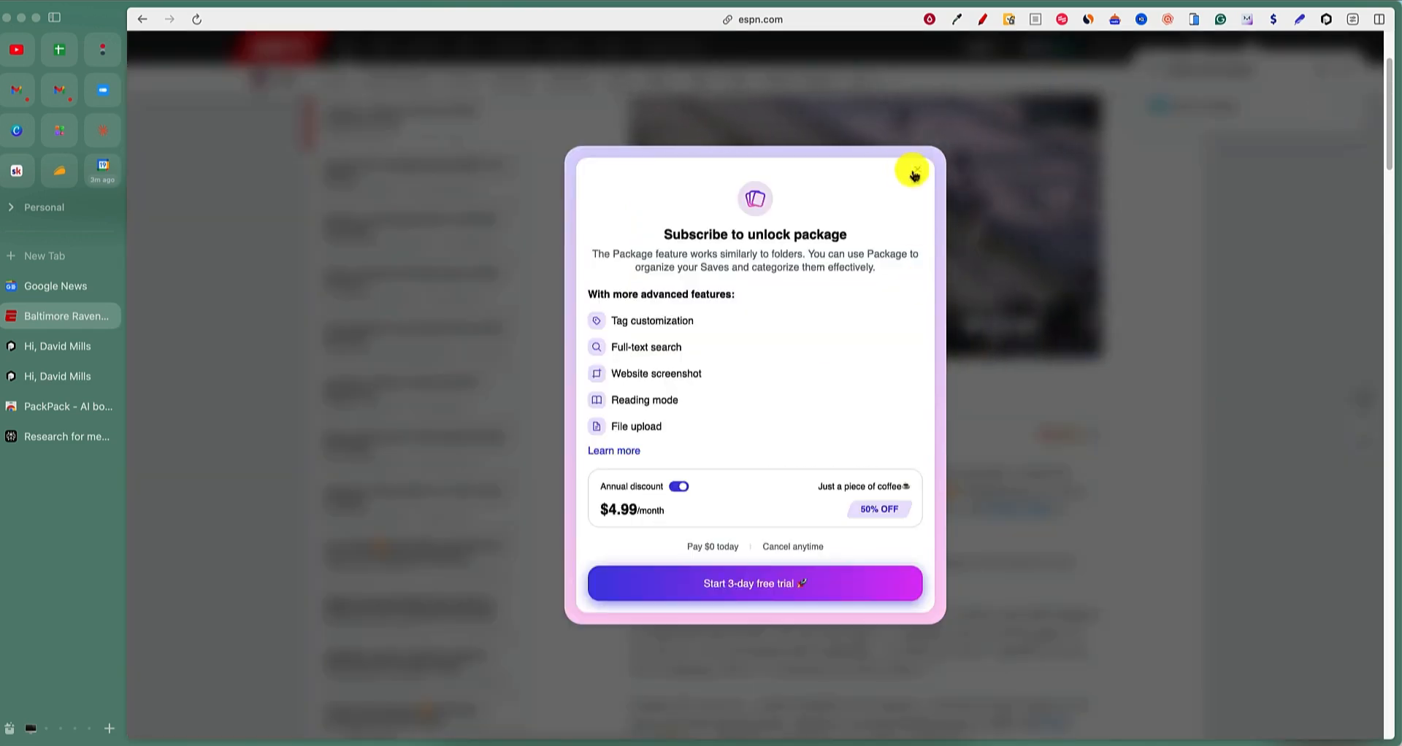
left_click(911, 171)
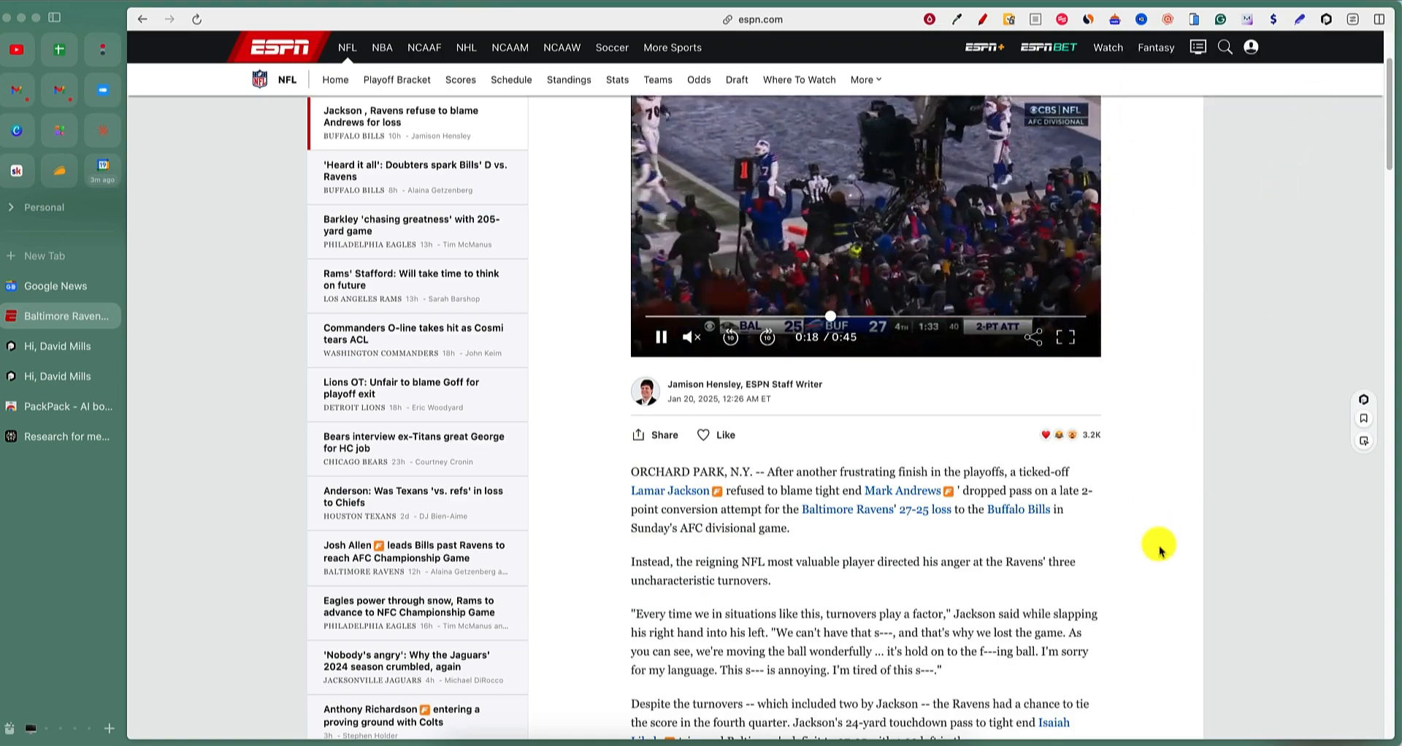
scroll("down", 3)
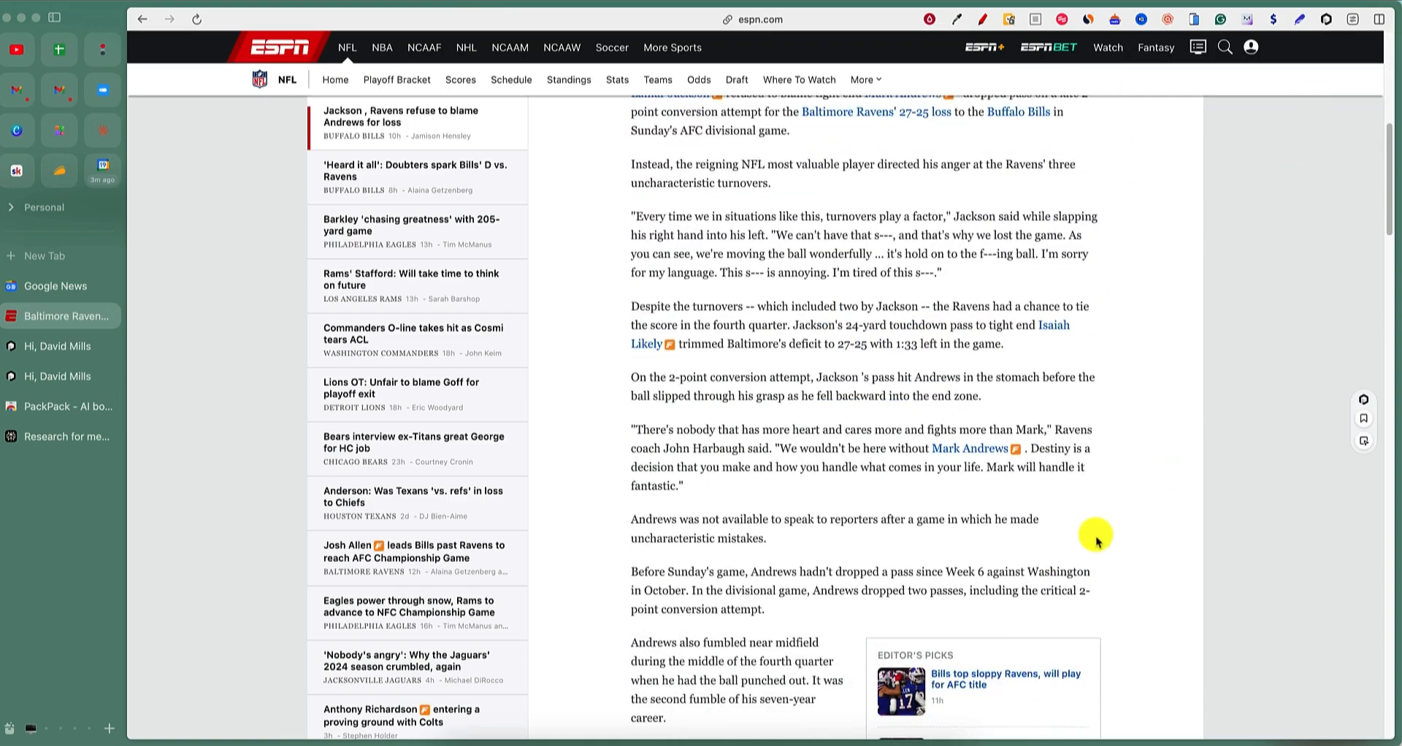
scroll("down", 3)
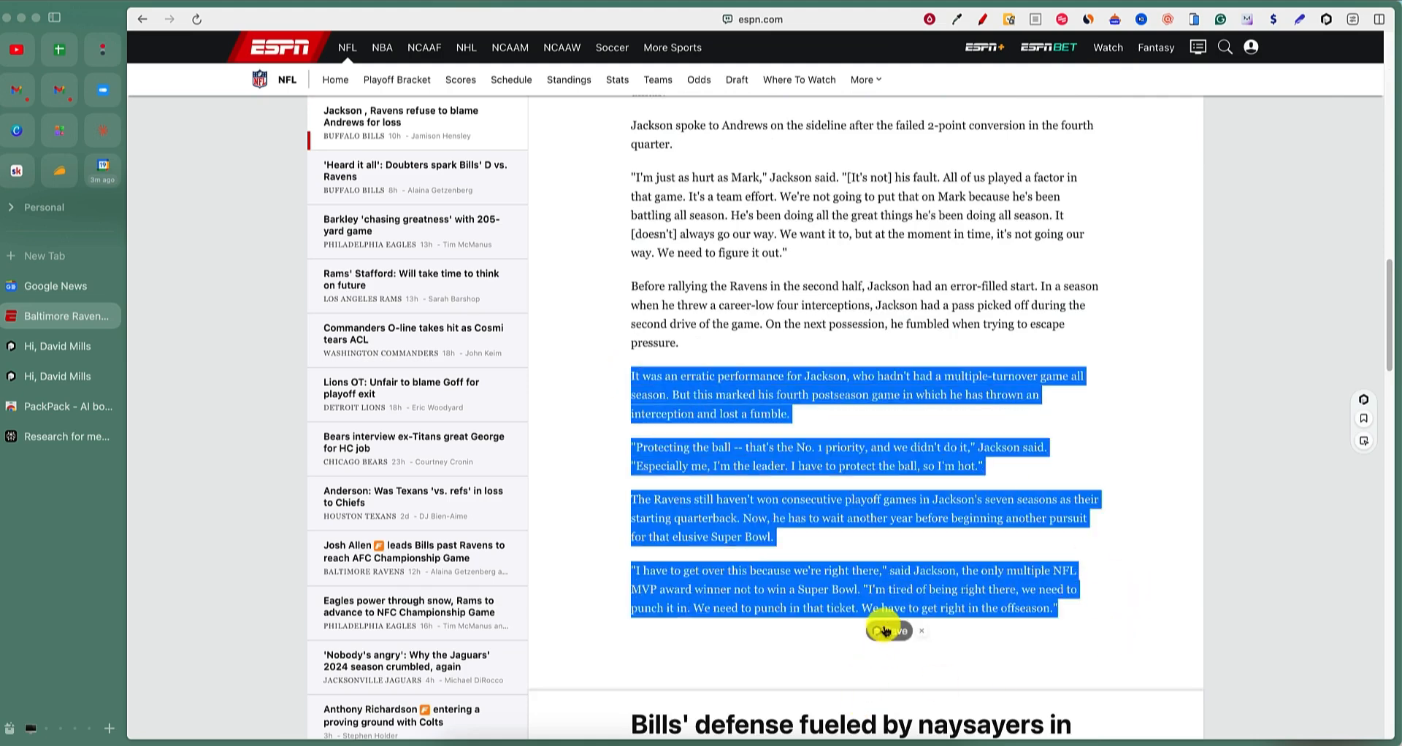
left_click(882, 631)
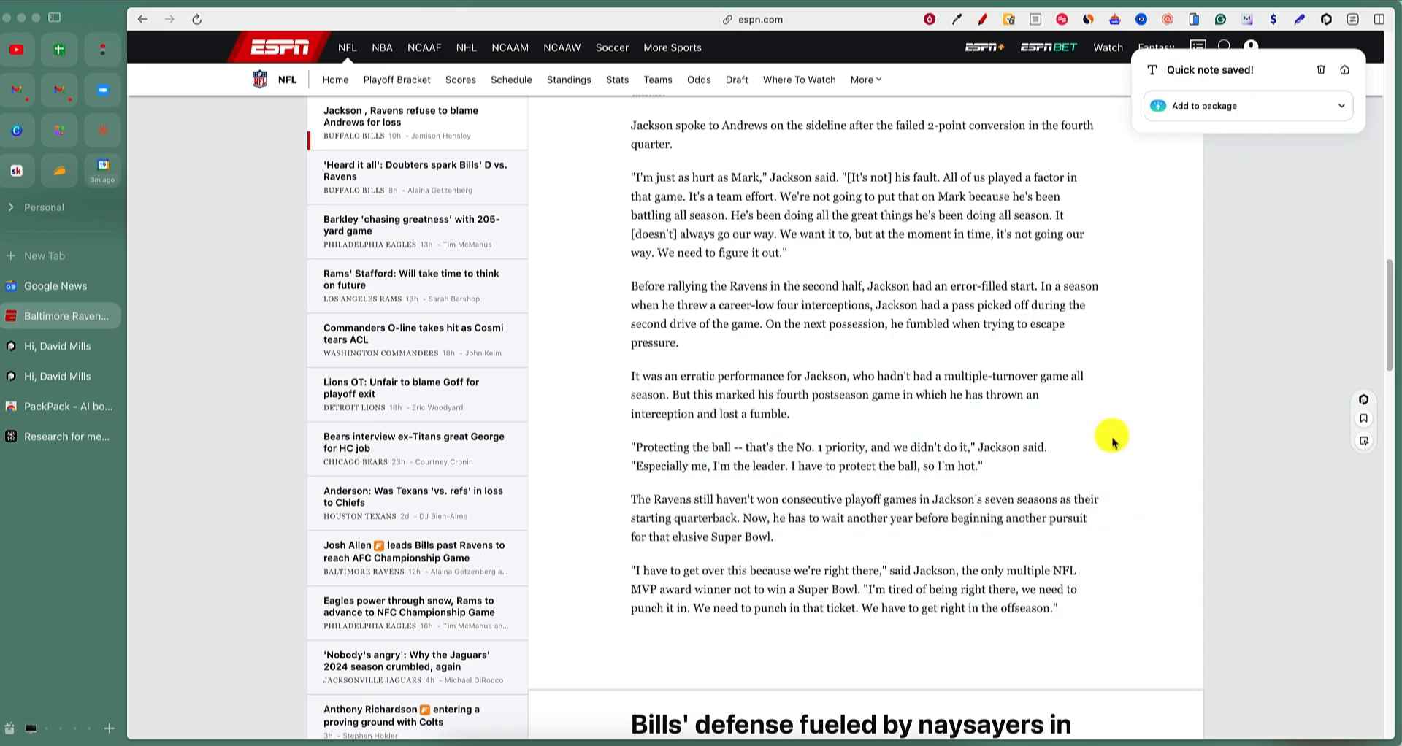
scroll("up", 3)
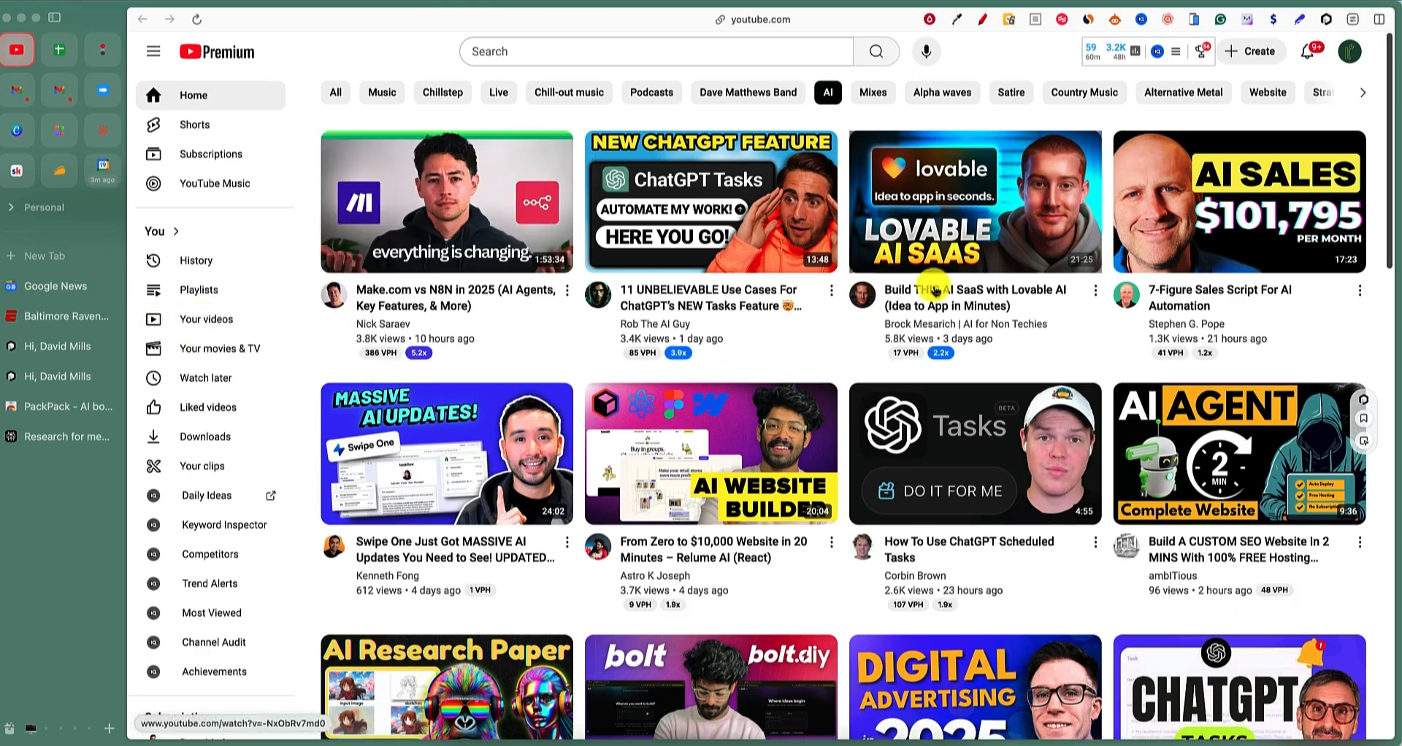
Save the Lovable AI SaaS YouTube video page to PackPack via the extension icon.
left_click(976, 202)
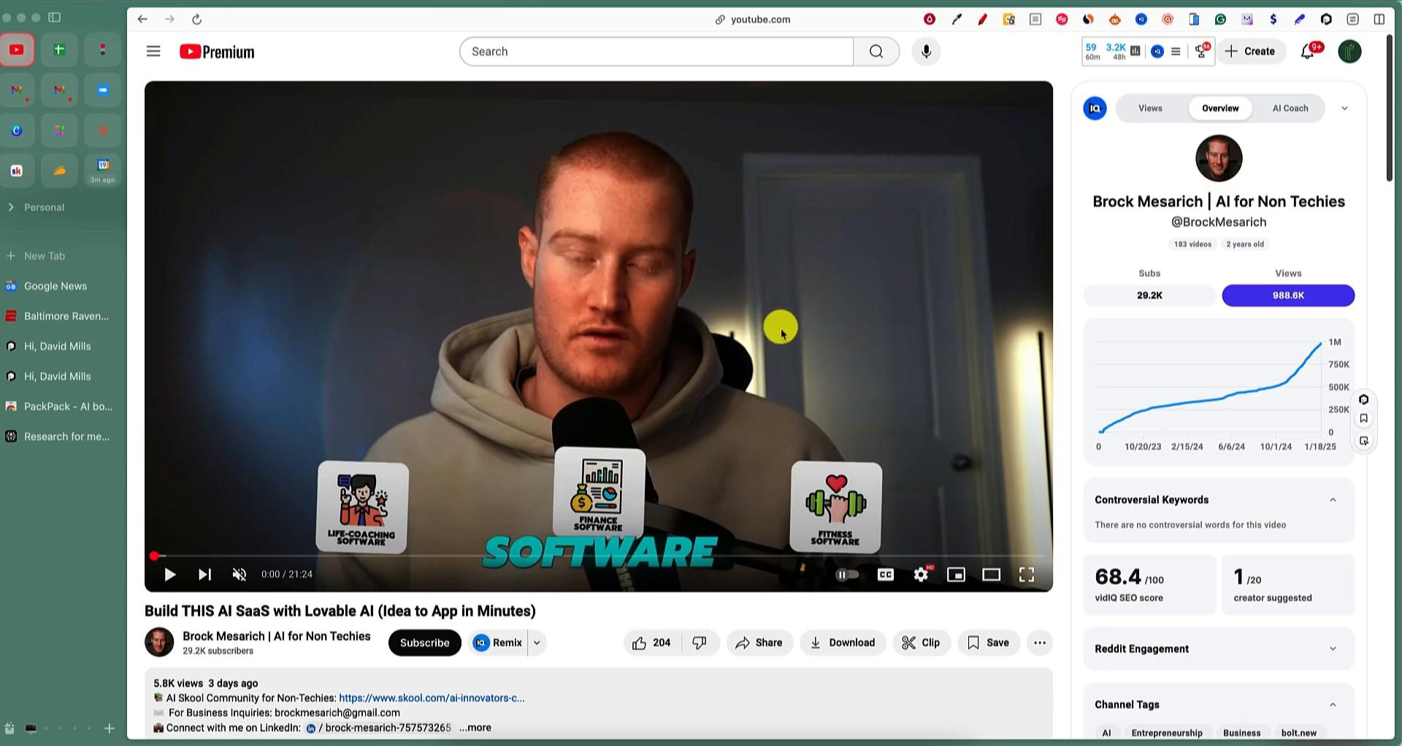
mouse_move(1034, 633)
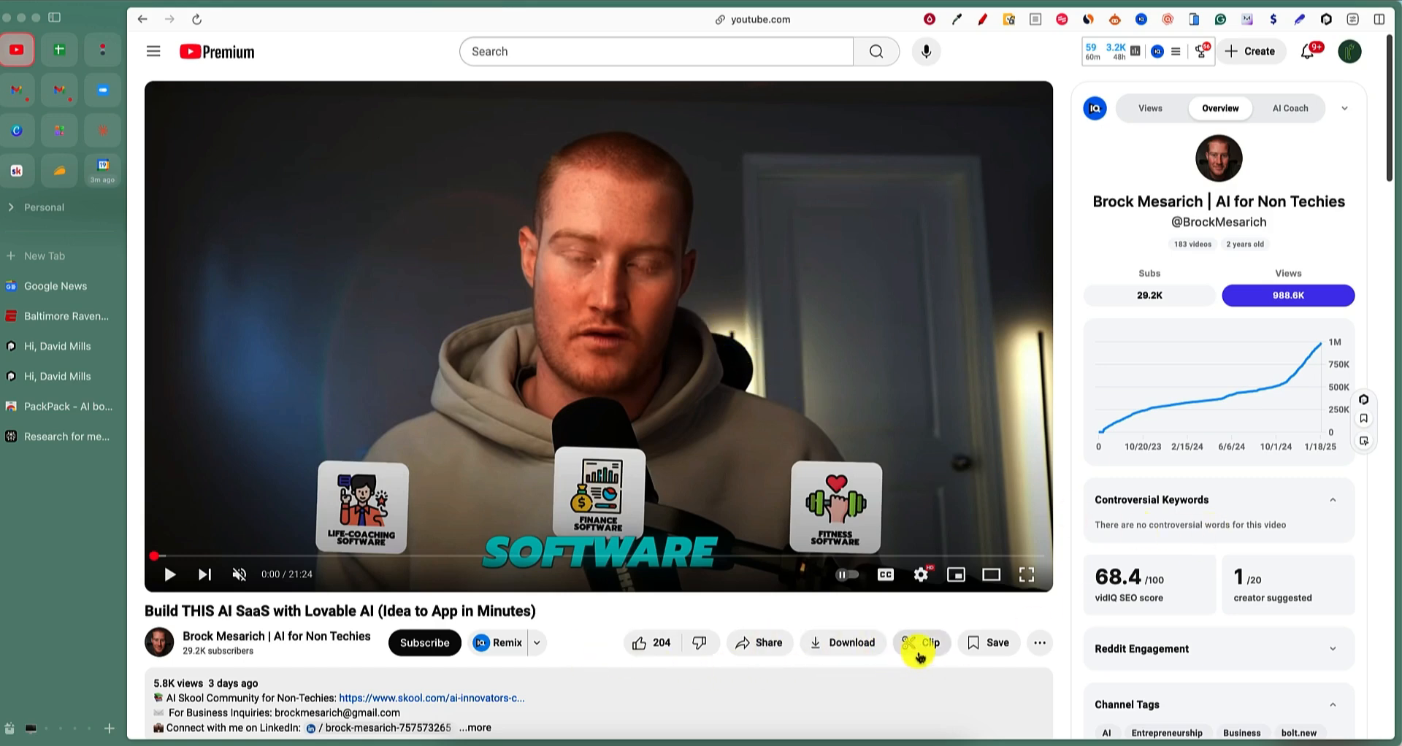
scroll("down", 3)
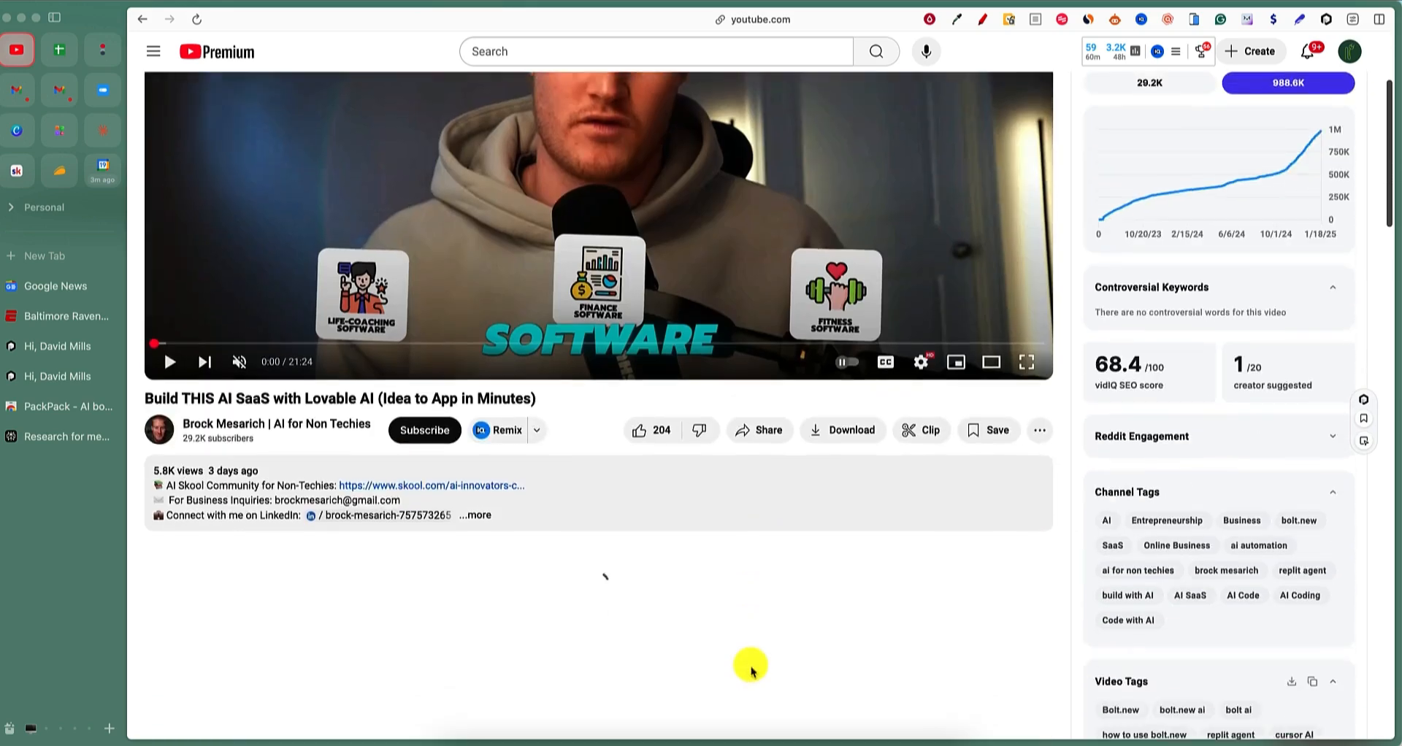
scroll("down", 3)
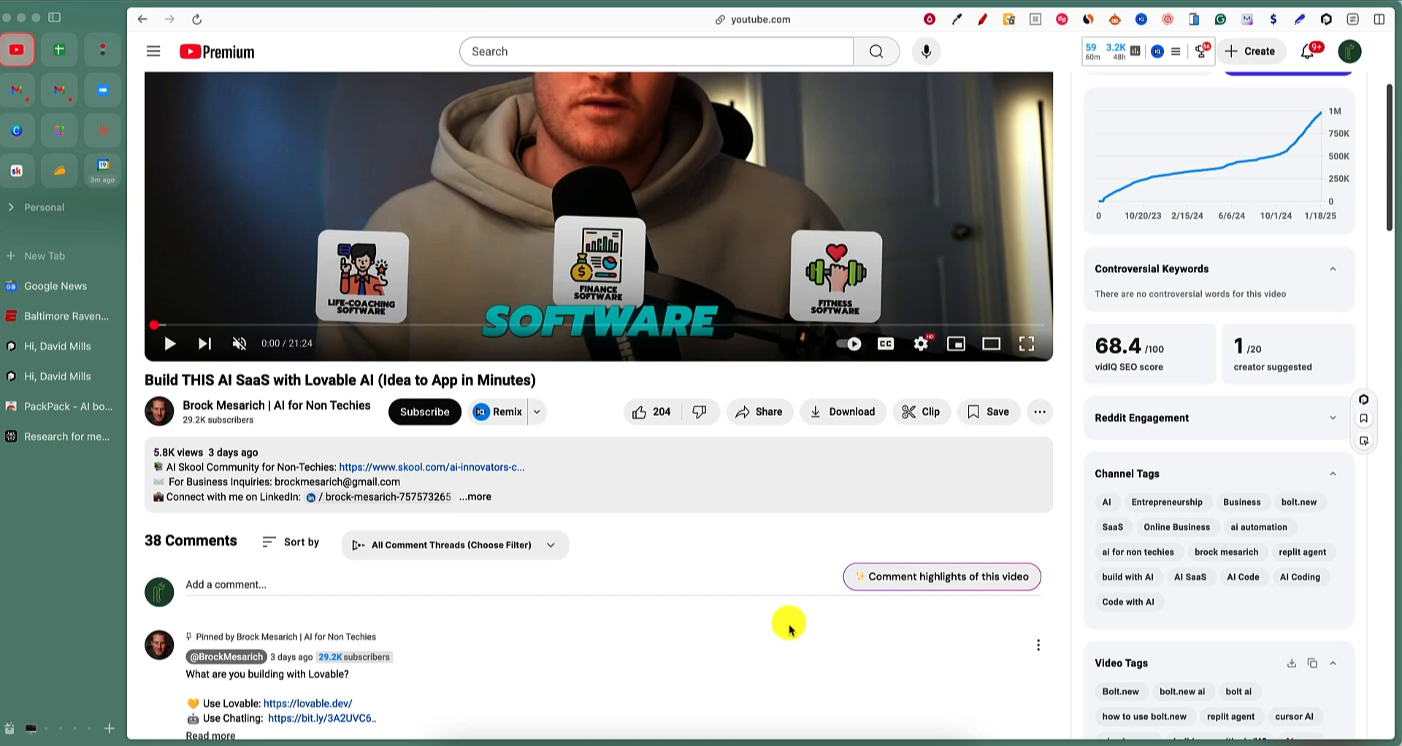
mouse_move(922, 412)
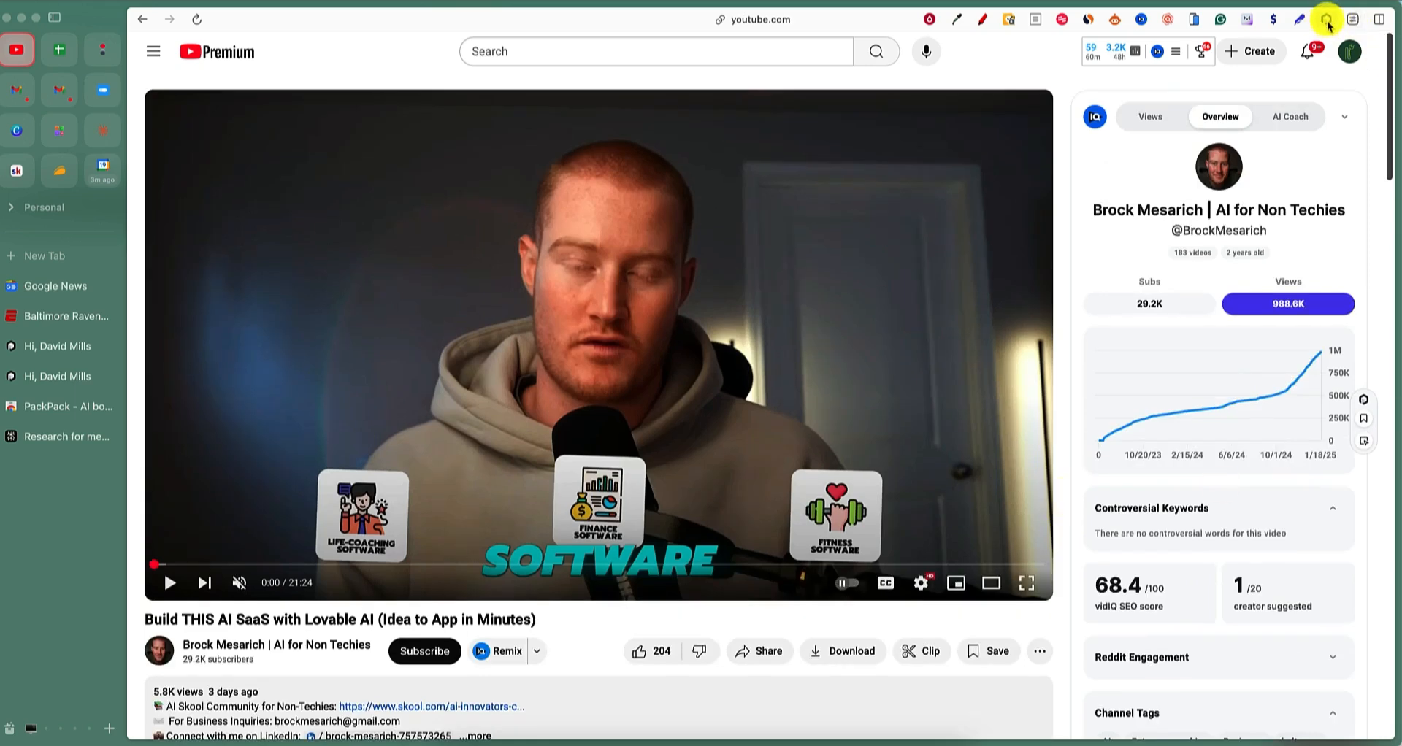
left_click(1327, 19)
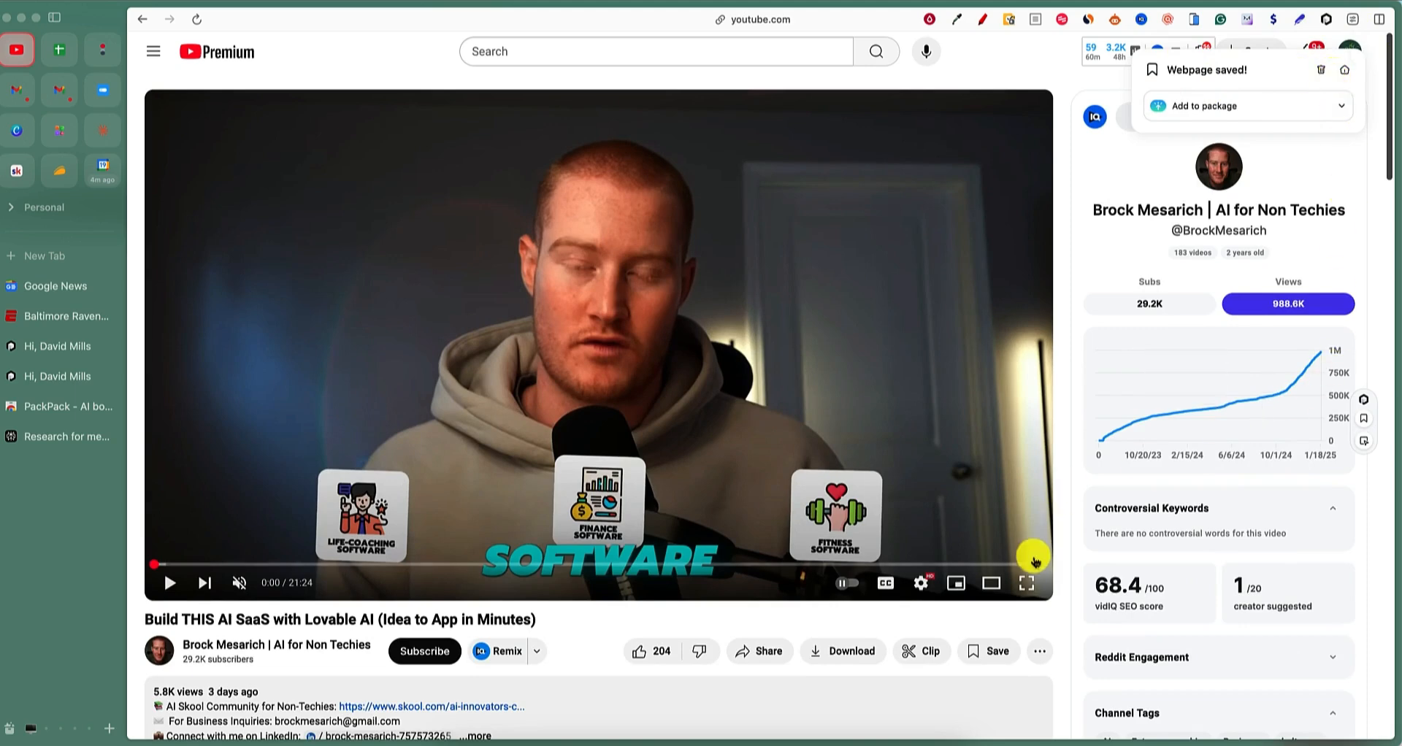
Move on from the video page to Pinterest's Business Hub.
right_click(838, 403)
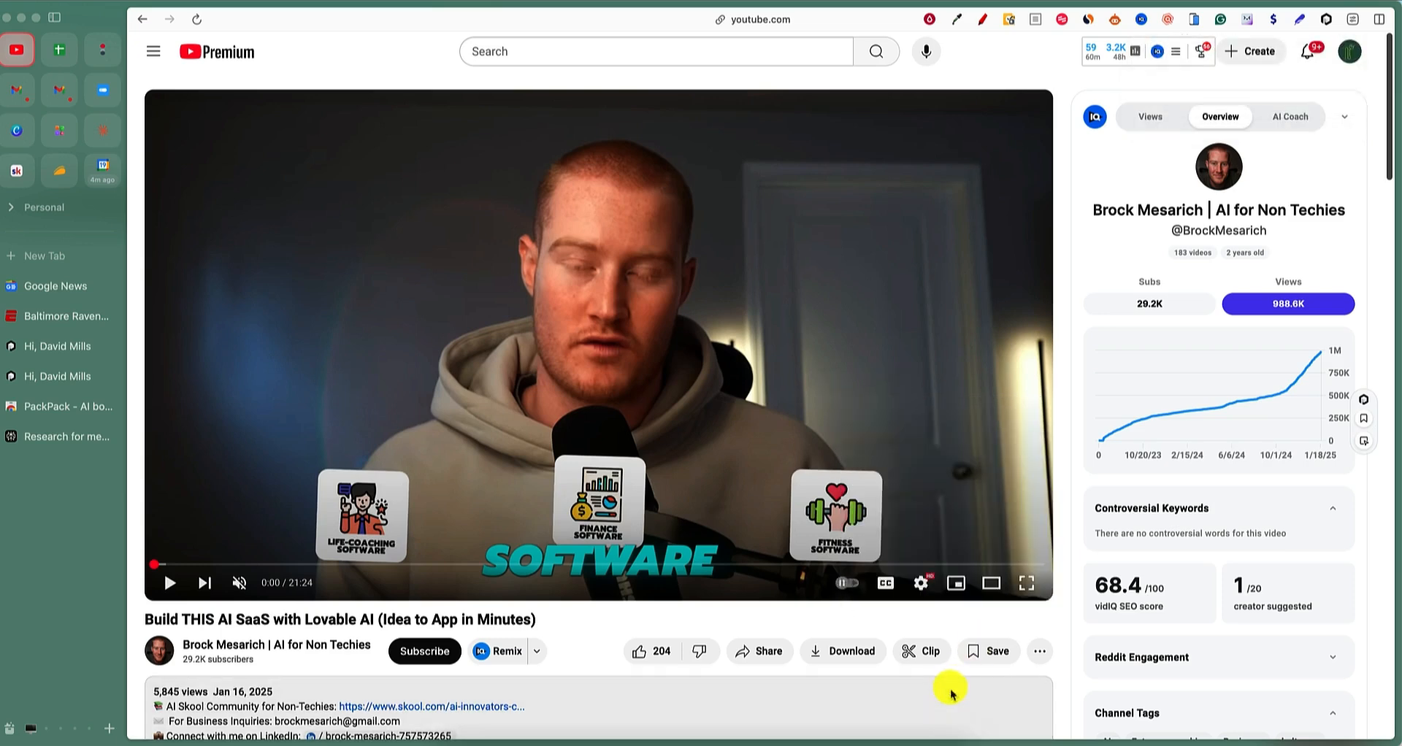
mouse_move(1338, 110)
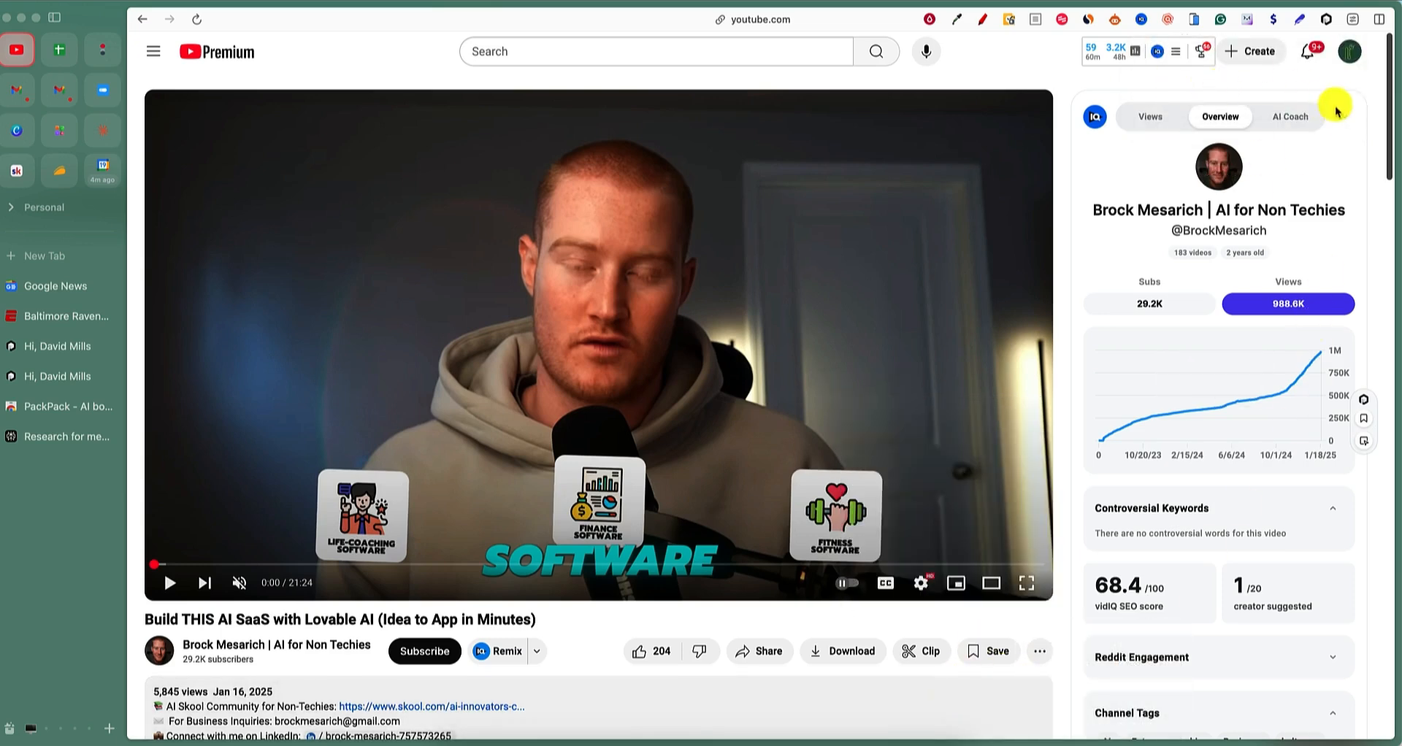
scroll("down", 3)
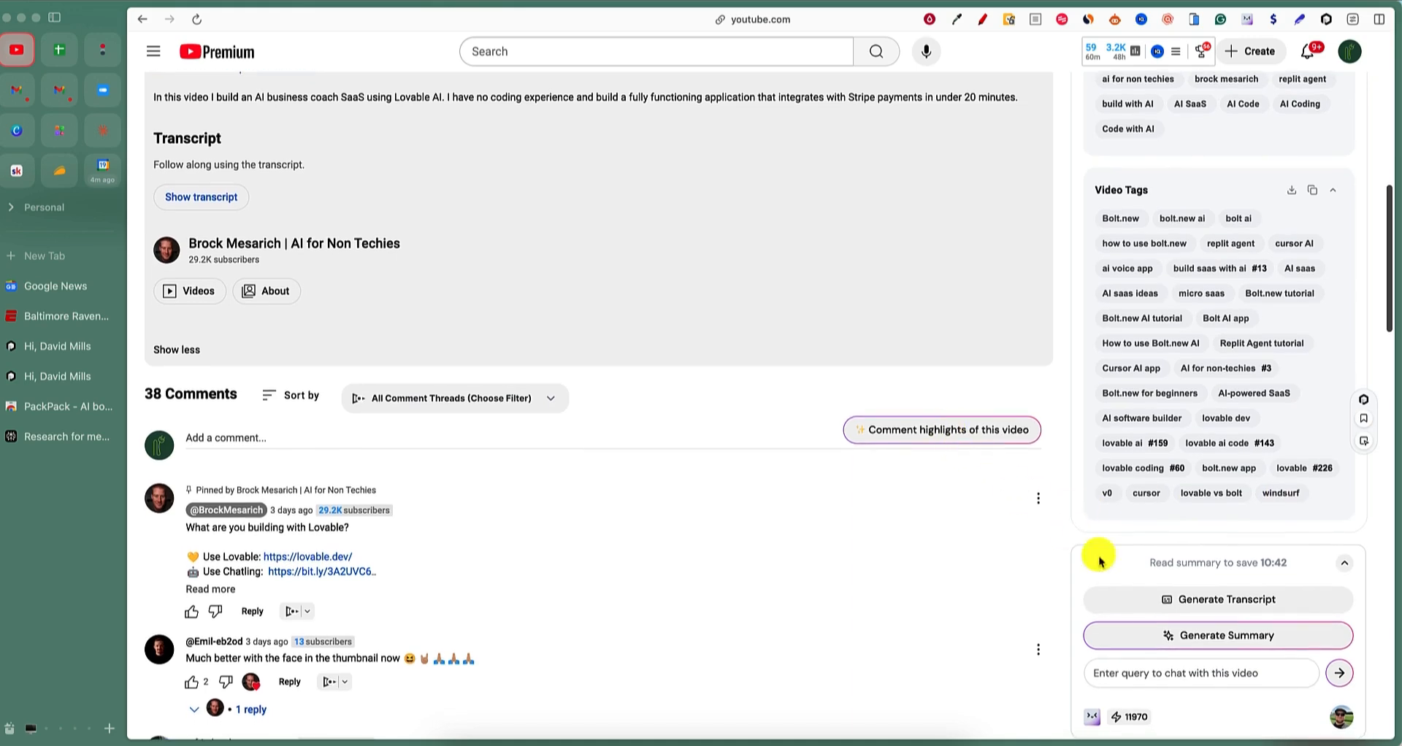
scroll("down", 3)
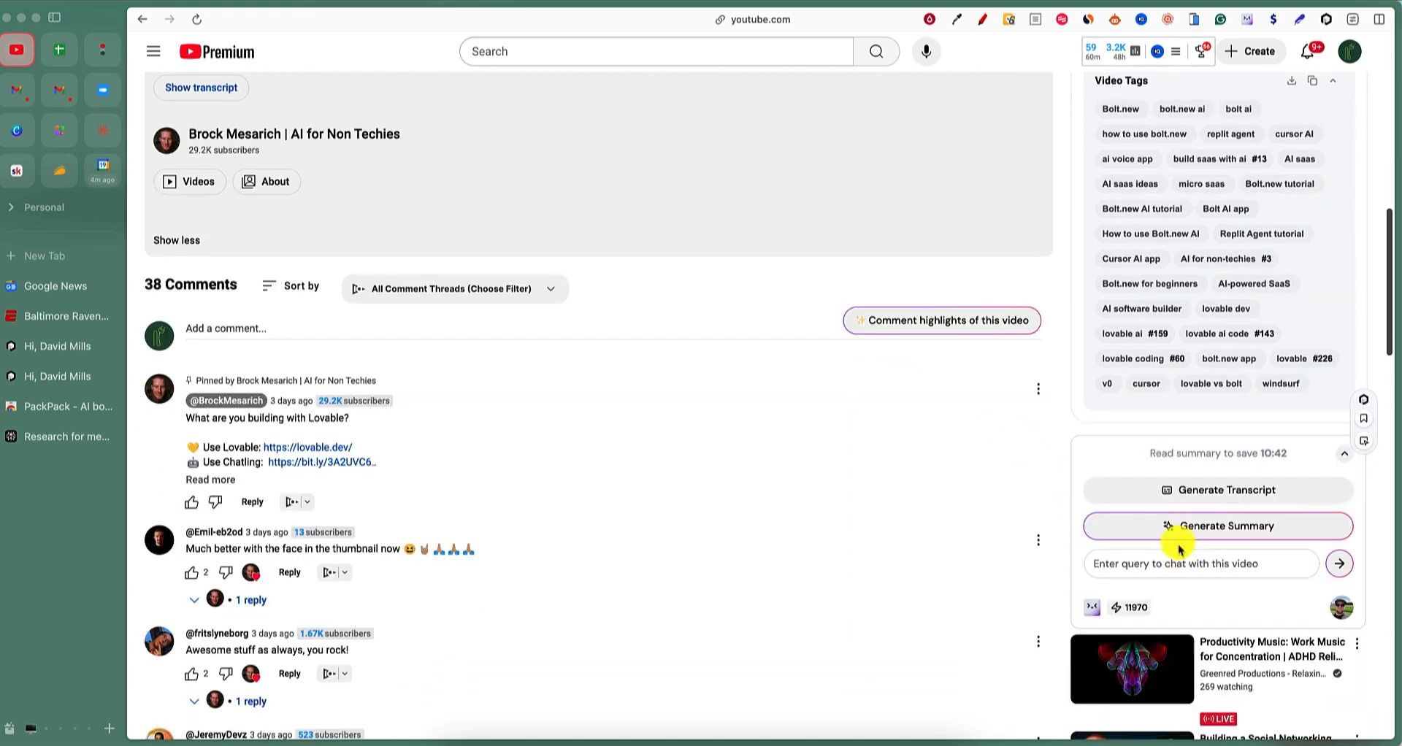
scroll("down", 3)
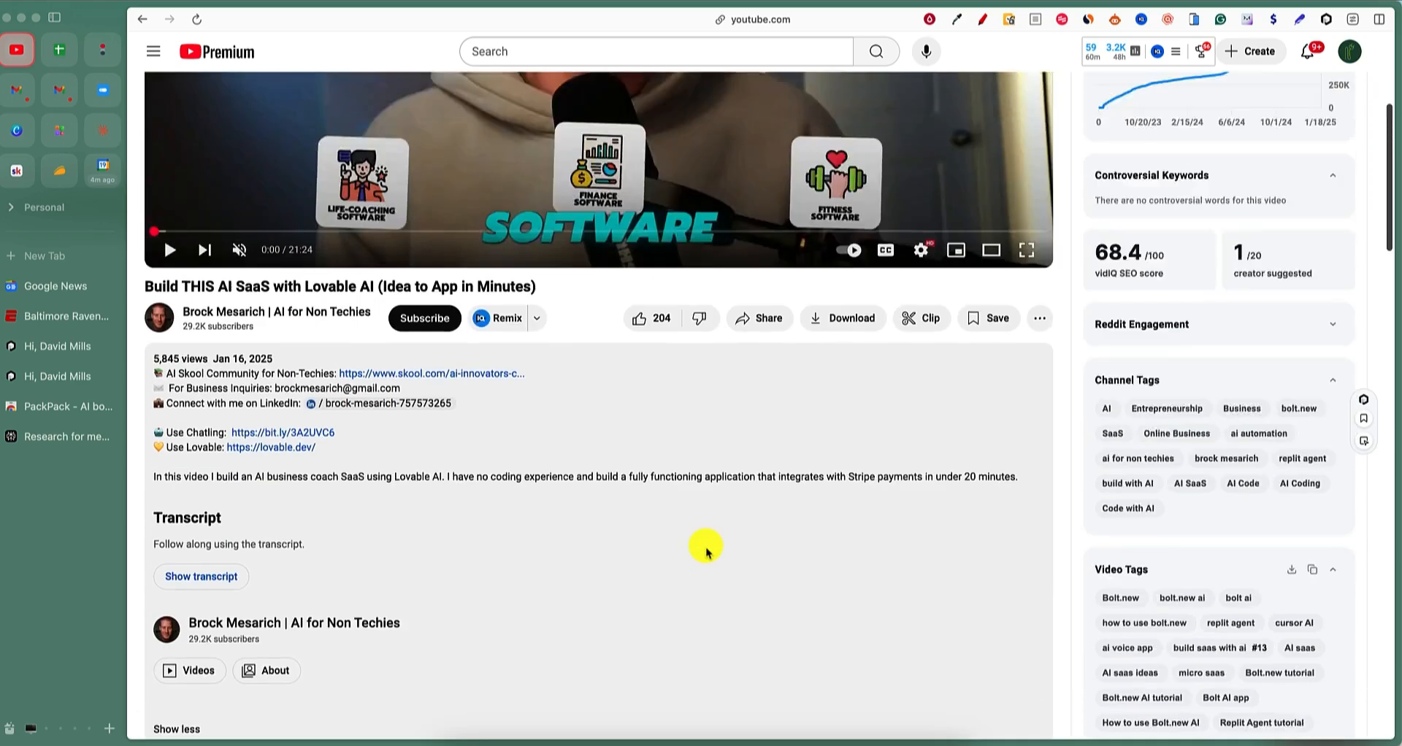
left_click(920, 318)
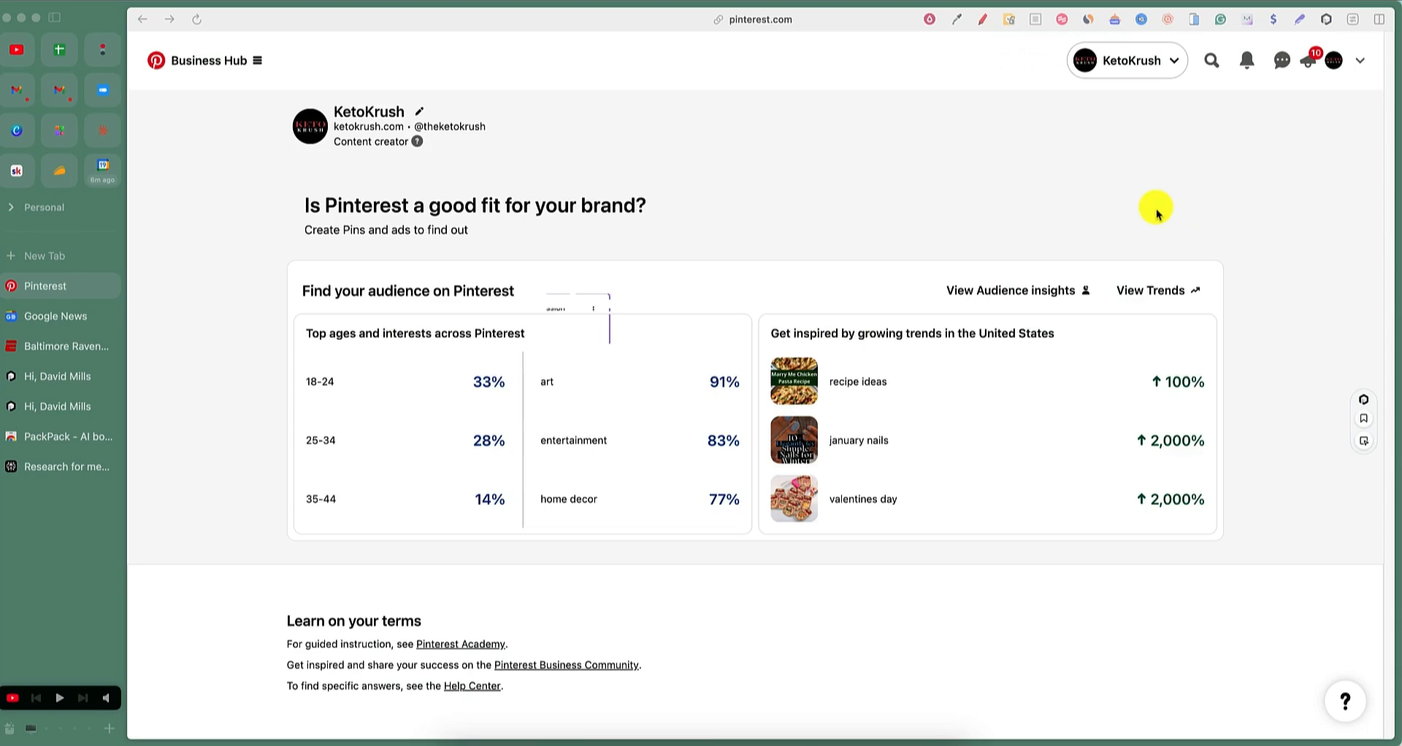
mouse_move(1327, 79)
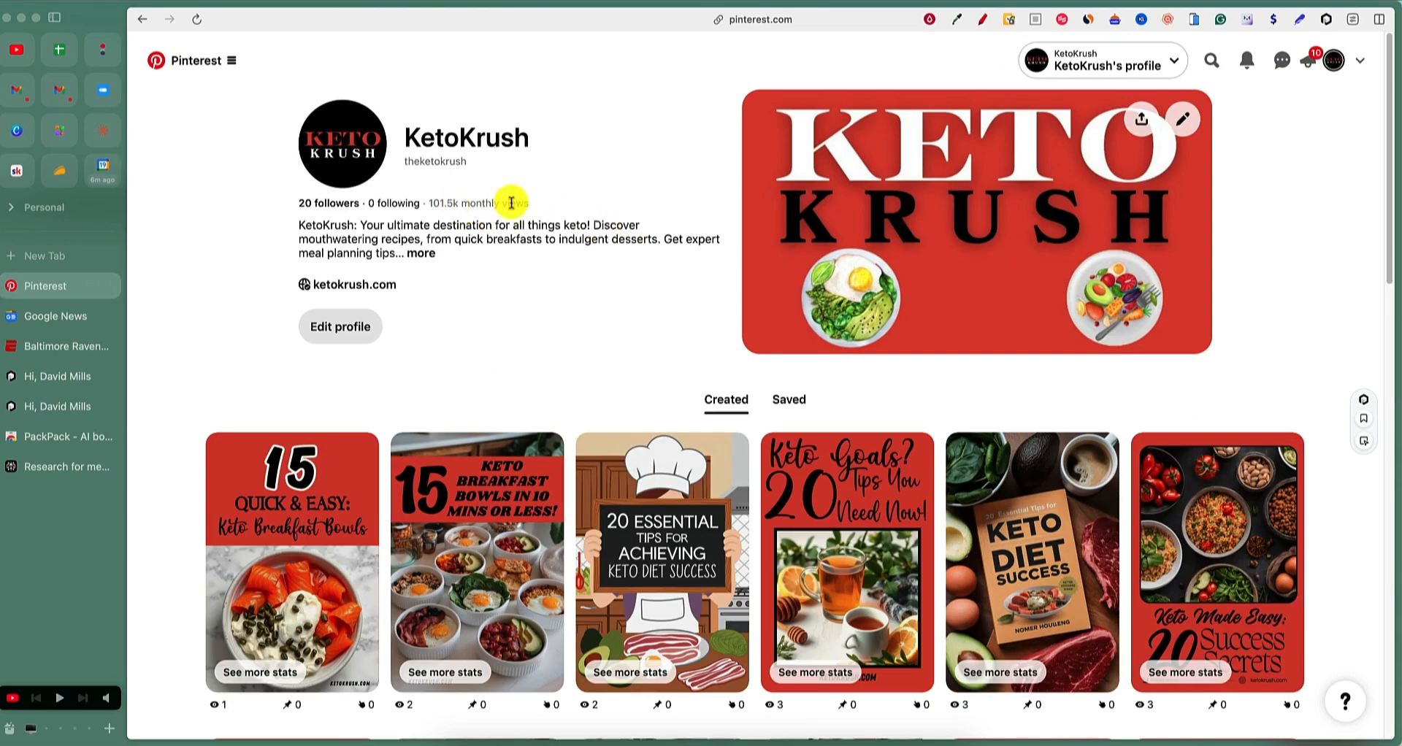
View the KetoKrush profile's 101.5k monthly views and scroll to its Created pins.
double_click(469, 203)
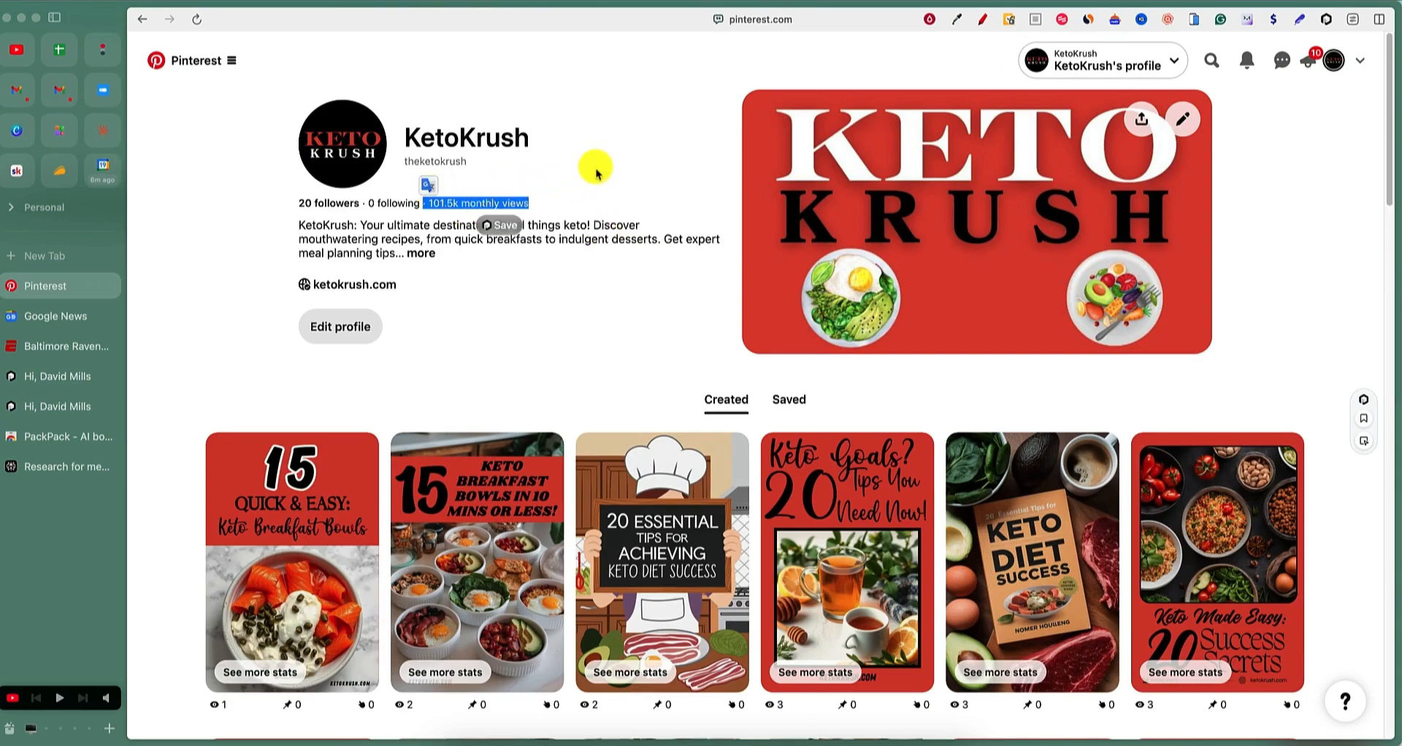
mouse_move(259, 411)
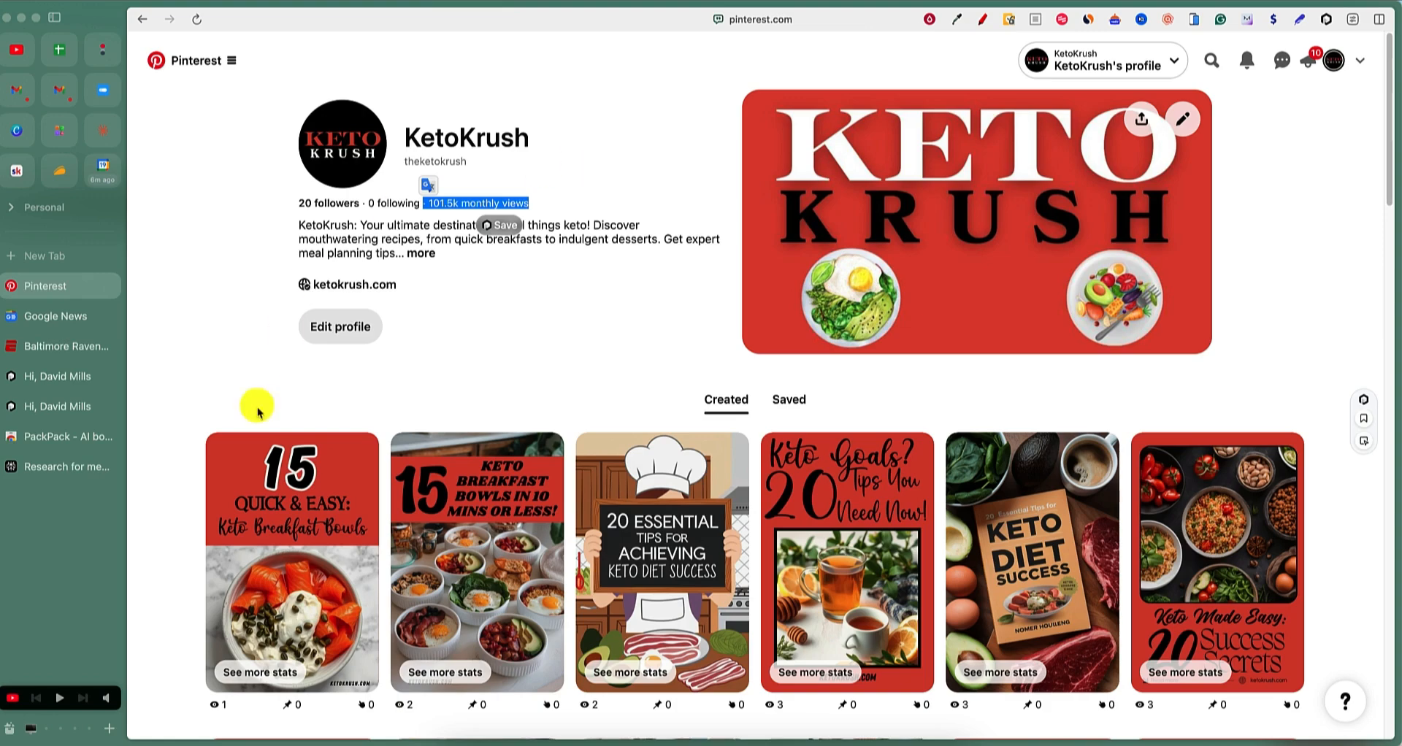
mouse_move(332, 521)
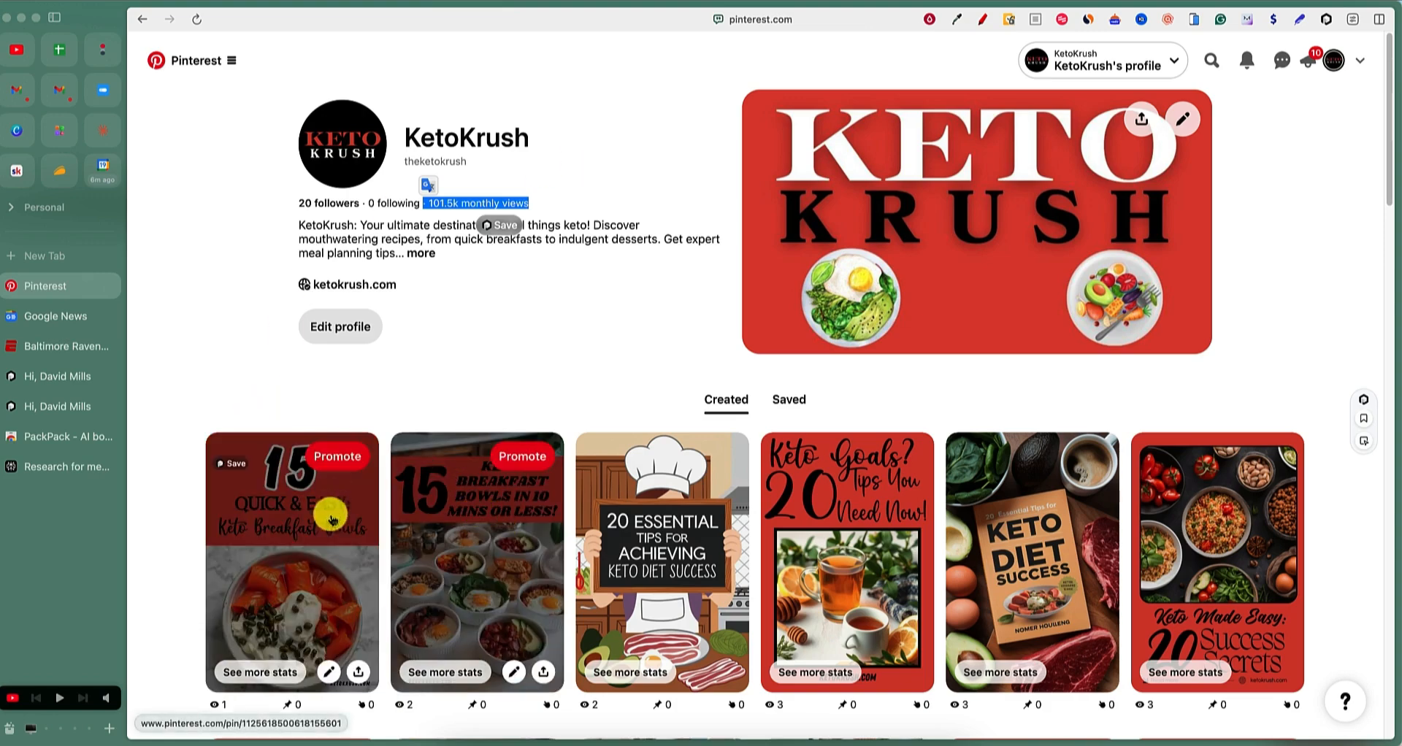
mouse_move(653, 543)
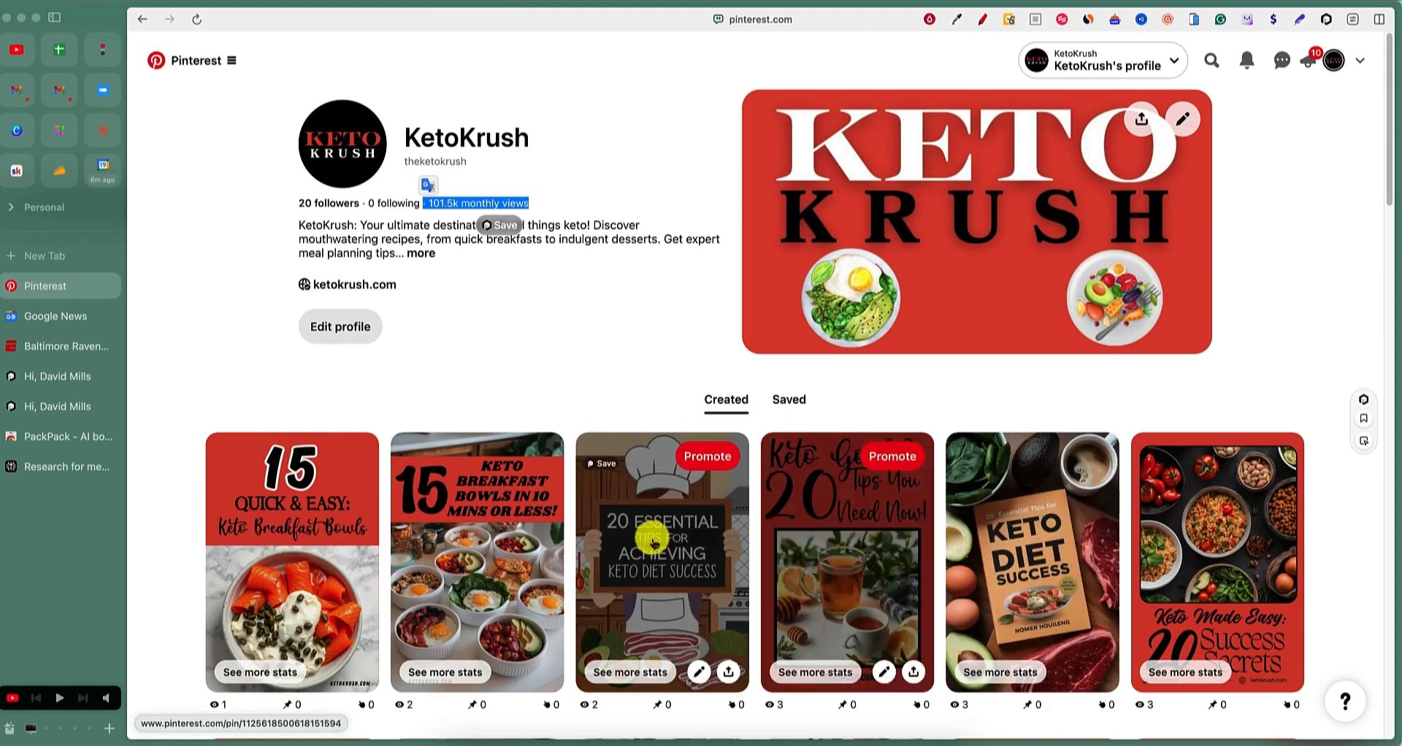
scroll("down", 3)
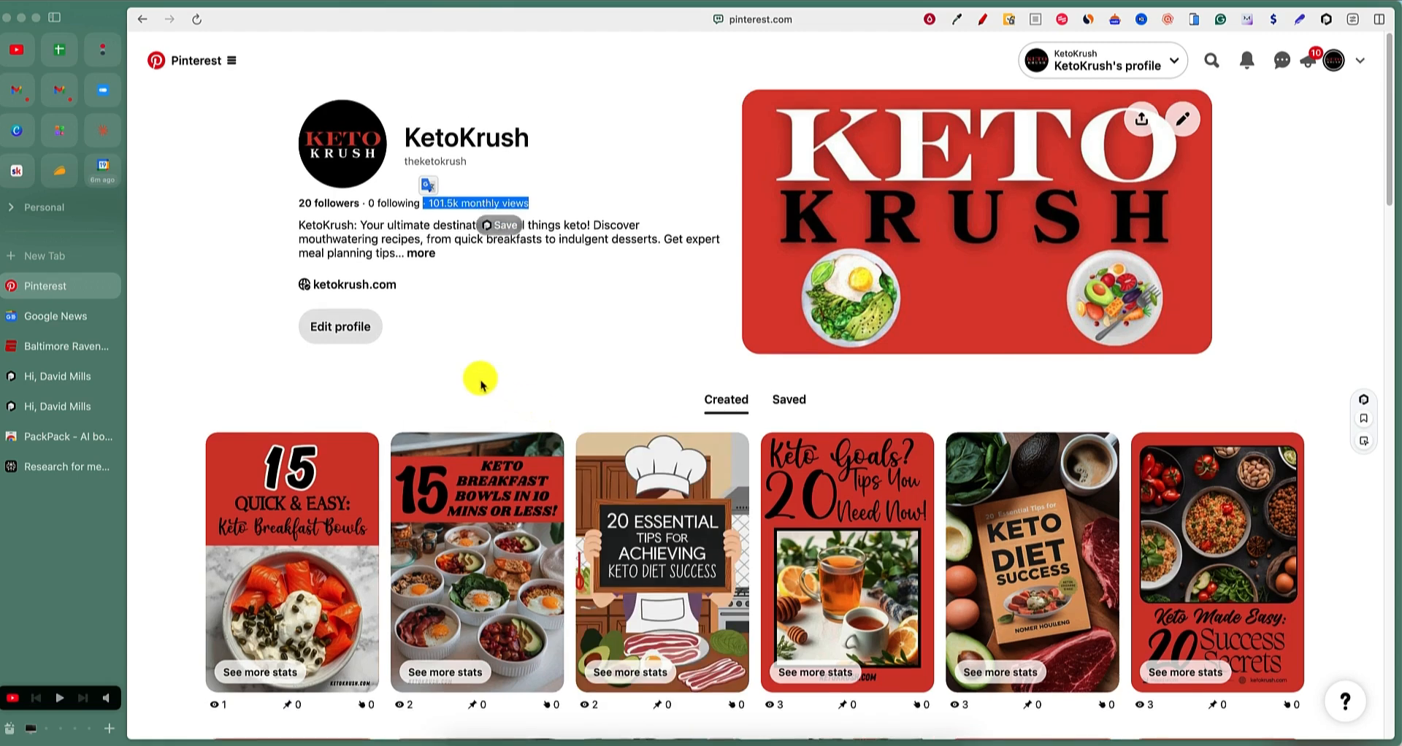
mouse_move(517, 377)
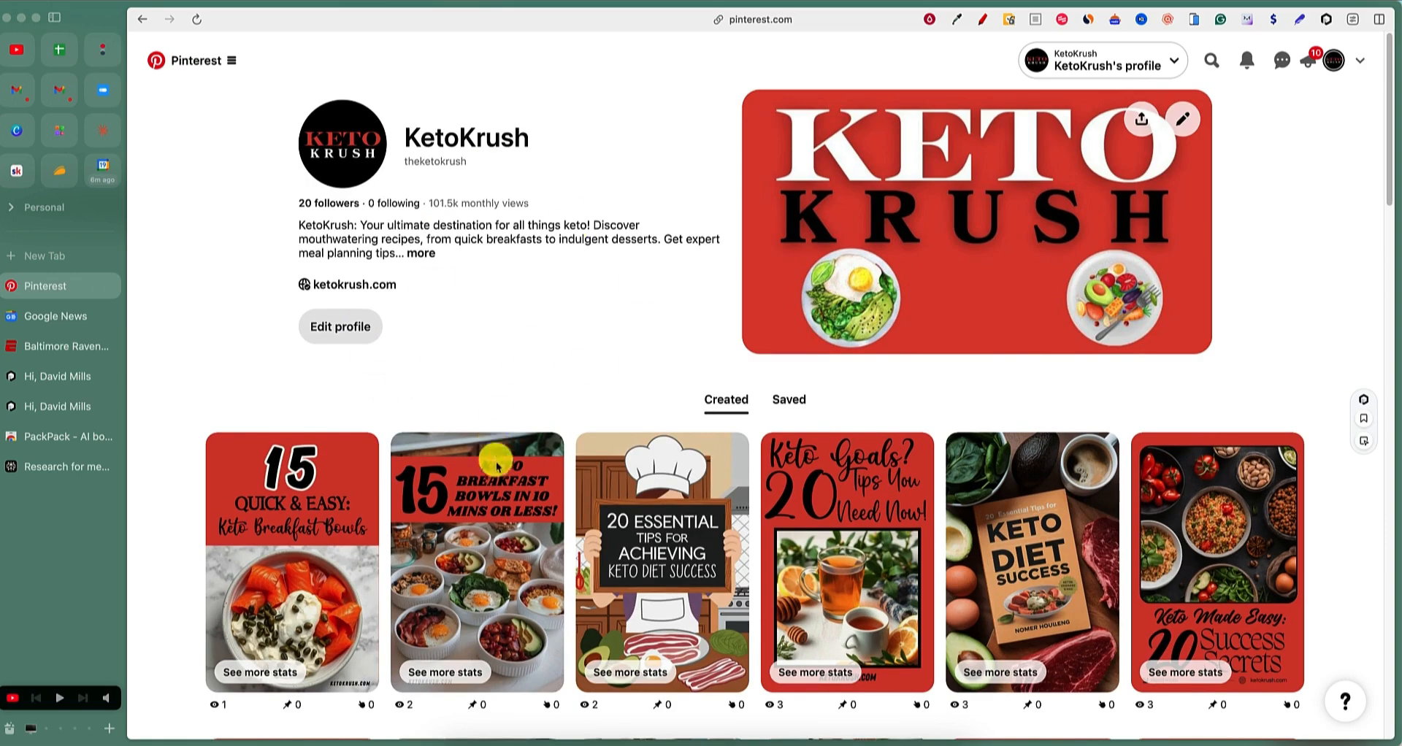
scroll("down", 3)
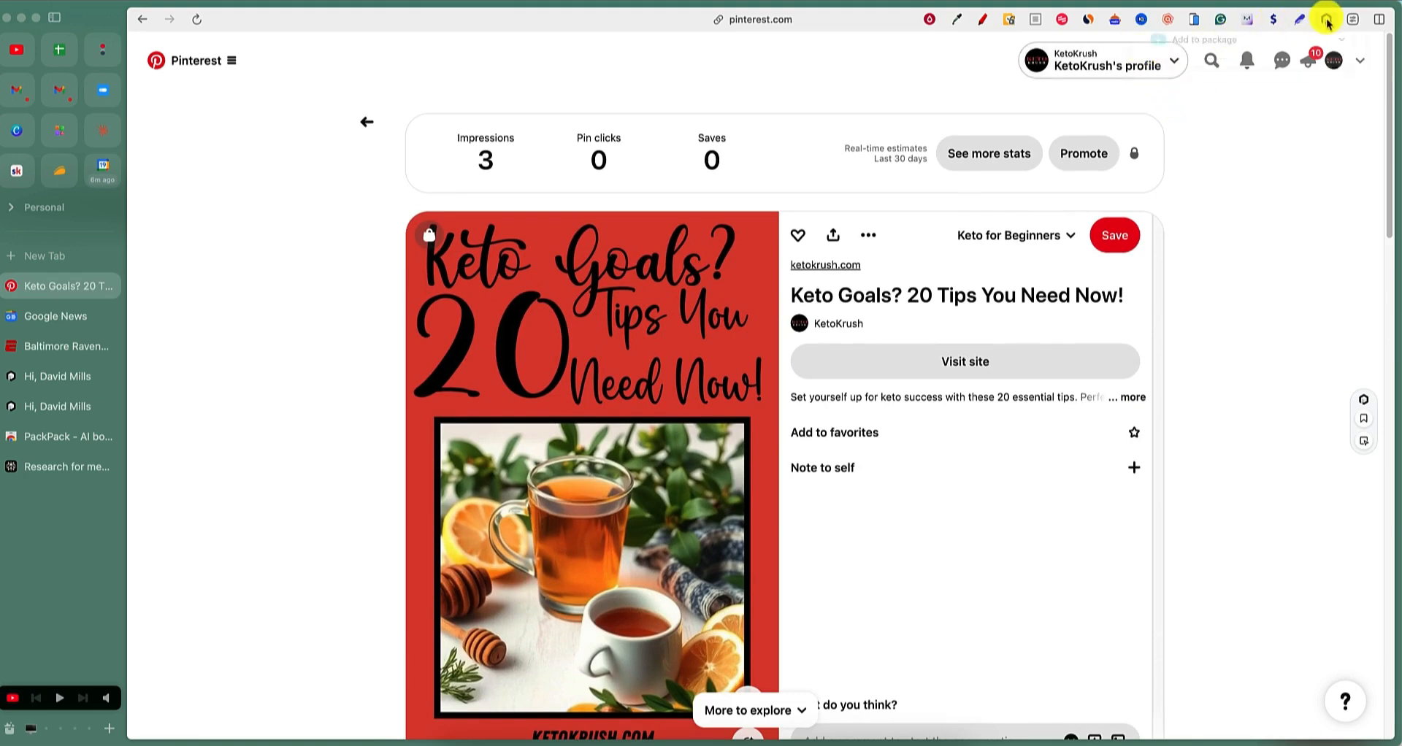
Save the 'Keto Goals? 20 Tips' pin page and its image to PackPack.
left_click(1327, 19)
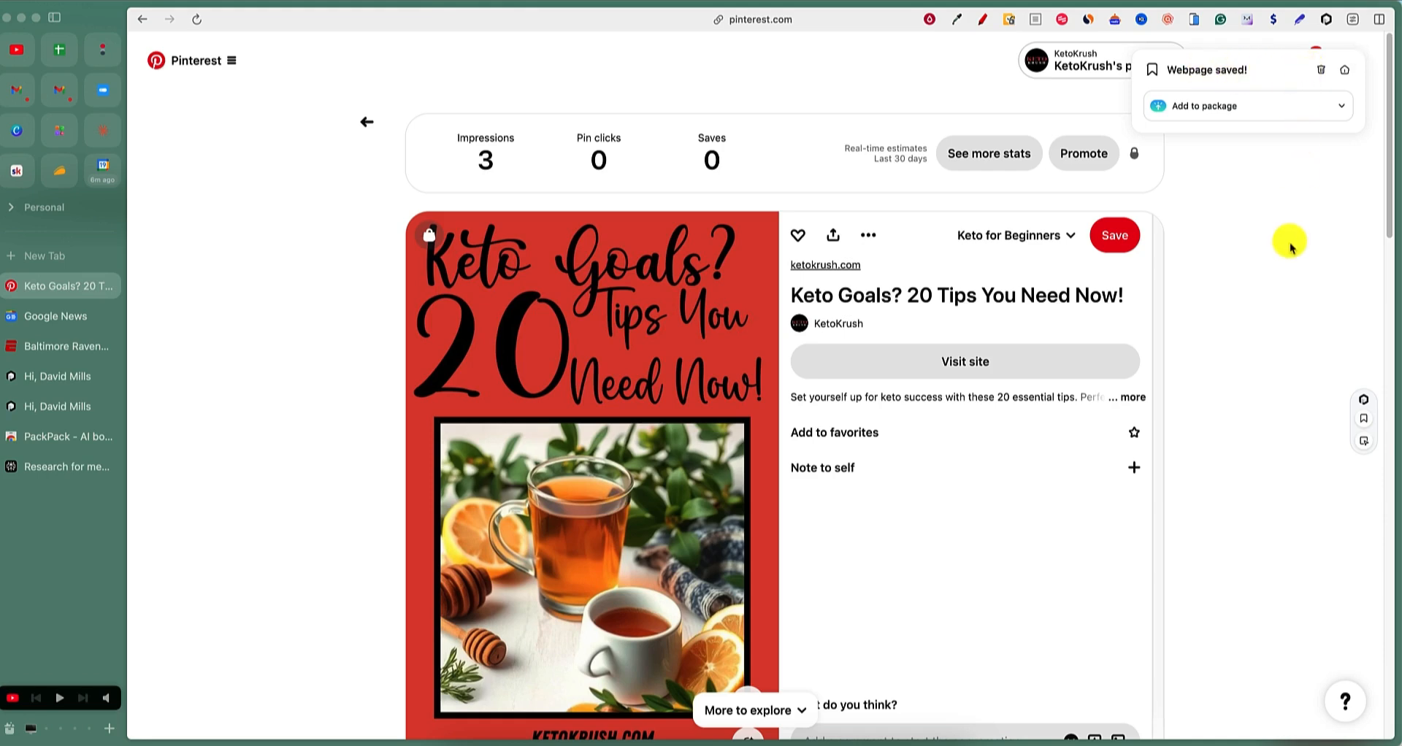
mouse_move(1250, 412)
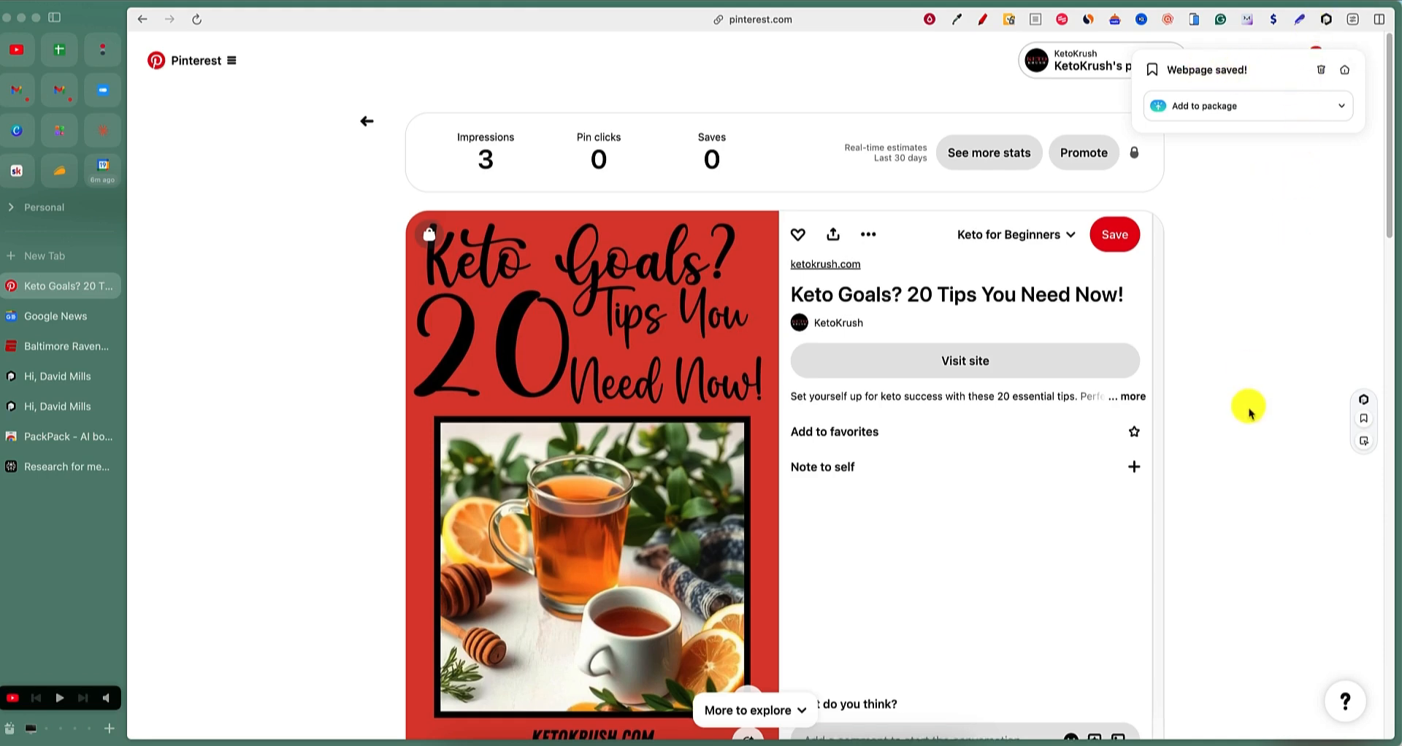
scroll("down", 3)
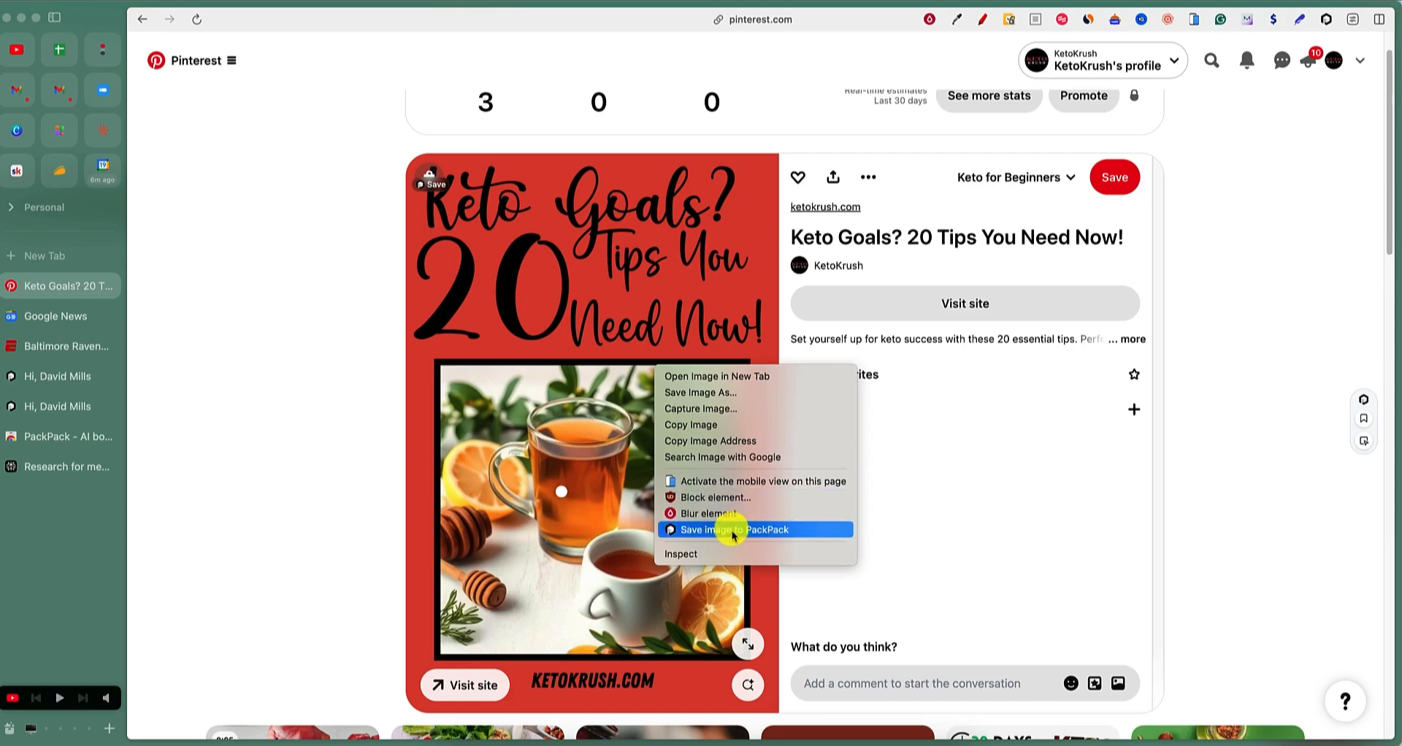
left_click(735, 529)
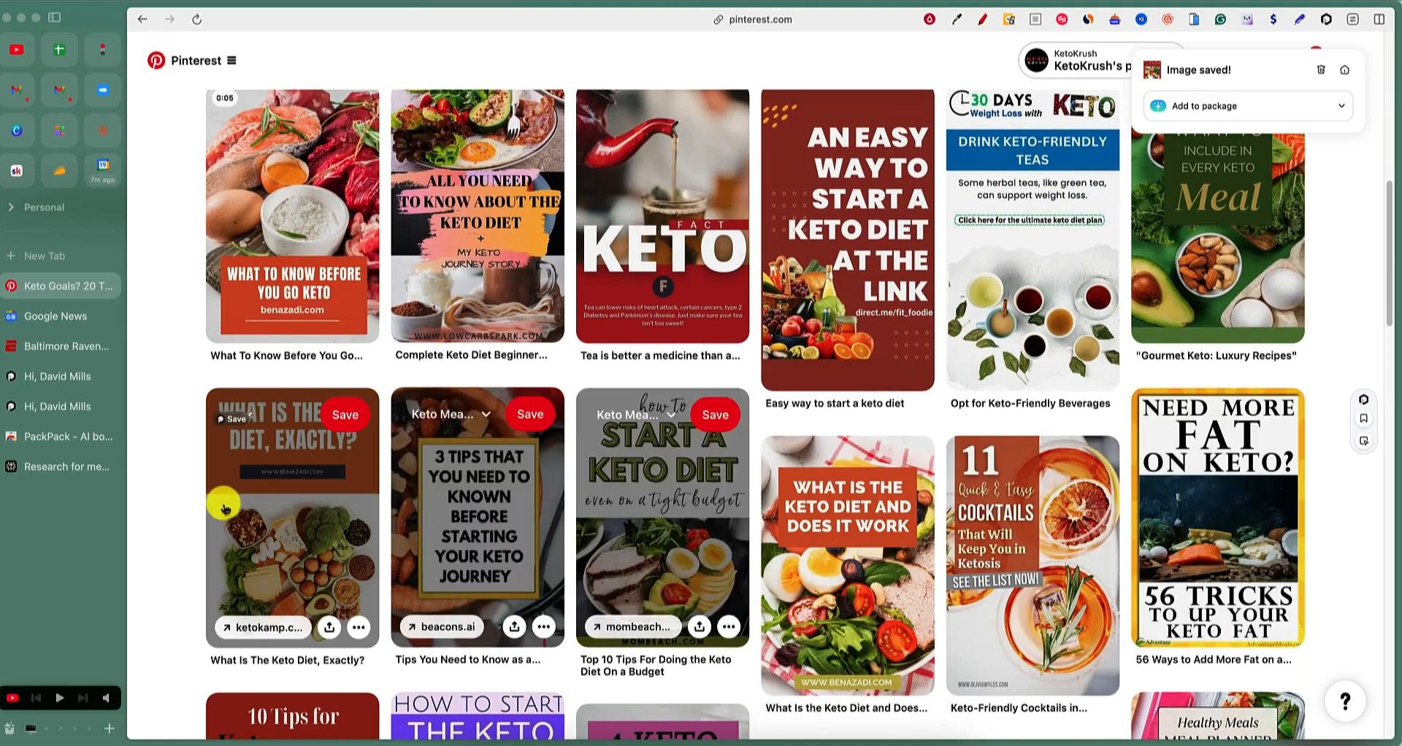
Bring up save options for two more keto pin images, then switch to Claude.
right_click(662, 519)
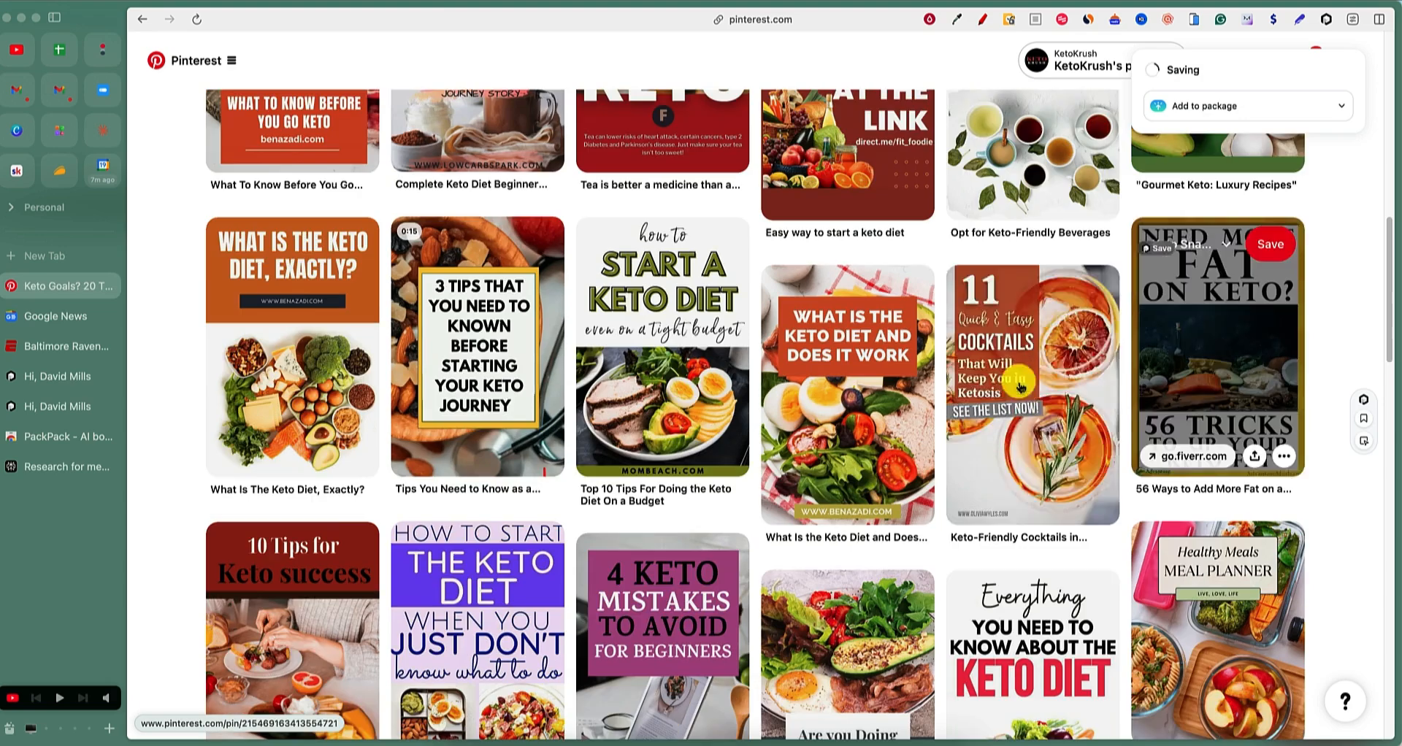
right_click(1030, 393)
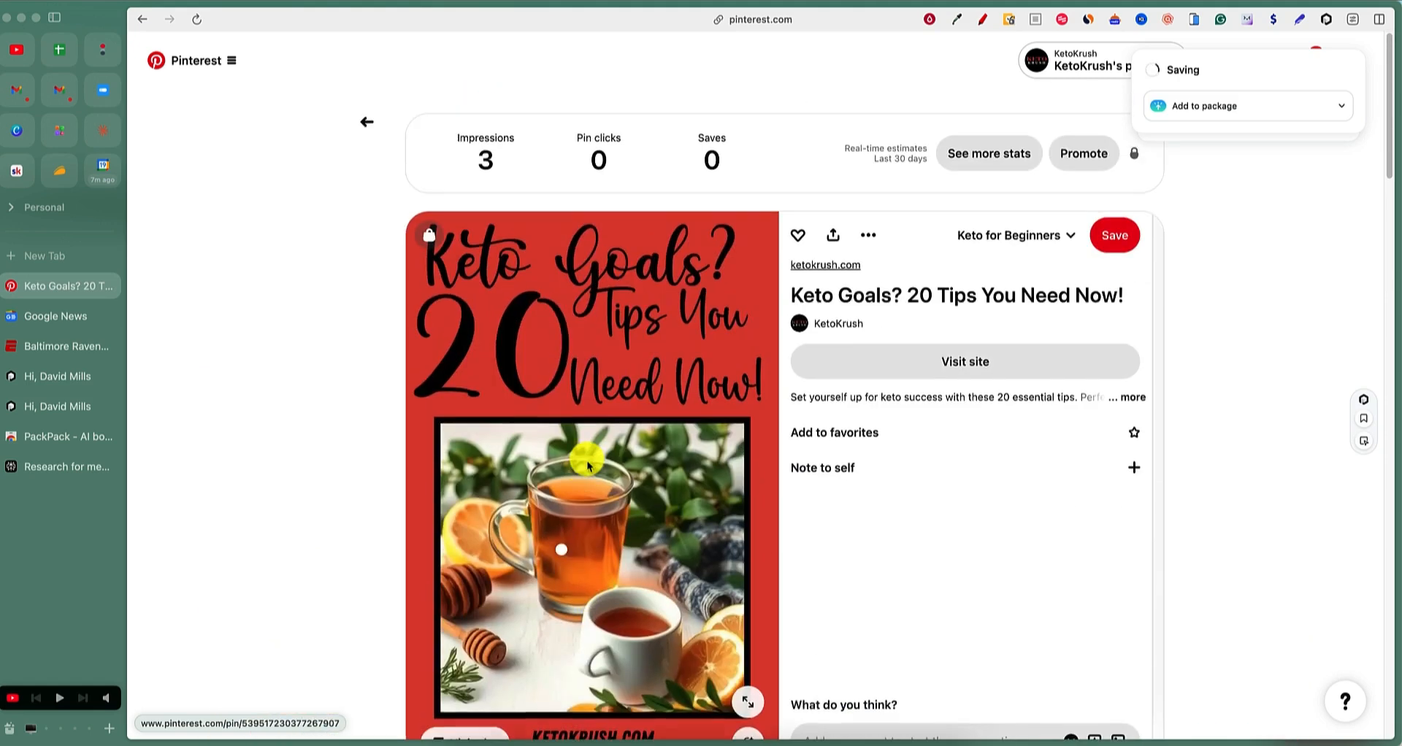
scroll("down", 3)
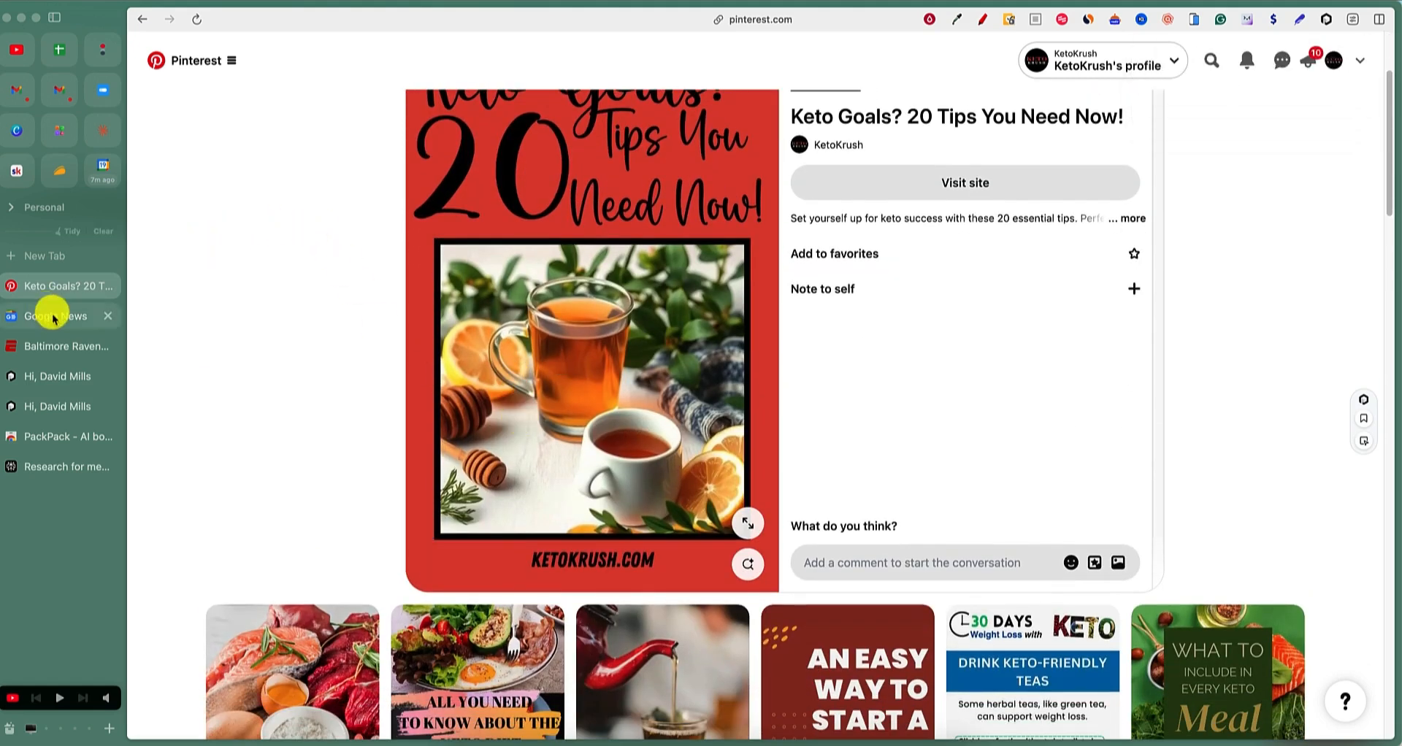
left_click(102, 130)
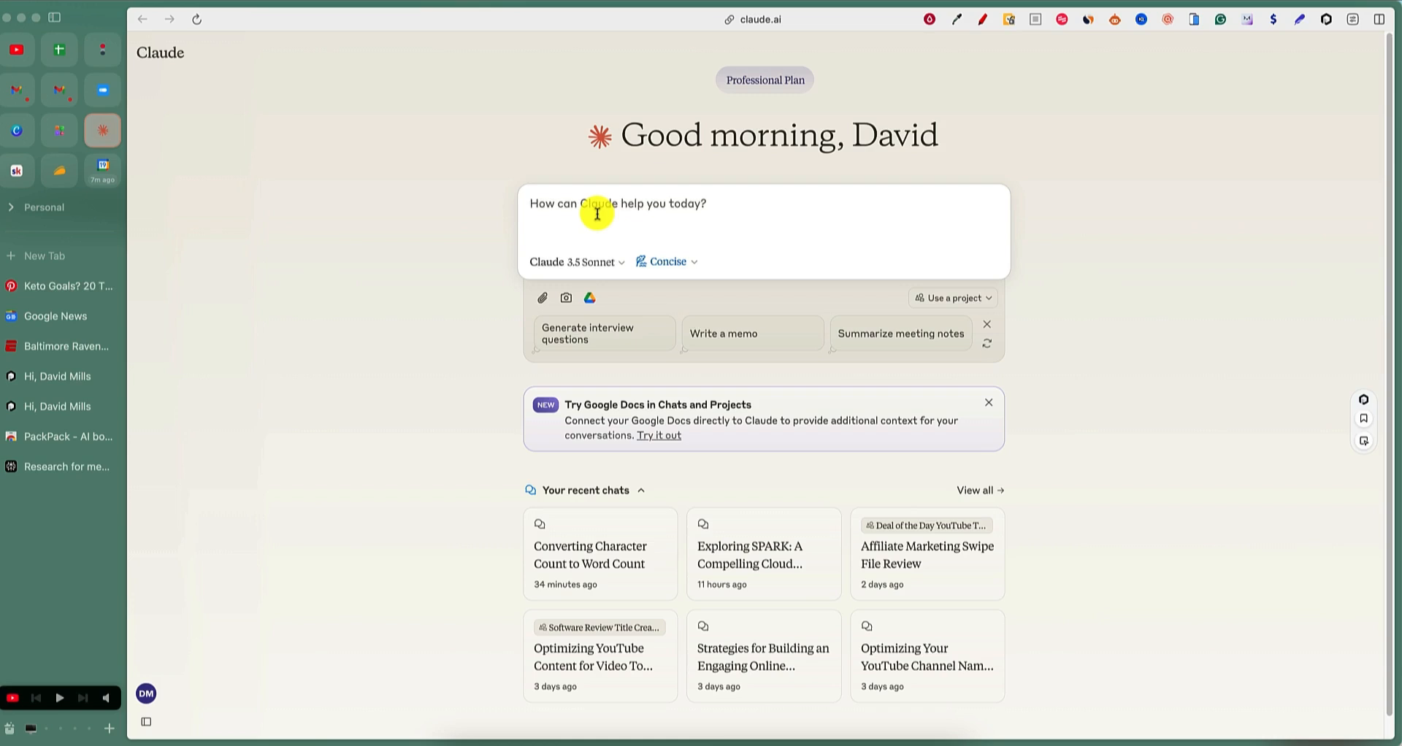
Ask Claude 'what are the most popular dogs for families' and get its breed list.
type("who")
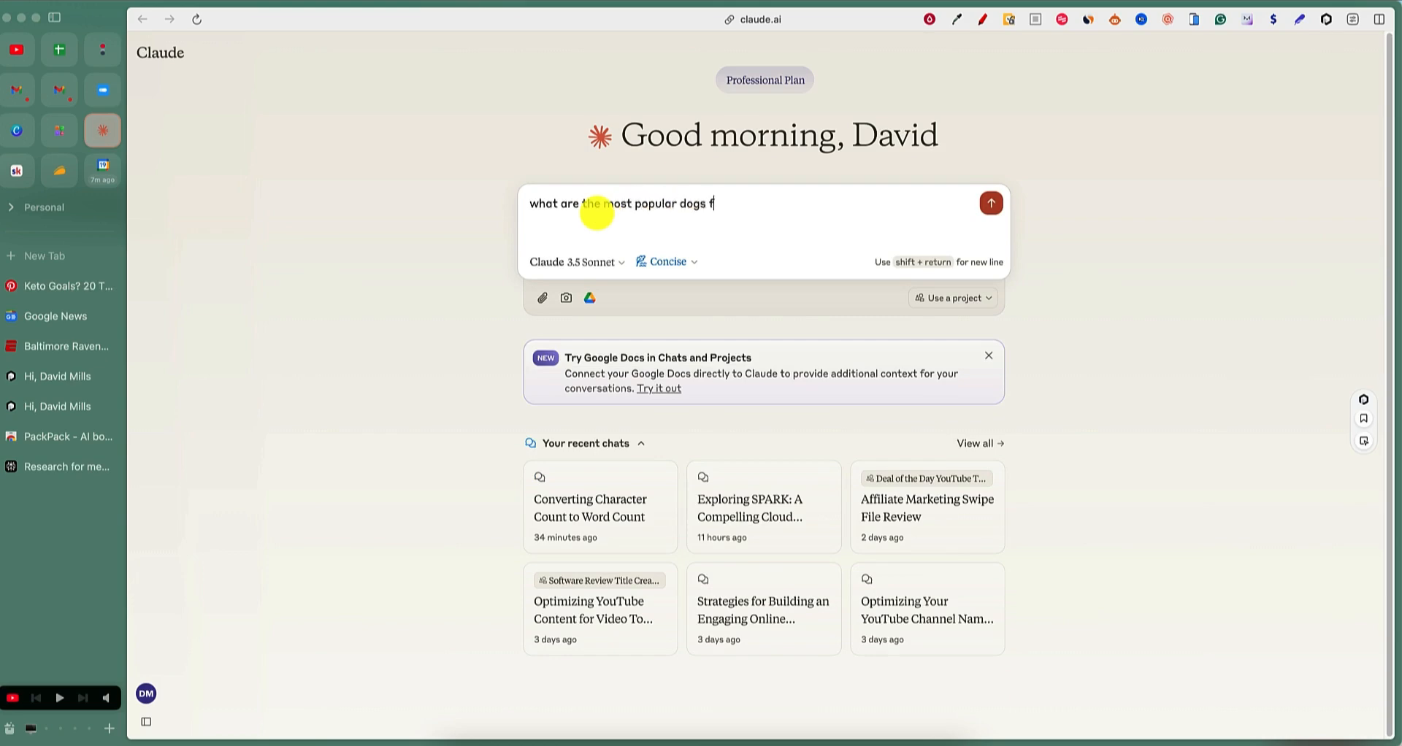
left_click(990, 203)
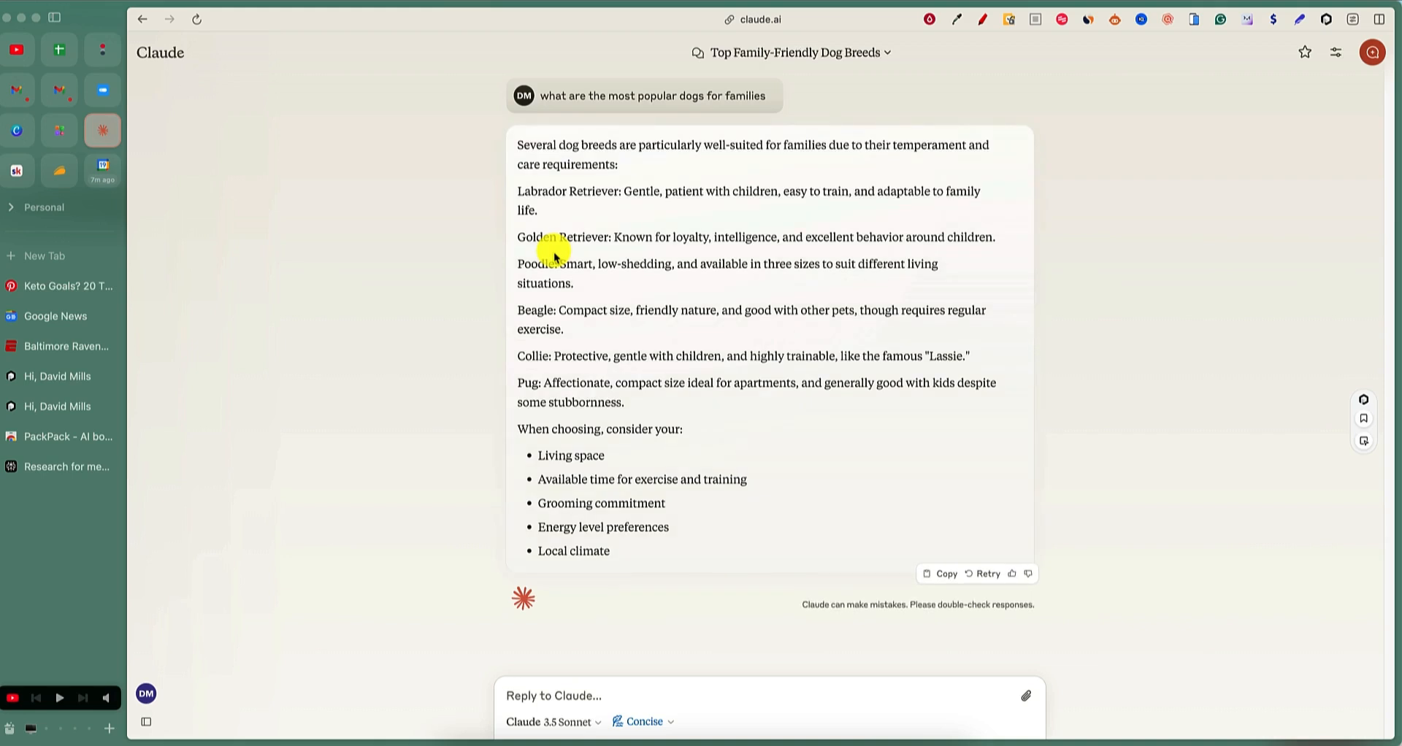
Save the Claude dog-breeds conversation page to PackPack from the page menu, then go to the PackPack library.
right_click(636, 265)
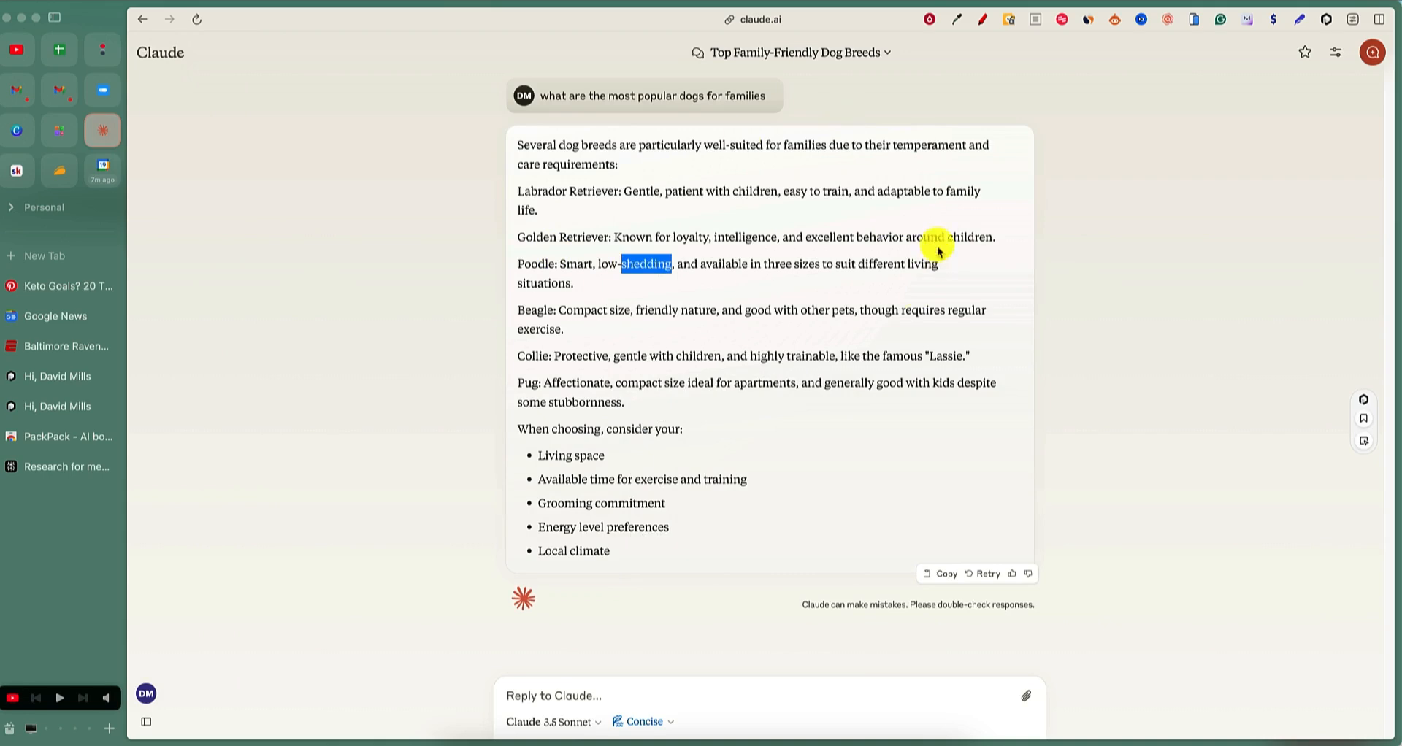
right_click(938, 251)
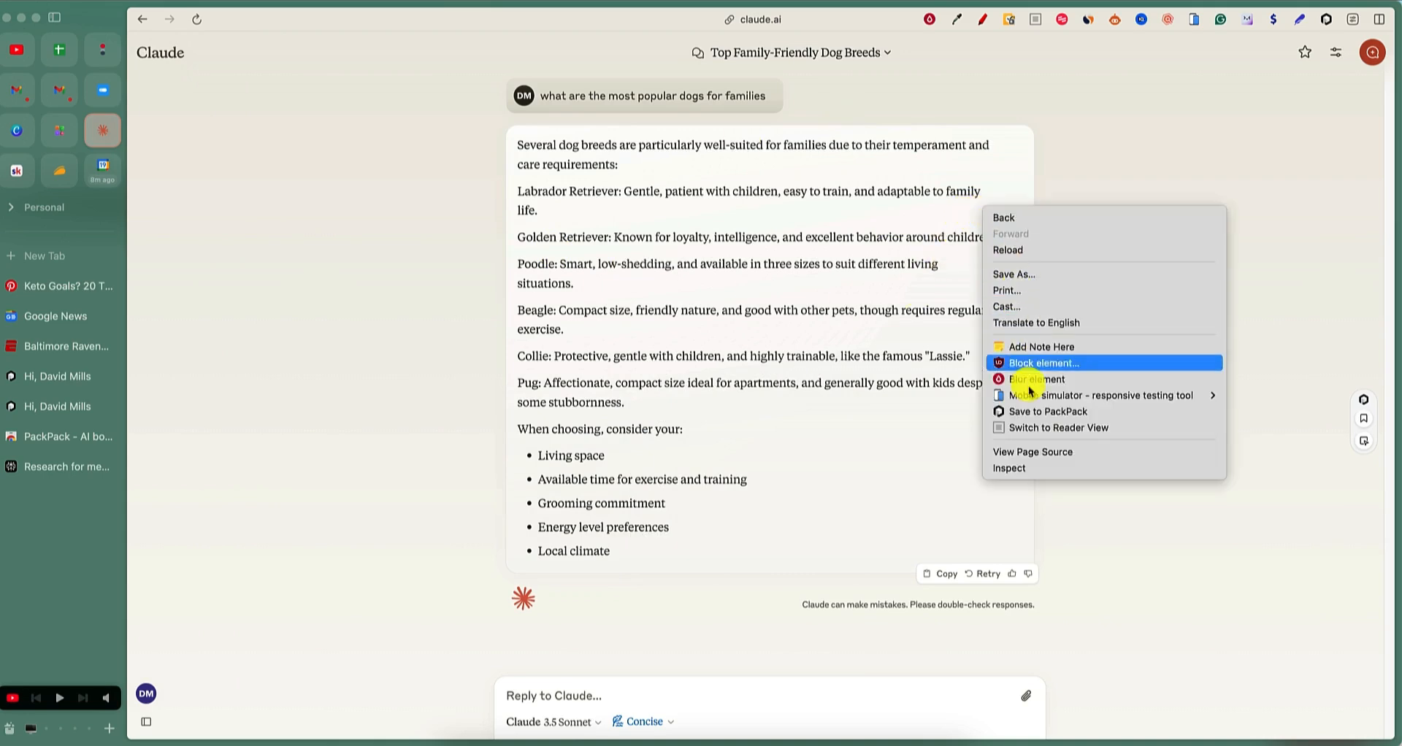
left_click(1049, 412)
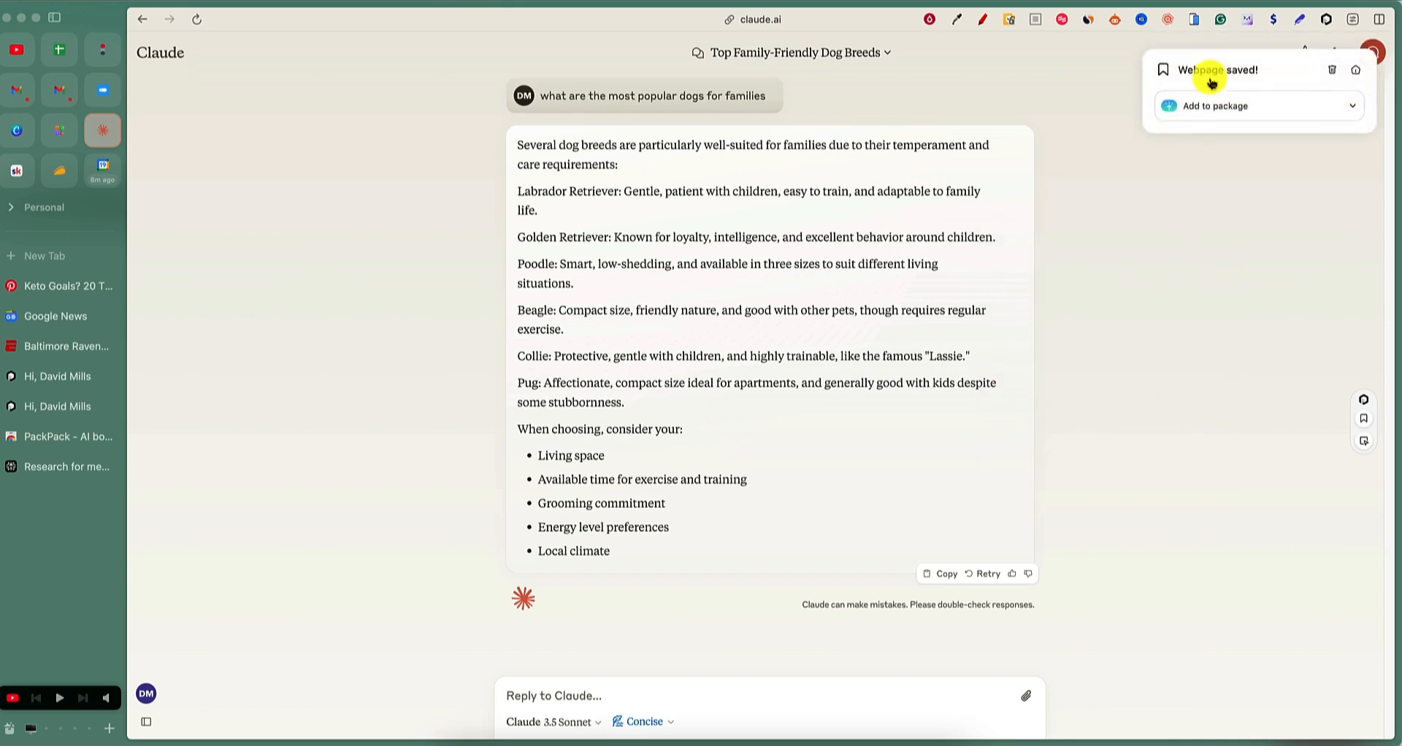
mouse_move(1088, 324)
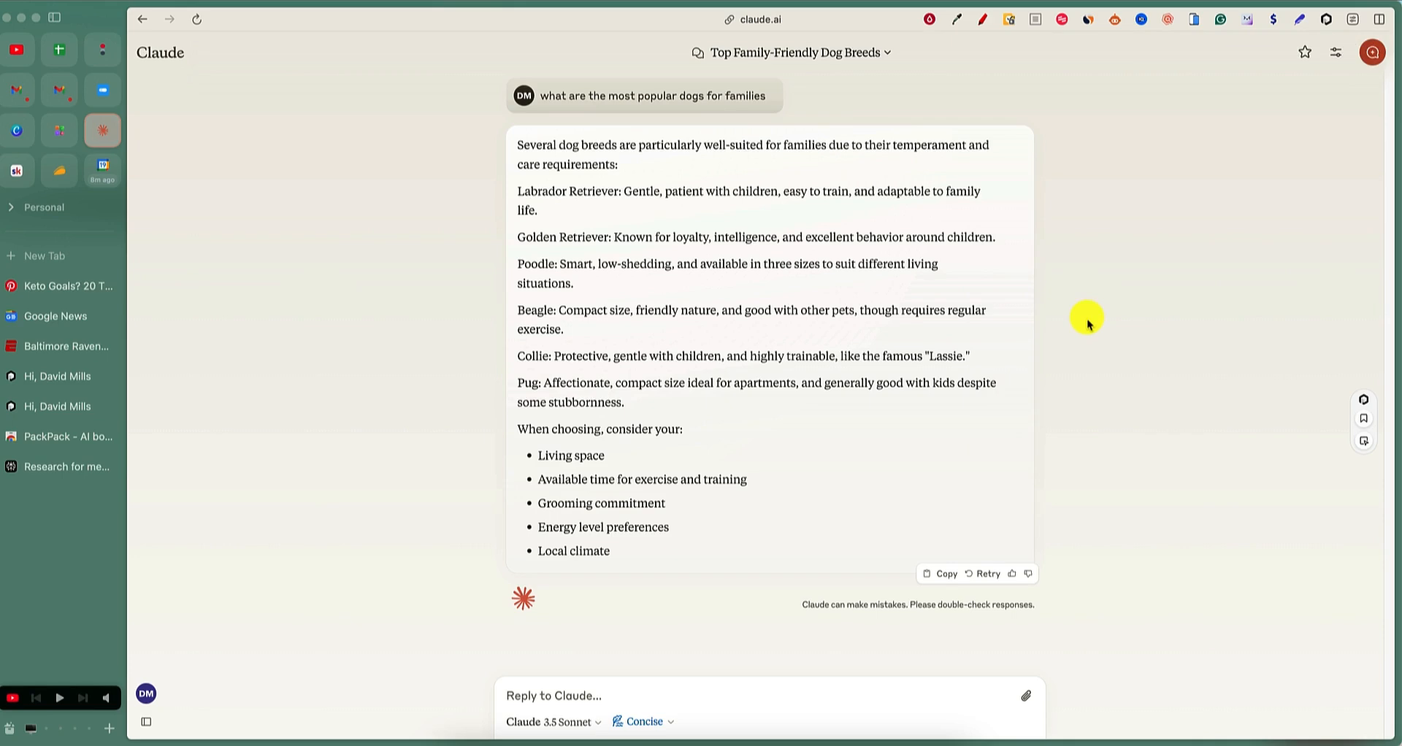
mouse_move(774, 19)
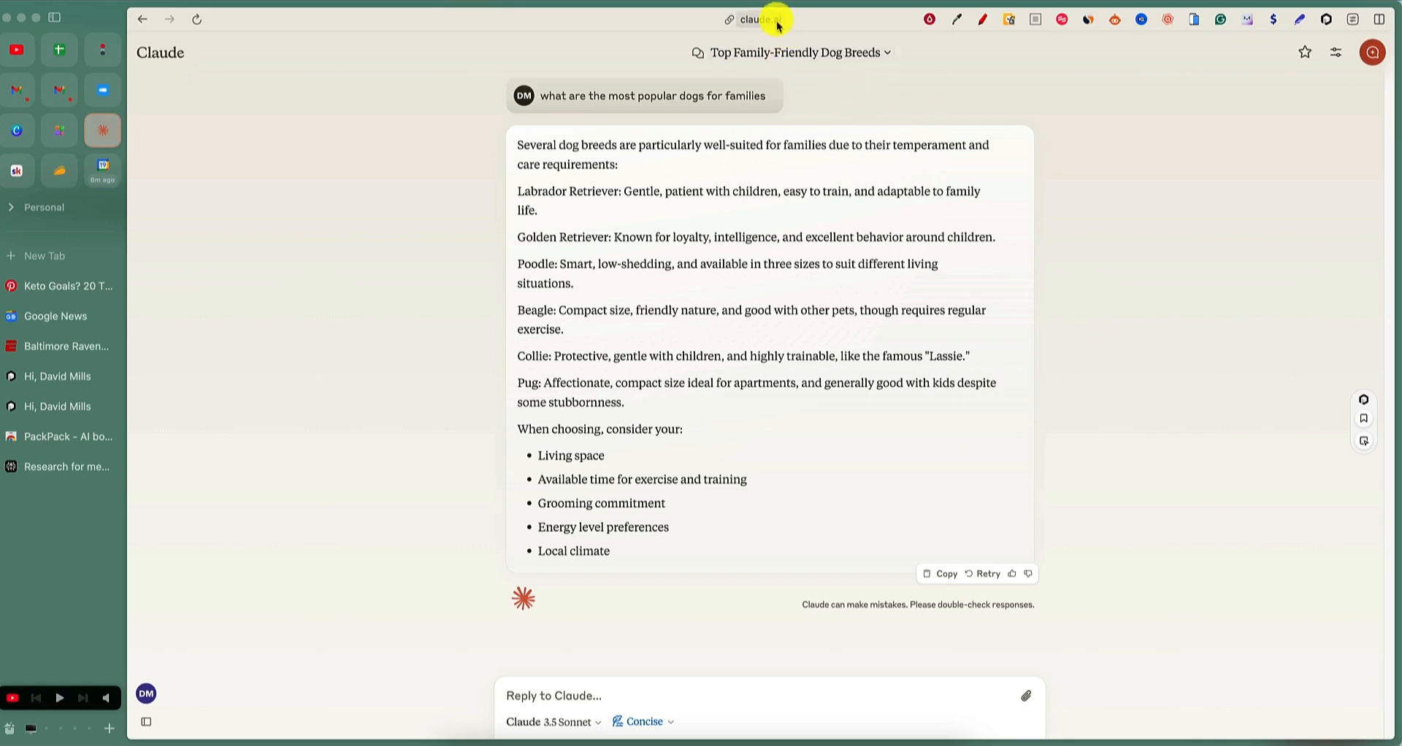
mouse_move(452, 496)
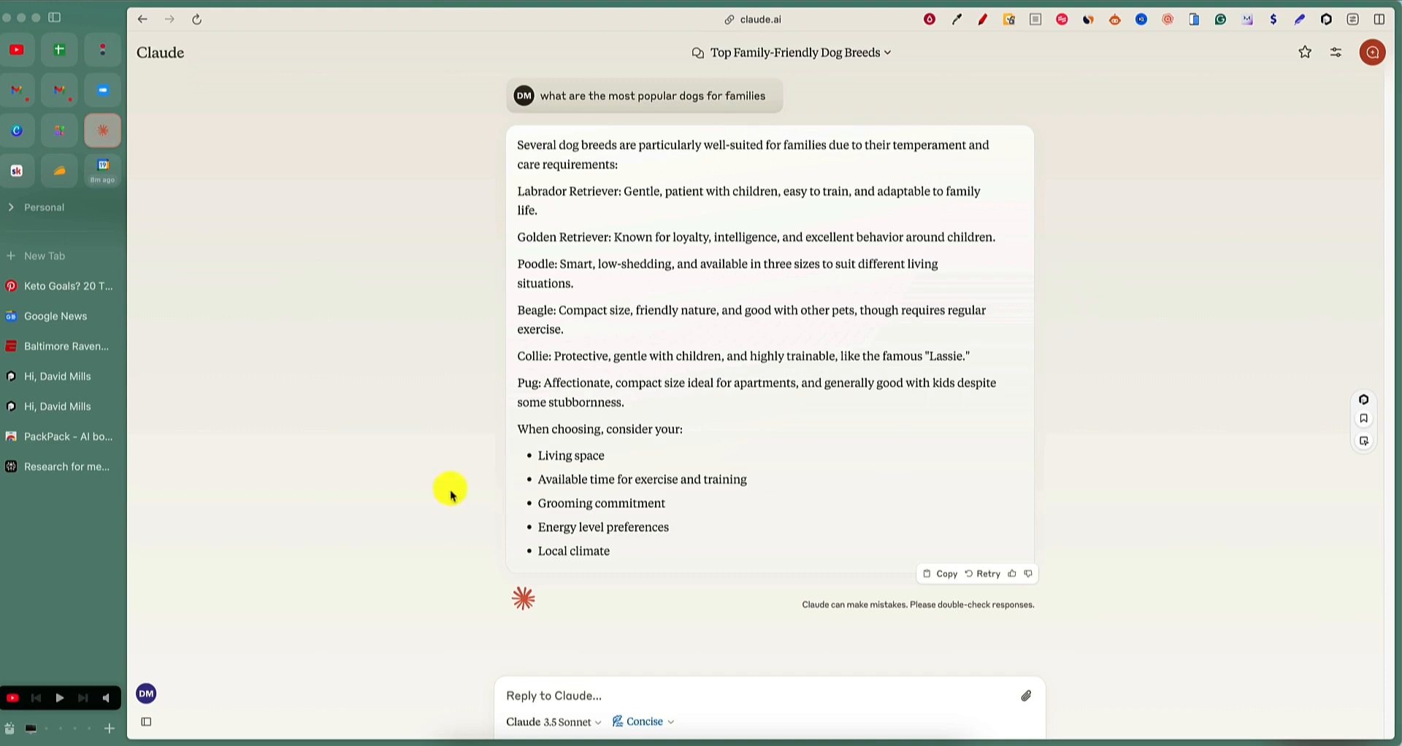
mouse_move(80, 374)
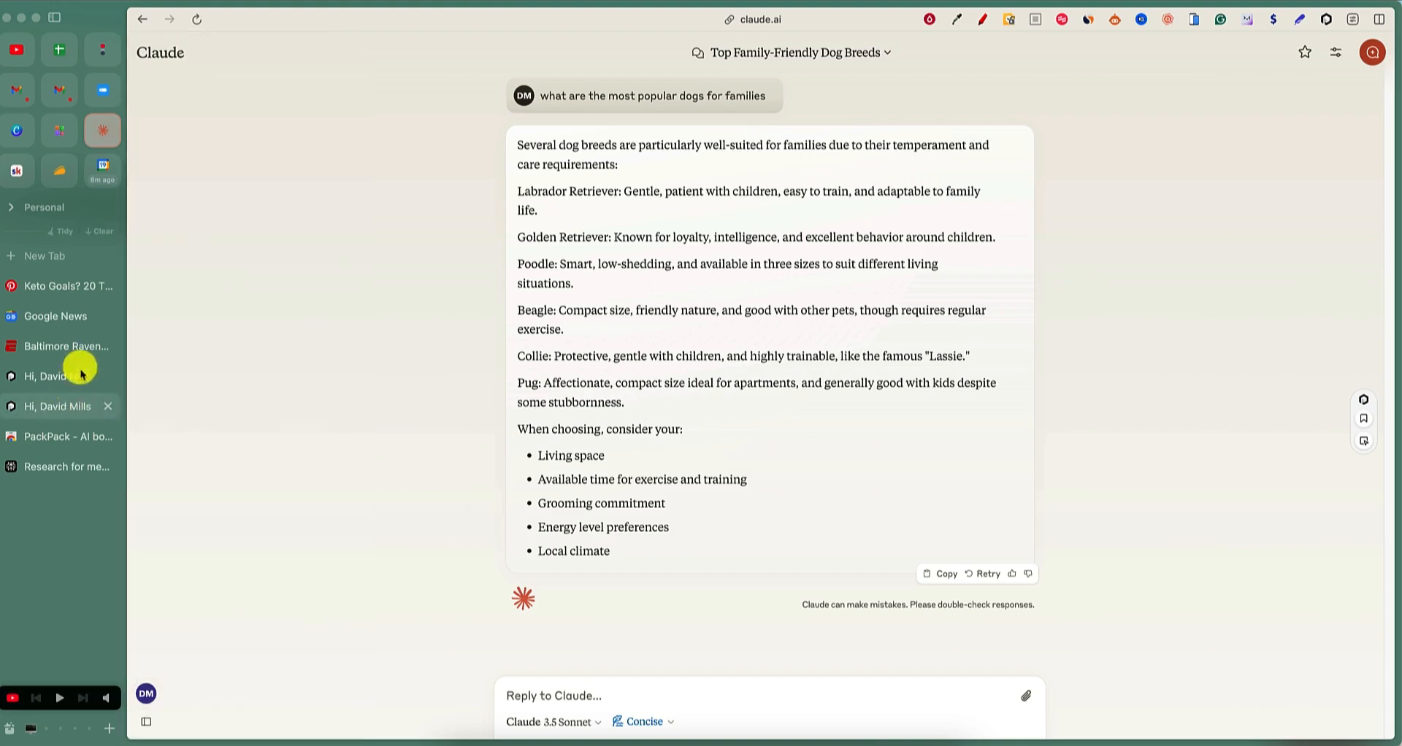
left_click(67, 436)
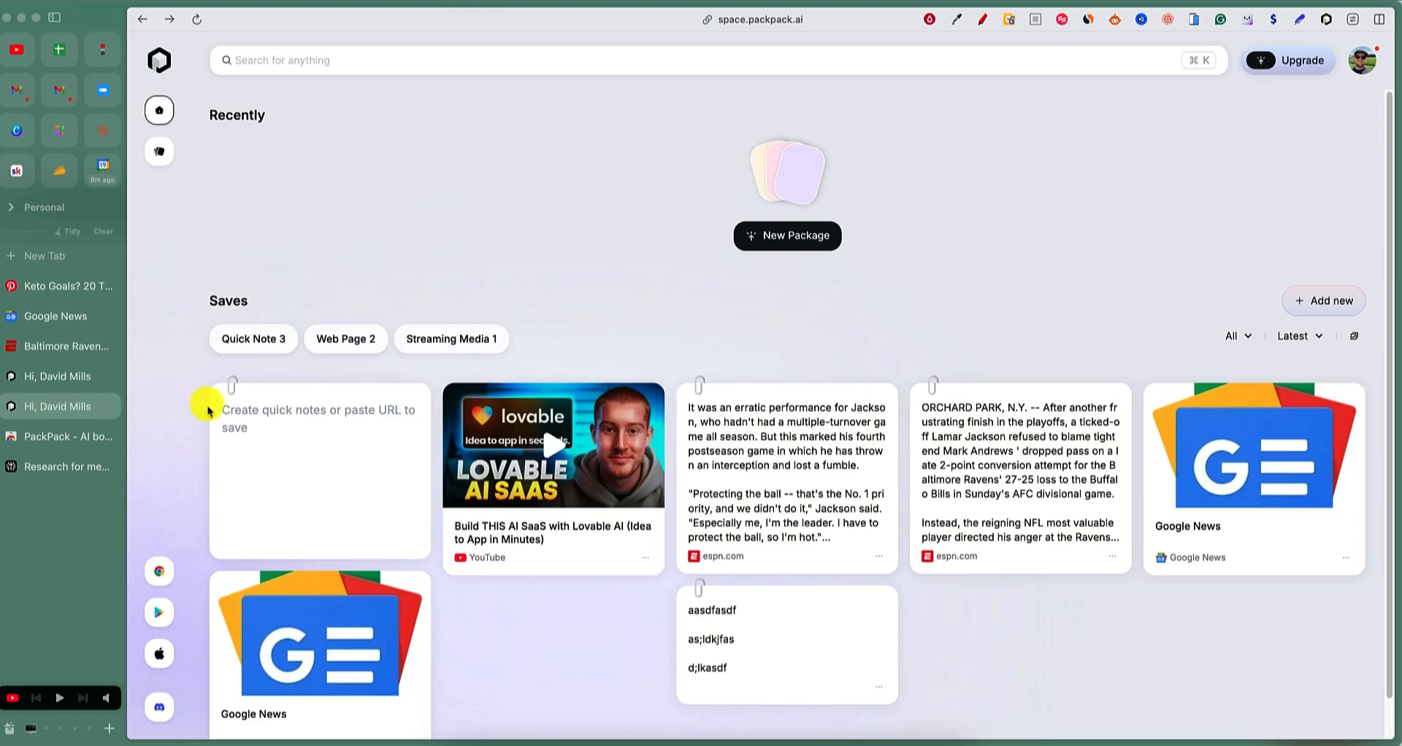
Refresh the saves board so the Claude page, keto images and Lovable video appear, and widen the view.
left_click(196, 19)
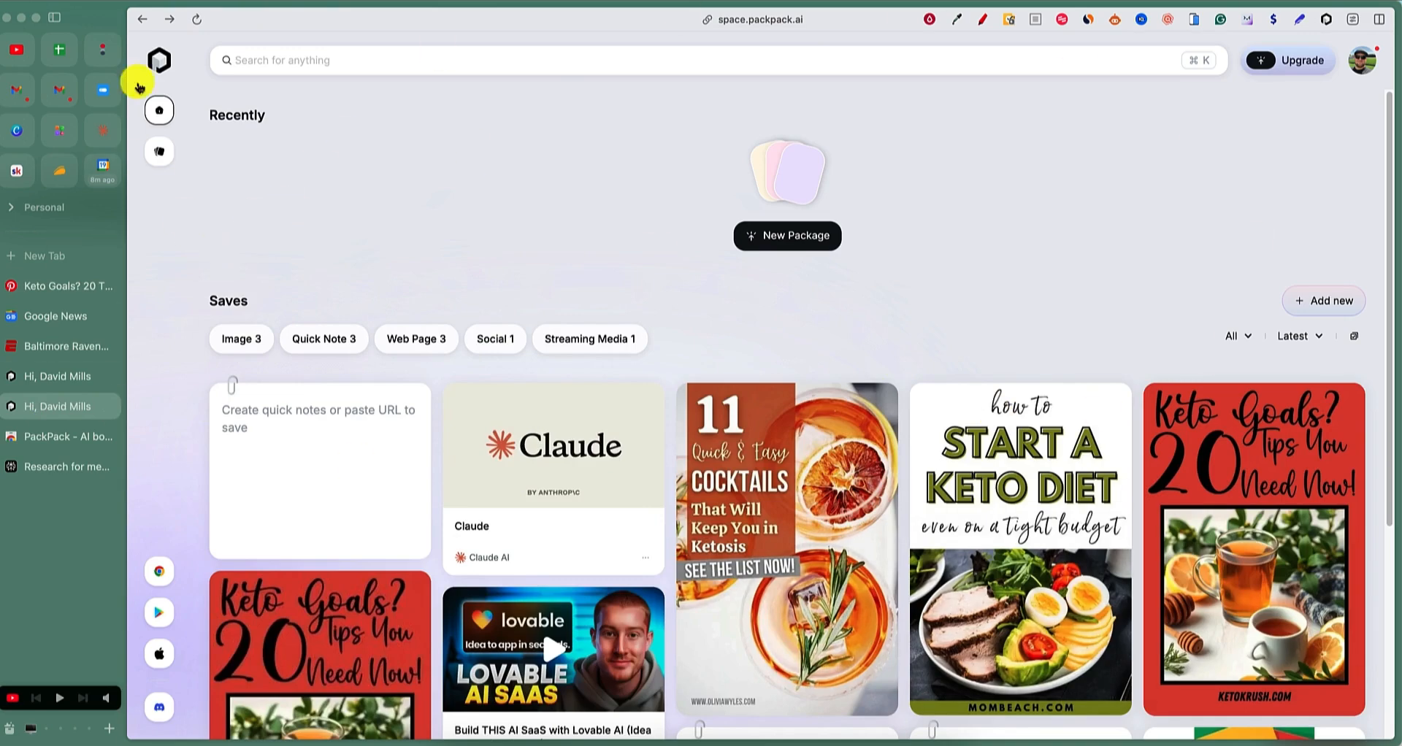
left_click(54, 18)
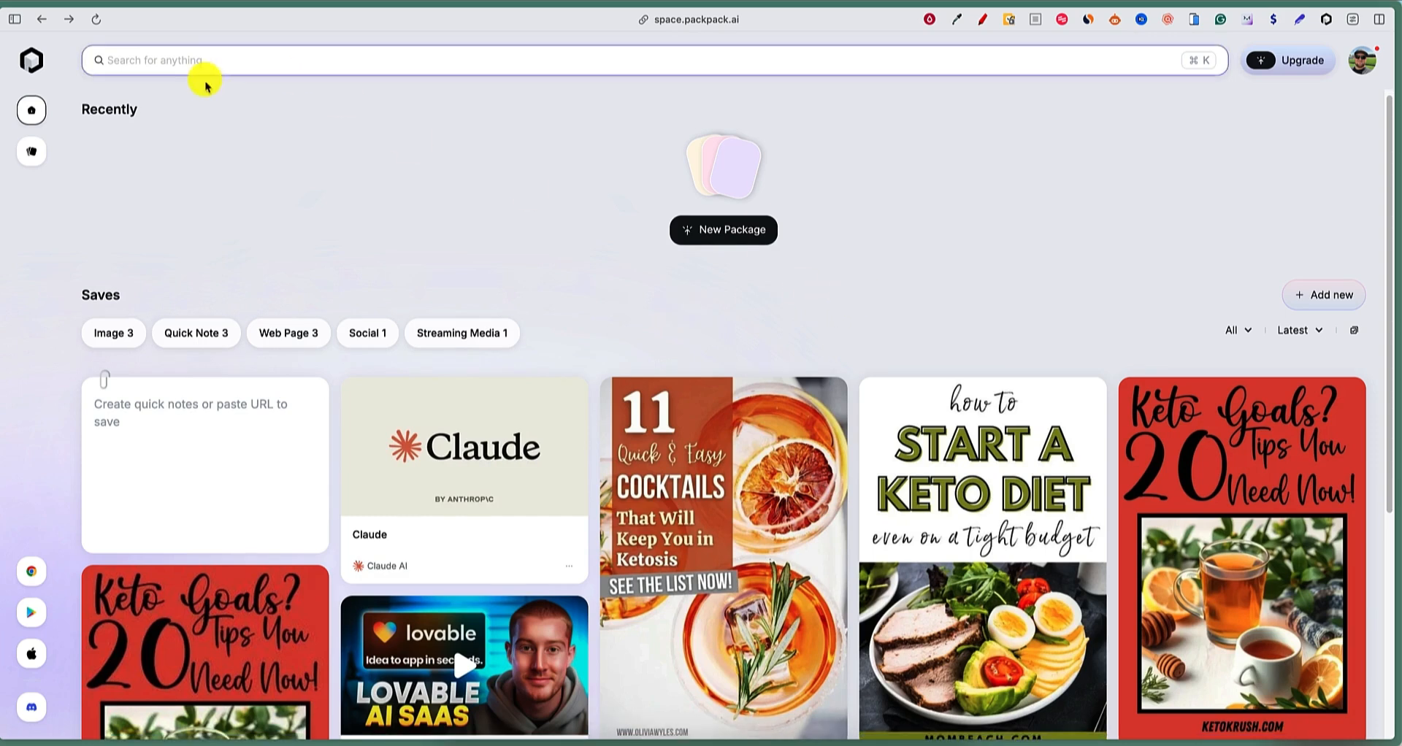
mouse_move(1285, 166)
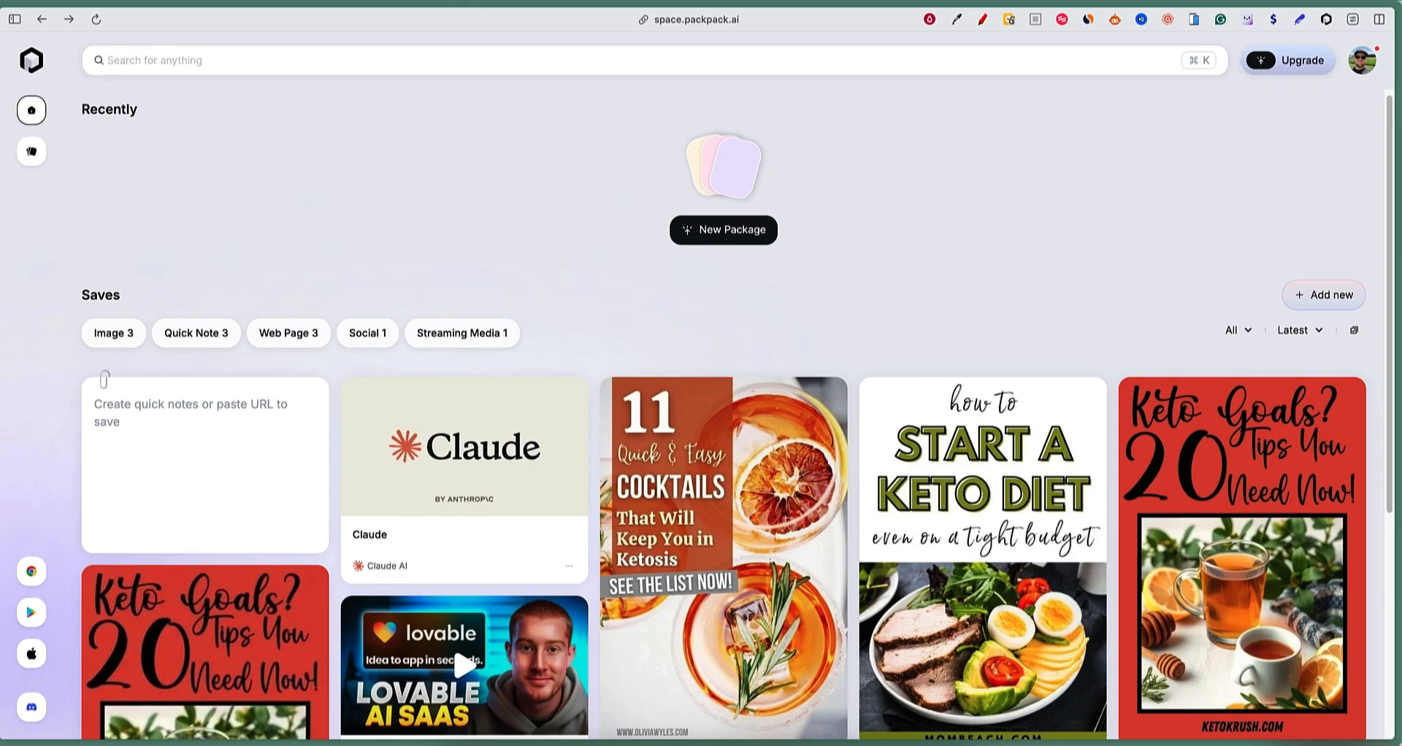
mouse_move(473, 310)
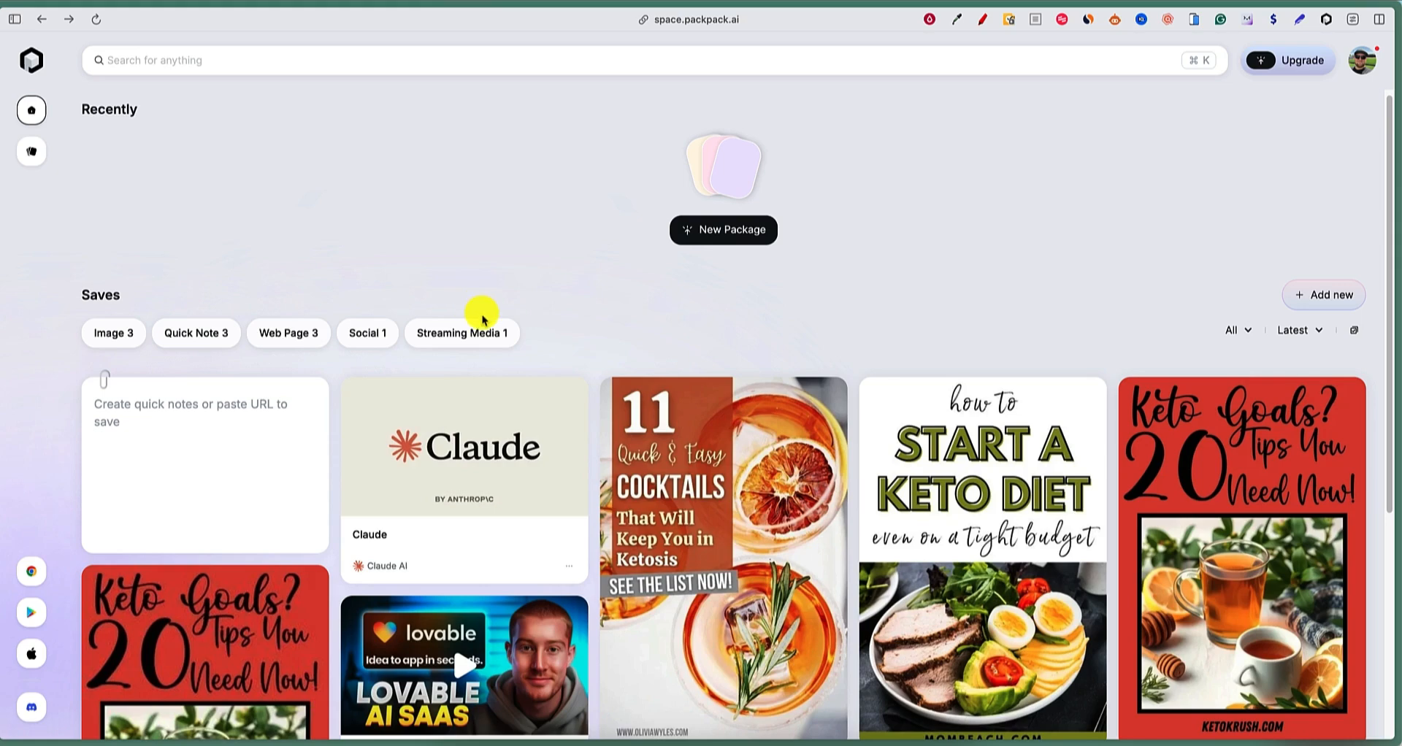
scroll("down", 3)
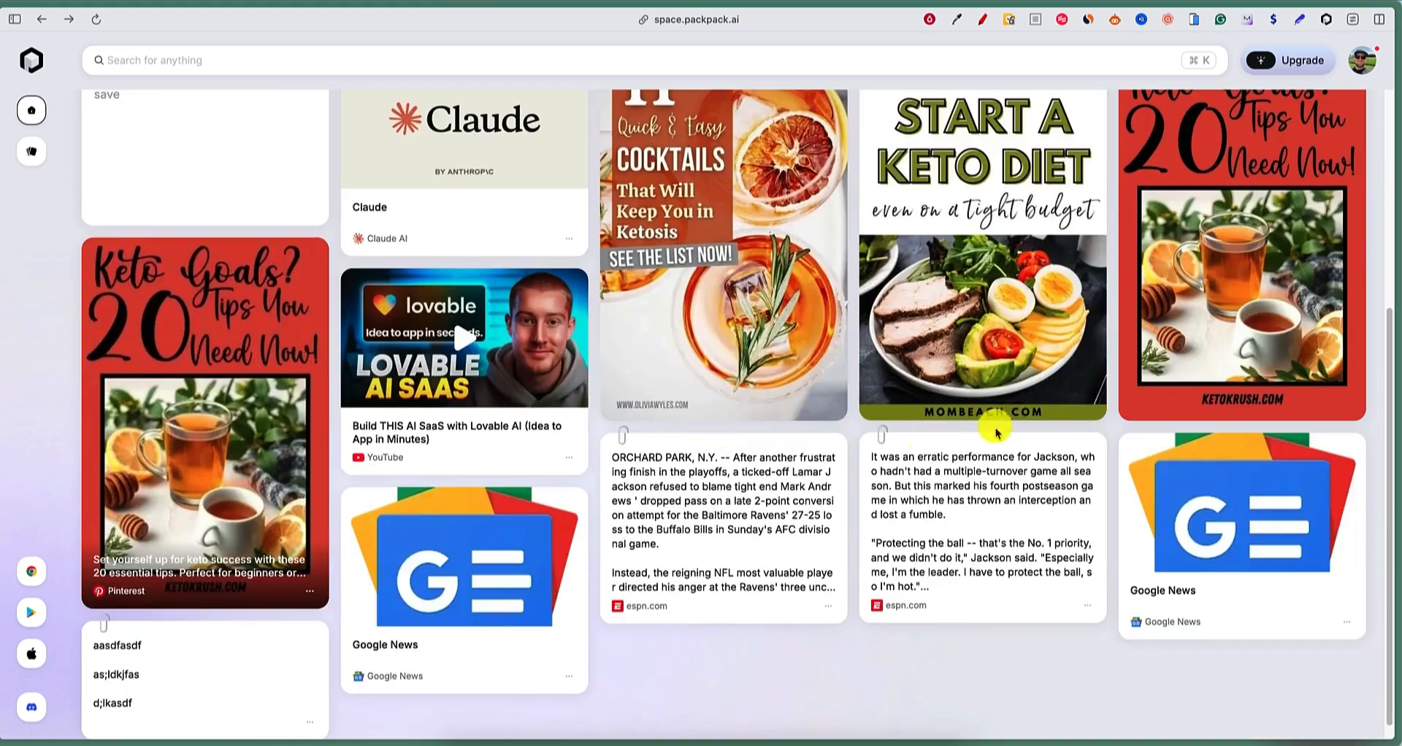
scroll("up", 3)
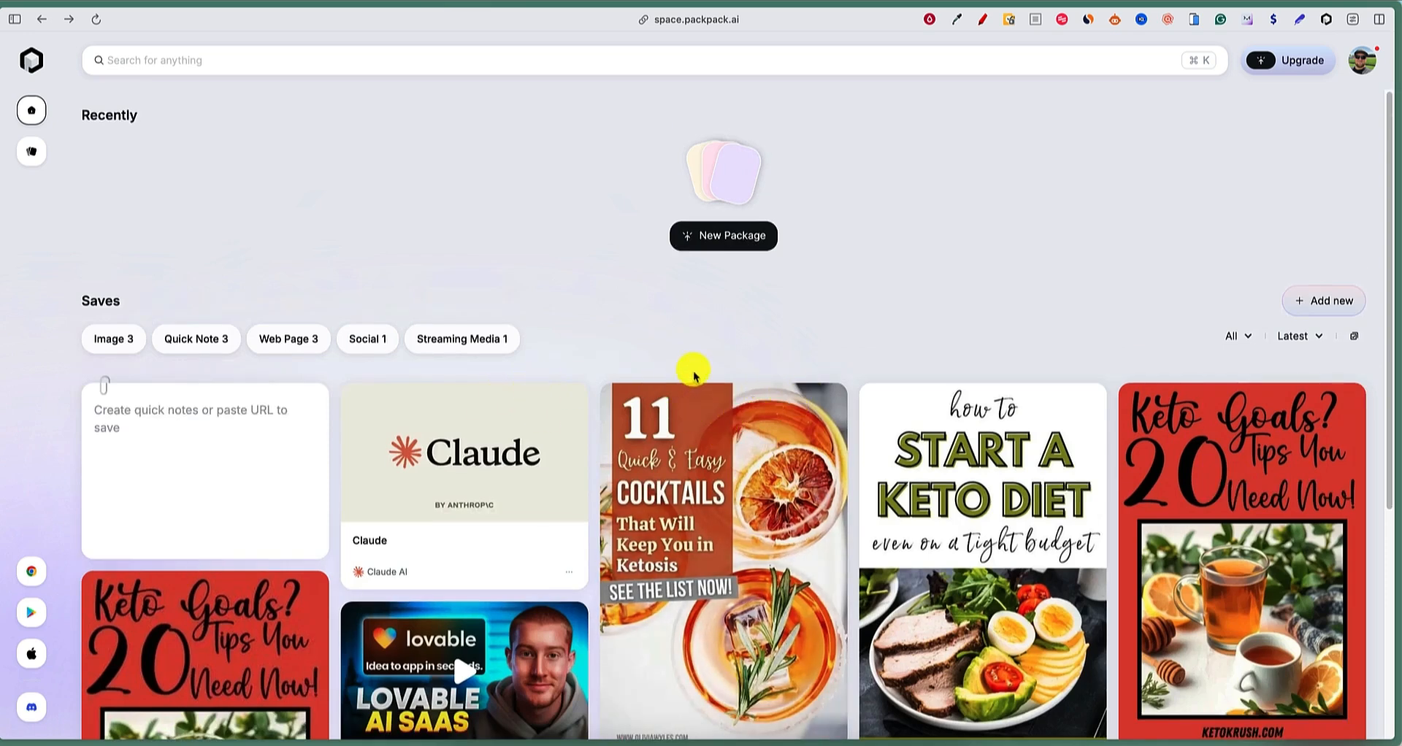
mouse_move(727, 346)
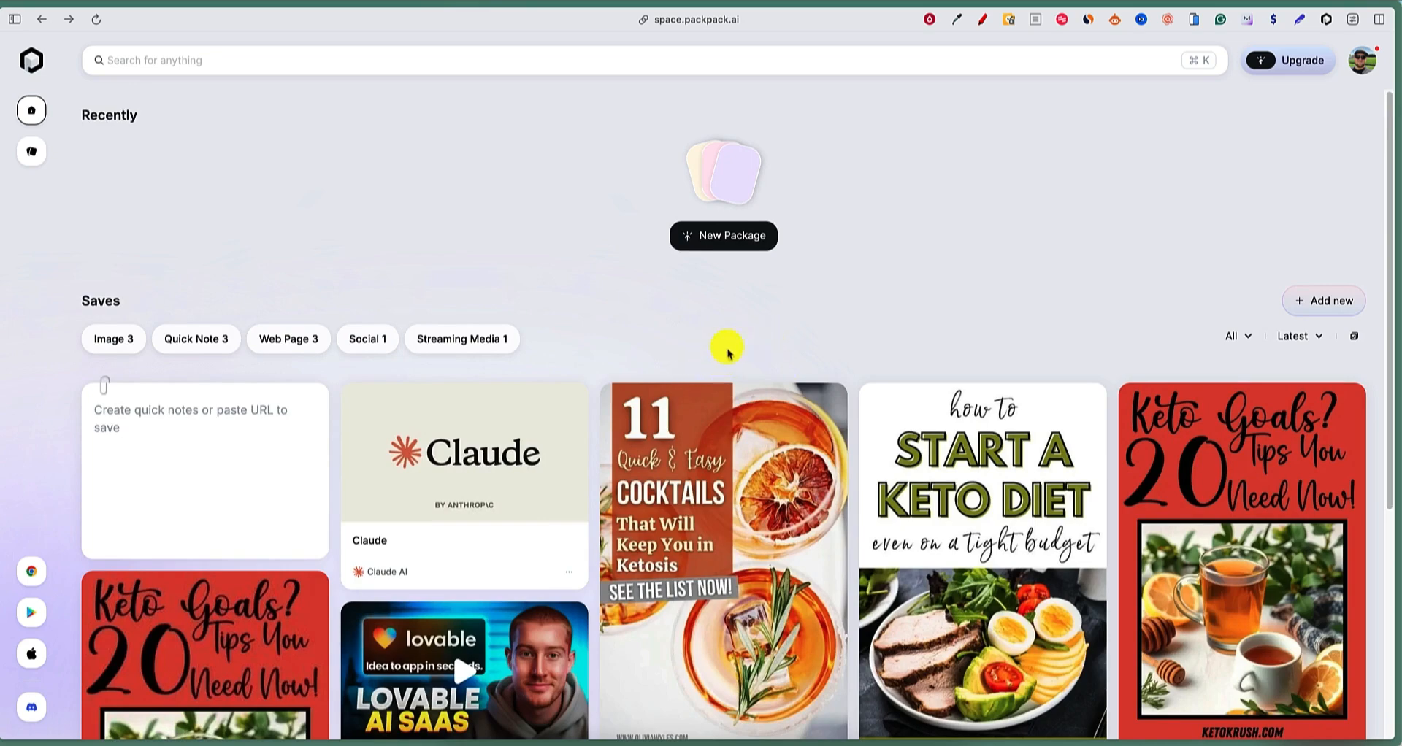
mouse_move(746, 143)
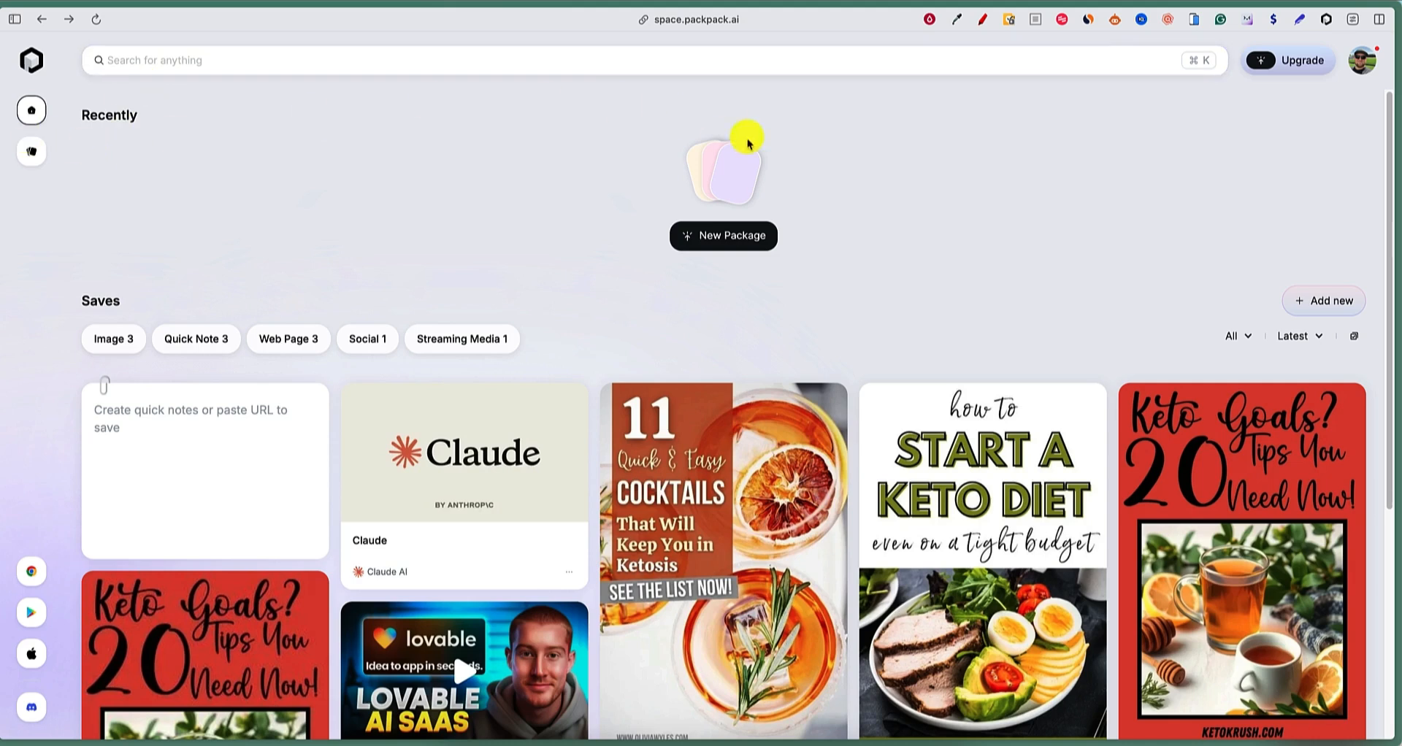
mouse_move(731, 241)
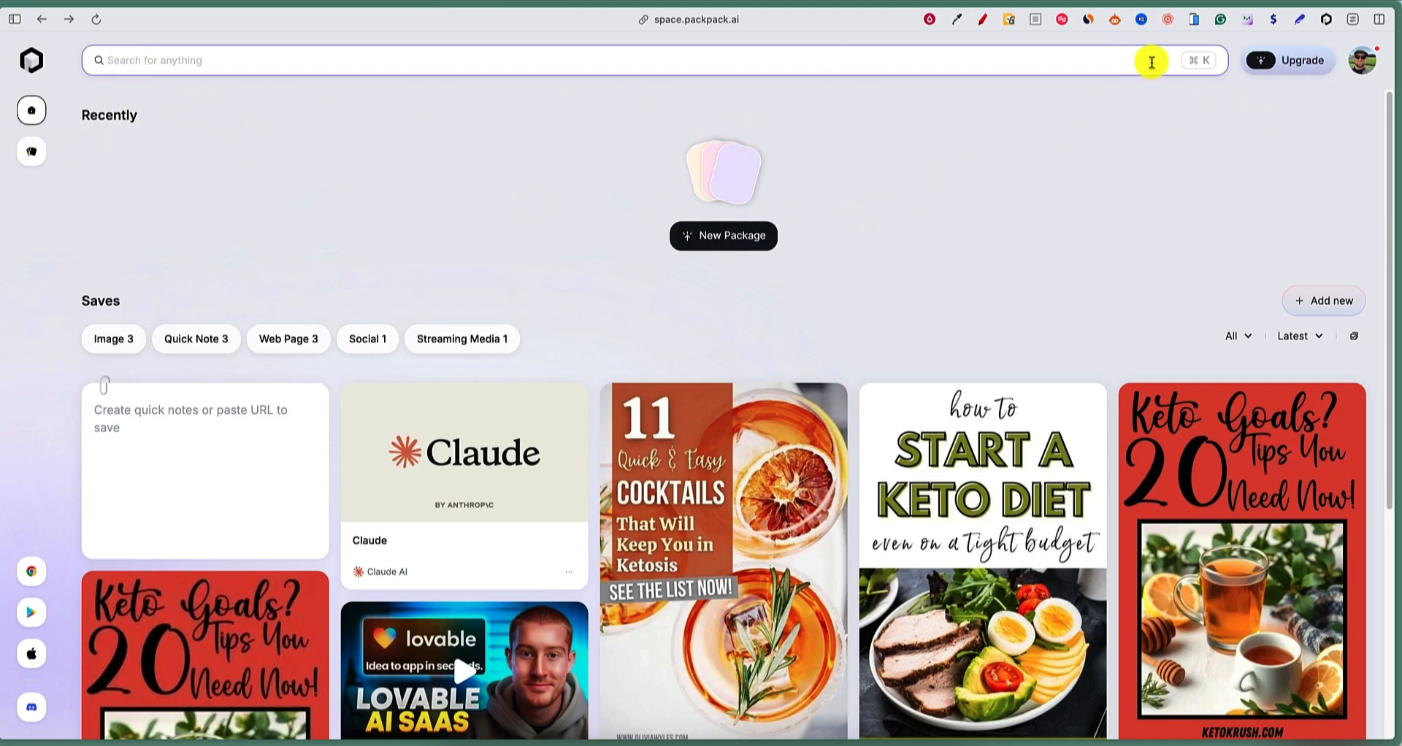
mouse_move(842, 339)
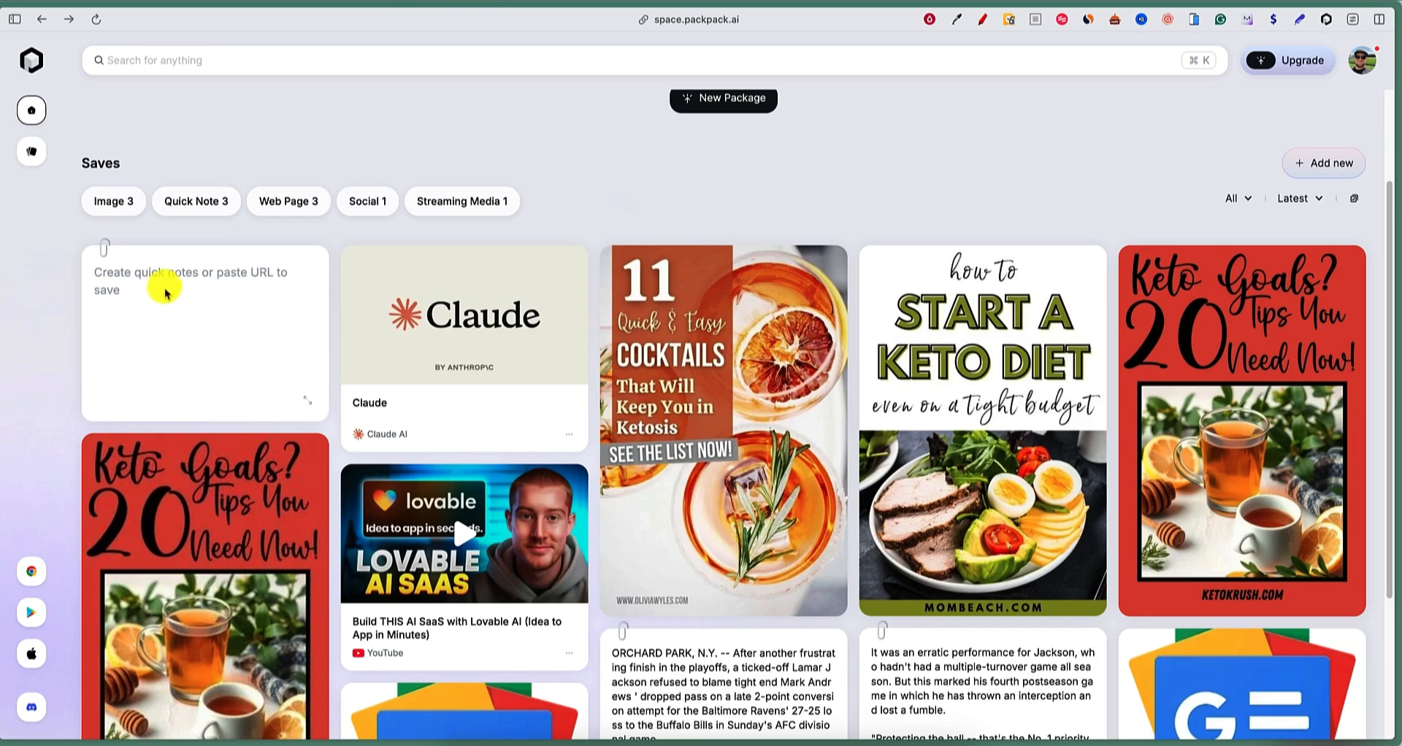
mouse_move(215, 292)
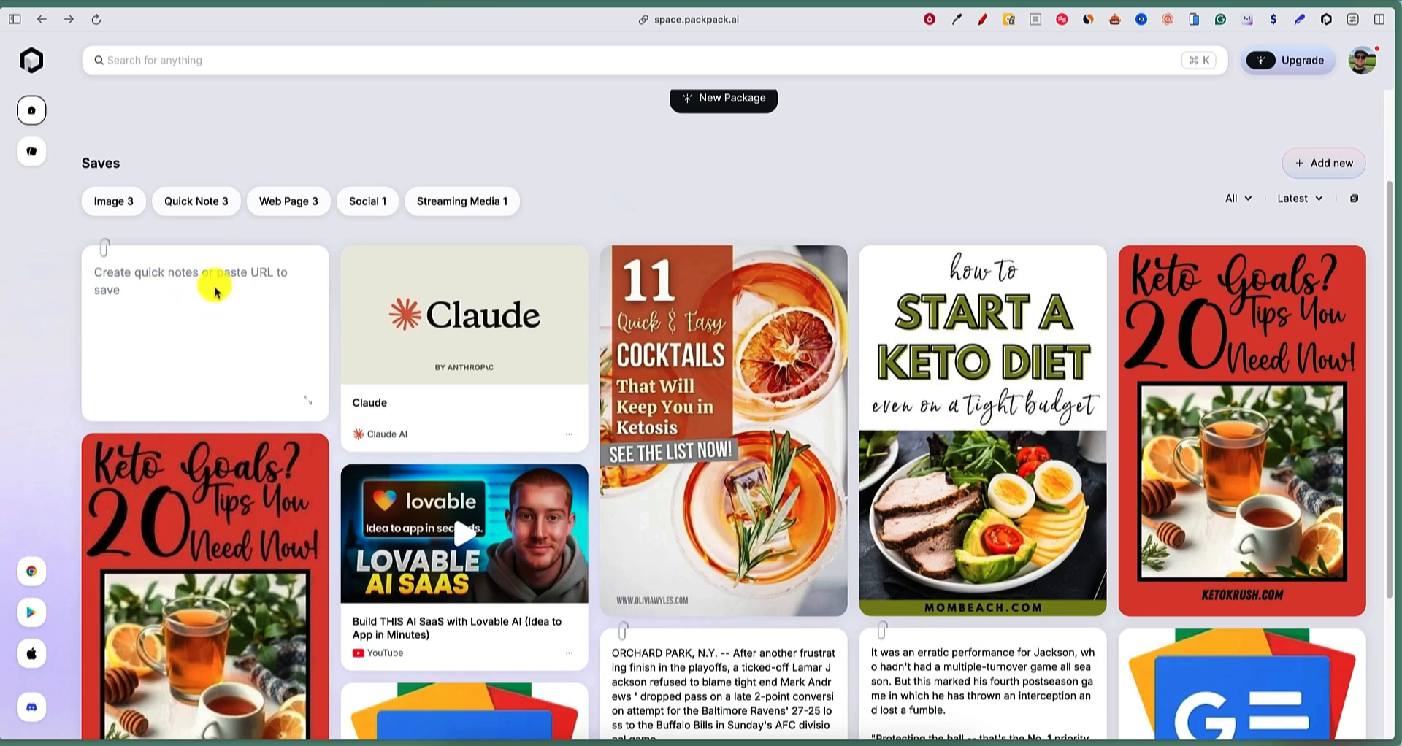
mouse_move(170, 329)
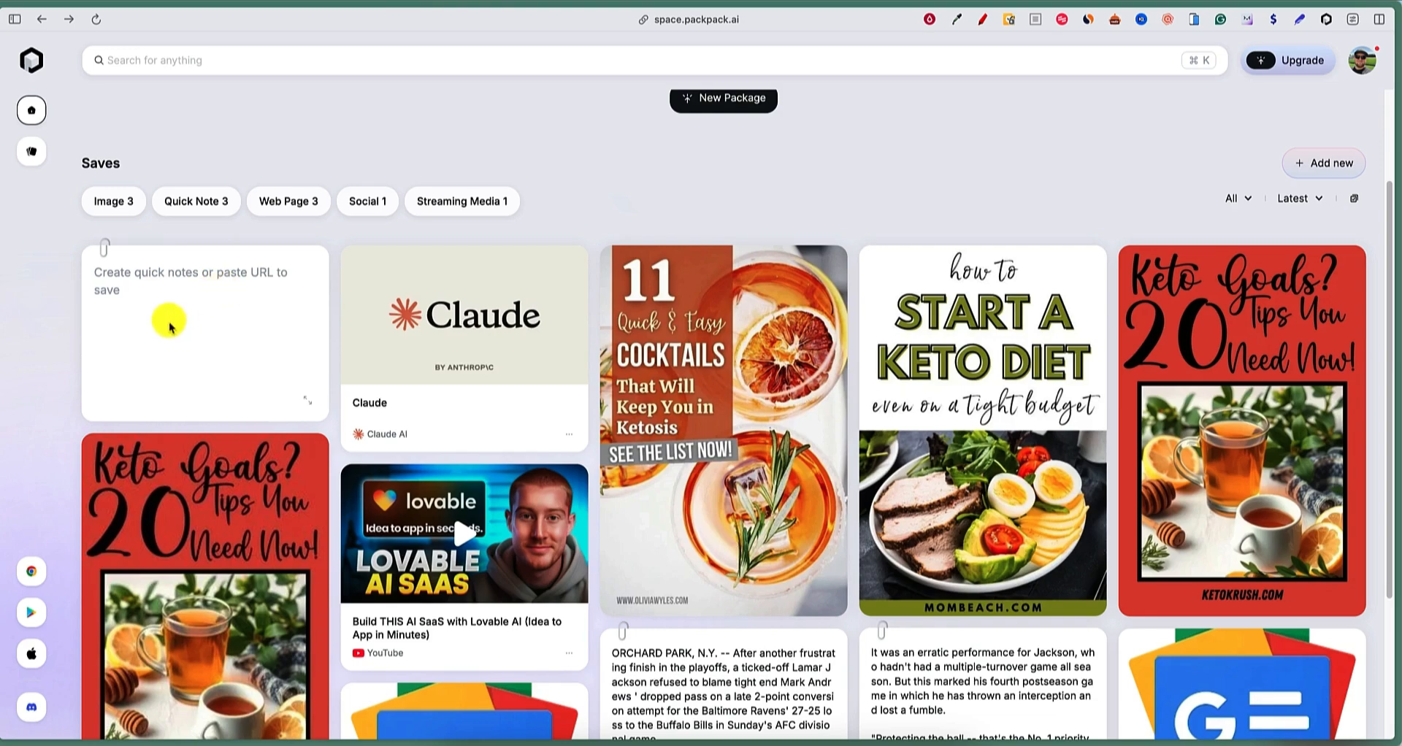
mouse_move(190, 306)
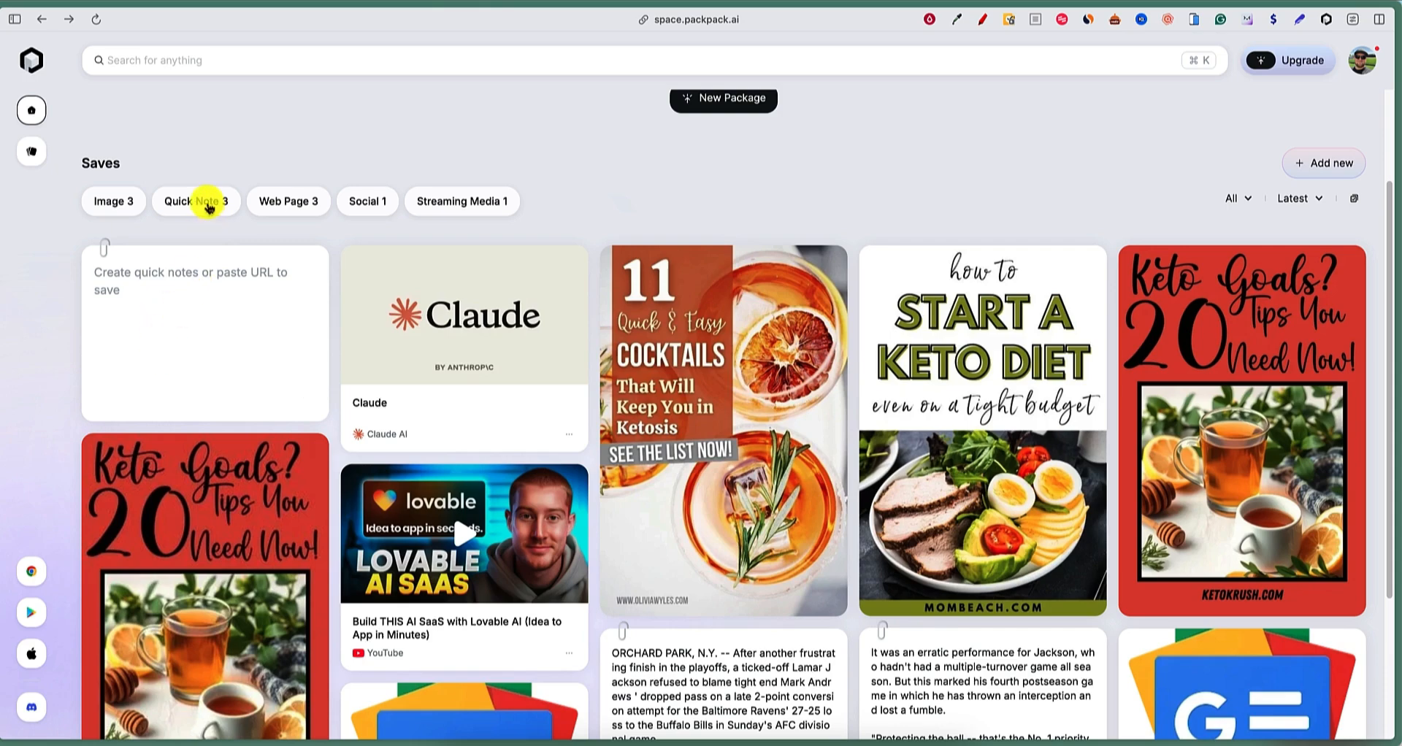
Filter saves by Quick Note, Web Page, Streaming Media and Social in turn.
left_click(194, 200)
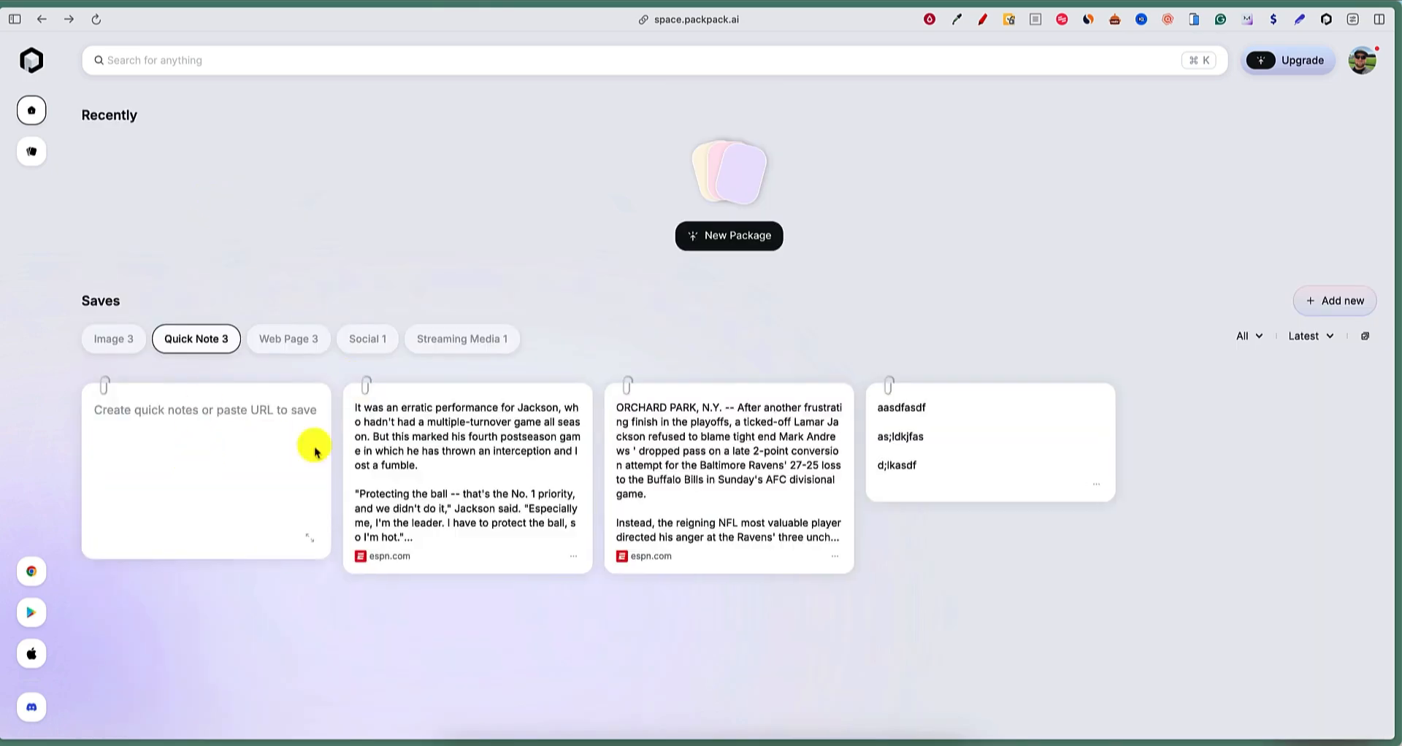
mouse_move(210, 447)
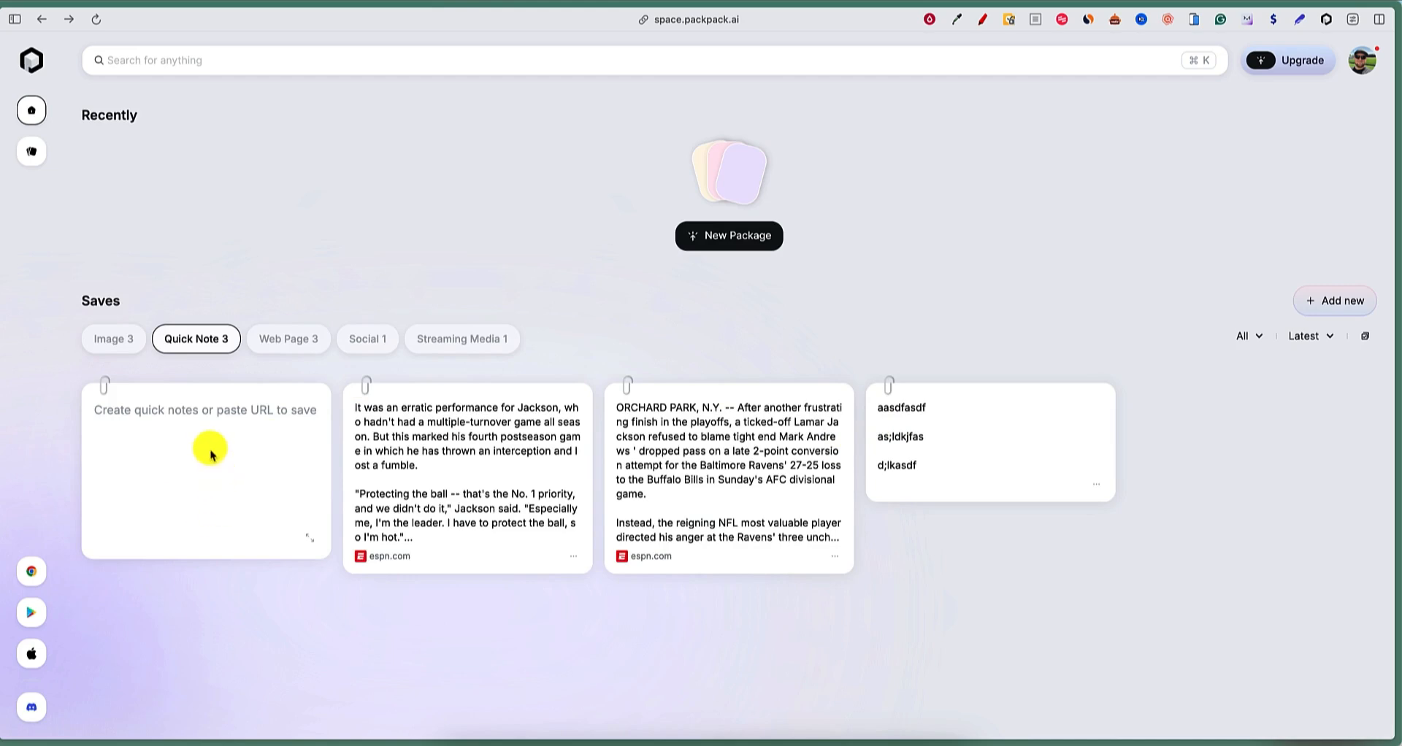
mouse_move(297, 341)
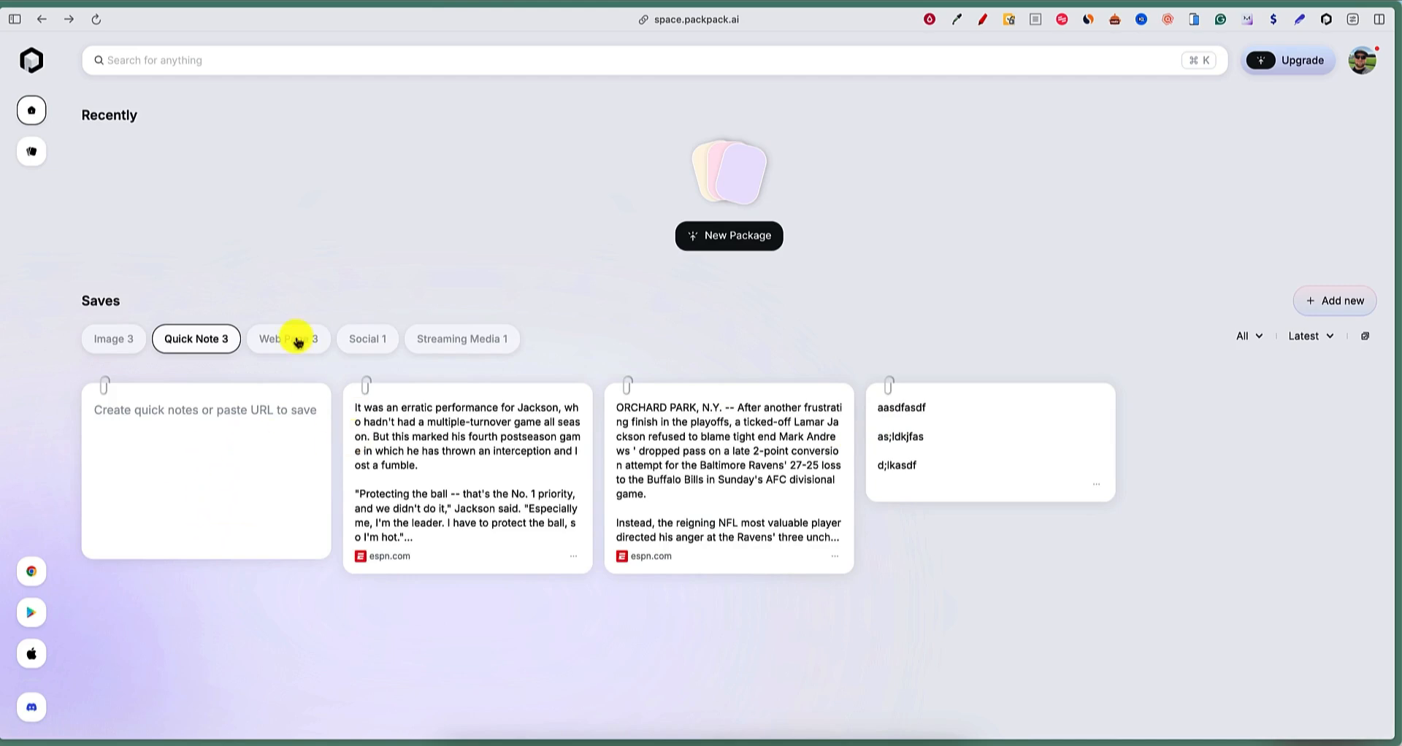
mouse_move(389, 466)
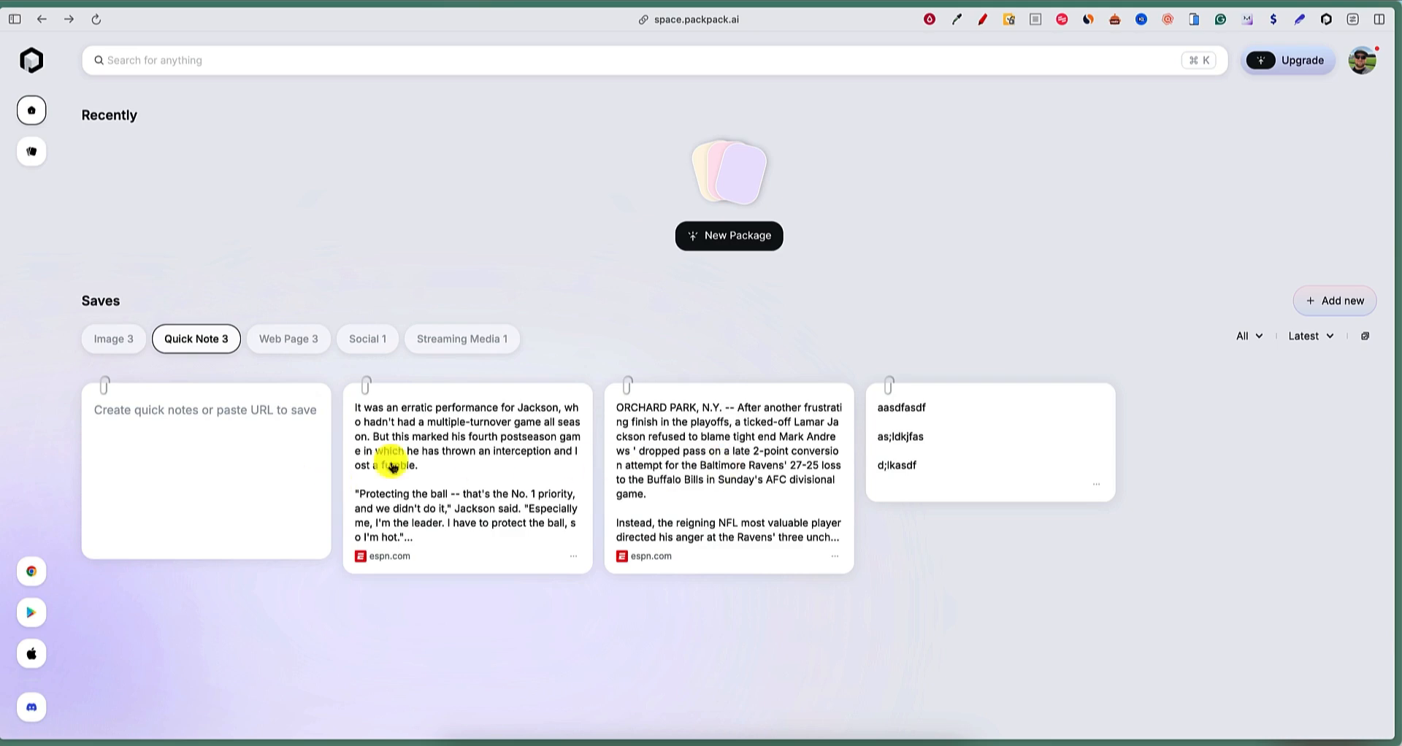
mouse_move(266, 536)
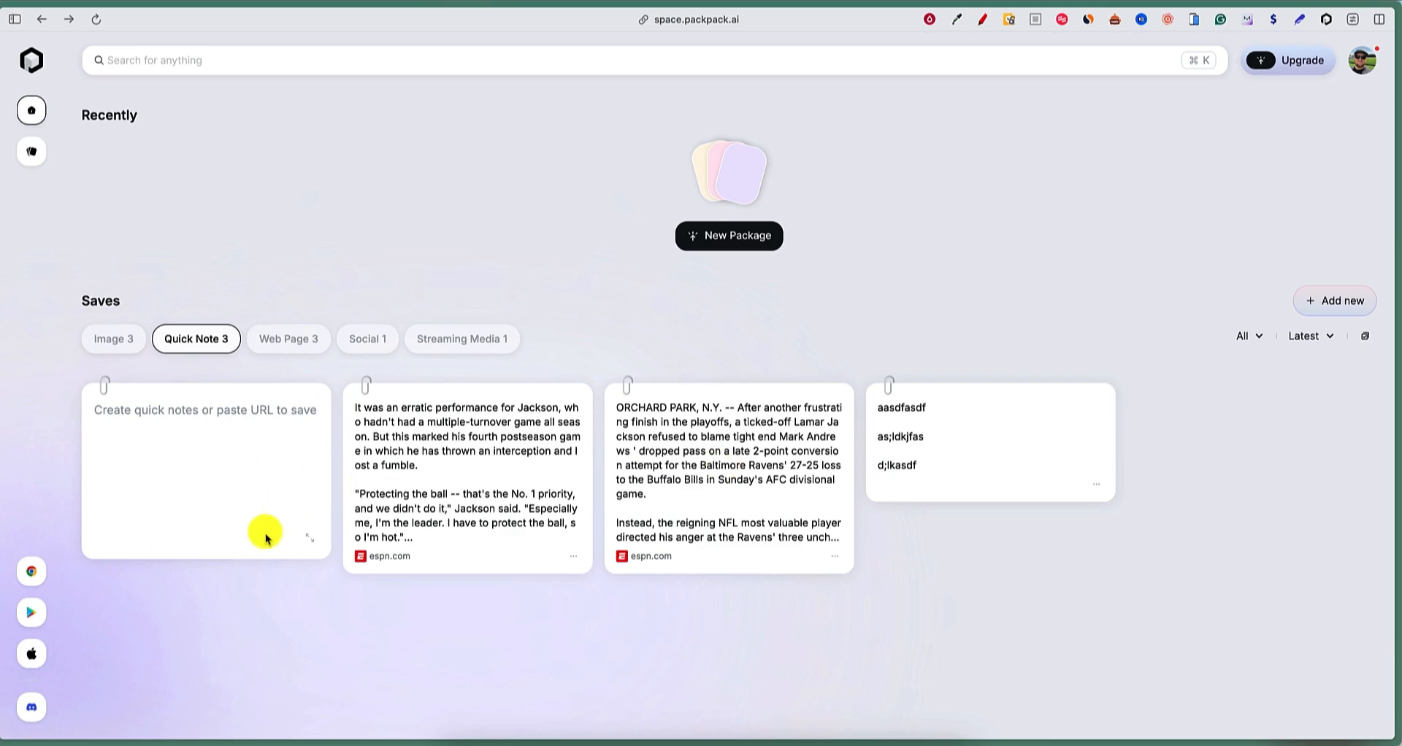
mouse_move(710, 534)
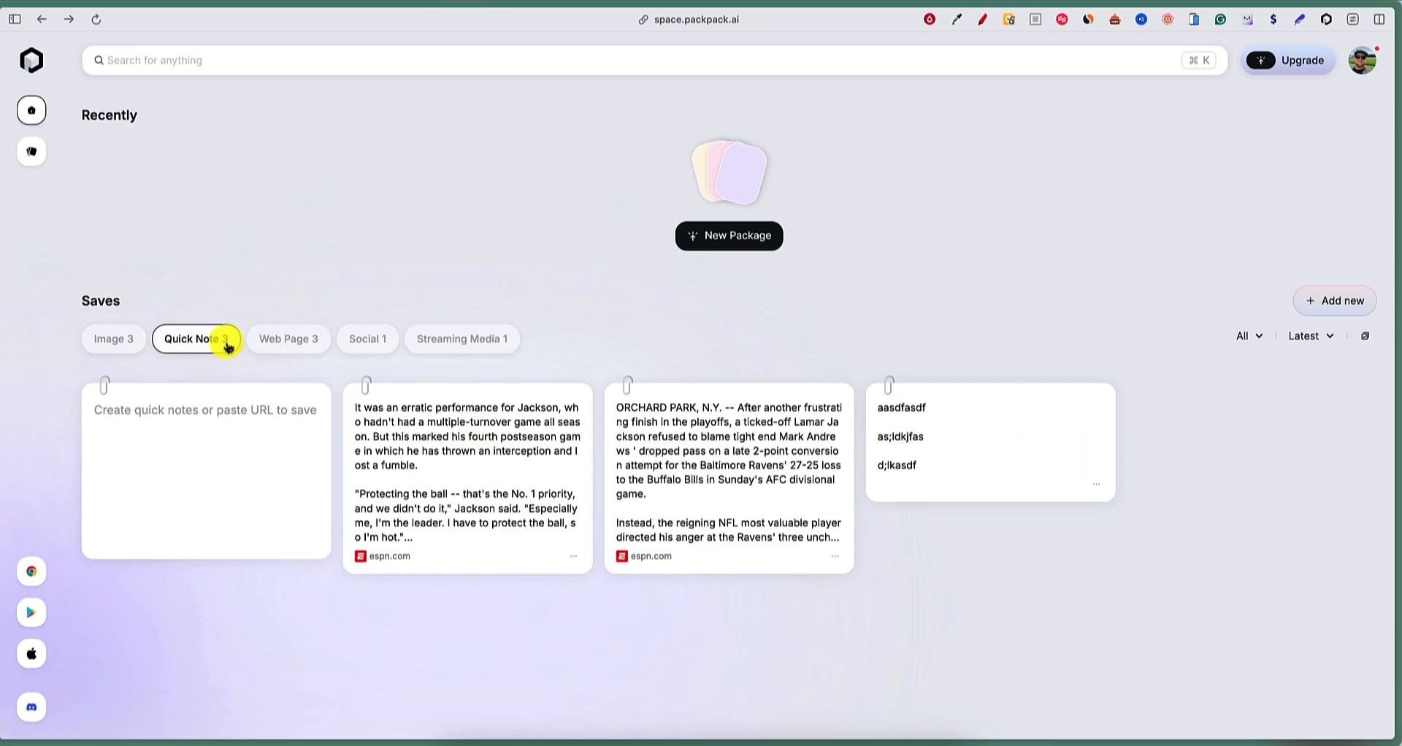
left_click(288, 339)
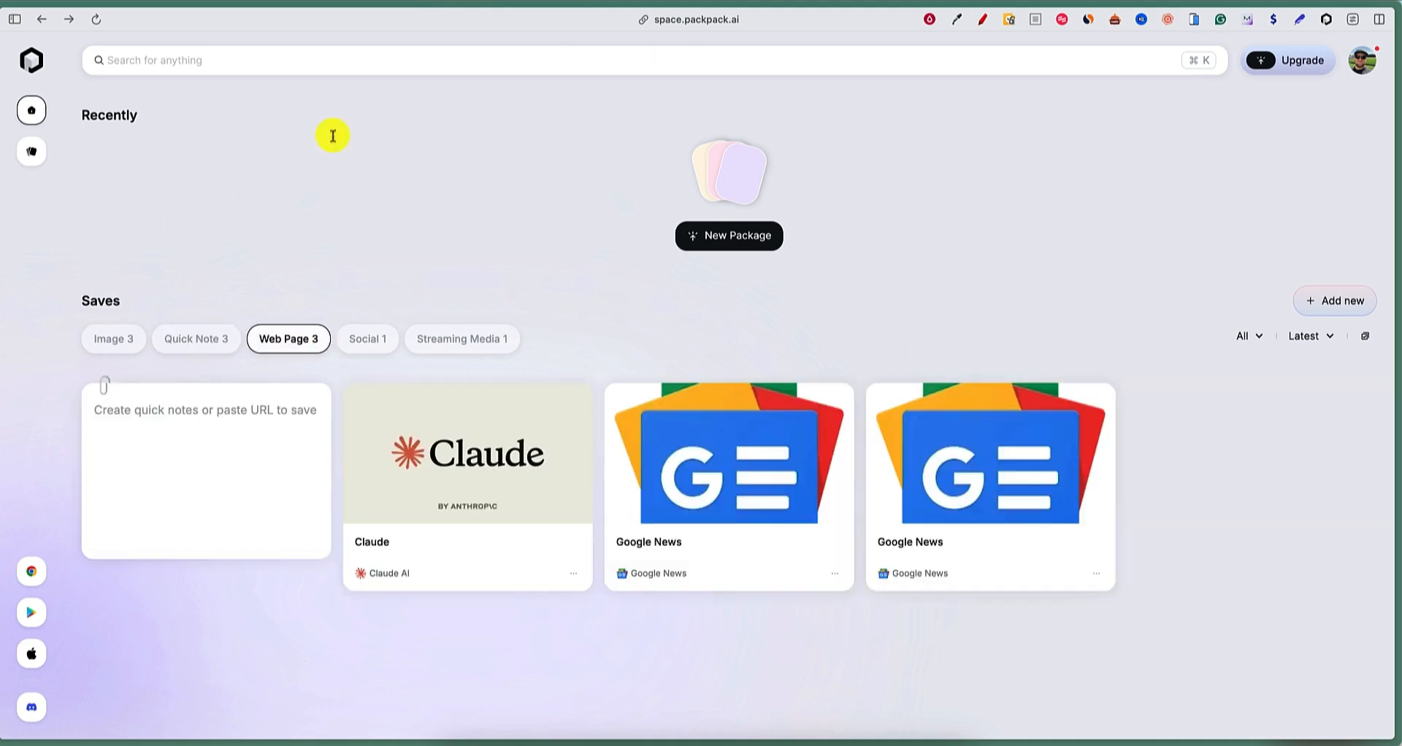
mouse_move(312, 278)
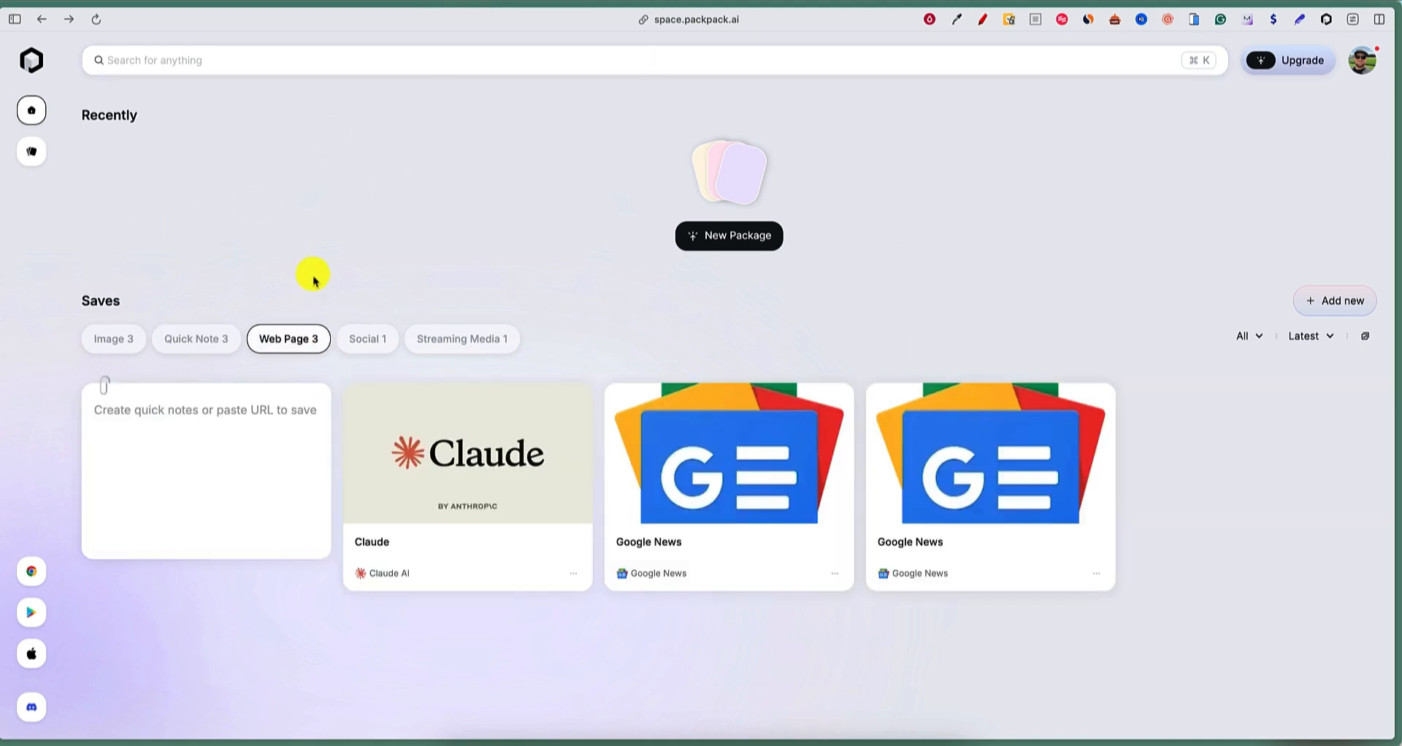
left_click(367, 338)
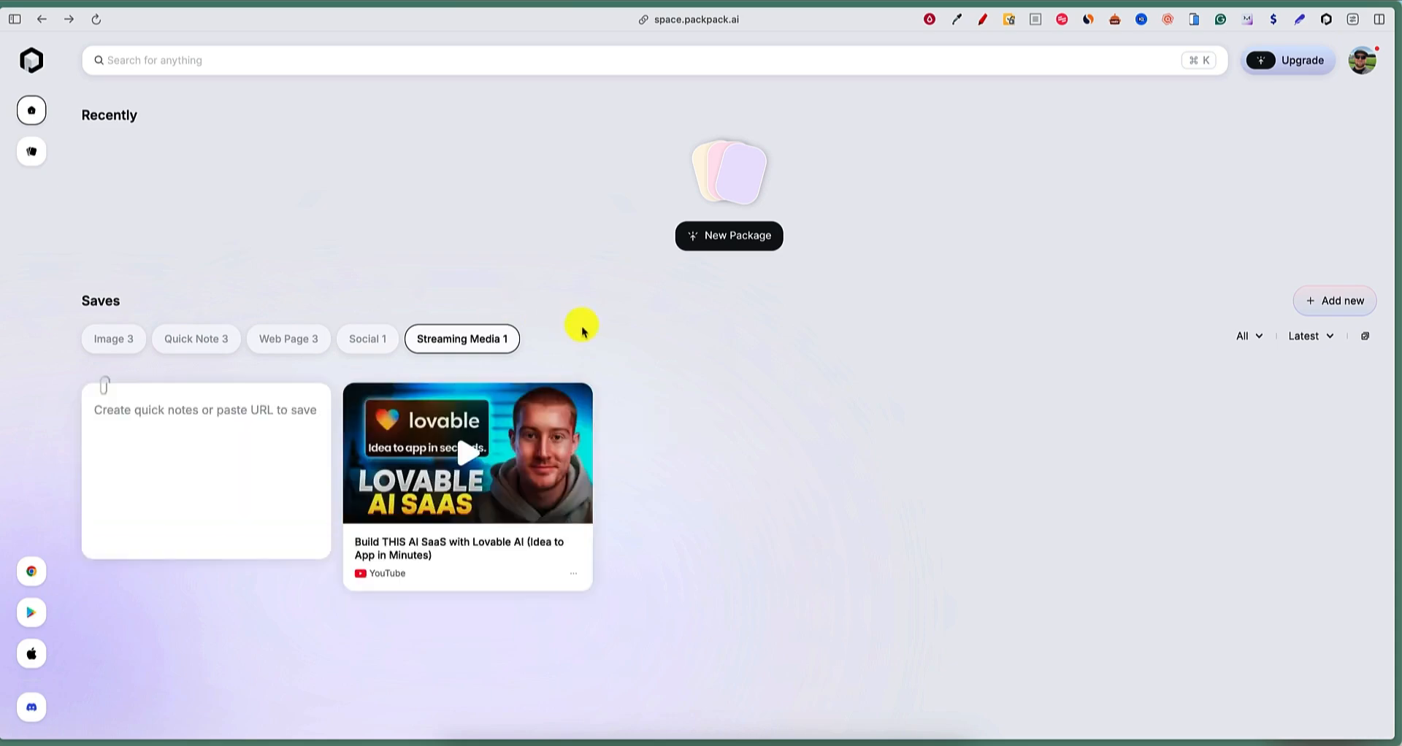
mouse_move(412, 418)
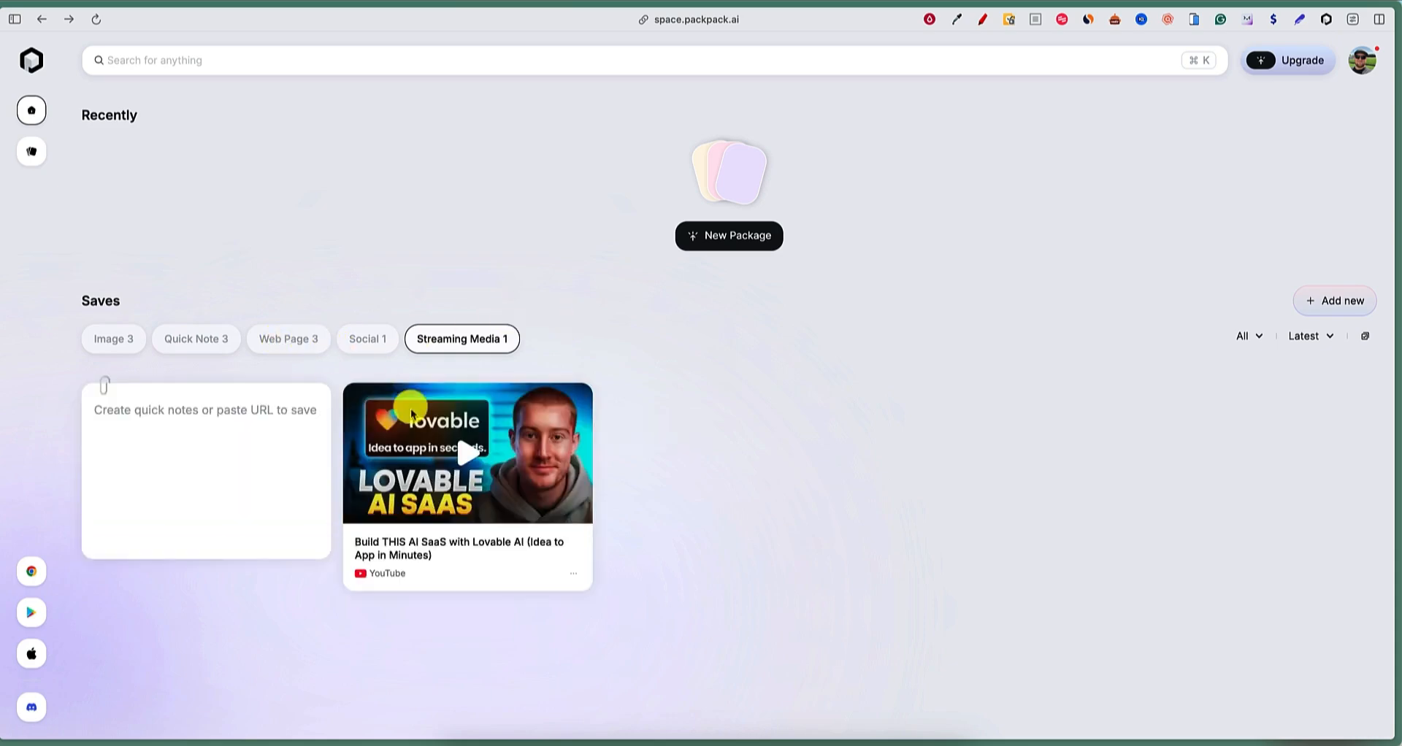
left_click(288, 339)
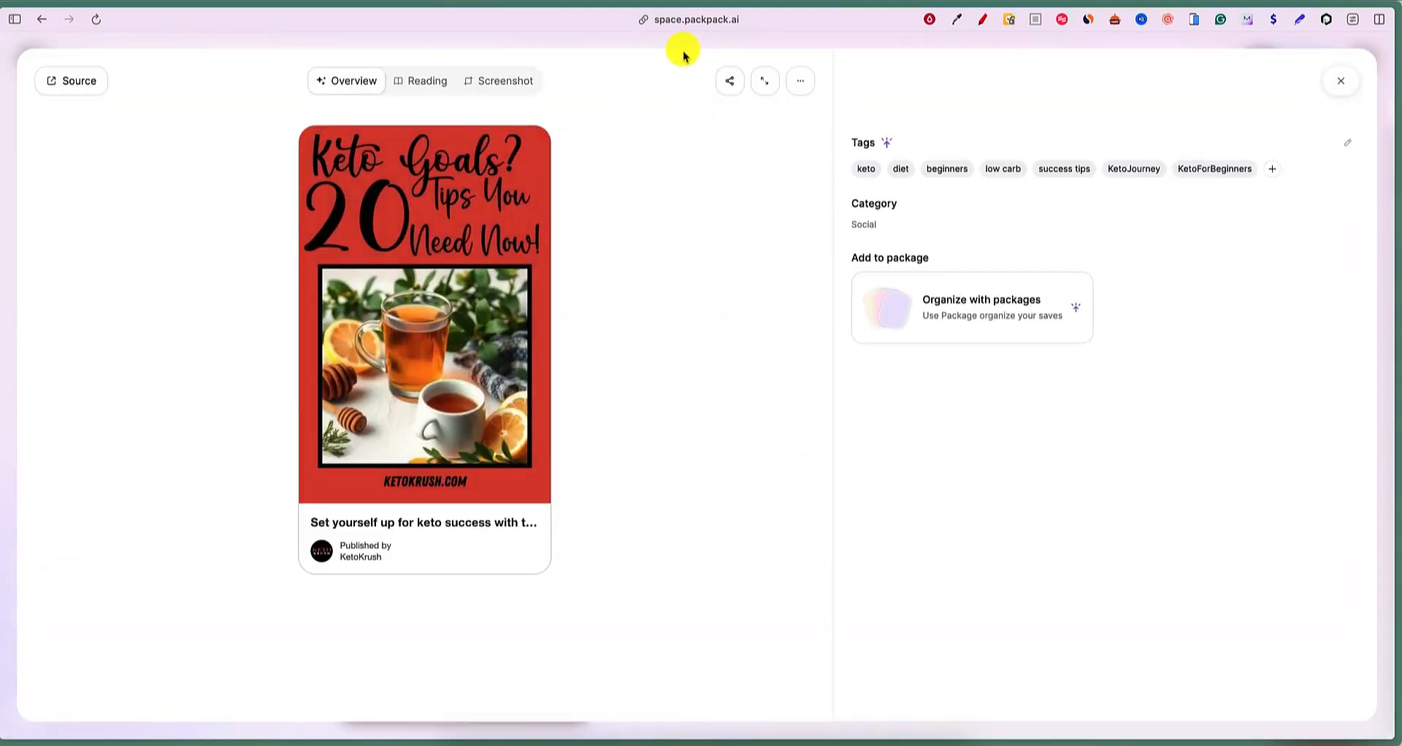
mouse_move(866, 168)
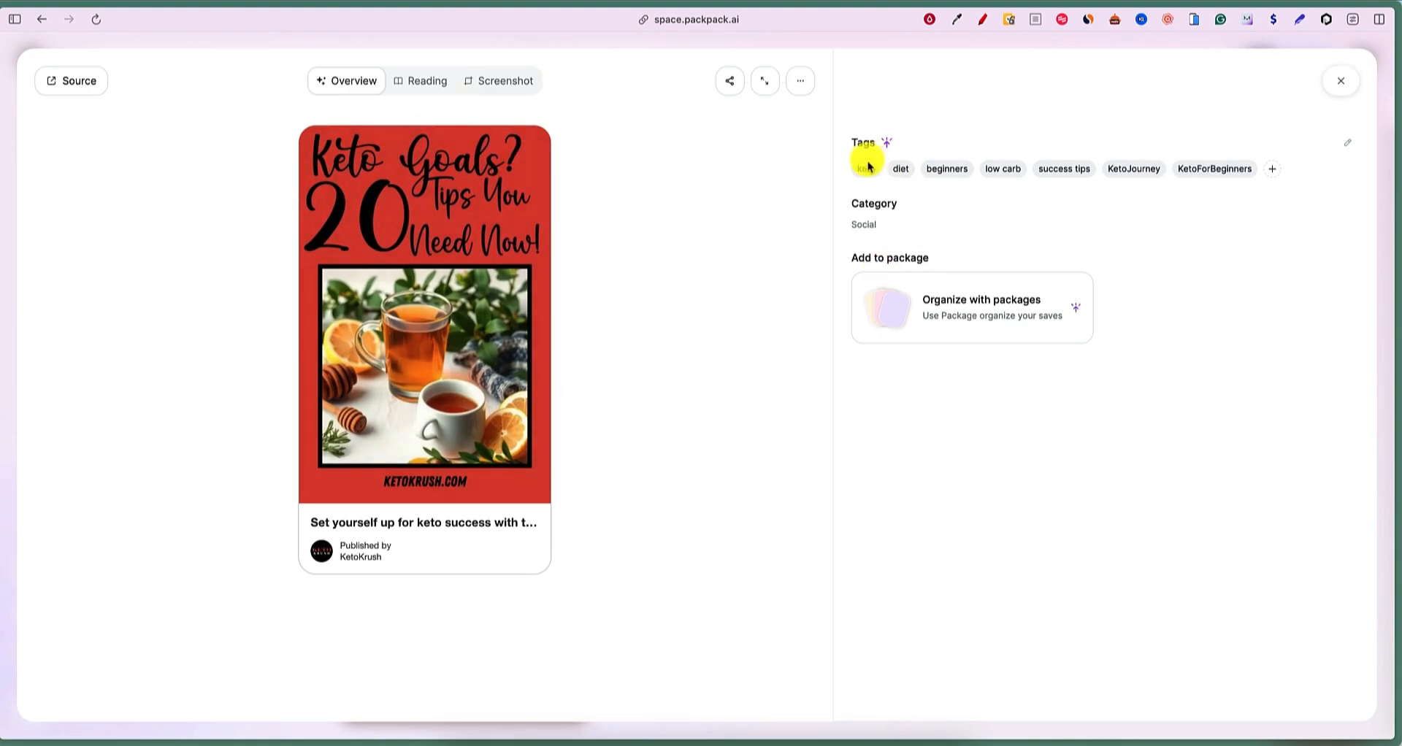
mouse_move(967, 376)
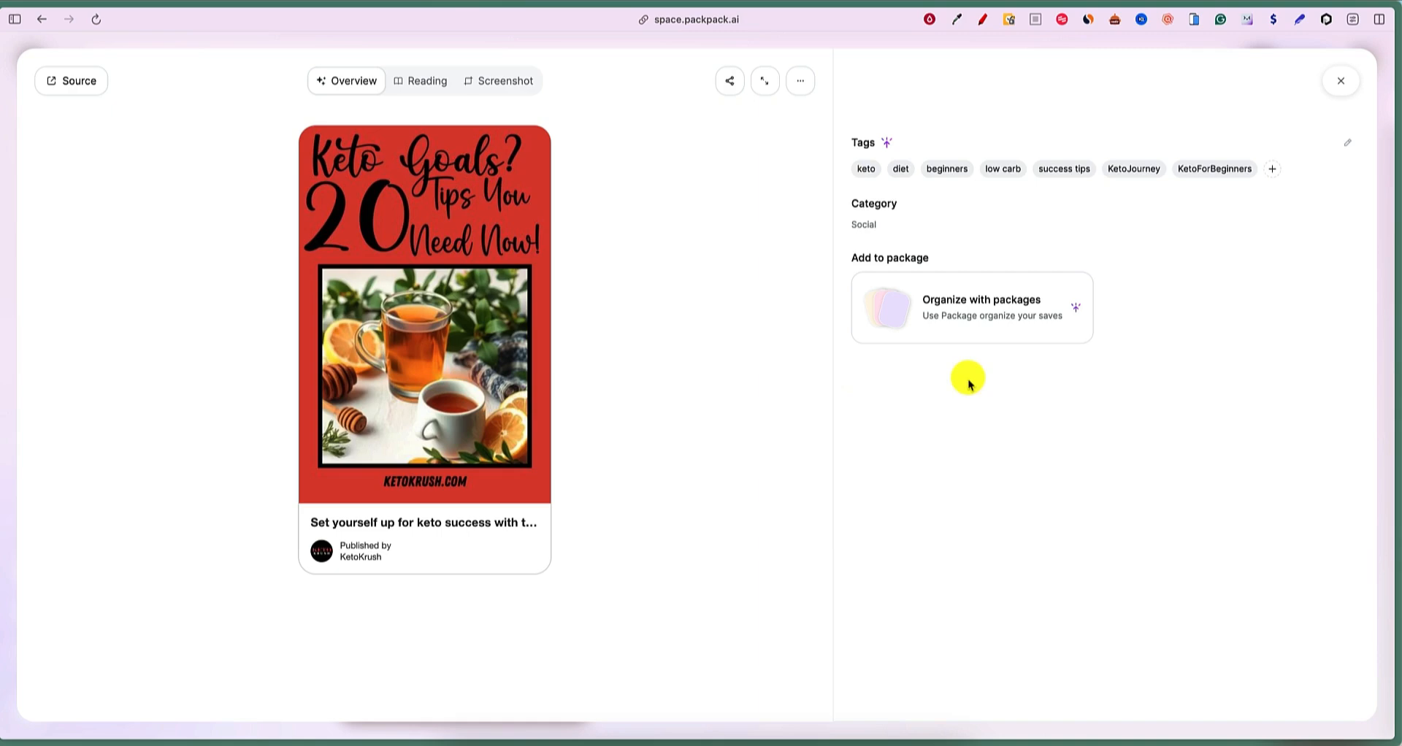
mouse_move(427, 80)
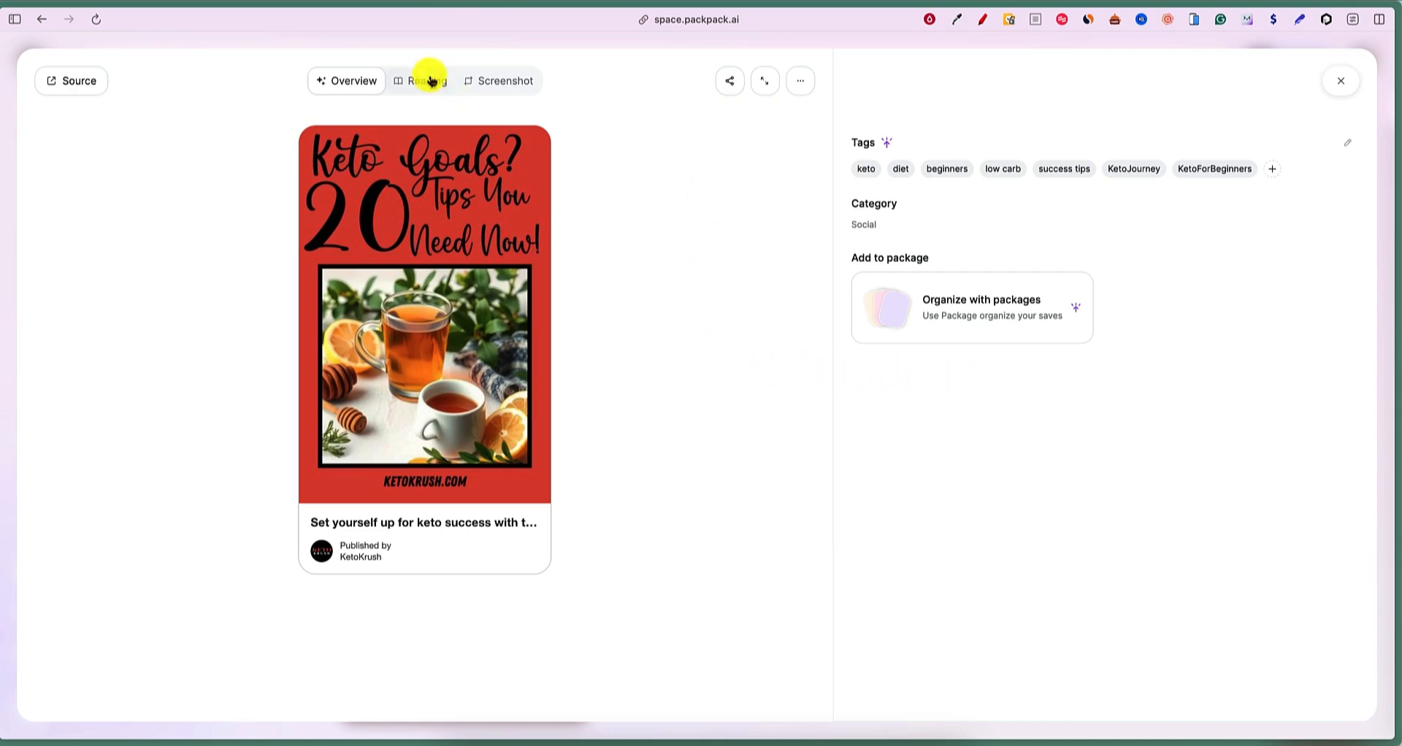
Try the Keto Goals pin's screenshot, dismiss the upgrade offer, and go to its original Pinterest page.
left_click(425, 80)
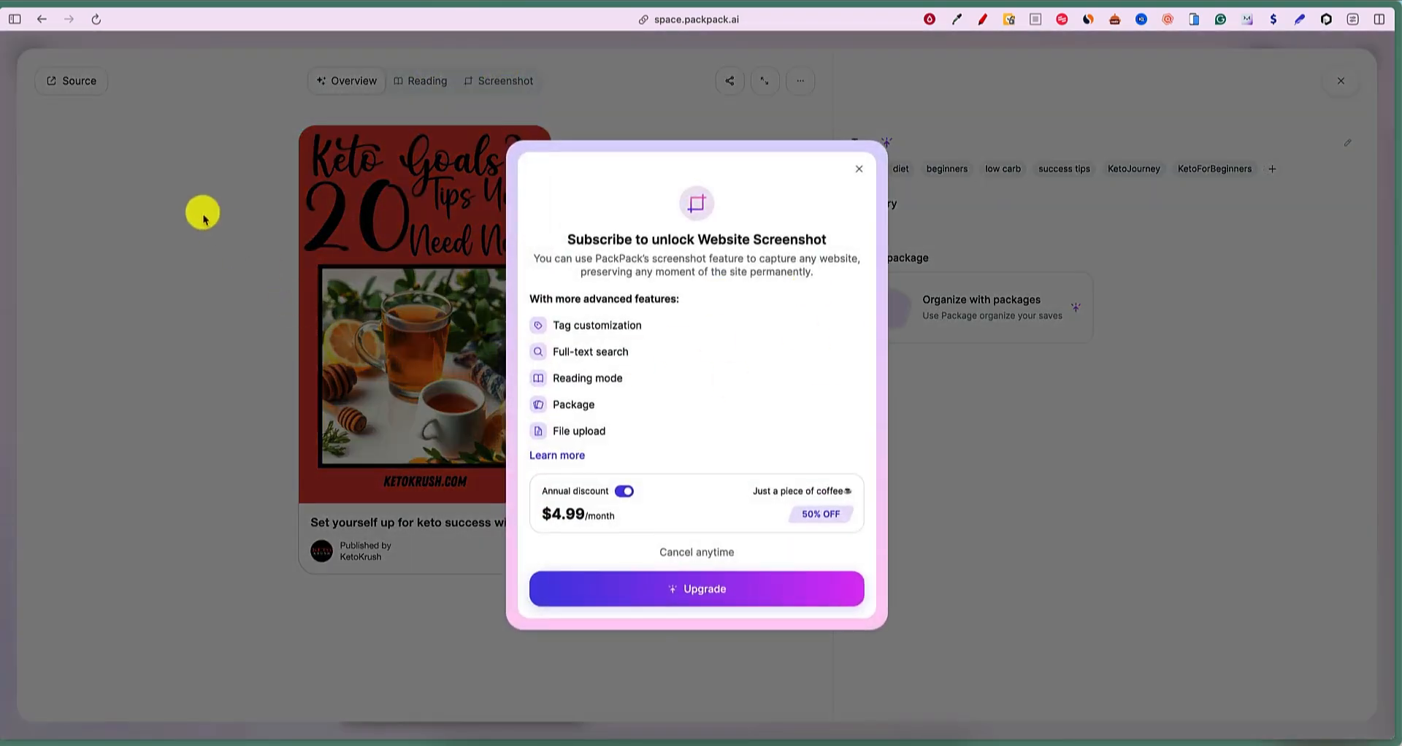
left_click(858, 168)
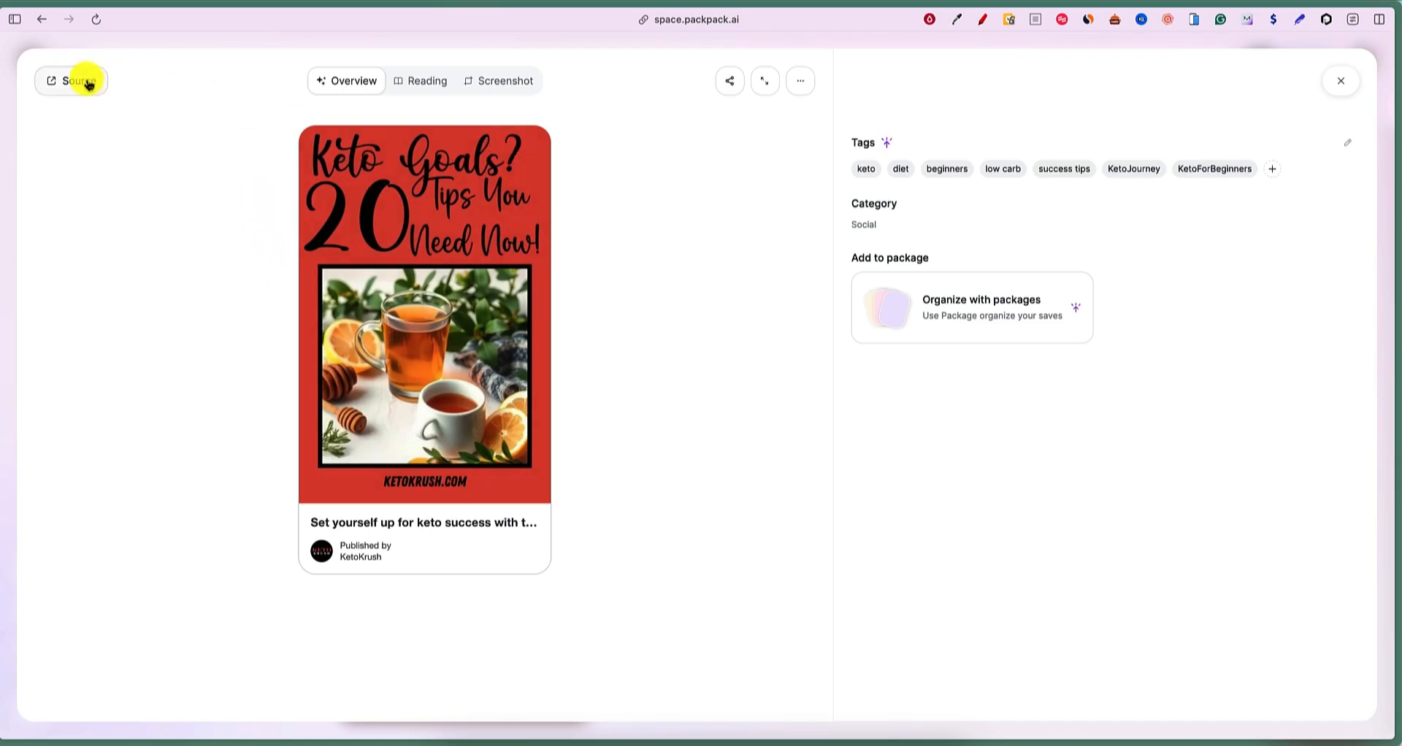
left_click(71, 80)
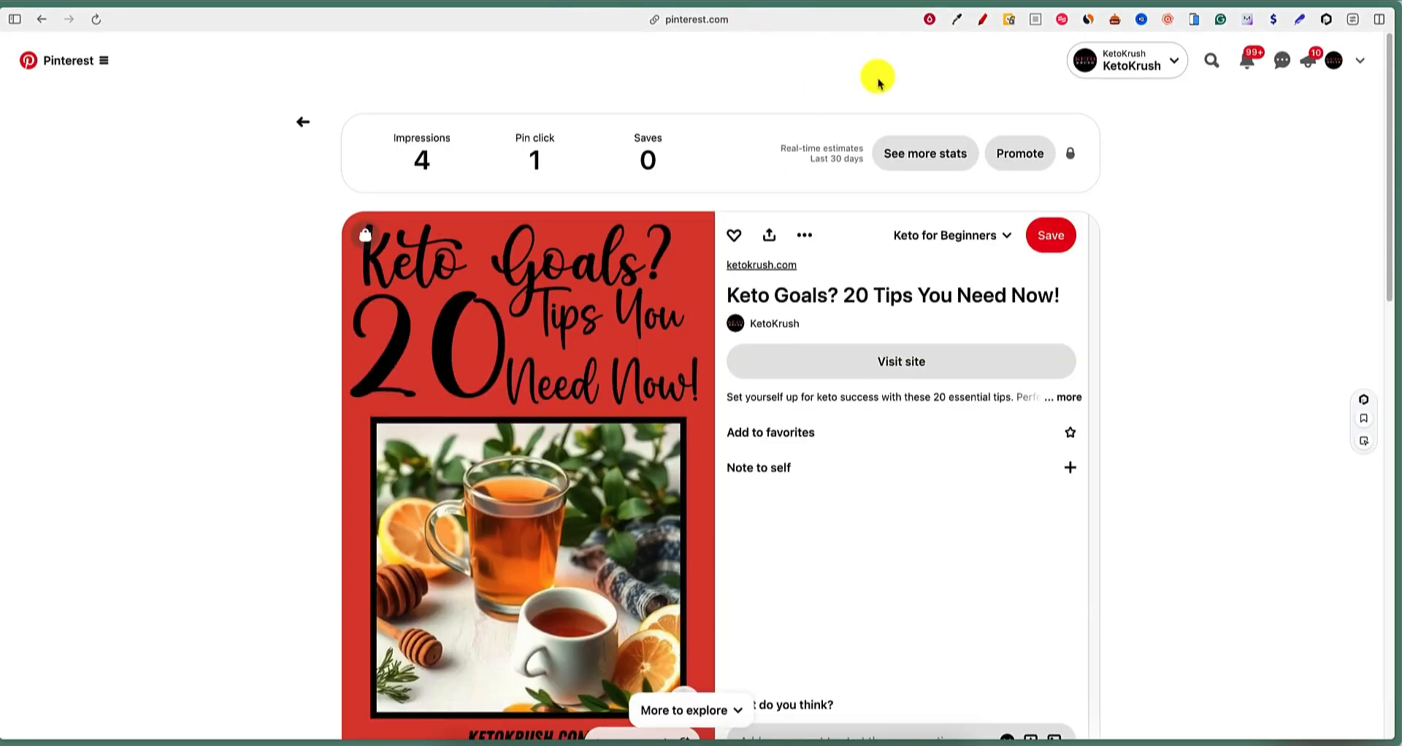
mouse_move(885, 295)
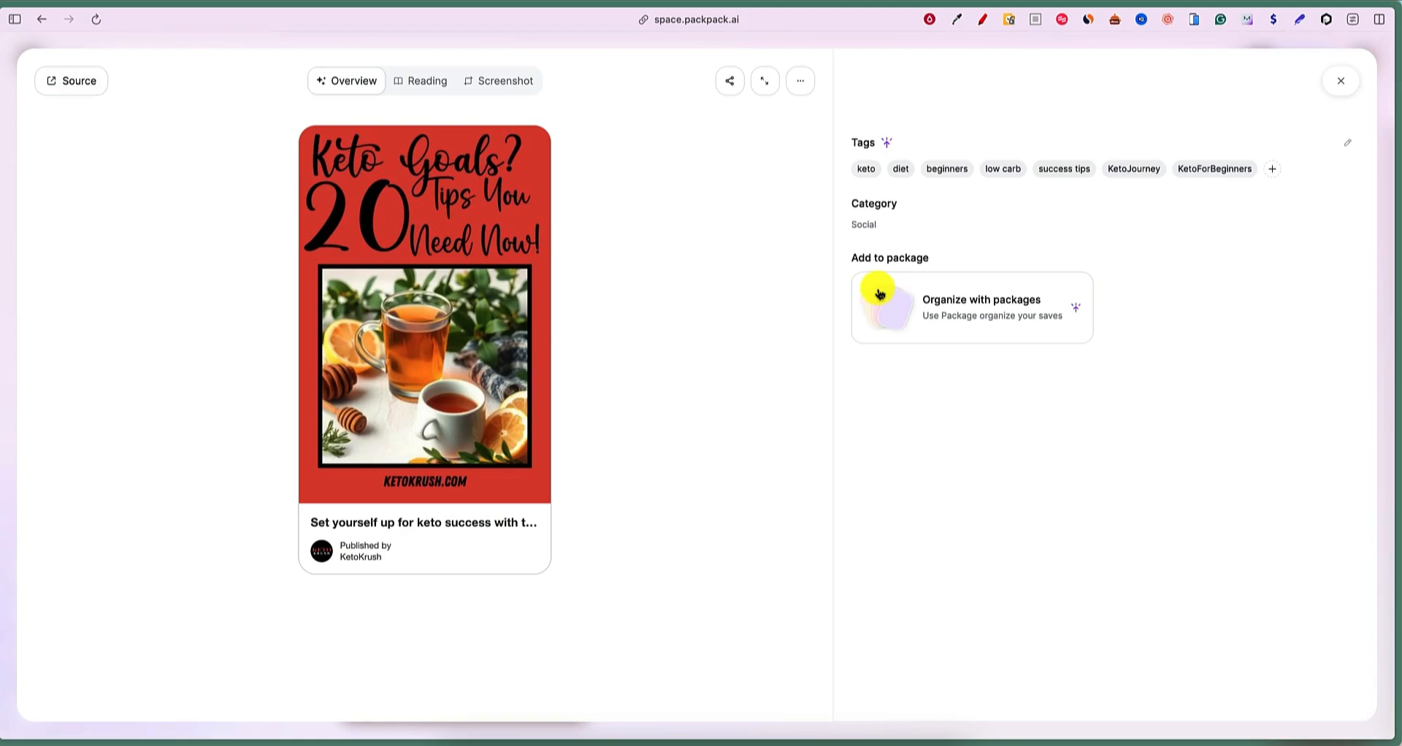
mouse_move(175, 147)
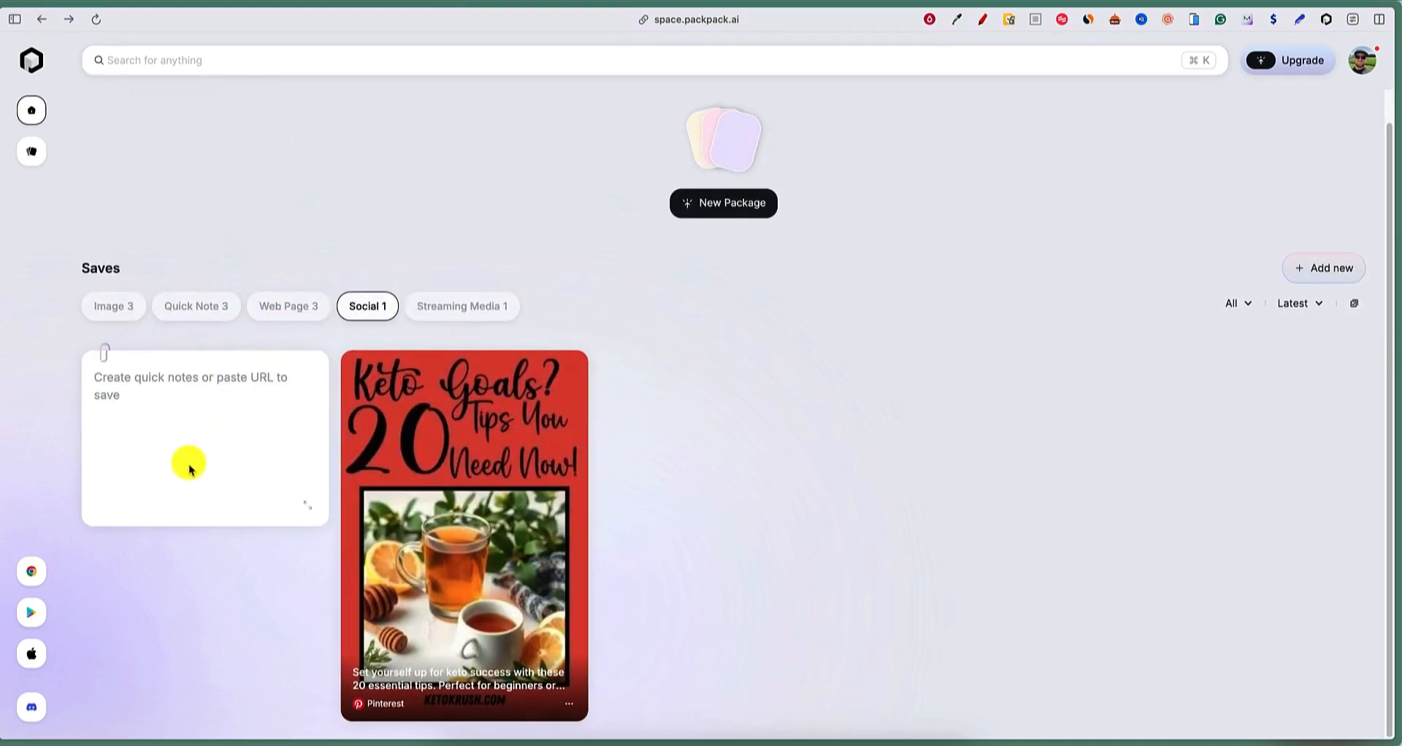
mouse_move(205, 366)
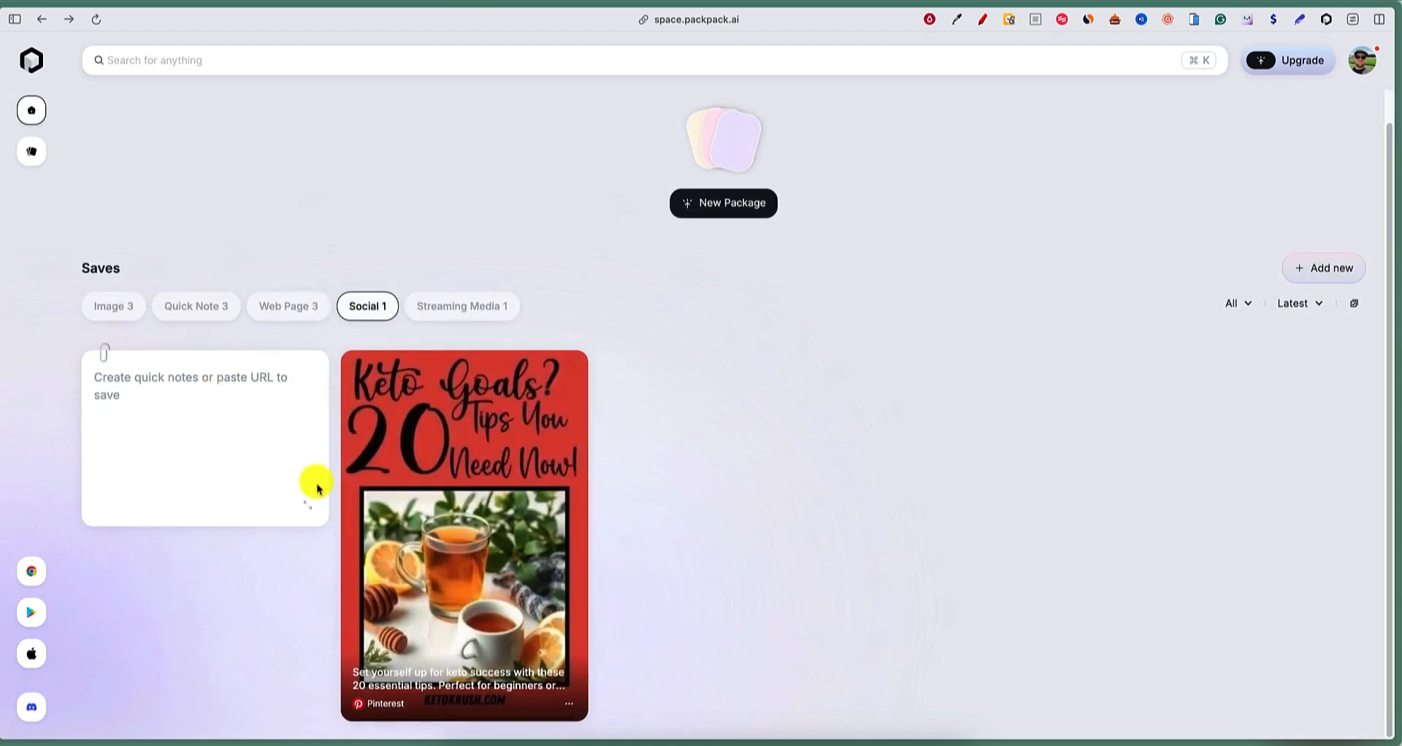
mouse_move(222, 395)
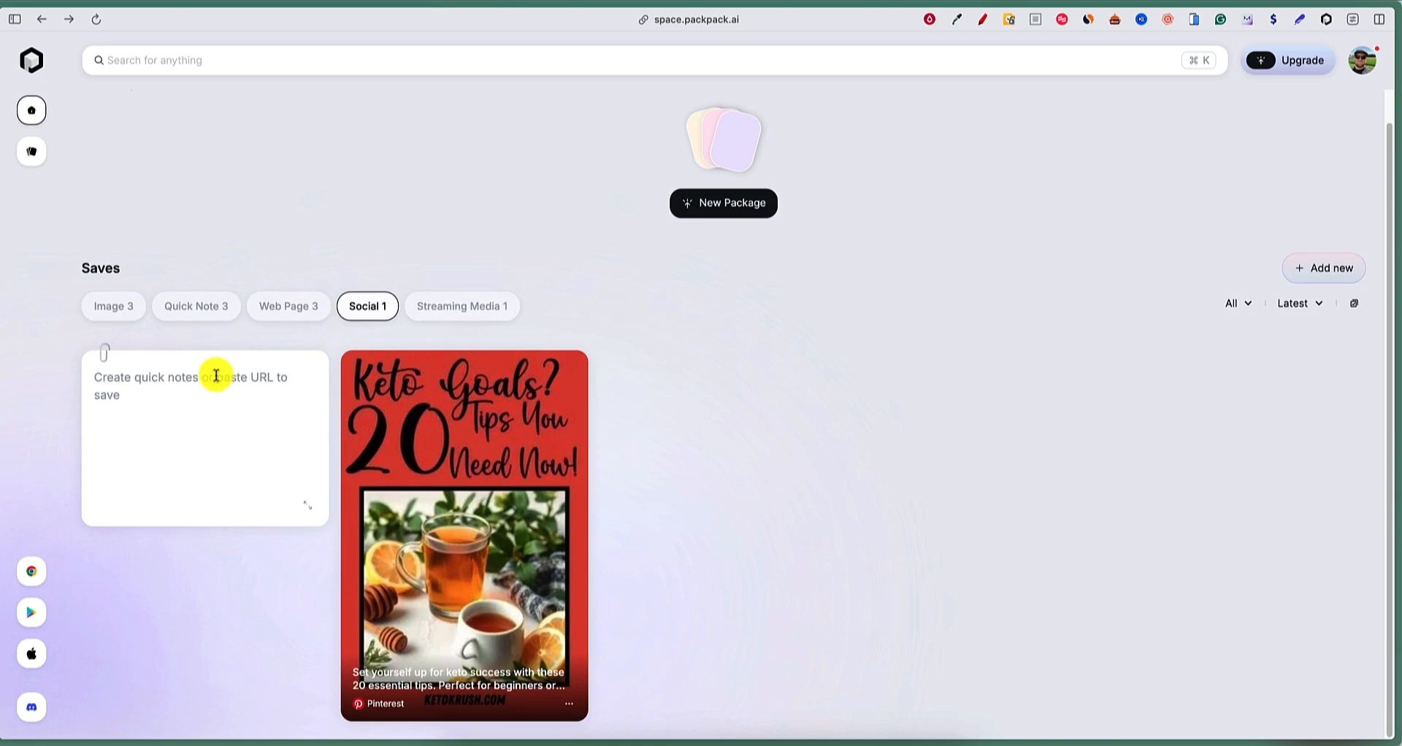
Add a quick note reading 'lets me put a new note'.
left_click(206, 384)
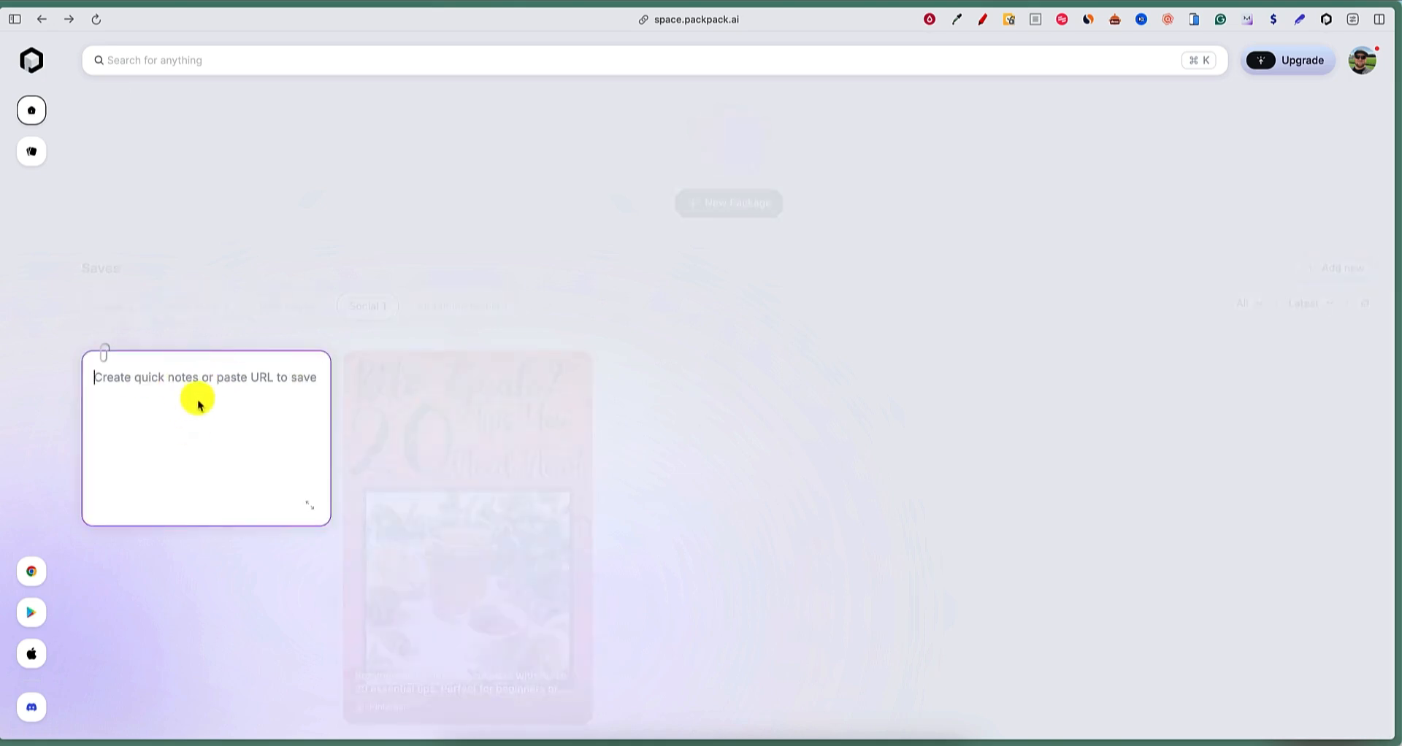
type("lets me put")
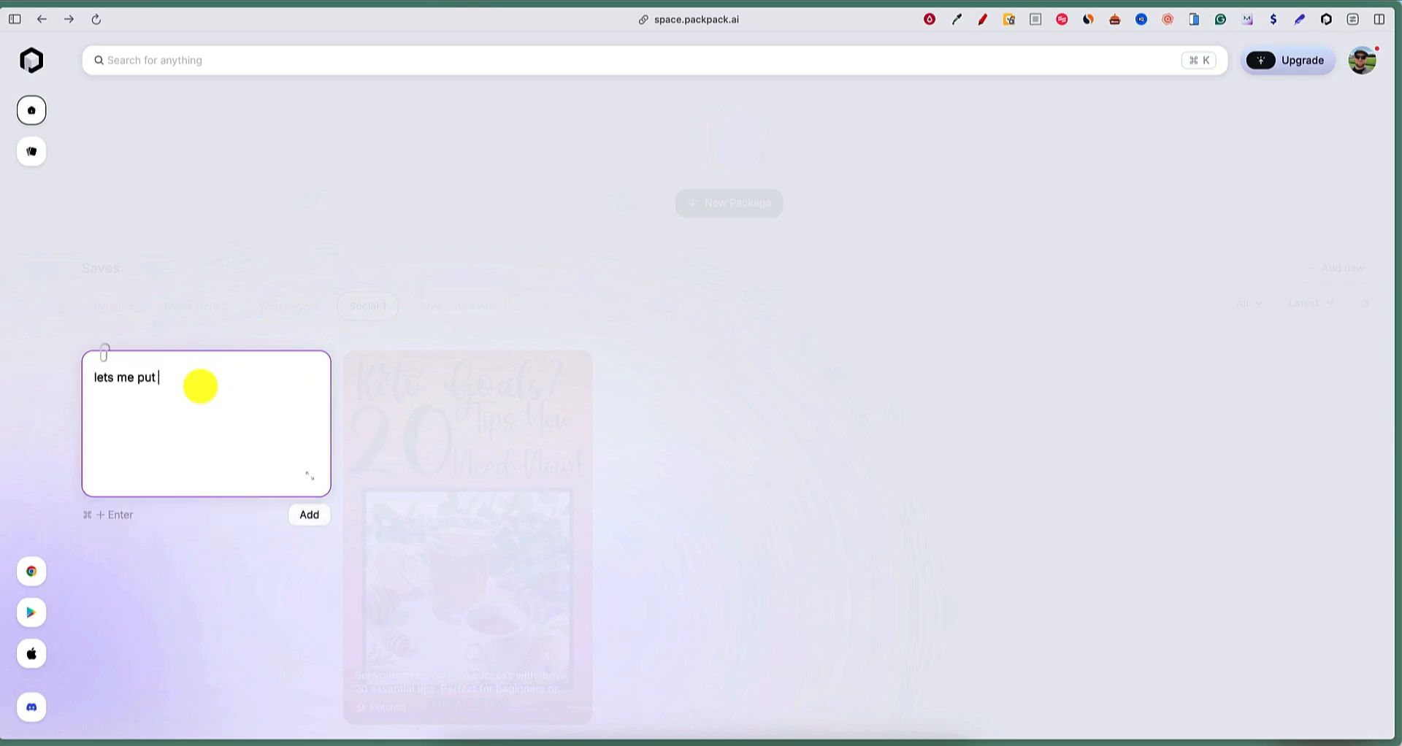
type("a new note")
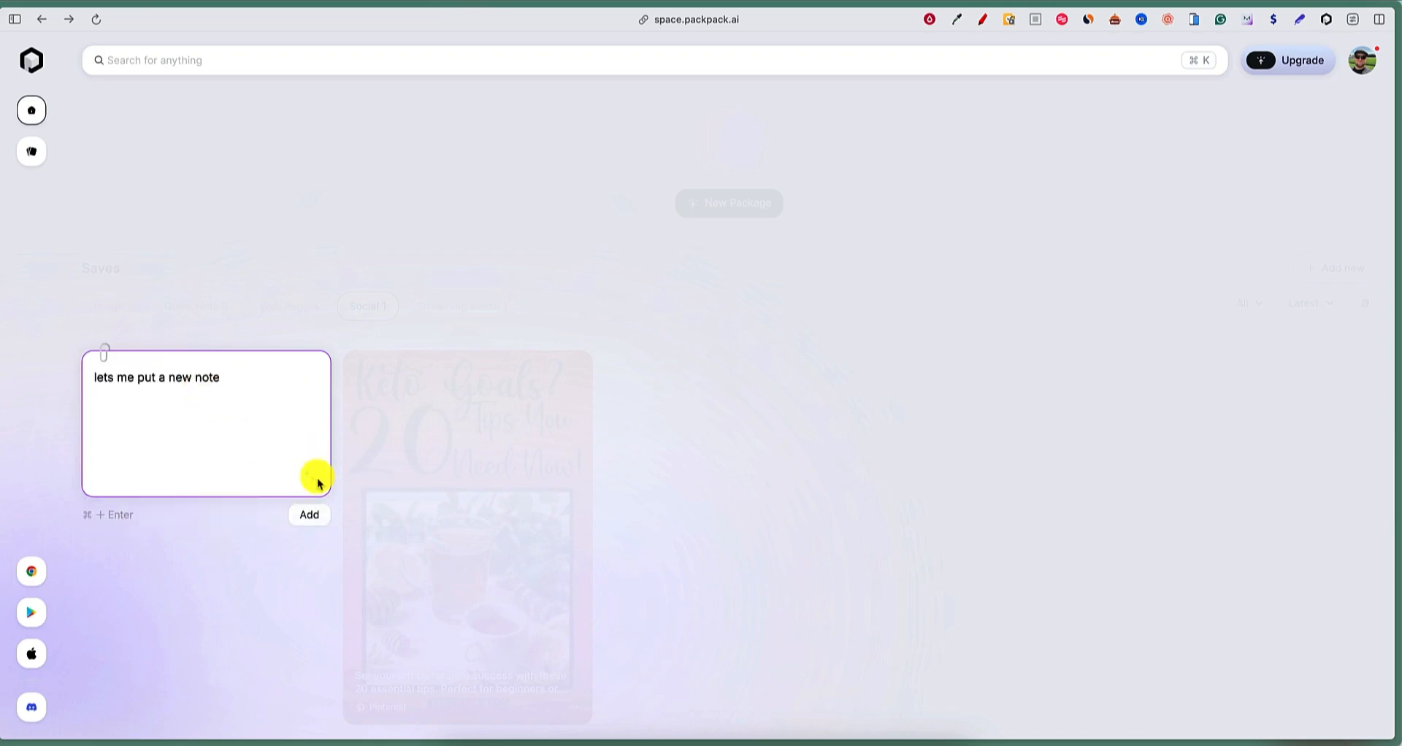
left_click(308, 514)
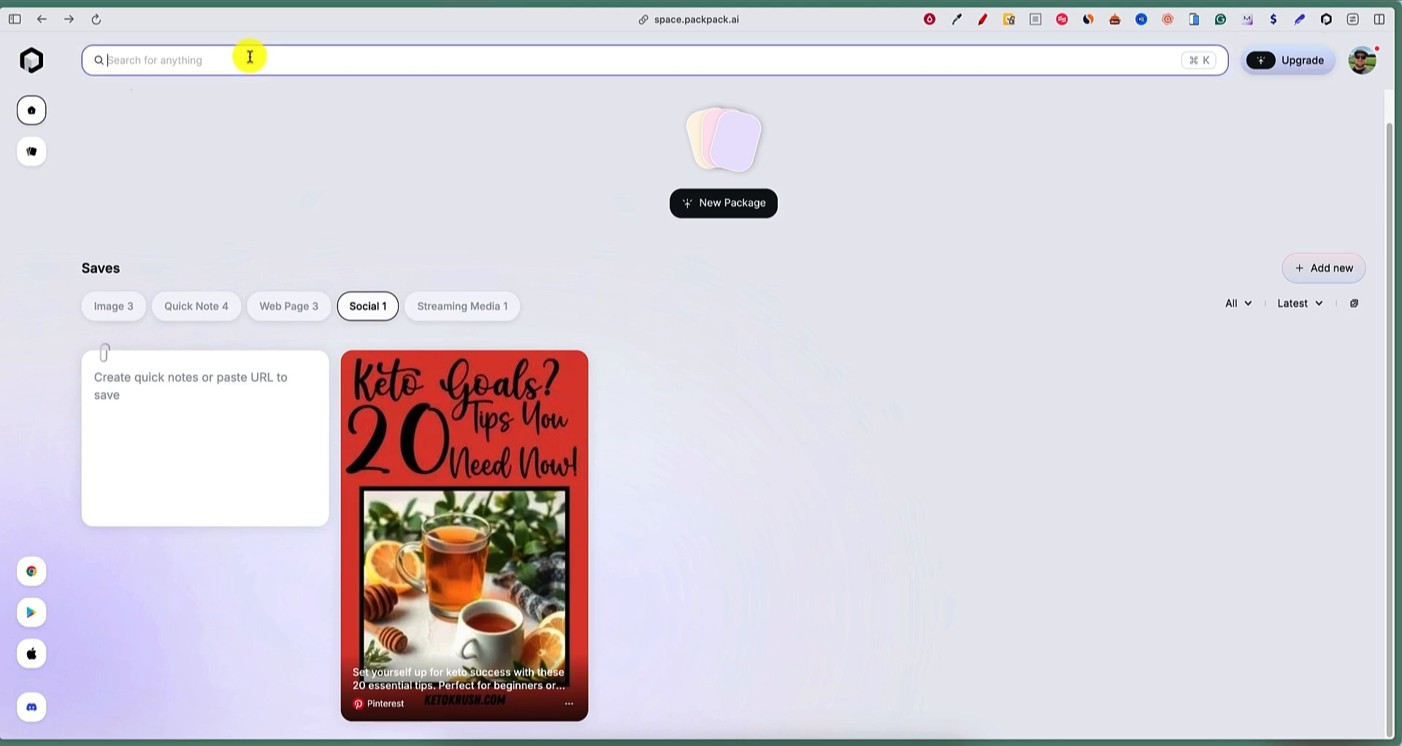
Search the saves for 'keto' and filter to Images, showing the three keto pins.
type("keto")
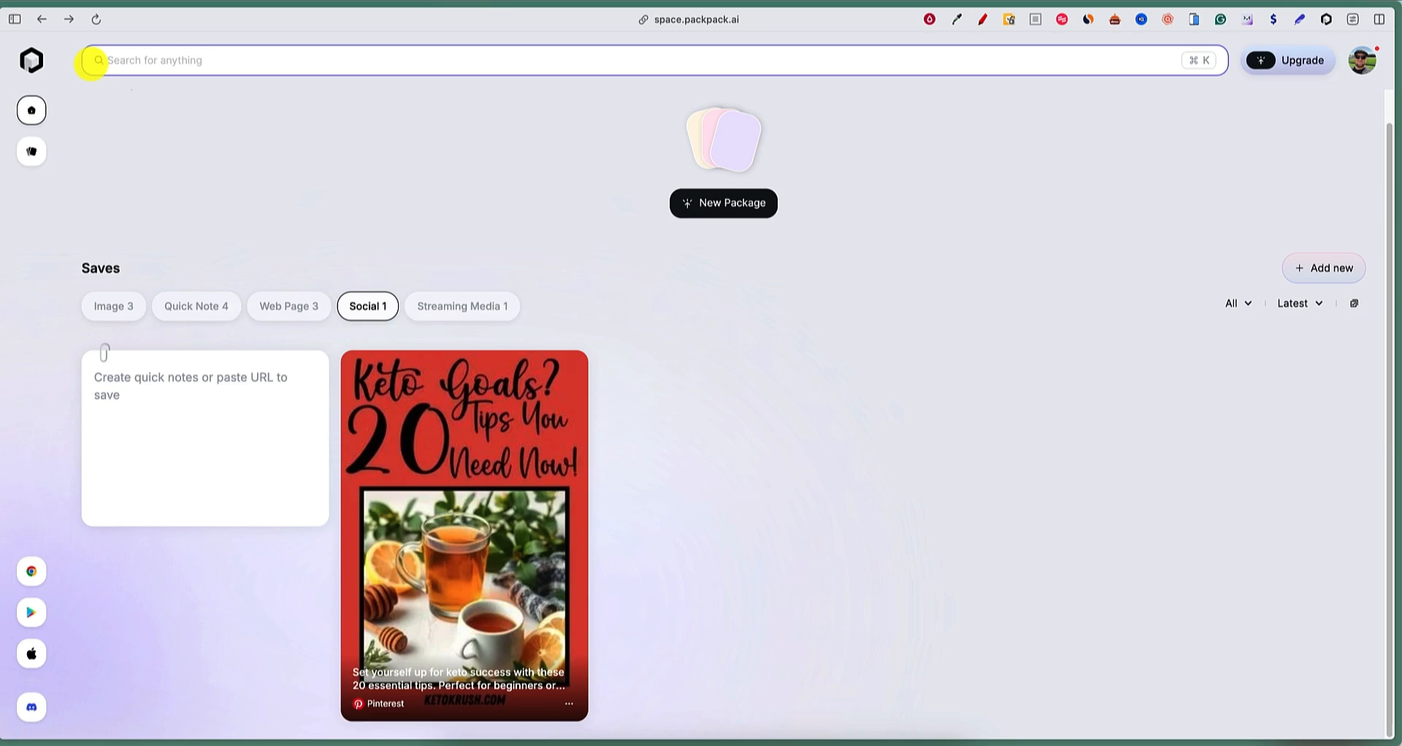
mouse_move(154, 146)
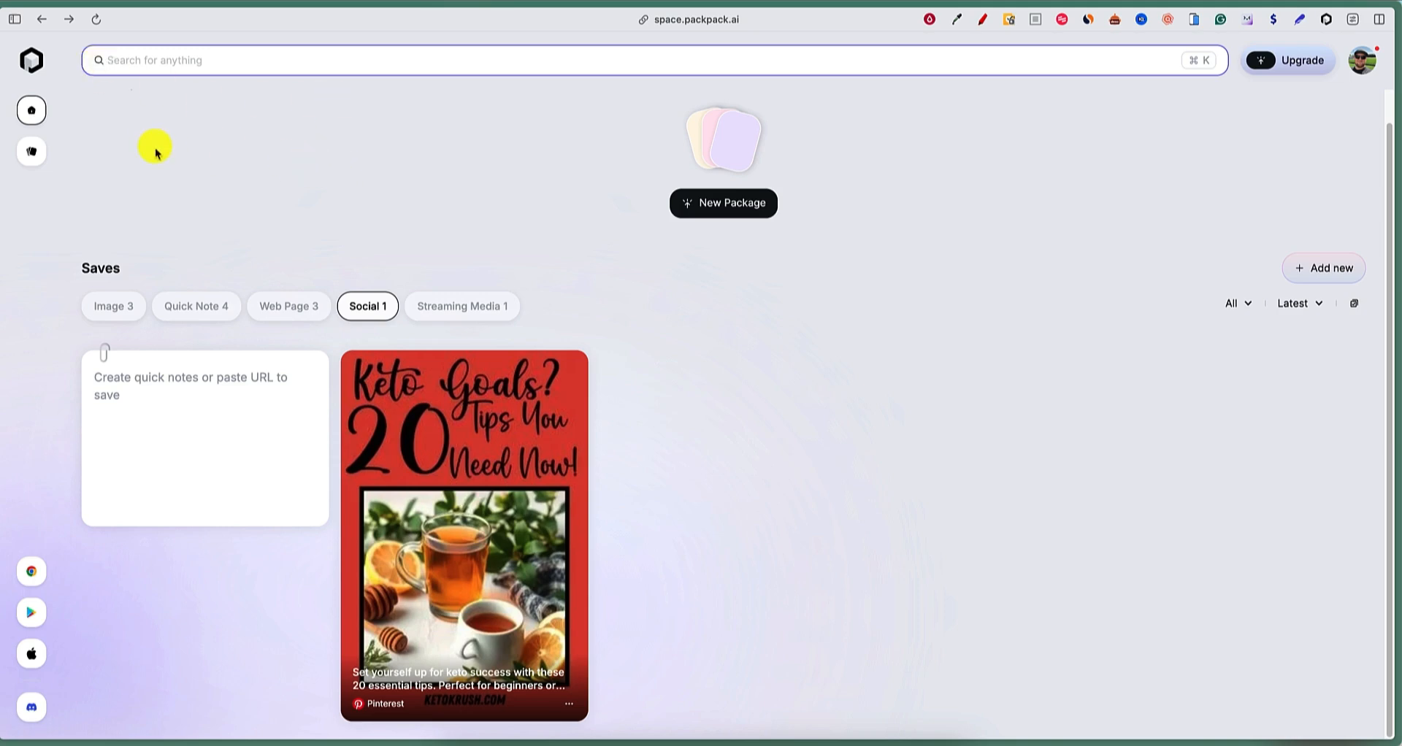
mouse_move(303, 175)
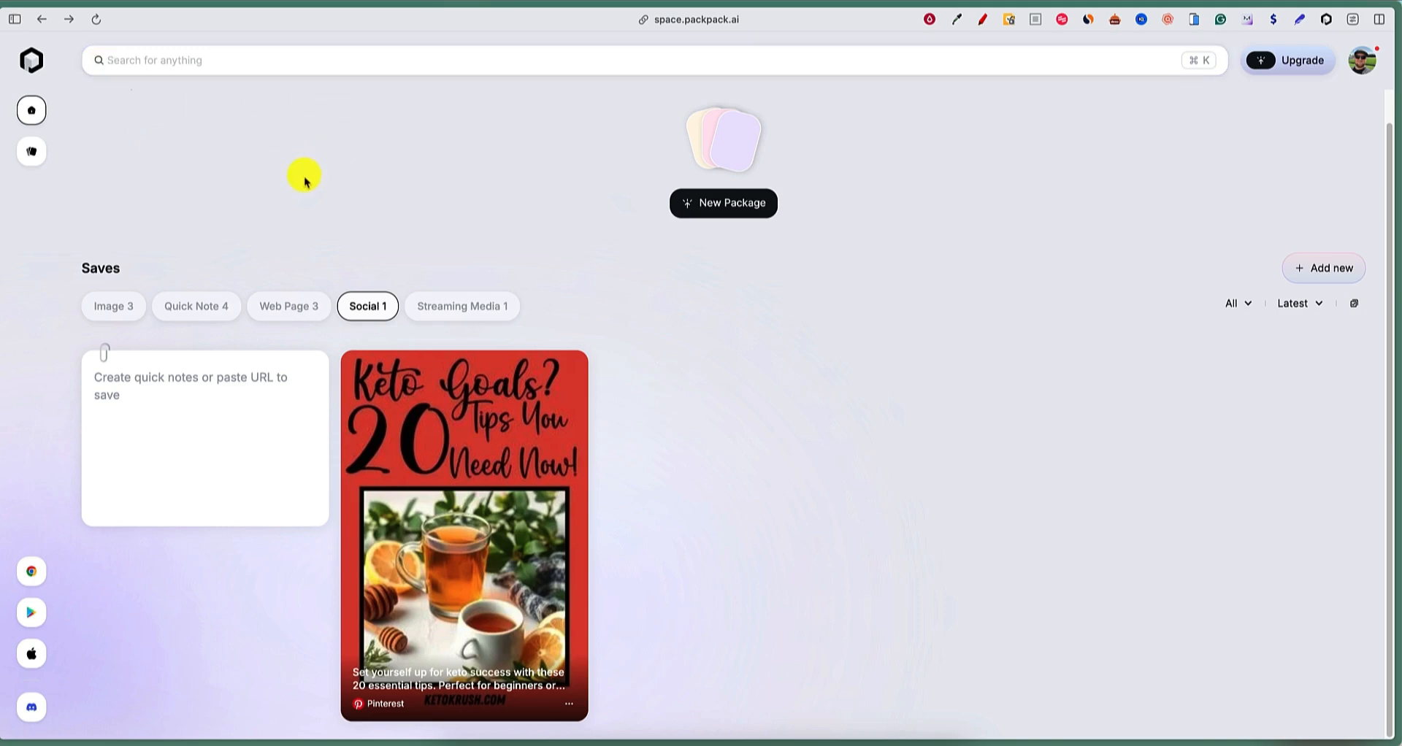
mouse_move(737, 219)
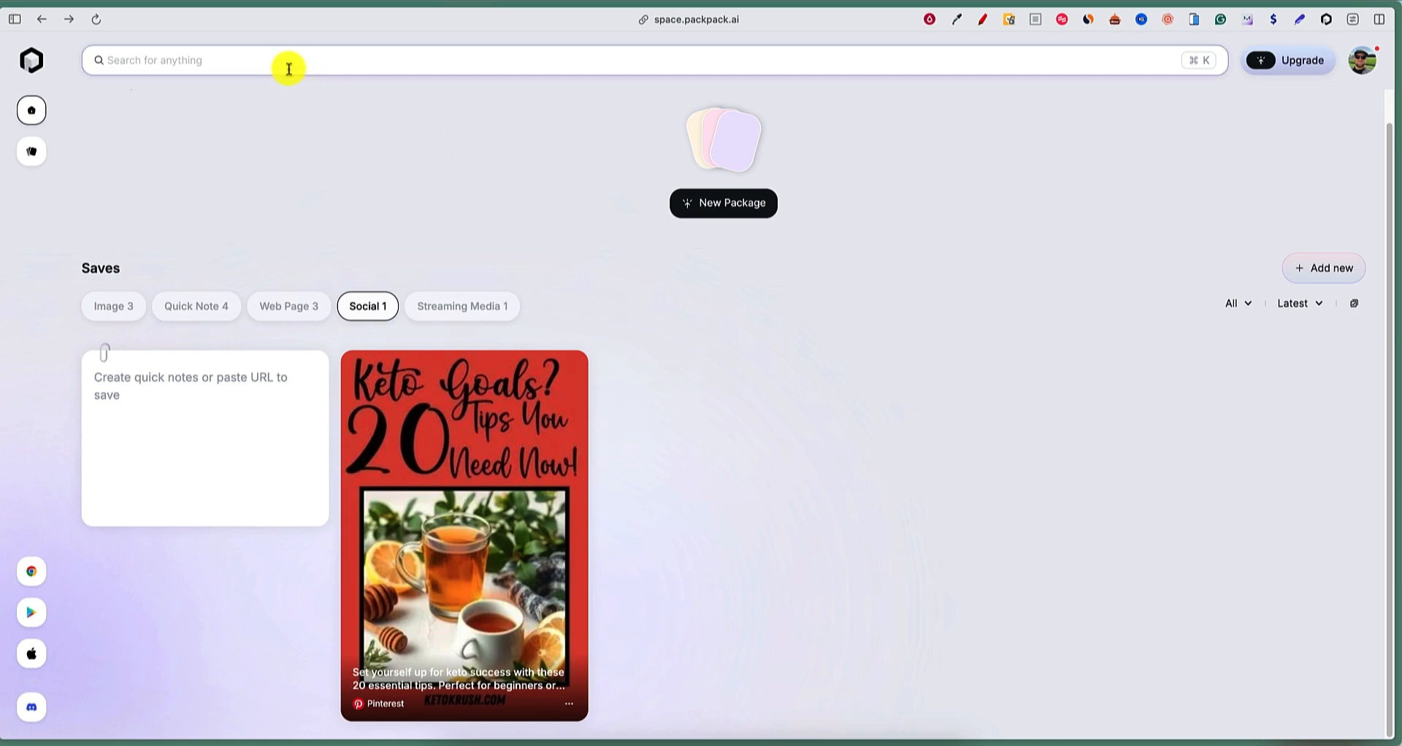
mouse_move(421, 181)
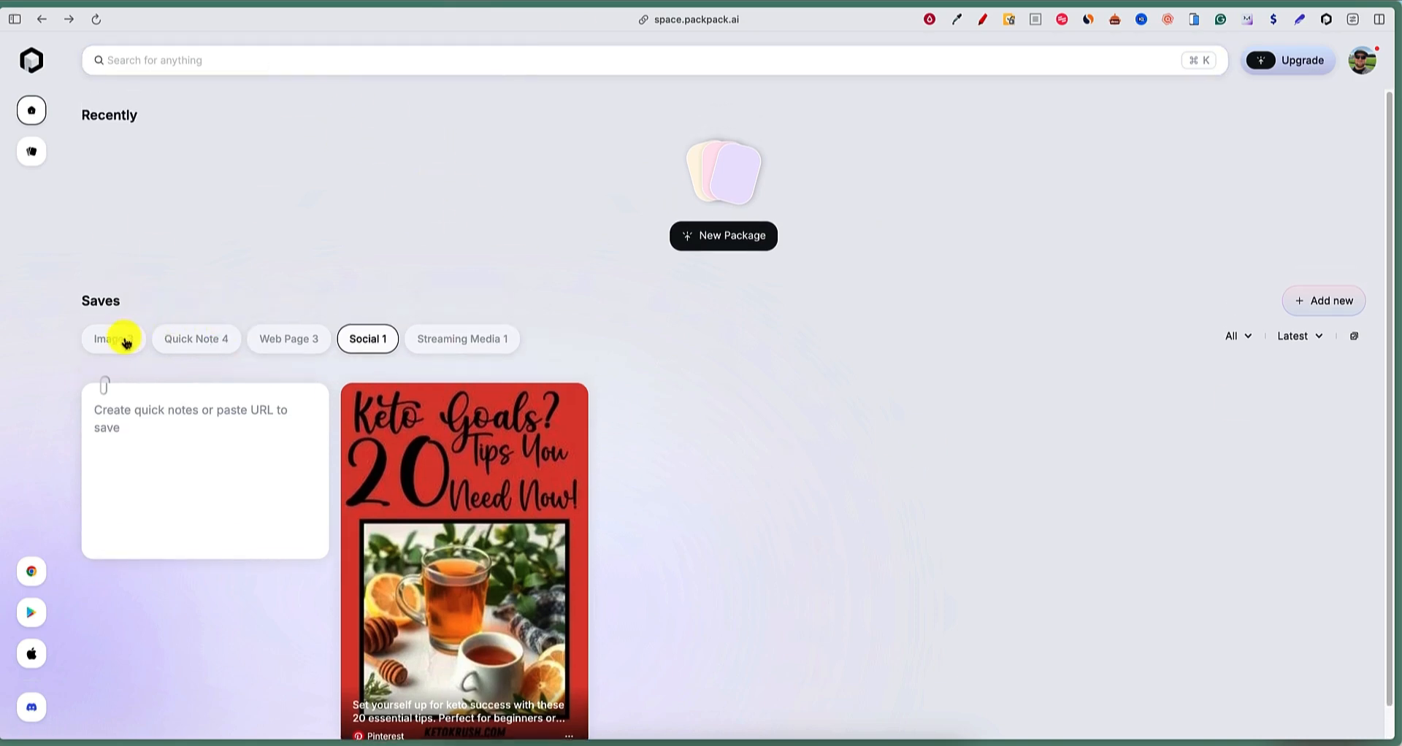
mouse_move(197, 217)
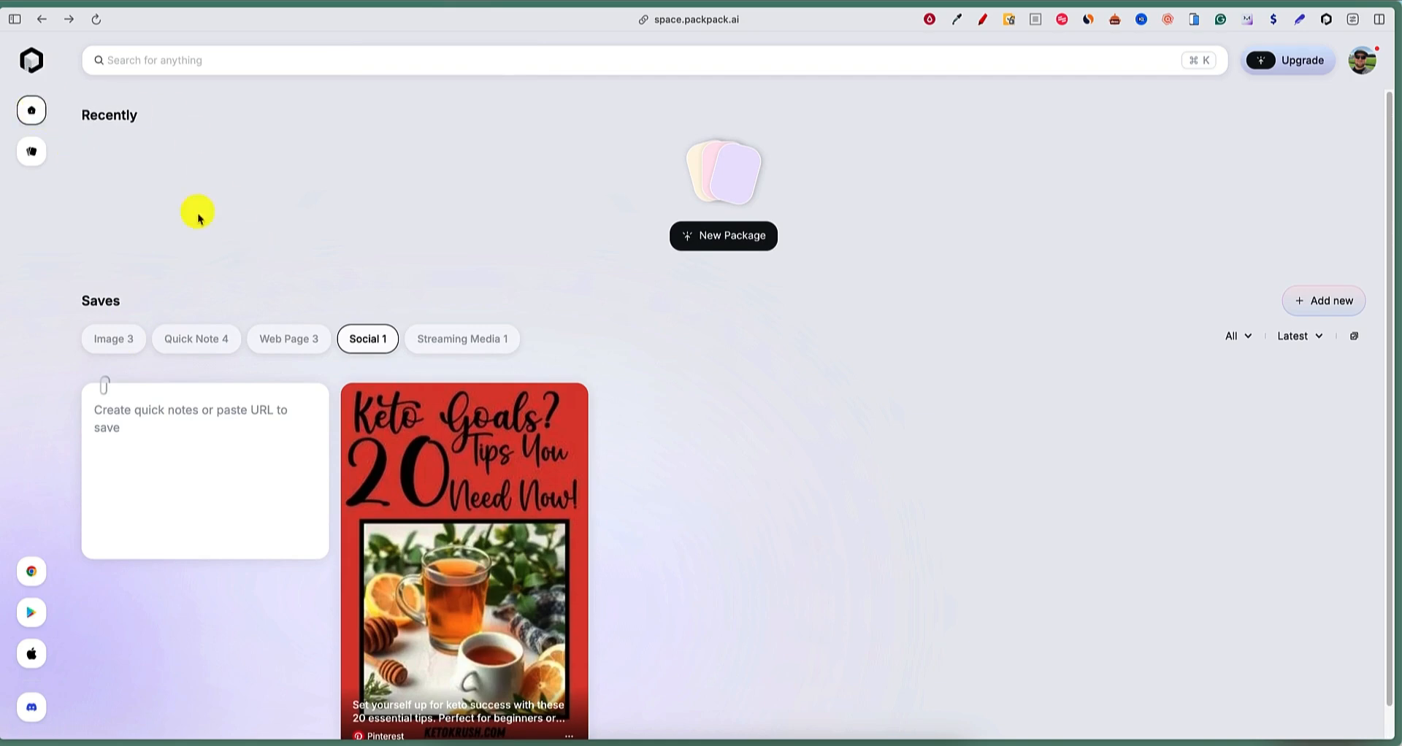
left_click(114, 339)
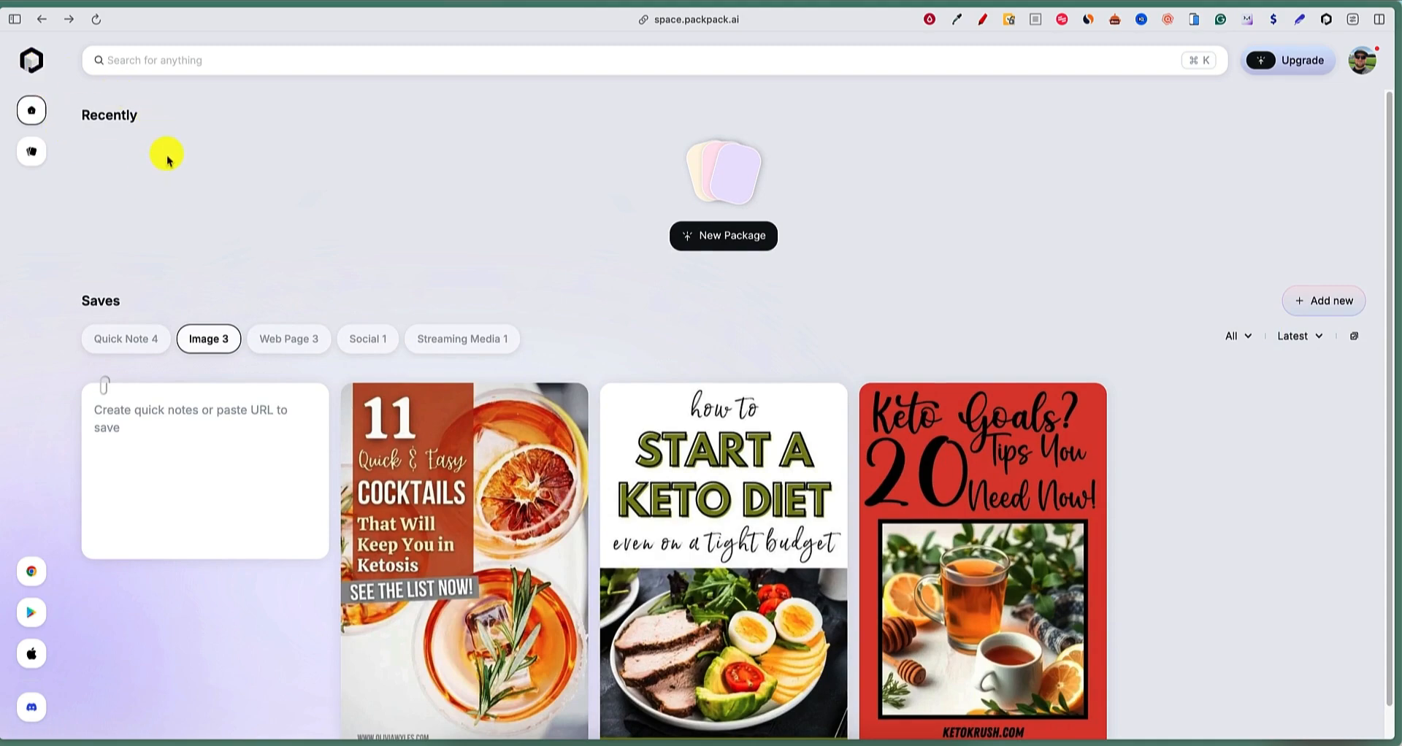
mouse_move(197, 285)
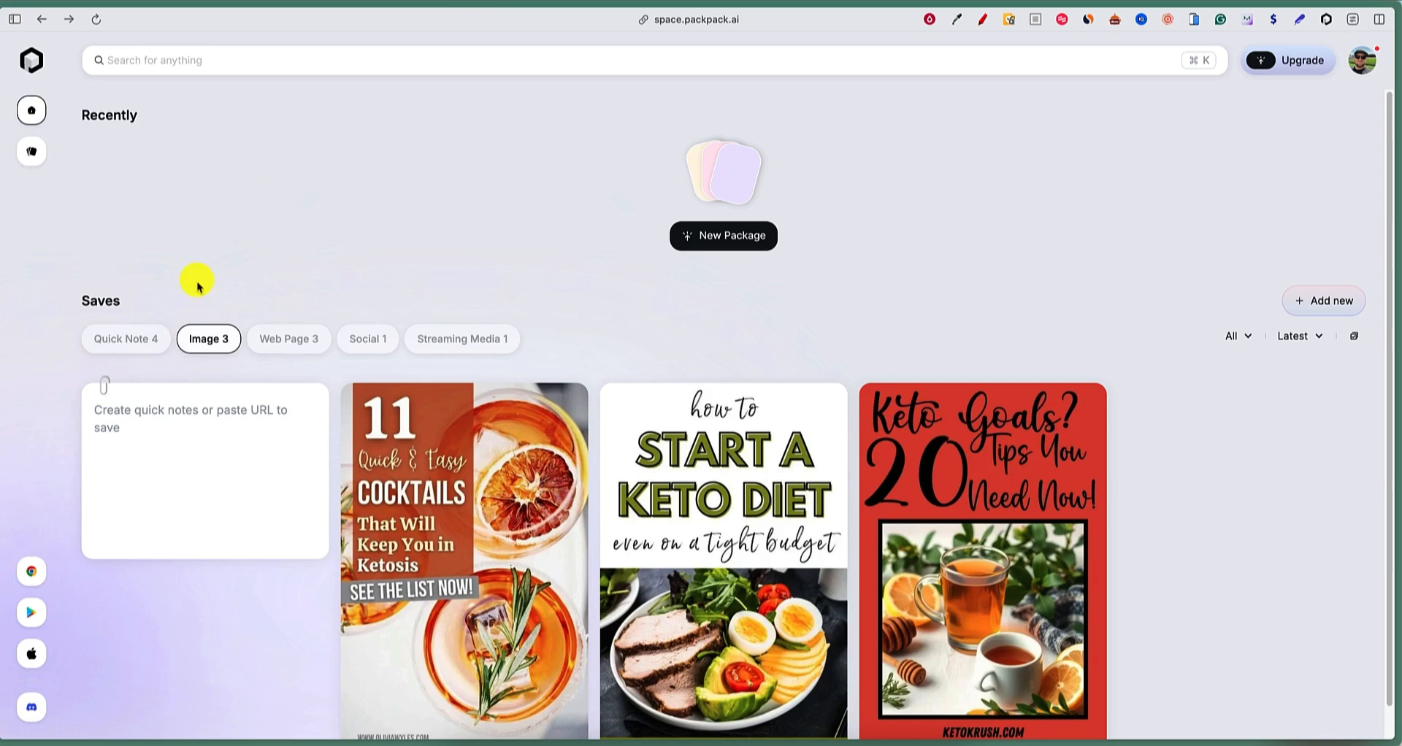
mouse_move(135, 337)
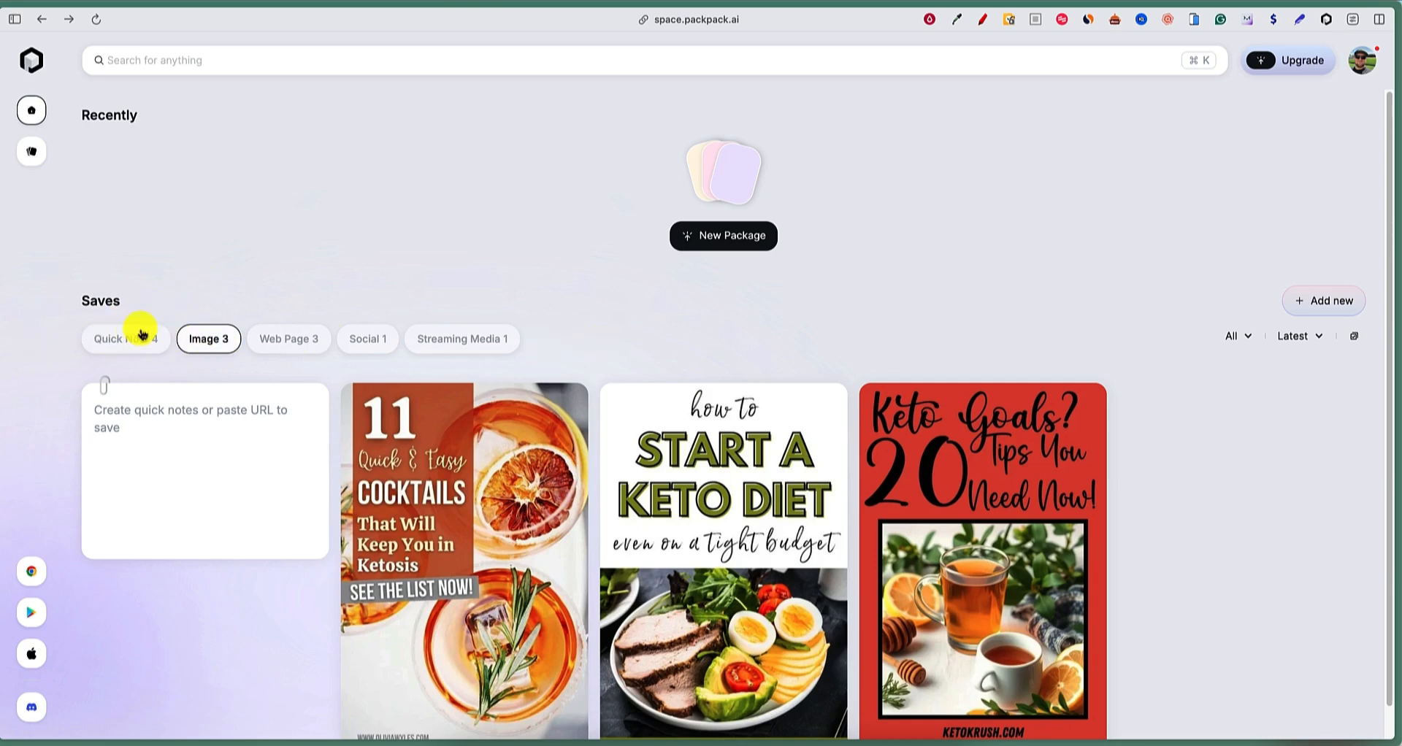
mouse_move(338, 308)
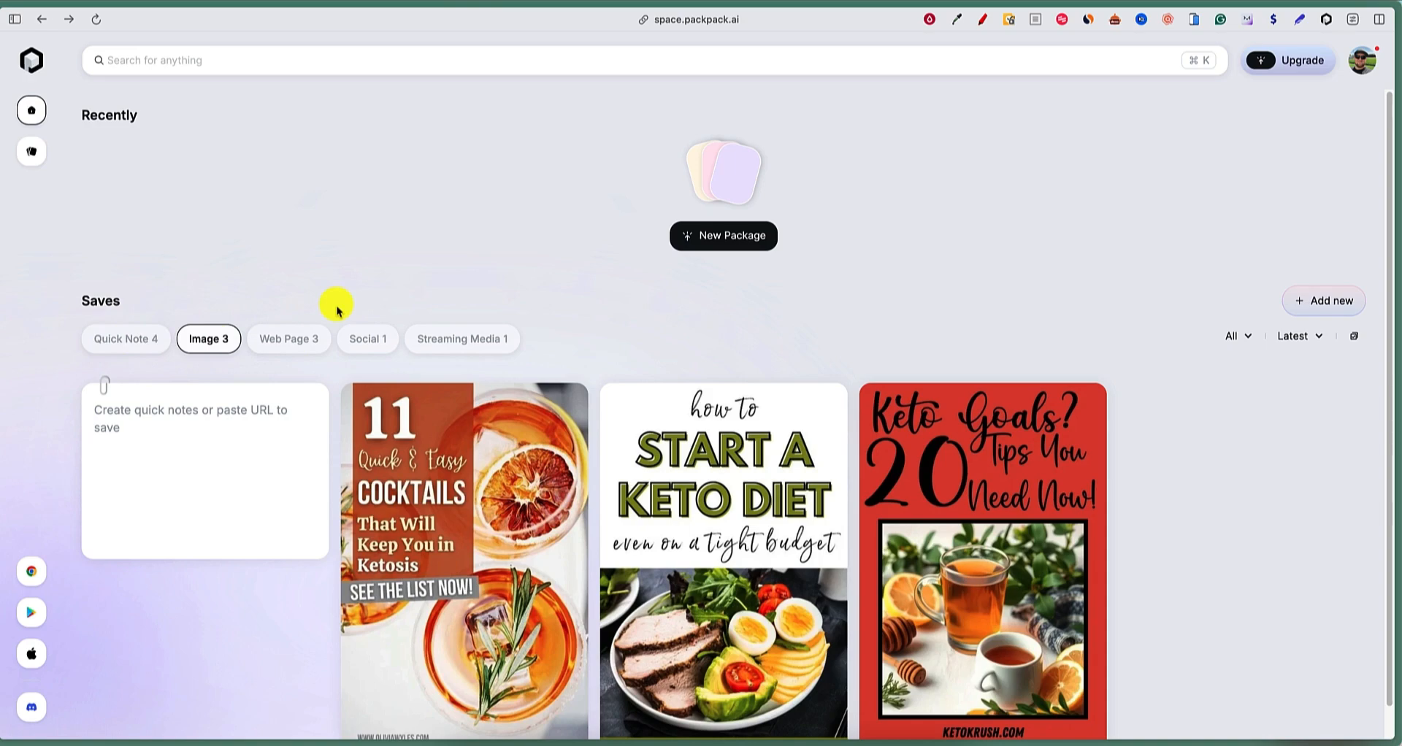
mouse_move(393, 257)
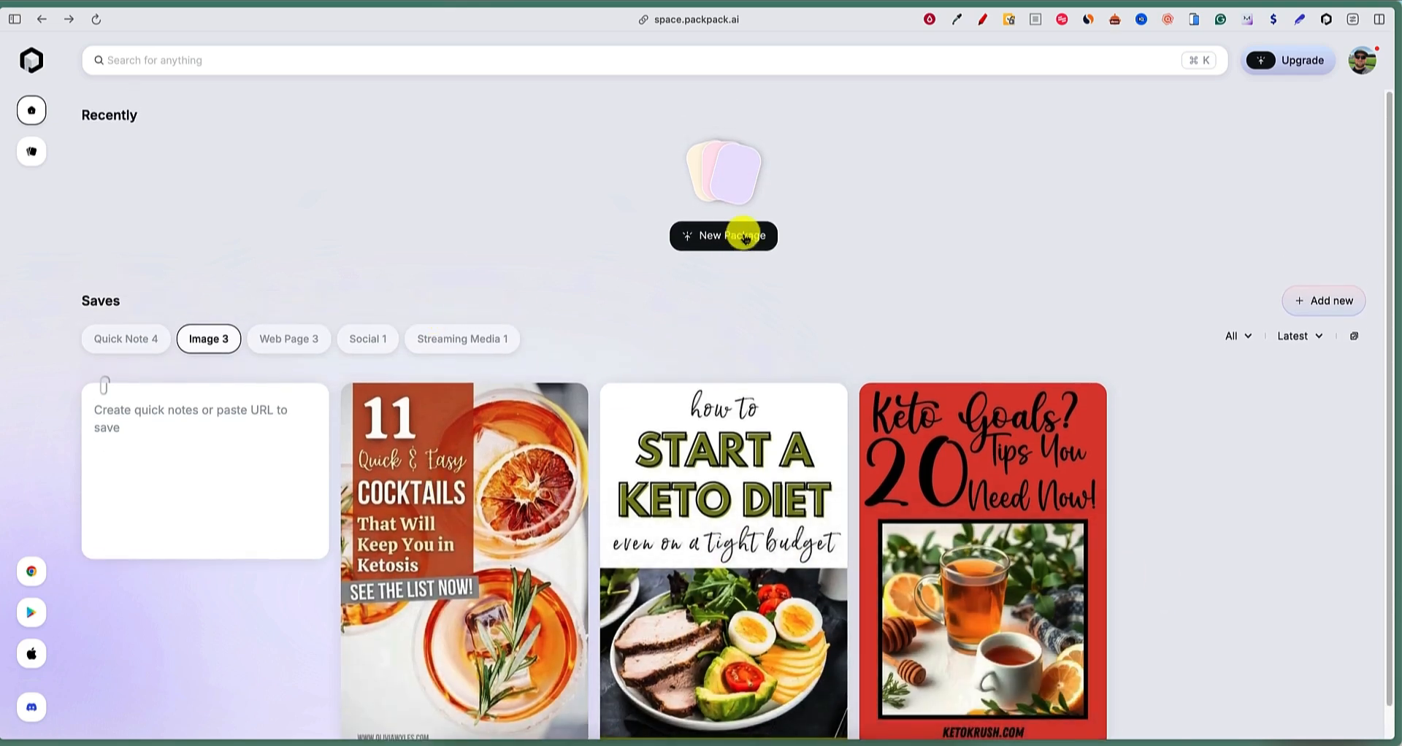
mouse_move(547, 201)
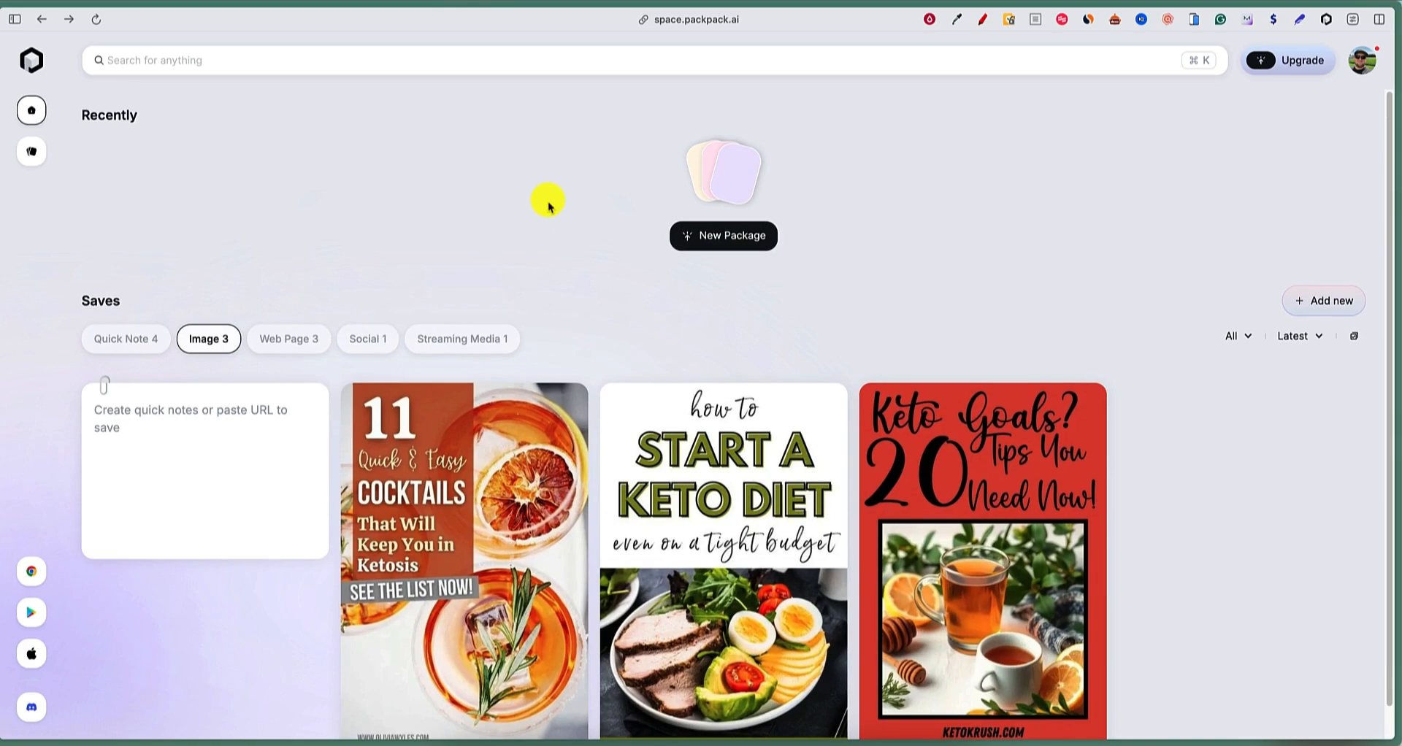
mouse_move(491, 300)
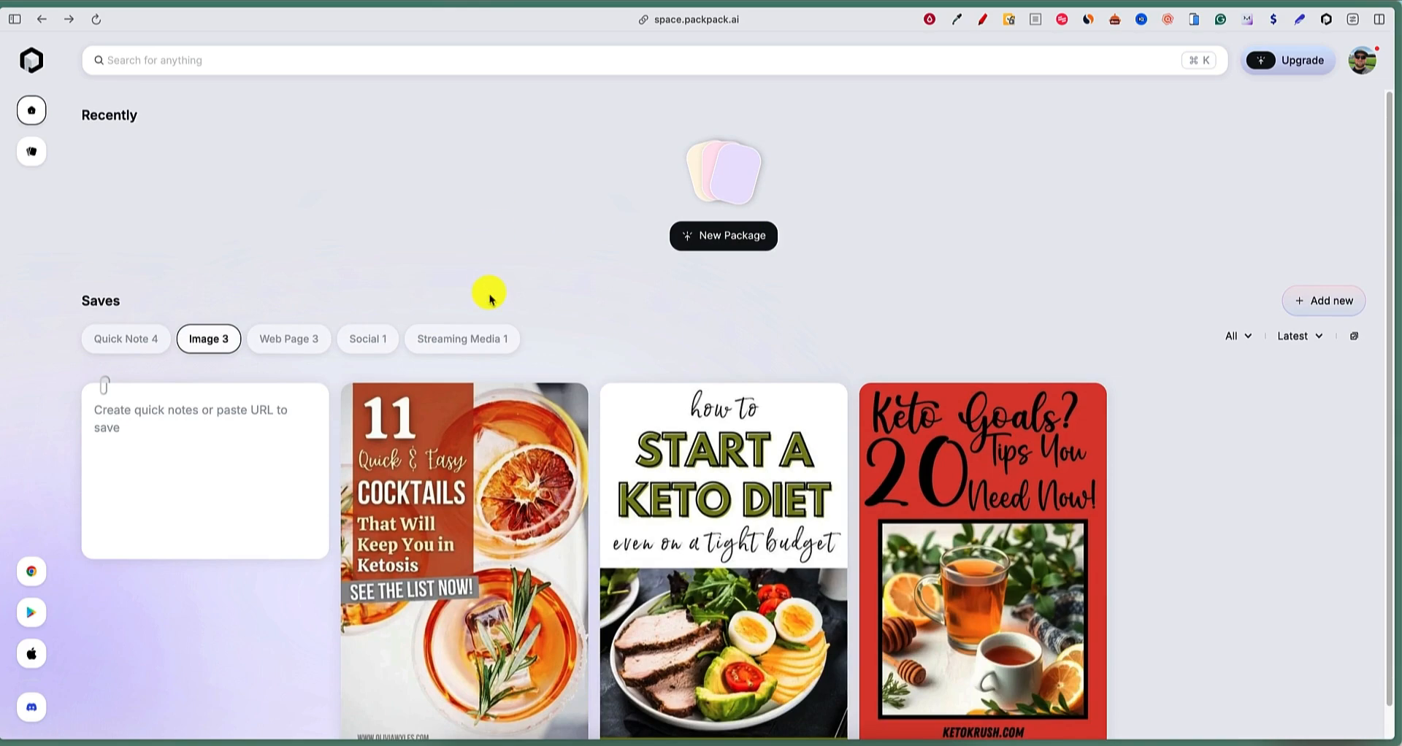
mouse_move(485, 273)
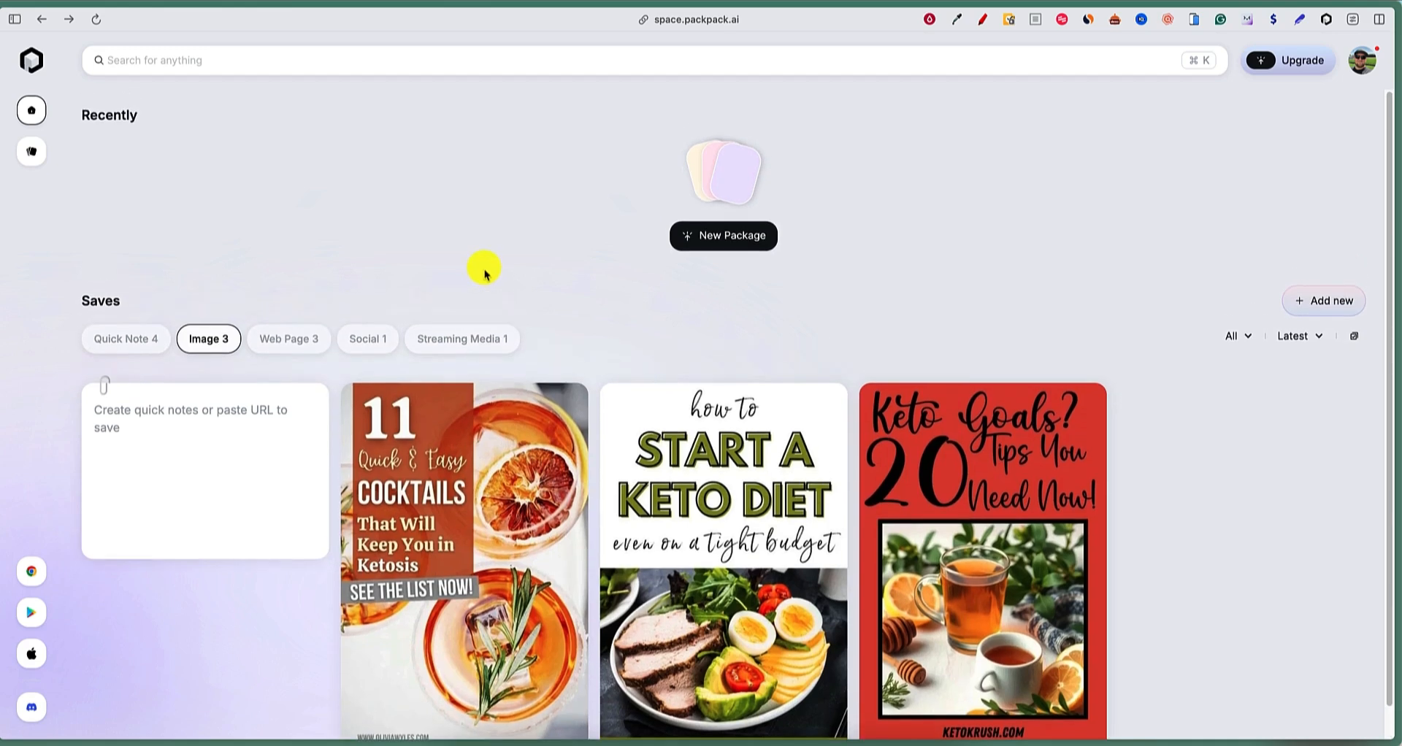
mouse_move(513, 297)
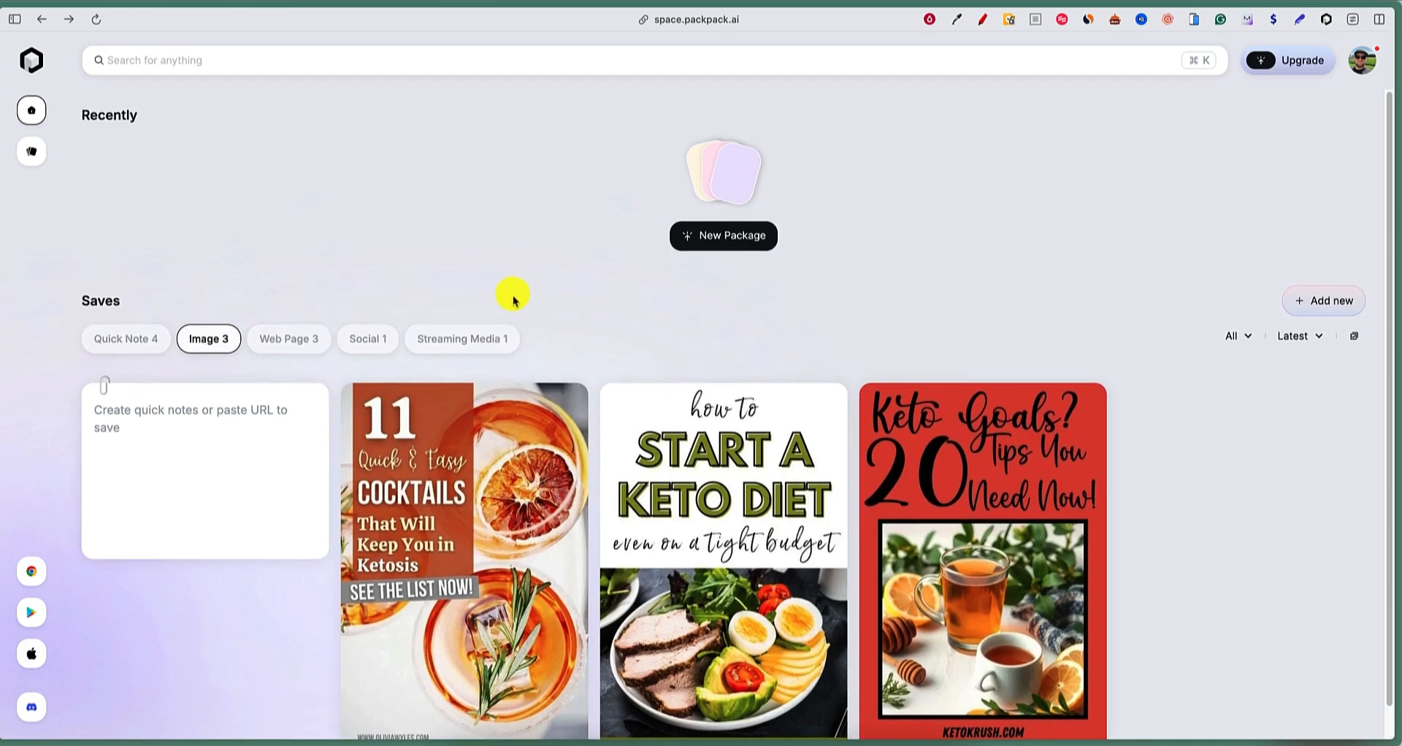
Filter to Quick Notes and view the ESPN Jackson playoff-performance note in detail.
left_click(126, 339)
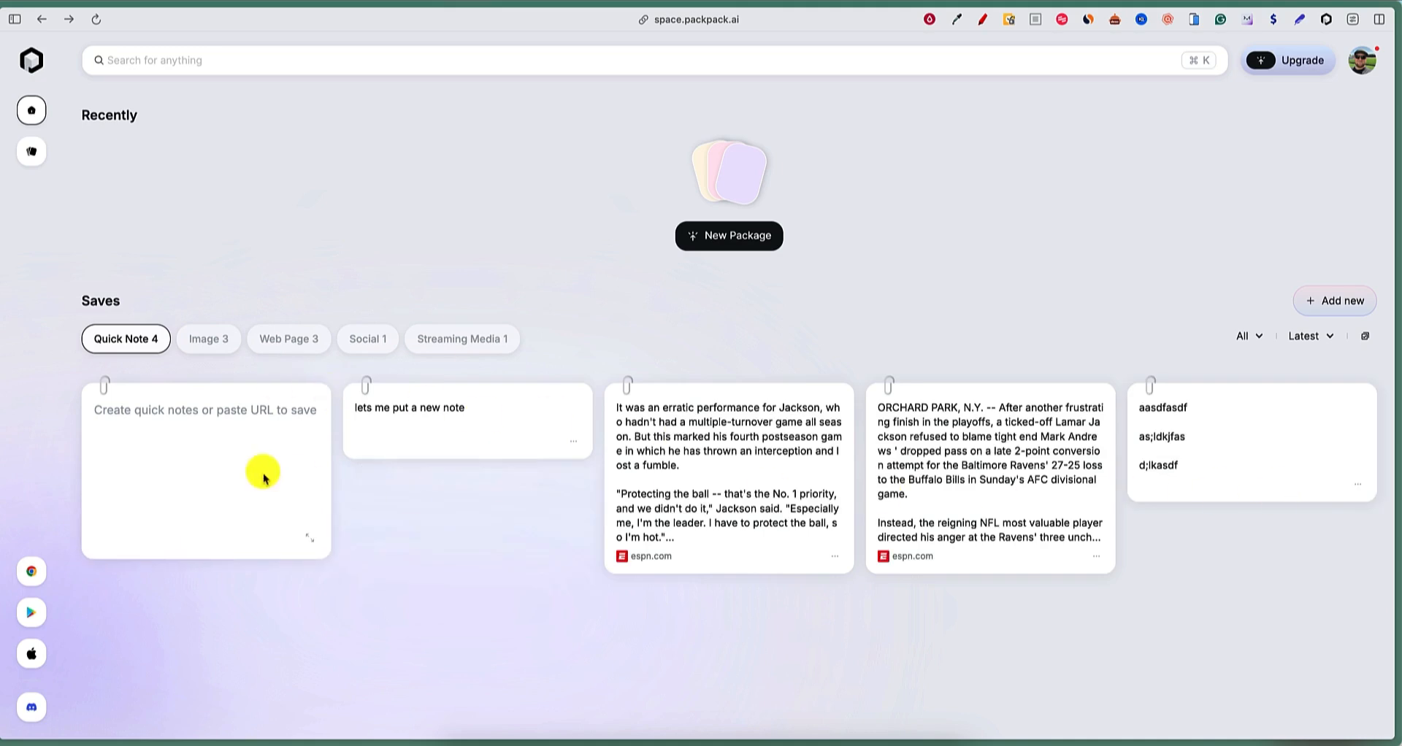
mouse_move(744, 461)
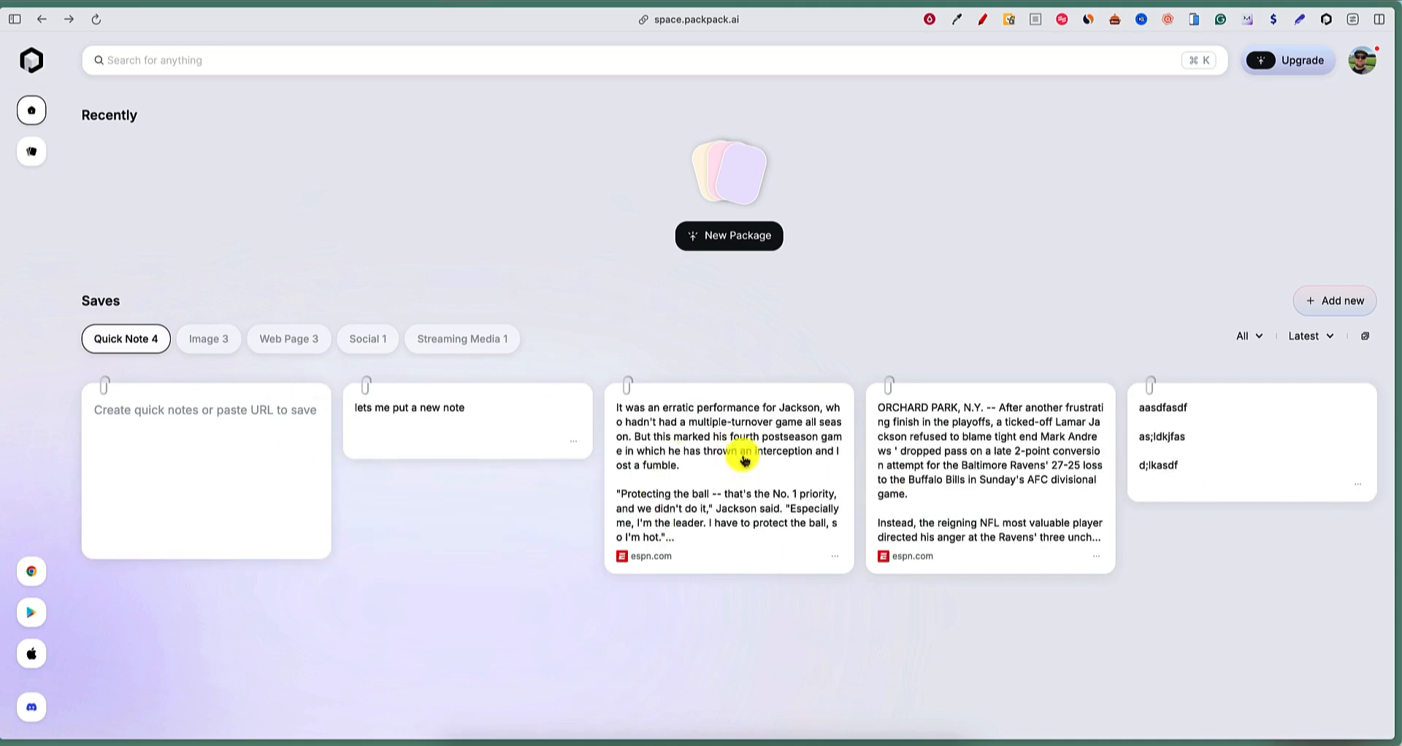
left_click(727, 438)
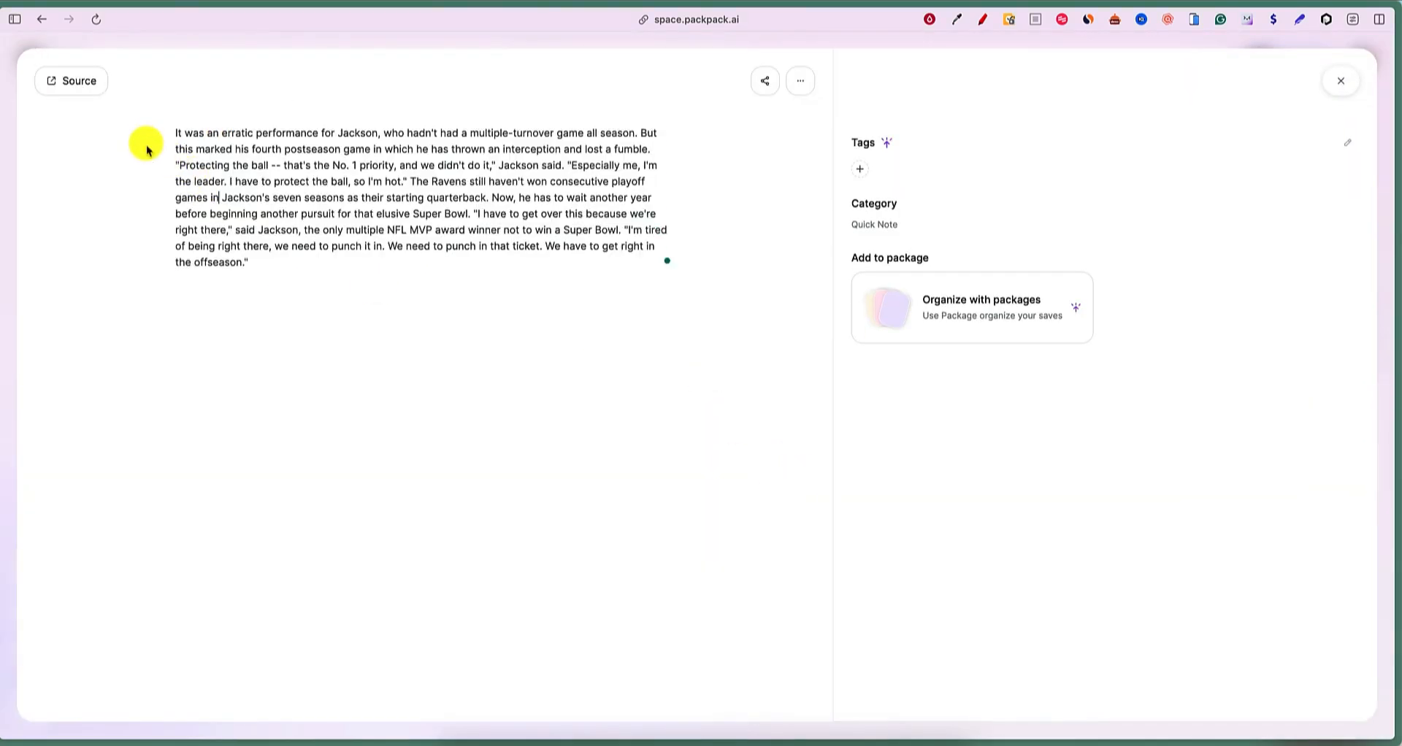
Add a heading 'this is a head' and a bulleted list below the Jackson note.
type("/")
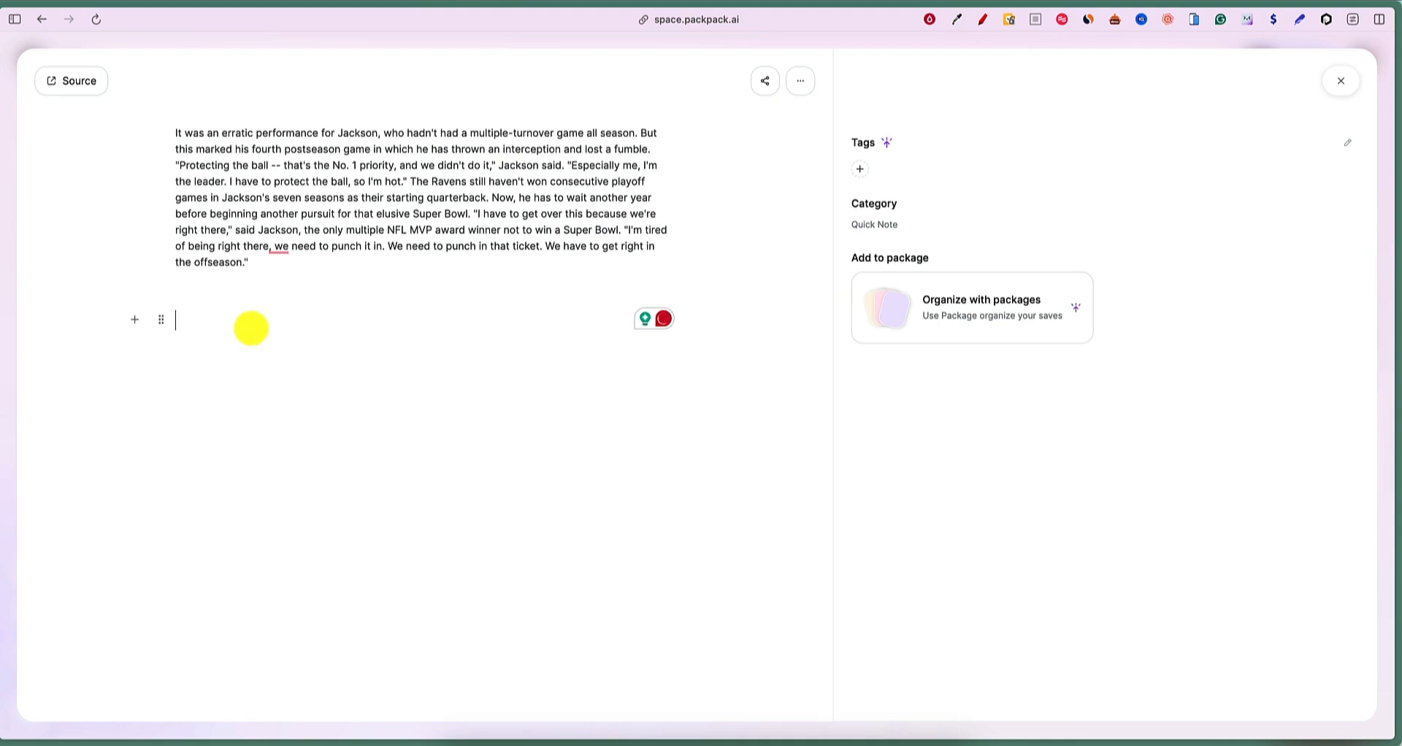
type("this is a heading")
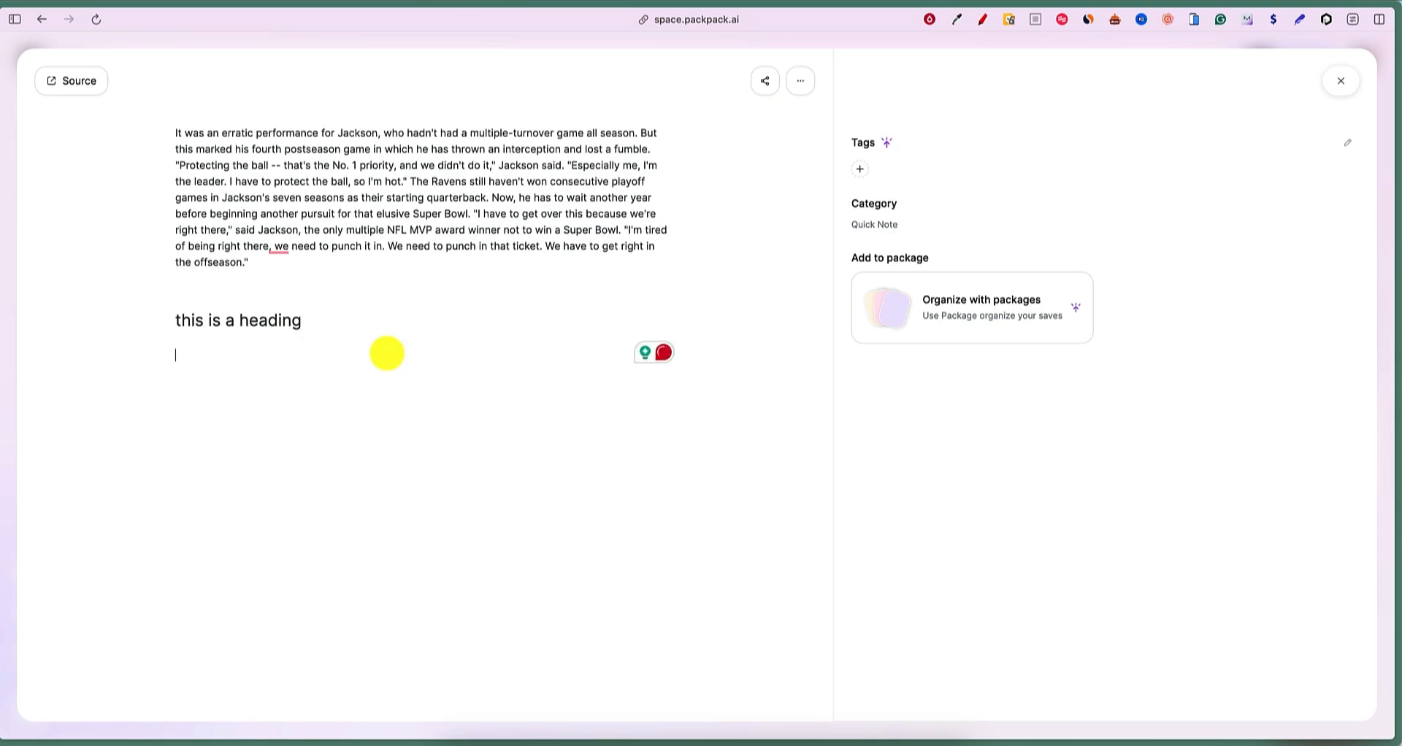
mouse_move(161, 358)
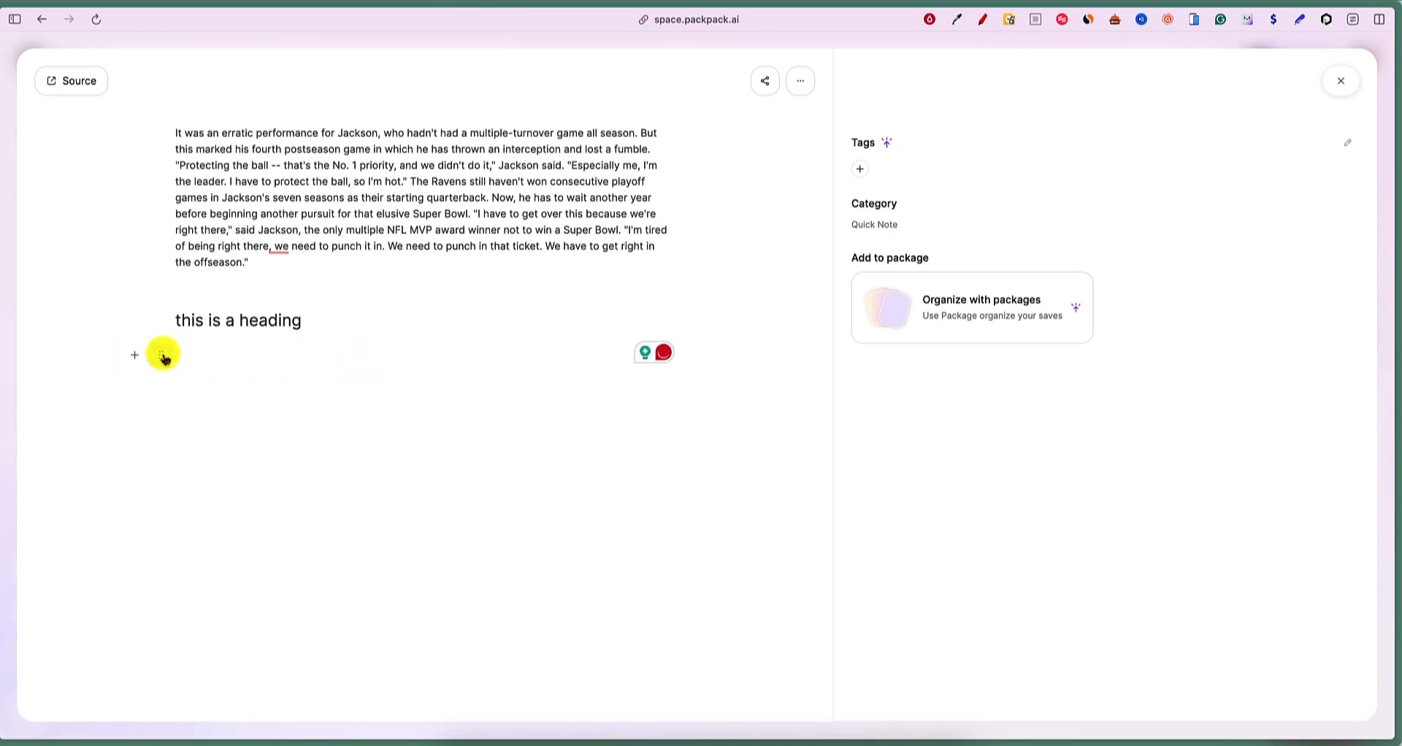
left_click(162, 355)
type("/")
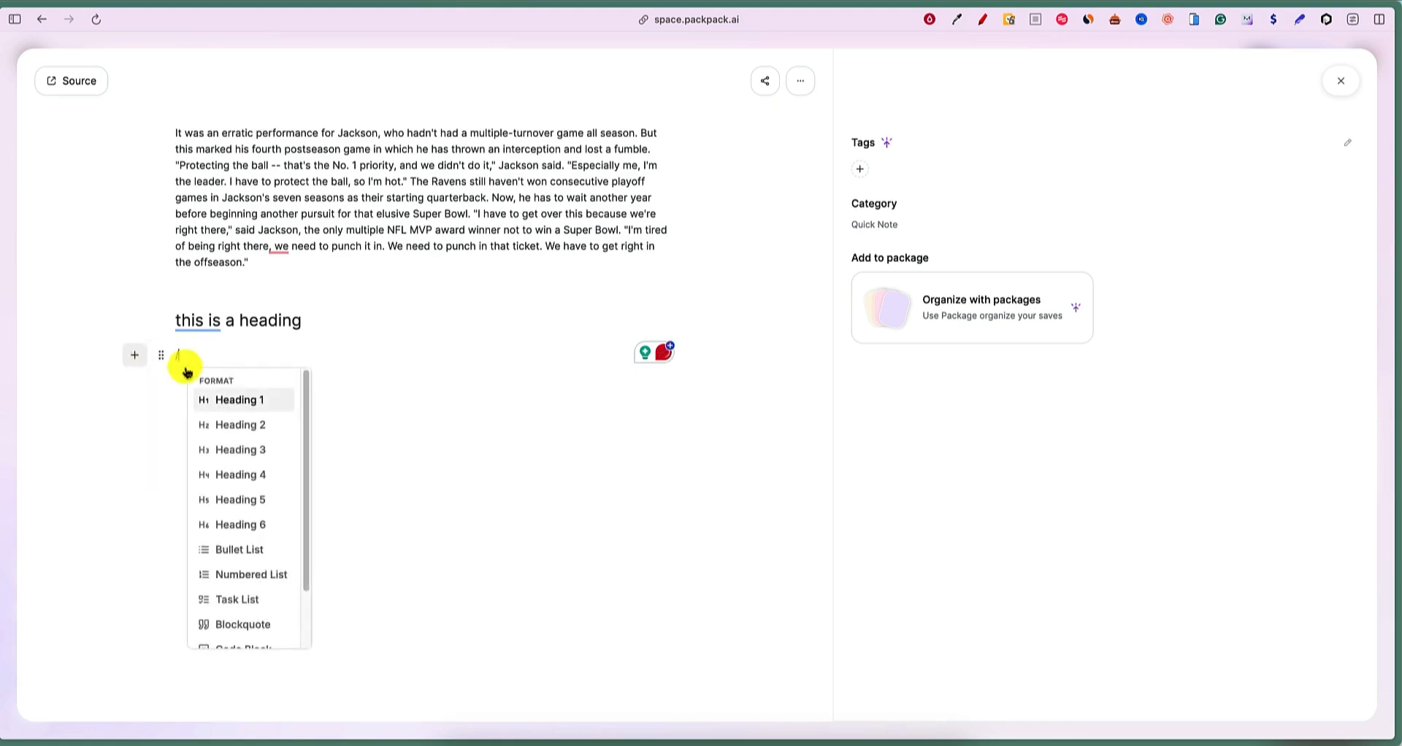
mouse_move(240, 549)
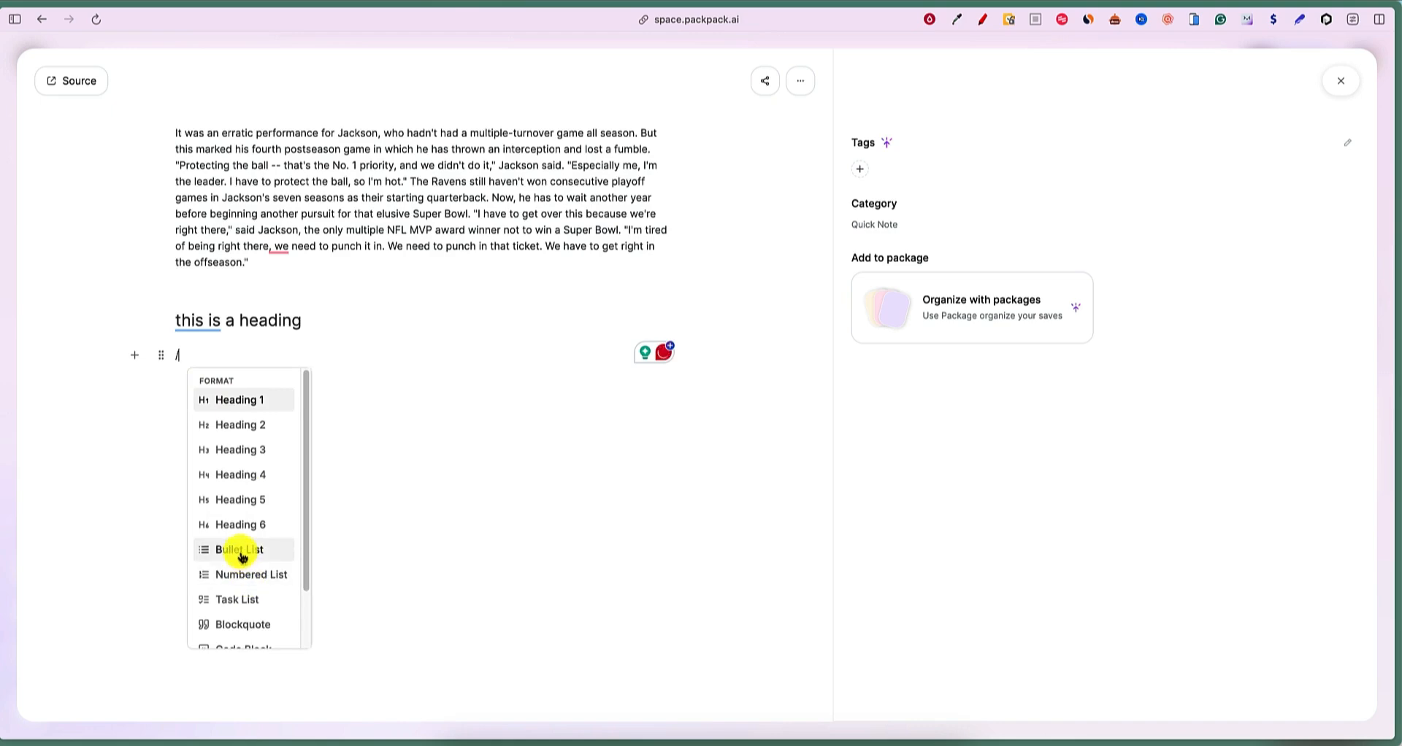
left_click(238, 549)
type("asdfasdfasdf")
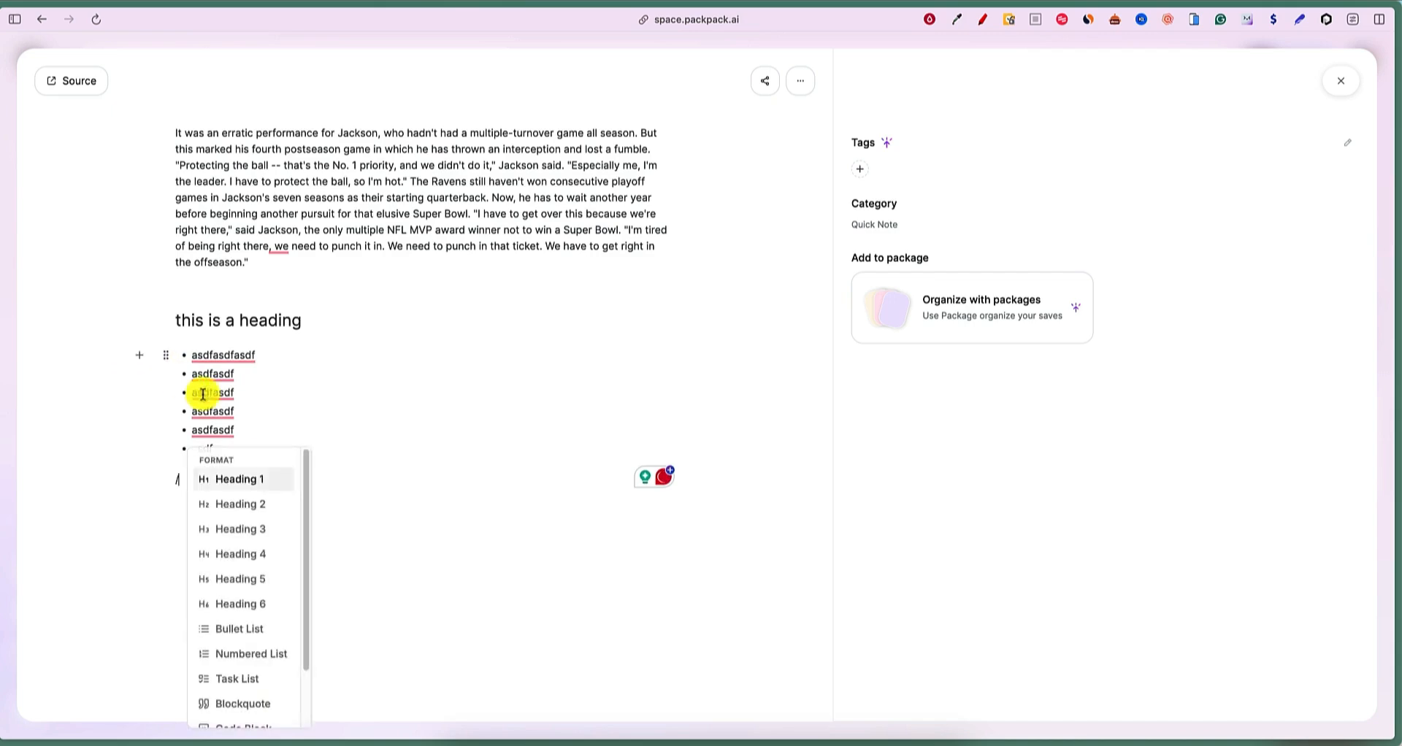
Add a three-item task list and tick the second task.
scroll("down", 3)
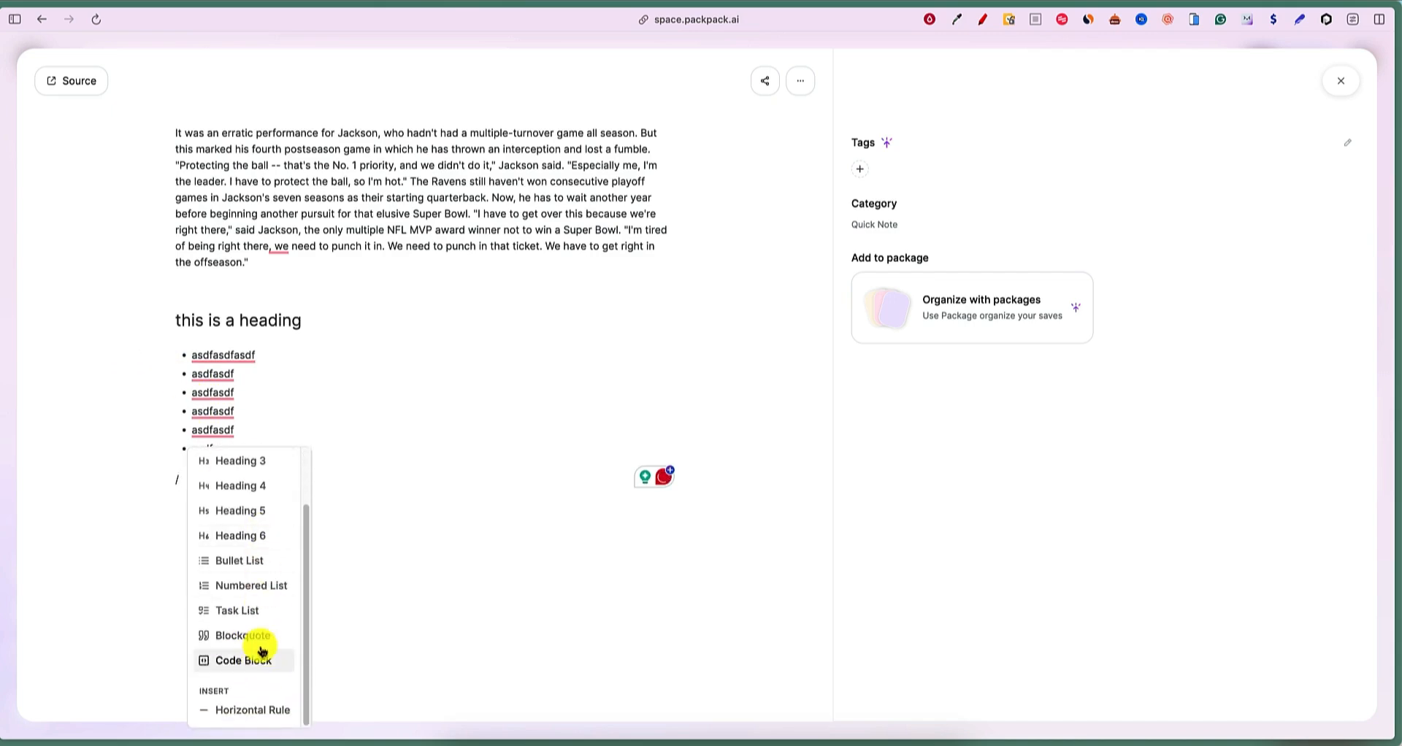
left_click(237, 611)
type("also;dlfkjasdf")
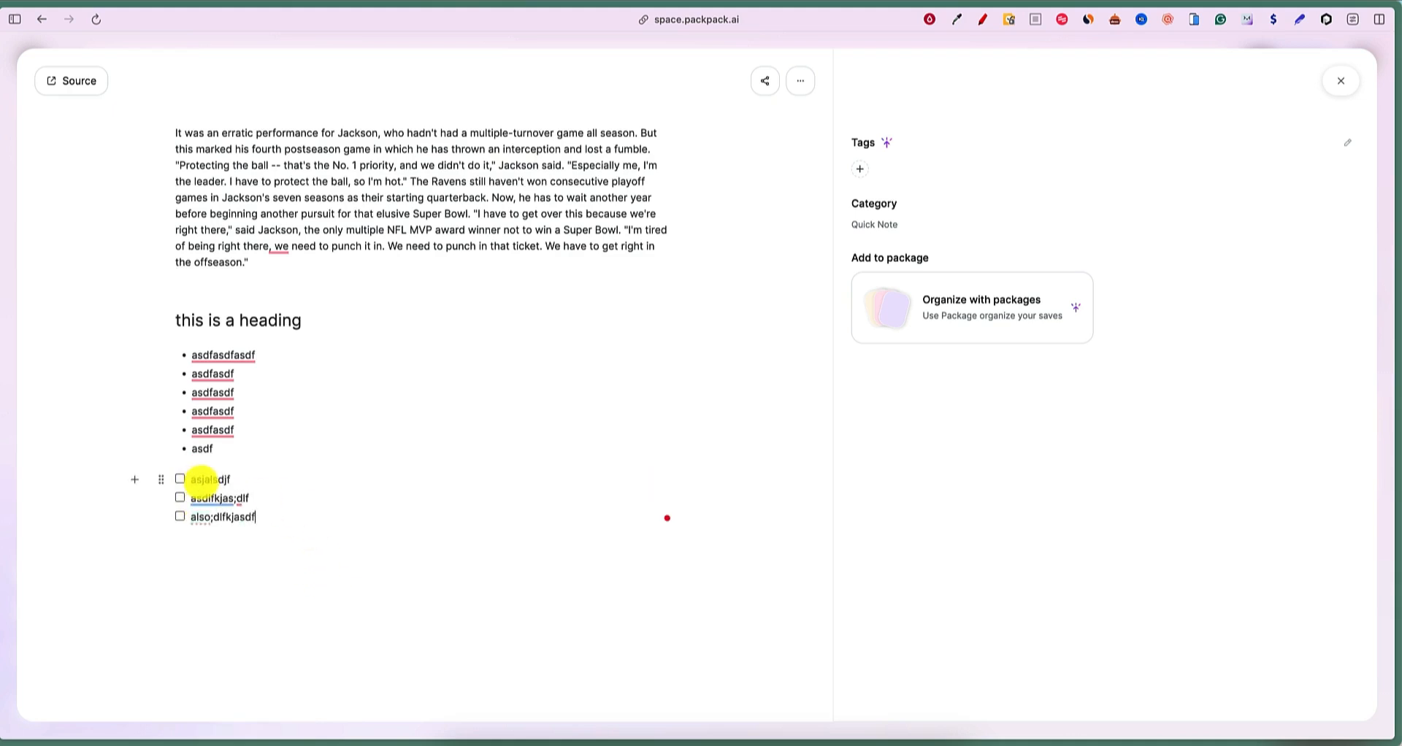
left_click(179, 498)
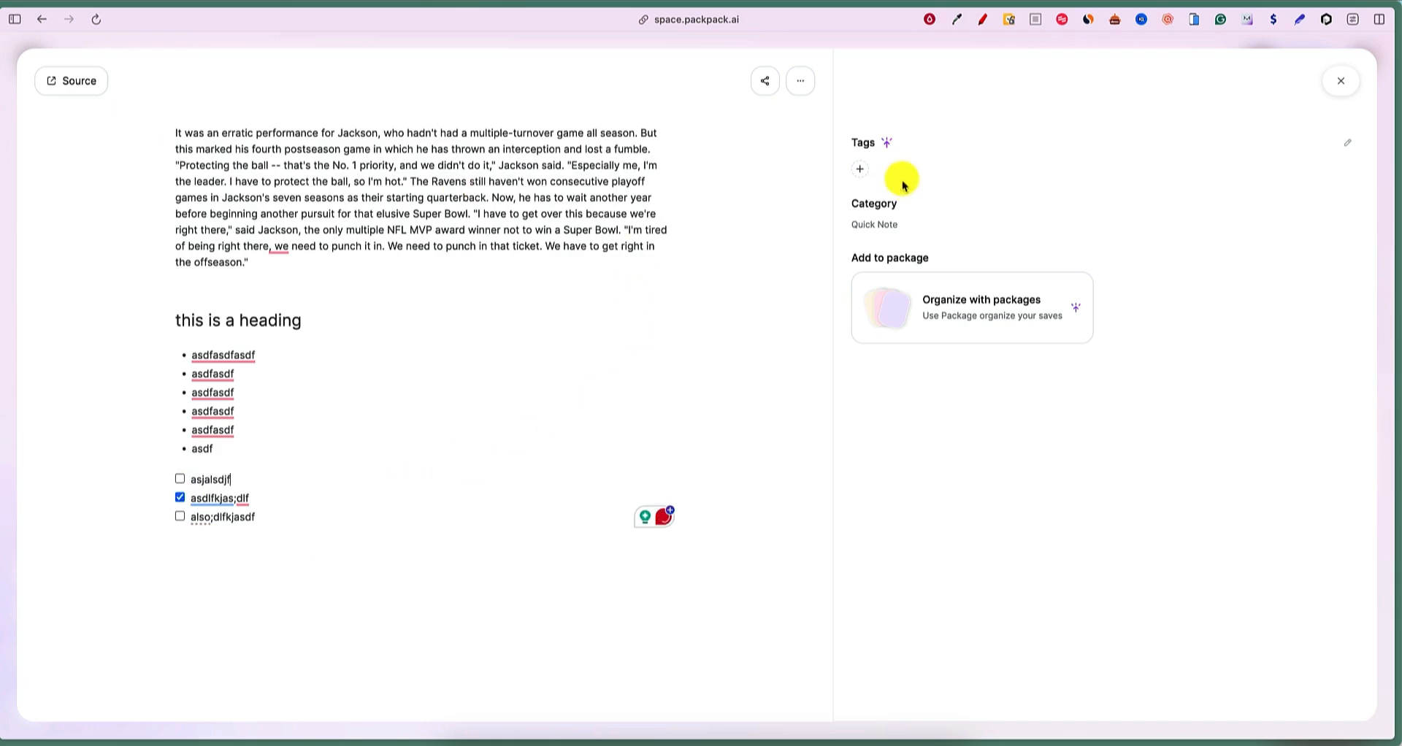
mouse_move(860, 171)
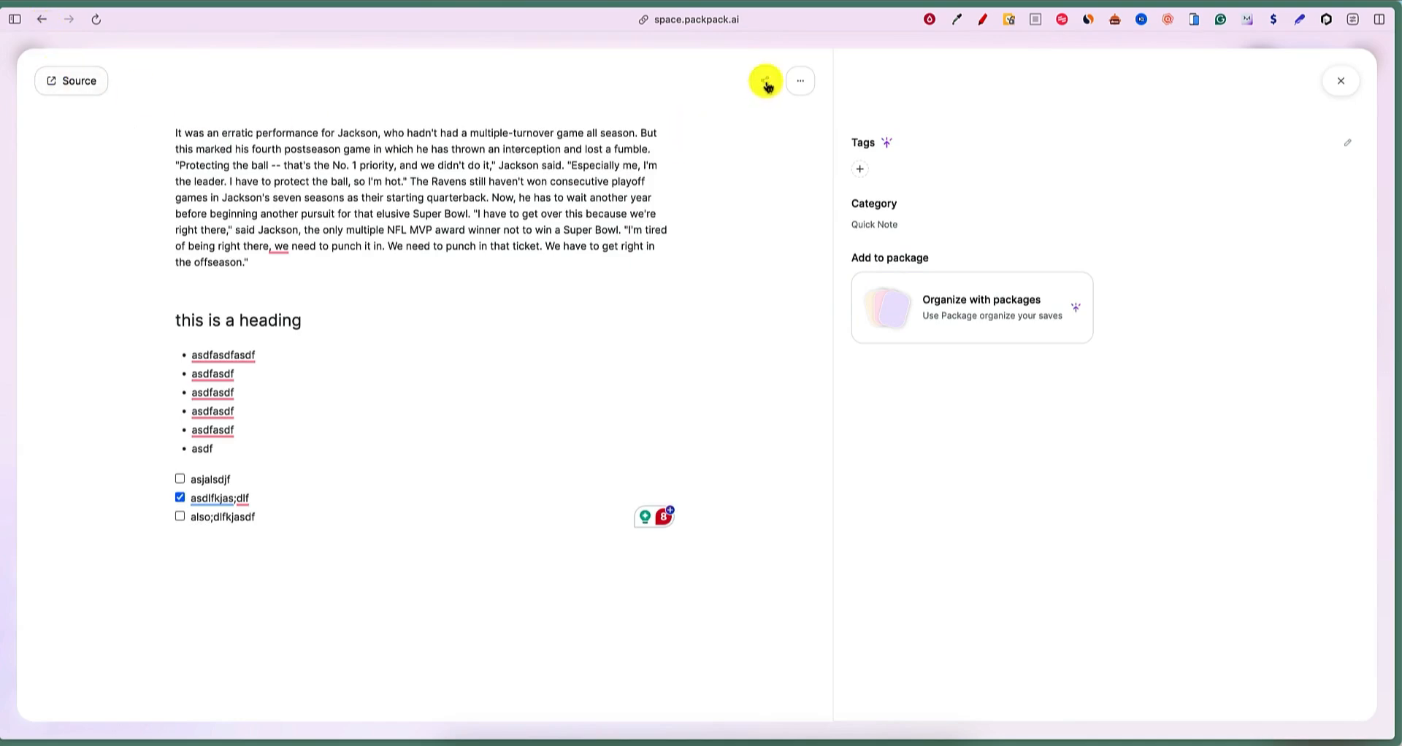
left_click(799, 81)
type("safasdfasdfasdfasdfasd")
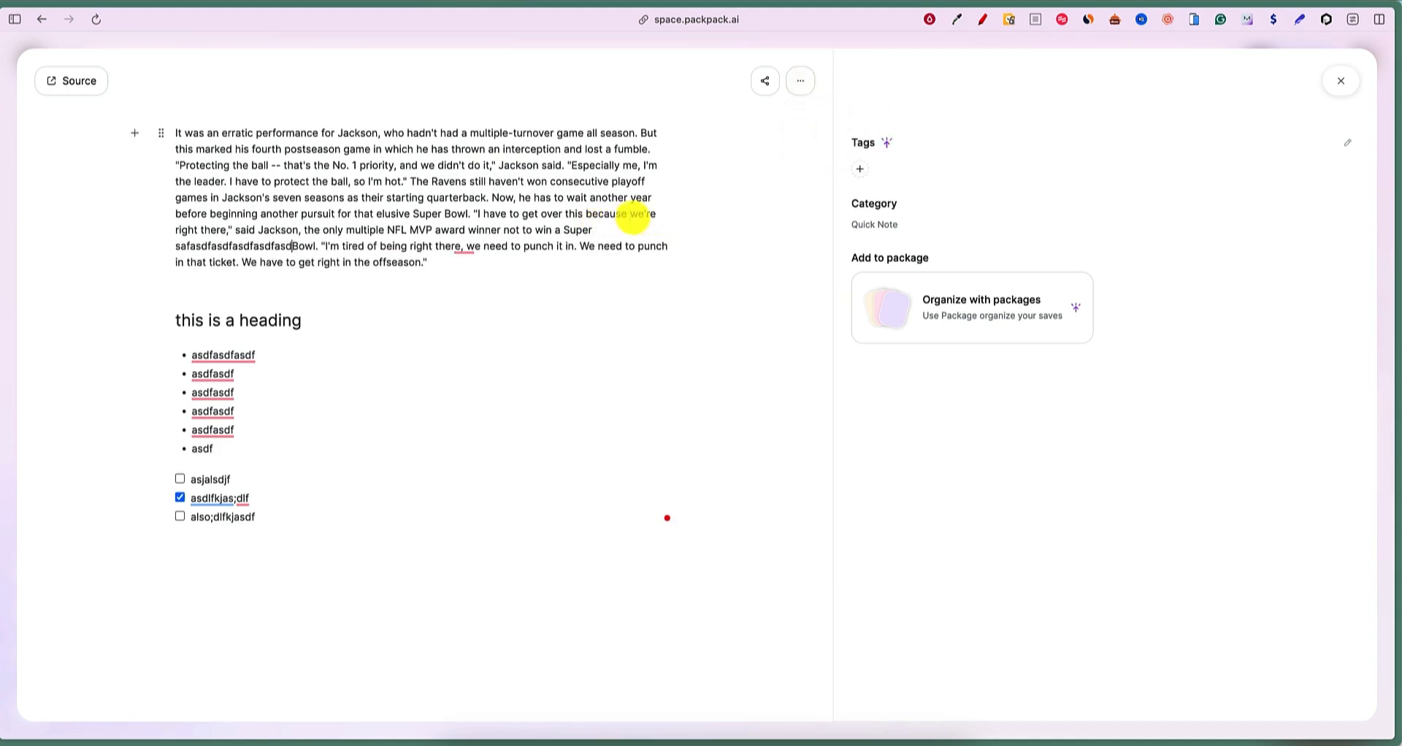
left_click(764, 80)
type("f")
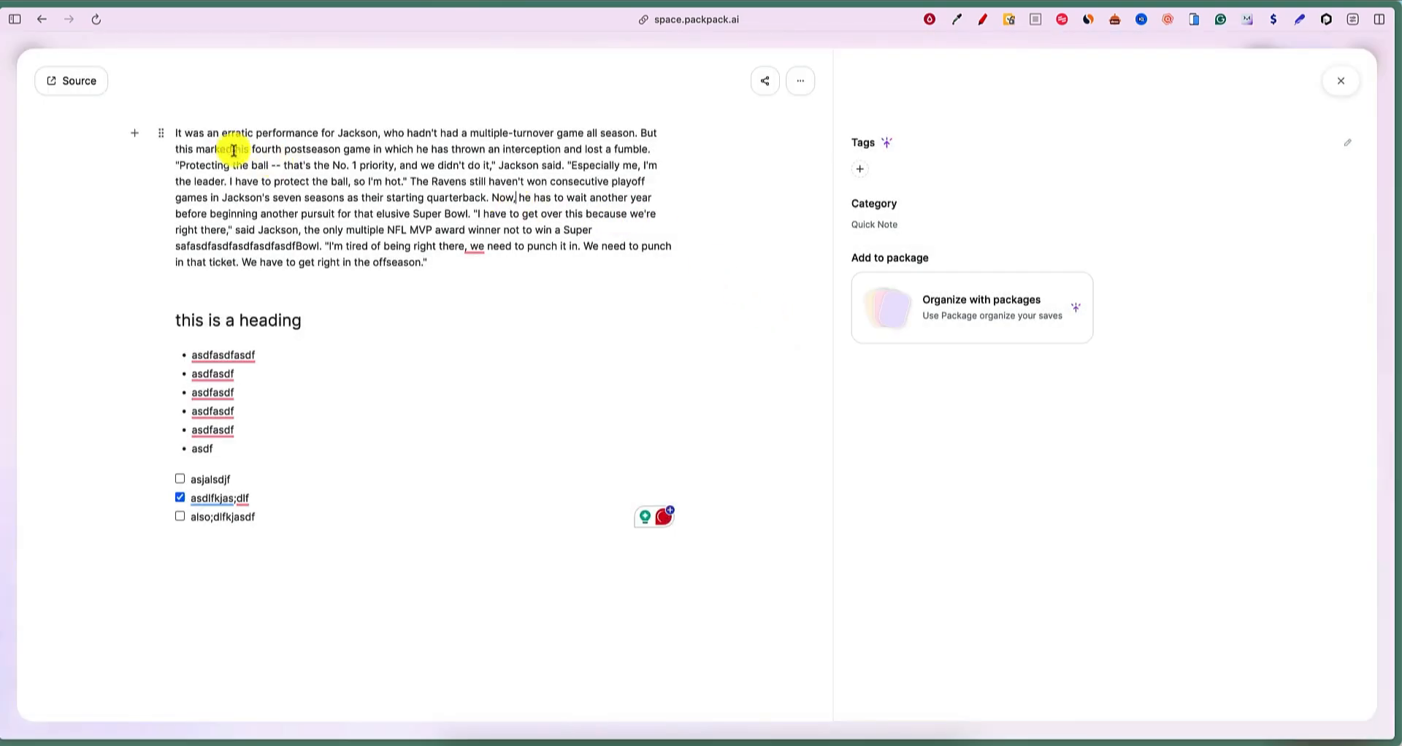
mouse_move(490, 376)
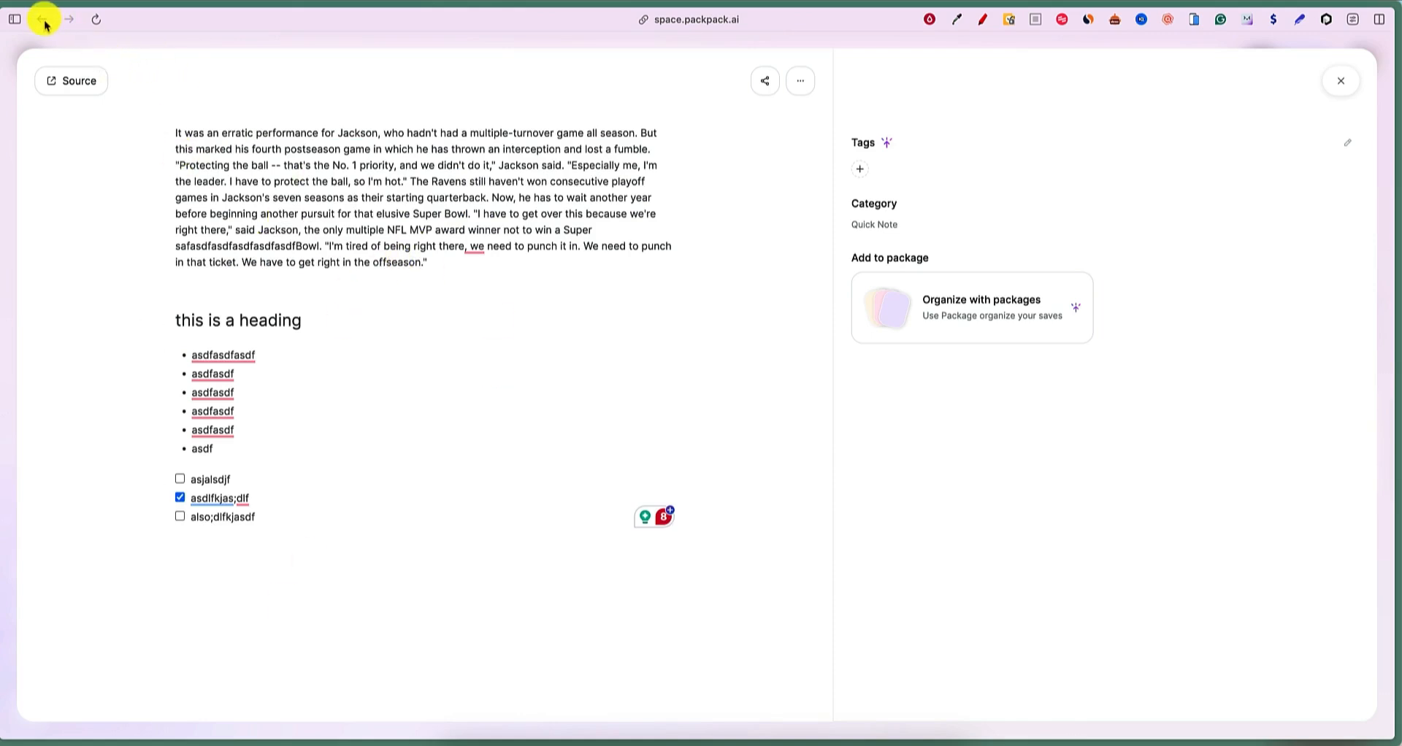
mouse_move(153, 170)
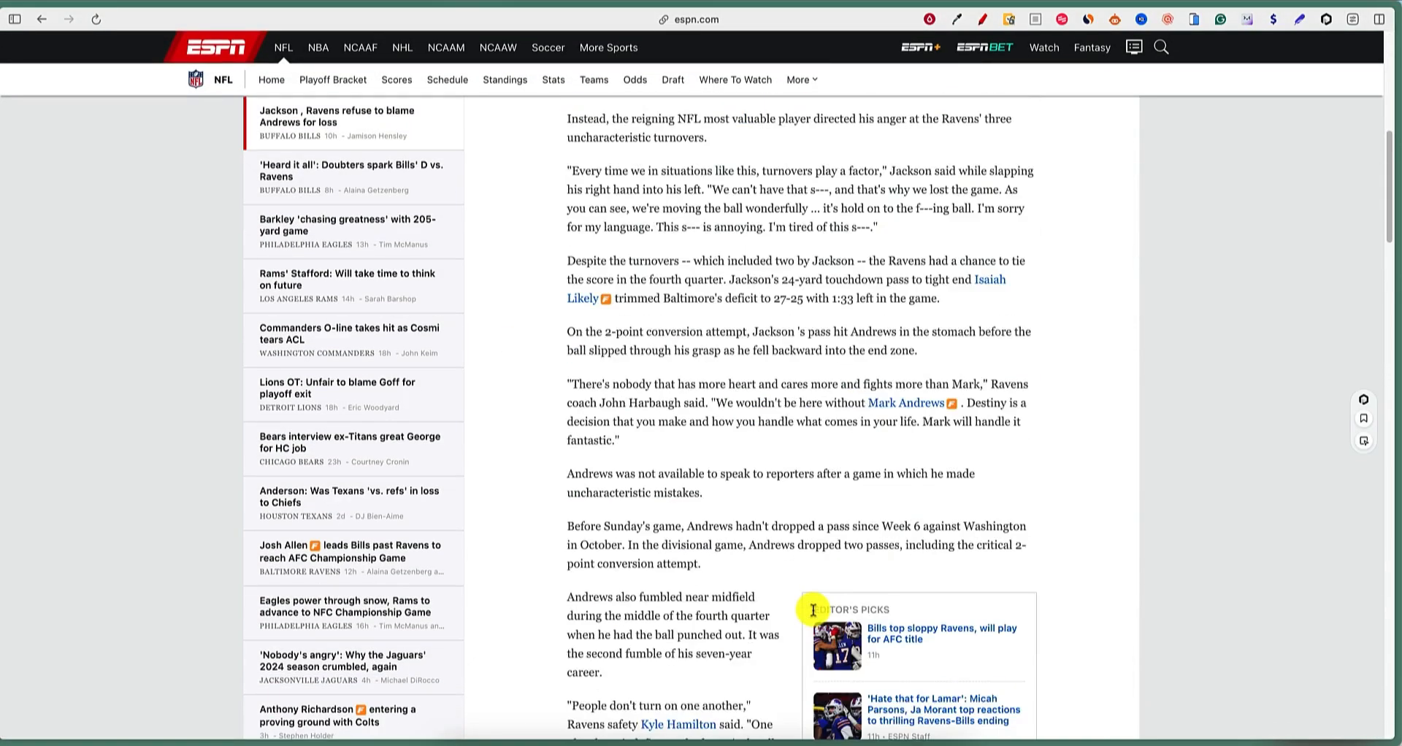
Scroll through ESPN's Ravens article behind the Jackson note.
scroll("up", 3)
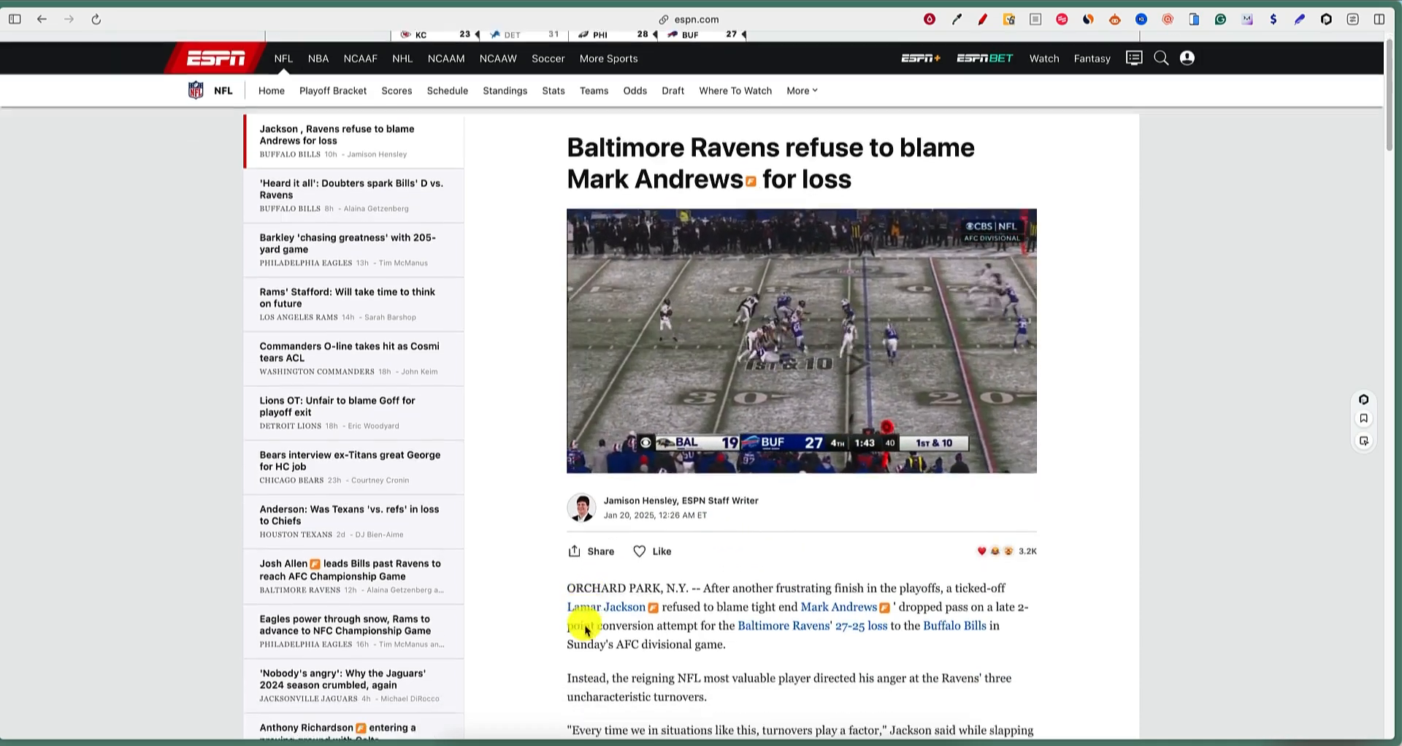
scroll("down", 3)
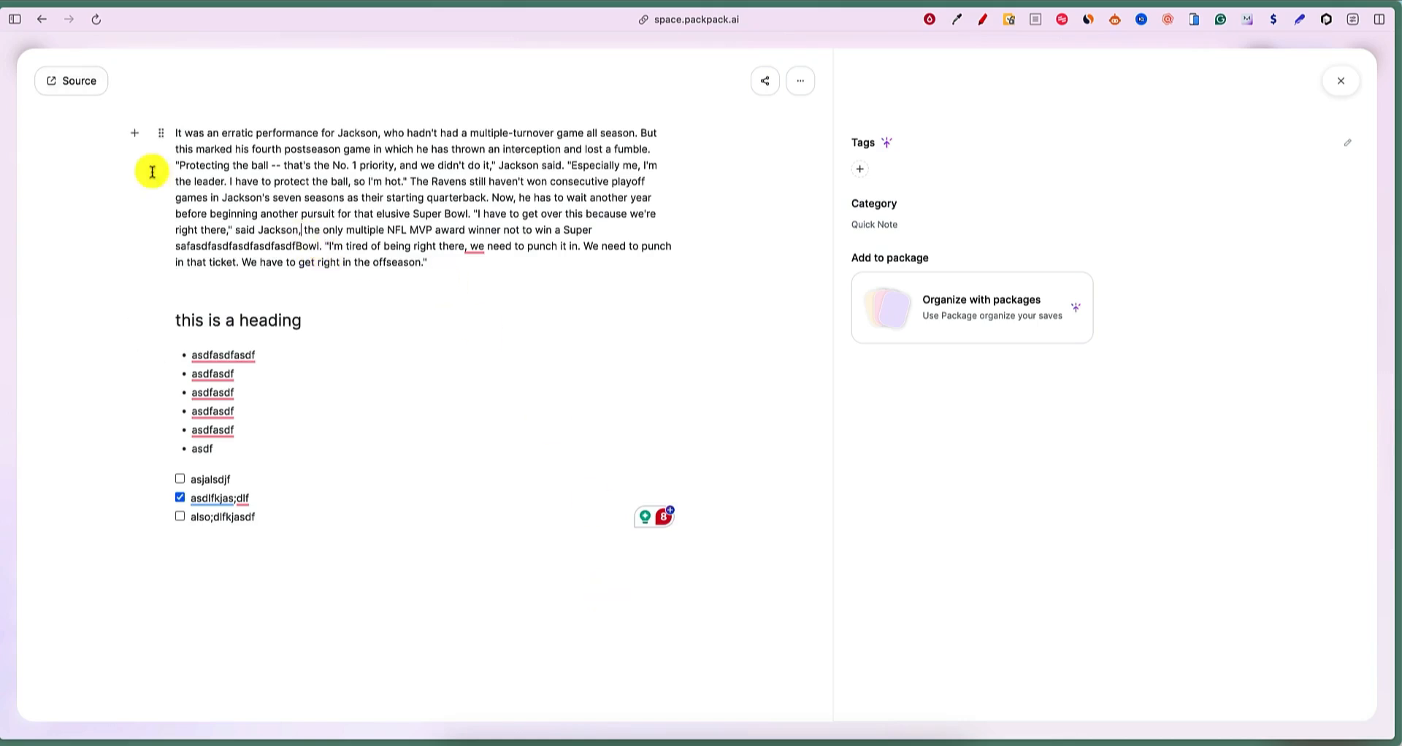
mouse_move(293, 232)
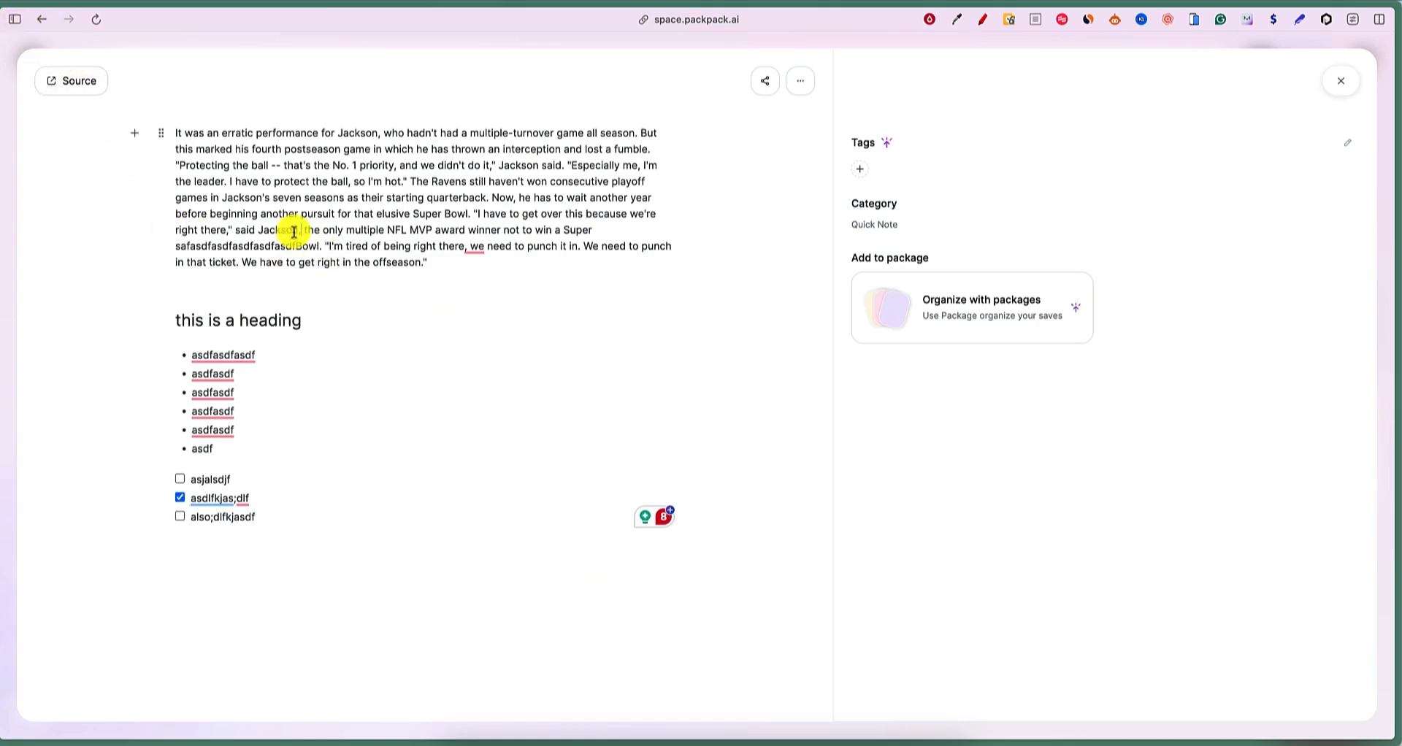
Close the Jackson note and filter the saves to the three keto images.
left_click(1340, 80)
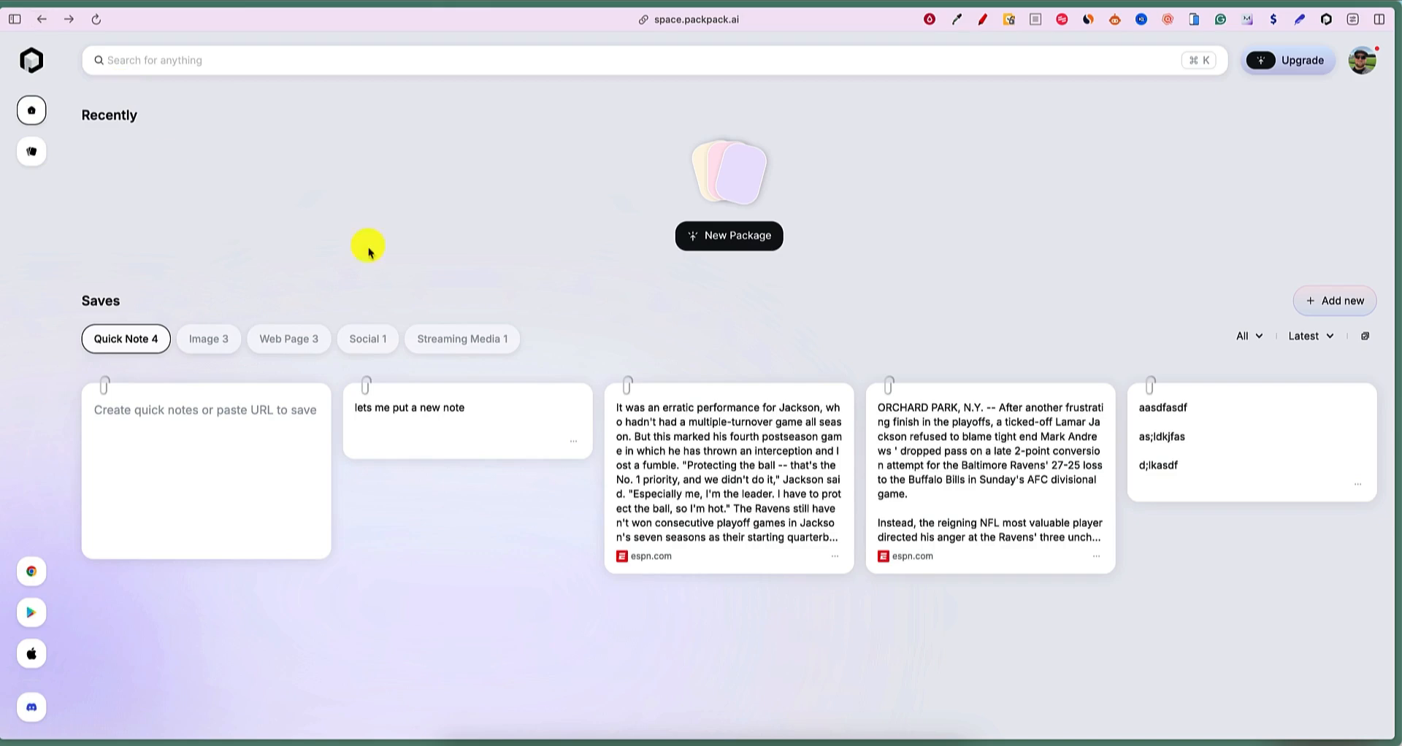
left_click(209, 339)
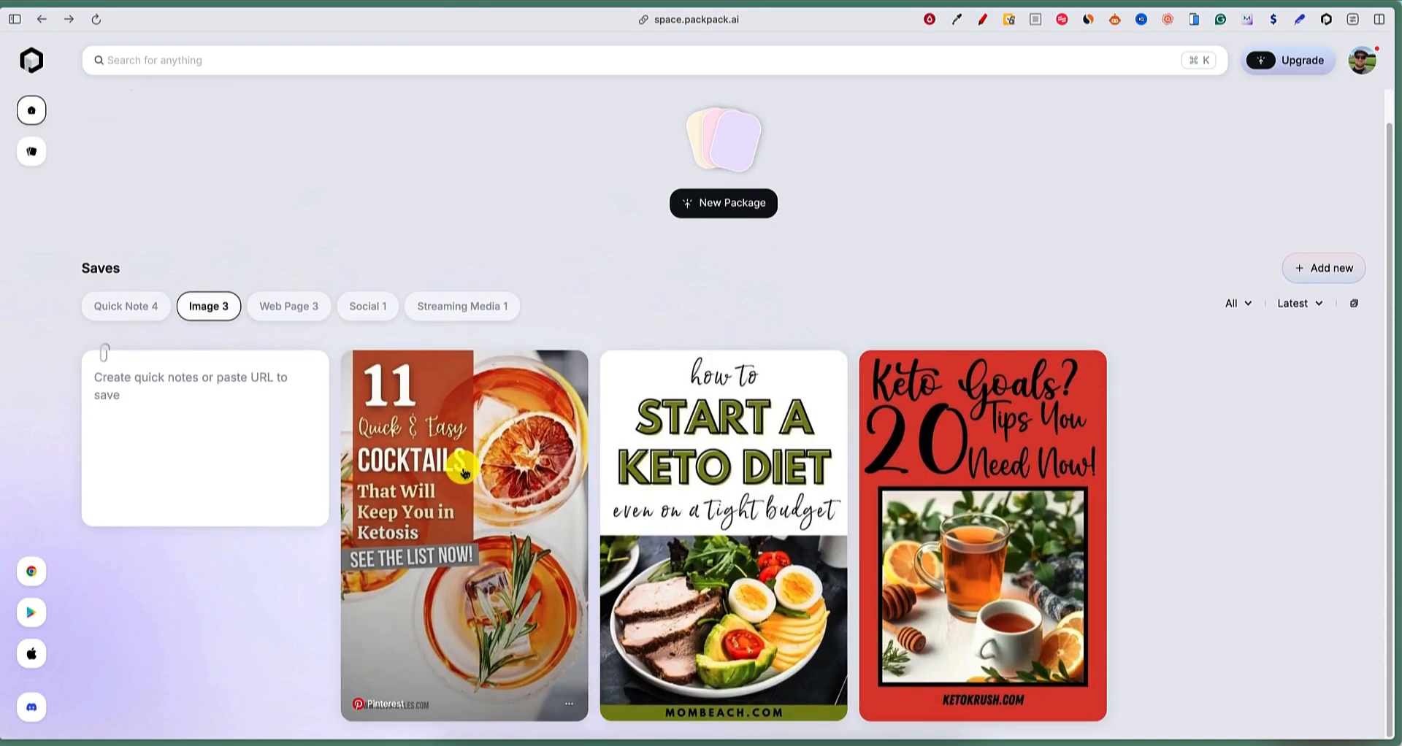
mouse_move(495, 253)
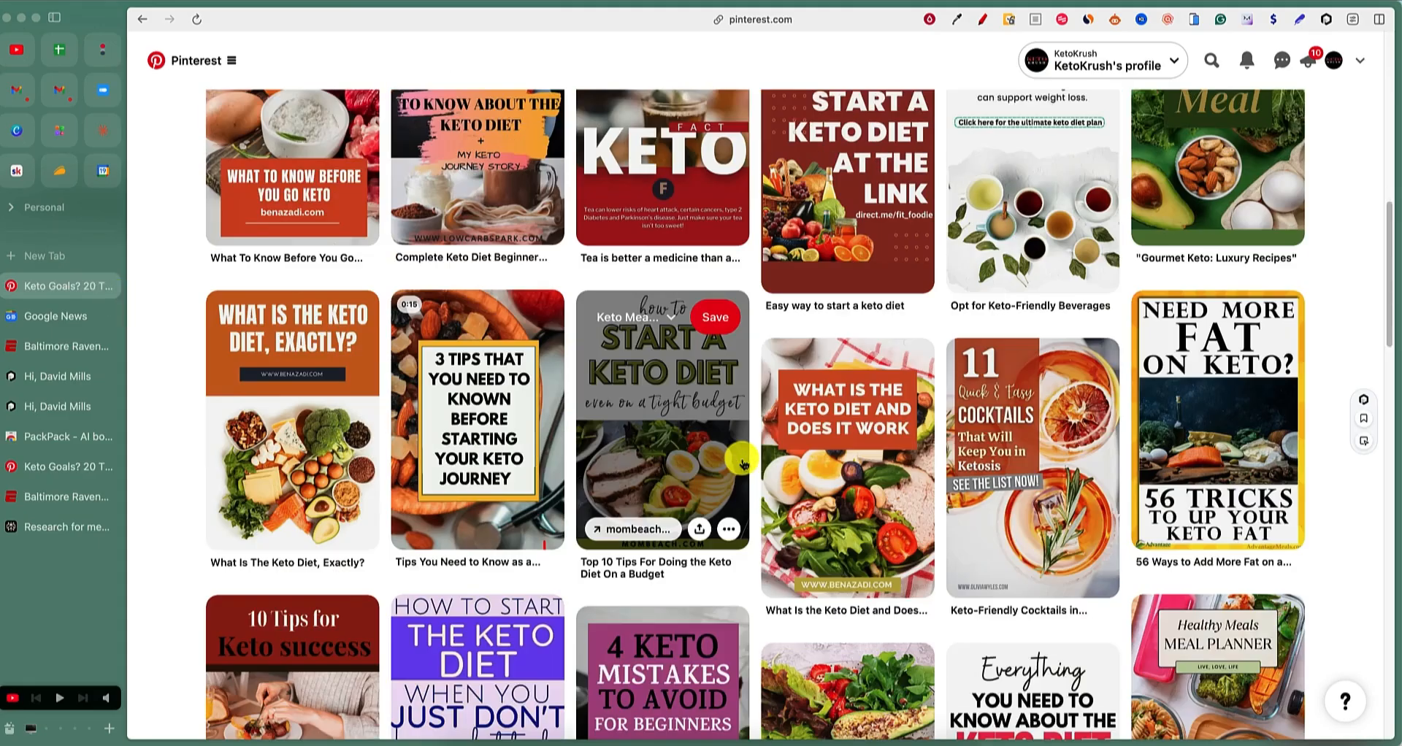
scroll("down", 3)
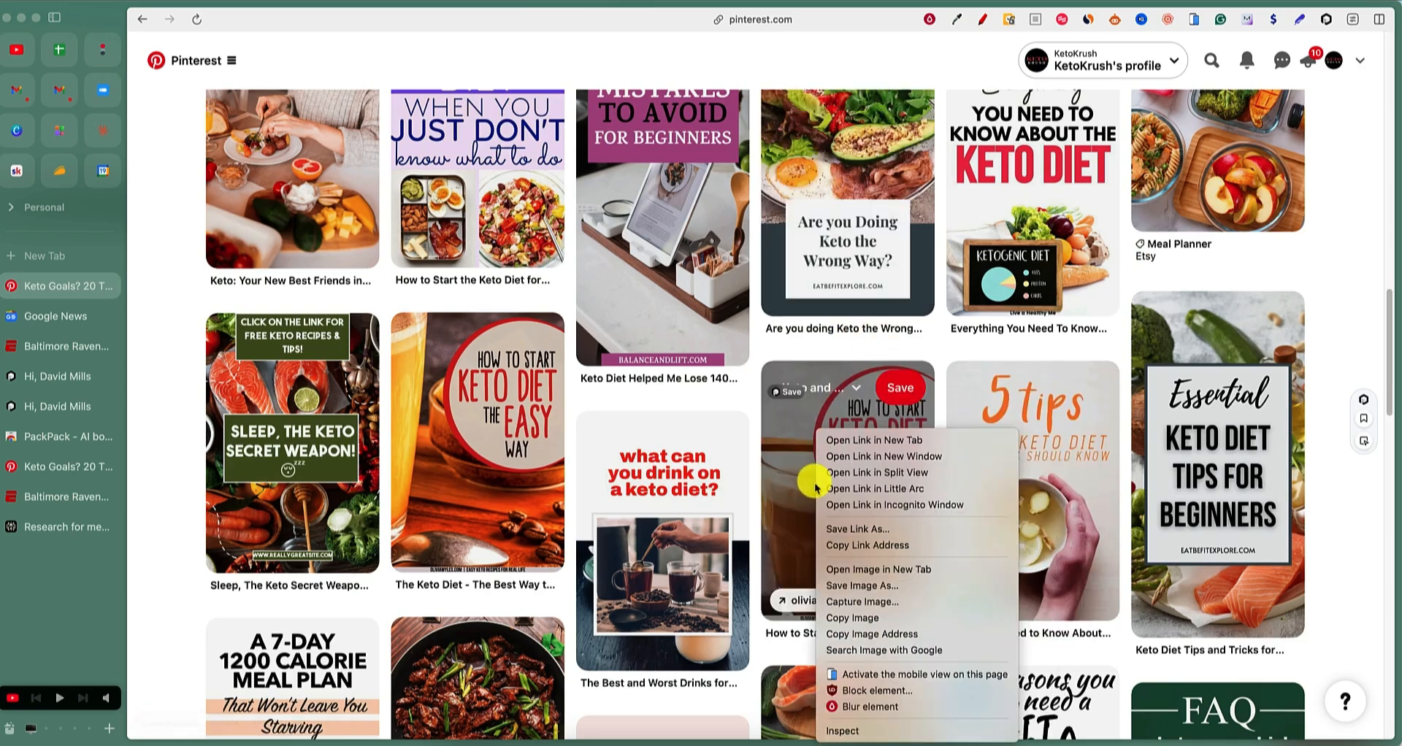
mouse_move(867, 707)
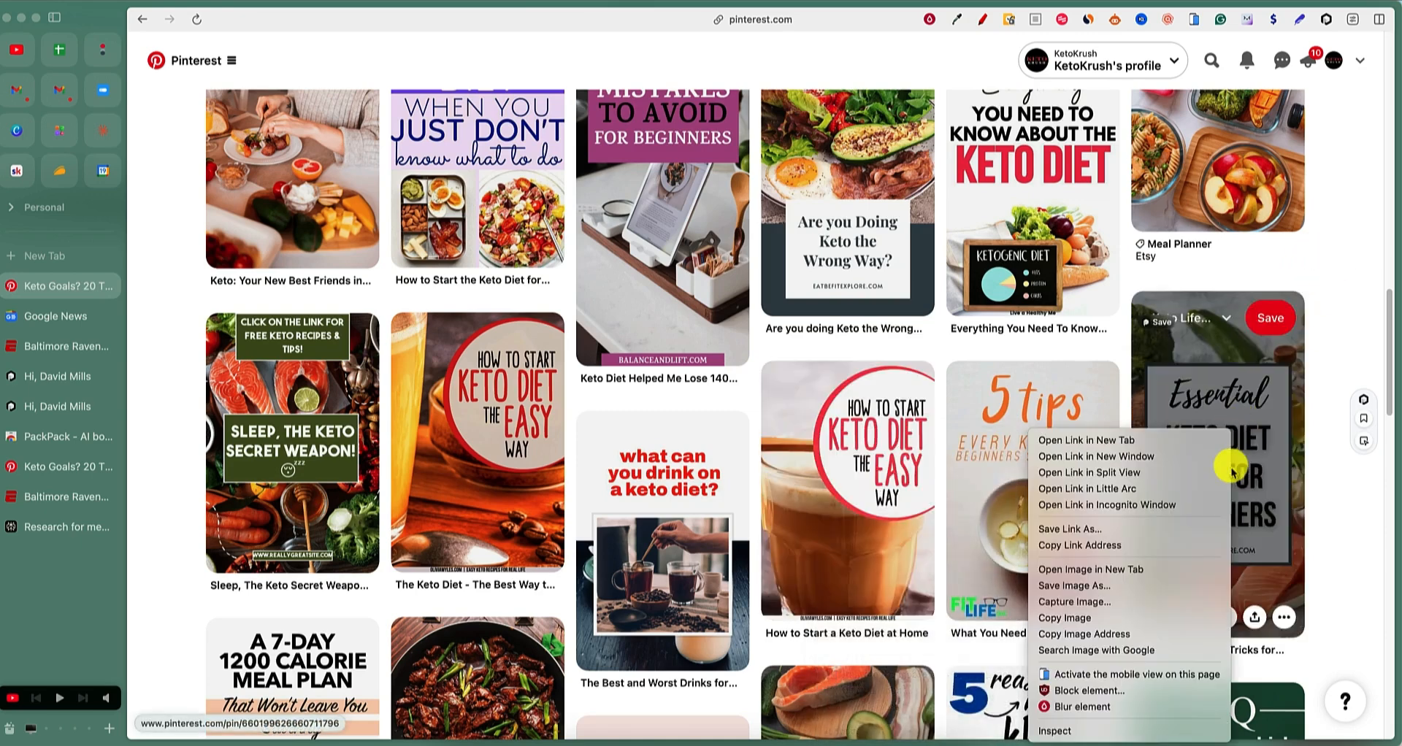
mouse_move(1342, 256)
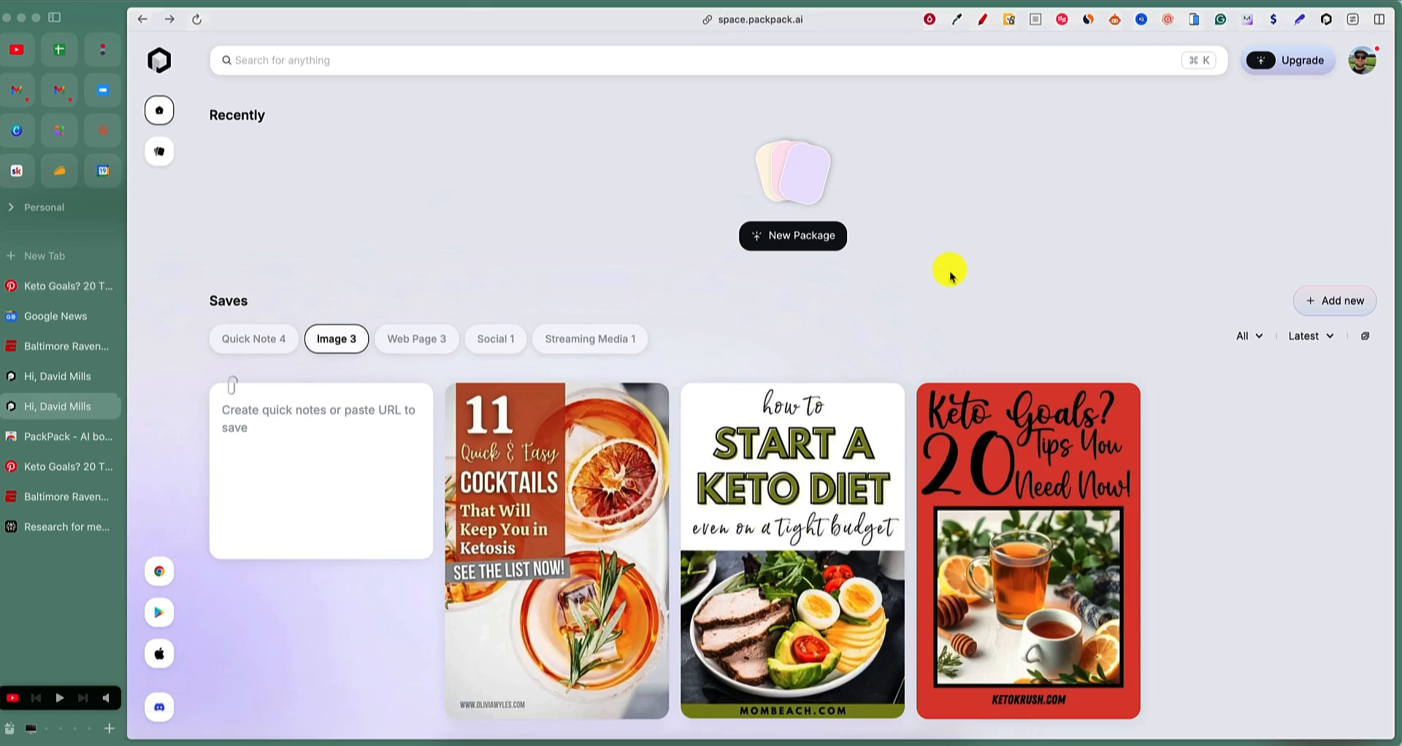
mouse_move(1257, 494)
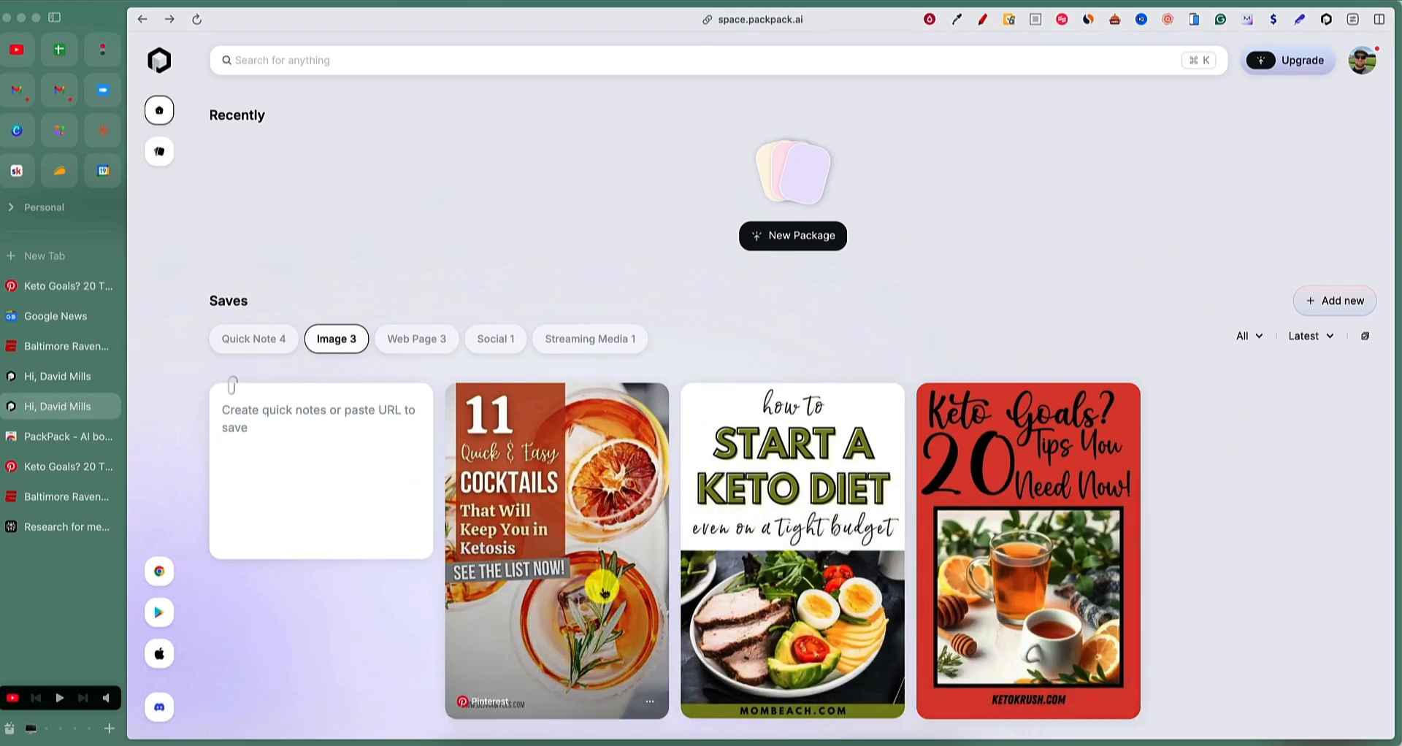
View the keto cocktails image's AI summary text, tags and Image category in detail view.
left_click(555, 549)
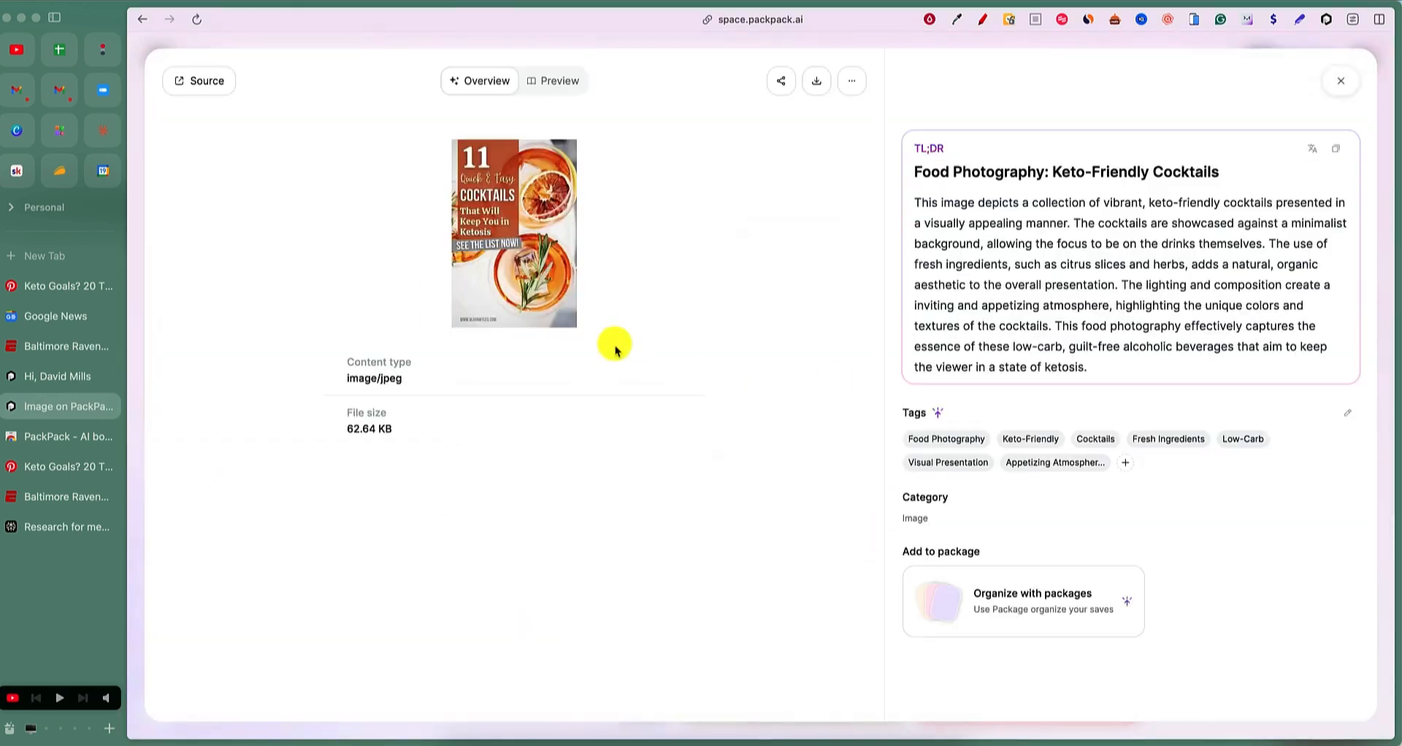
mouse_move(928, 171)
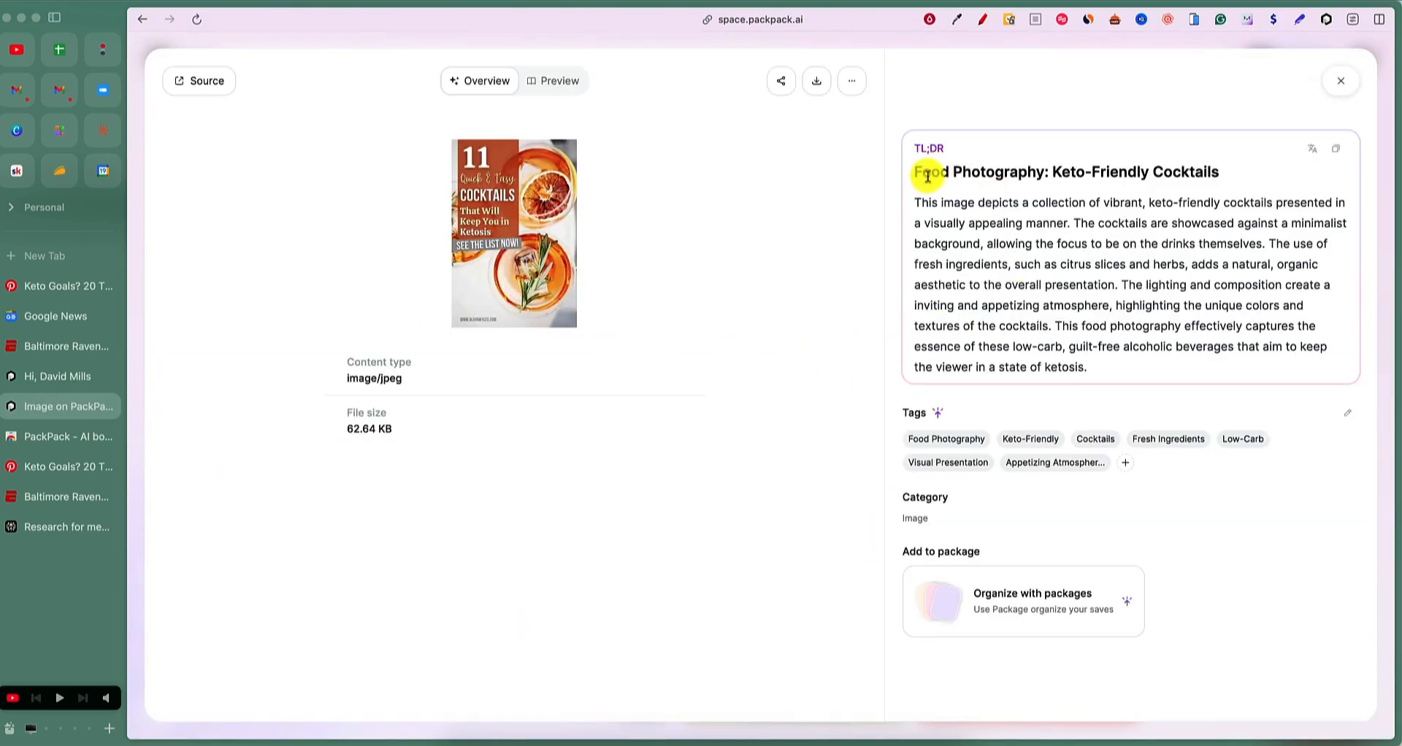
triple_click(1066, 171)
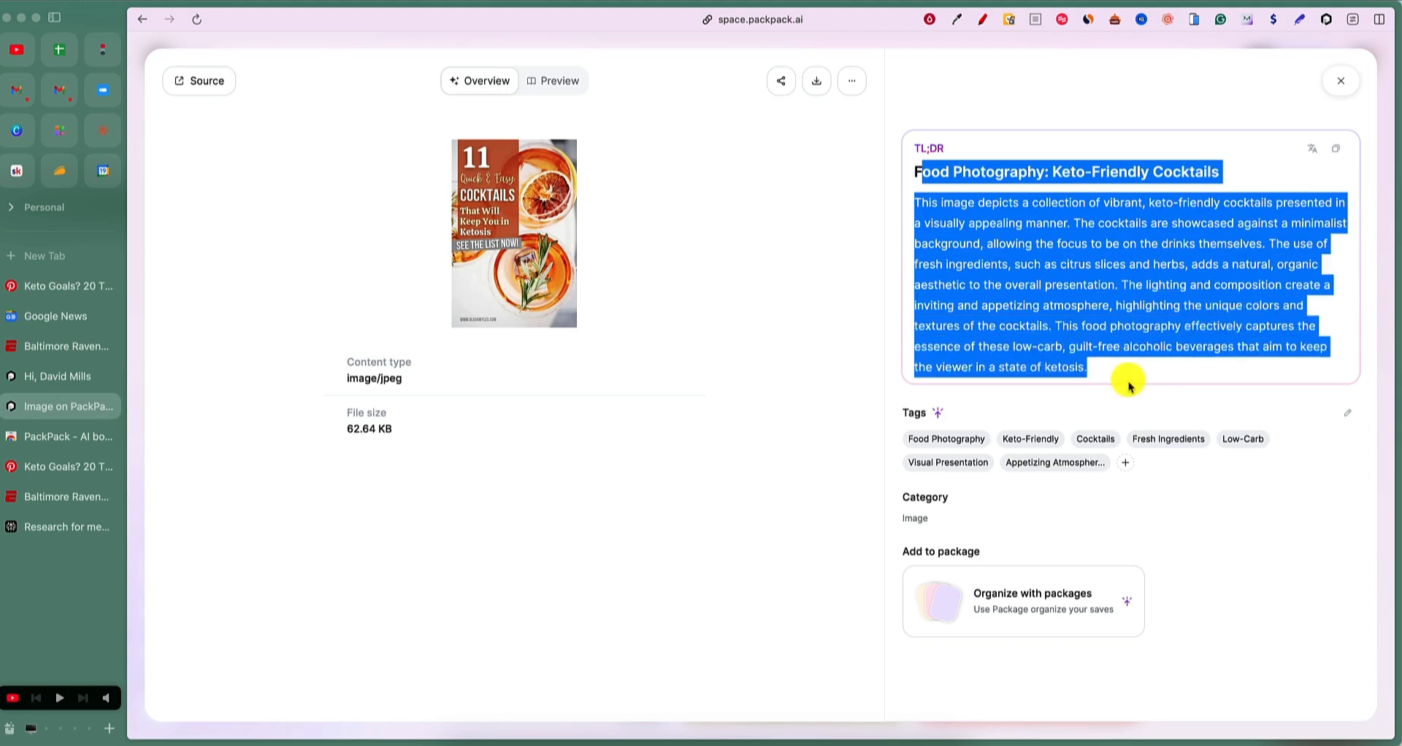
mouse_move(978, 153)
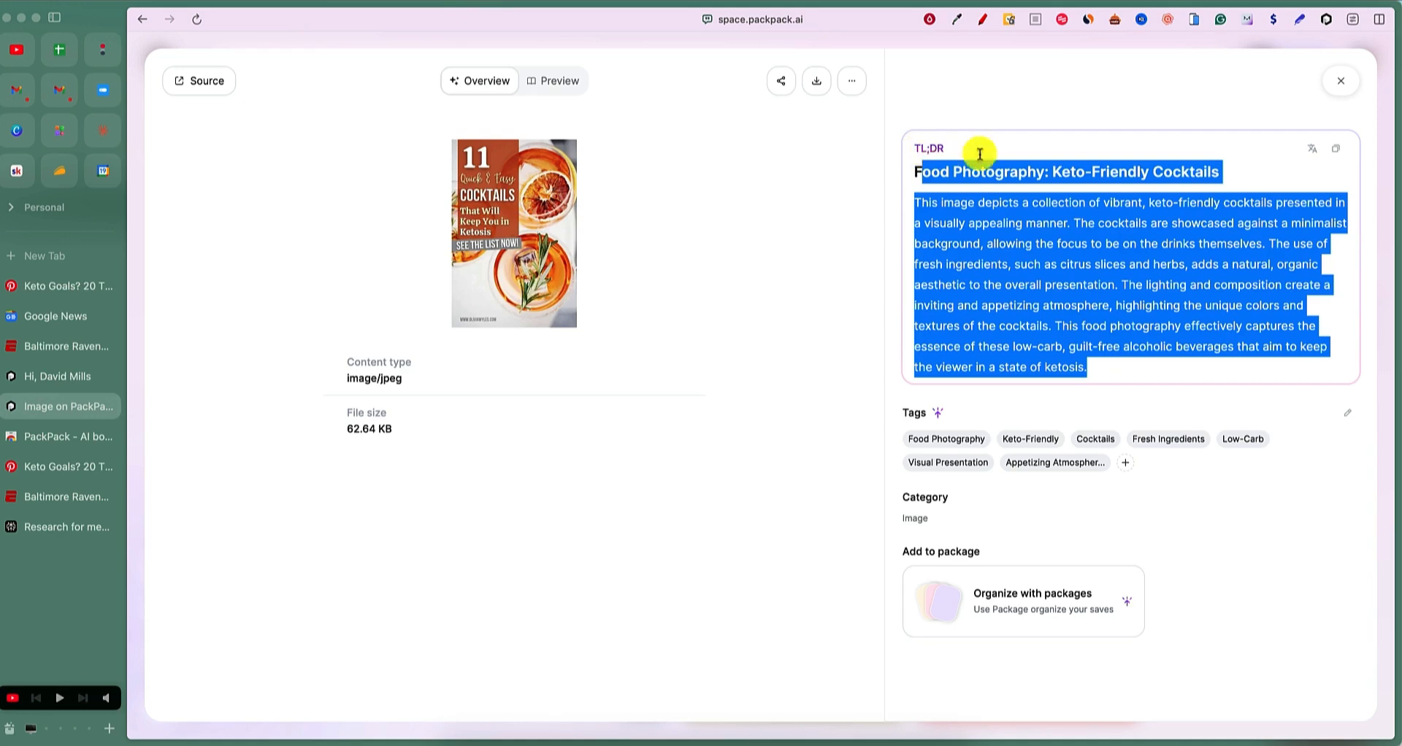
left_click(750, 285)
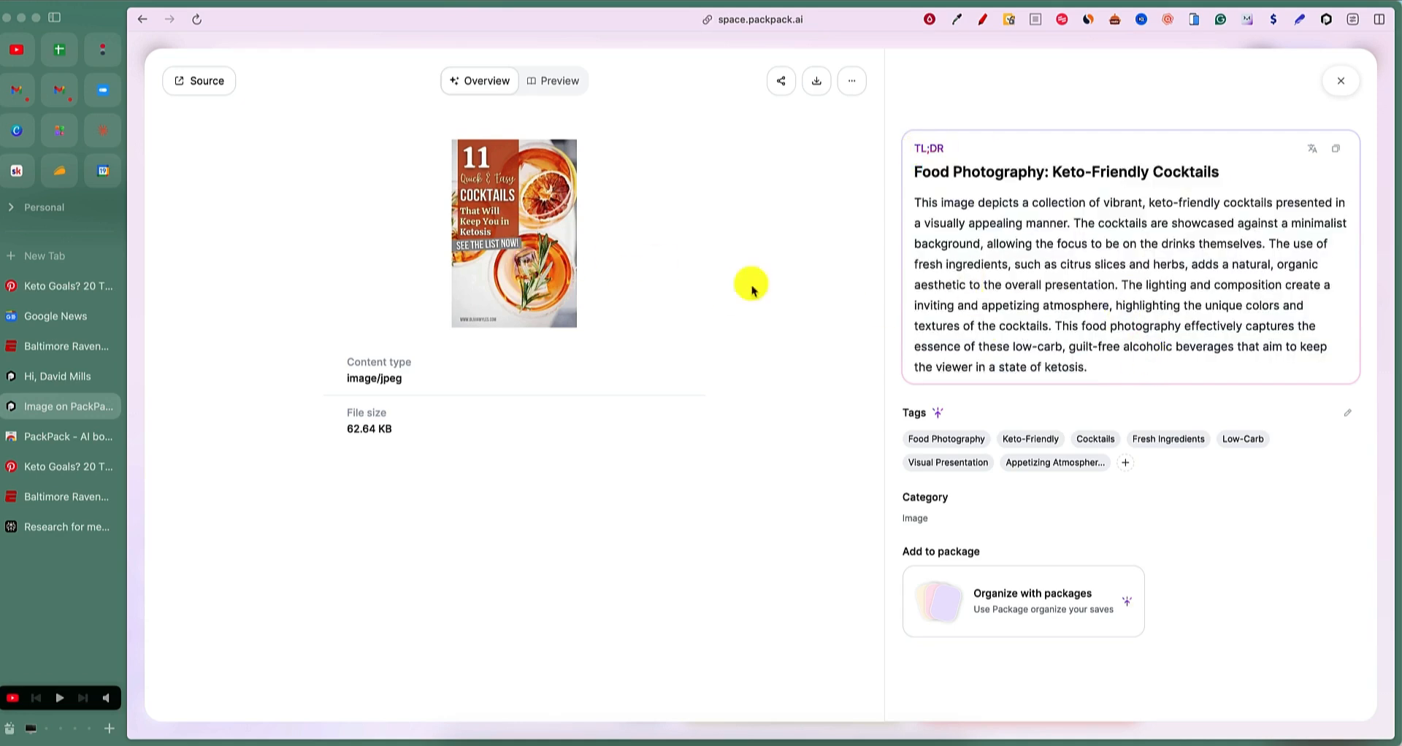
mouse_move(901, 519)
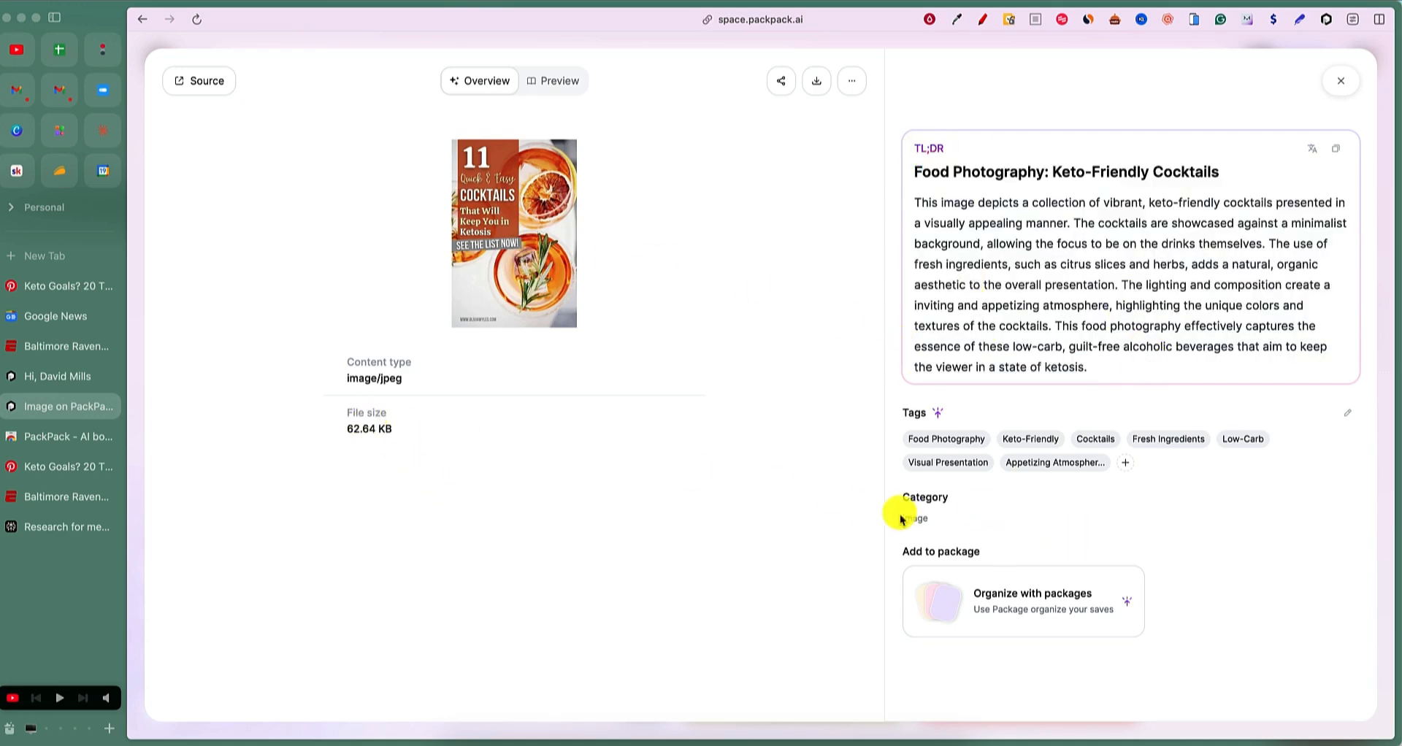
mouse_move(1070, 454)
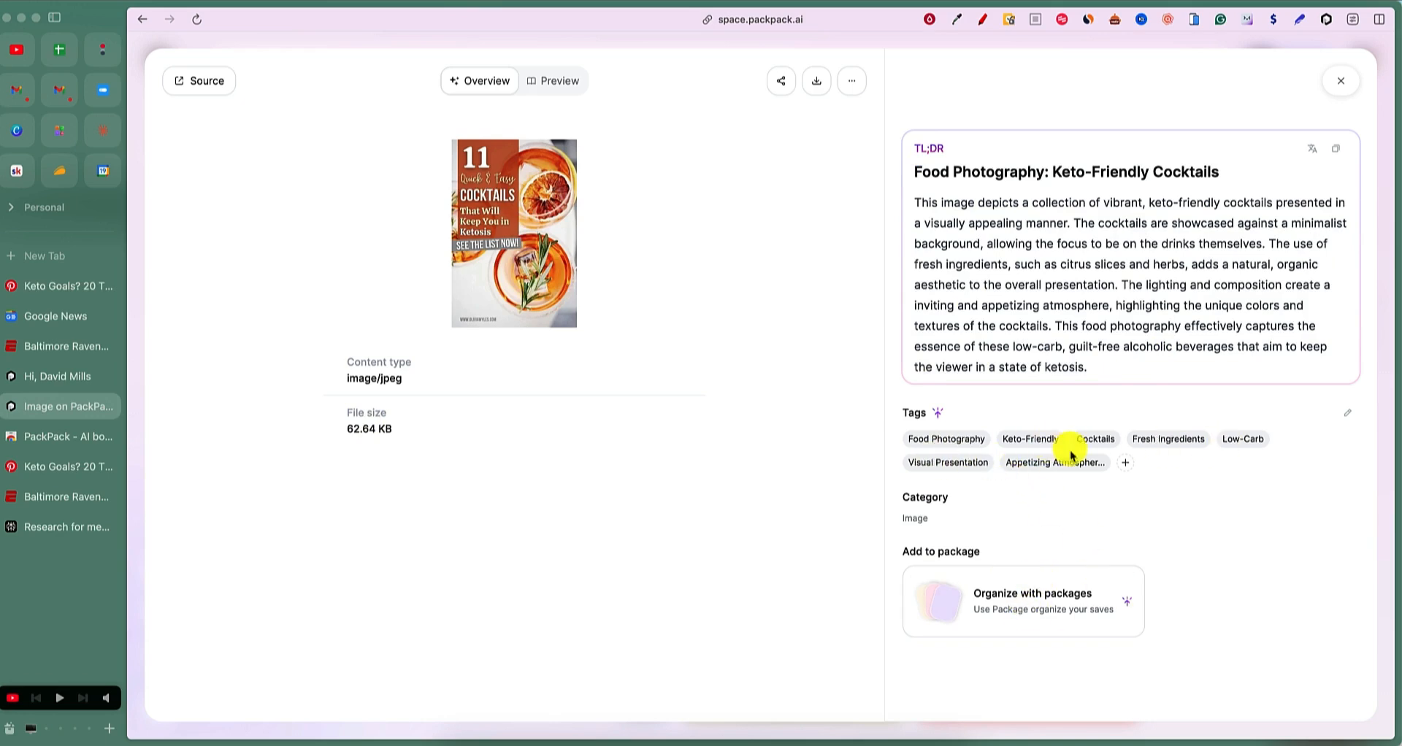
mouse_move(916, 513)
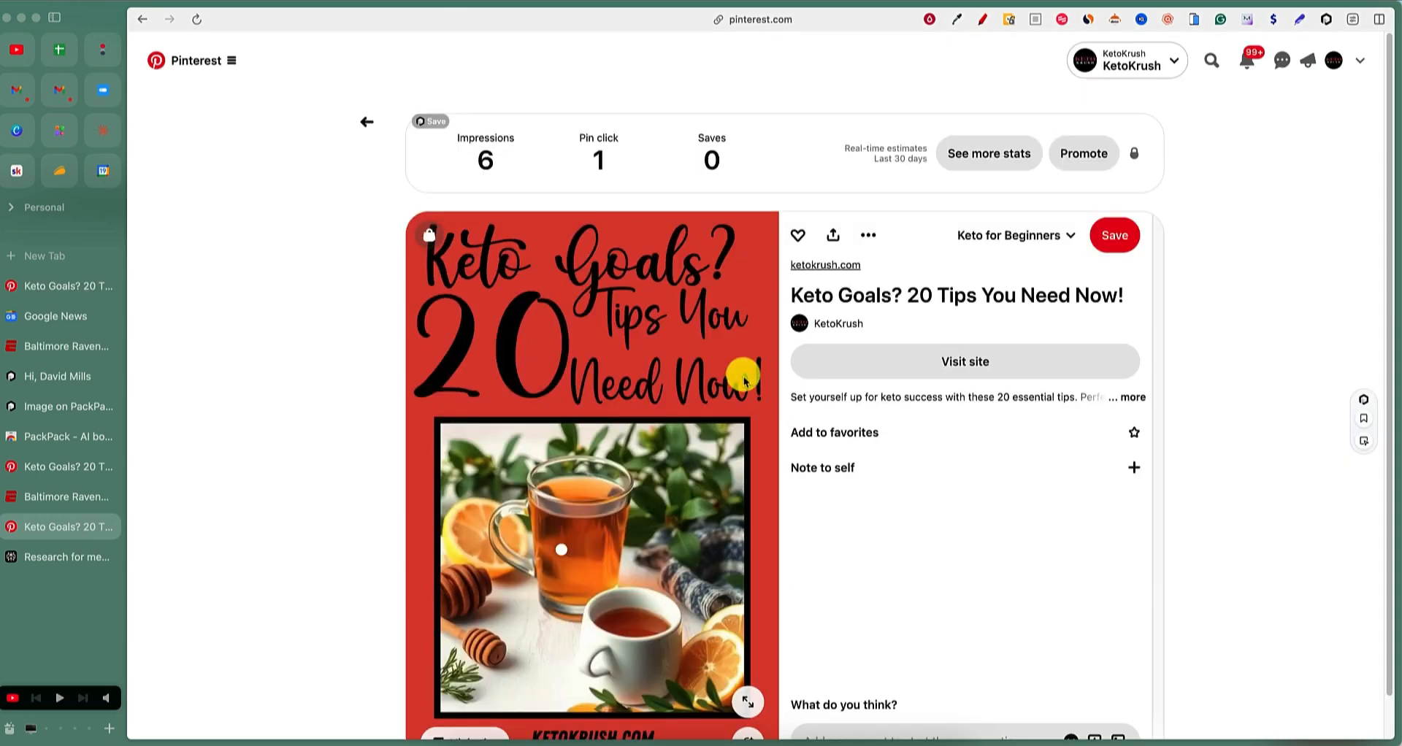
Scroll the Pinterest feed to the 'Keto Goals? 20 Tips You Need Now!' pin with 3 impressions.
scroll("down", 3)
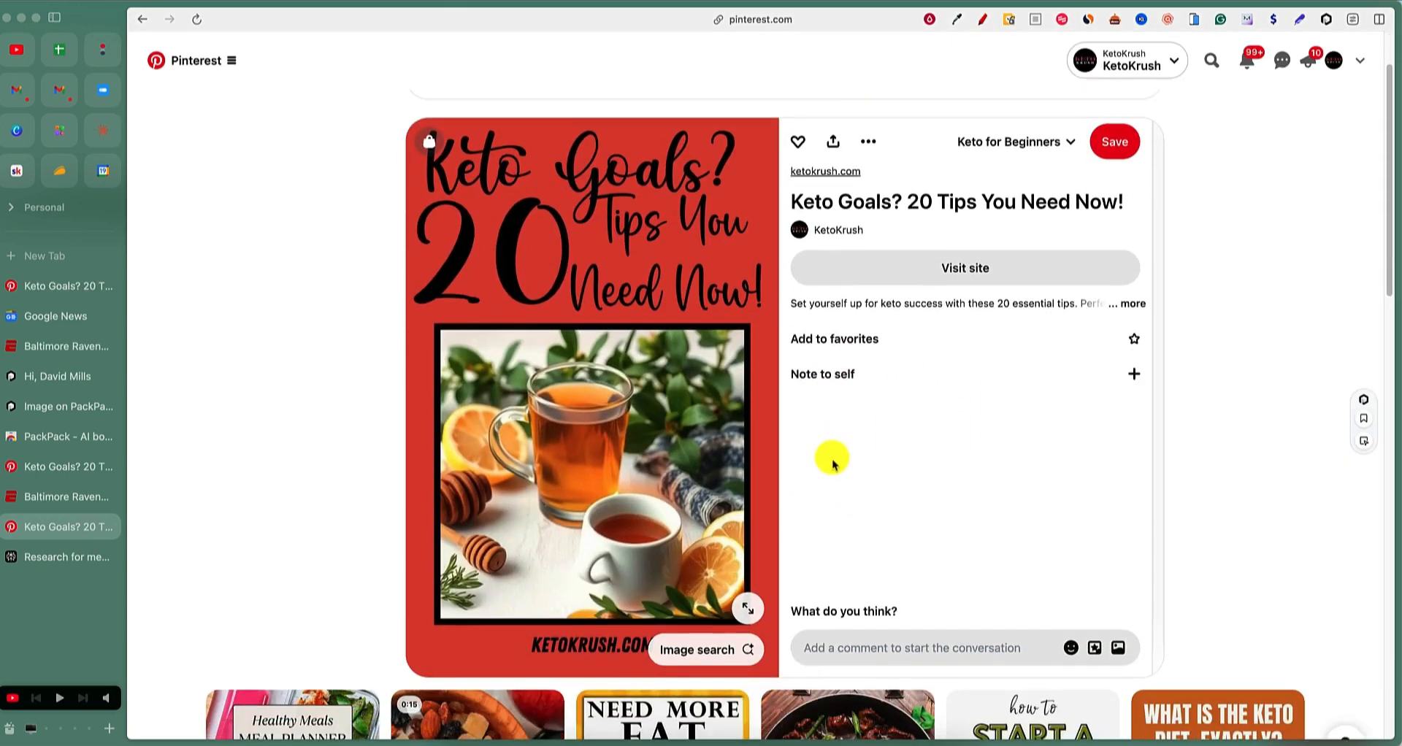
scroll("up", 3)
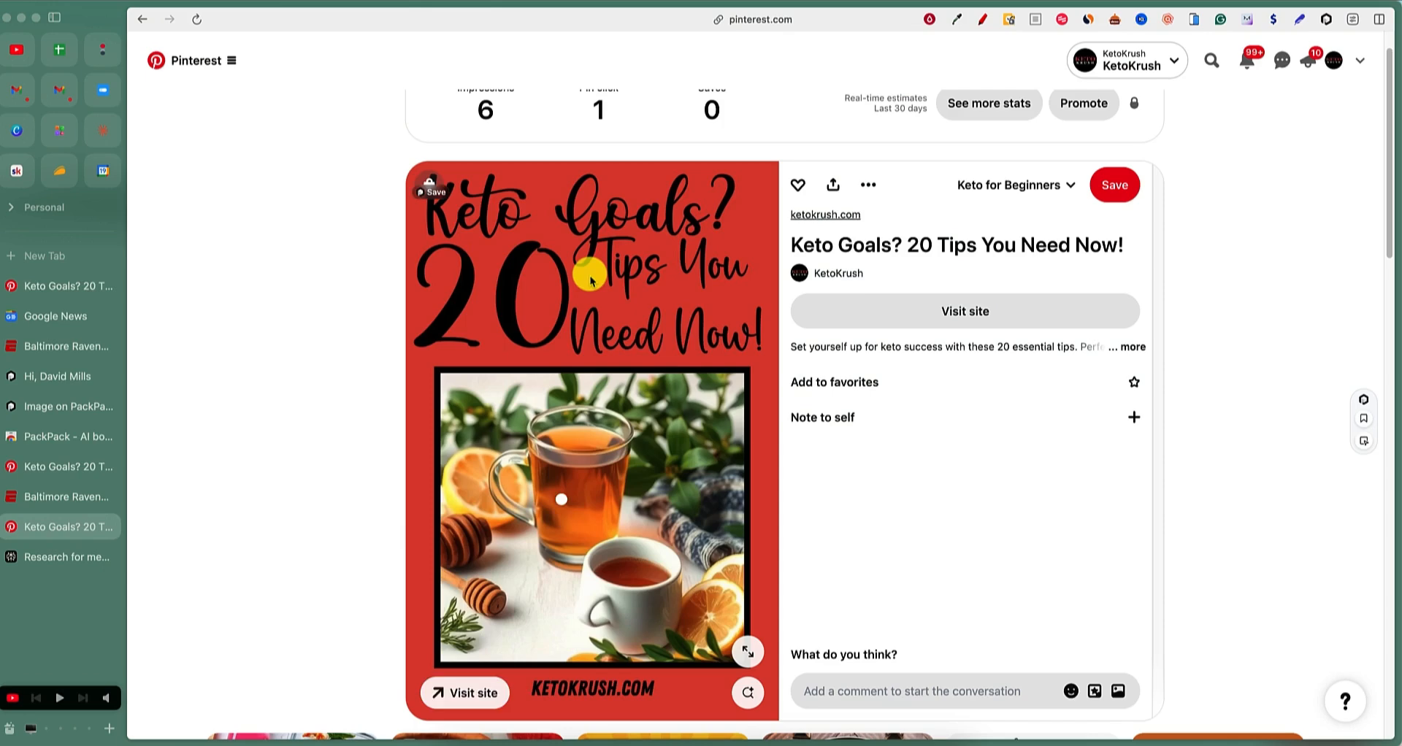
mouse_move(51, 286)
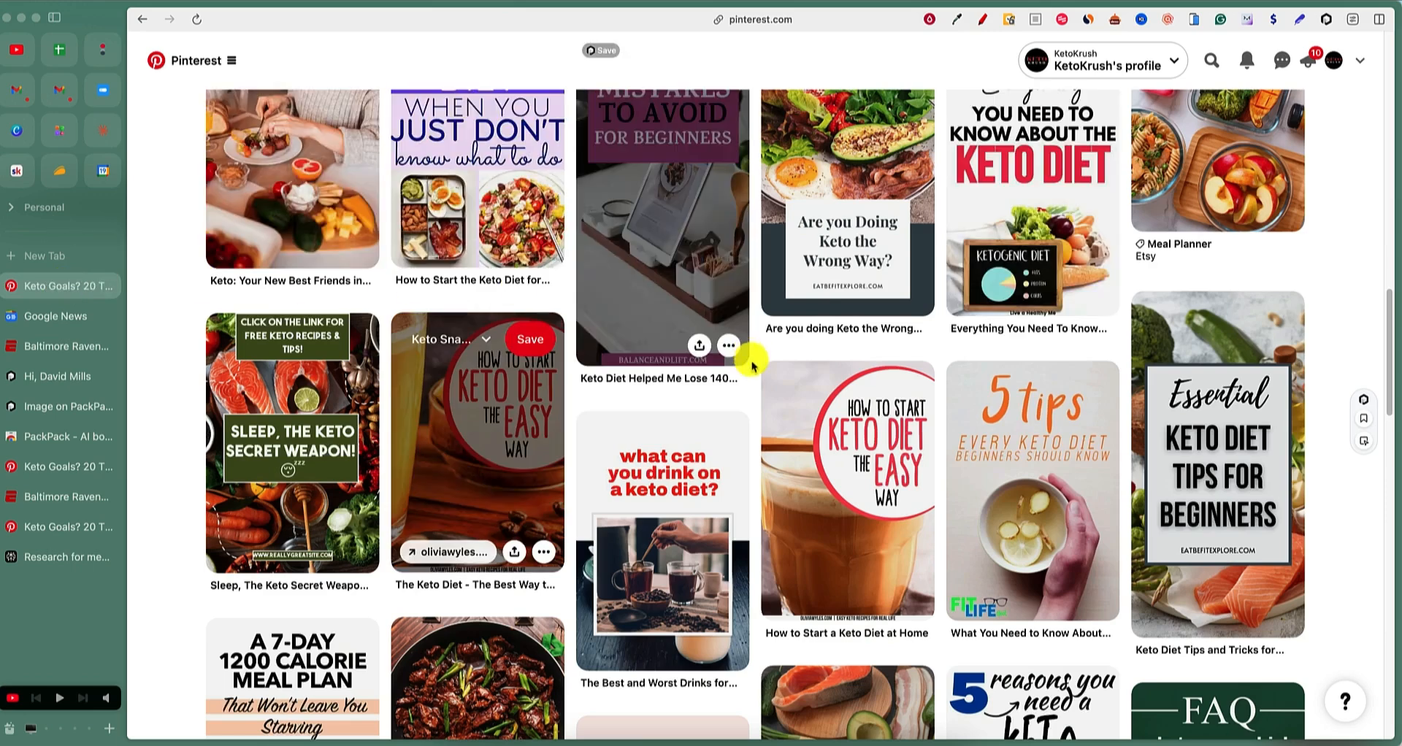
scroll("down", 3)
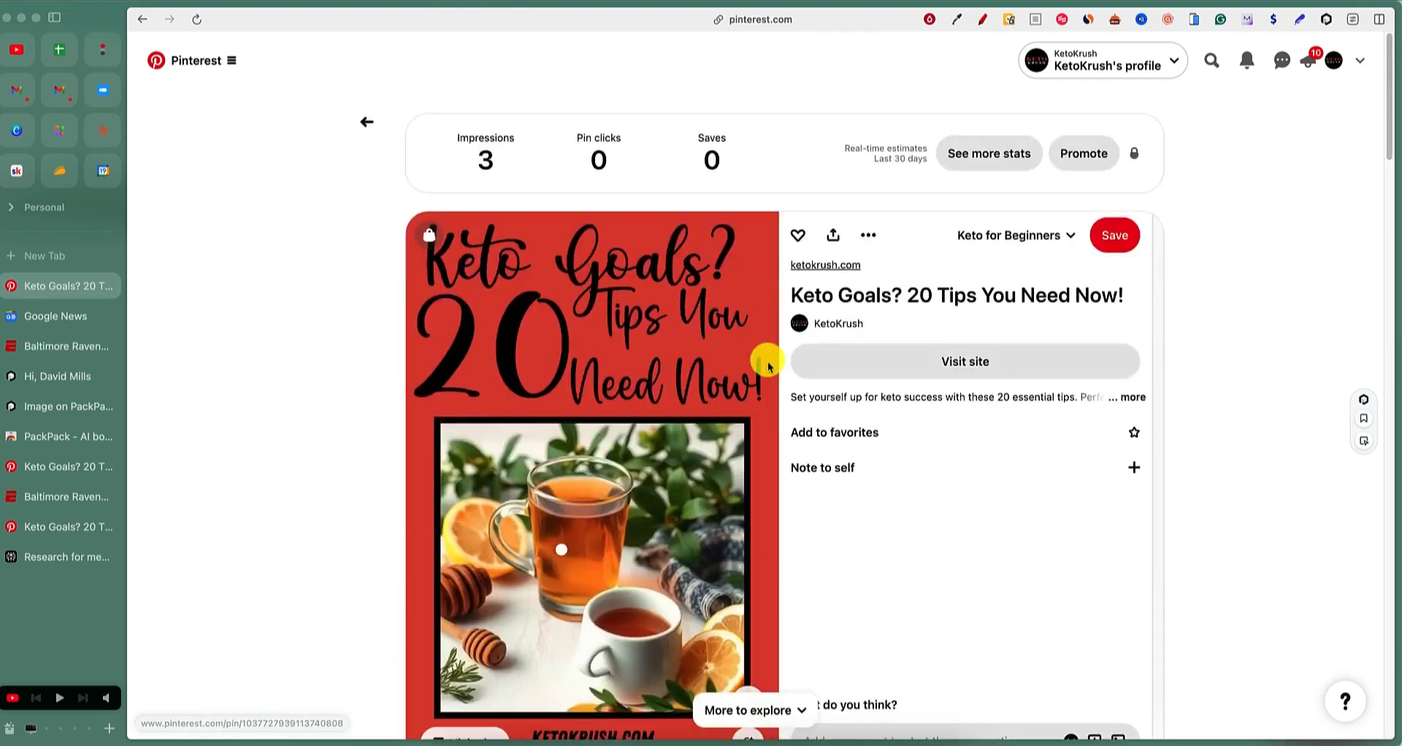
scroll("down", 3)
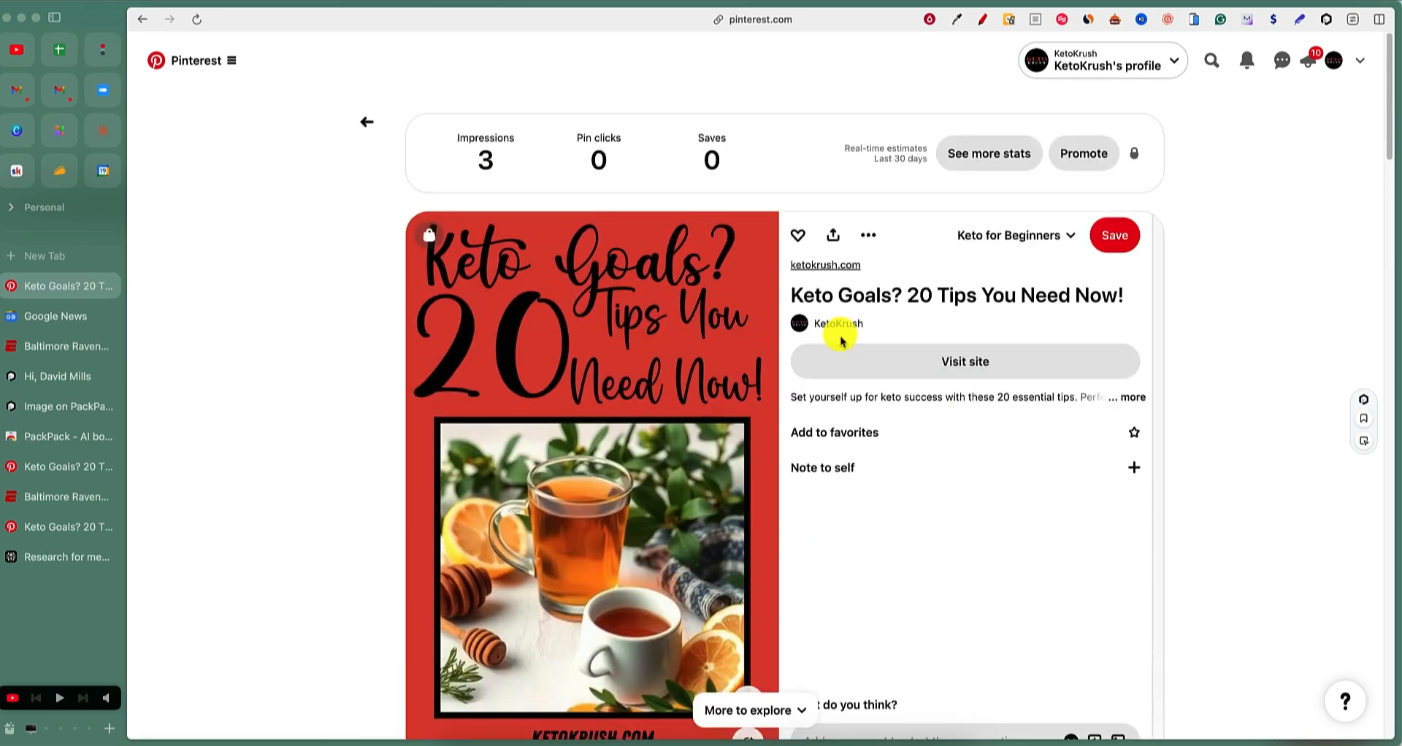
mouse_move(620, 92)
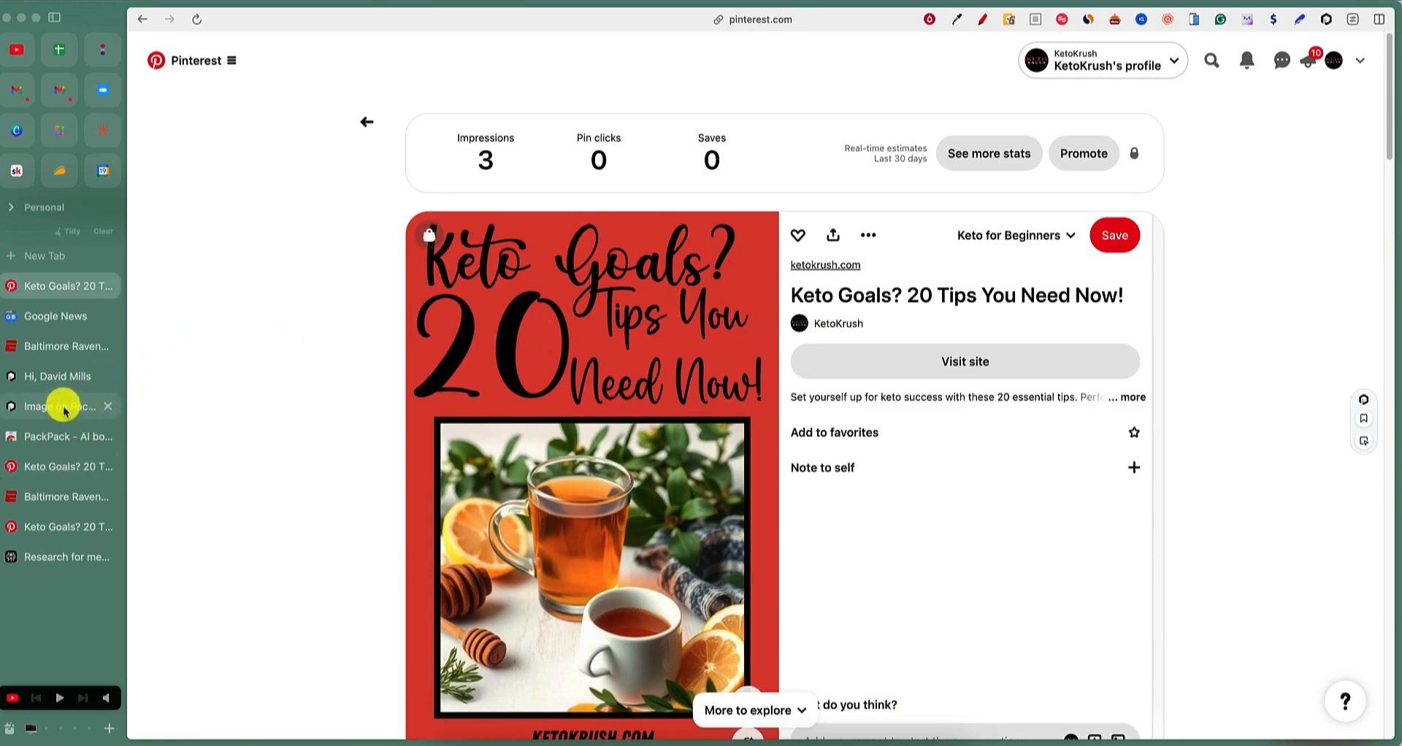
Leave the image details and filter the saves board to Web Pages only.
left_click(63, 406)
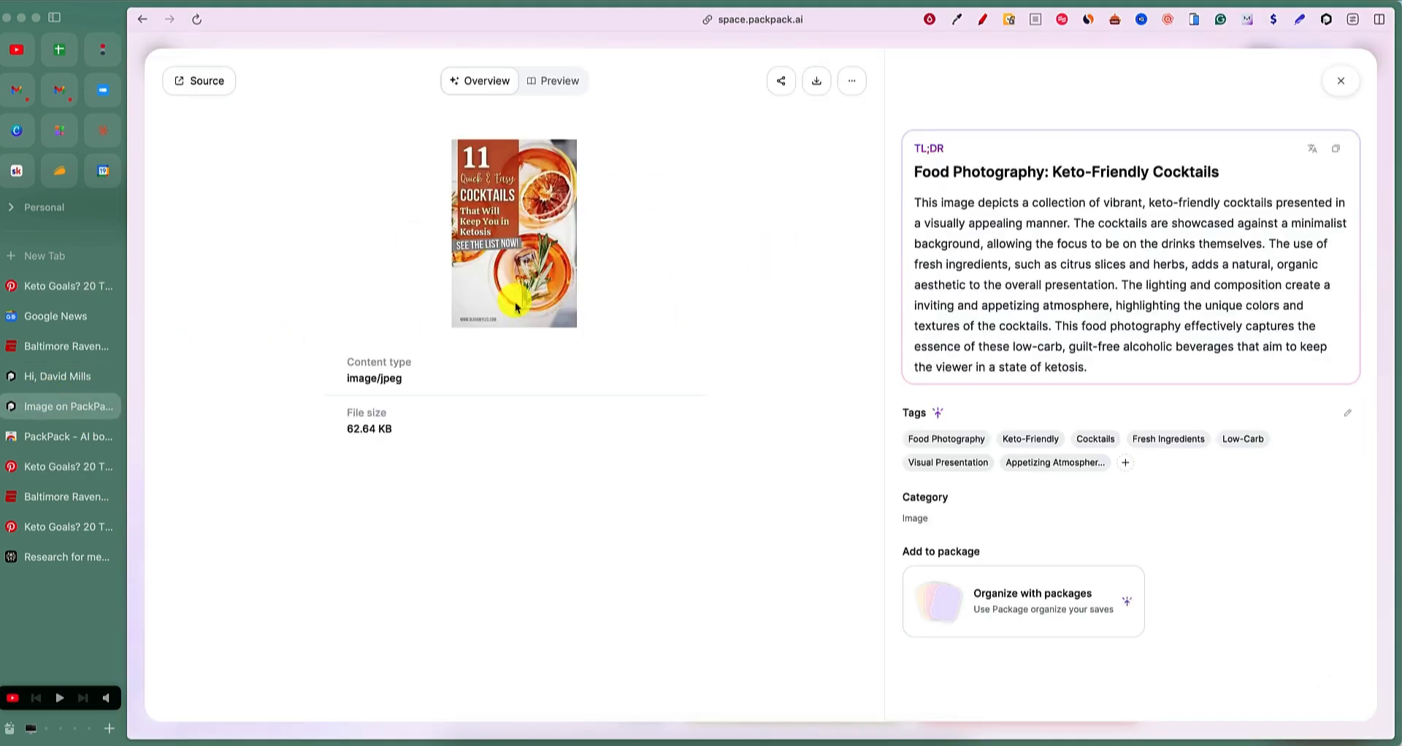
left_click(1339, 80)
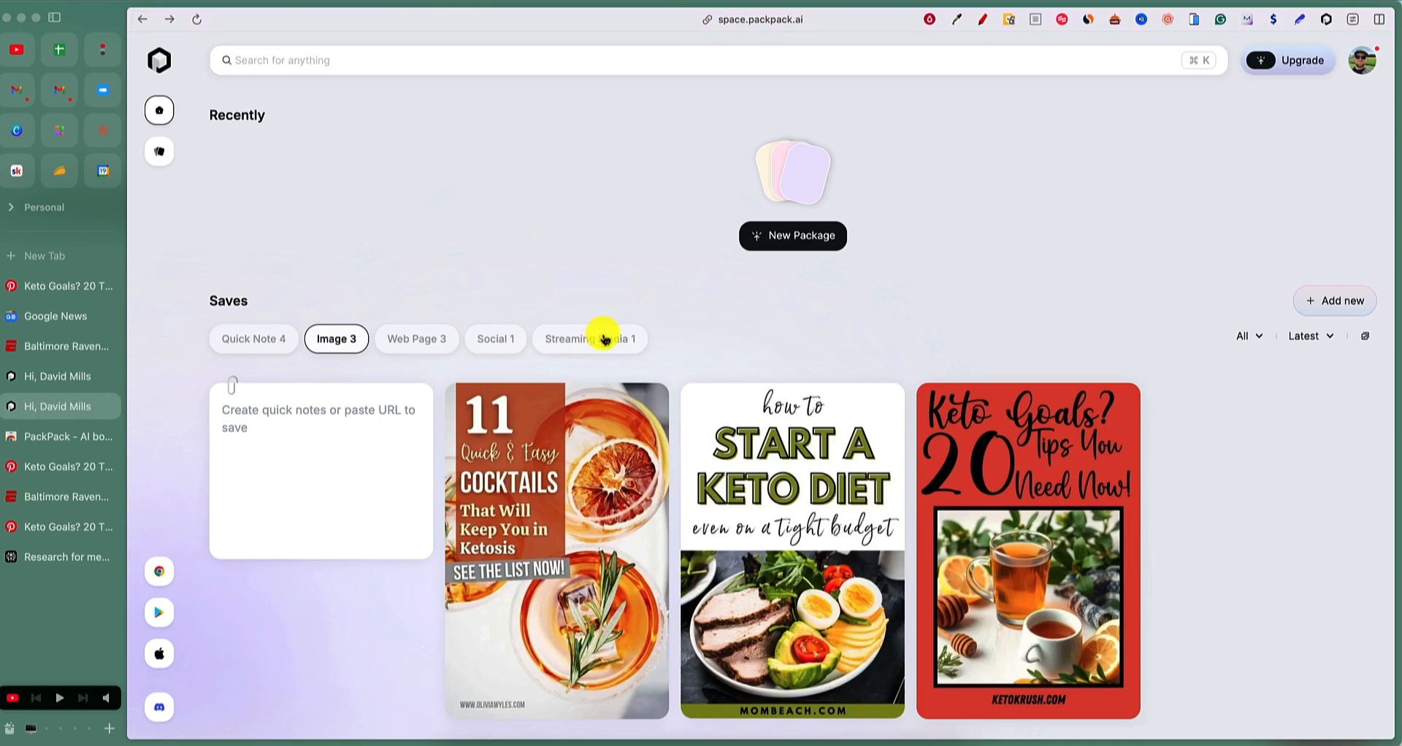
mouse_move(620, 340)
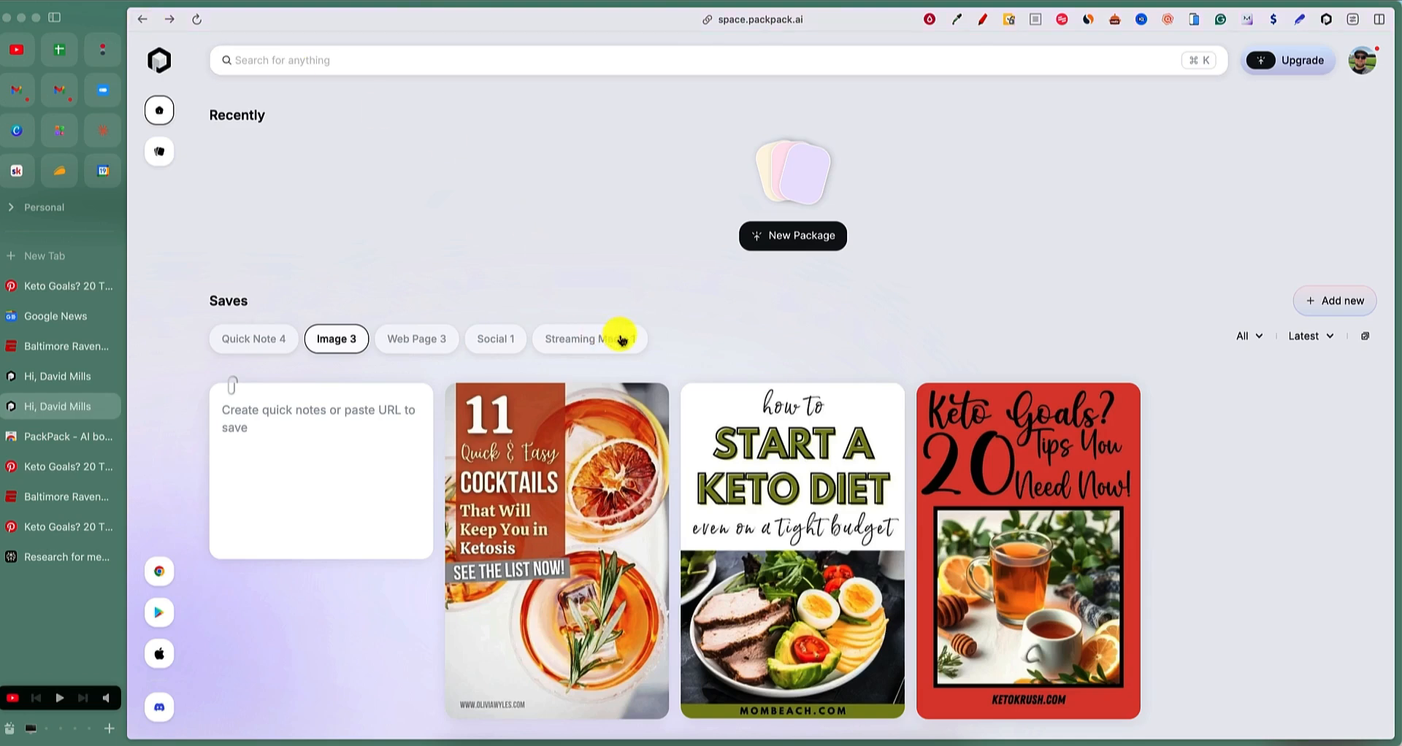
mouse_move(513, 264)
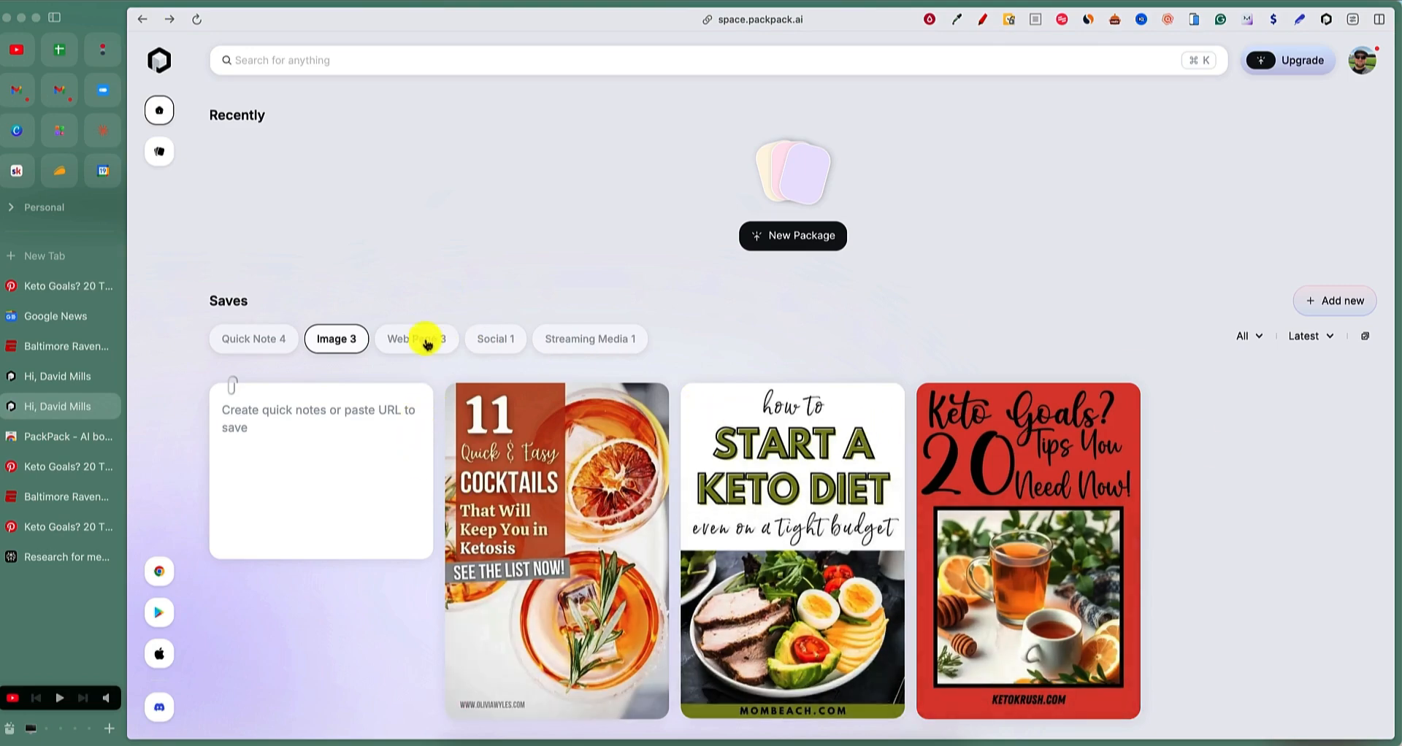
left_click(416, 339)
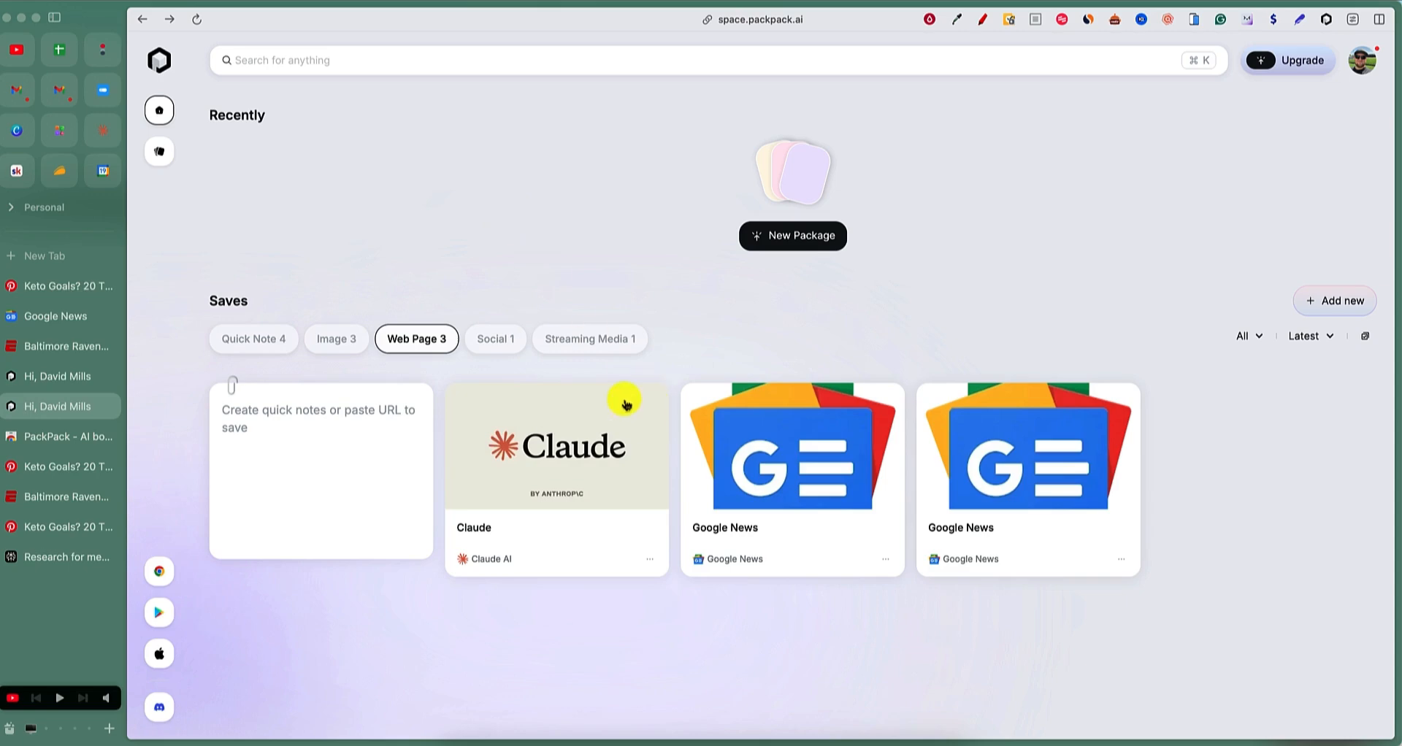
mouse_move(810, 476)
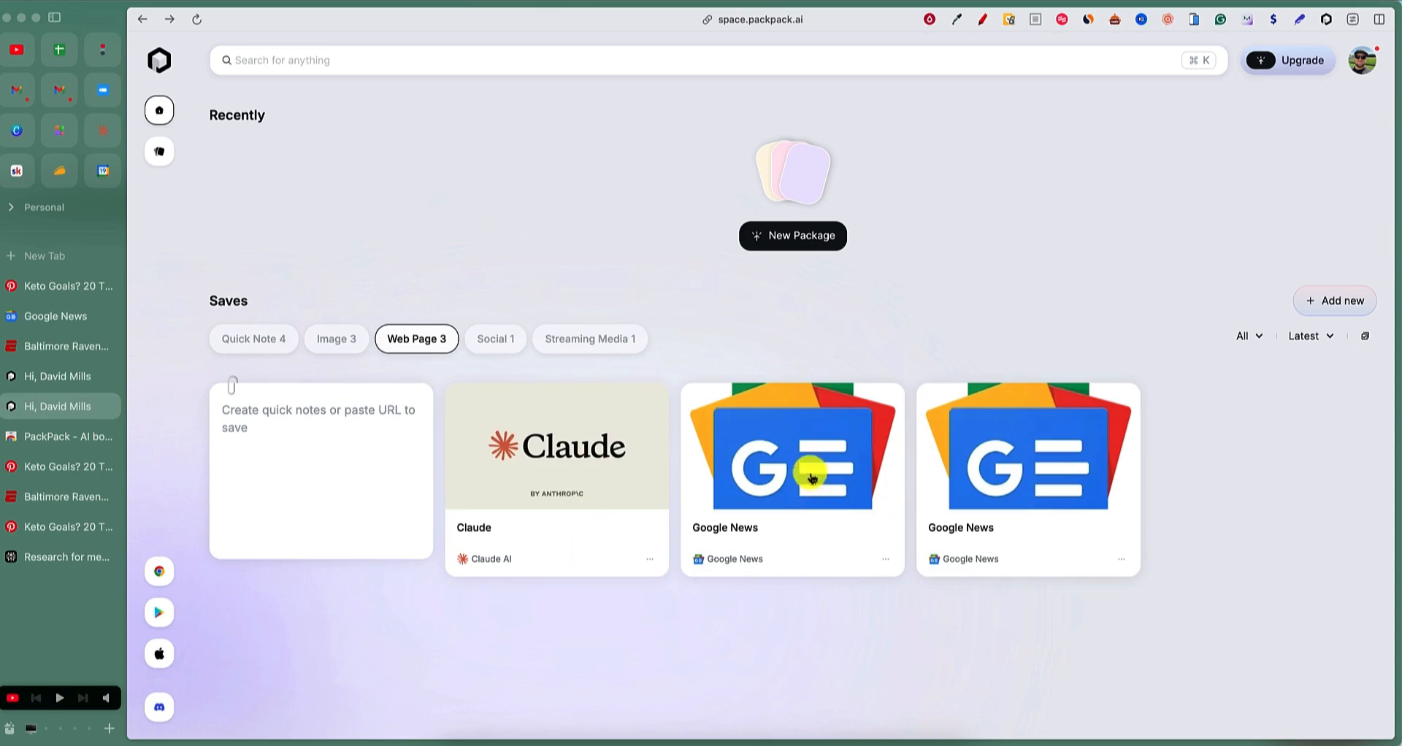
Check a Google News save briefly and return to the Web Pages saves overview.
left_click(790, 469)
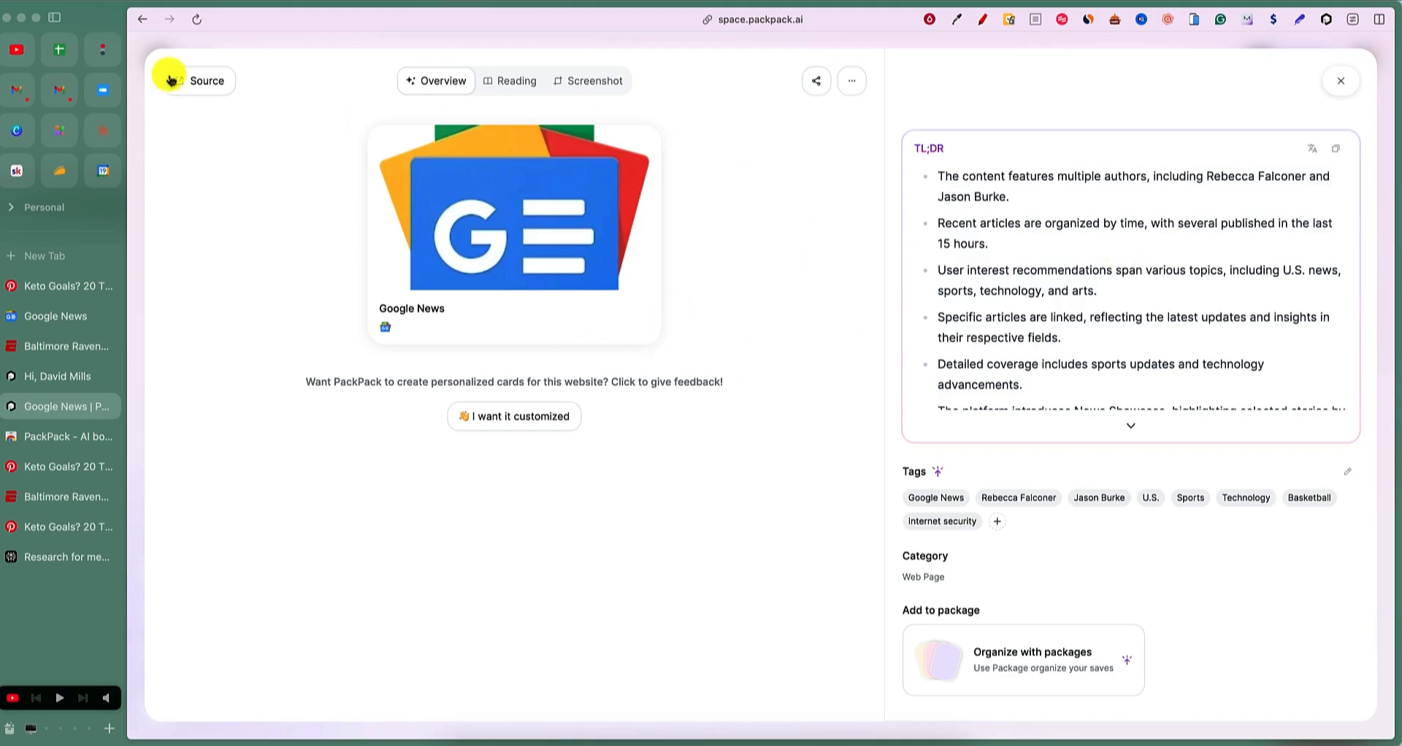
left_click(1341, 80)
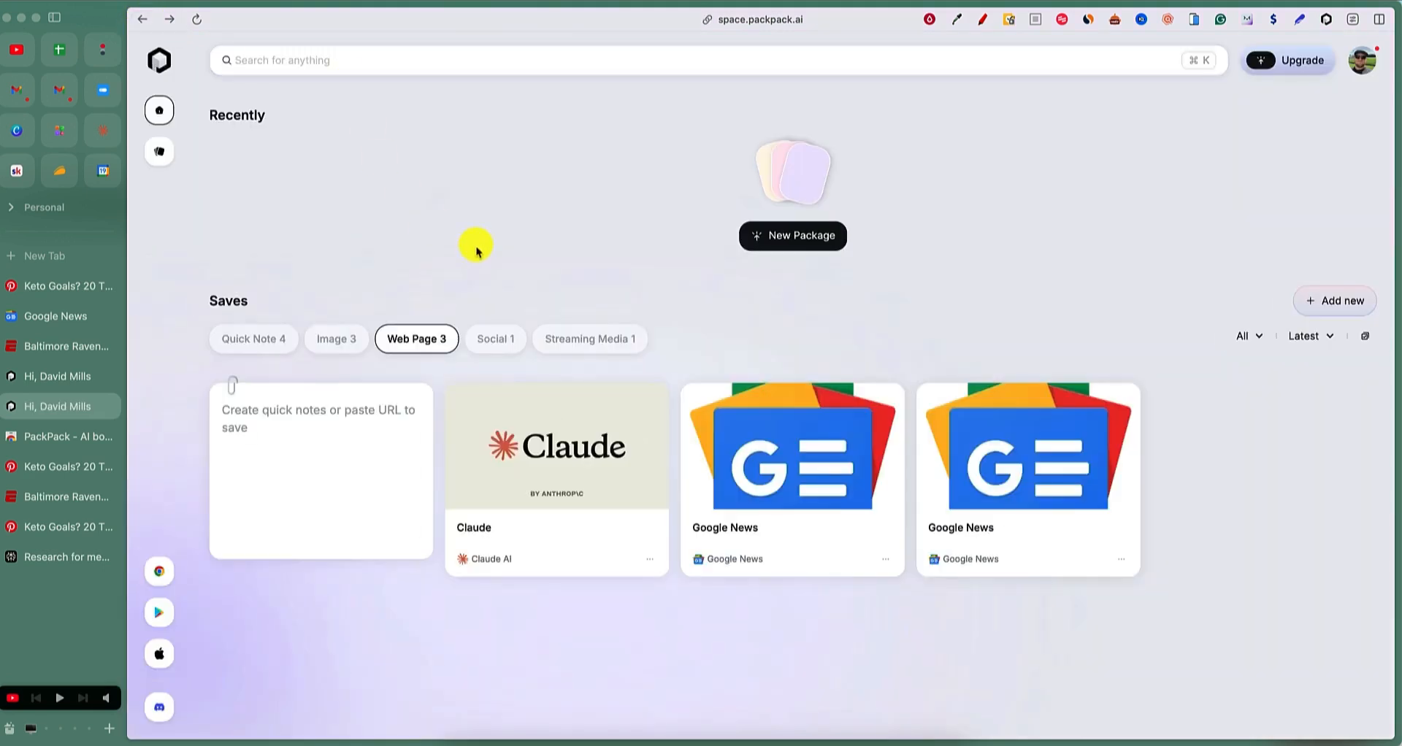
mouse_move(744, 438)
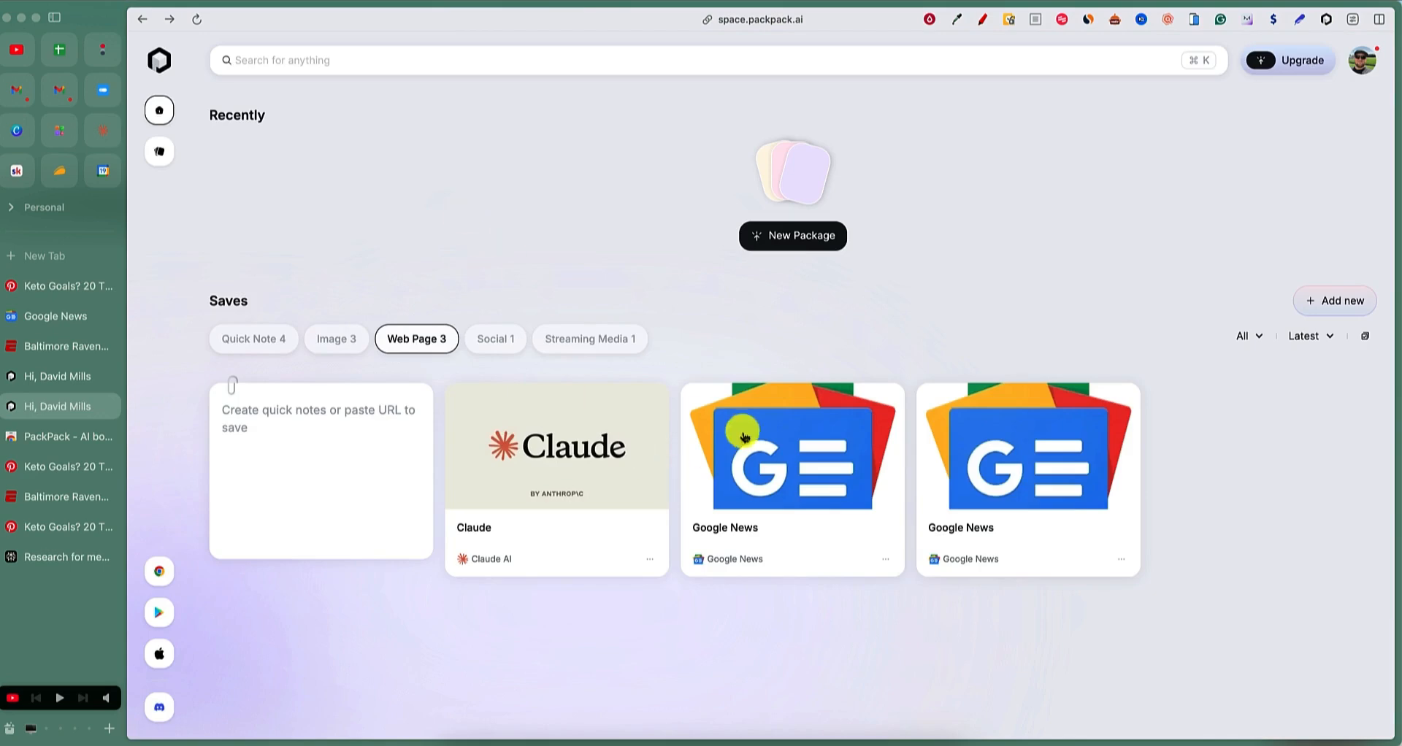
mouse_move(872, 488)
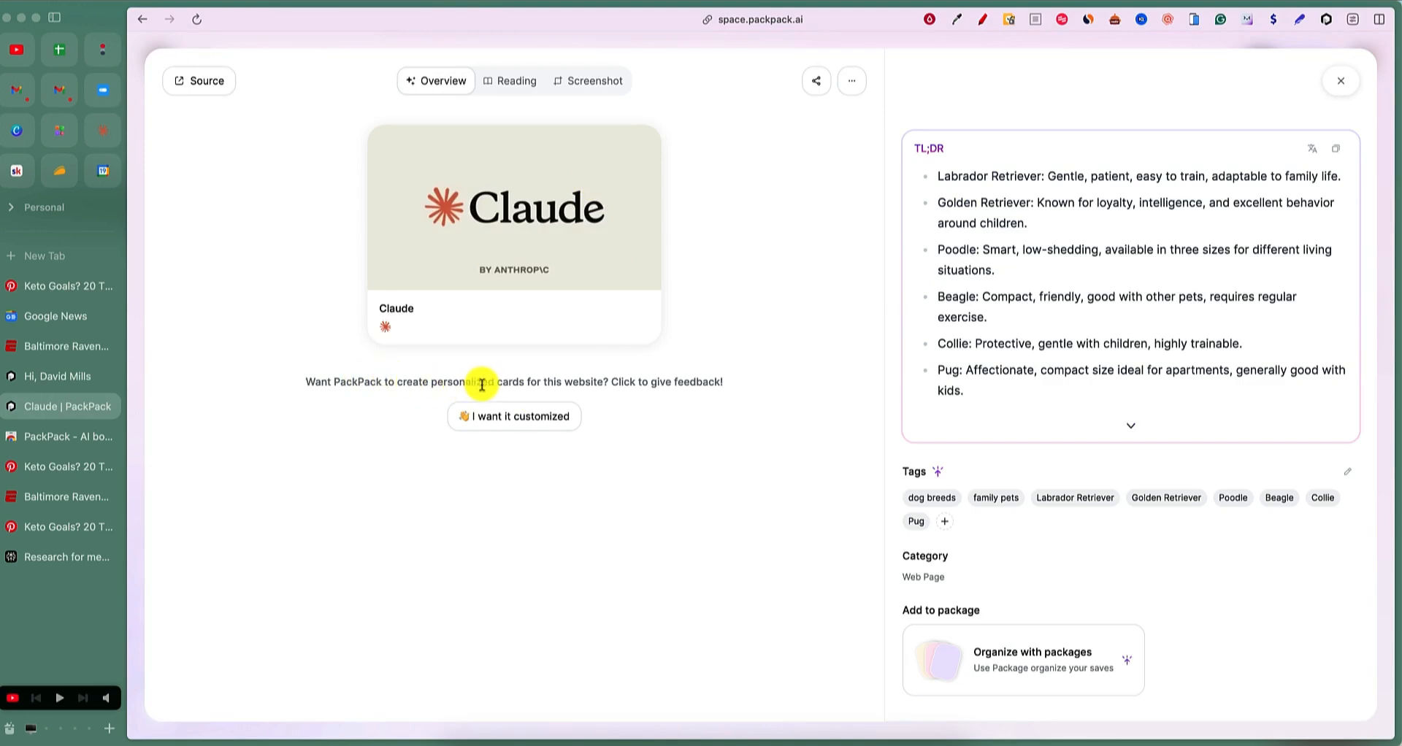
mouse_move(943, 177)
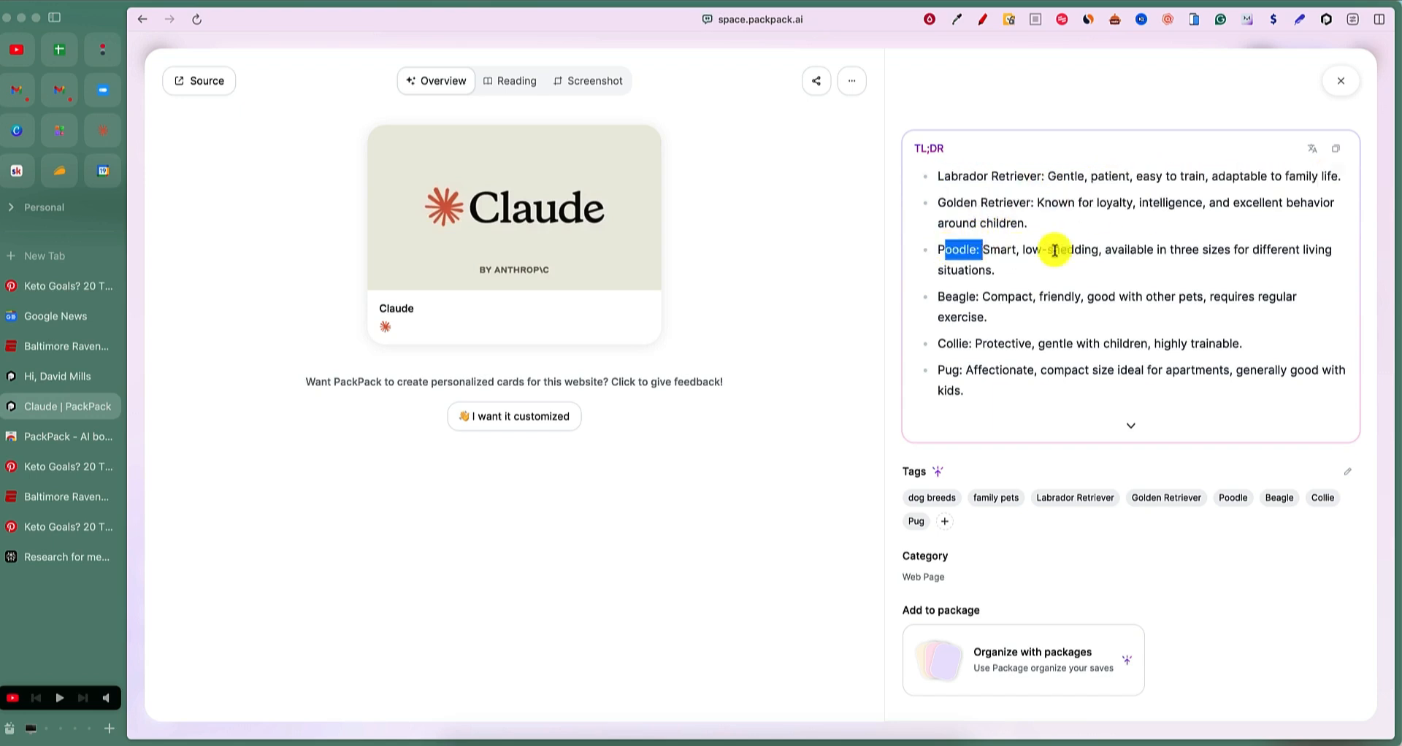
Compare the saved Claude page's AI breed summary with Claude's original dog-breed response text.
left_click(1131, 426)
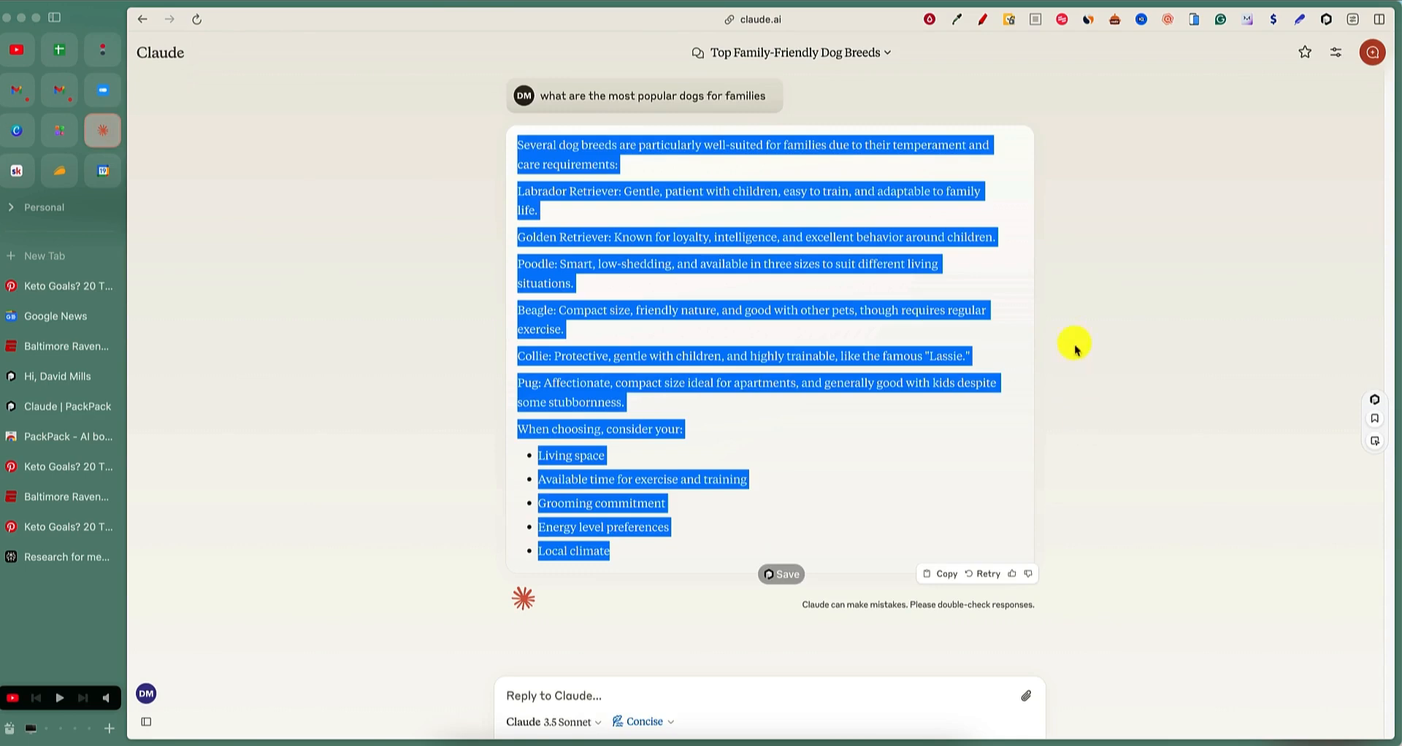
left_click(555, 373)
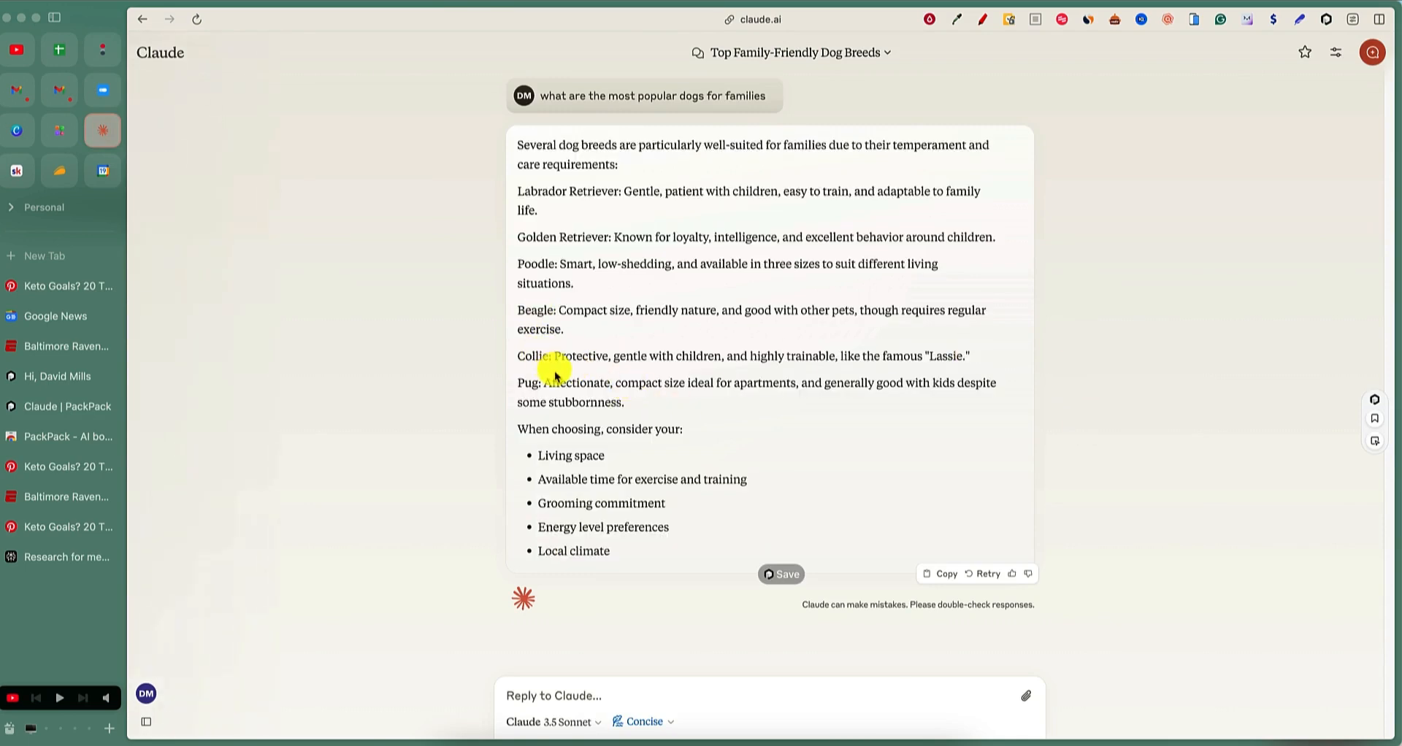
left_click(780, 574)
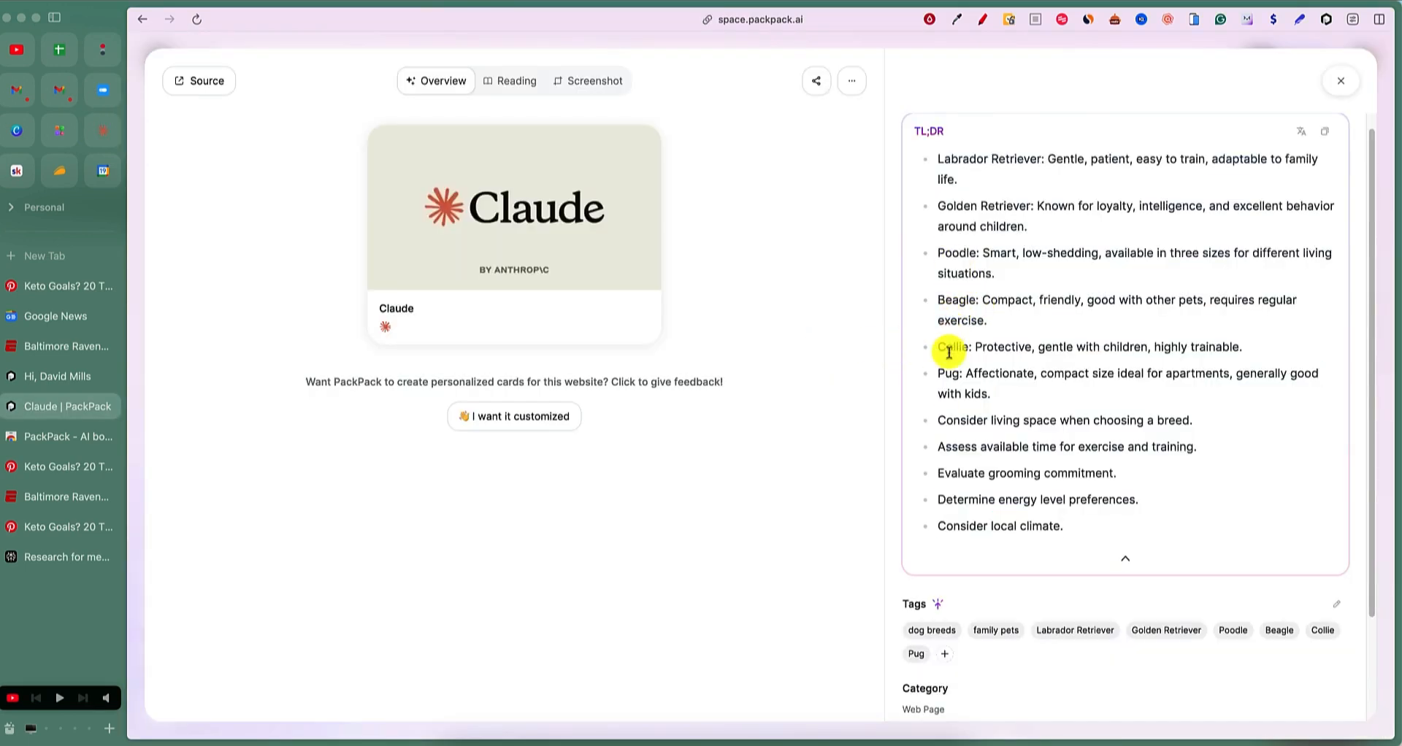
mouse_move(947, 328)
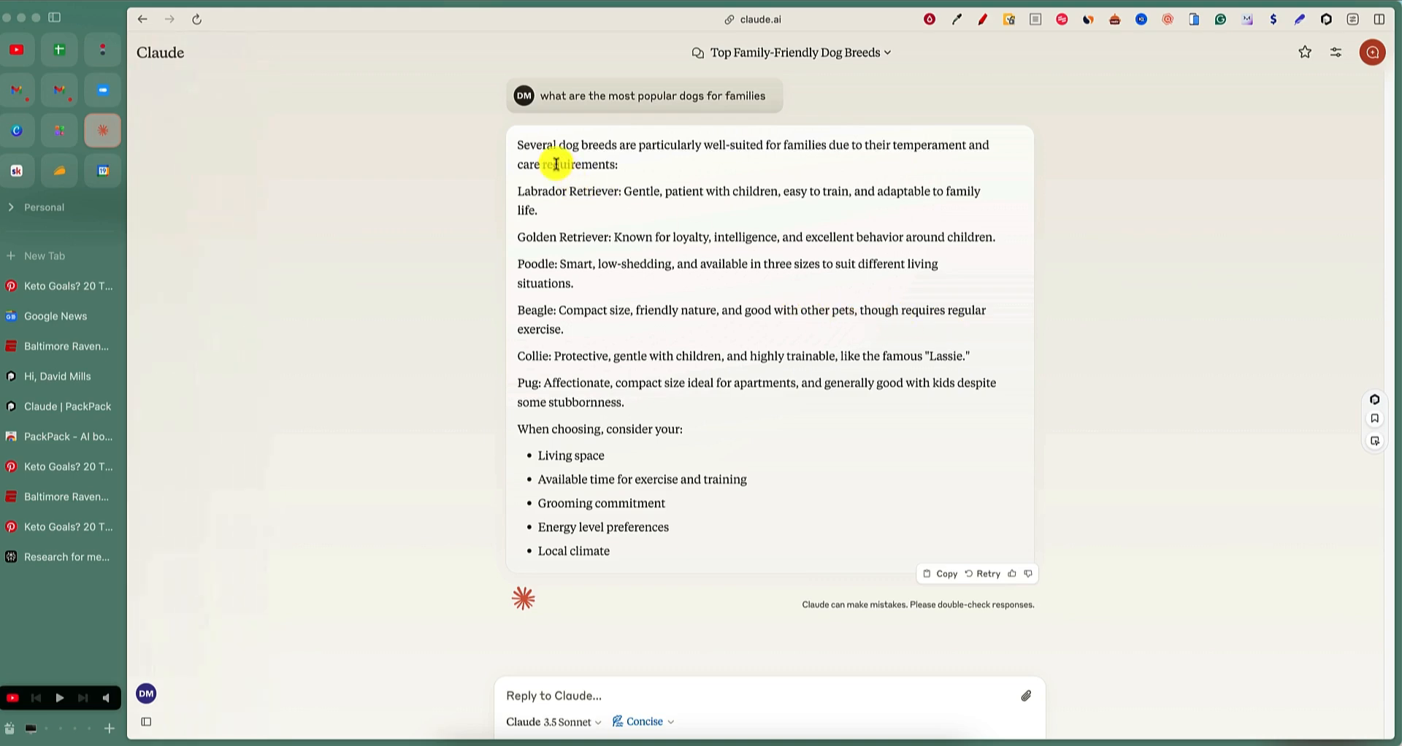
left_click_drag(555, 164, 729, 540)
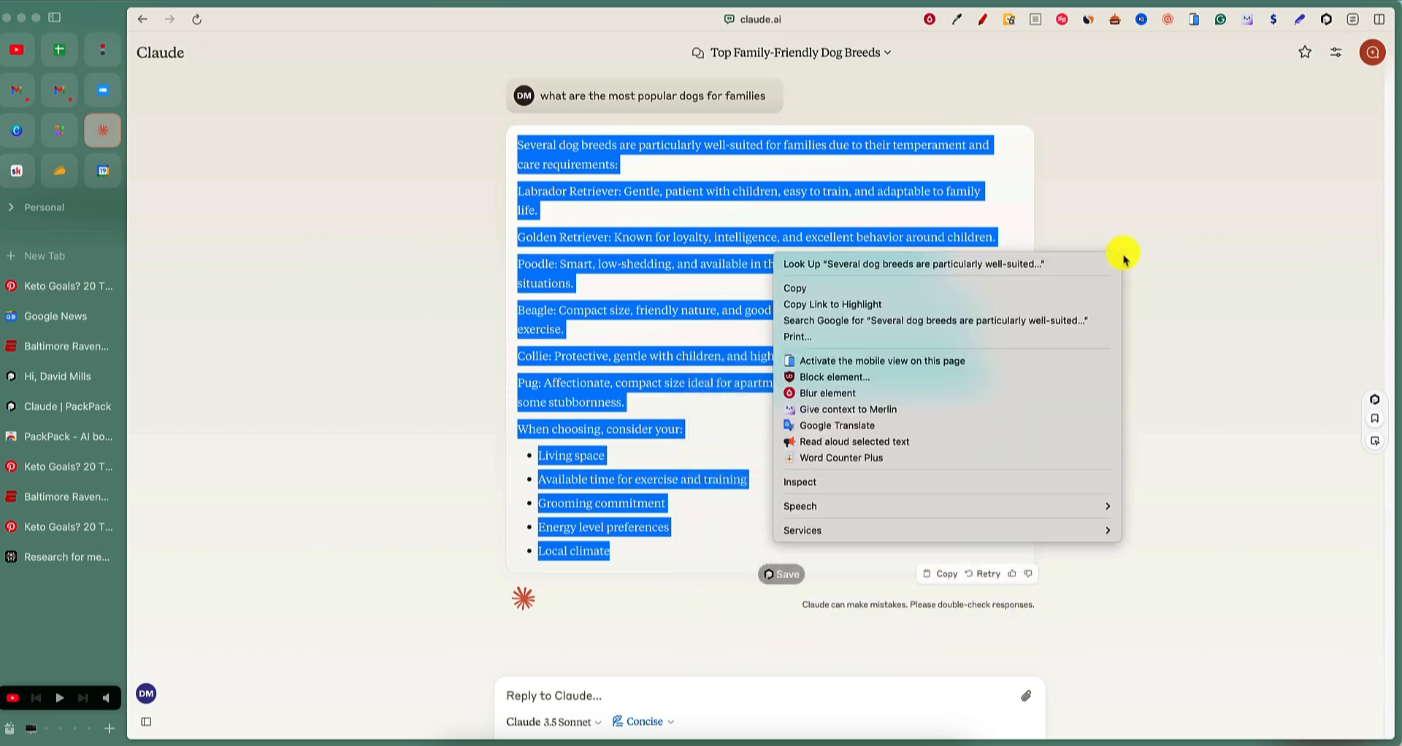
mouse_move(821, 505)
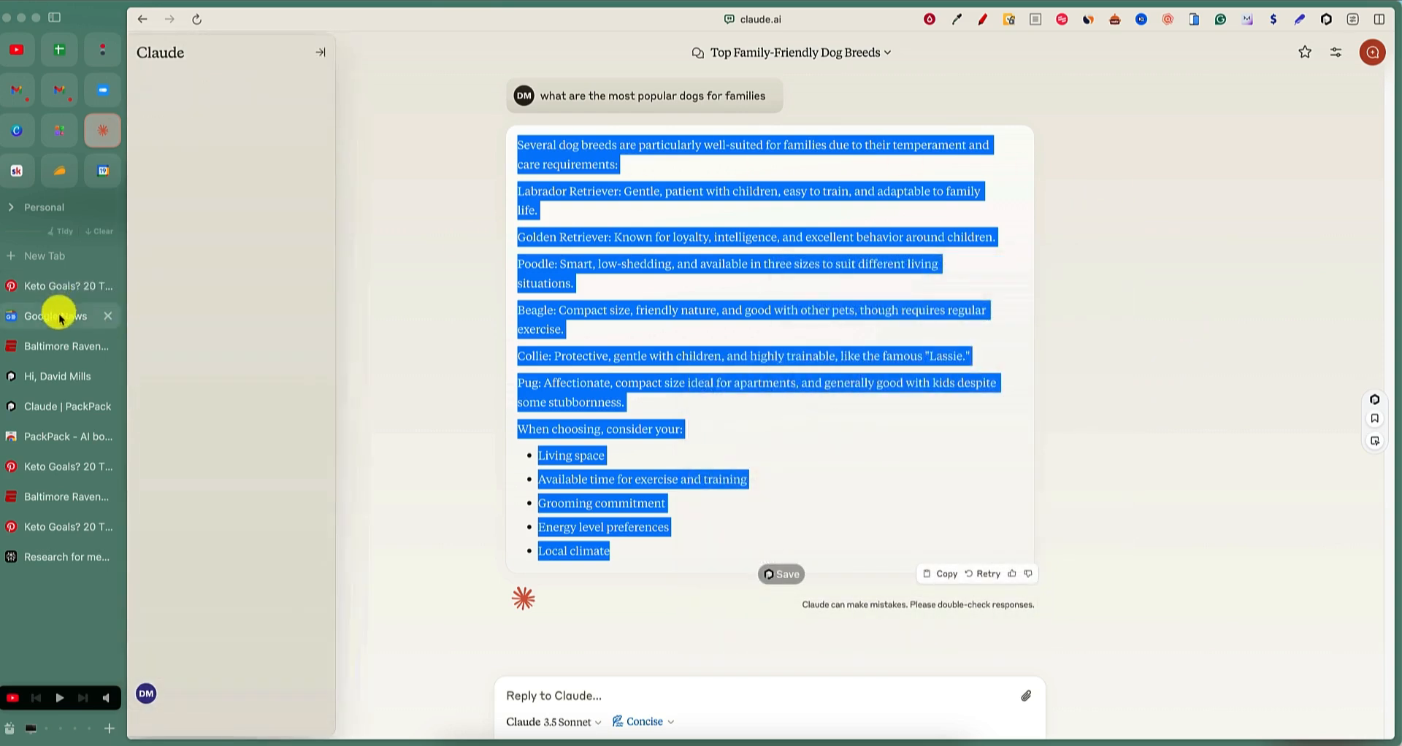
left_click(54, 315)
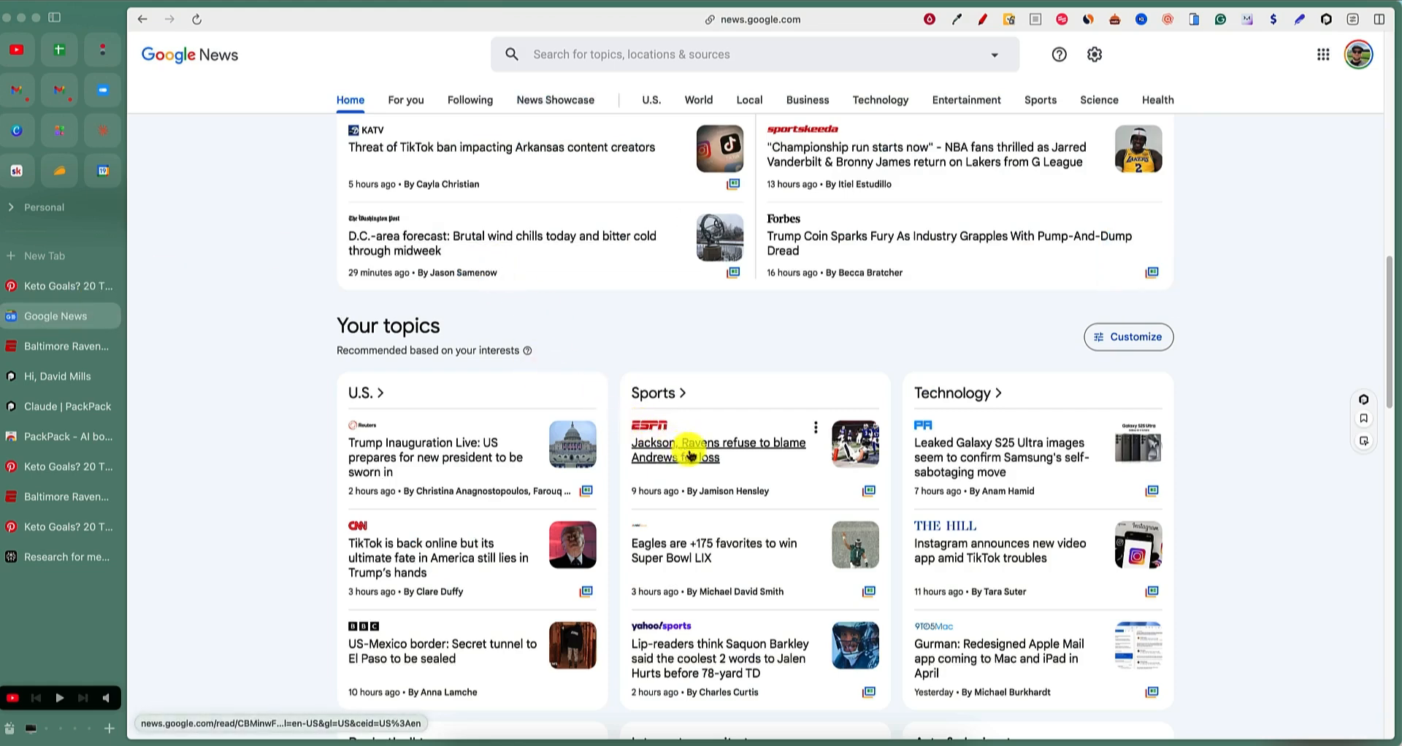
left_click(719, 450)
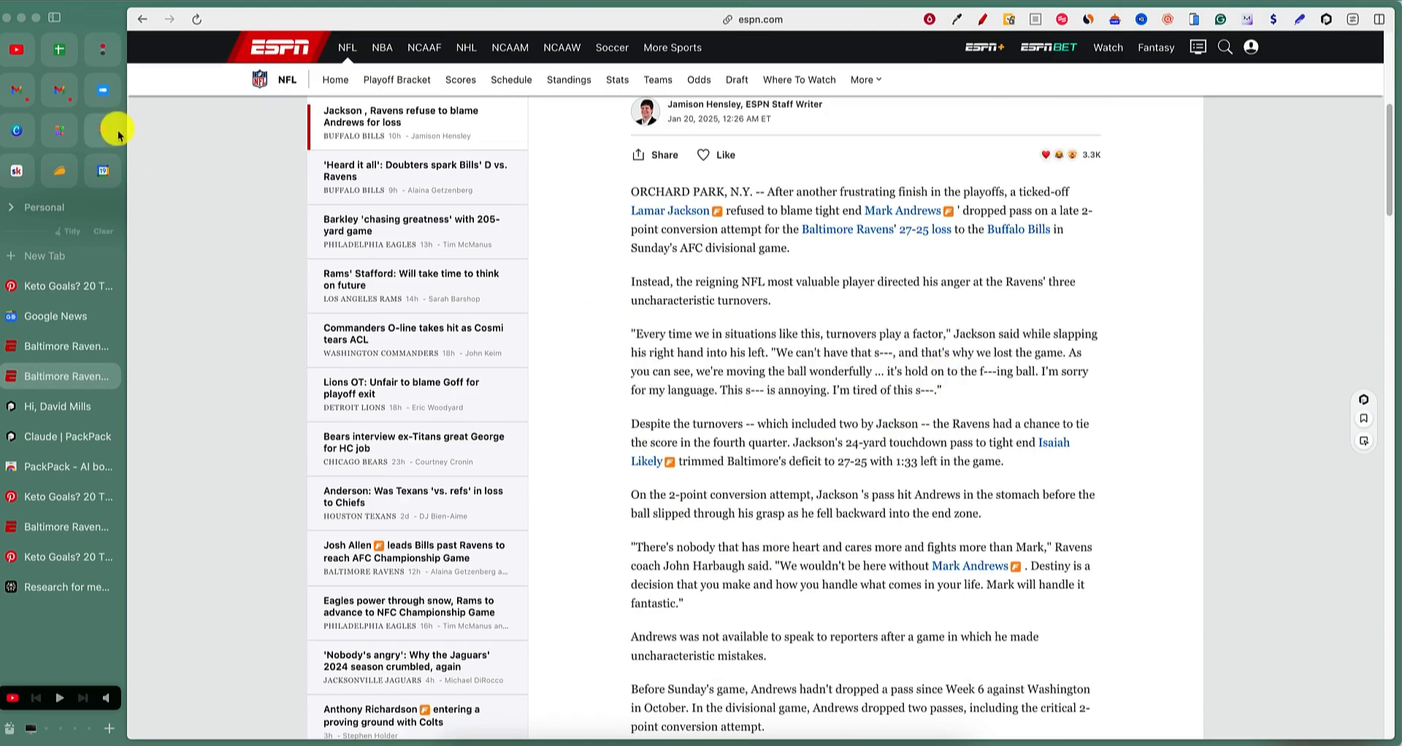
mouse_move(105, 135)
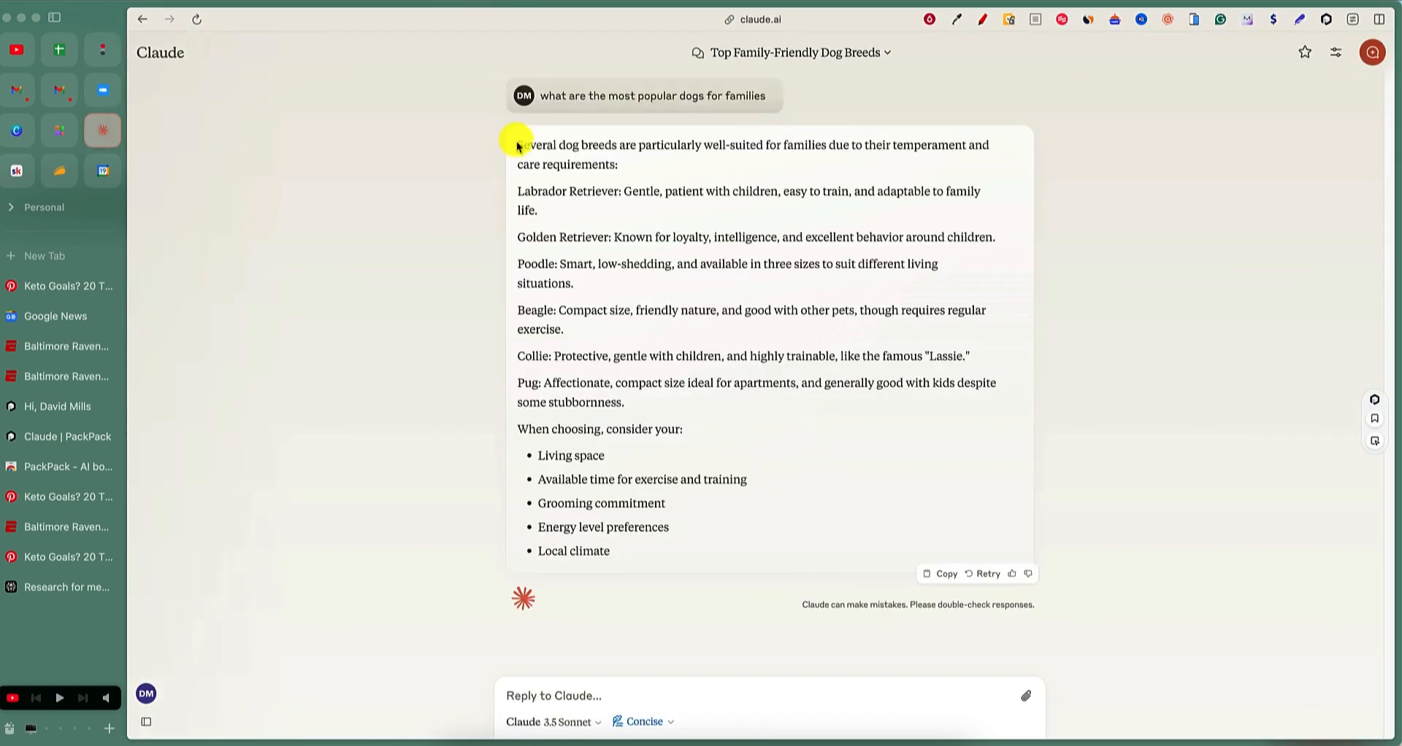
left_click_drag(517, 144, 739, 549)
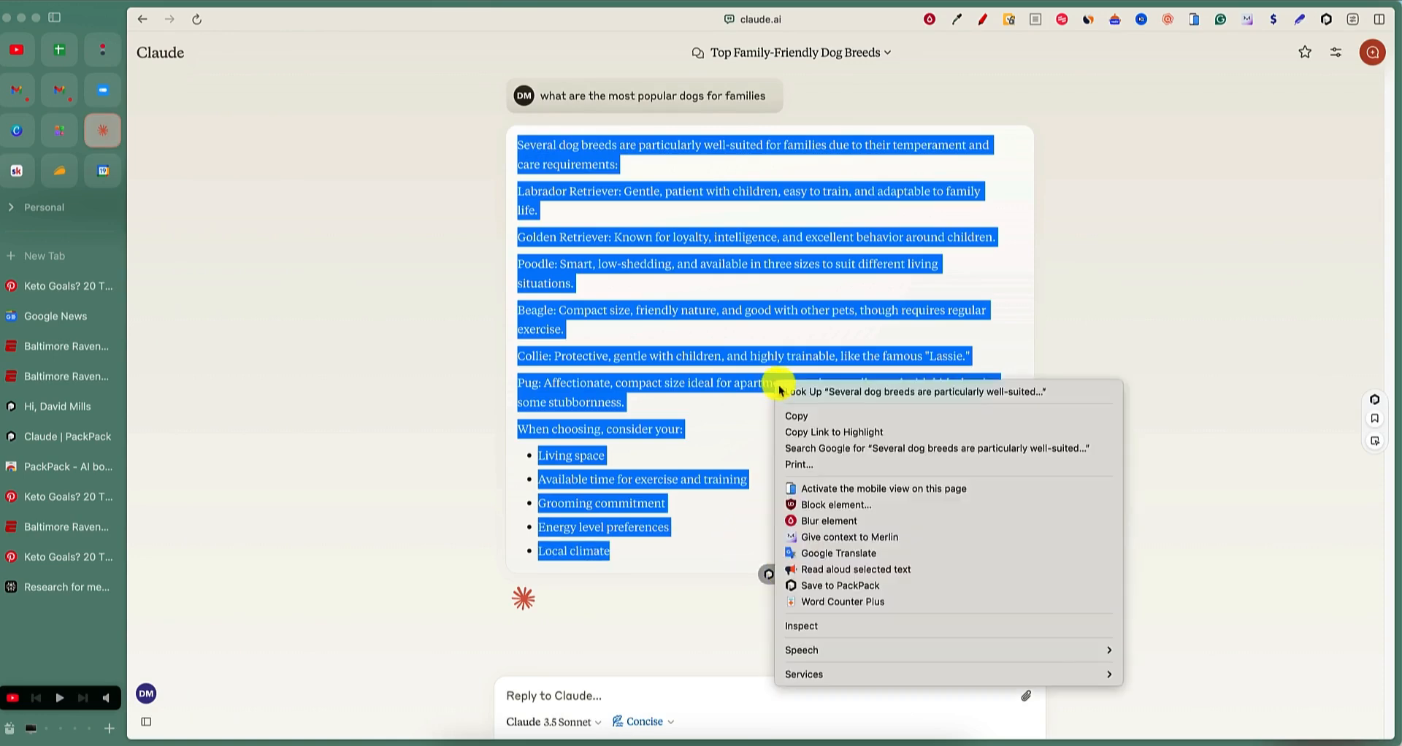
mouse_move(1098, 346)
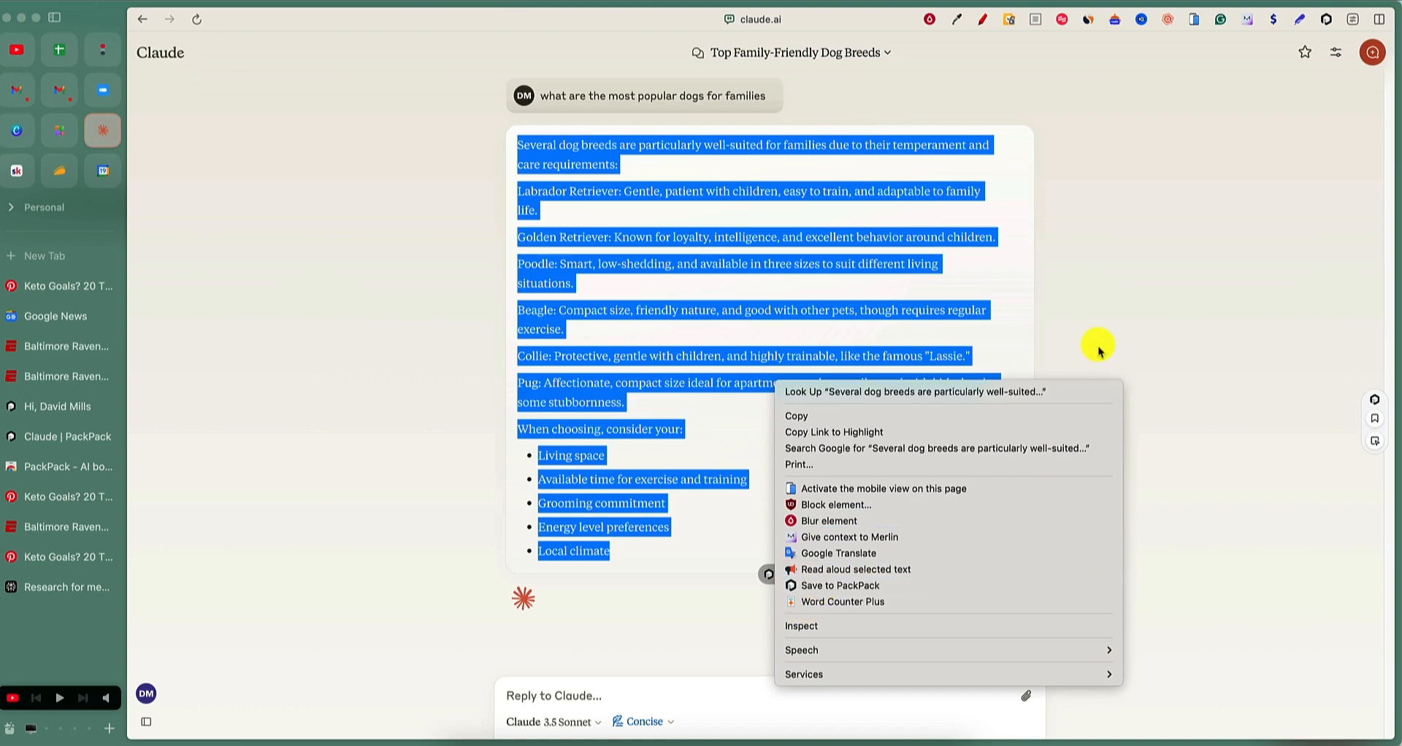
mouse_move(838, 585)
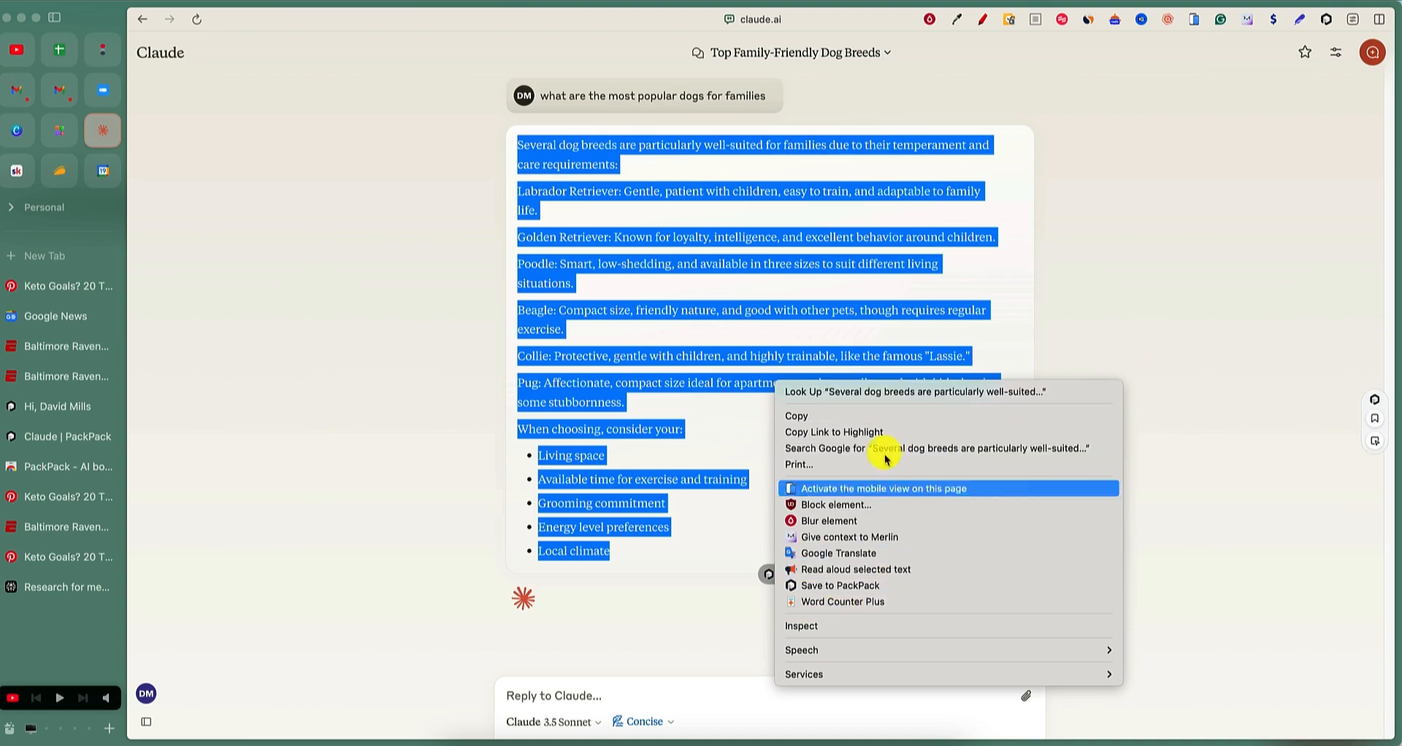
mouse_move(841, 592)
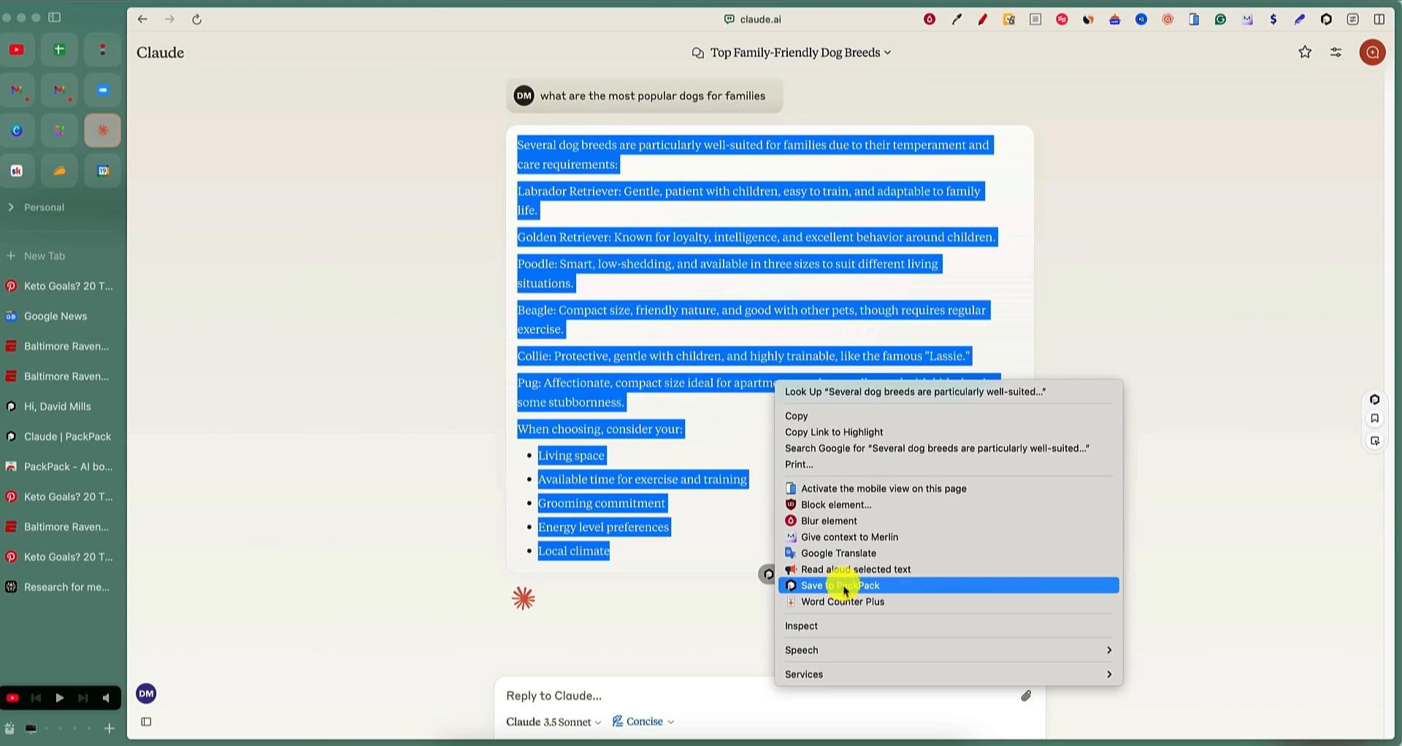
left_click(842, 585)
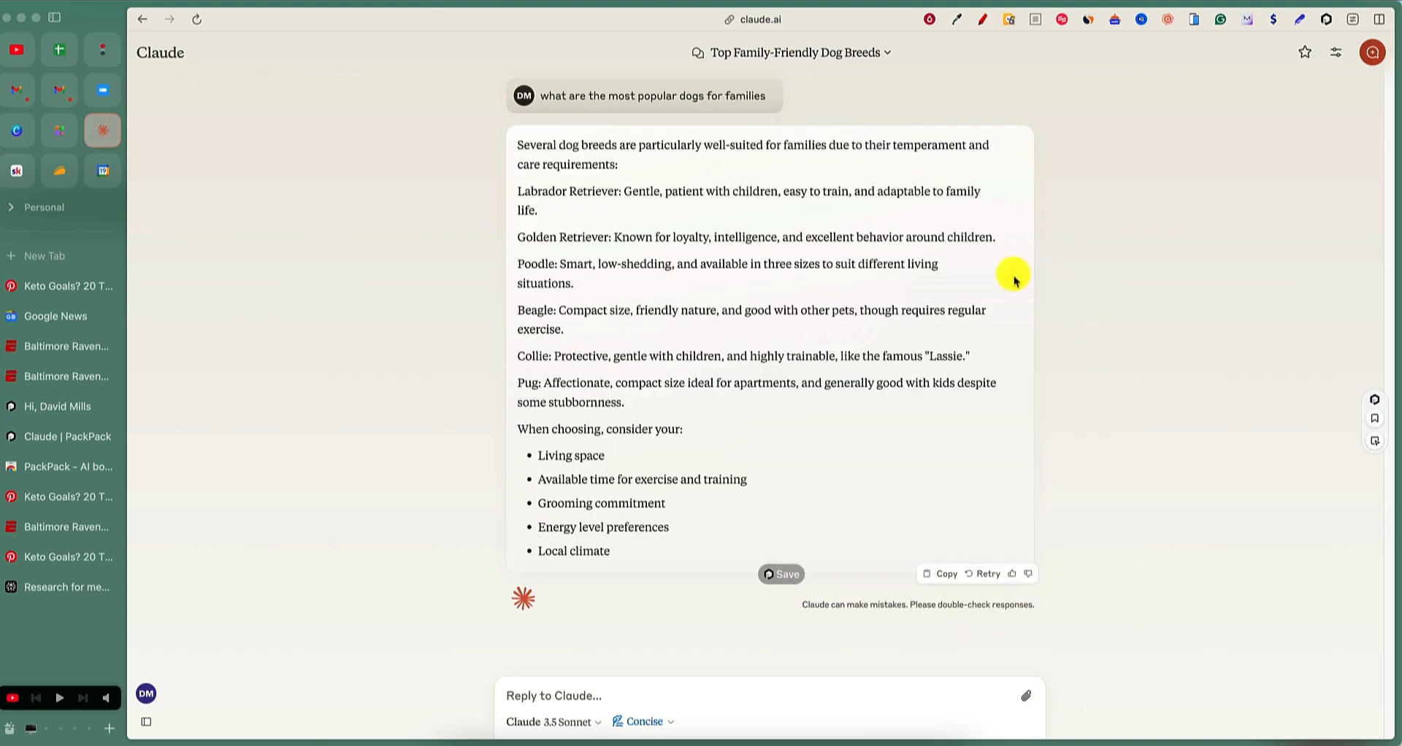
right_click(1013, 273)
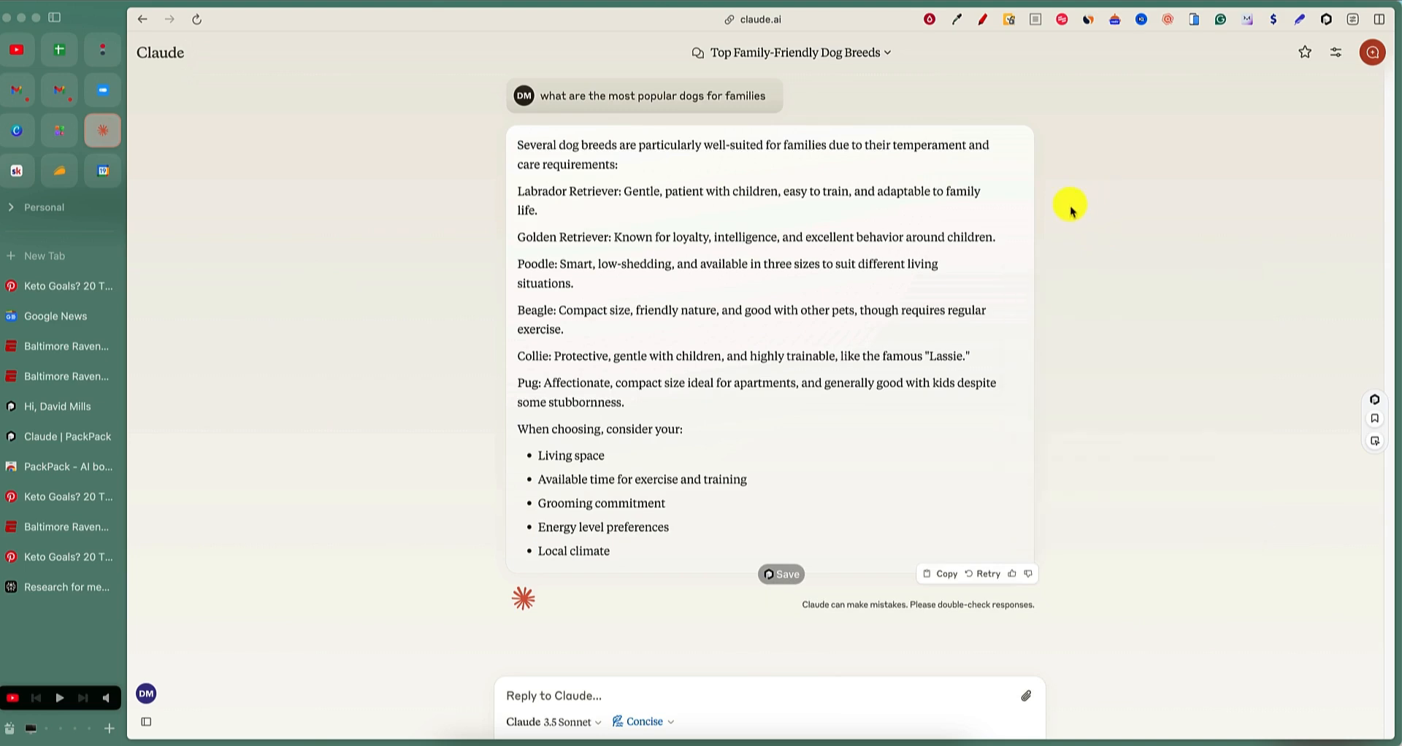
mouse_move(1046, 230)
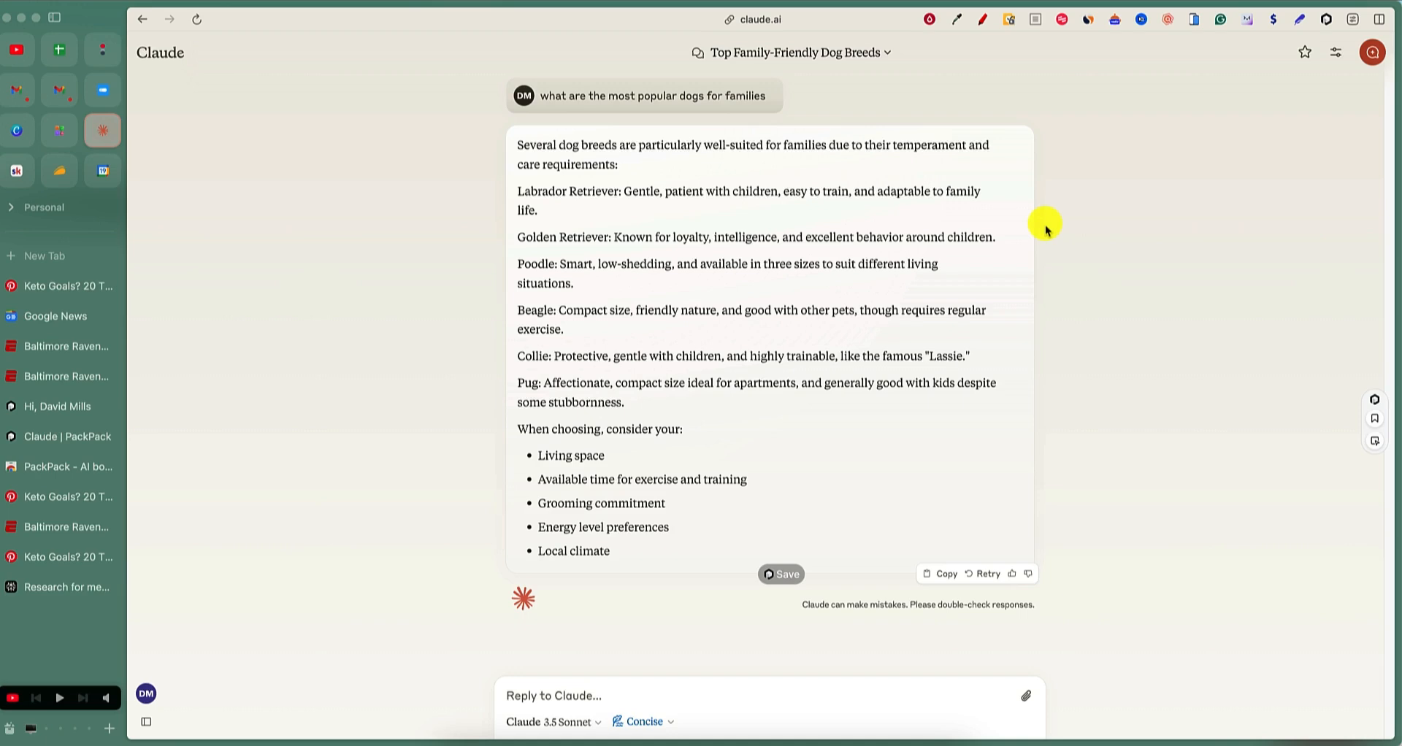
mouse_move(786, 455)
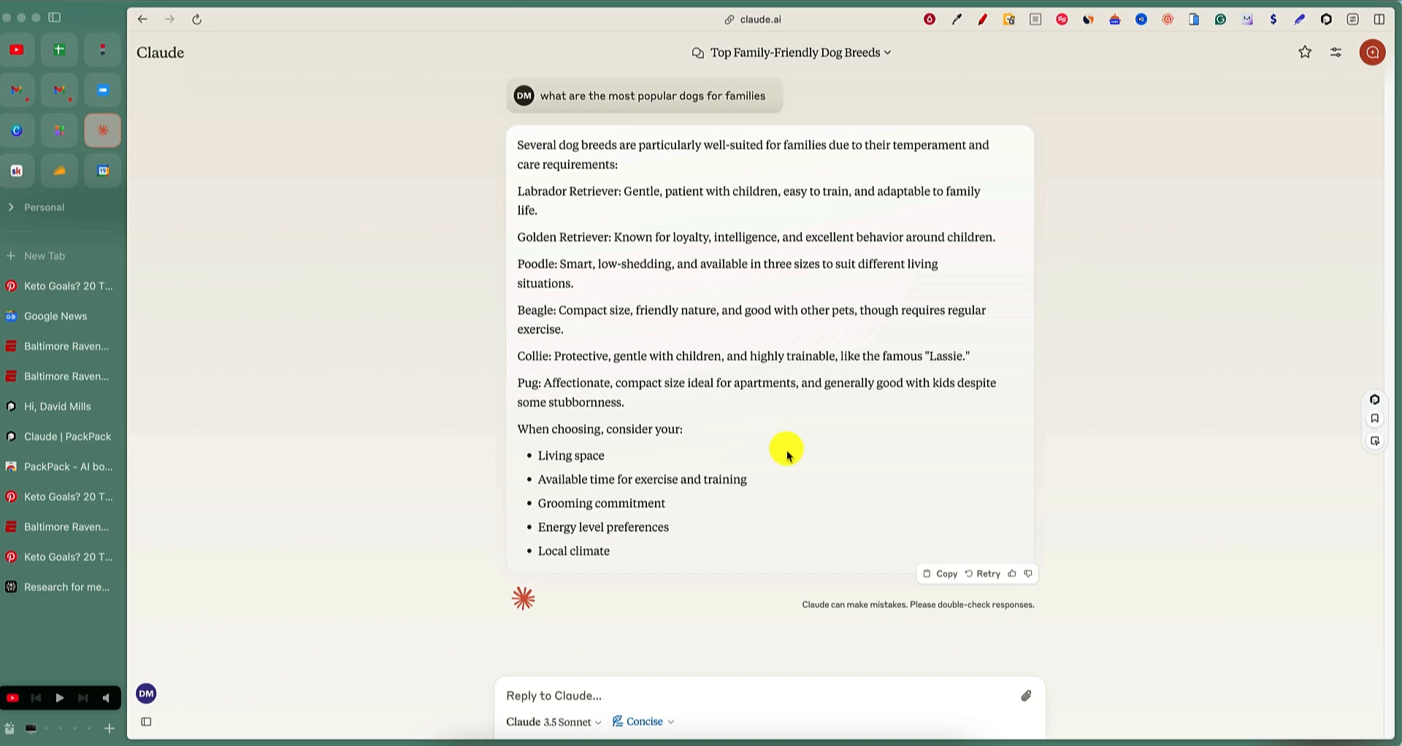
right_click(787, 452)
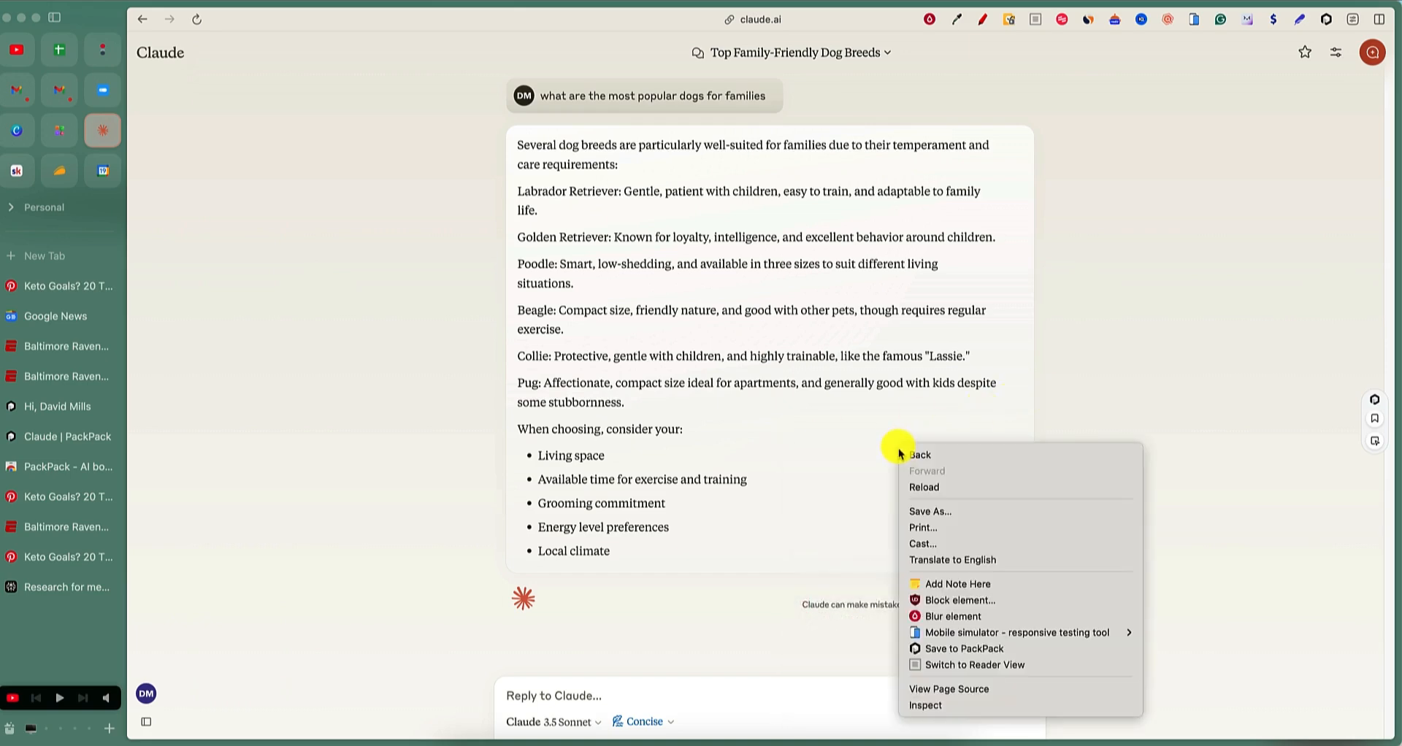
left_click(1076, 269)
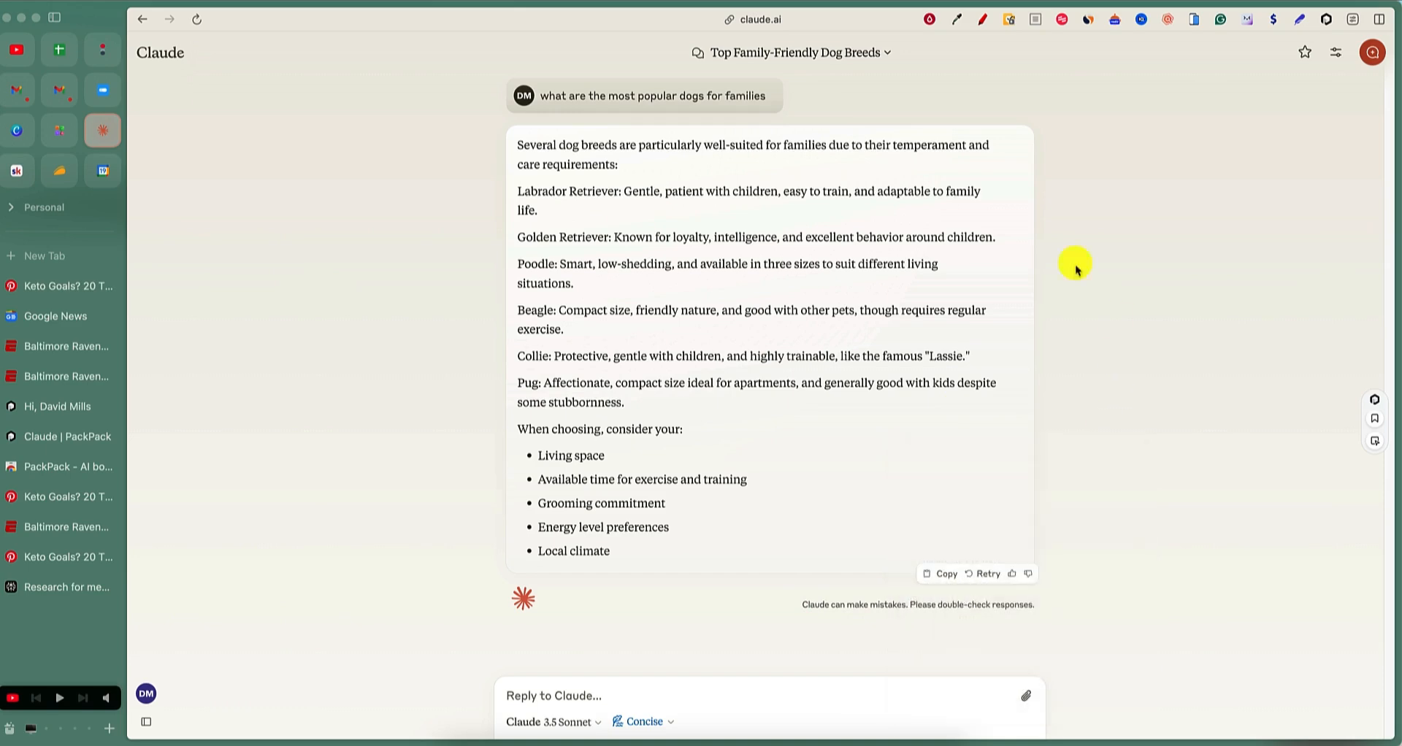
mouse_move(517, 152)
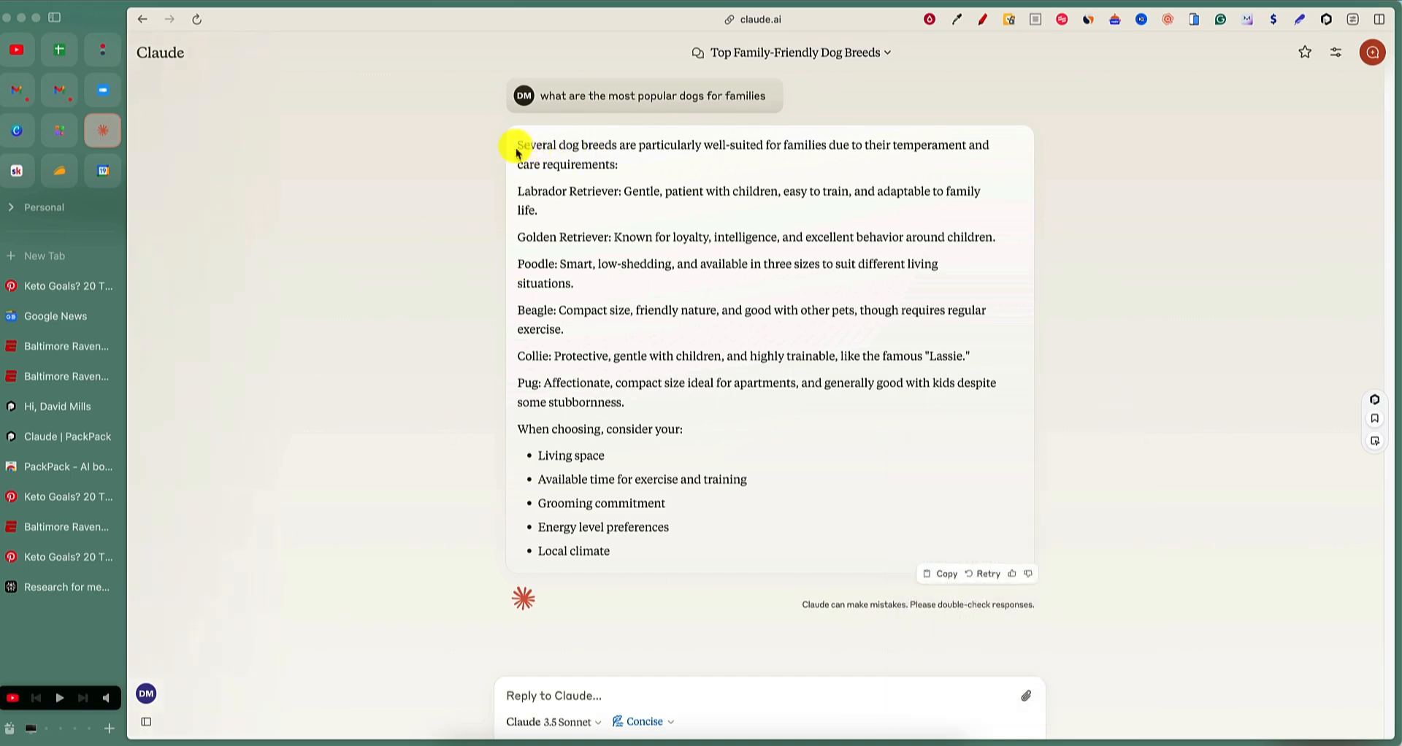
Save Claude's selected dog-breed response as a quick note and return to the PackPack saves overview.
left_click_drag(517, 144, 762, 590)
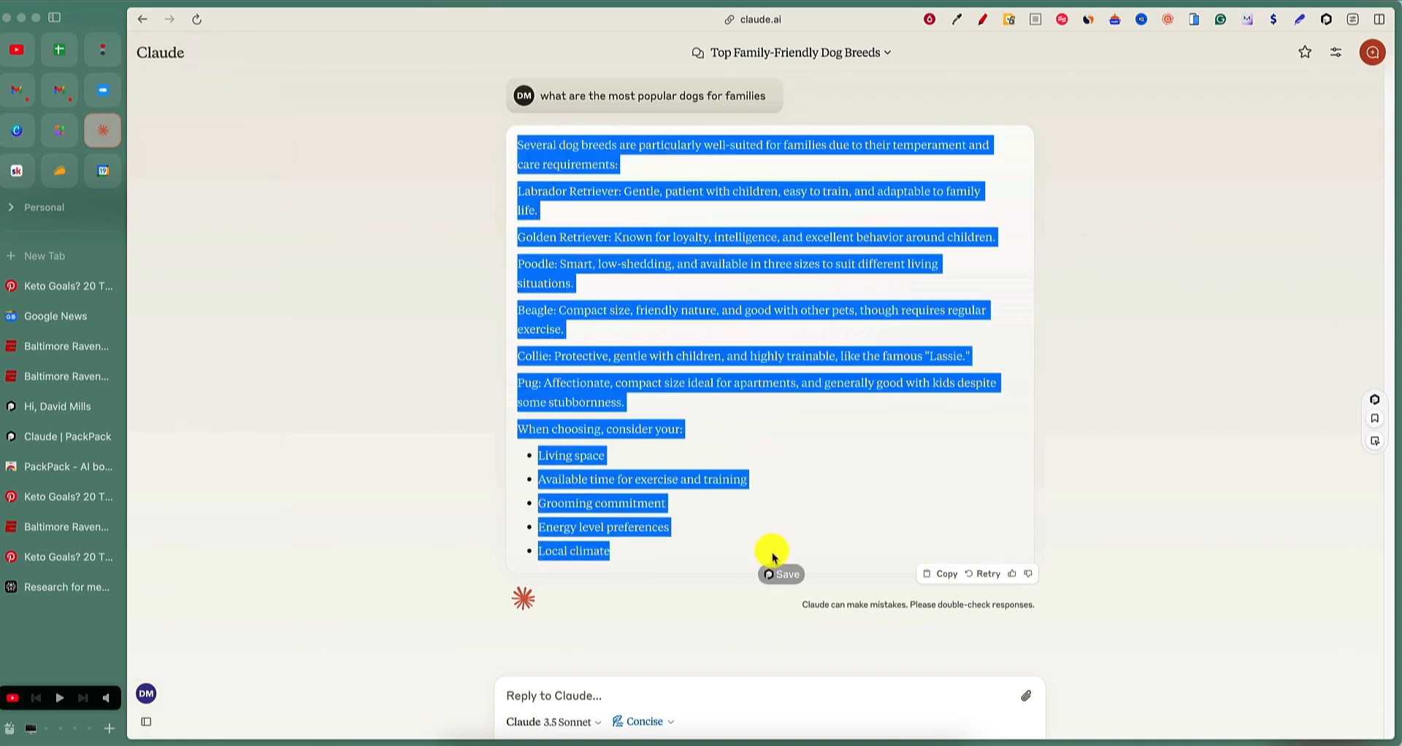
left_click(786, 574)
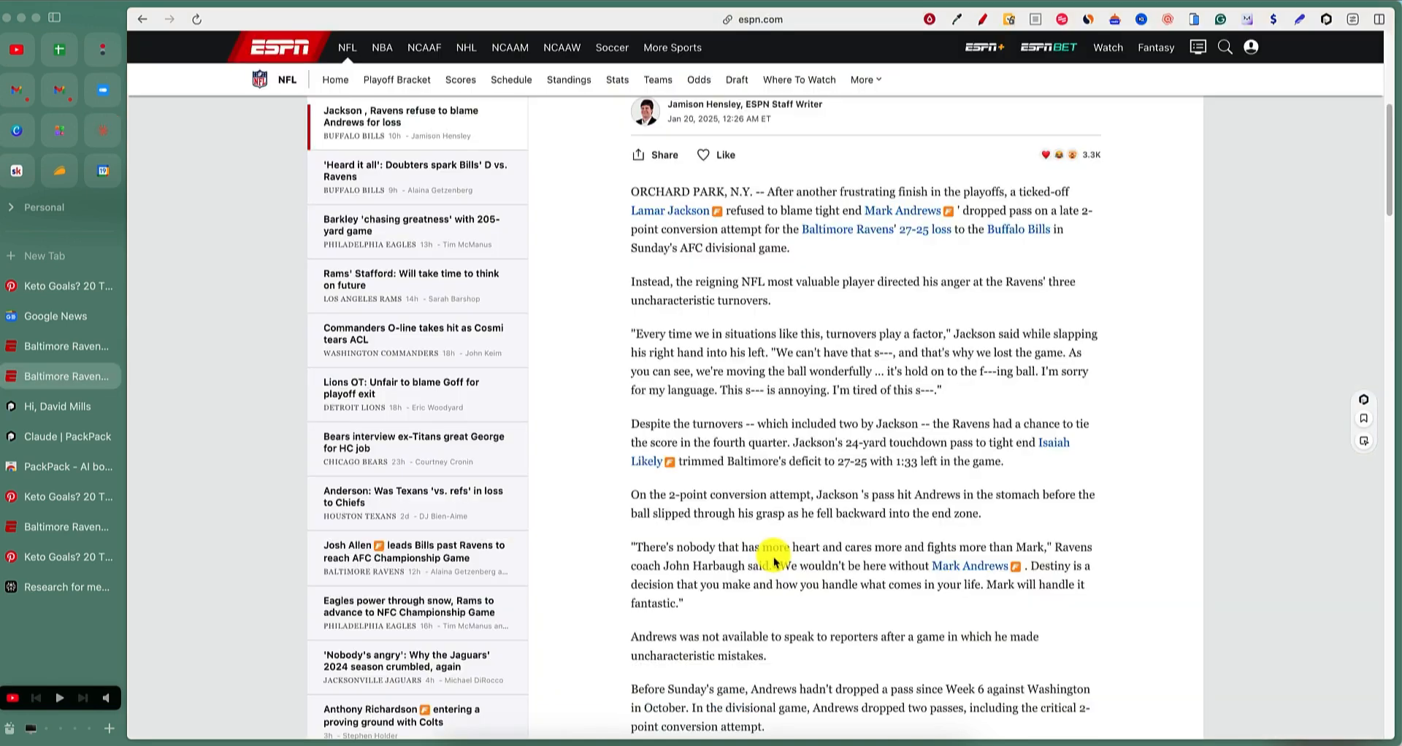
left_click(45, 437)
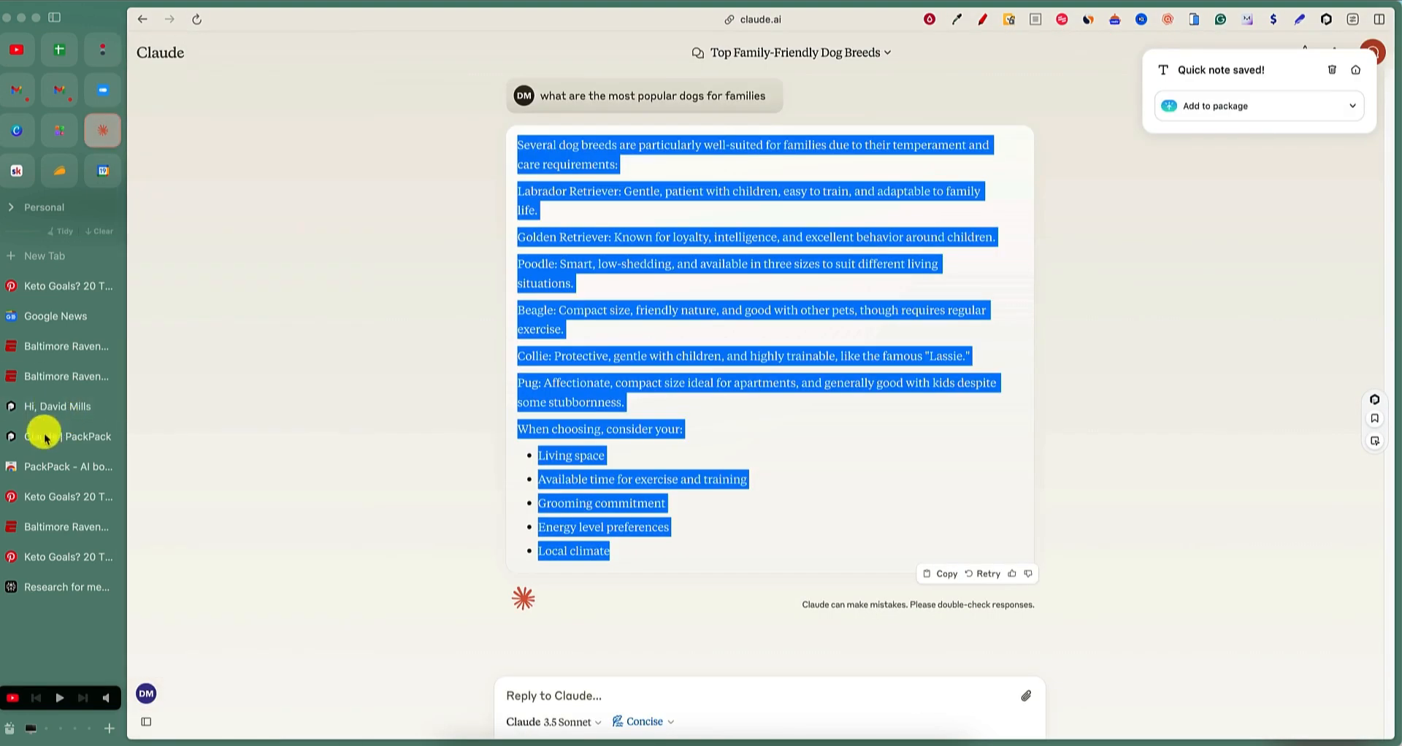
left_click(69, 437)
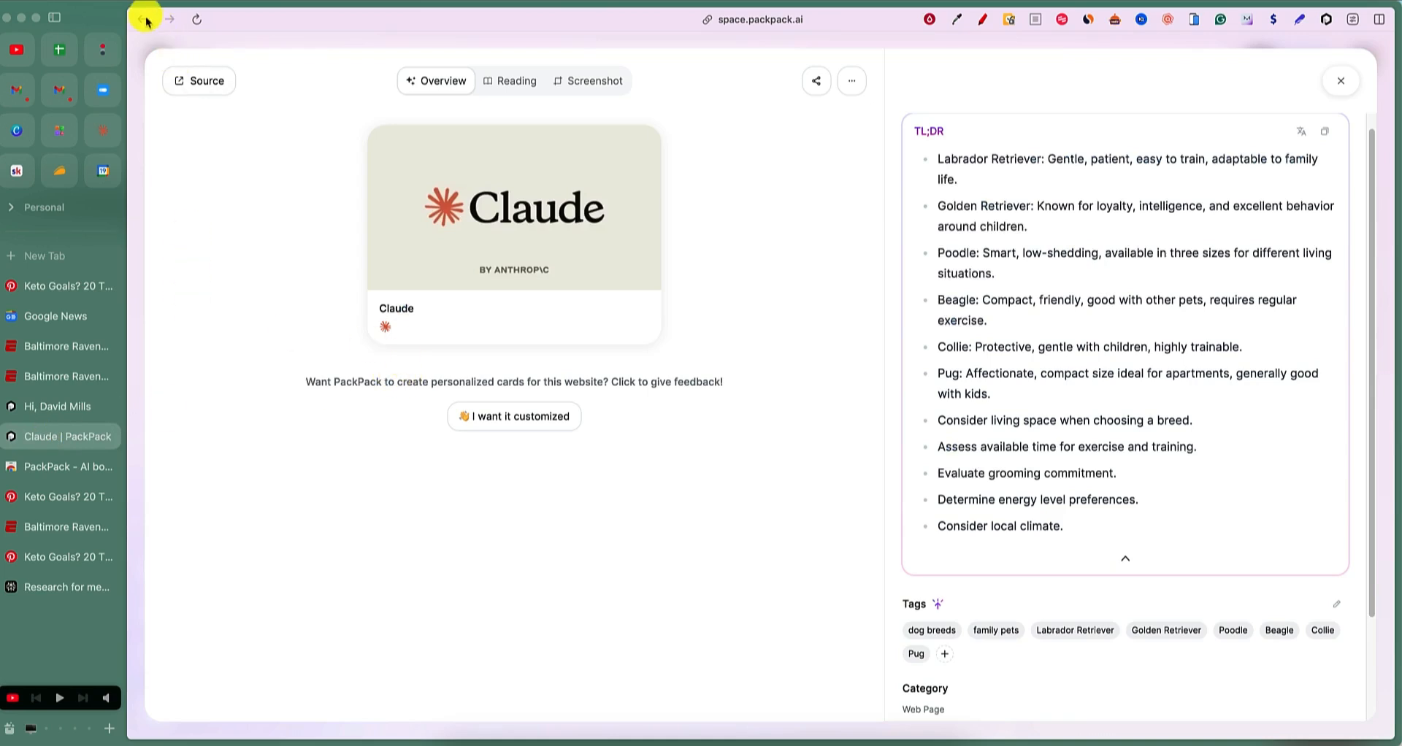
left_click(142, 19)
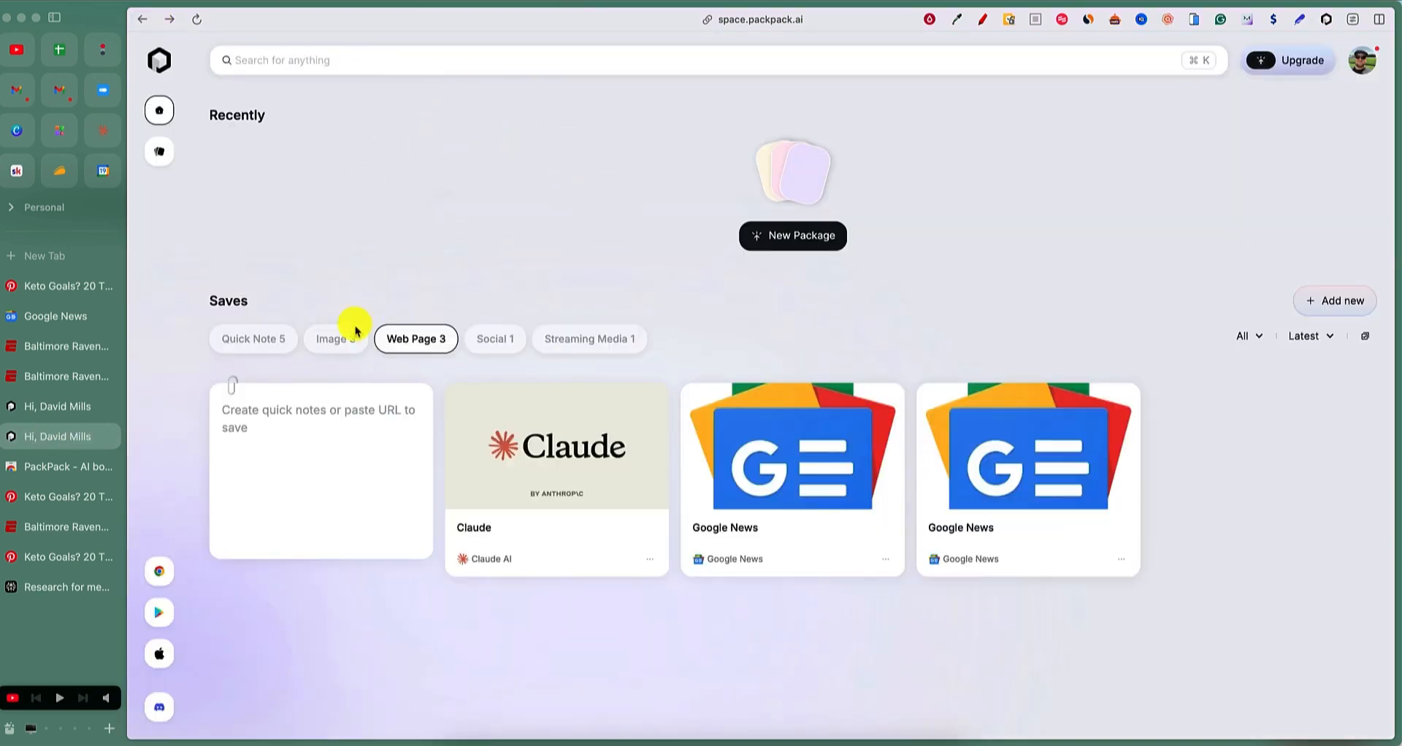
Filter to Quick Notes, read the unformatted dog-breeds note, then return to the Claude conversation.
left_click(253, 339)
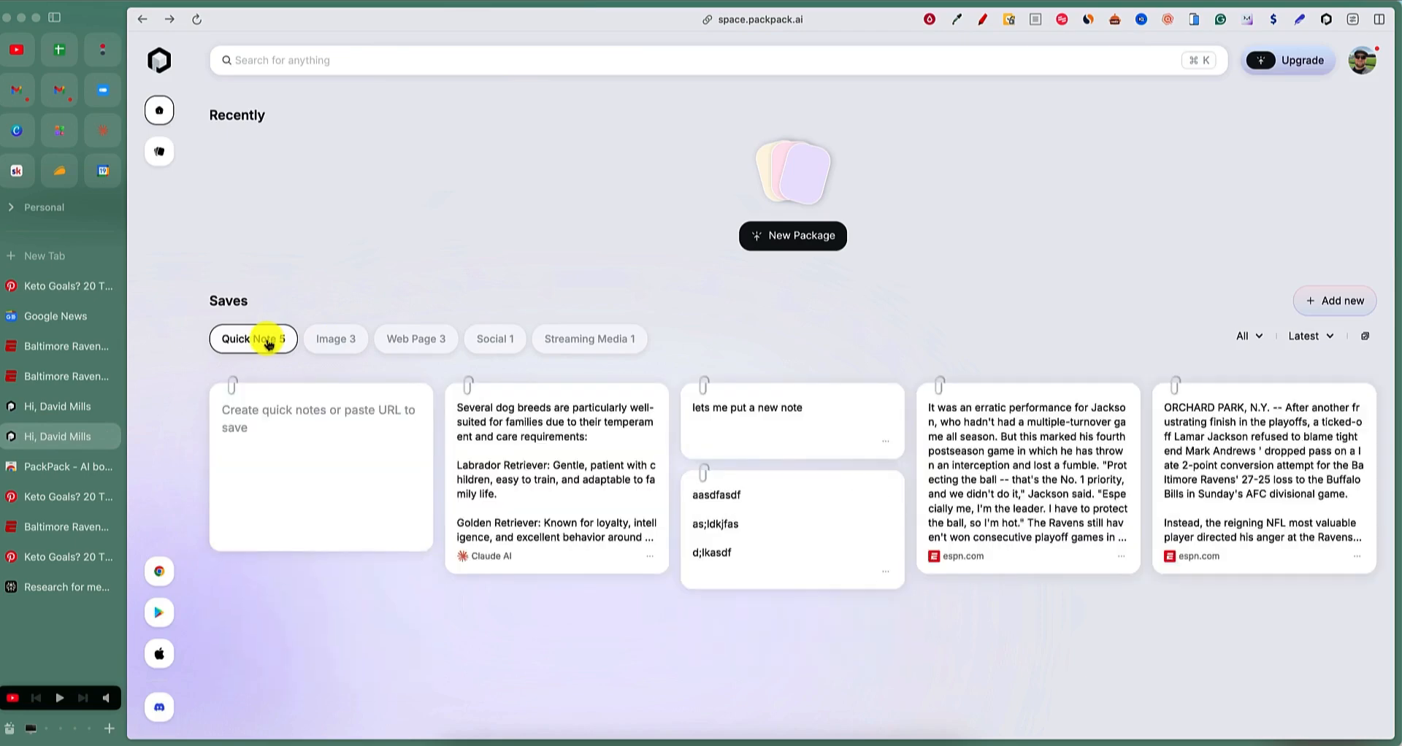
mouse_move(539, 672)
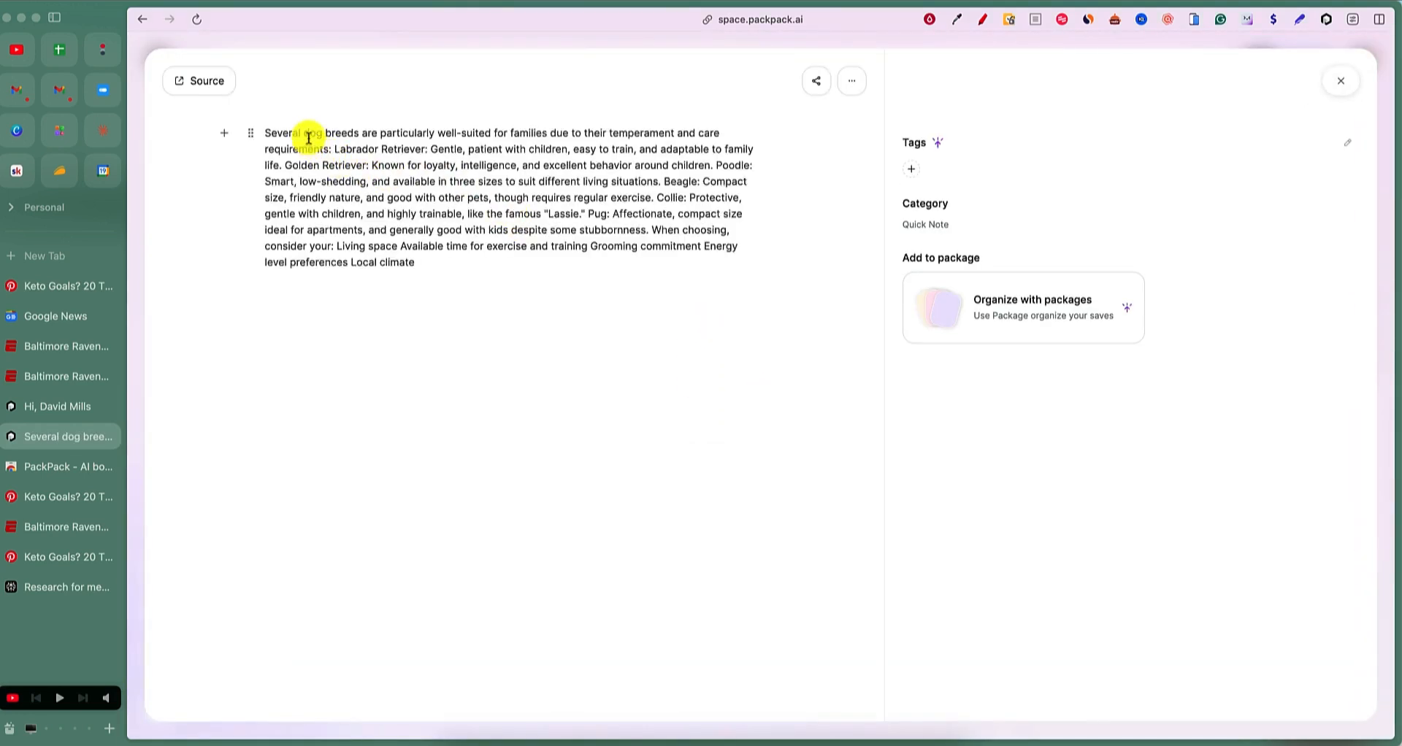
left_click_drag(306, 133, 555, 149)
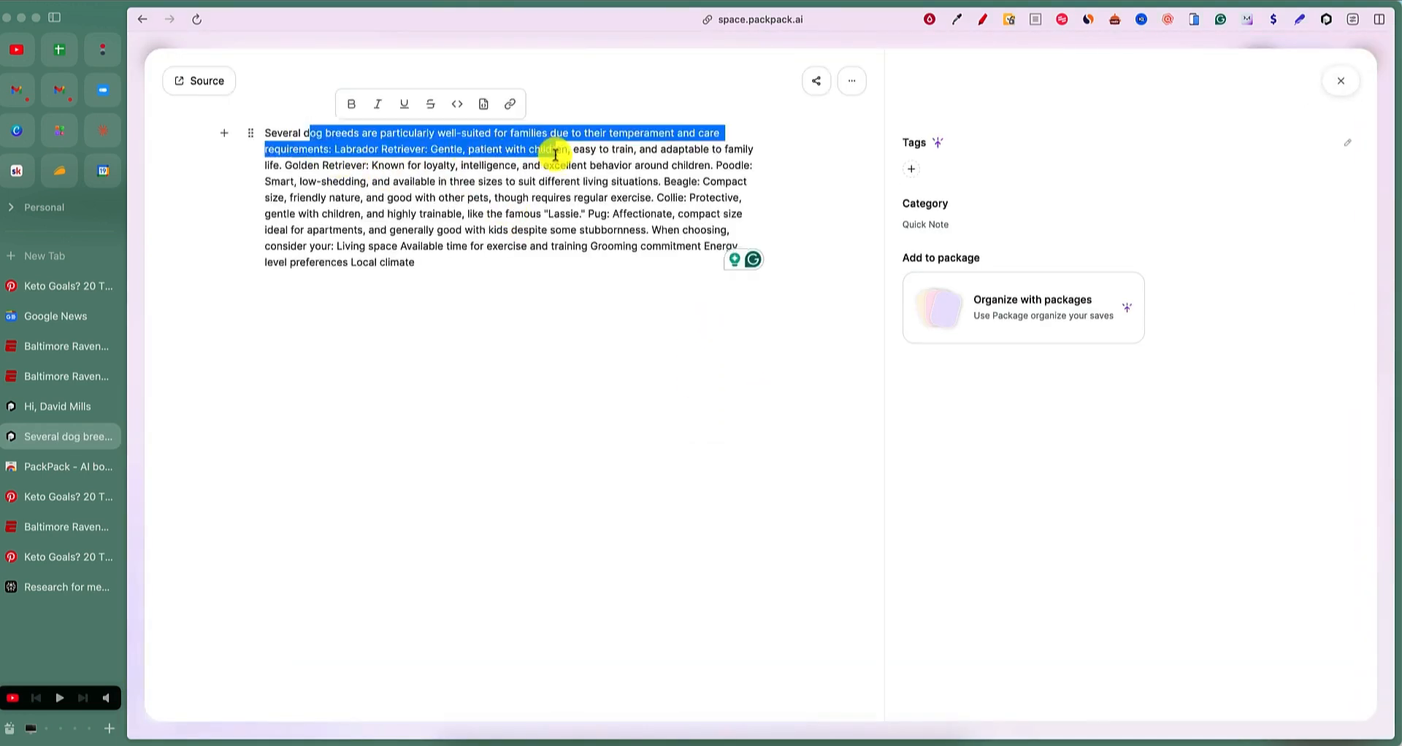
left_click(450, 275)
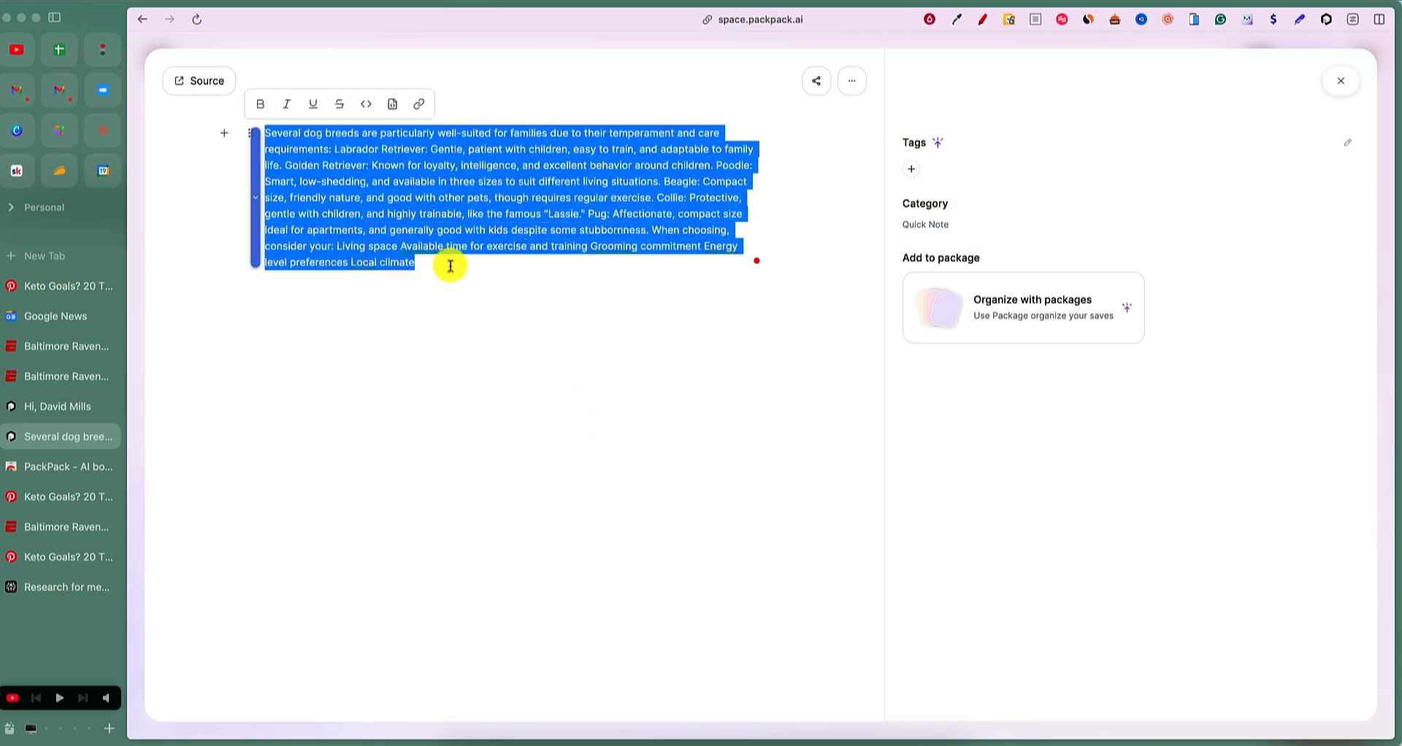
left_click(450, 263)
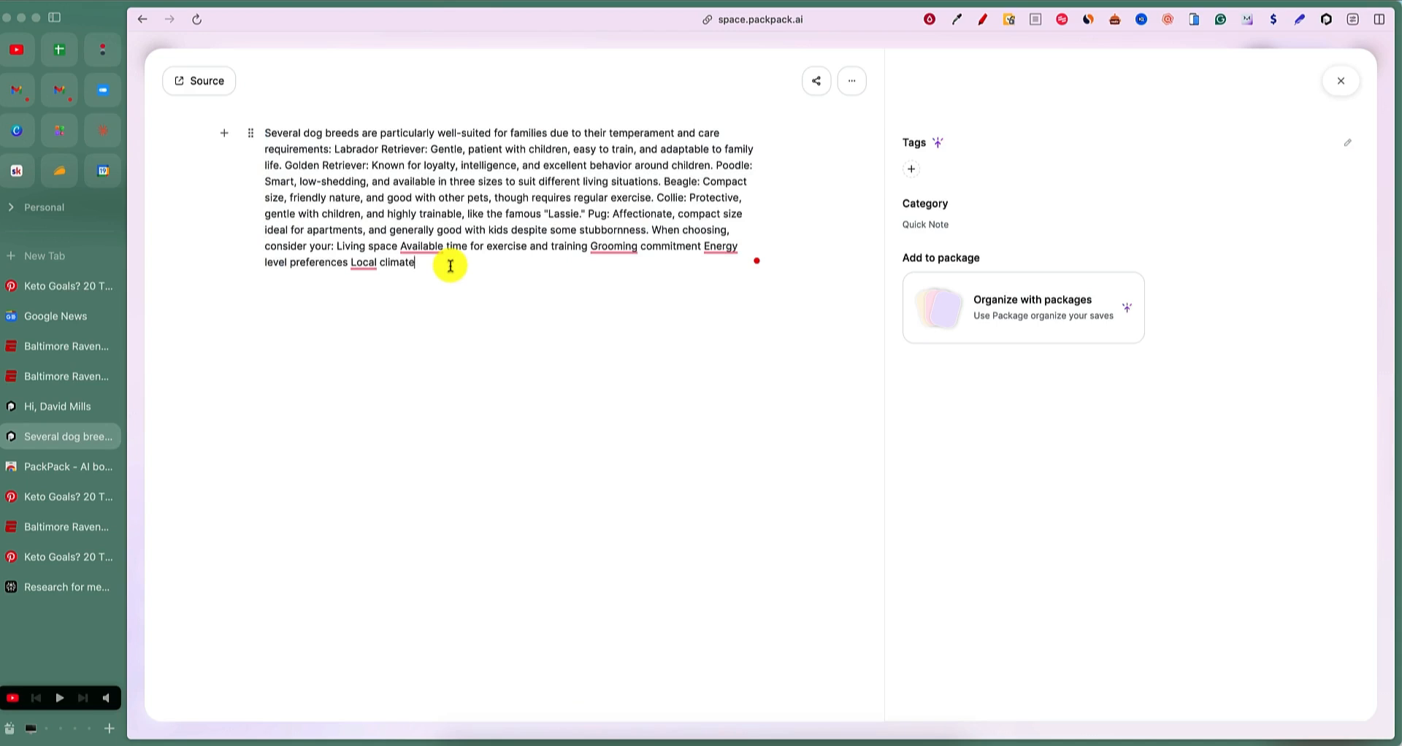
left_click(102, 130)
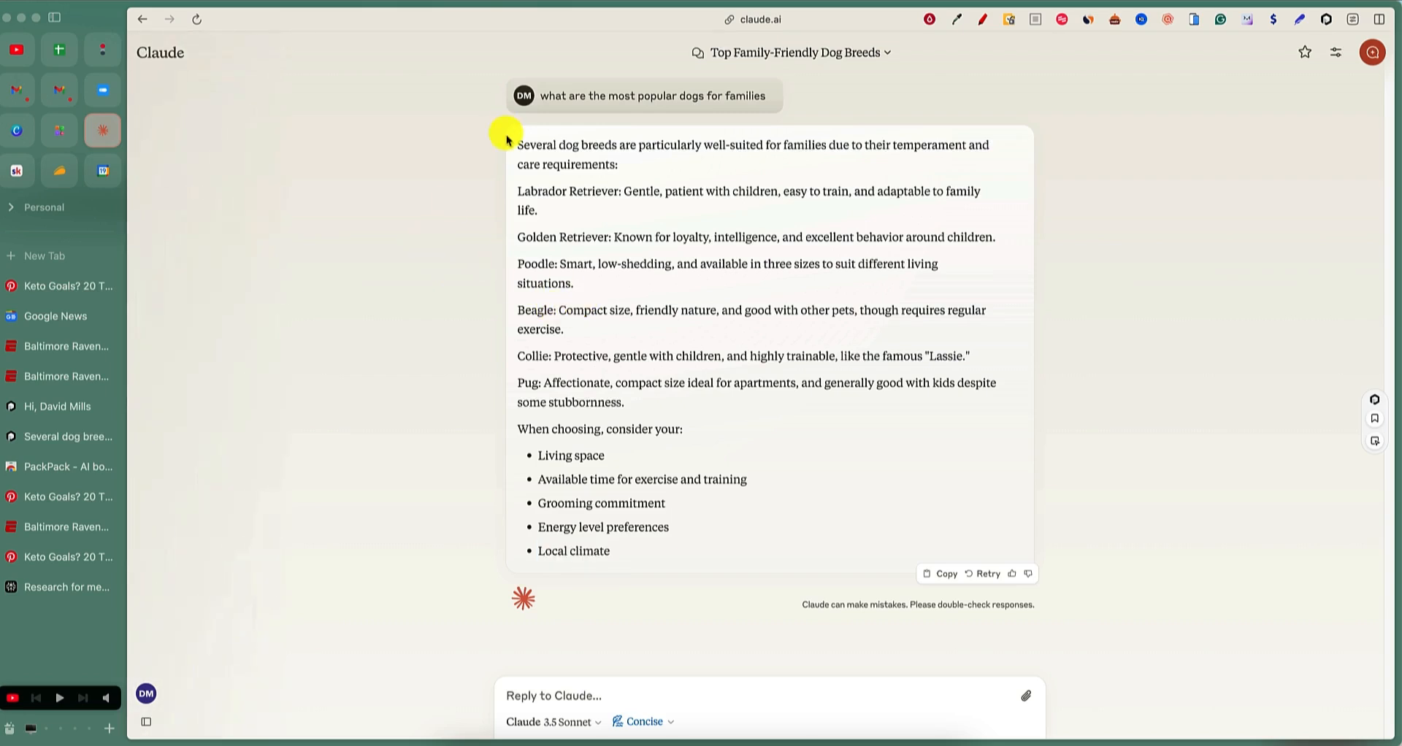
left_click_drag(508, 139, 742, 538)
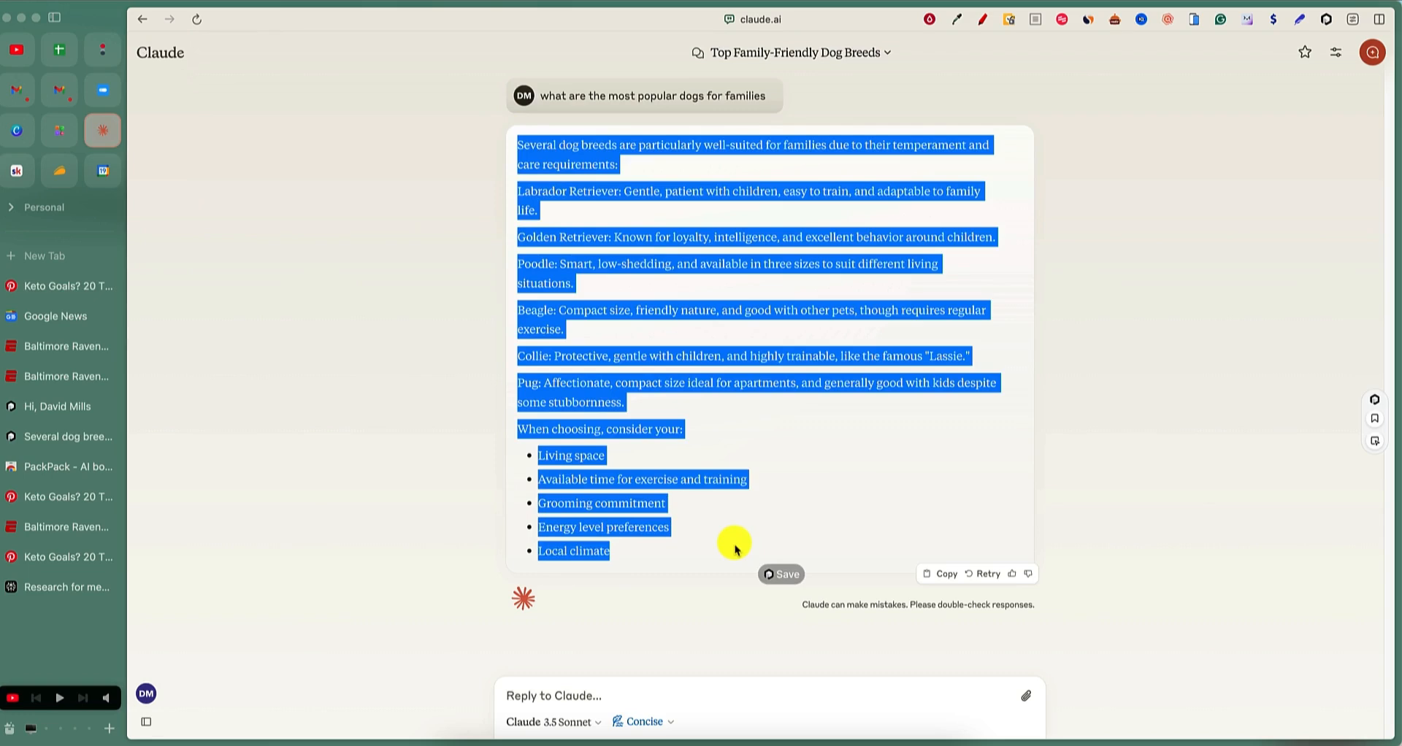
left_click(523, 146)
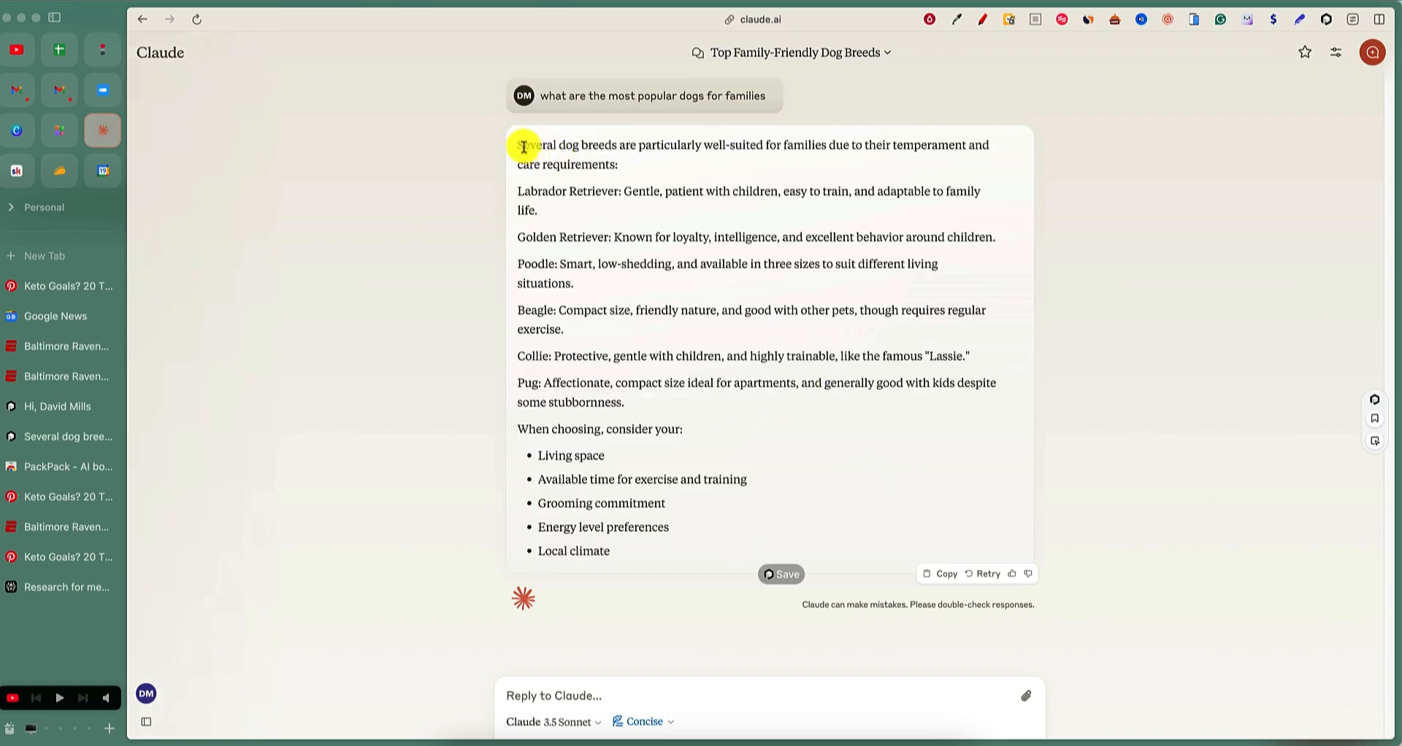
left_click_drag(523, 146, 675, 526)
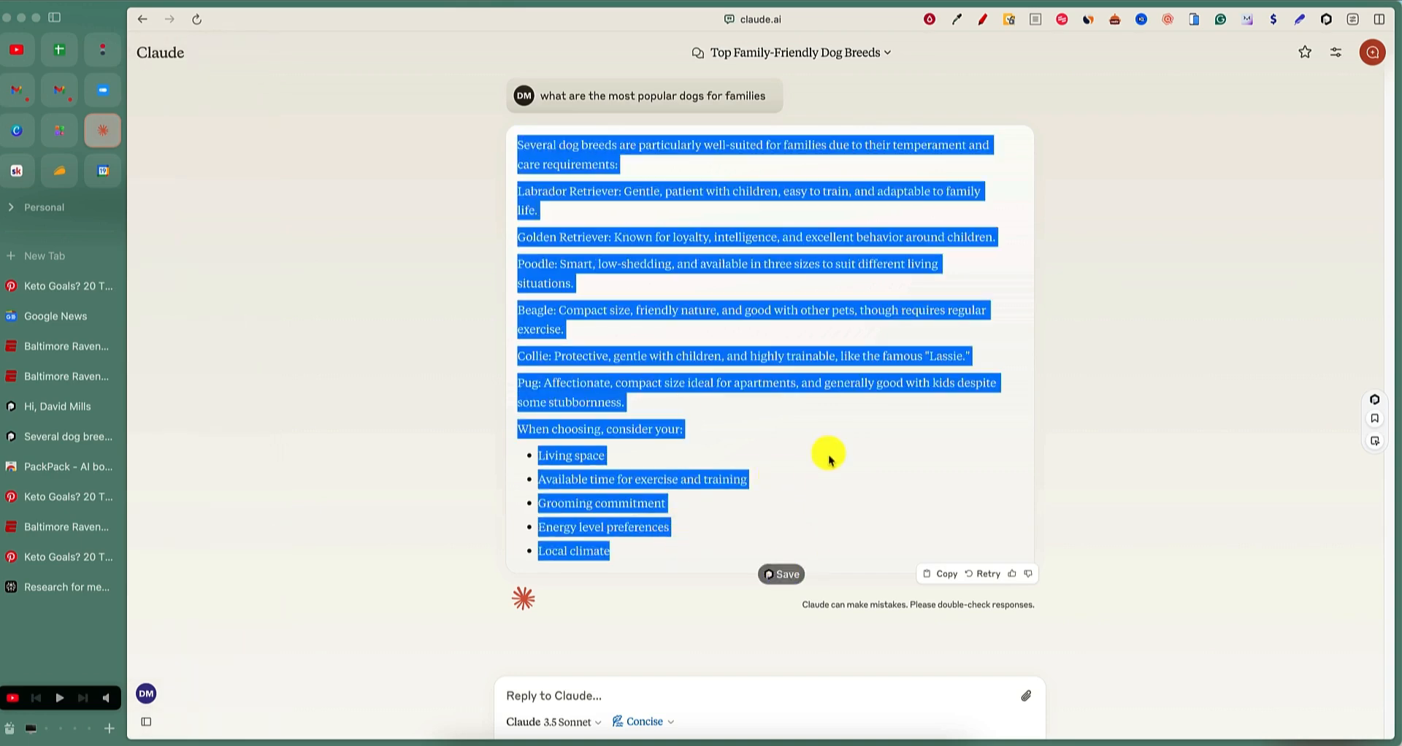
left_click(865, 346)
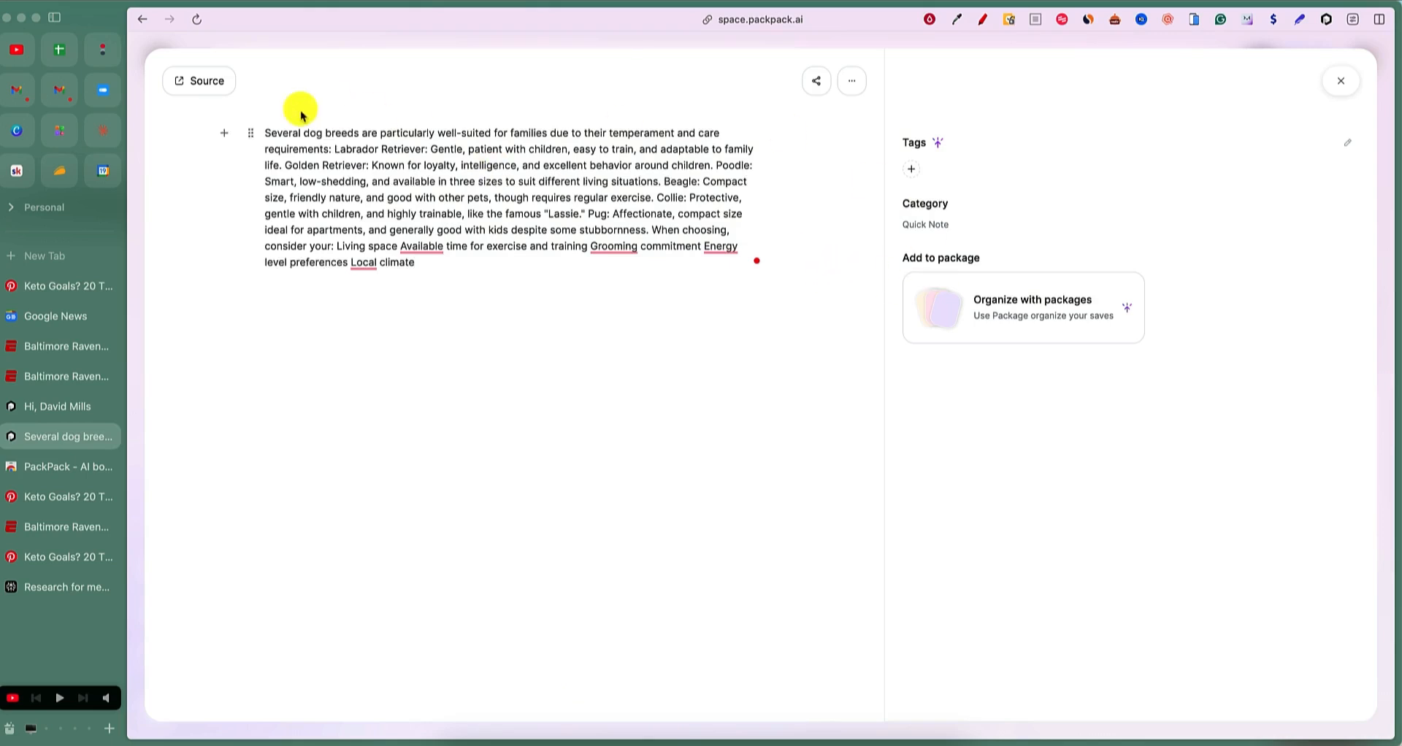
mouse_move(534, 268)
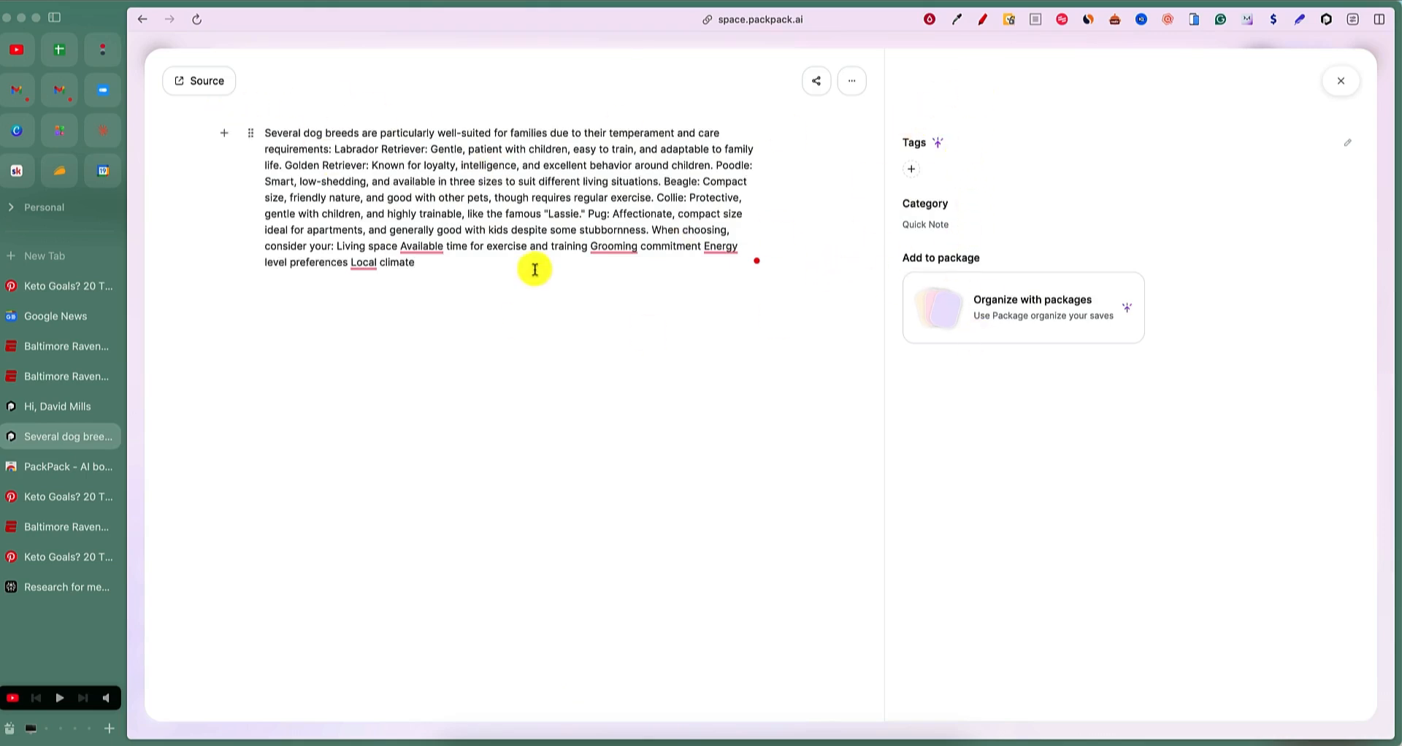
mouse_move(501, 292)
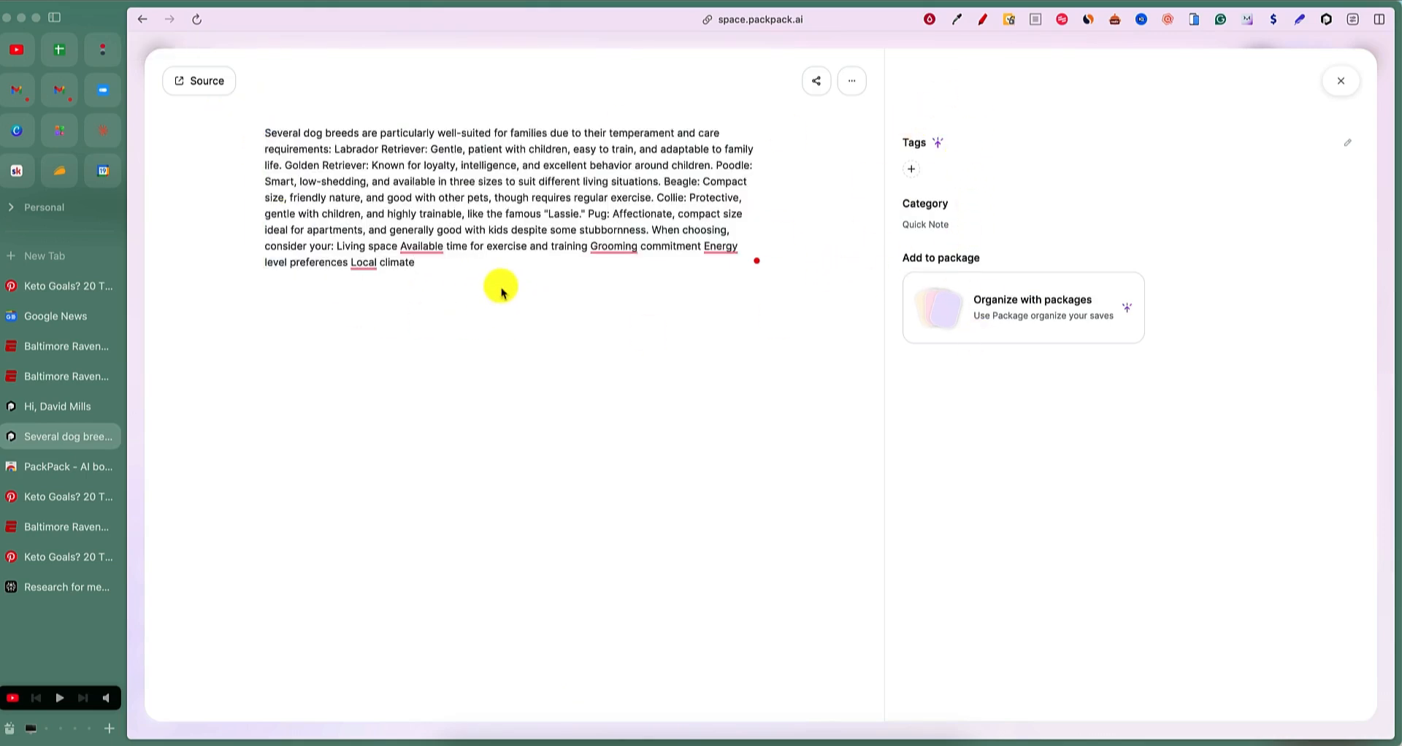
mouse_move(890, 131)
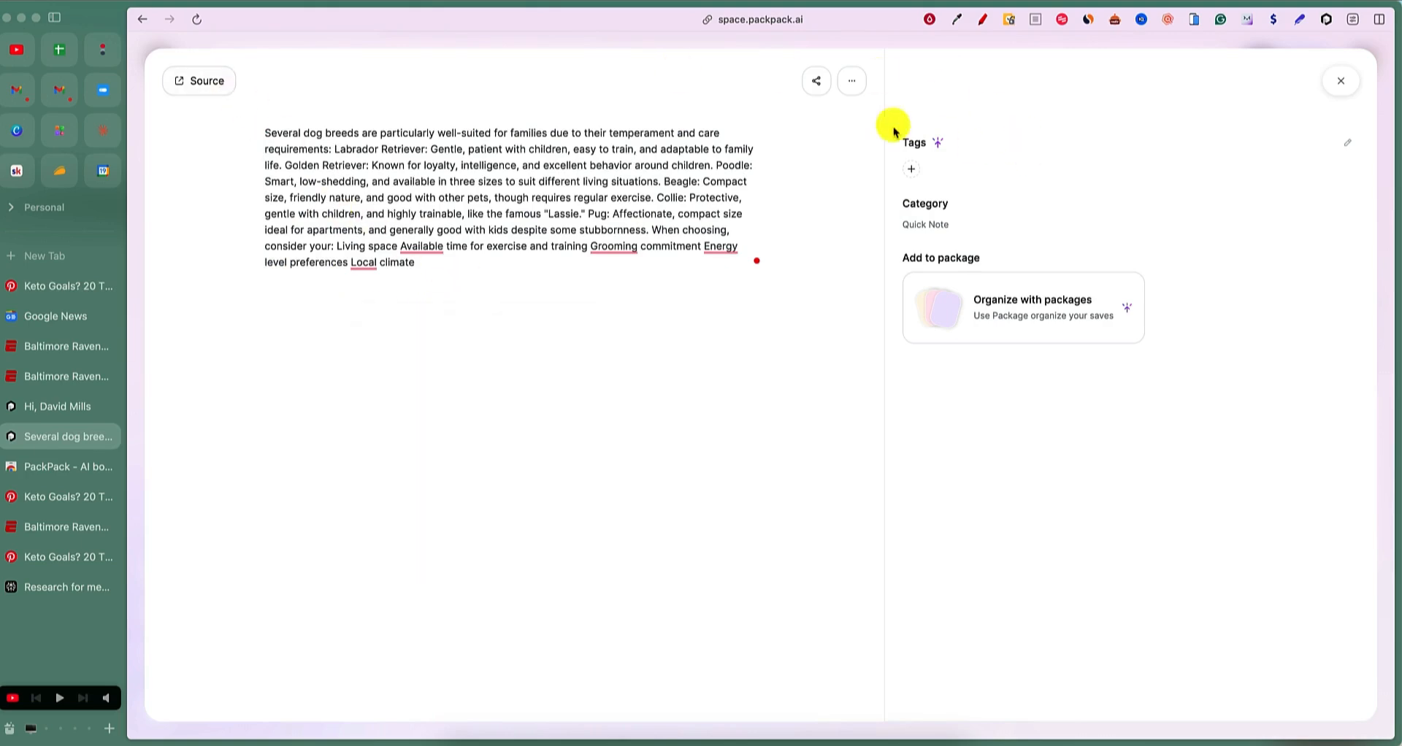
mouse_move(1087, 328)
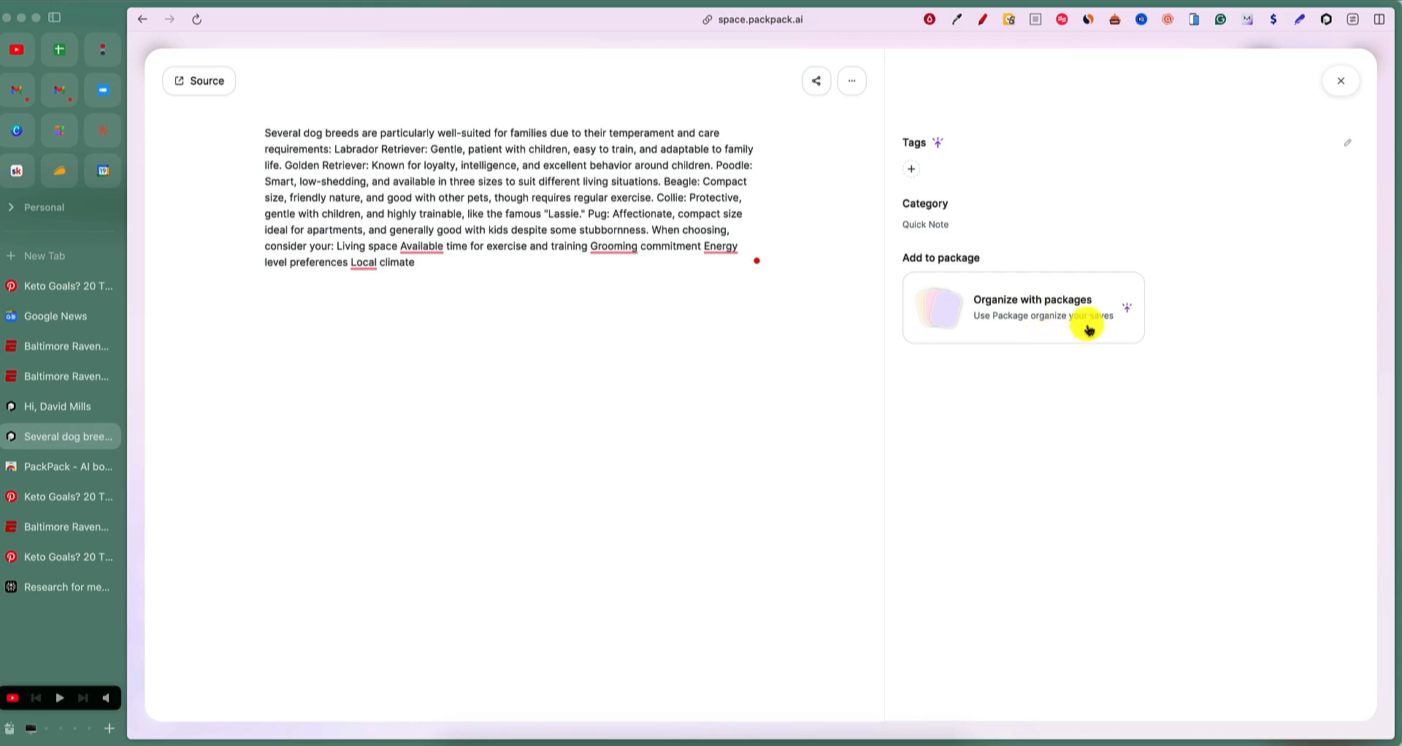
mouse_move(340, 229)
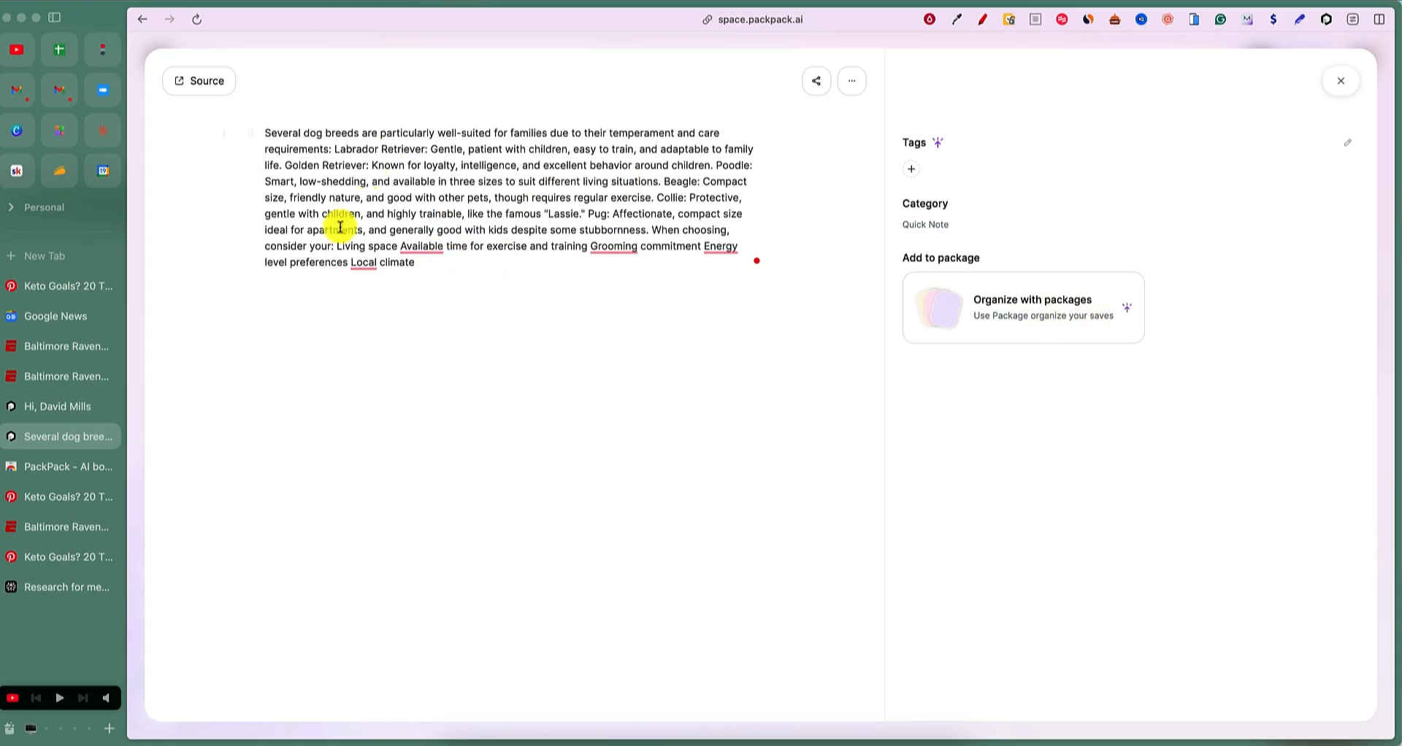
mouse_move(336, 254)
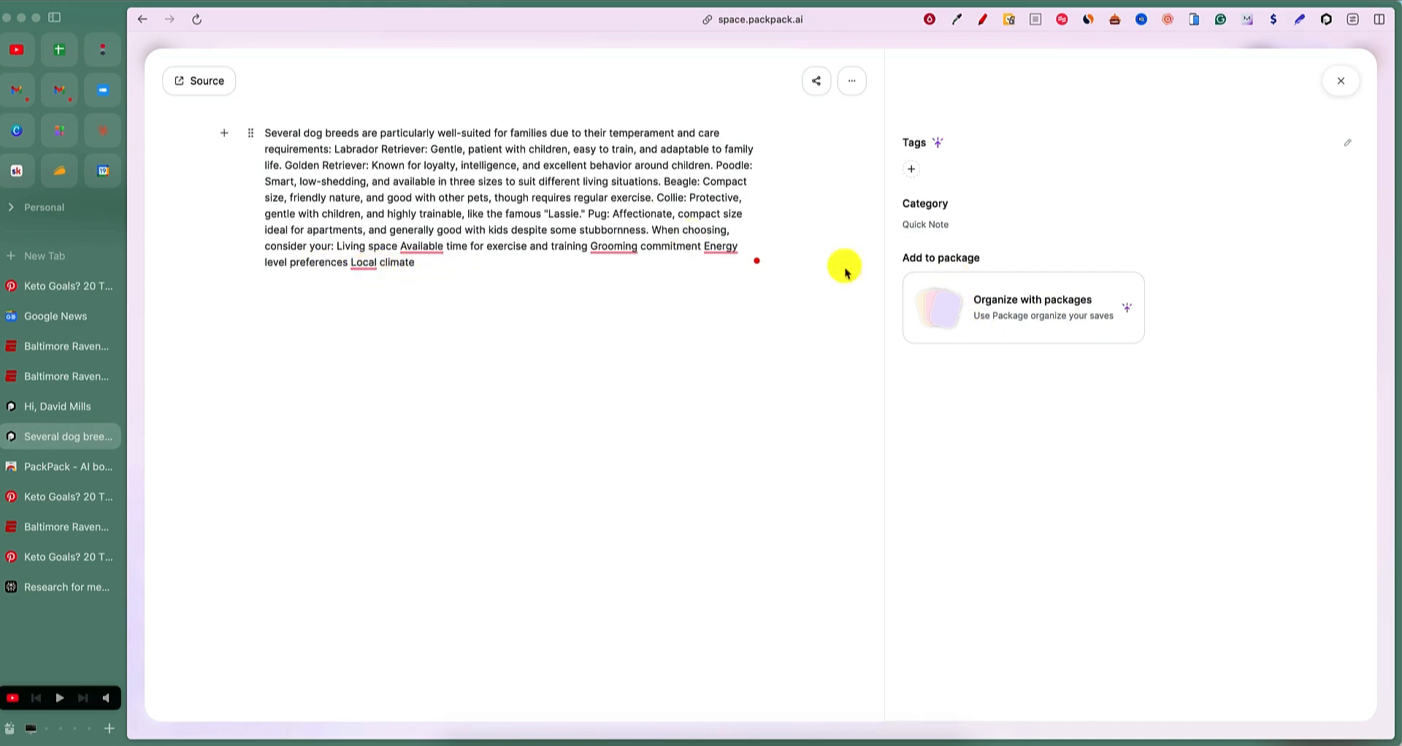
mouse_move(568, 315)
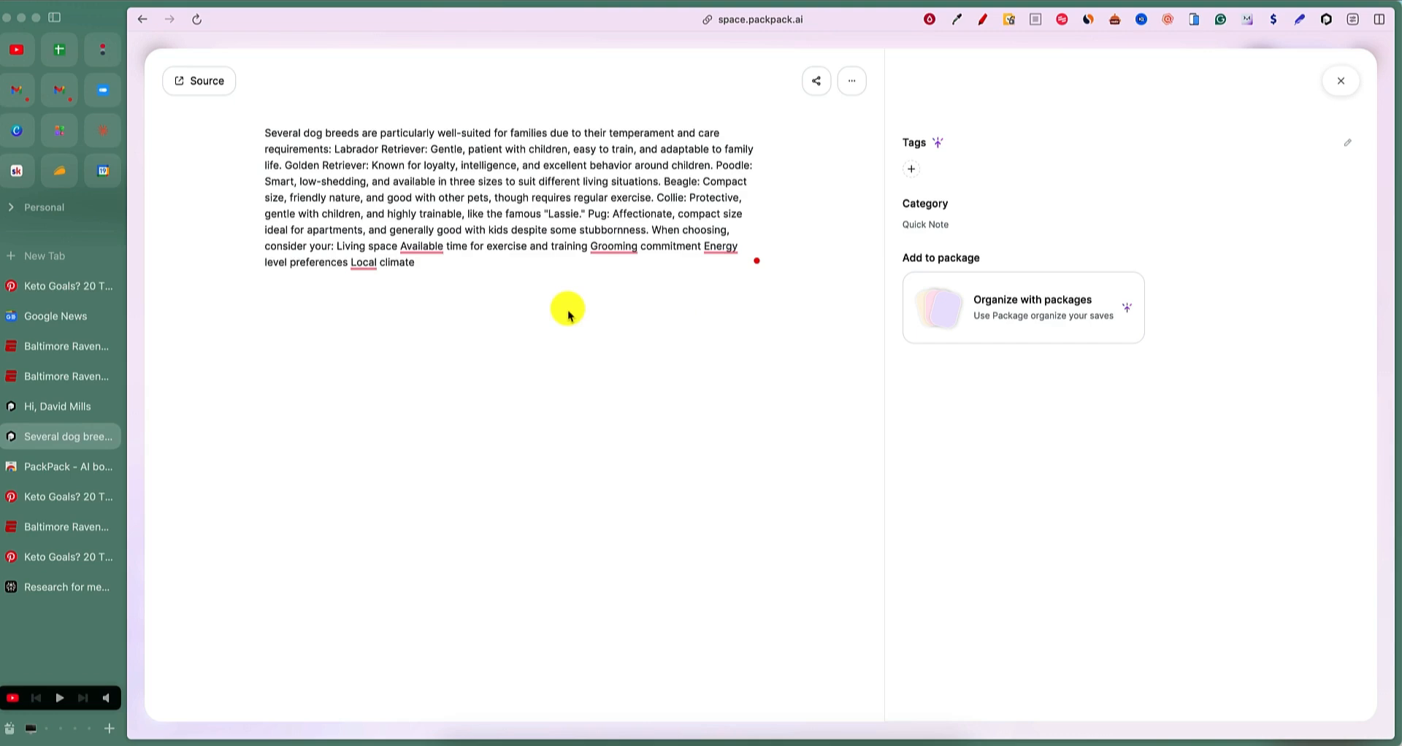
mouse_move(142, 19)
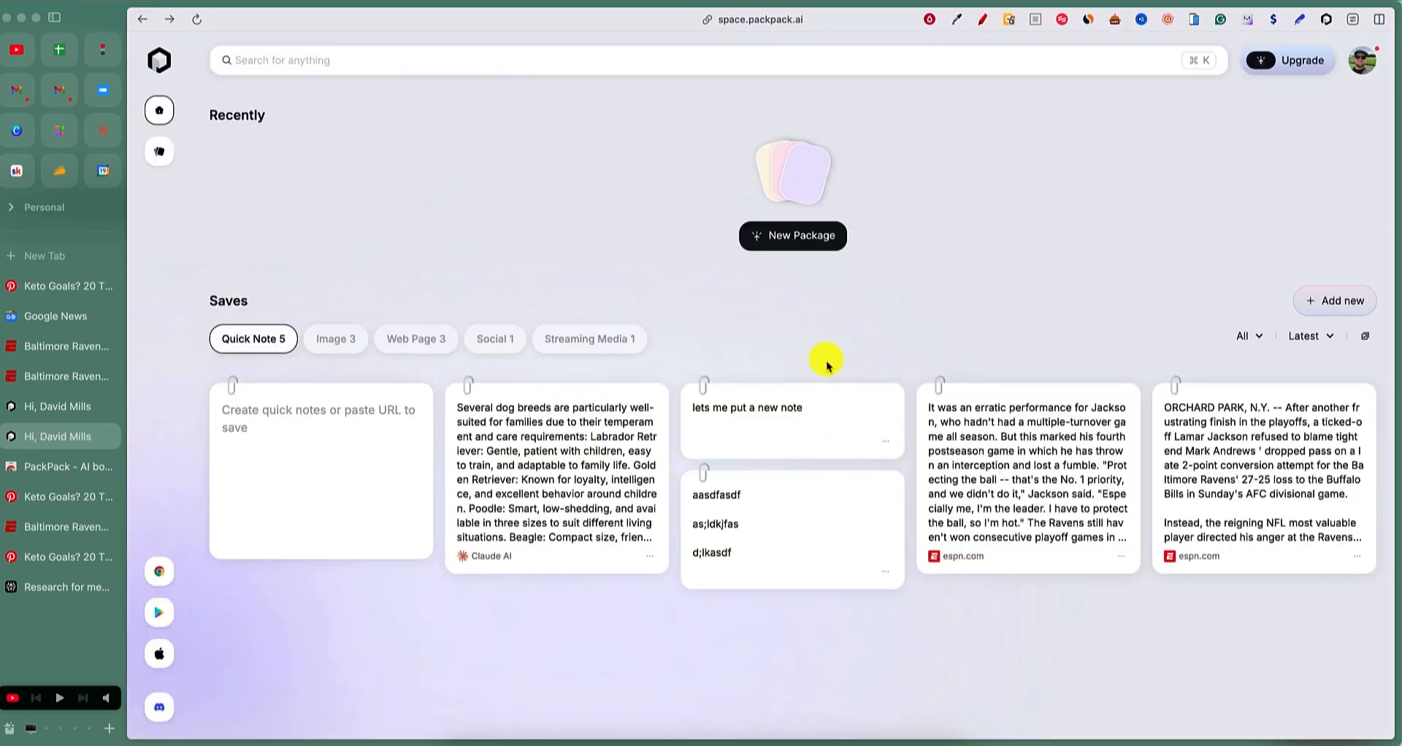
left_click(1085, 19)
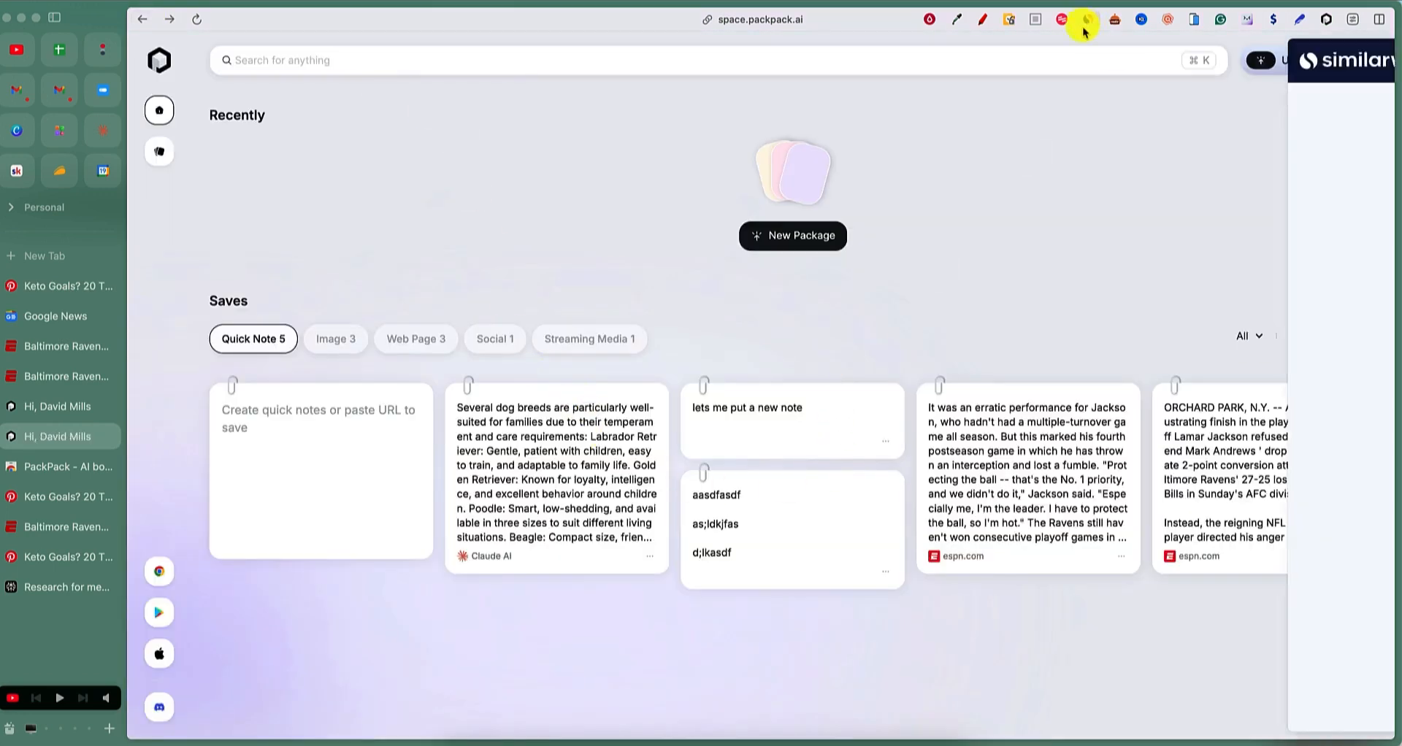
left_click(1085, 19)
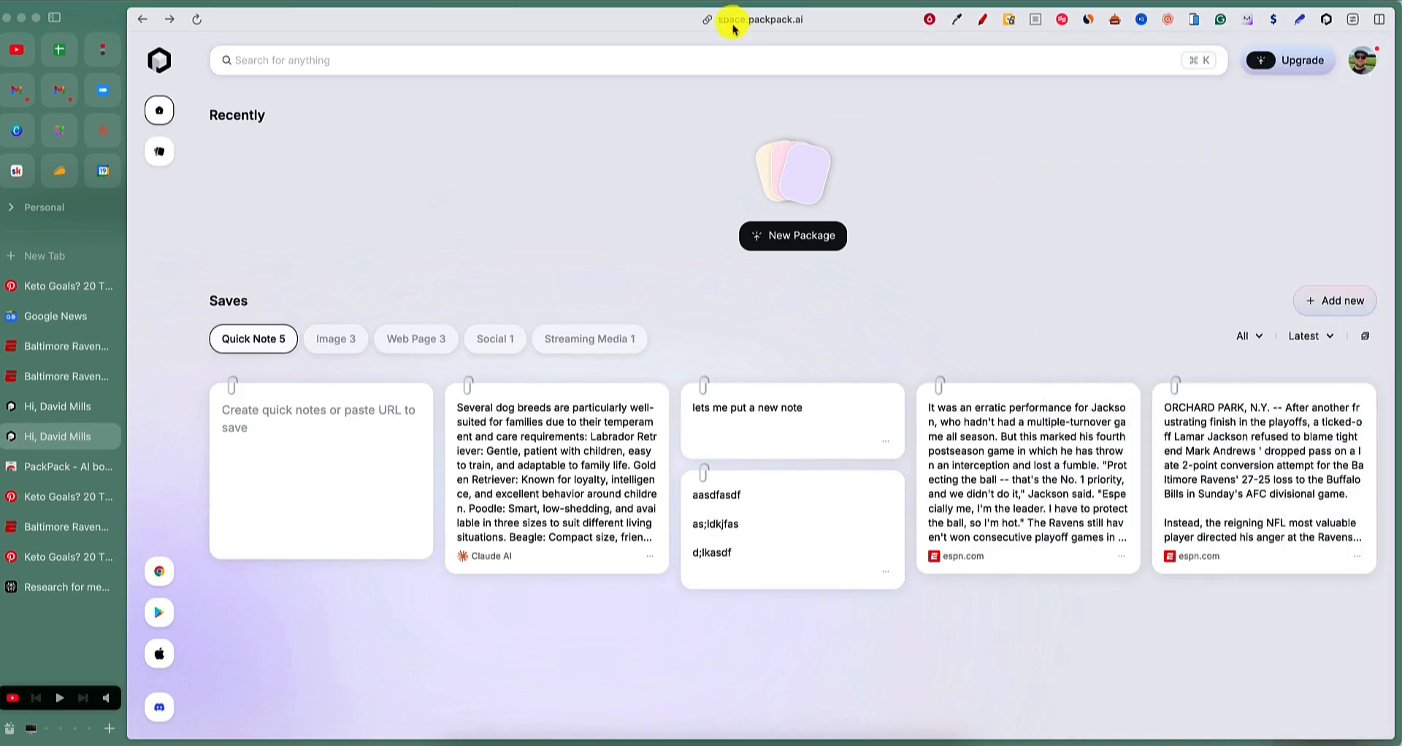
mouse_move(329, 188)
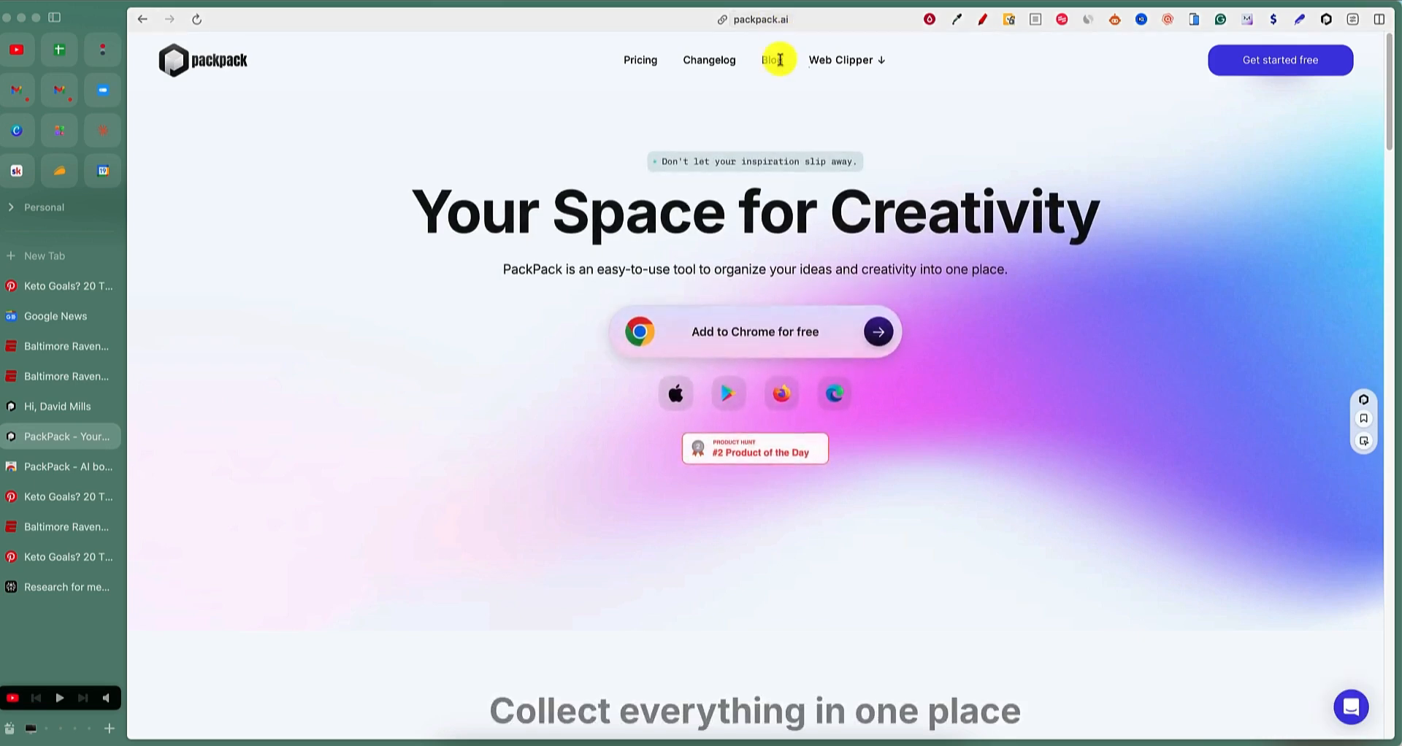
mouse_move(977, 67)
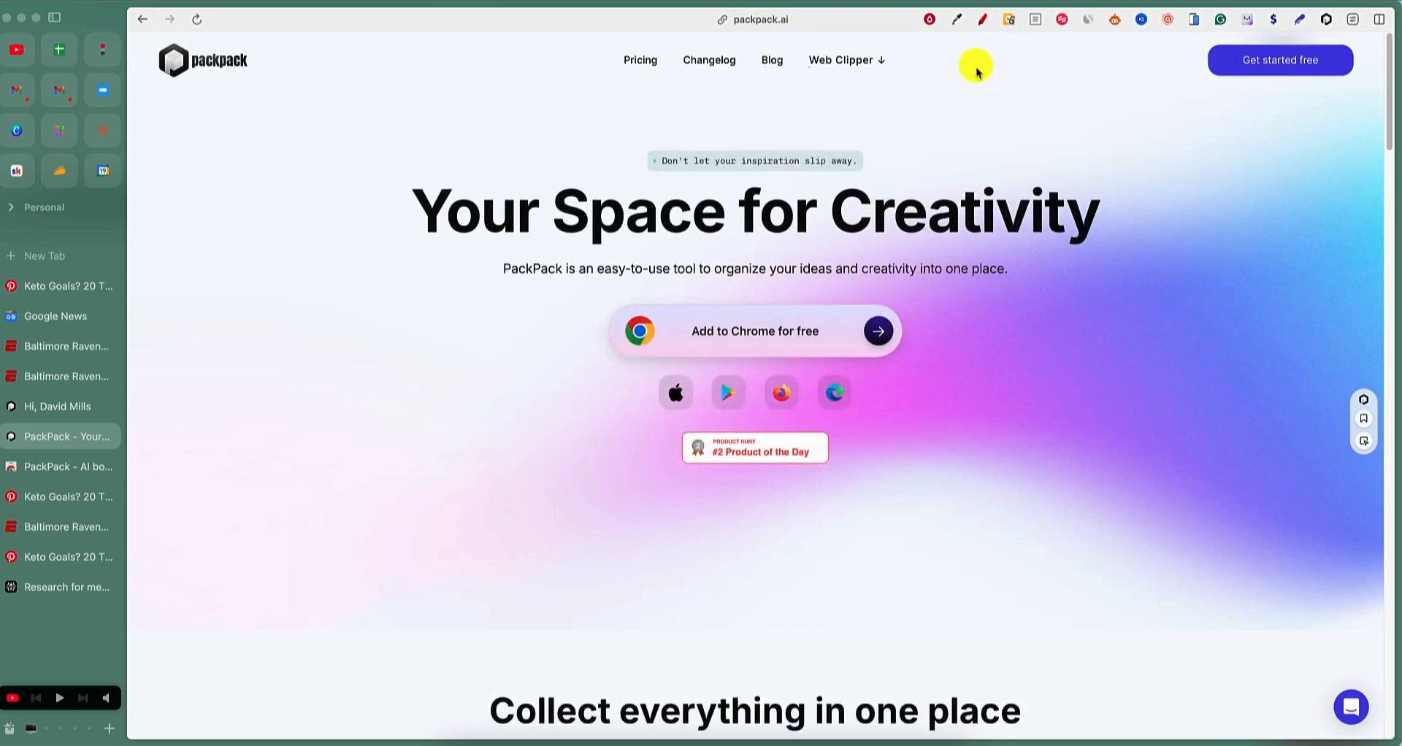
mouse_move(1329, 19)
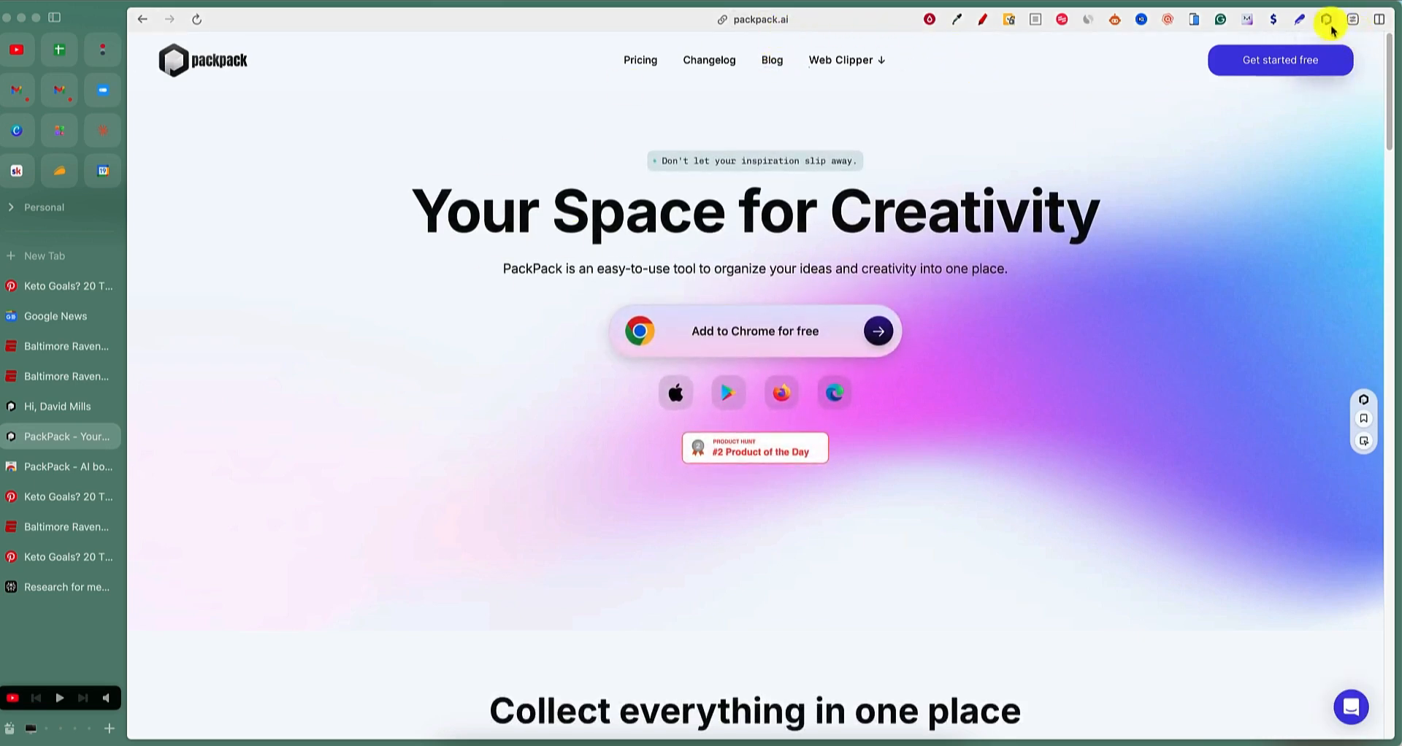
mouse_move(1106, 65)
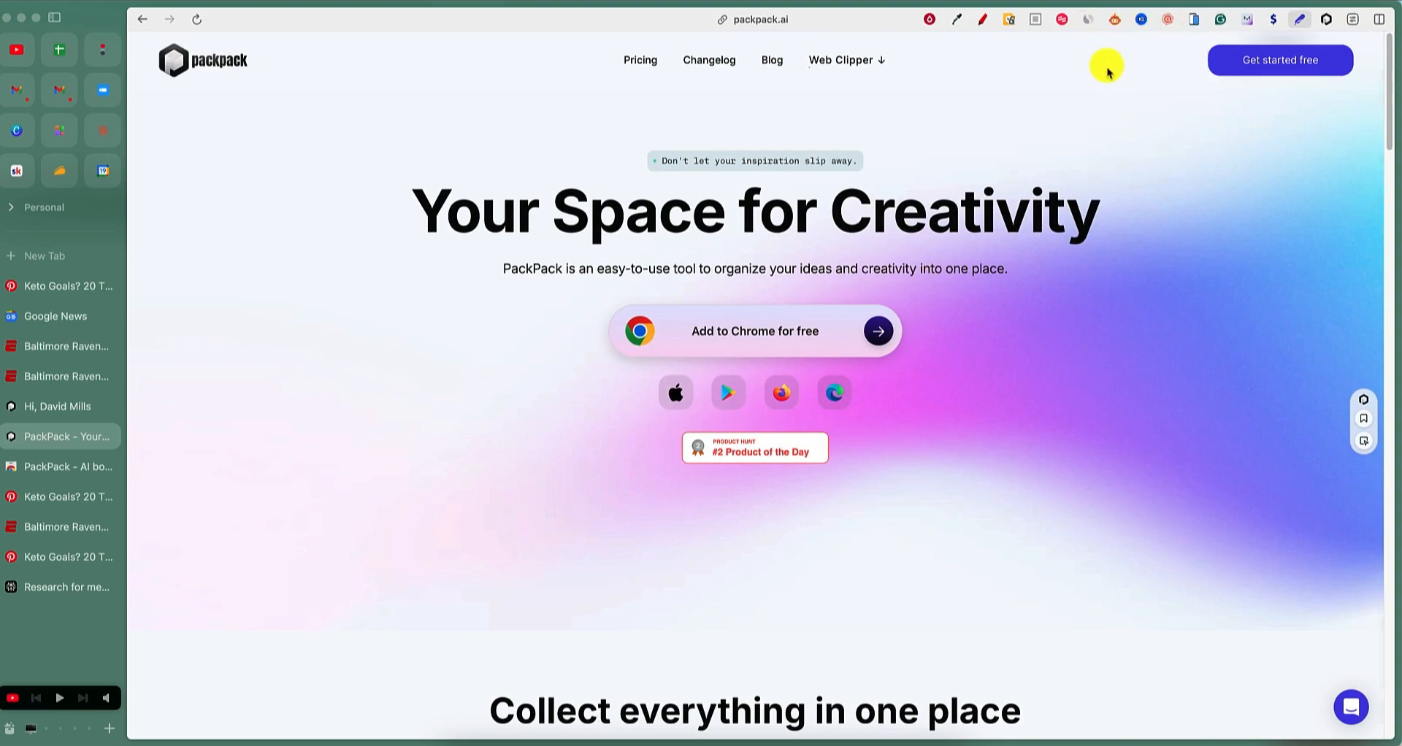
Check Similarweb traffic for packpack.ai, showing about 52.8K monthly visits.
left_click(1300, 19)
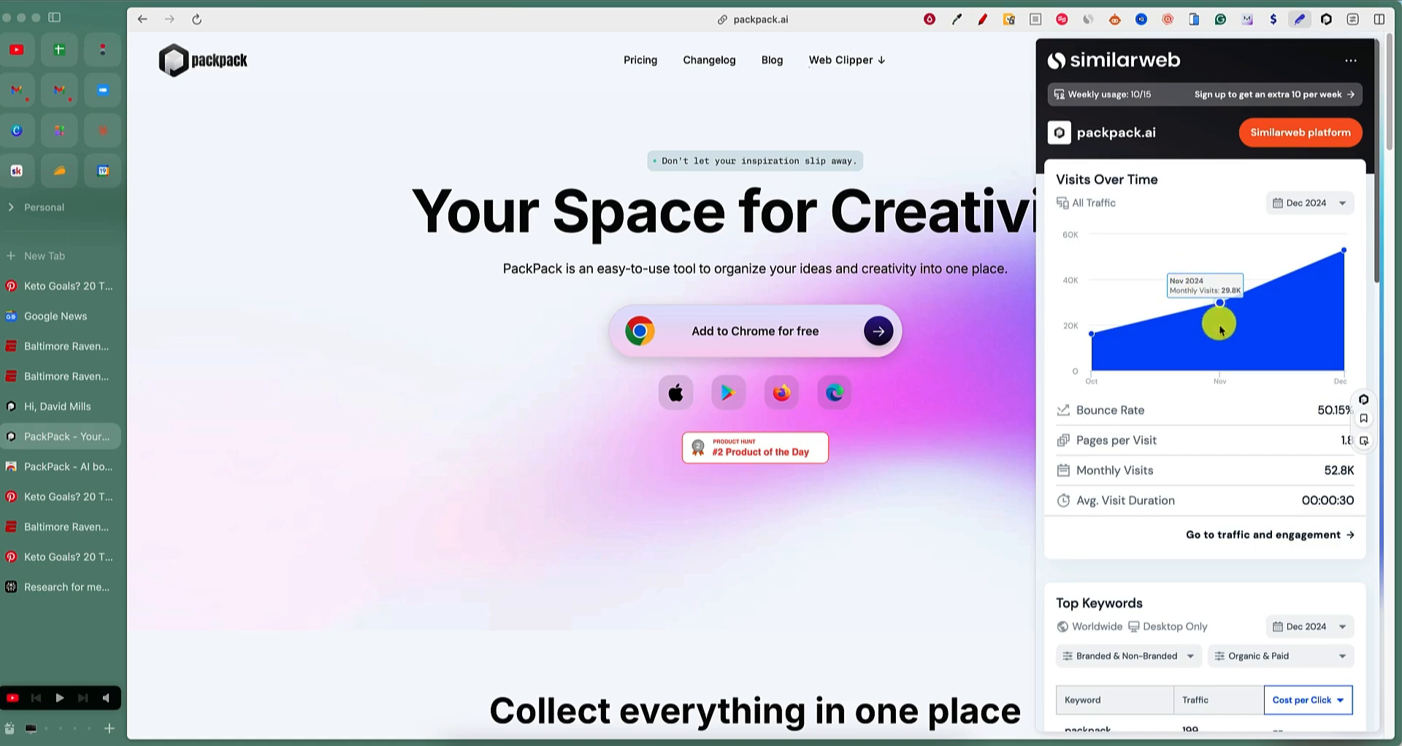
mouse_move(715, 503)
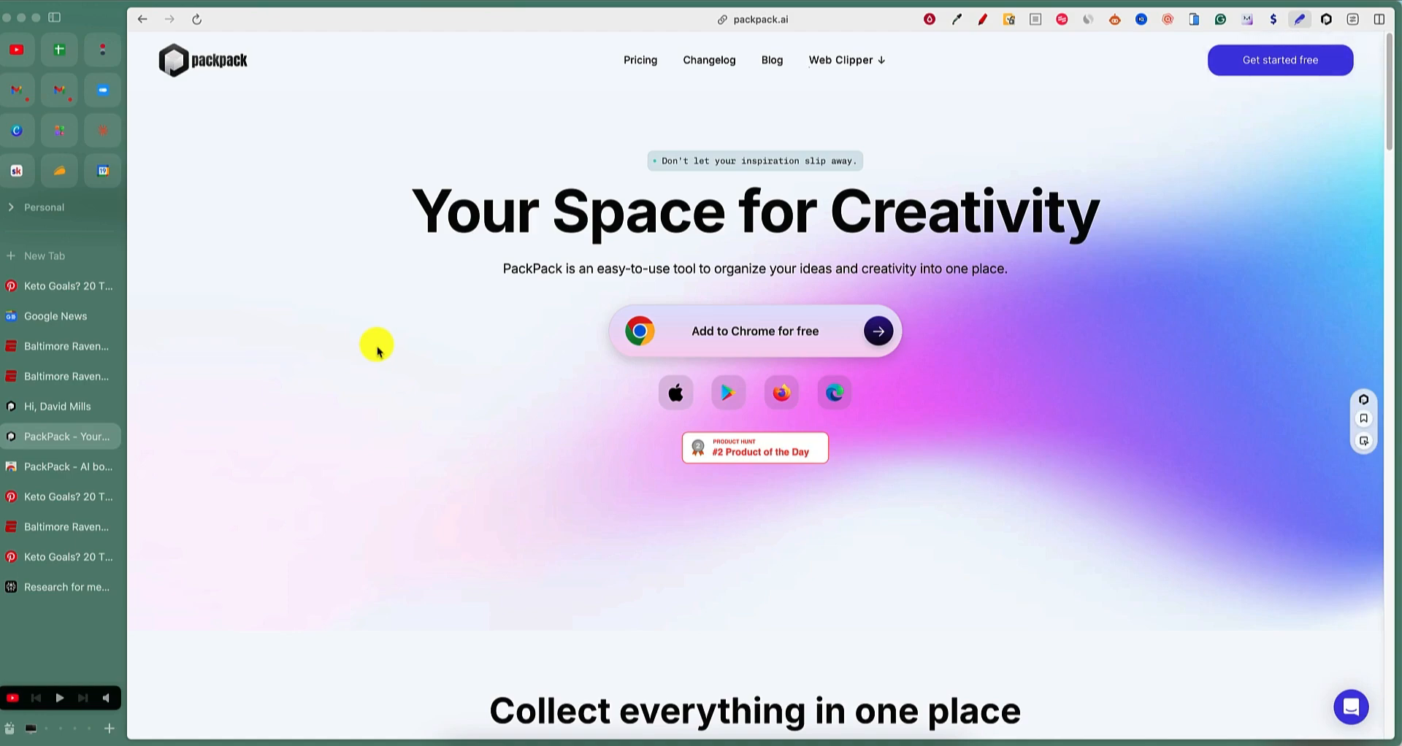
mouse_move(805, 457)
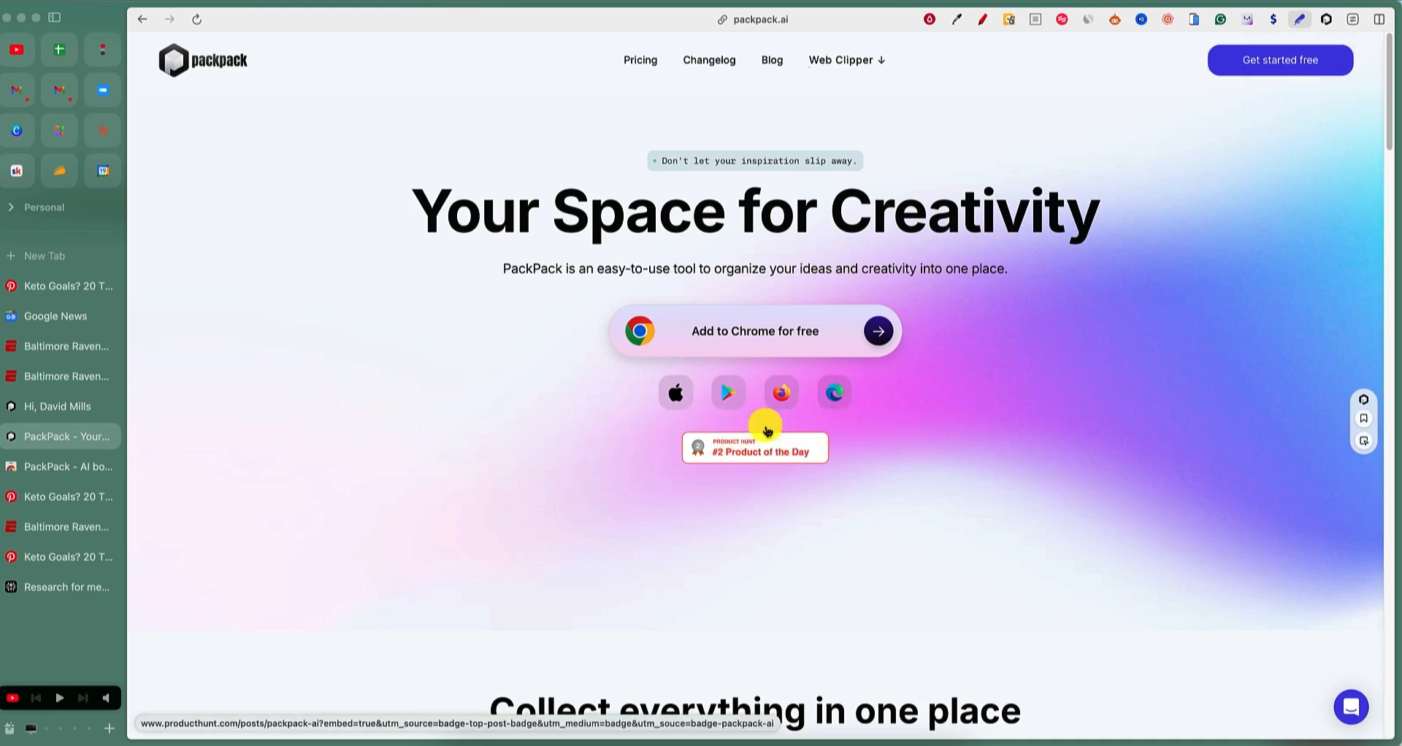
mouse_move(418, 453)
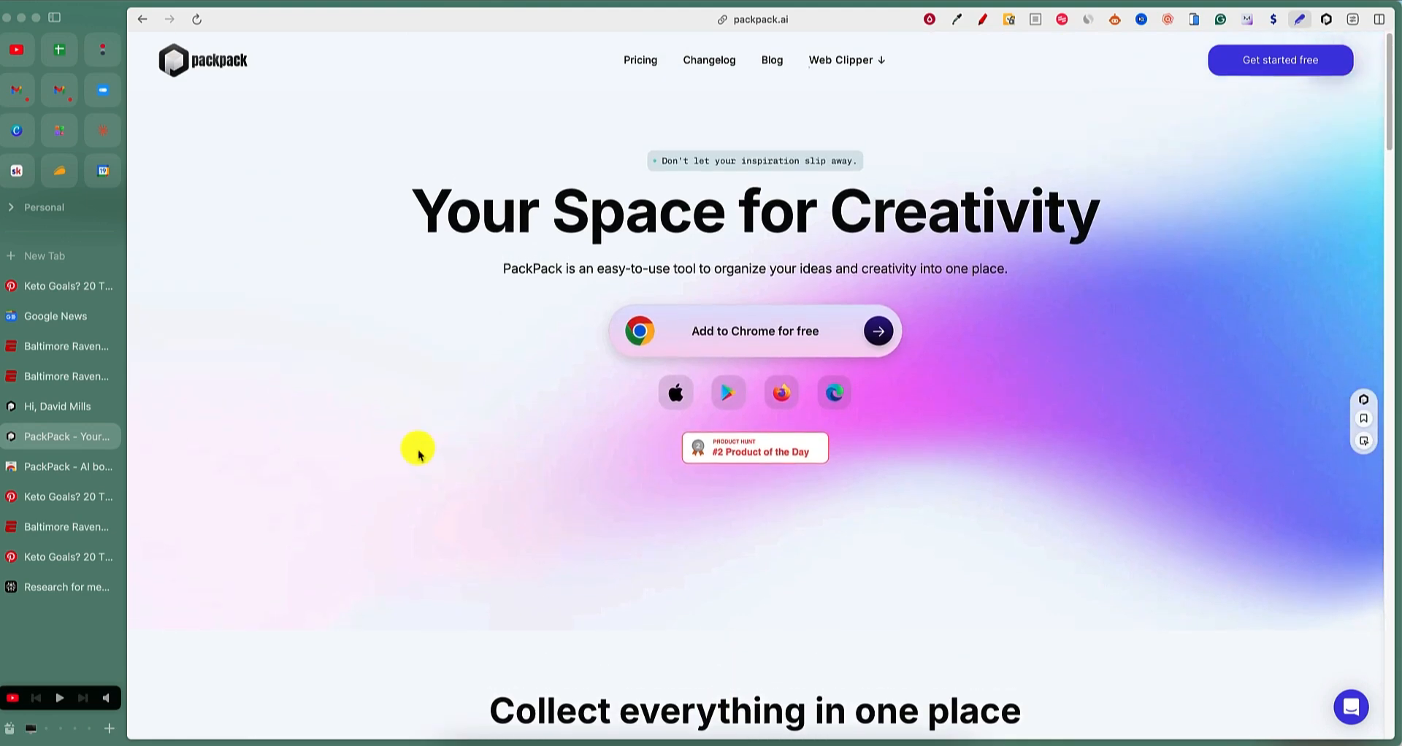